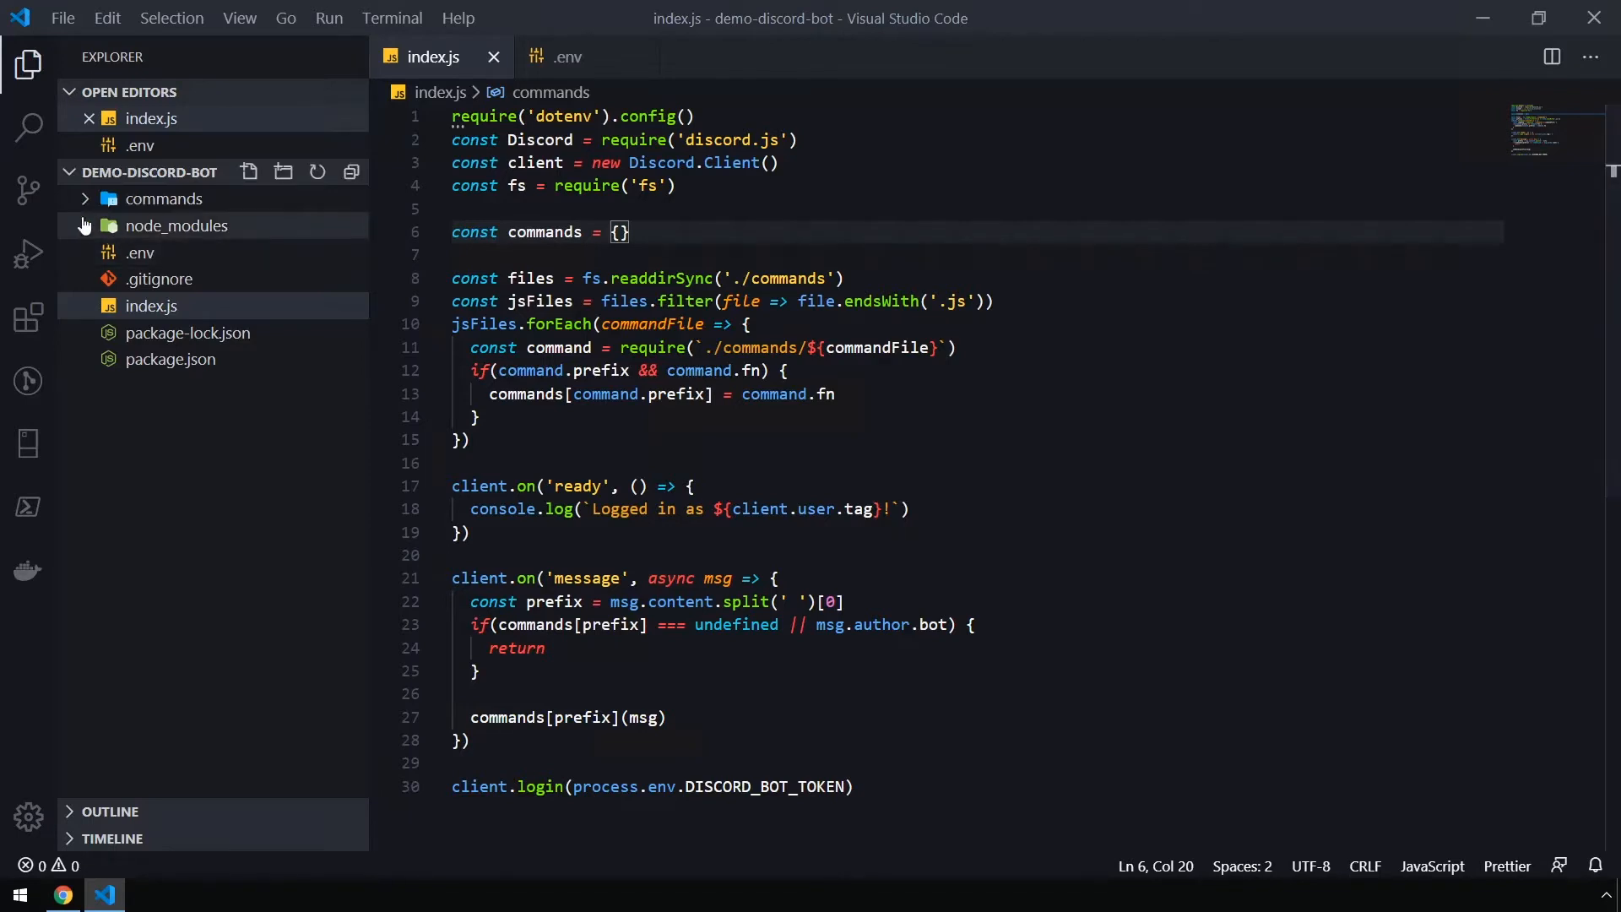
Create a new file apply.js inside the commands folder
{"action": "right_click", "coordinate": [163, 199]}
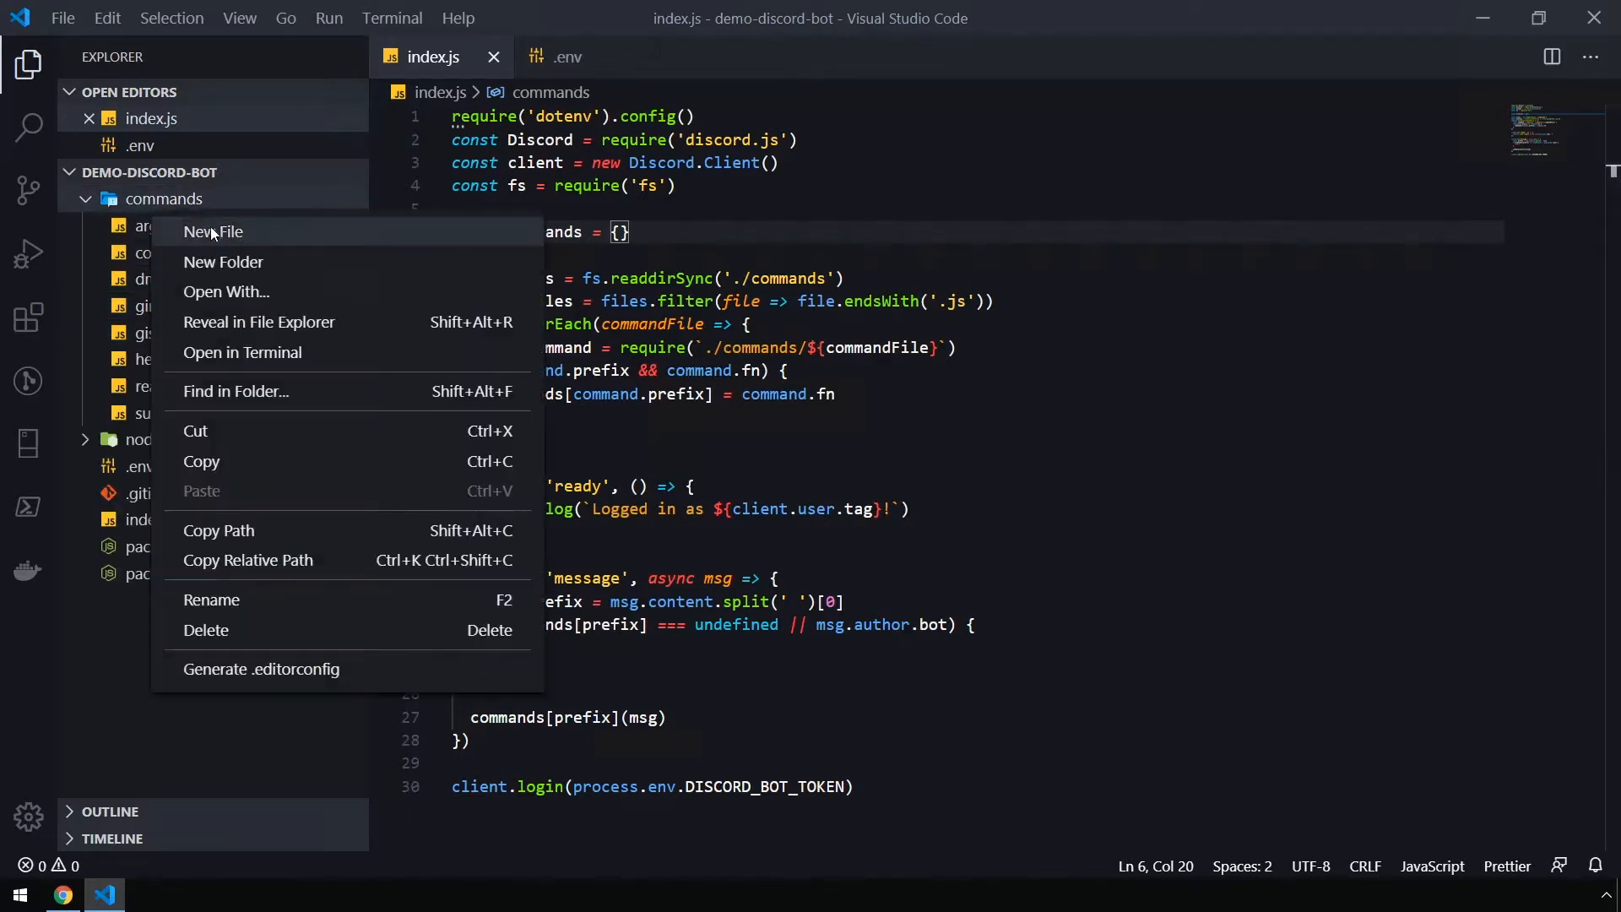
{"action": "left_click", "coordinate": [212, 231]}
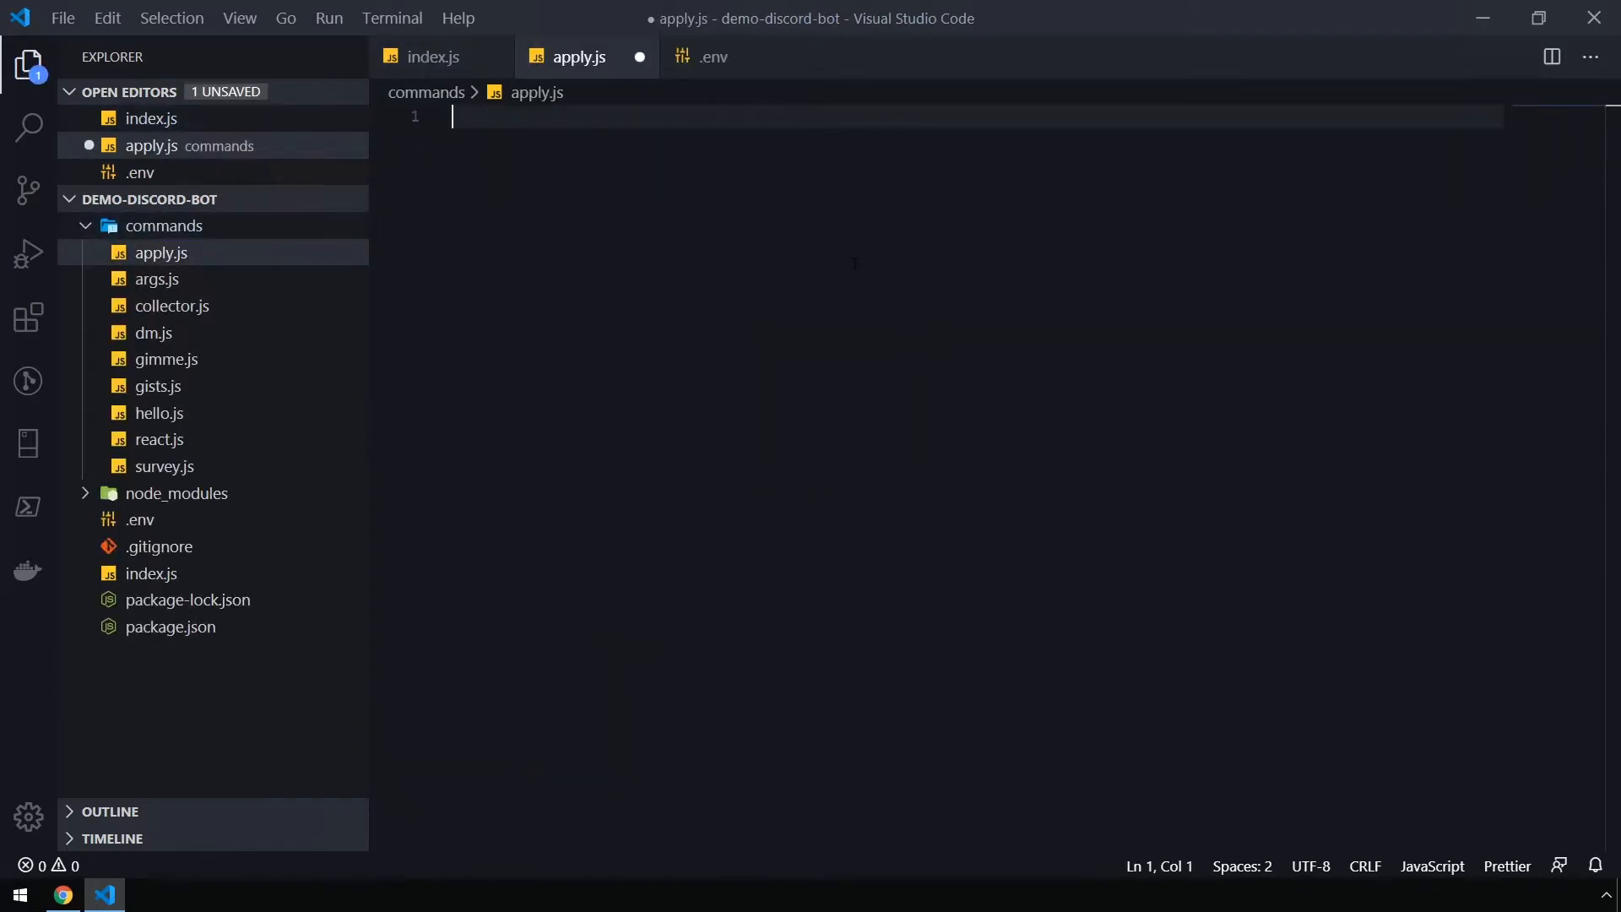
Export a module with prefix "!apply" and an fn (msg) => arrow function body
{"action": "type", "text": "module"}
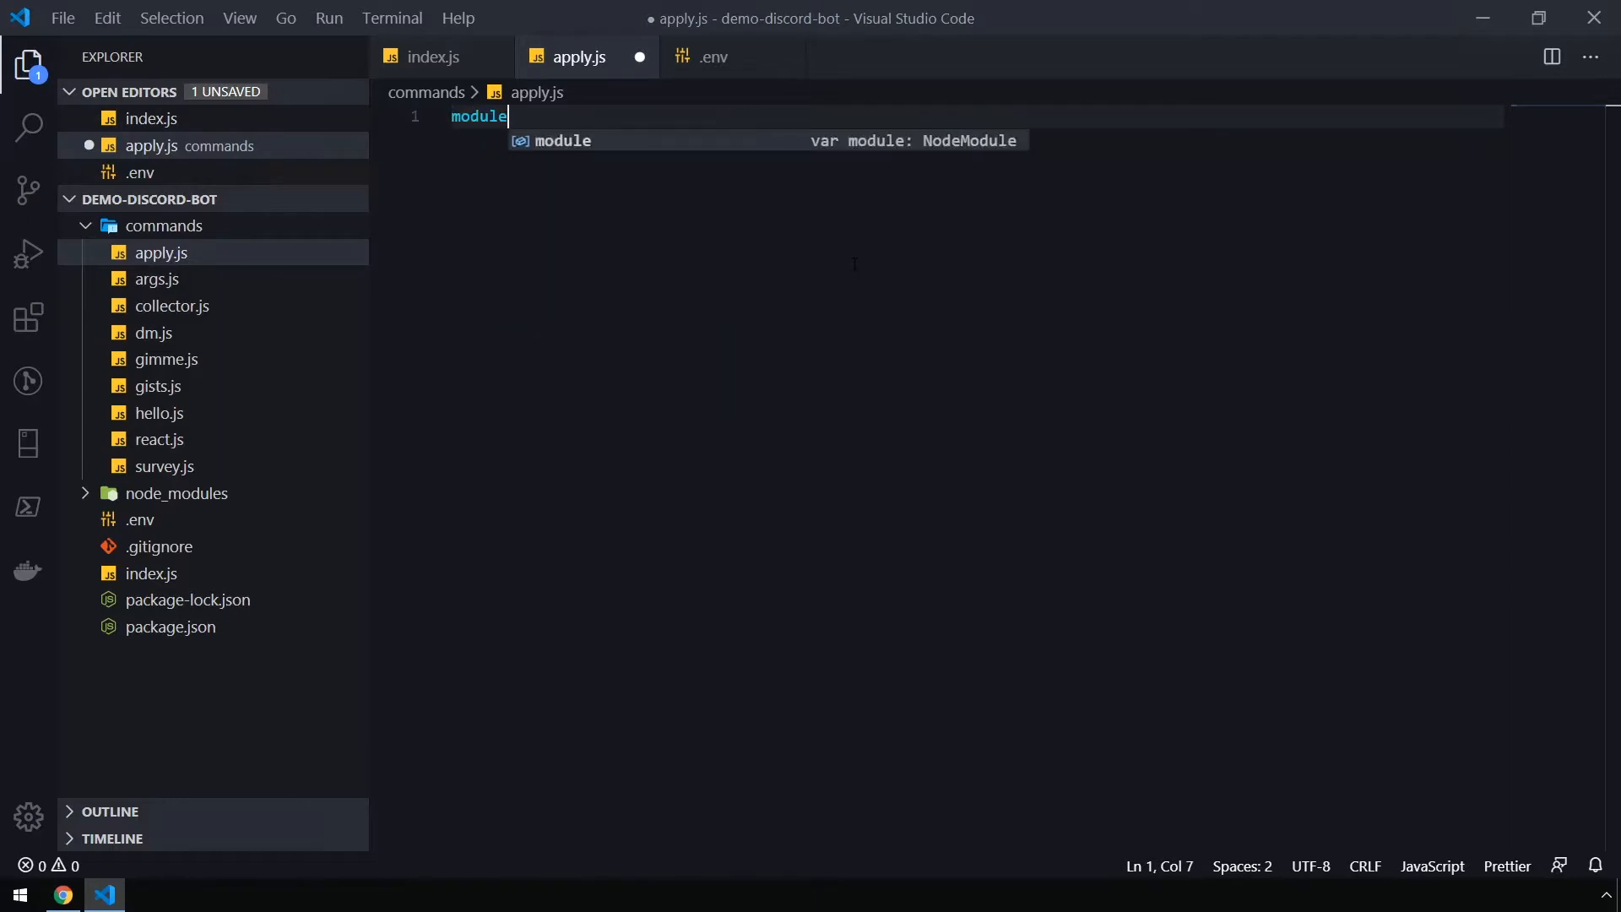
{"action": "type", "text": ".exports ="}
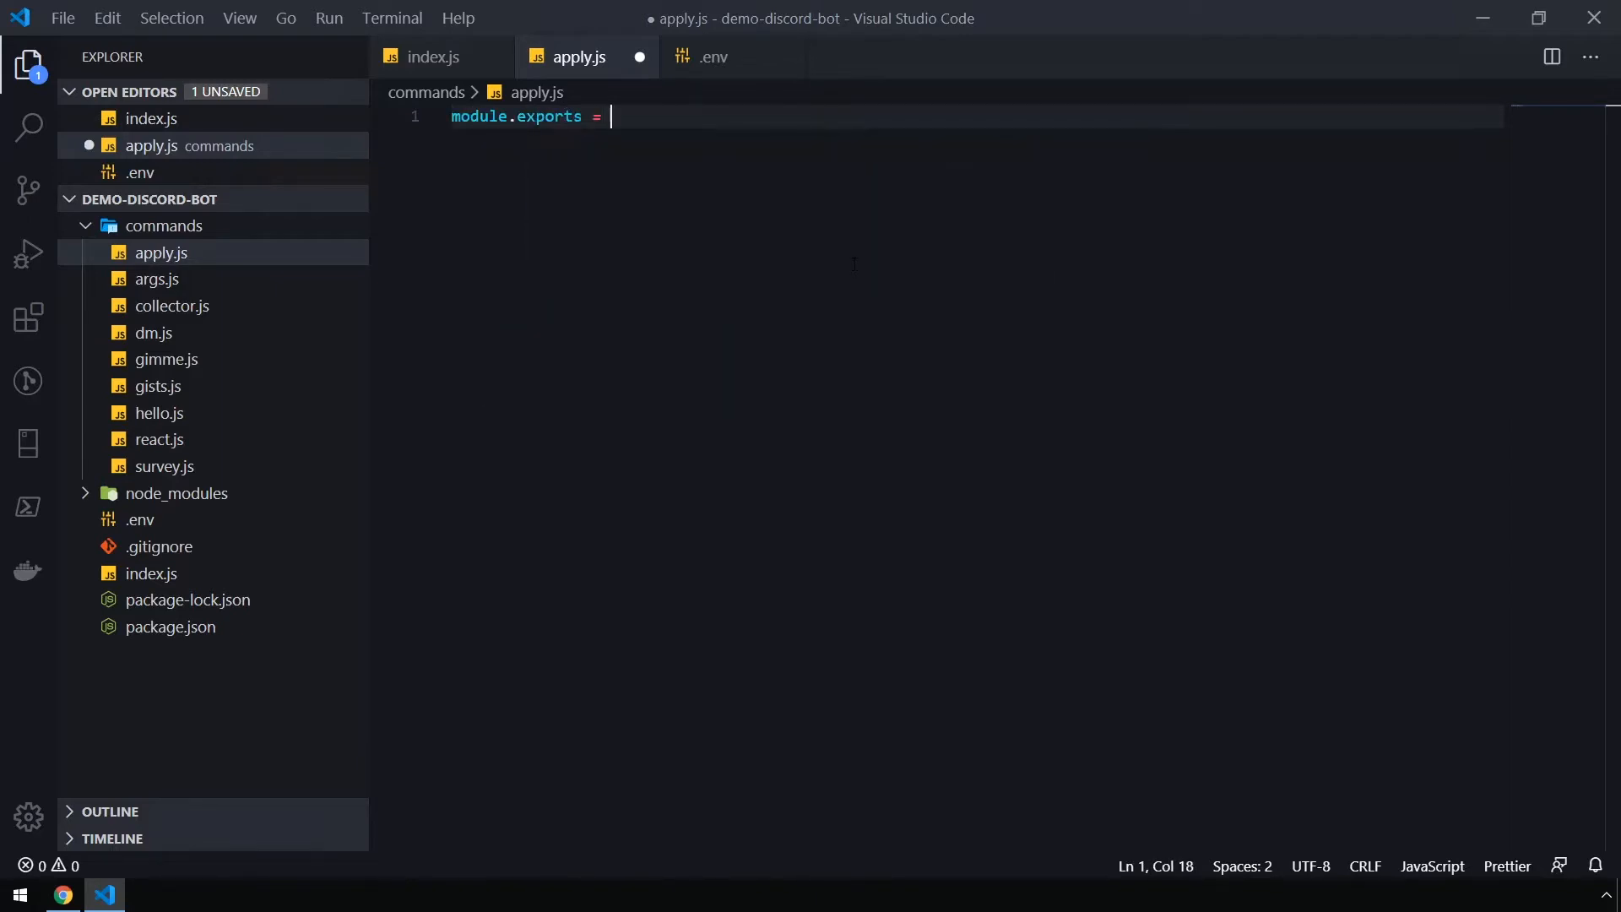
{"action": "type", "text": "{"}
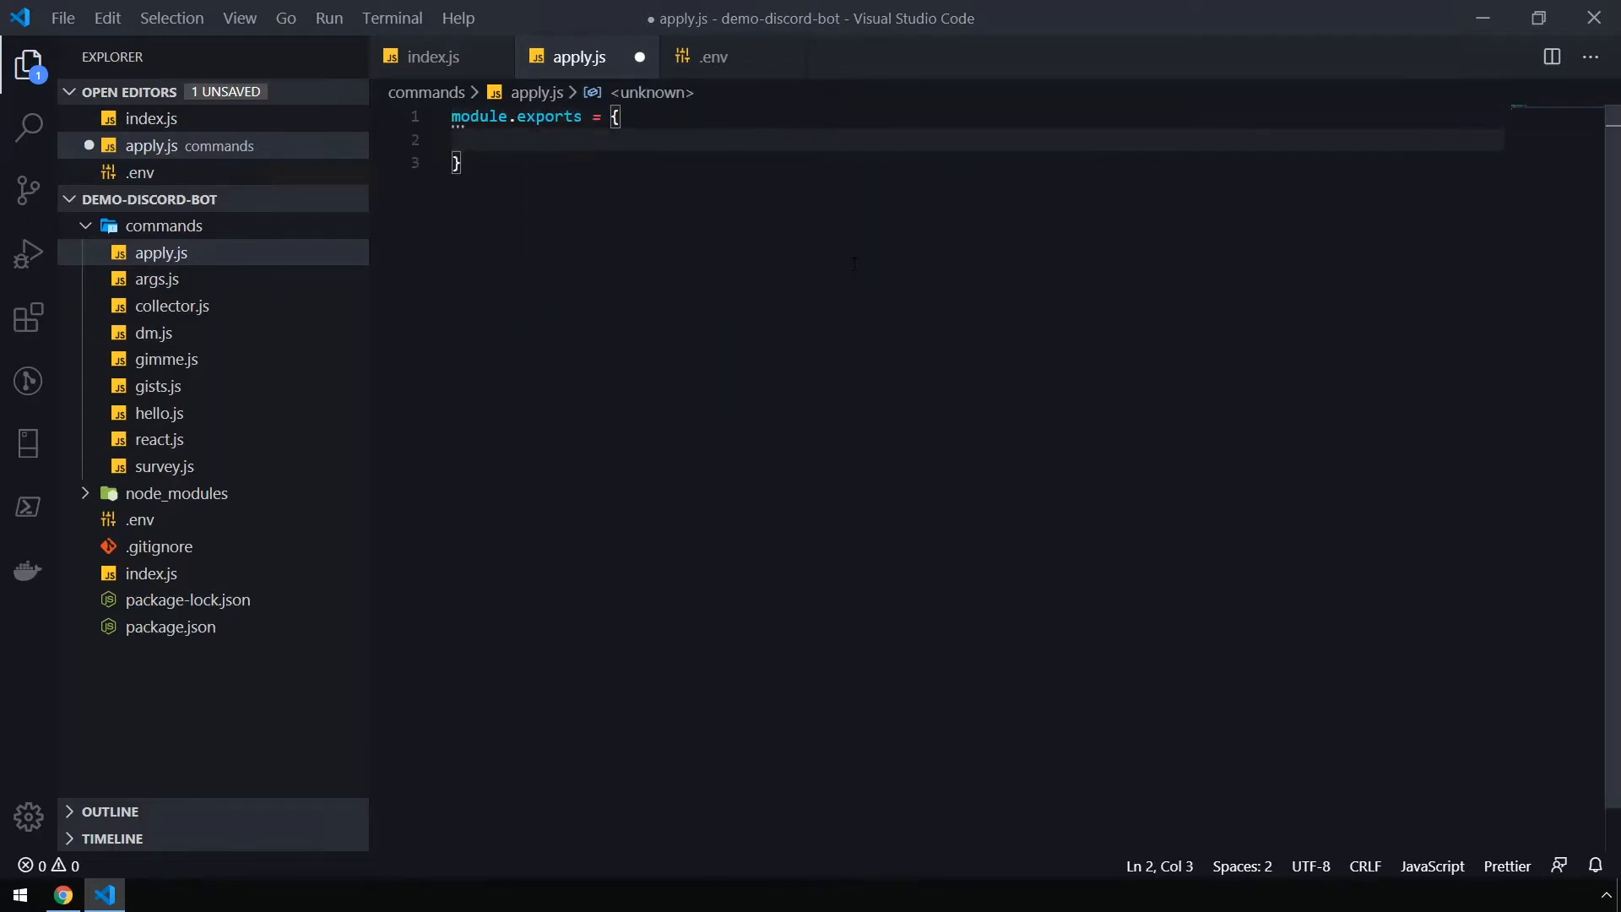
{"action": "type", "text": "prefix: \"!\""}
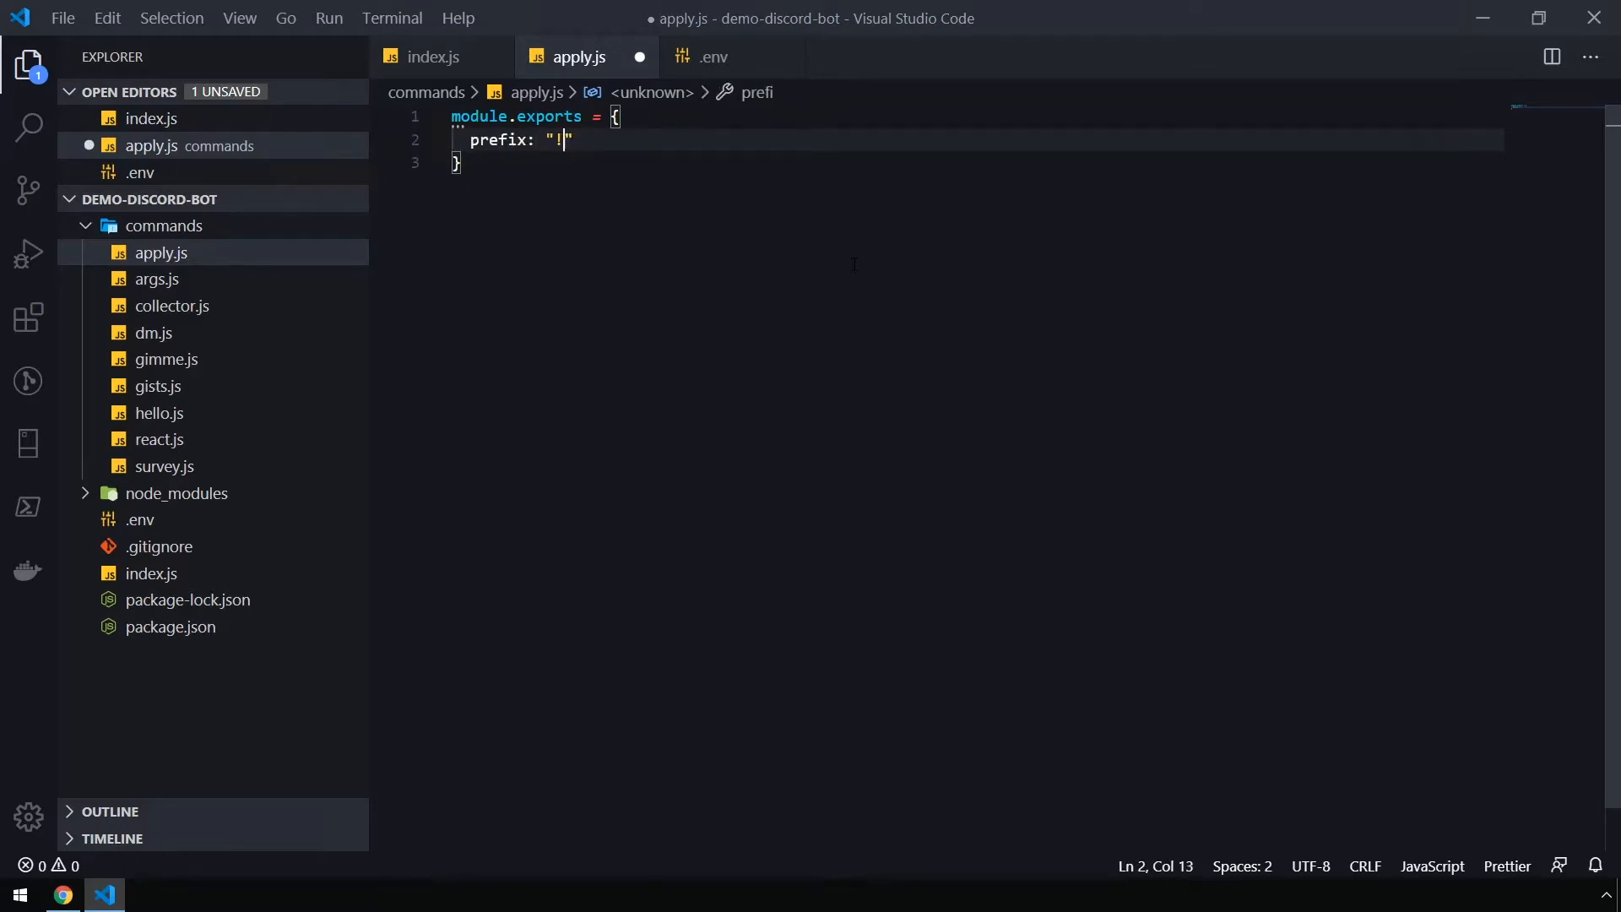
{"action": "type", "text": "apply"}
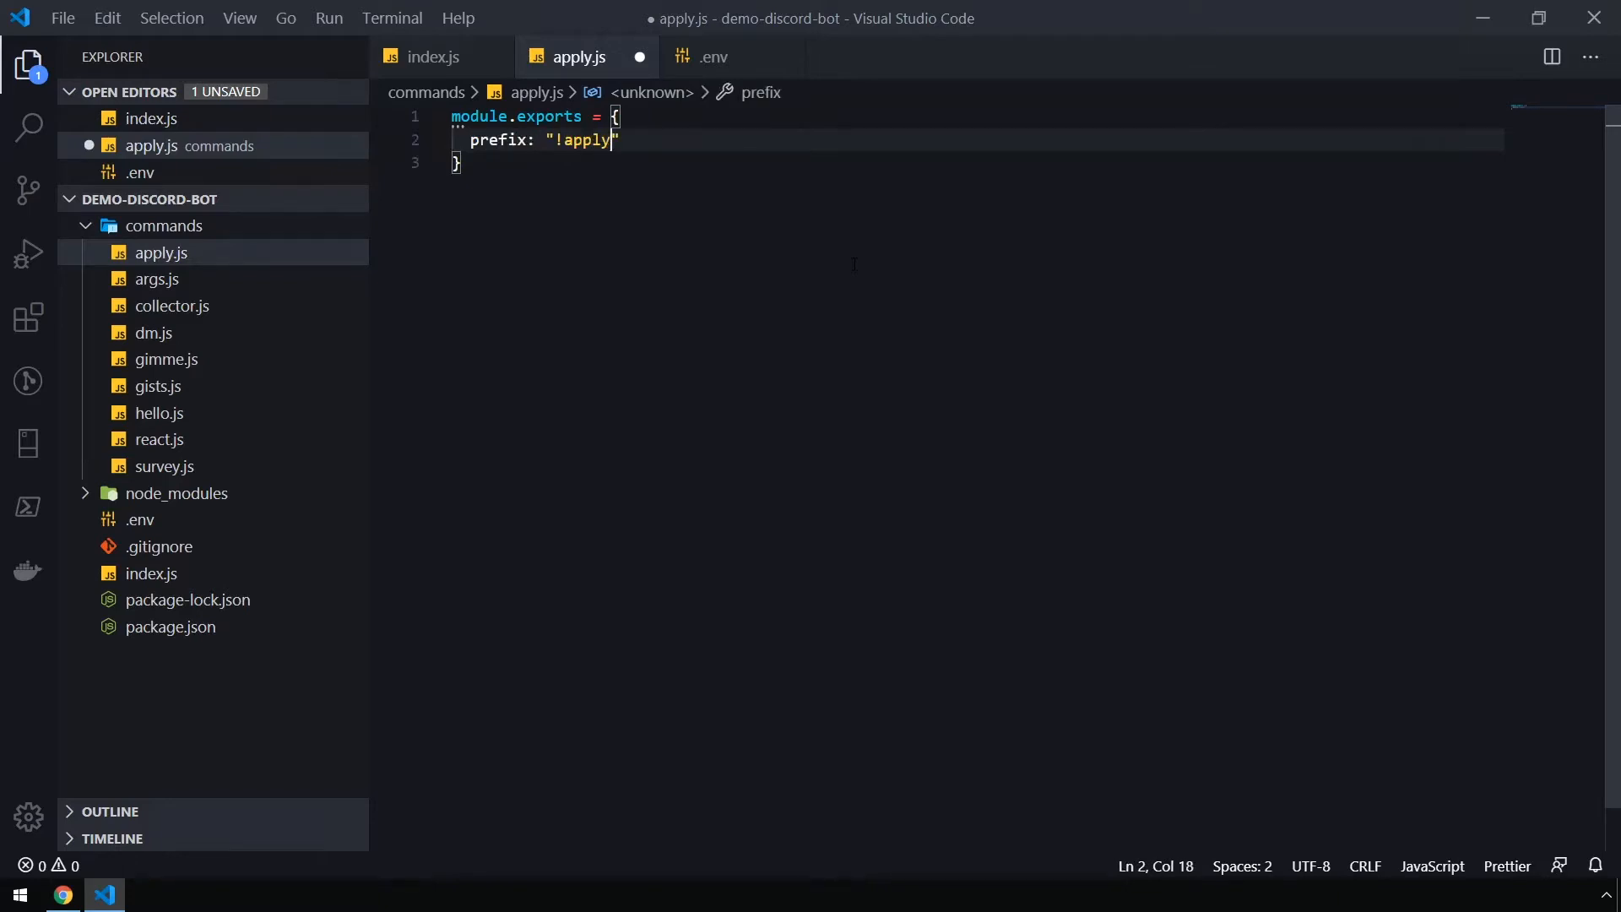
{"action": "key", "text": "Enter"}
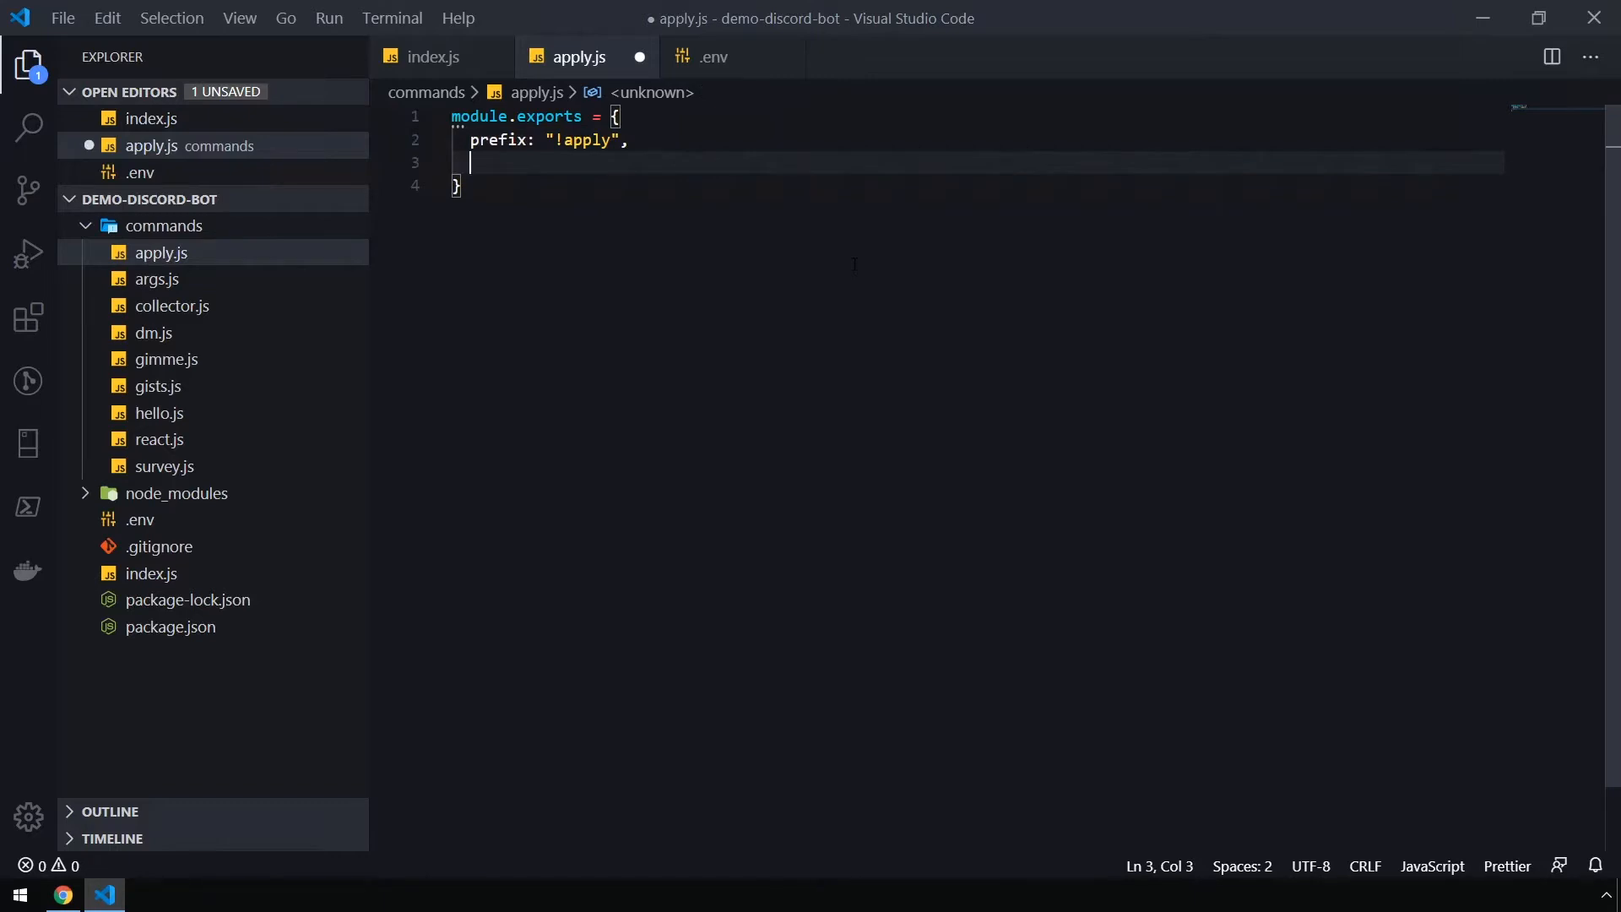
{"action": "type", "text": "fn: ()"}
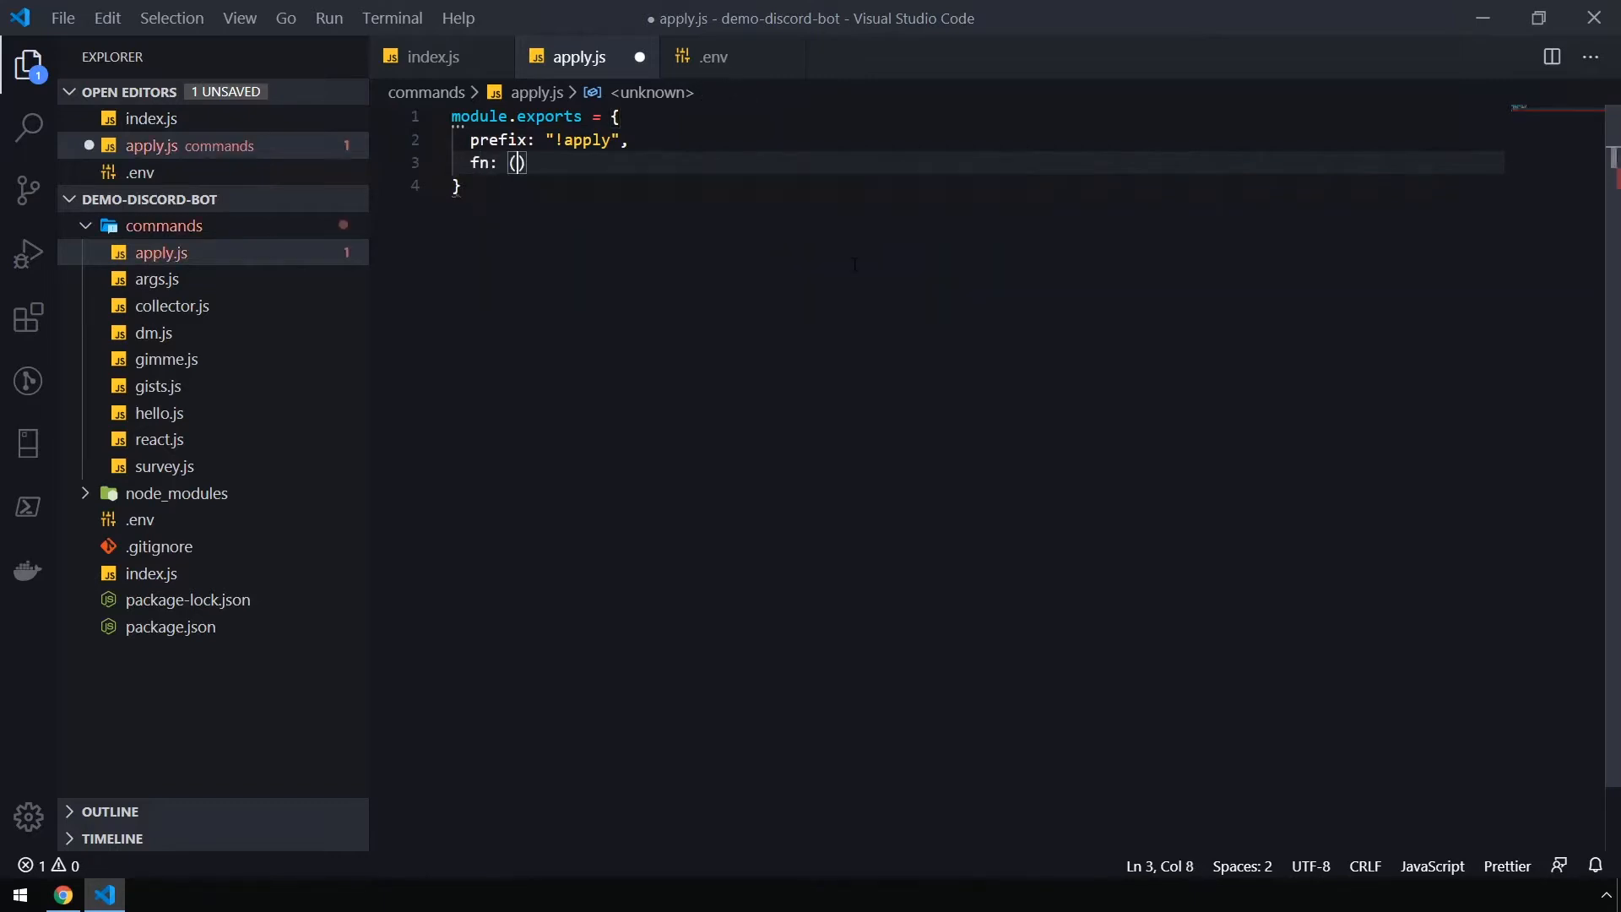
{"action": "type", "text": "msg) ="}
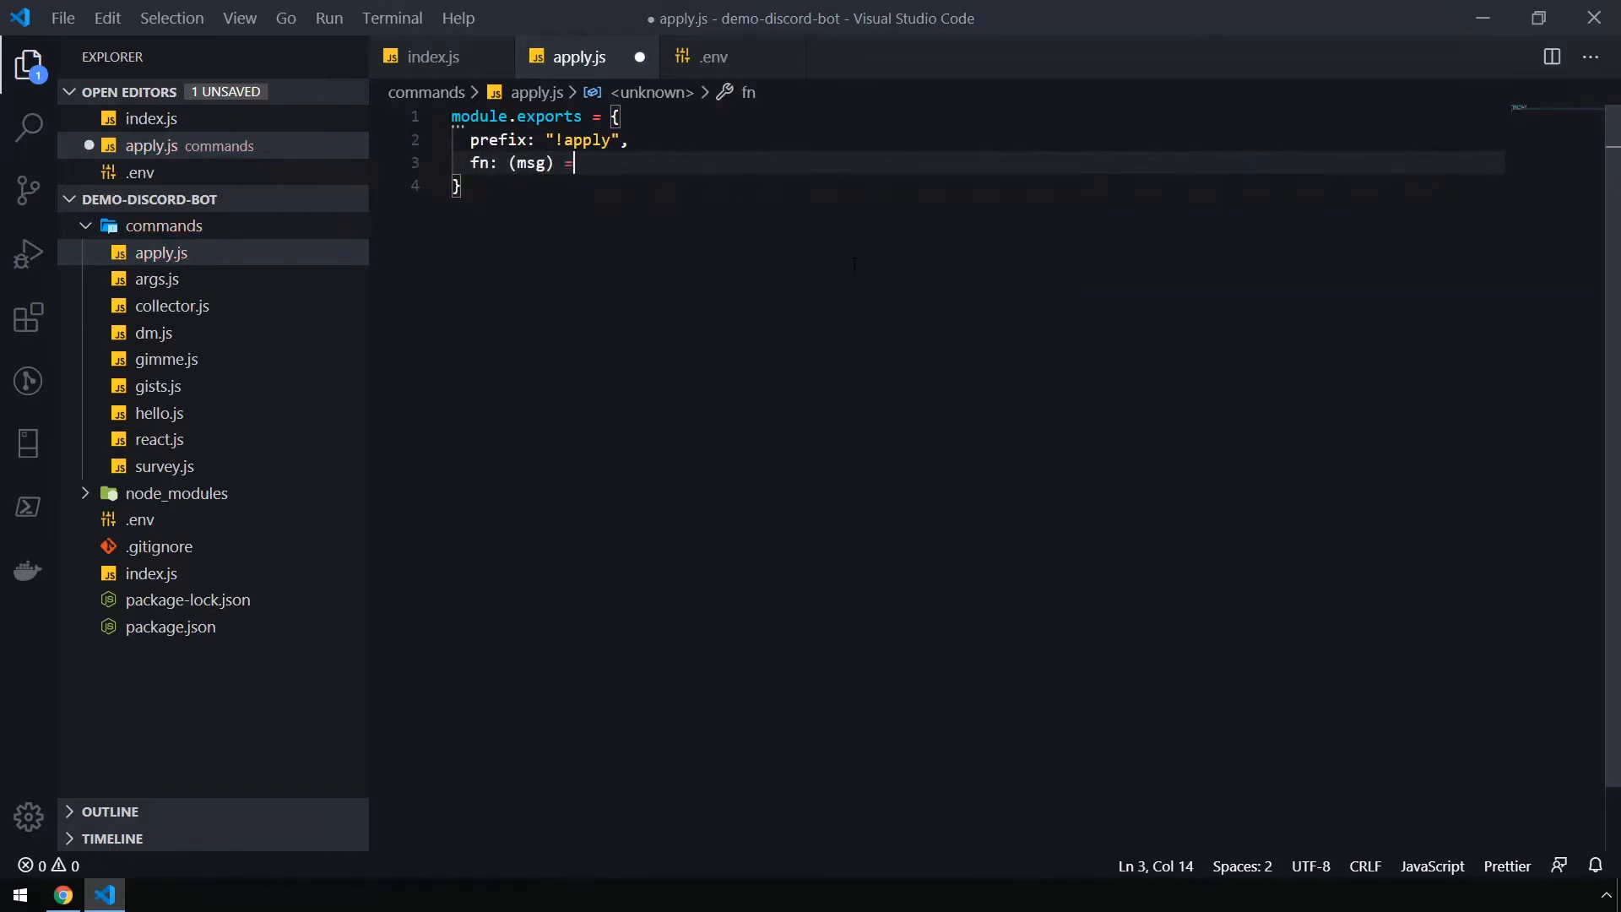
{"action": "type", "text": "> {"}
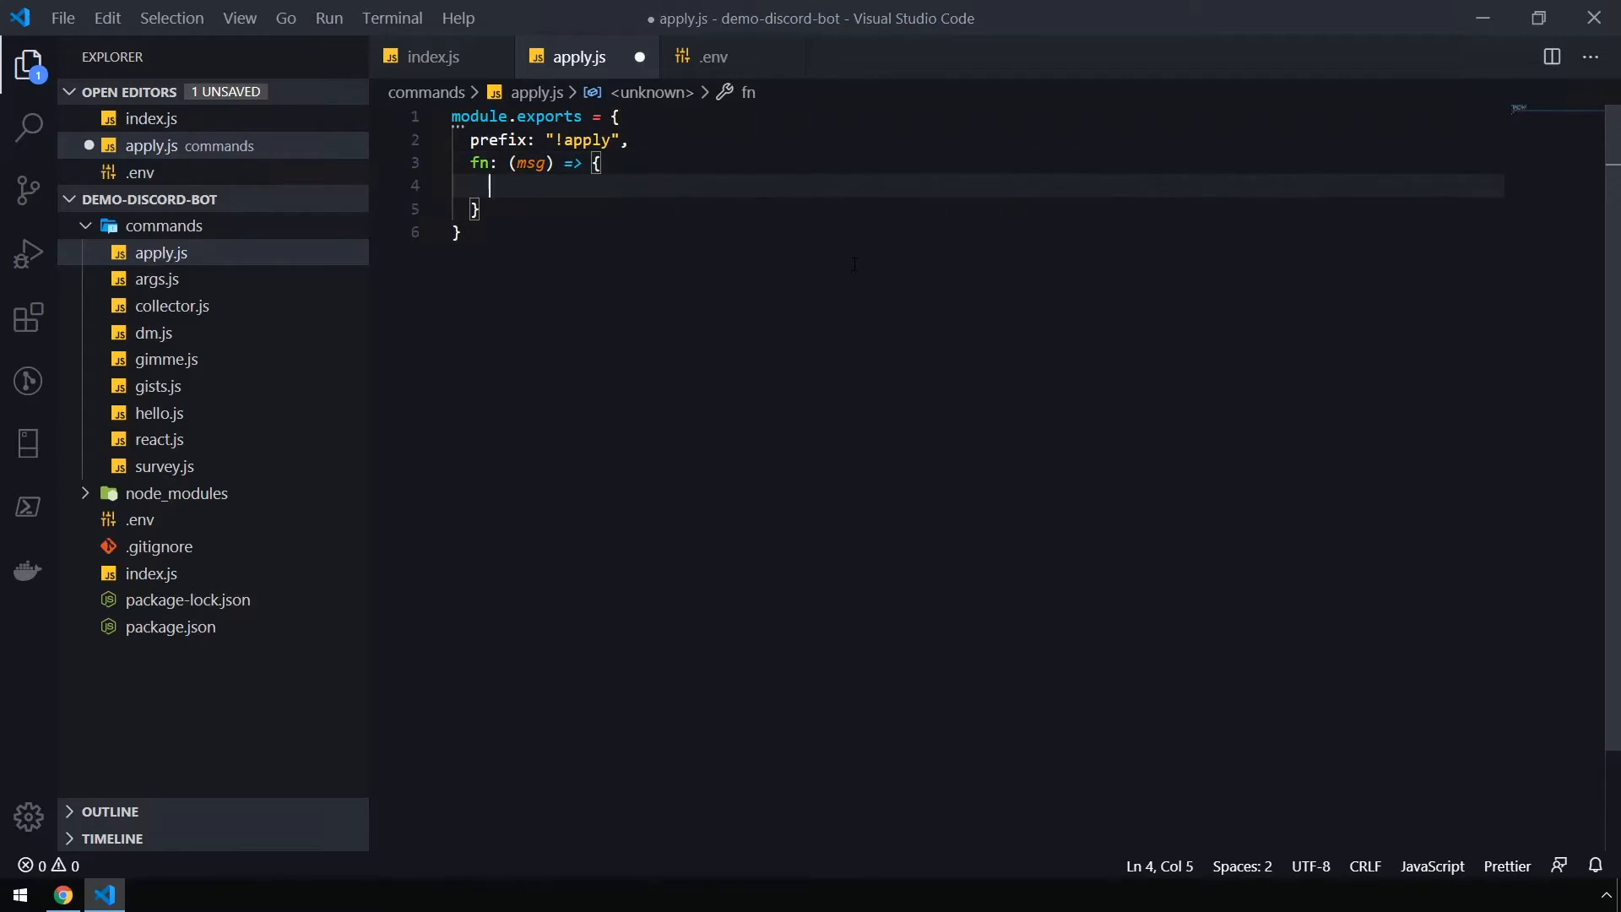
Declare an empty application object and a filter accepting only non-bot messages
{"action": "type", "text": "let"}
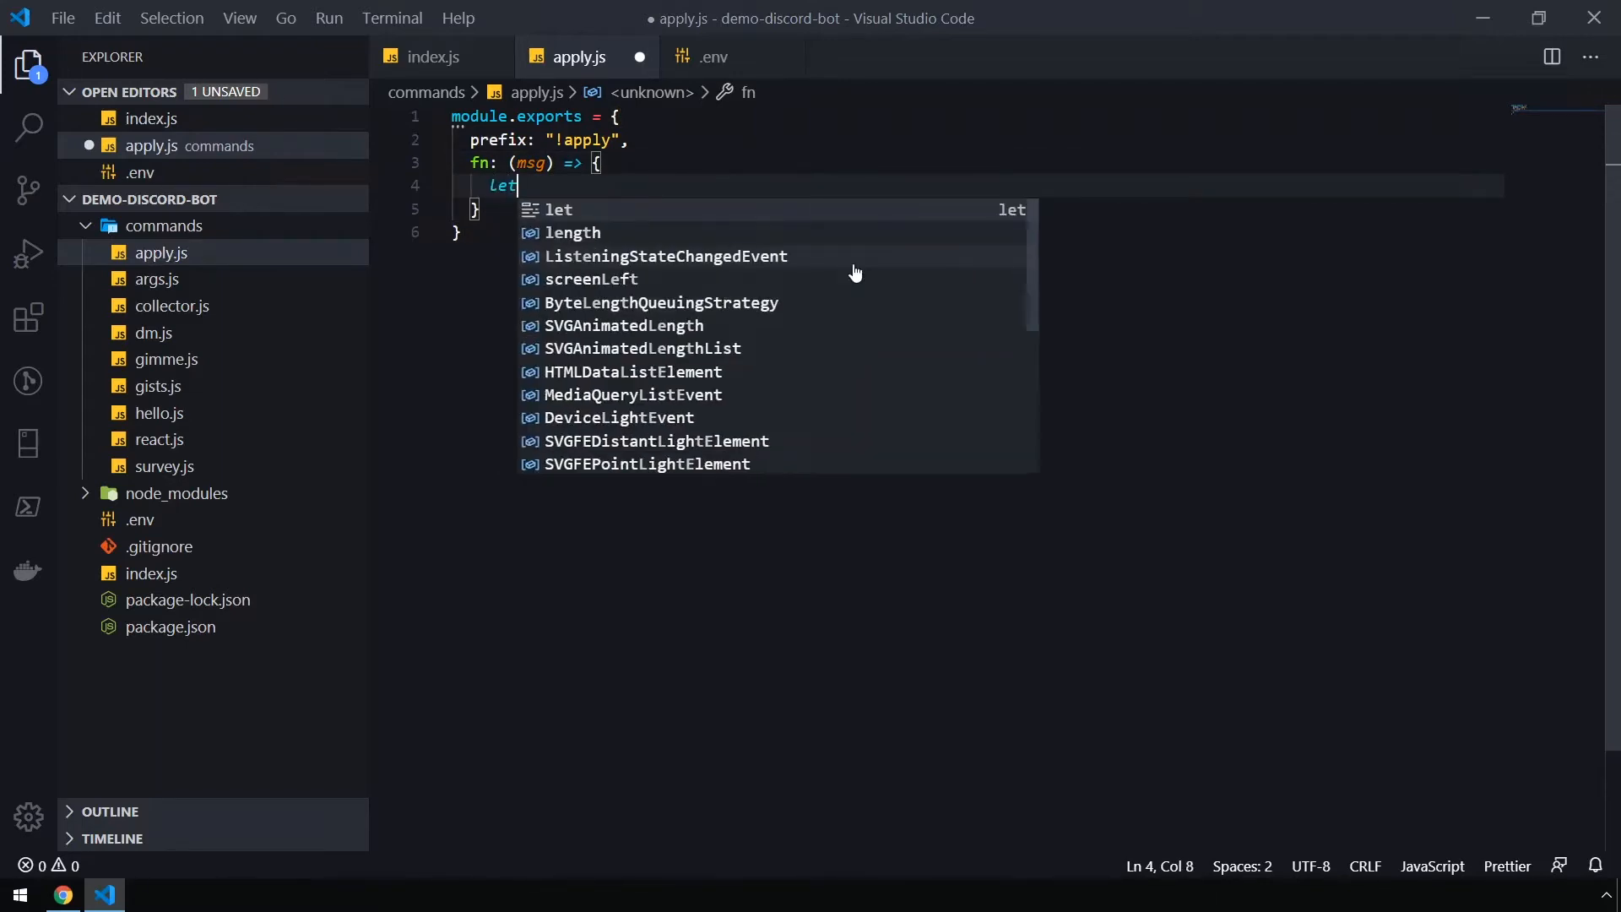
{"action": "type", "text": "appl"}
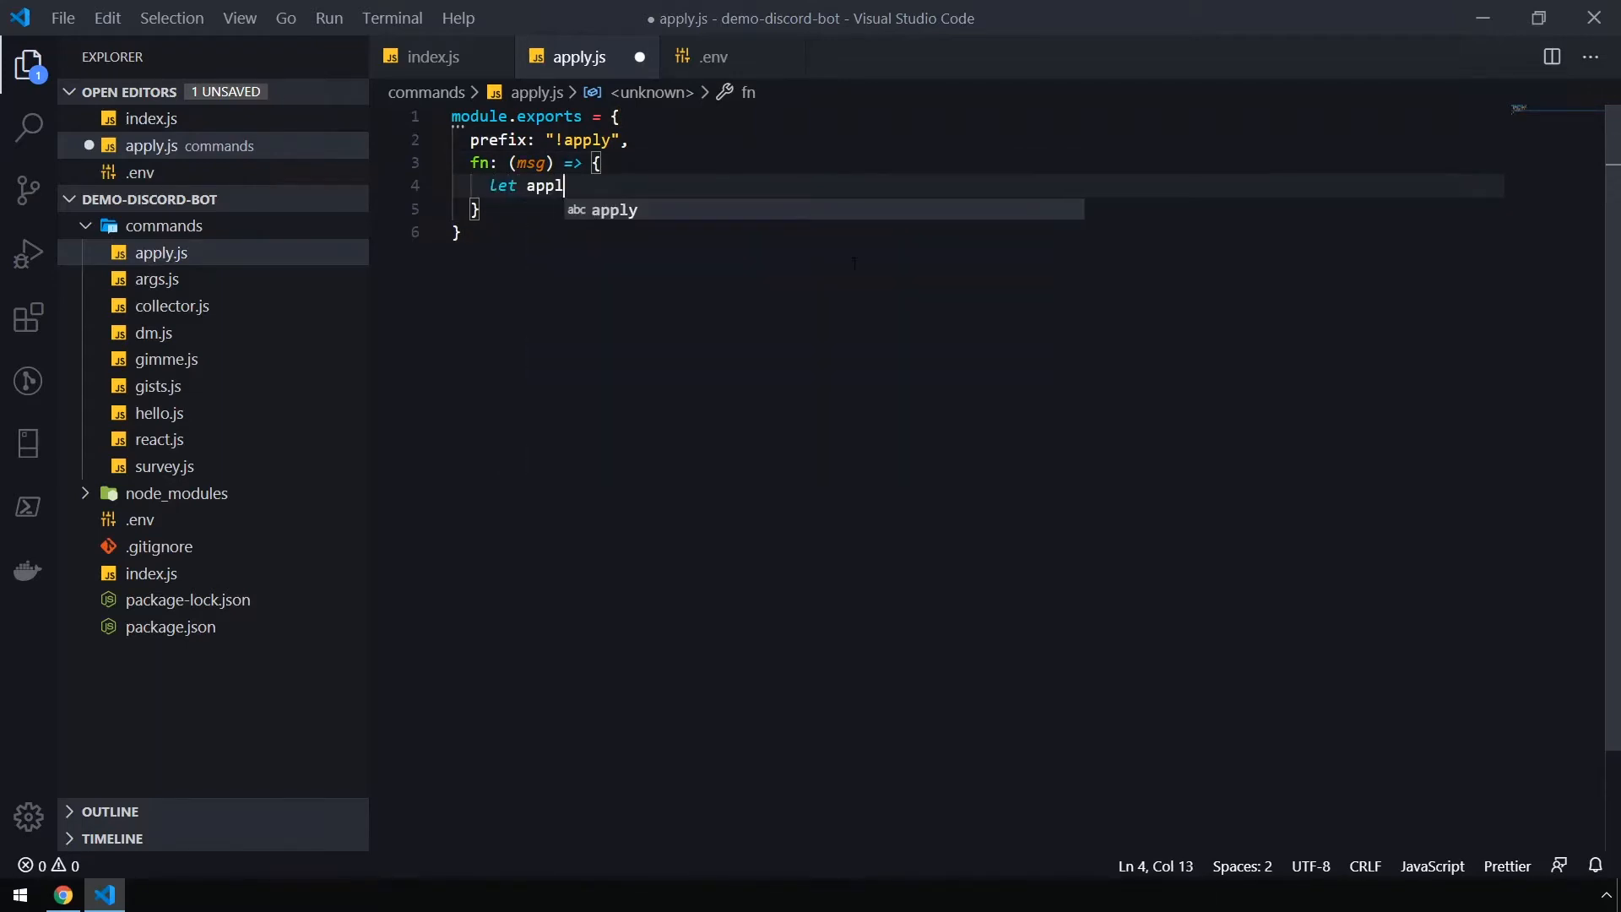
{"action": "type", "text": "ication = {}"}
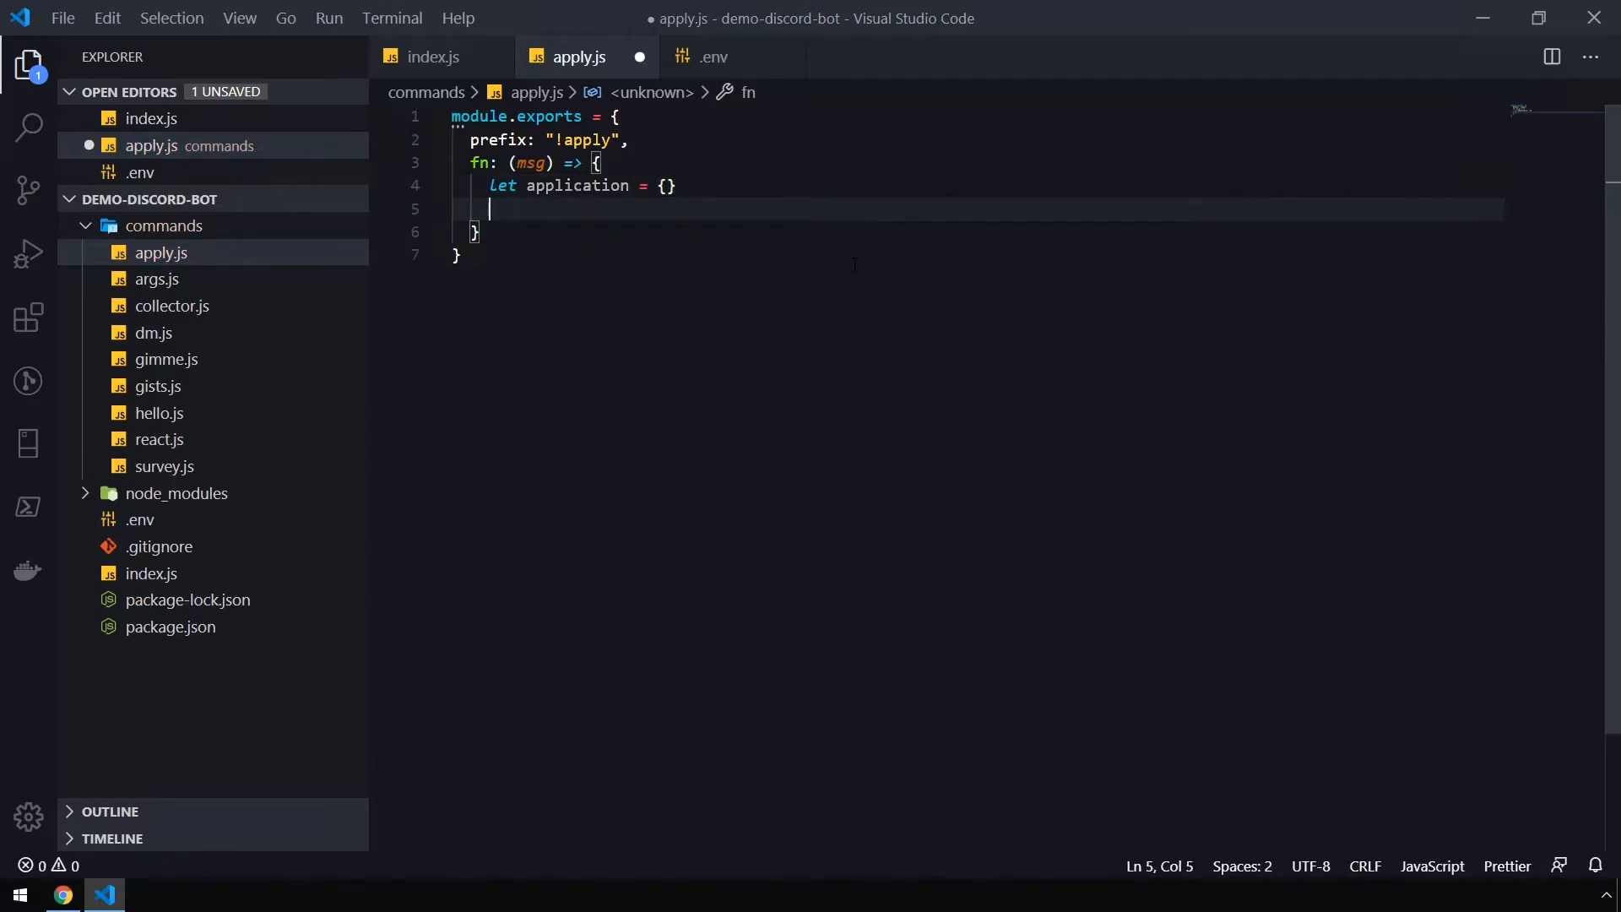
{"action": "type", "text": "let filter"}
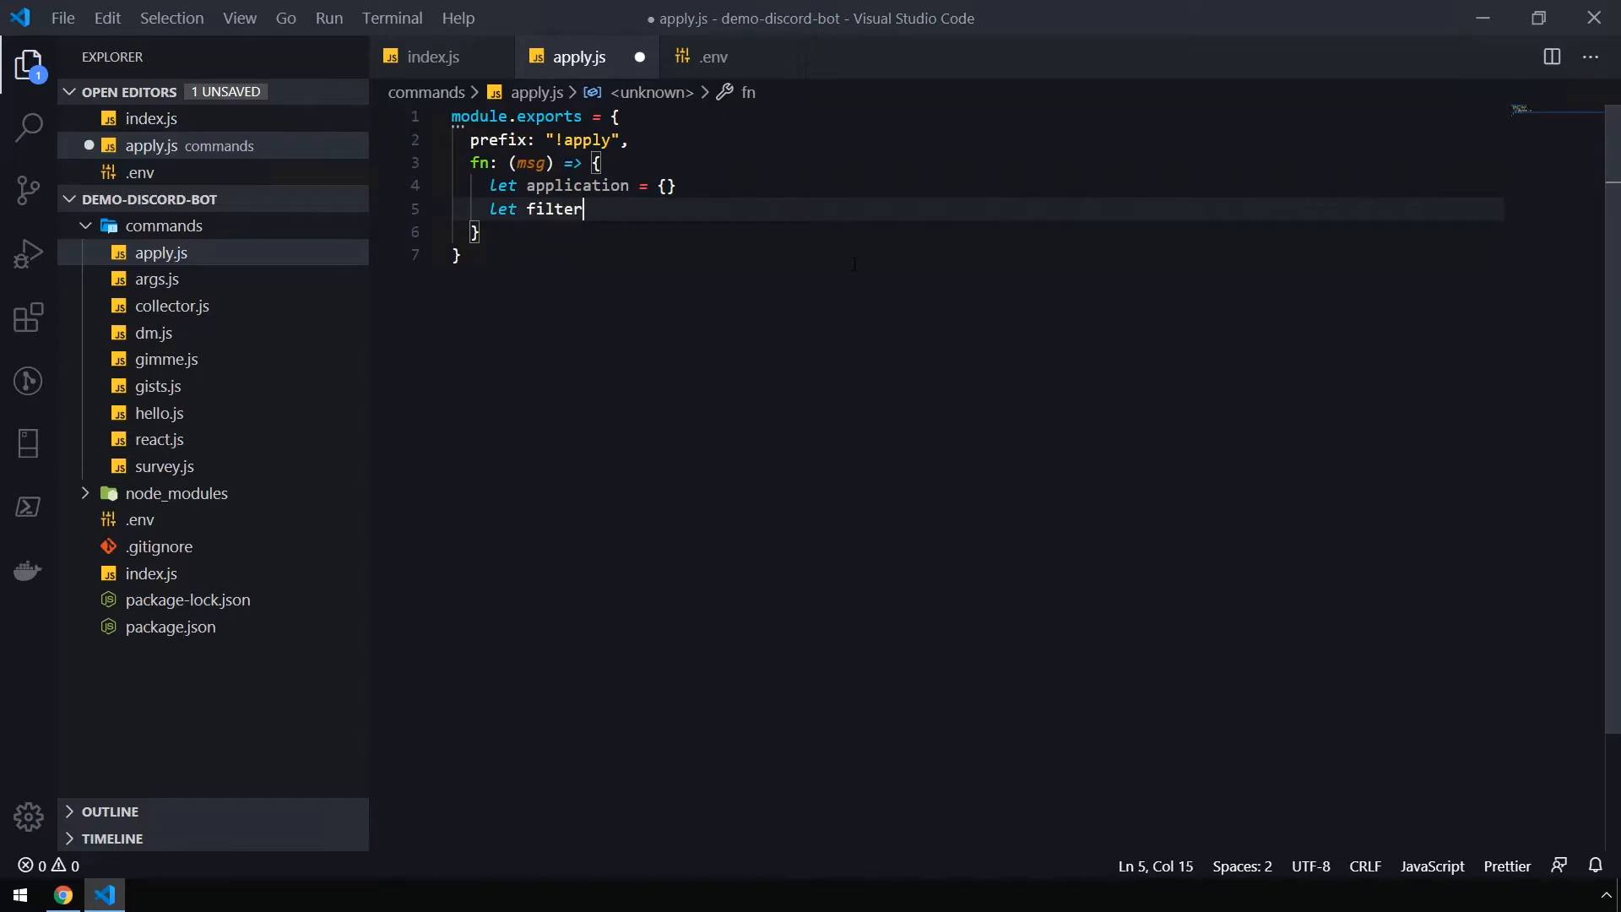
{"action": "type", "text": "= (m)"}
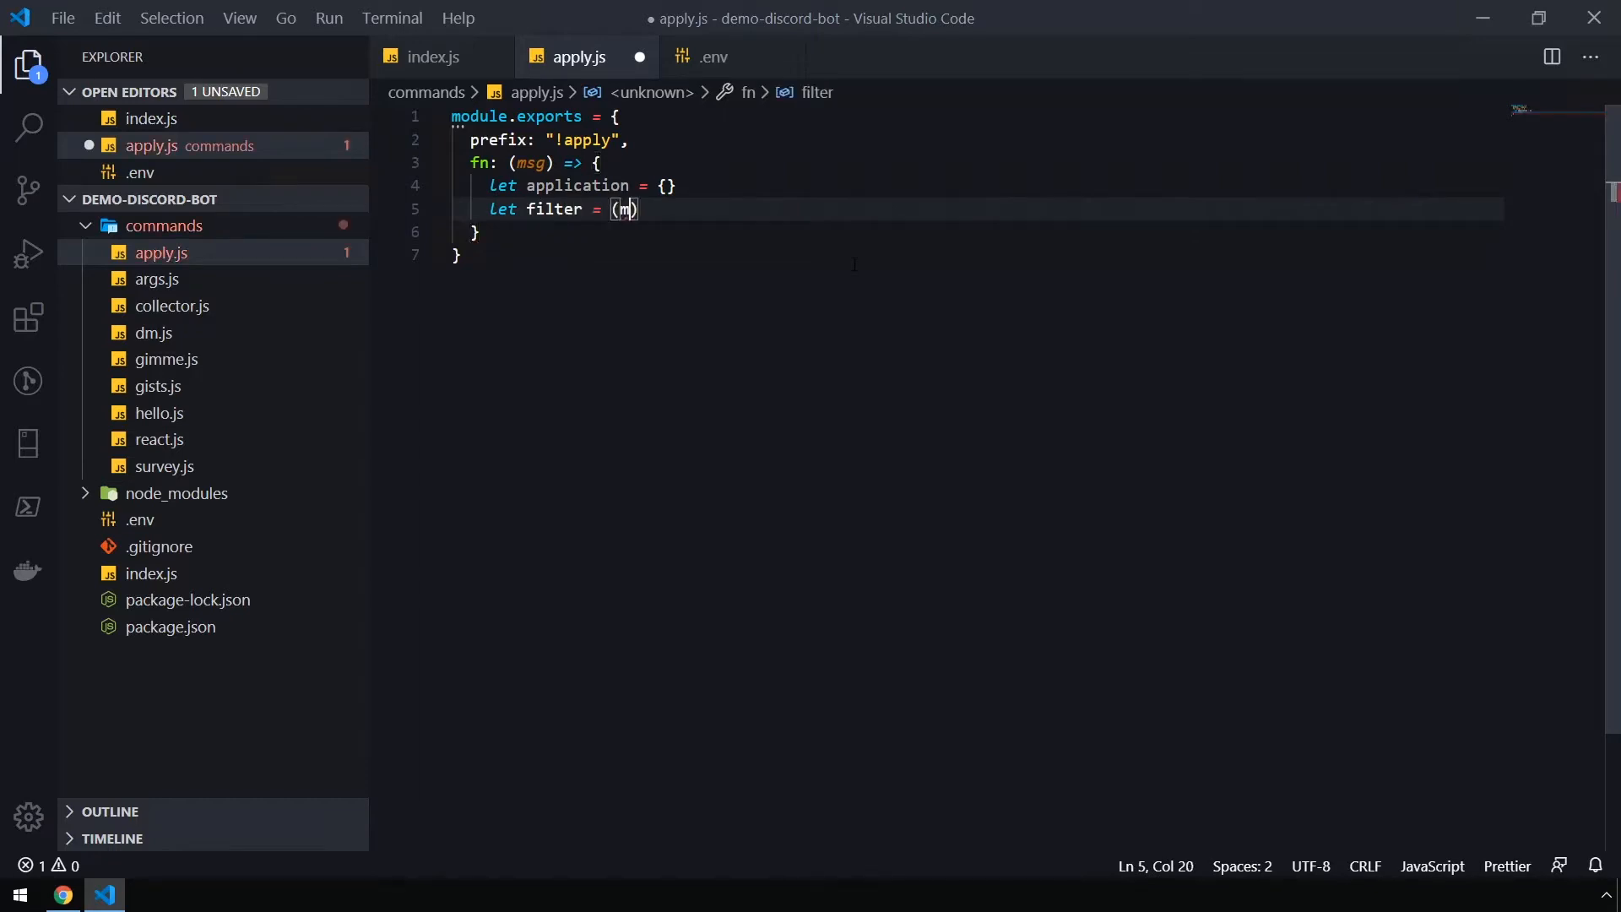
{"action": "type", "text": "sg) =>"}
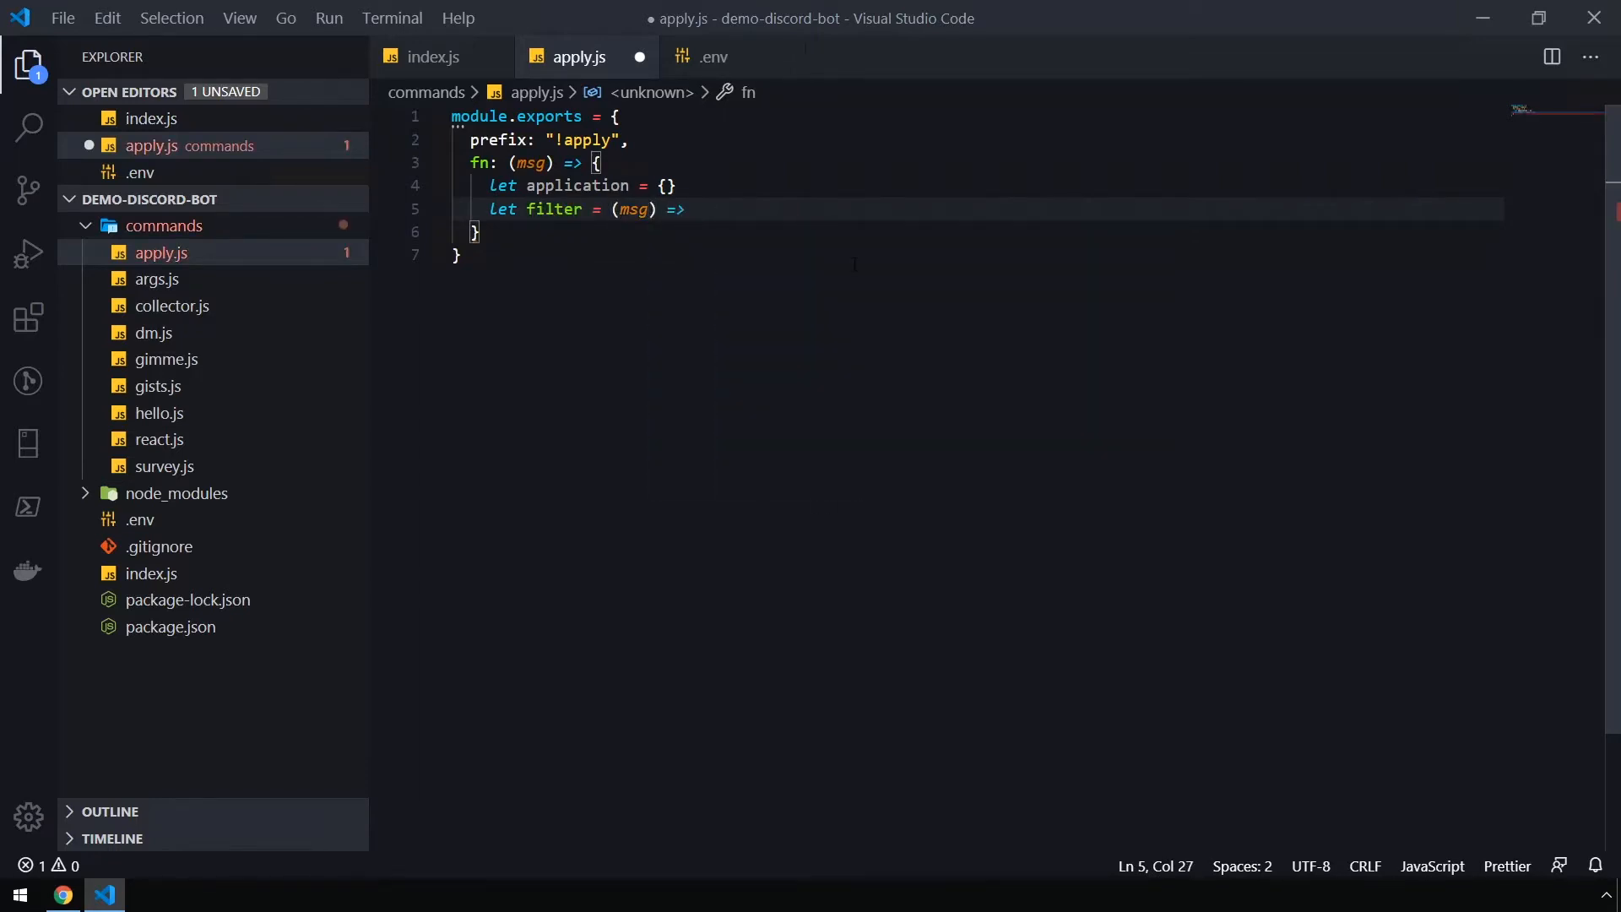
{"action": "type", "text": "!msg"}
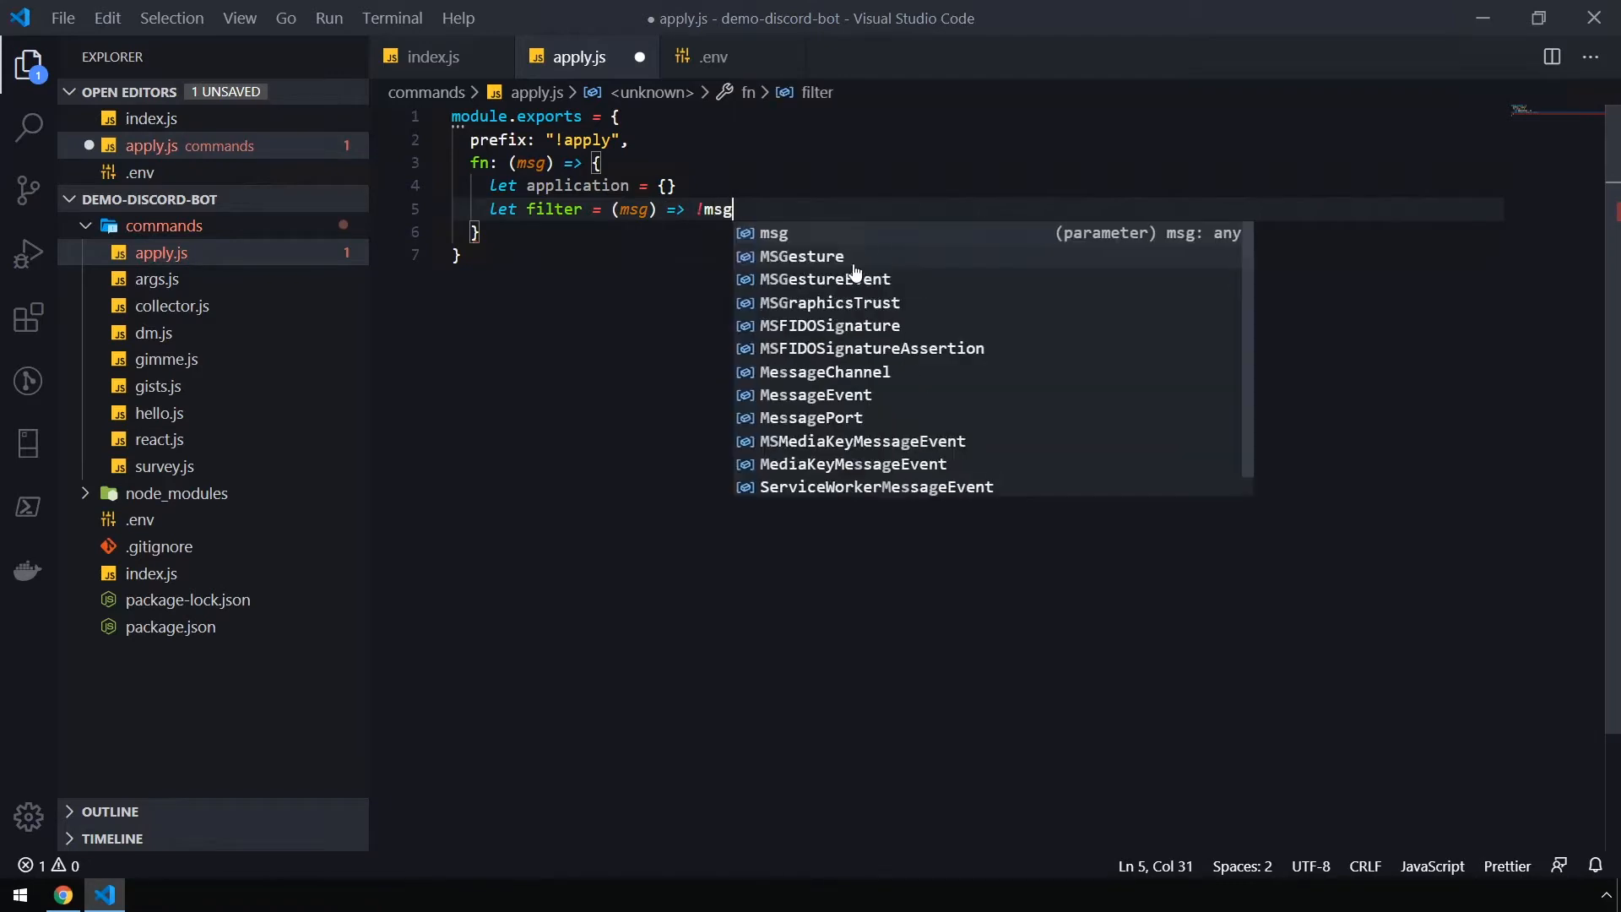
{"action": "type", "text": ".author.b"}
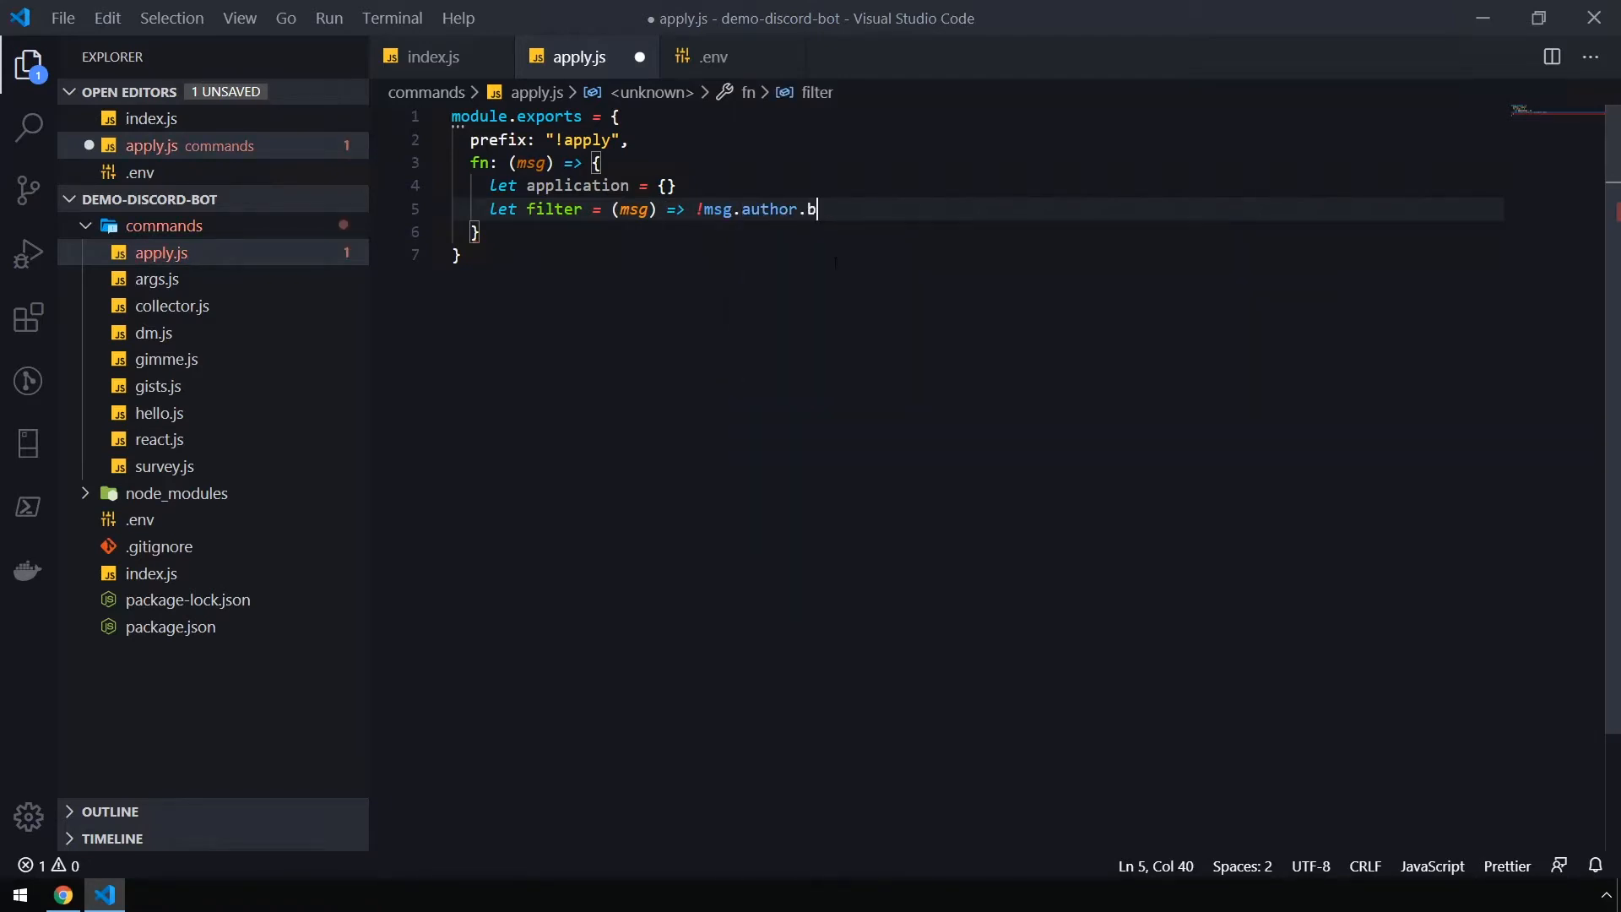
{"action": "type", "text": "ot"}
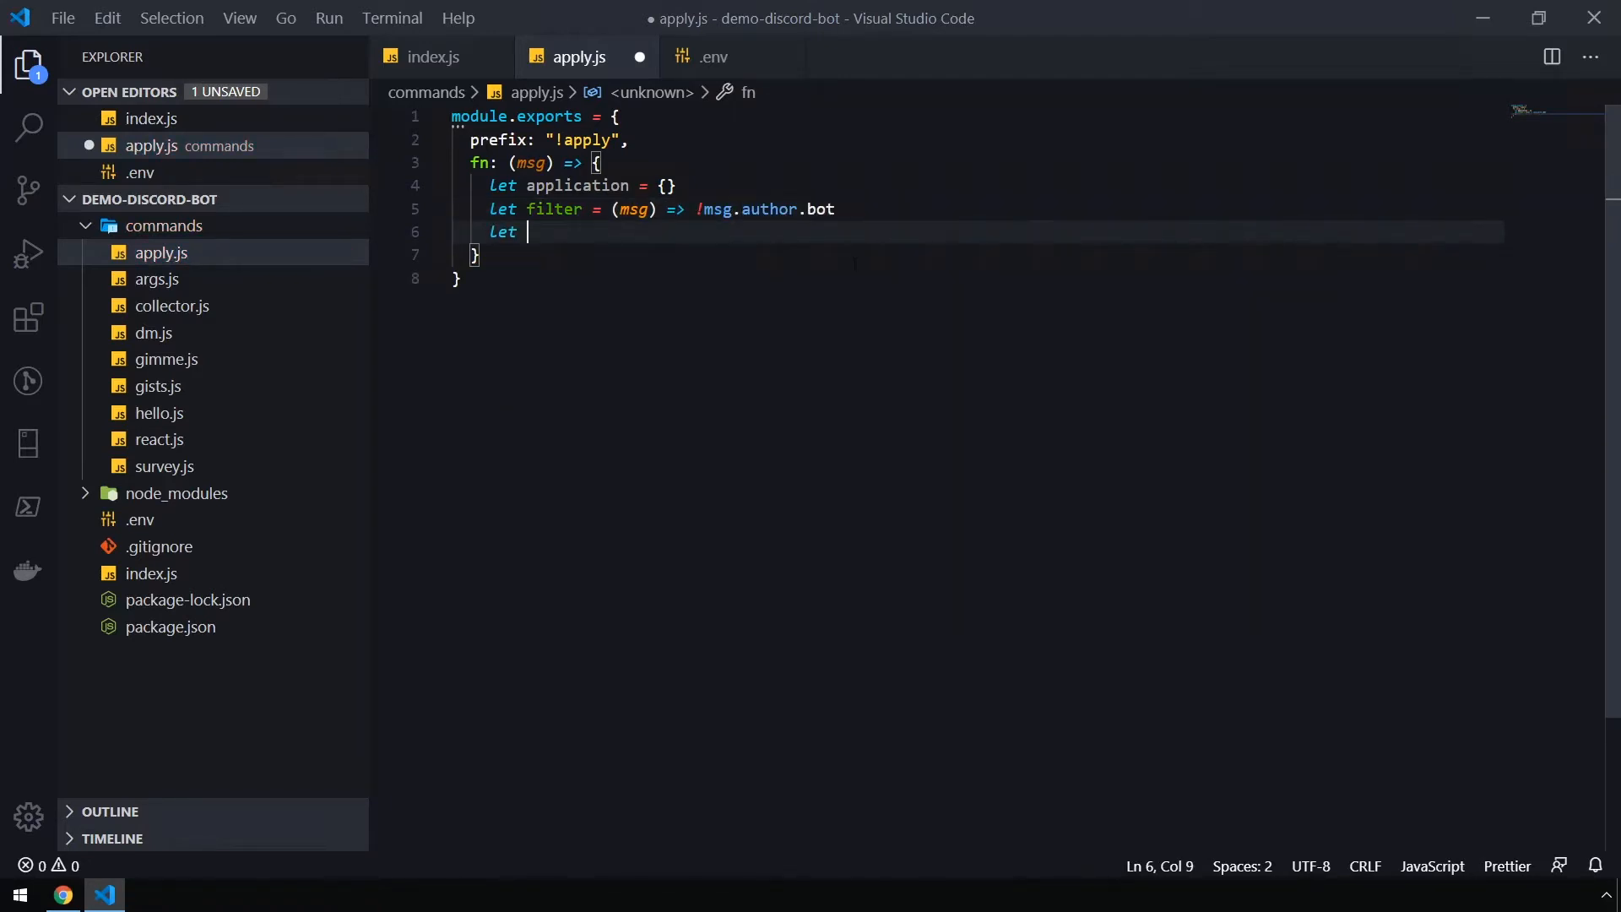
Declare collector options with max 1 and time 15000
{"action": "type", "text": "options = {}"}
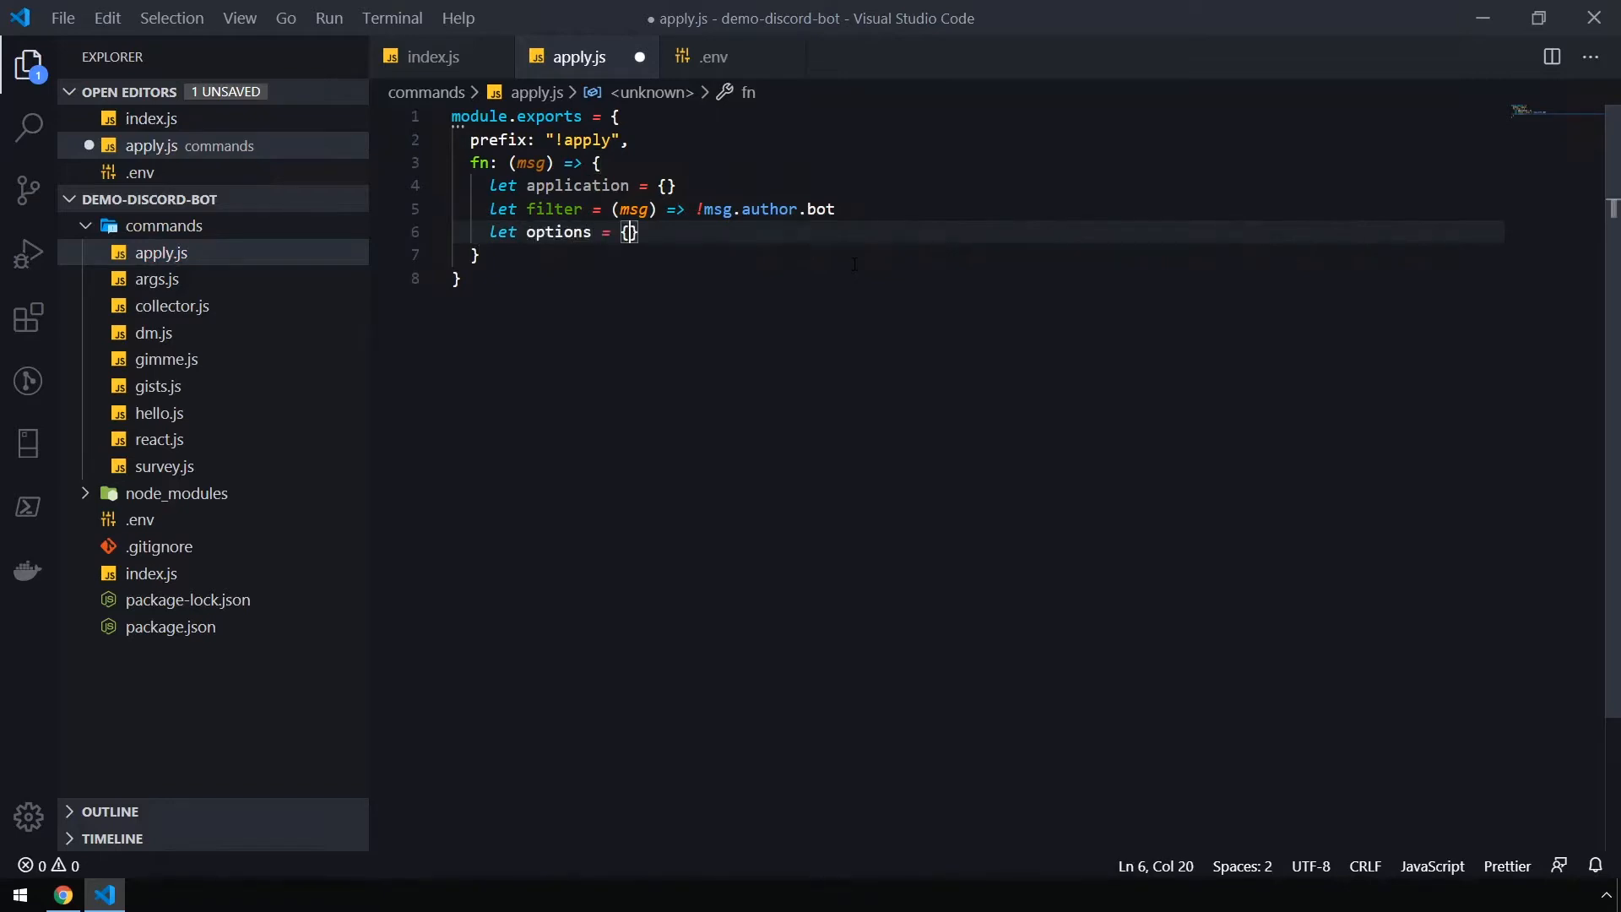
{"action": "type", "text": "max: 1,"}
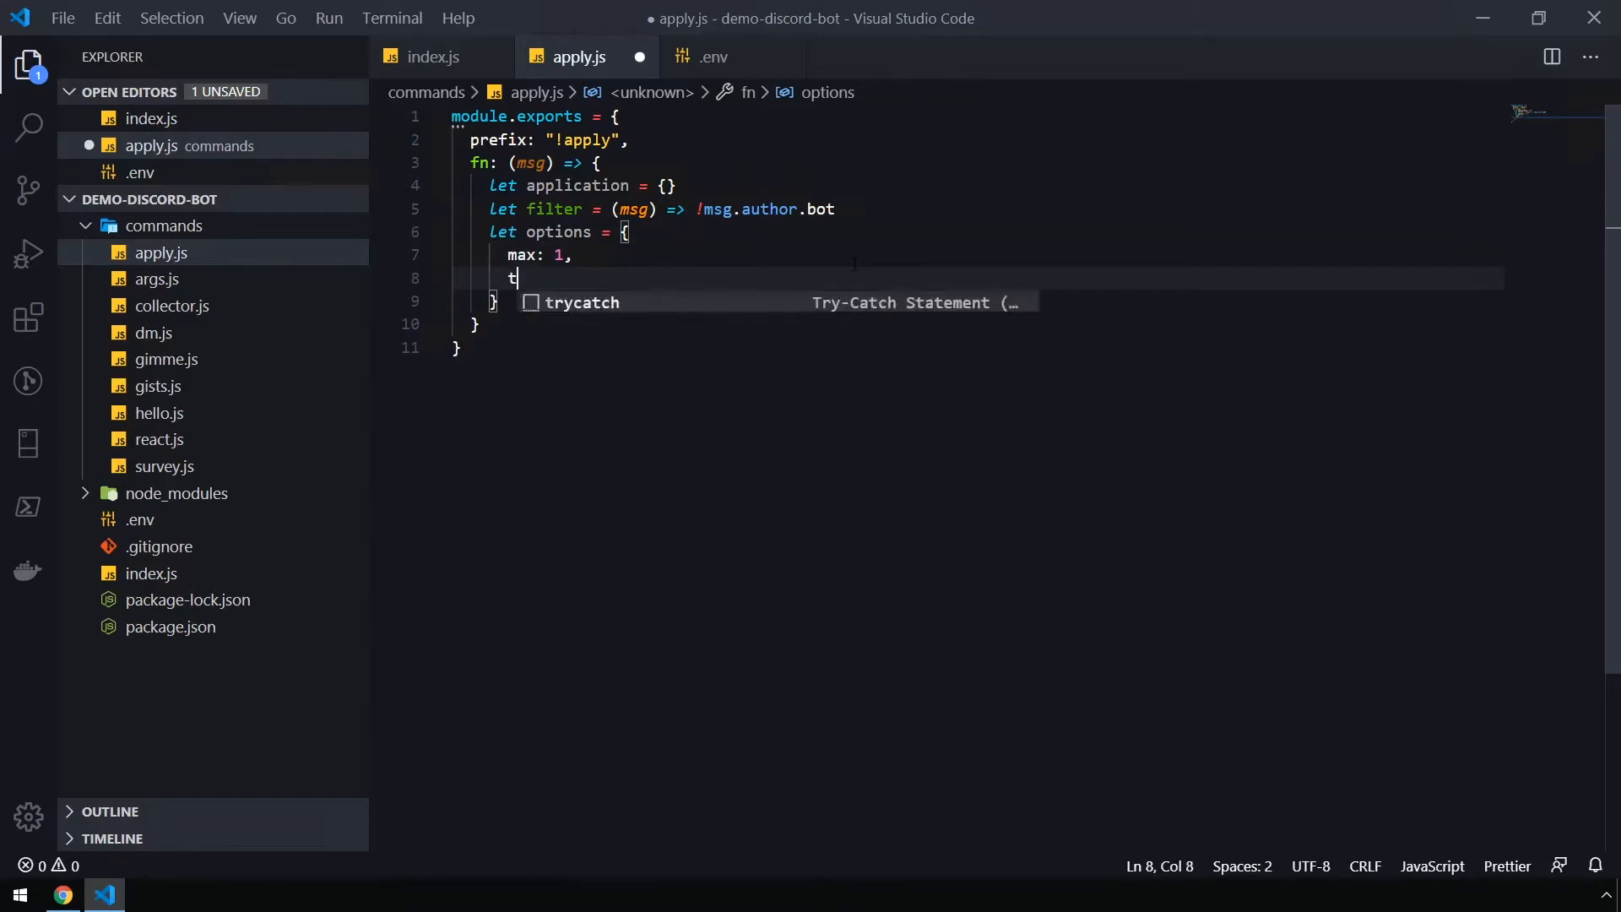
{"action": "type", "text": "ime:"}
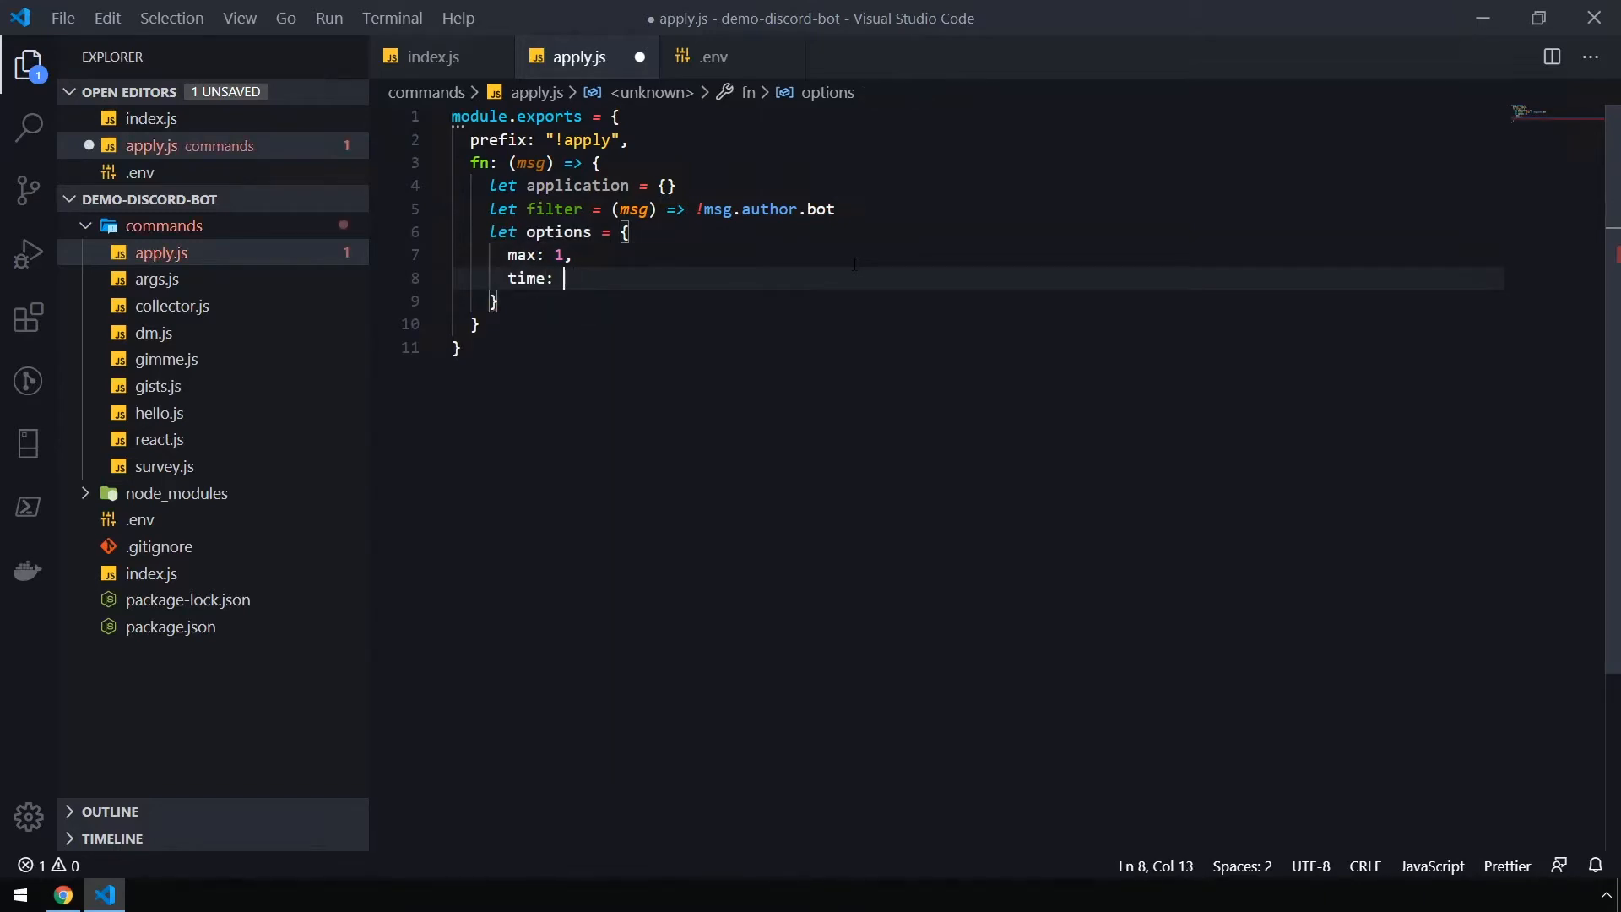
{"action": "type", "text": "15000"}
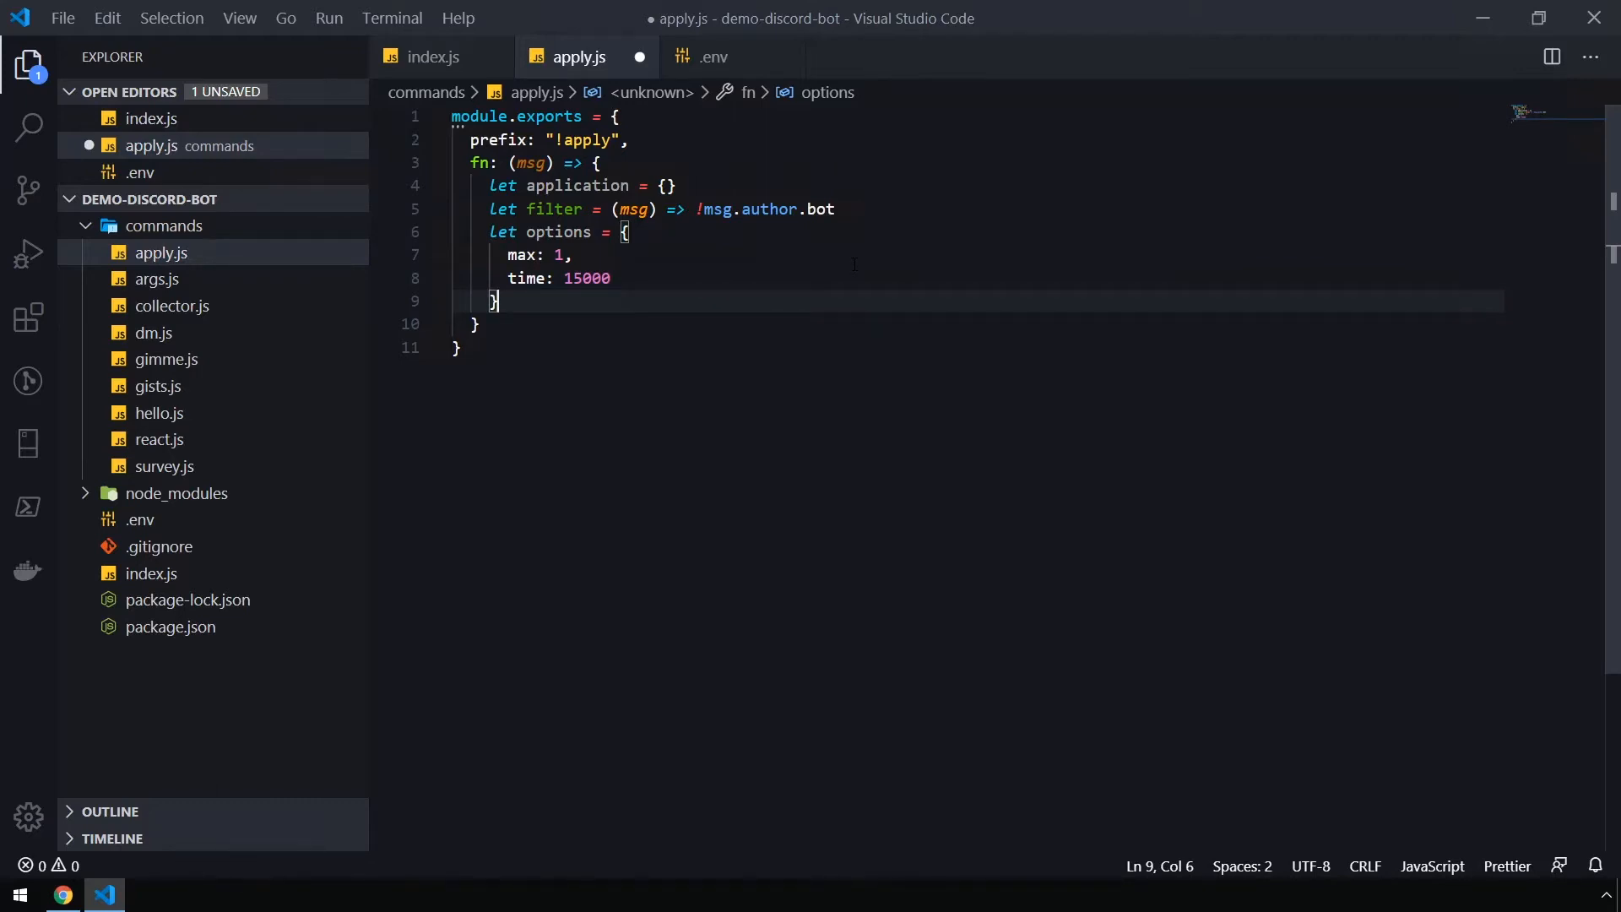
{"action": "key", "text": "Enter"}
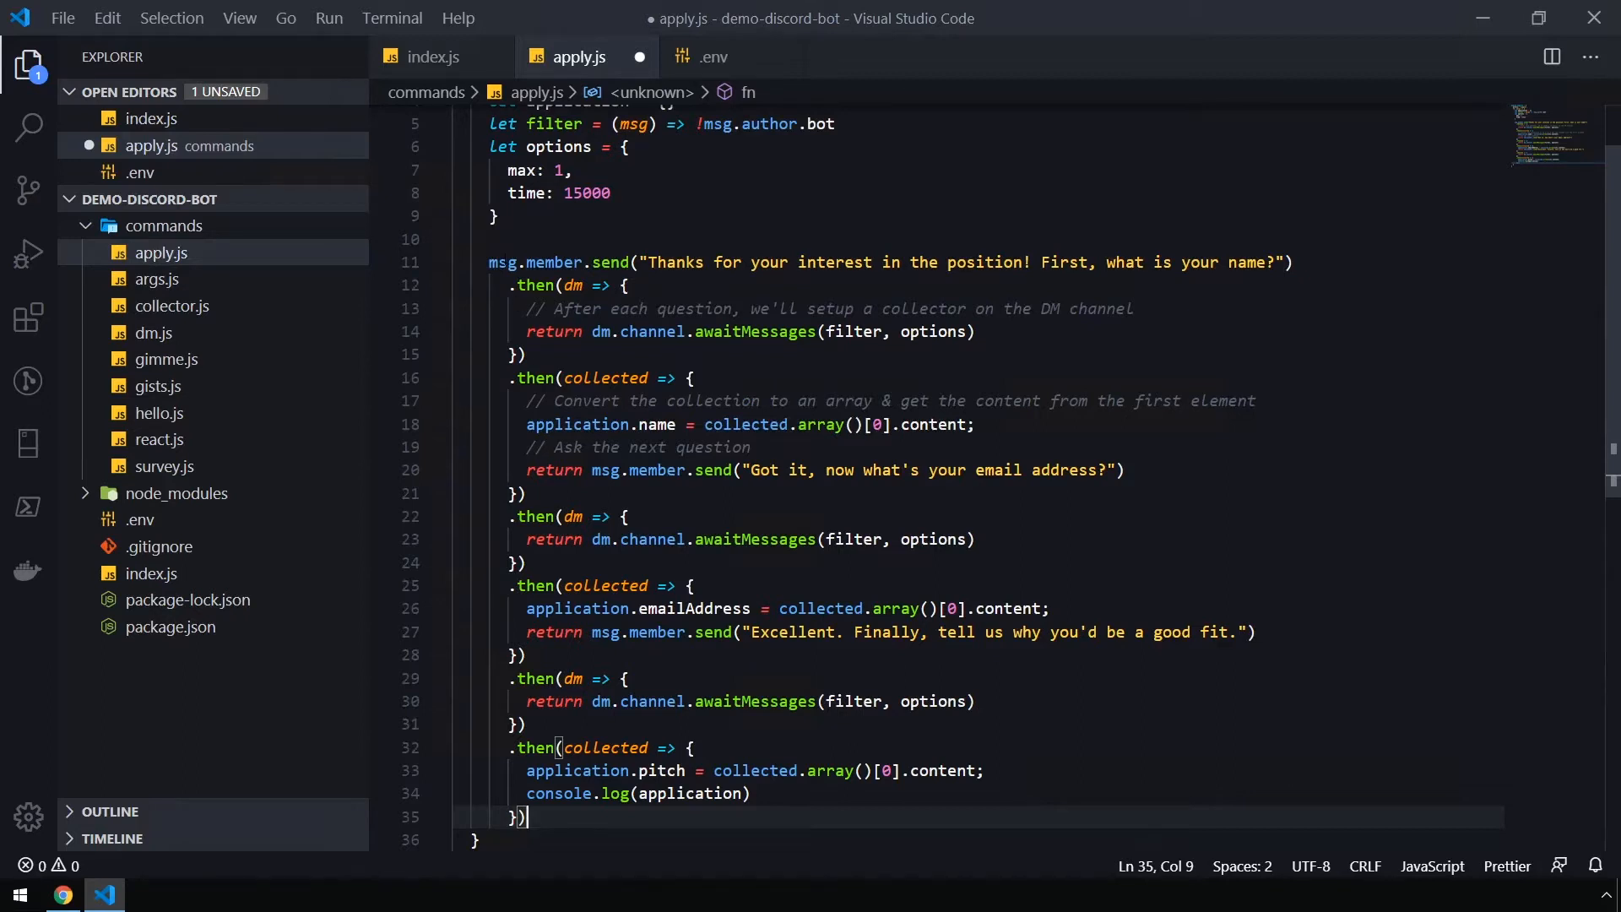
{"action": "double_click", "coordinate": [554, 261]}
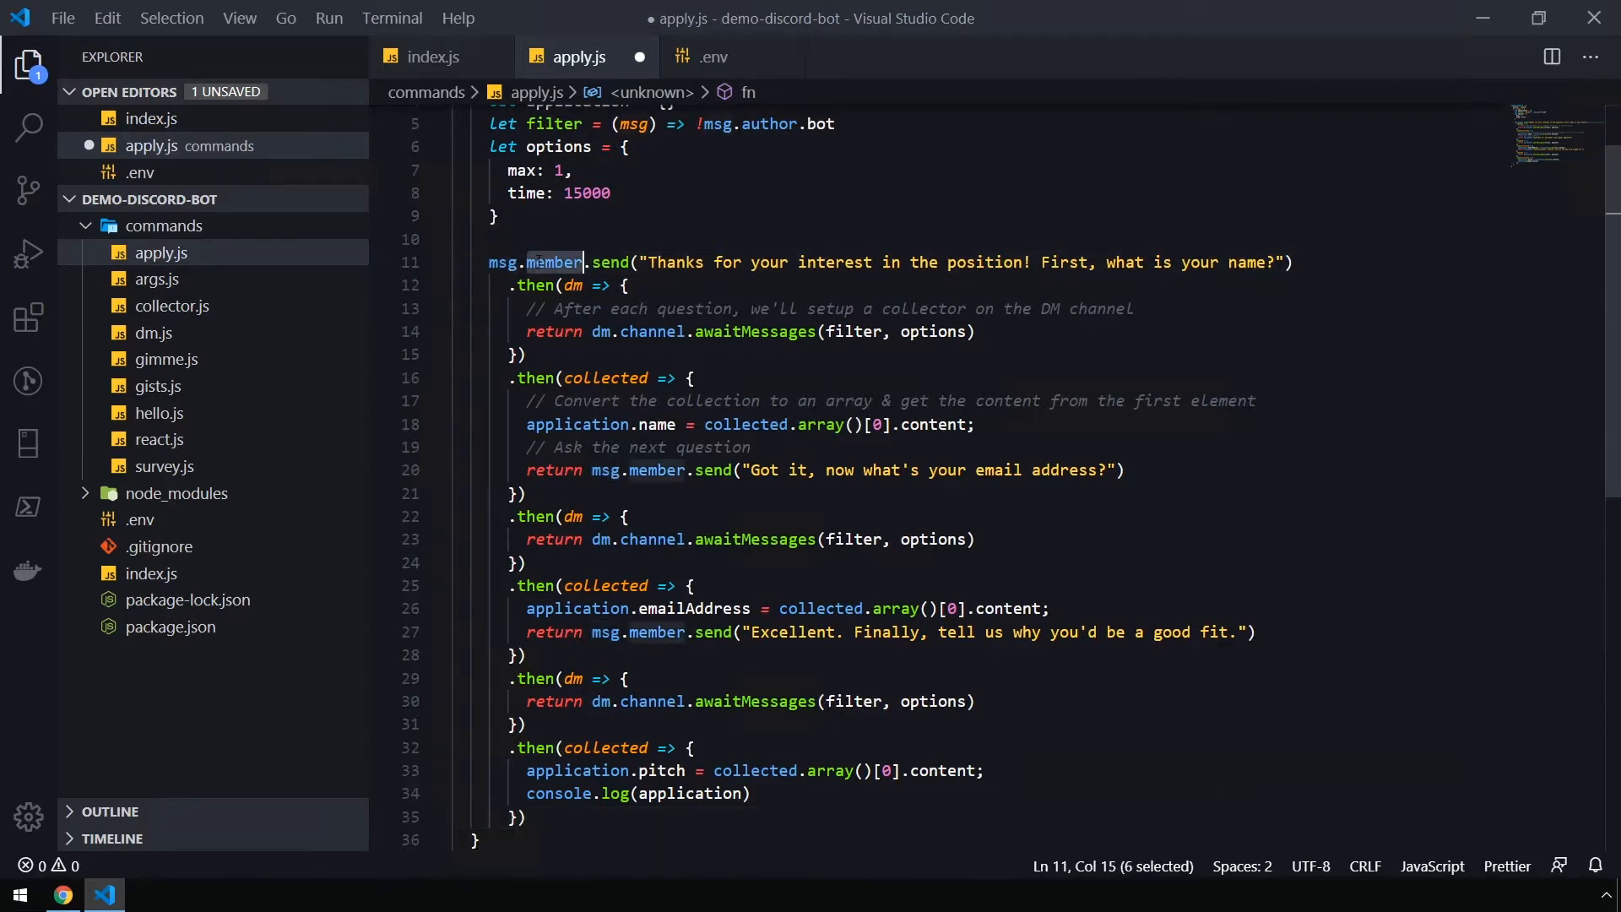
{"action": "double_click", "coordinate": [610, 261]}
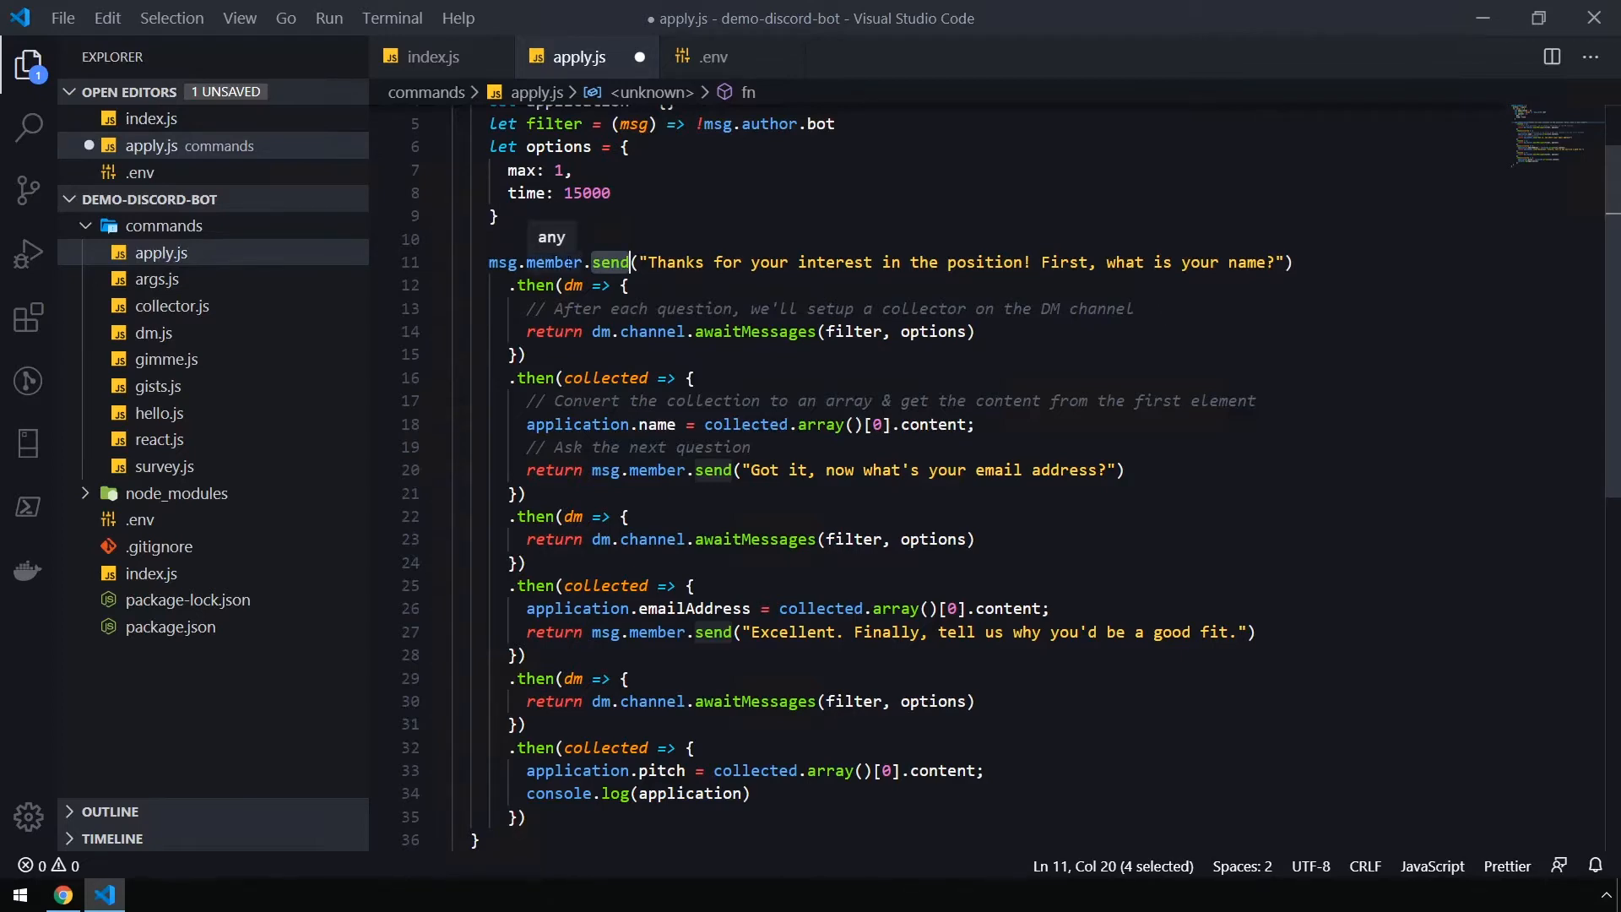
{"action": "scroll", "scroll_direction": "up", "scroll_amount": 3}
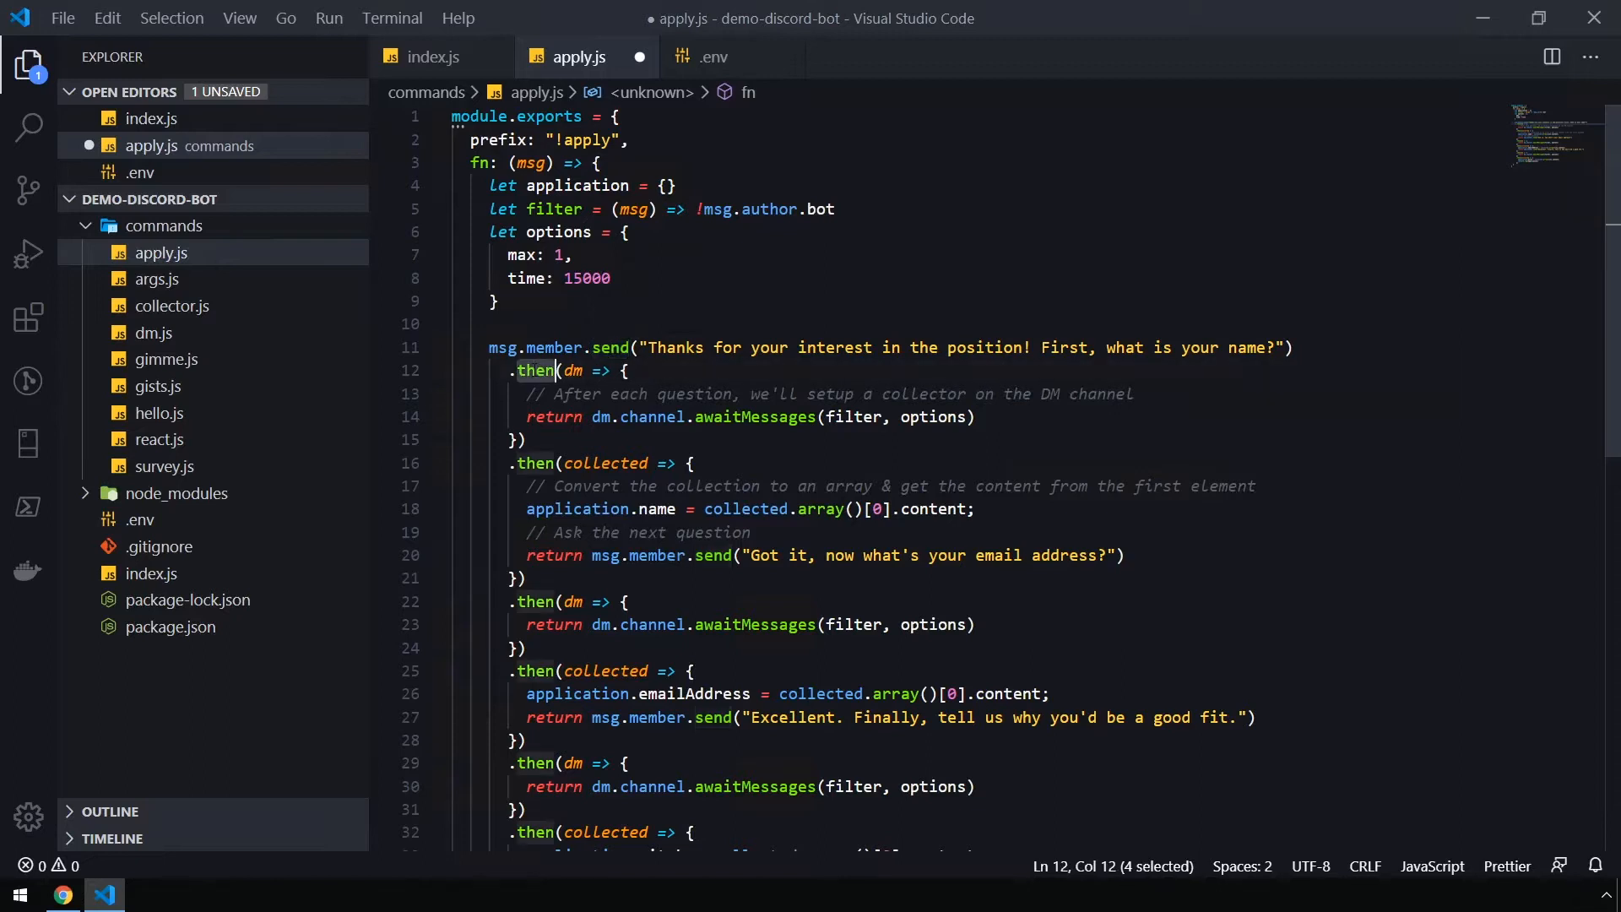
{"action": "double_click", "coordinate": [573, 370]}
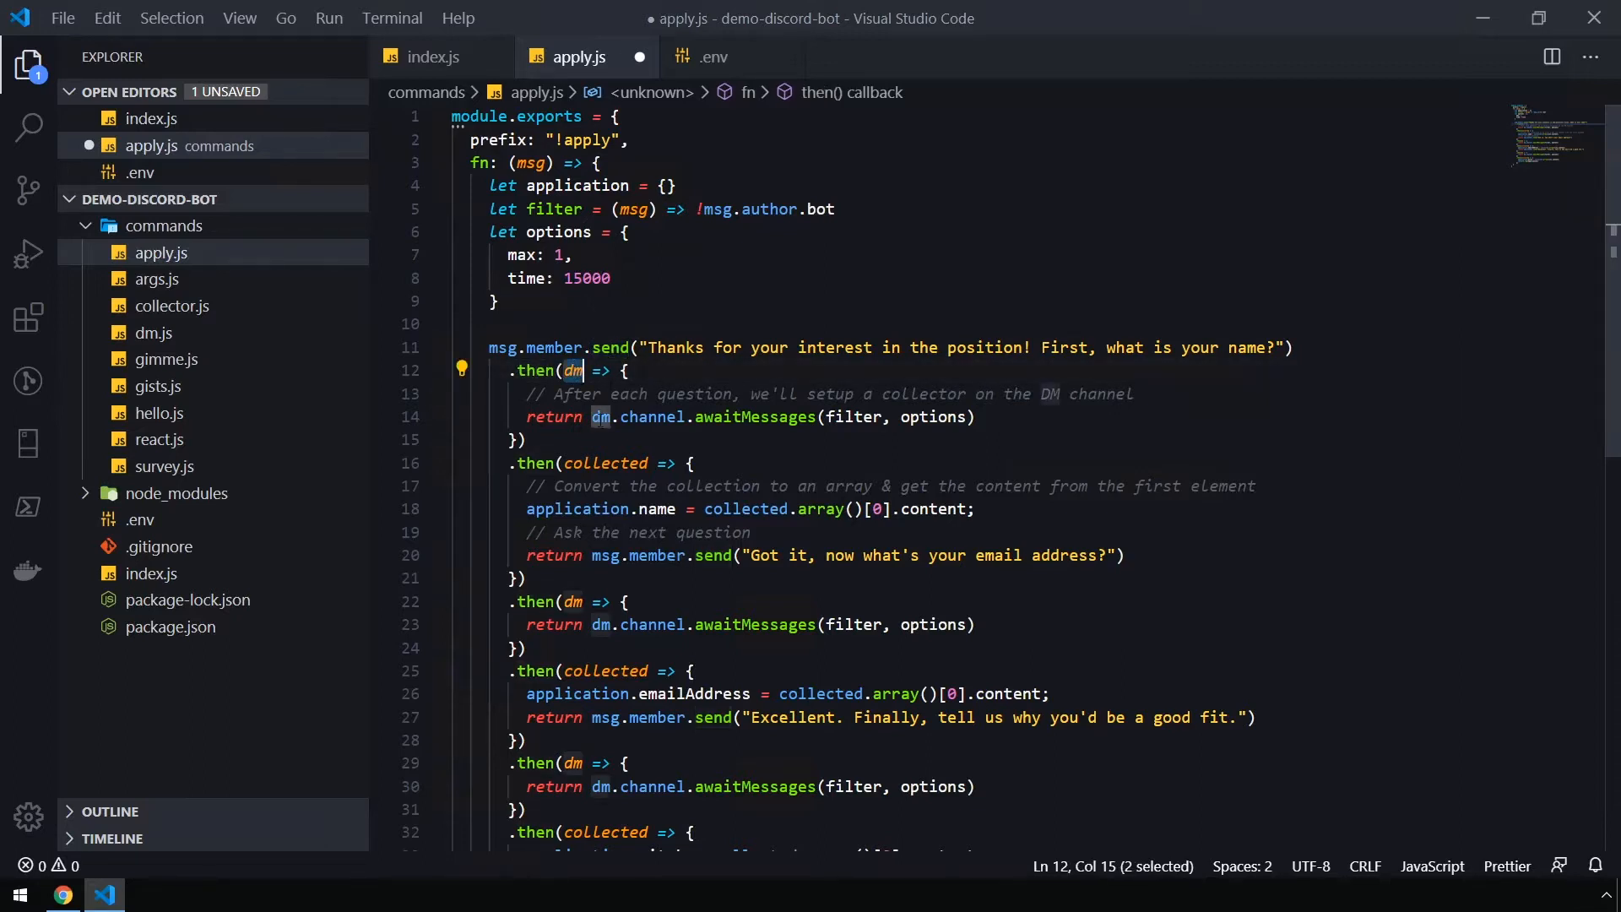
{"action": "double_click", "coordinate": [652, 418]}
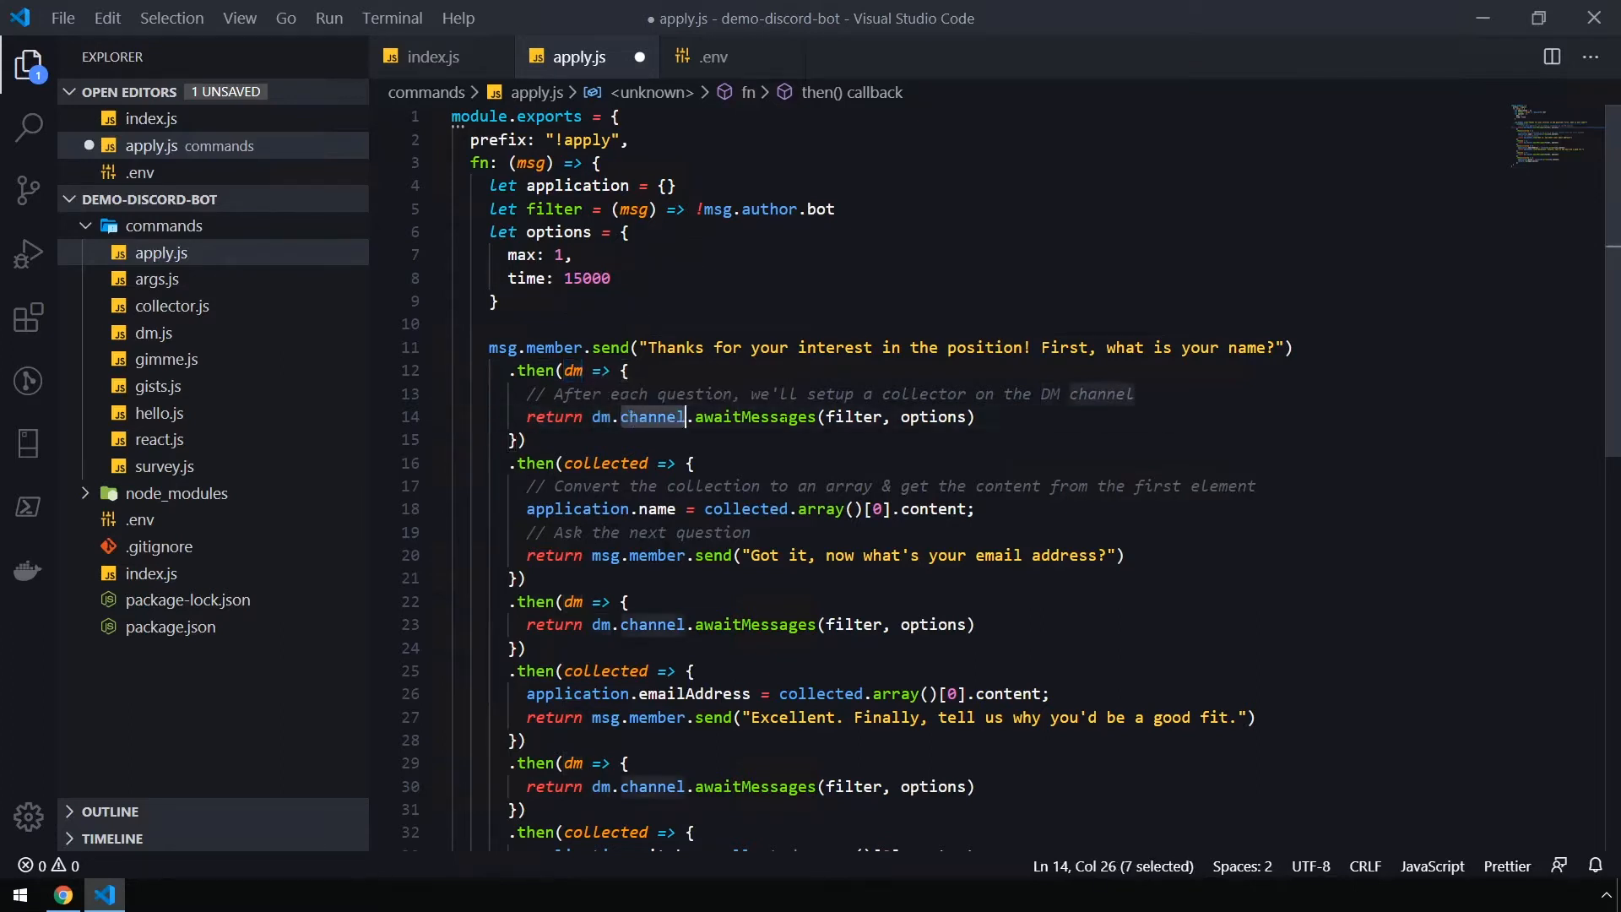
{"action": "left_click", "coordinate": [849, 417]}
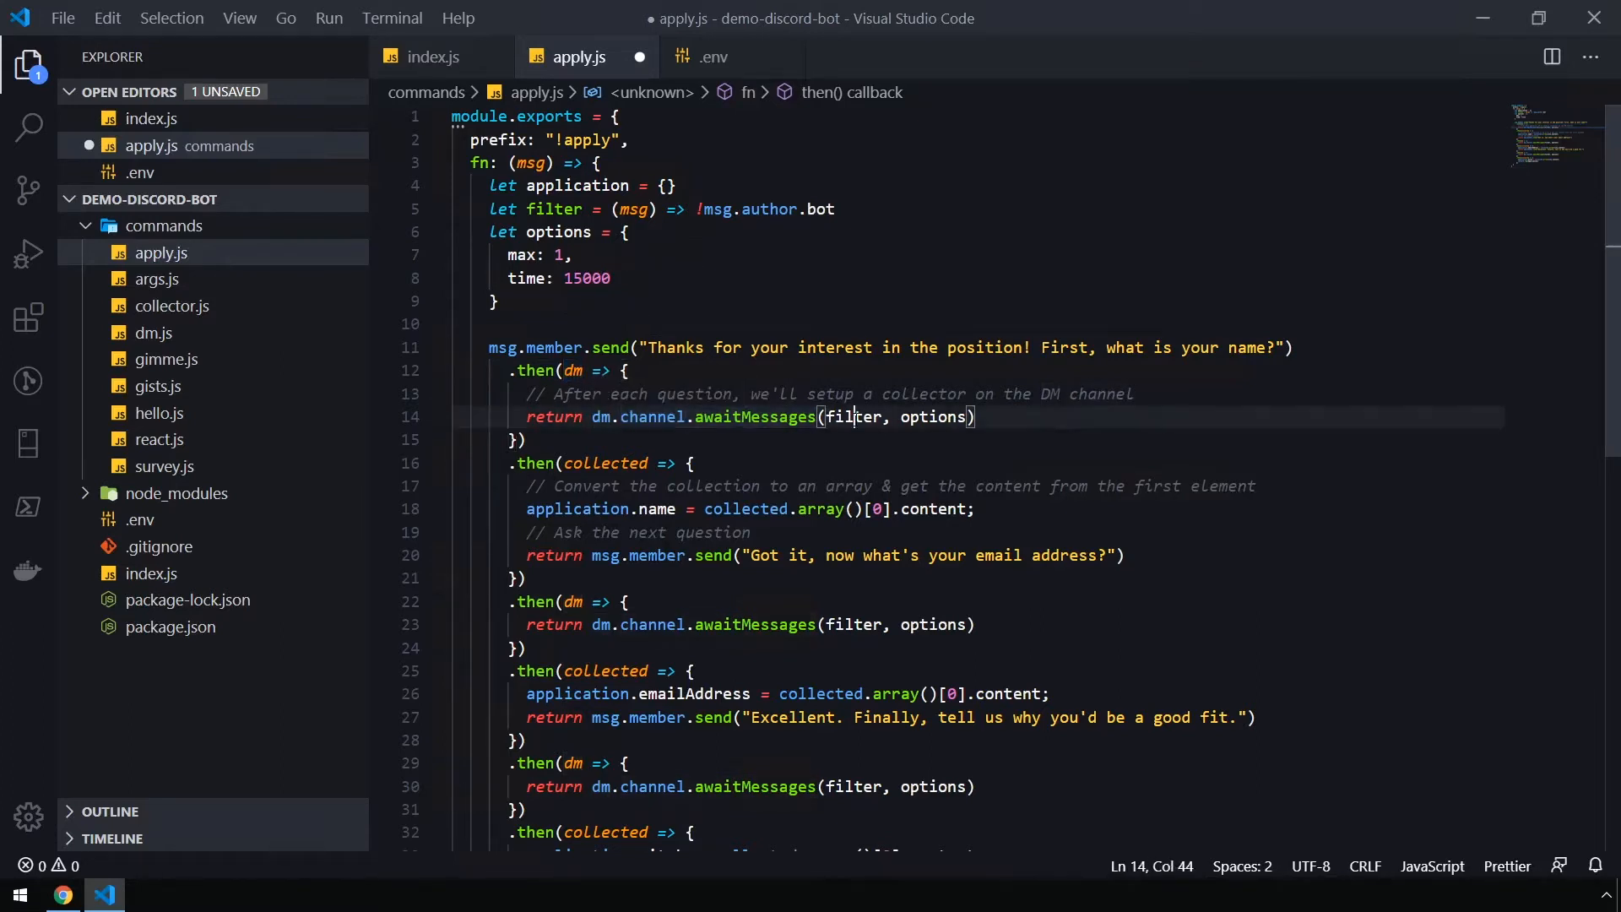
{"action": "double_click", "coordinate": [932, 417]}
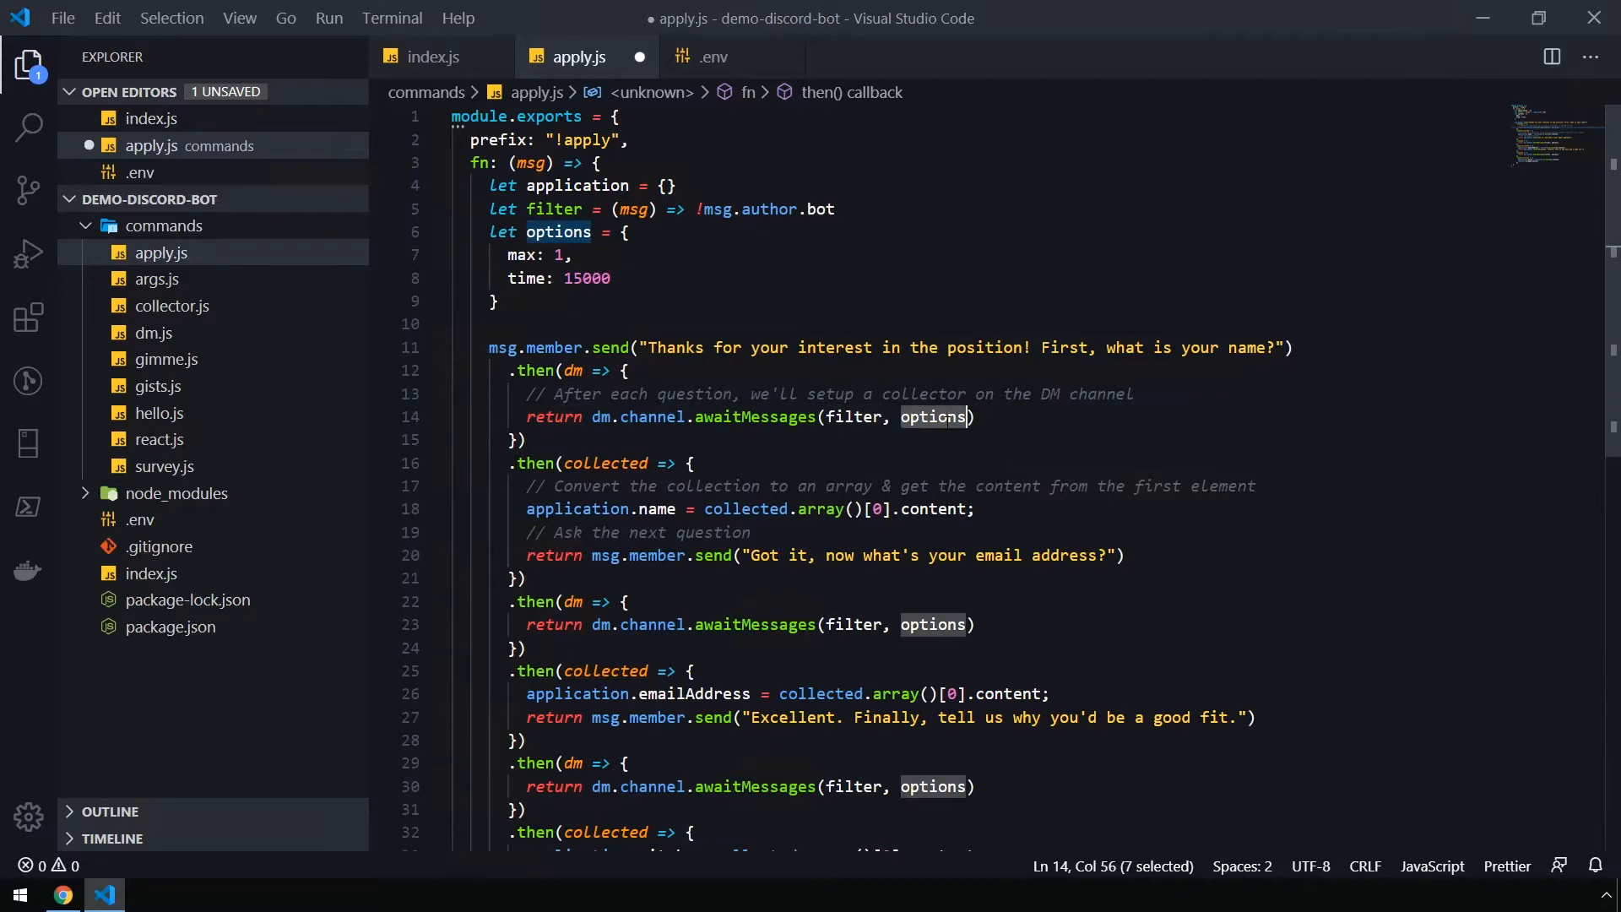
{"action": "scroll", "scroll_direction": "down", "scroll_amount": 3}
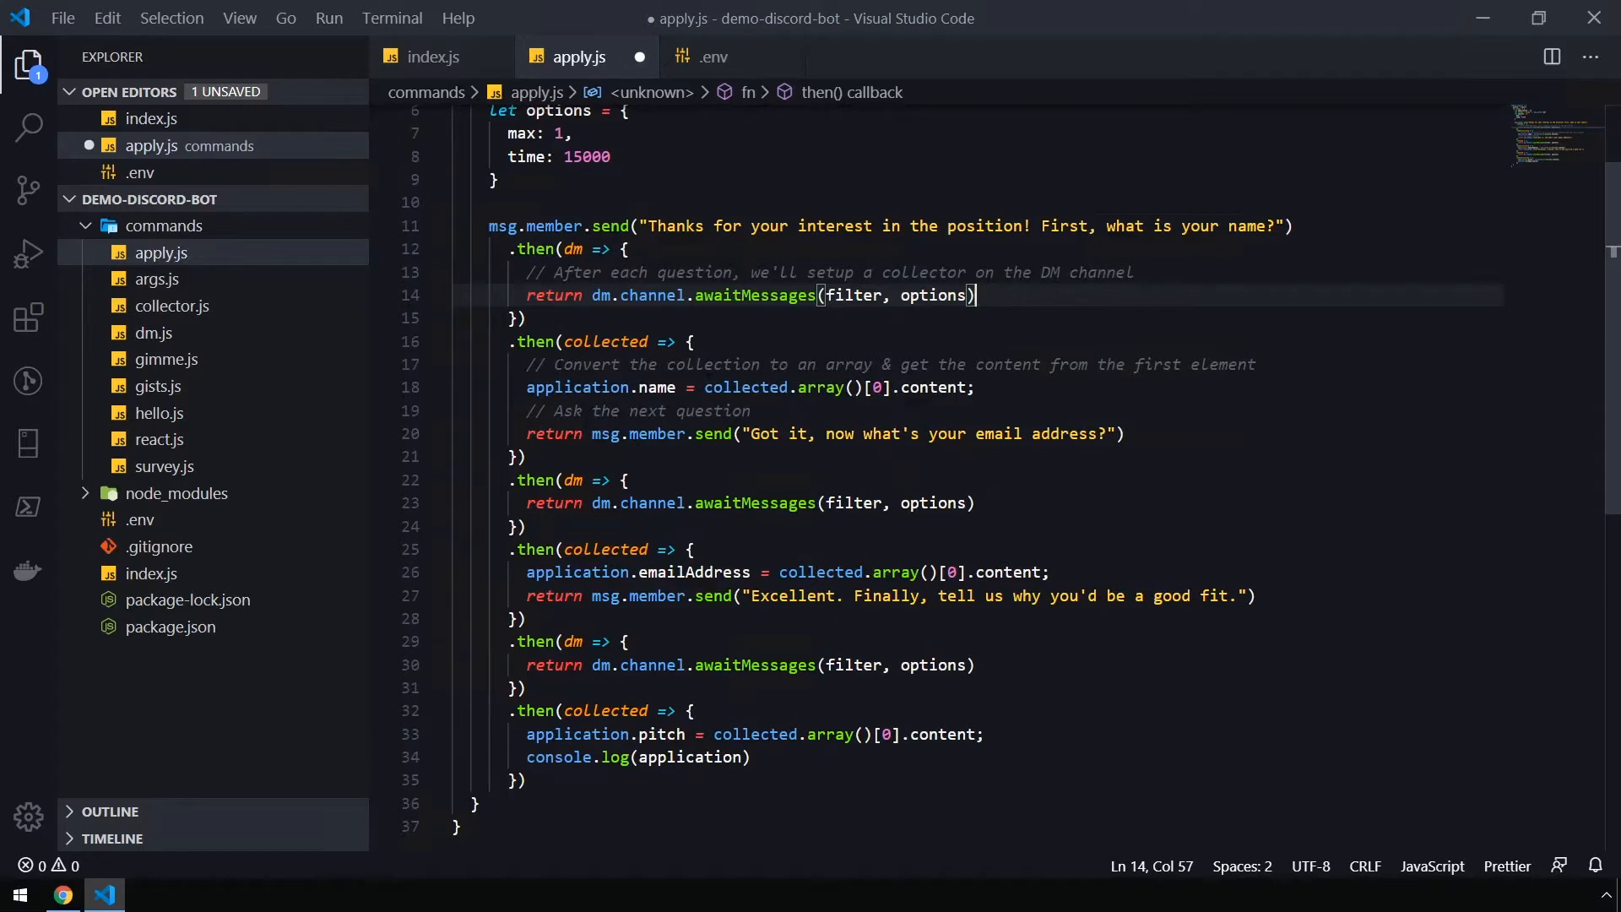
{"action": "double_click", "coordinate": [605, 341]}
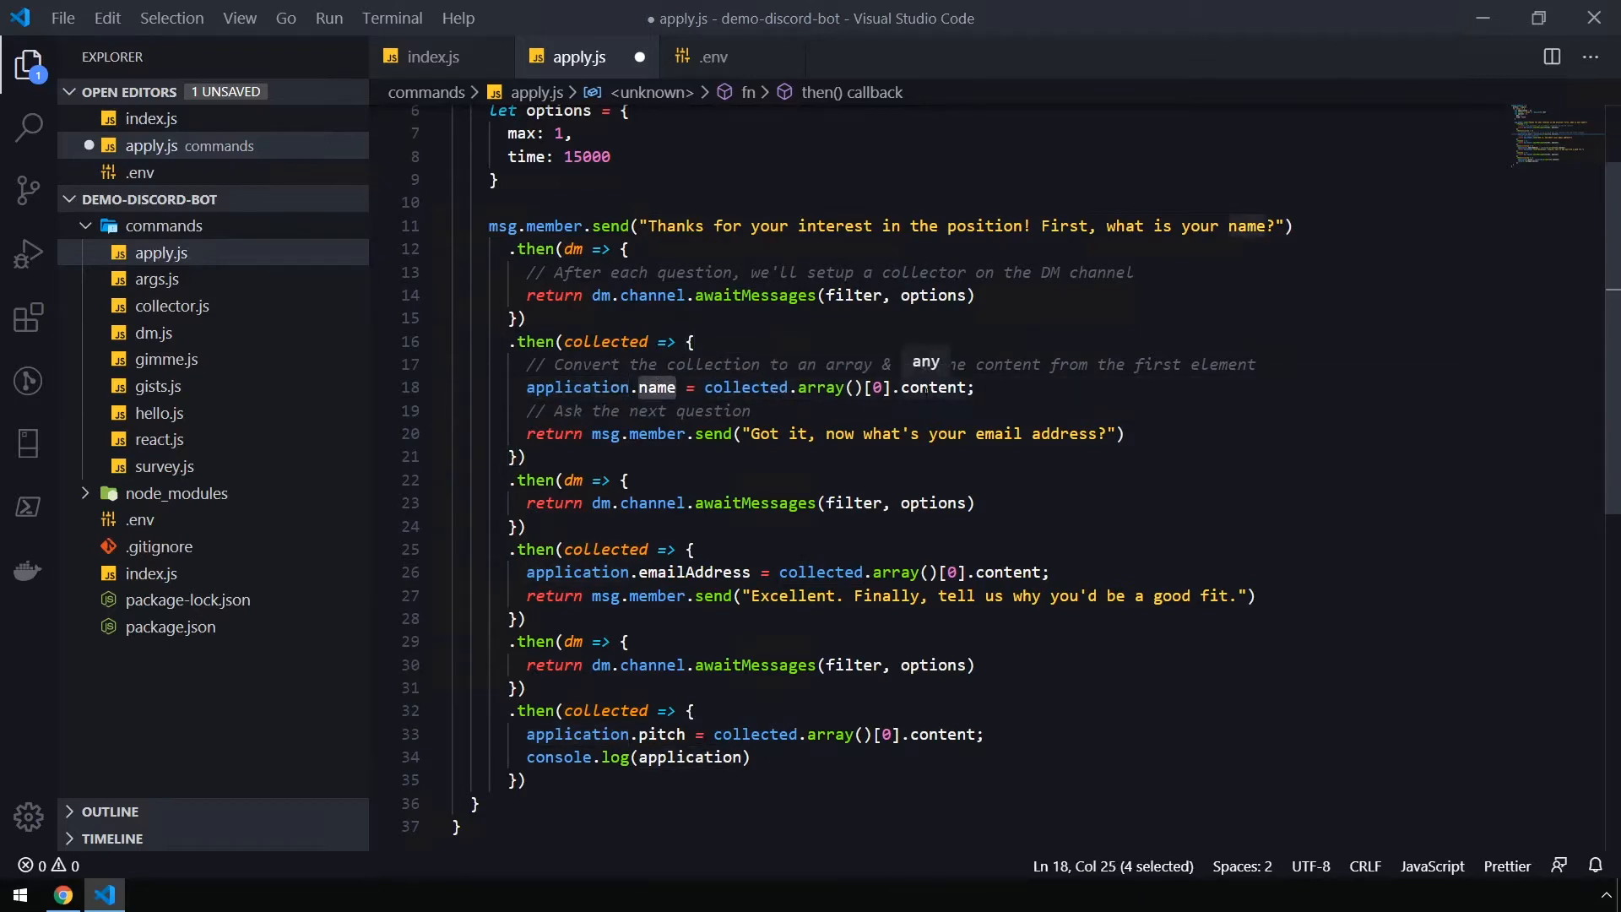
{"action": "double_click", "coordinate": [929, 386]}
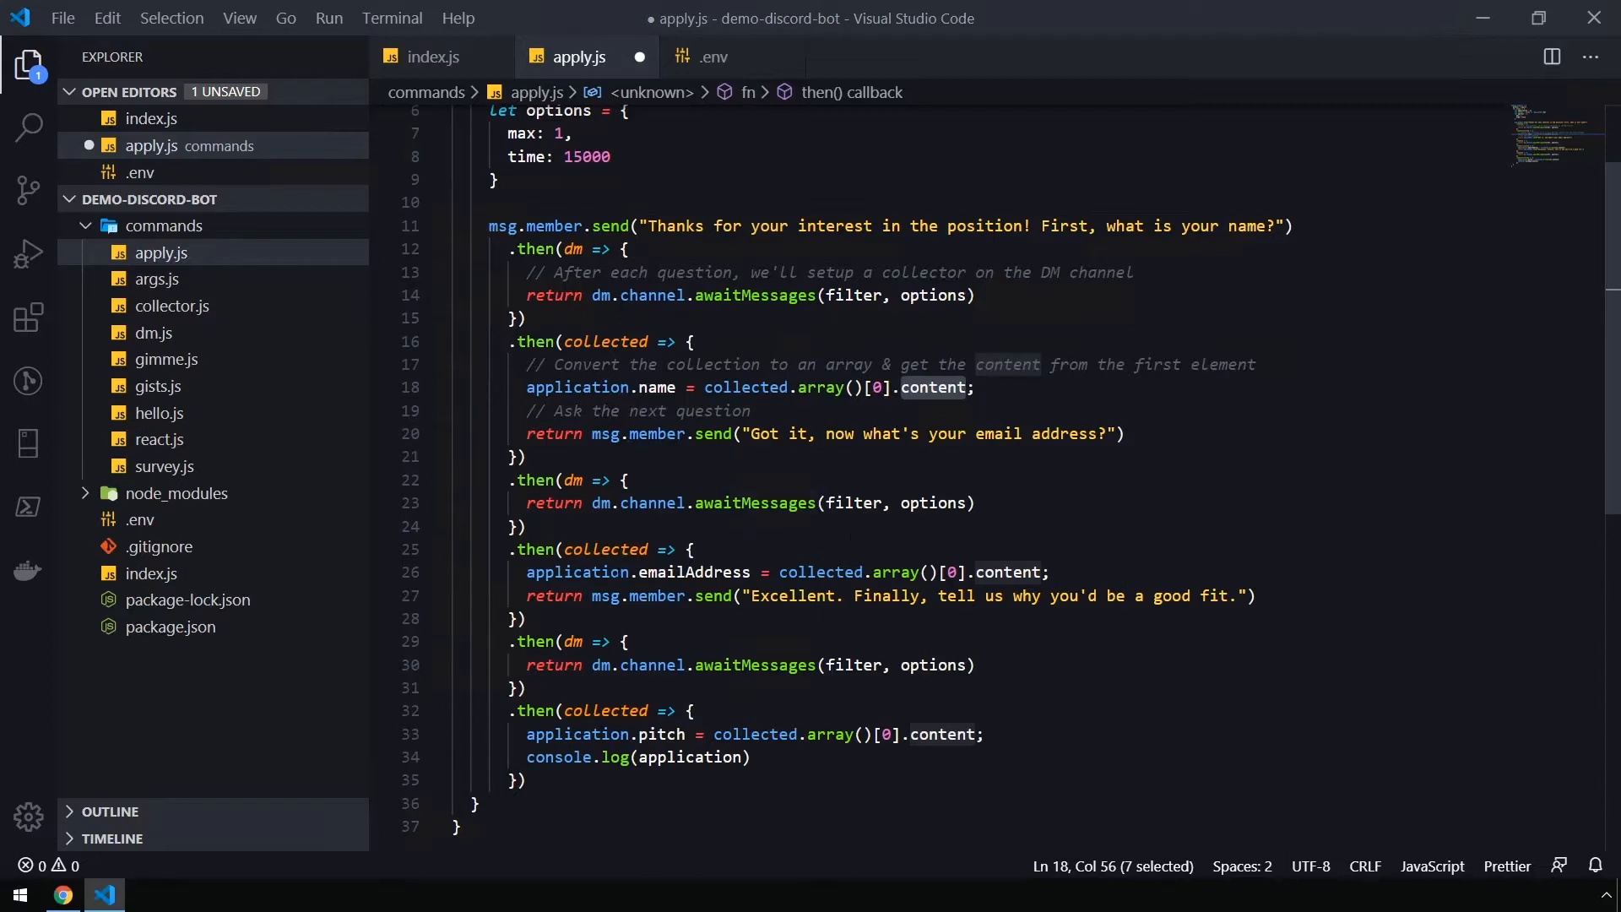
{"action": "double_click", "coordinate": [694, 572]}
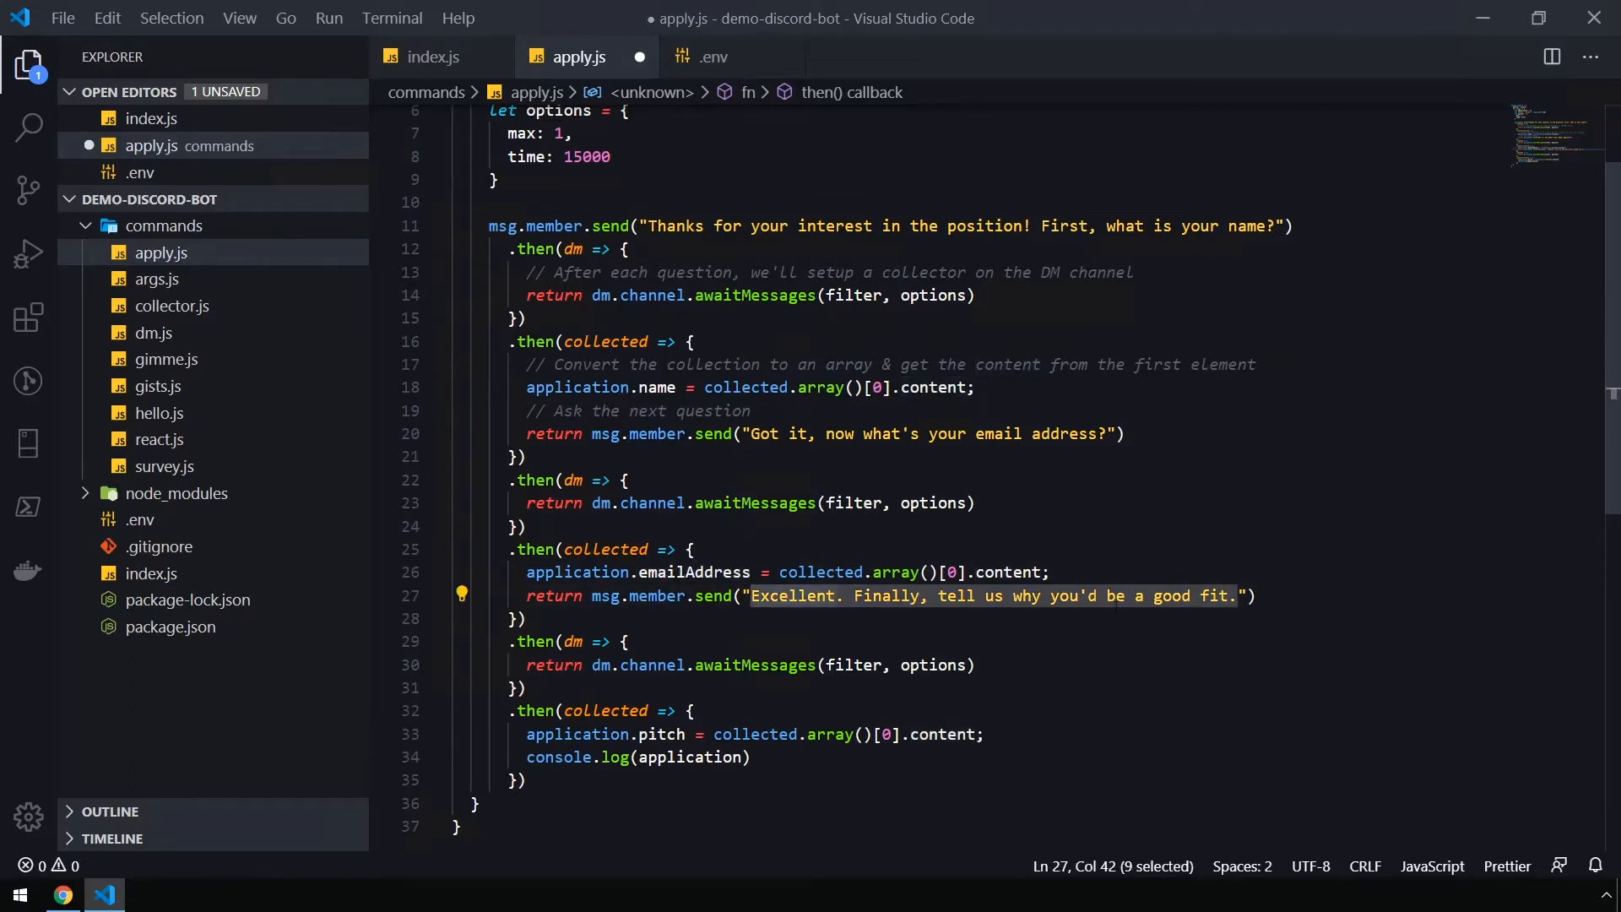
{"action": "scroll", "scroll_direction": "down", "scroll_amount": 3}
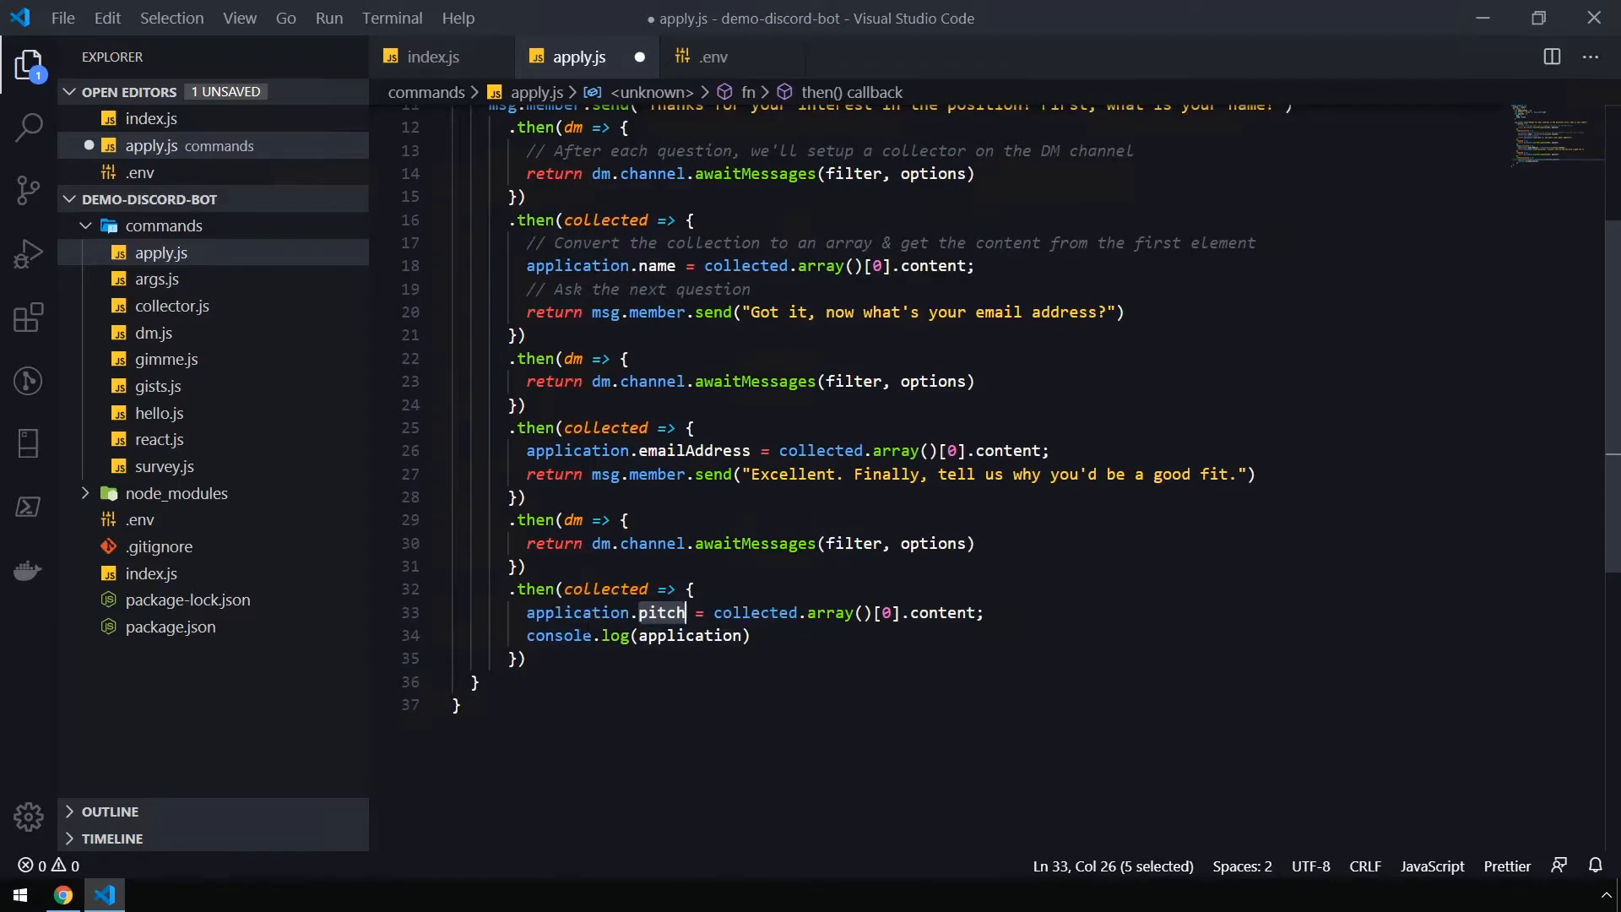
{"action": "left_click", "coordinate": [750, 634]}
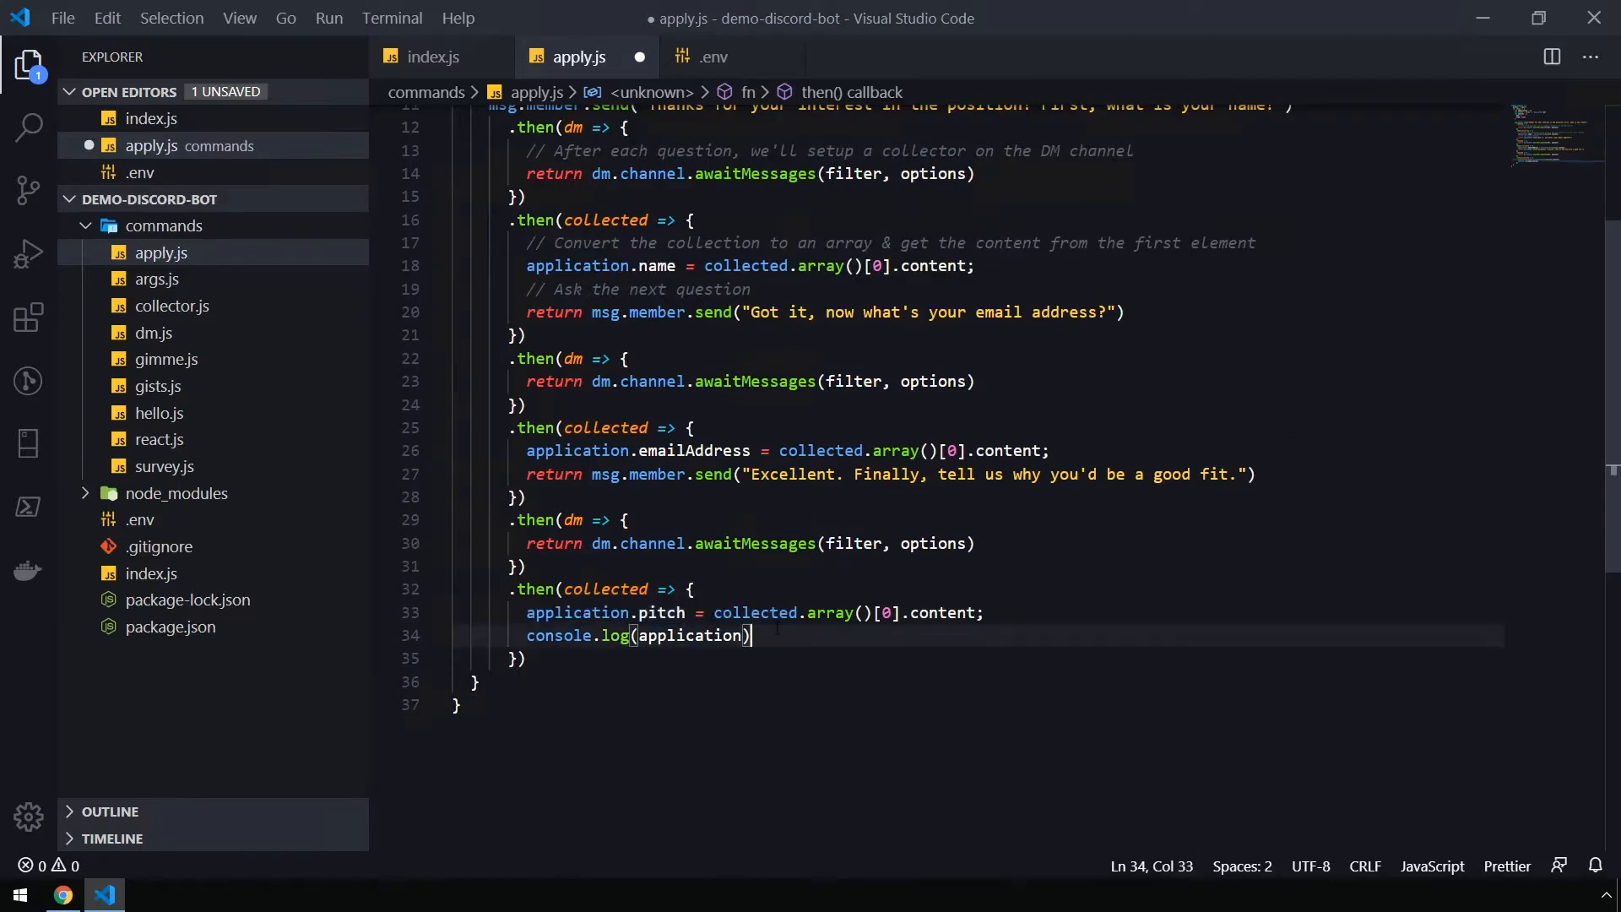
Save apply.js and start the bot with npm run start, then switch to Discord
{"action": "key", "text": "ctrl+s"}
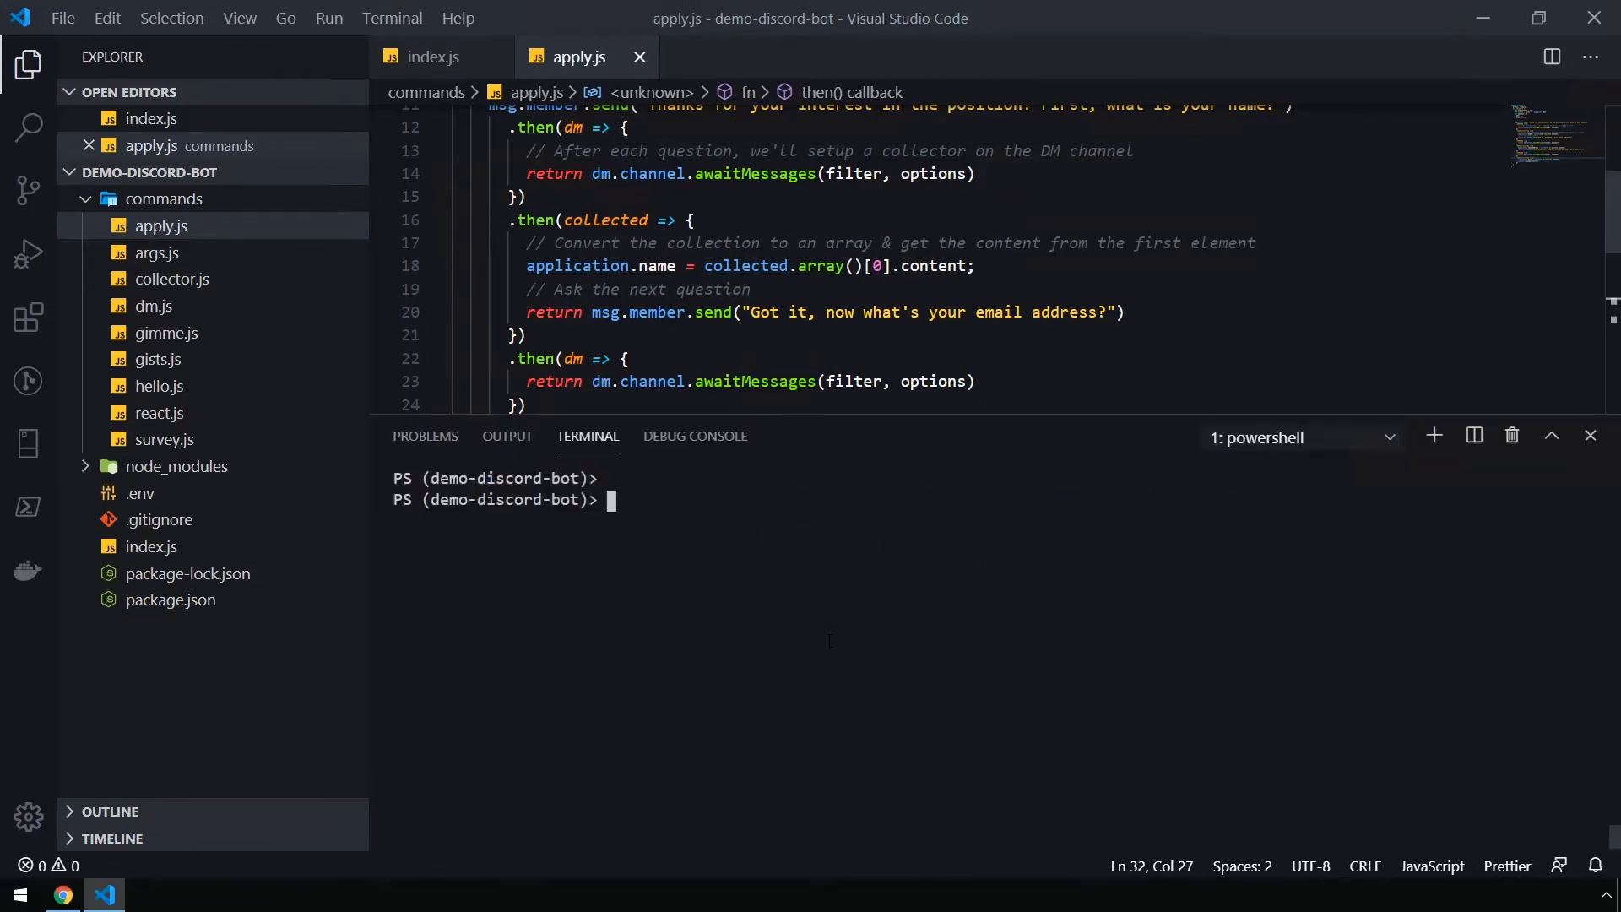
{"action": "type", "text": "npm run sta"}
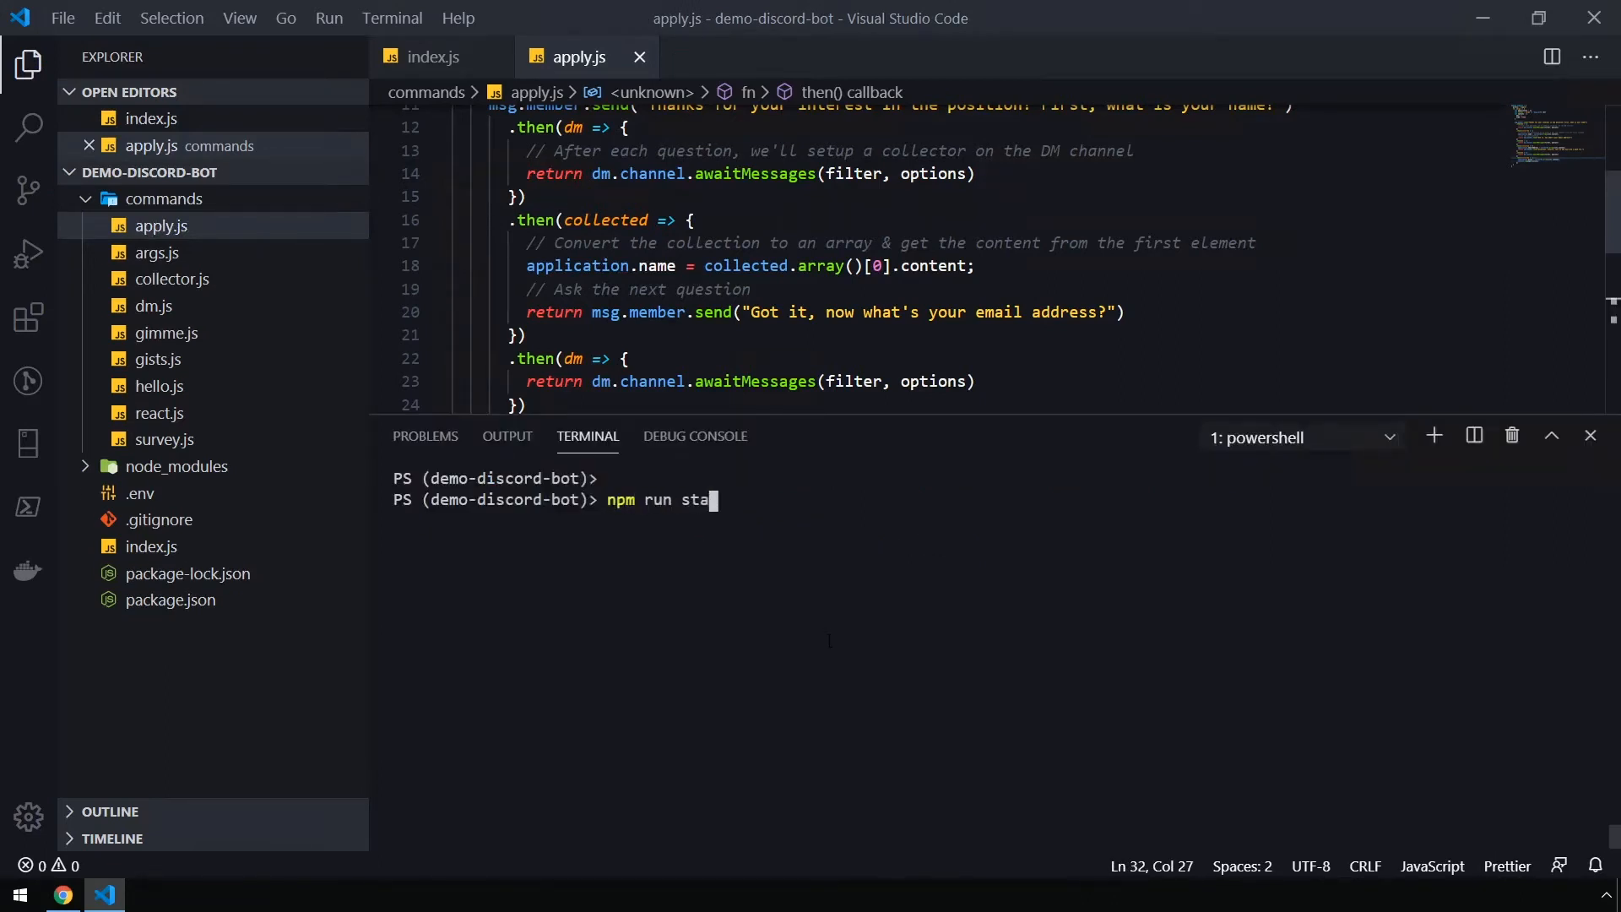
{"action": "key", "text": "Return"}
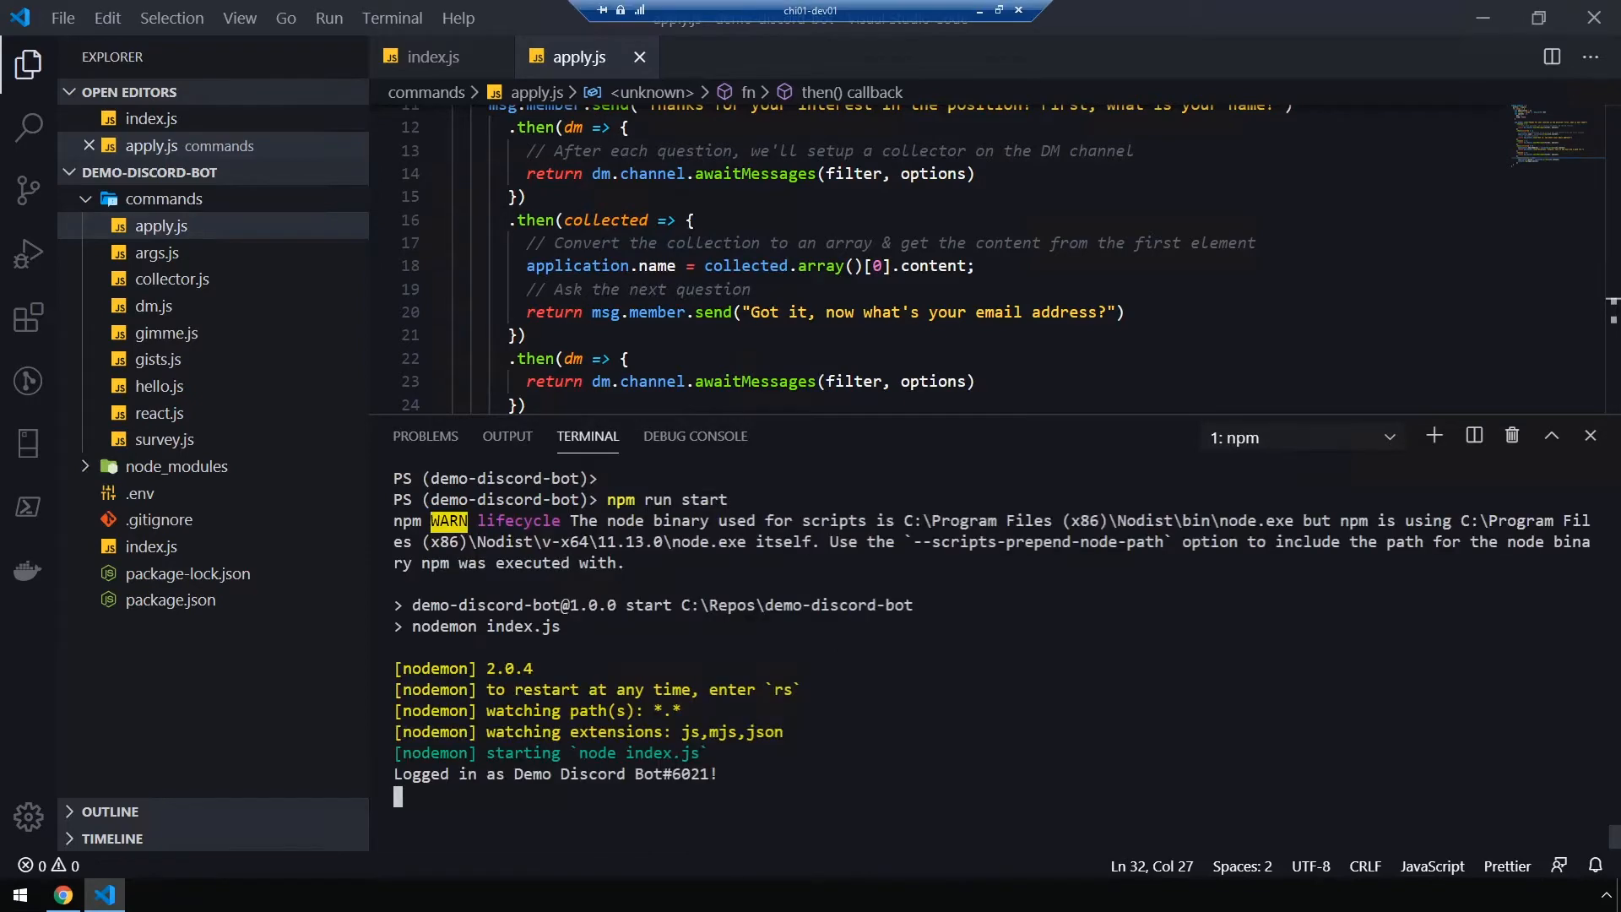
{"action": "left_click", "coordinate": [63, 895]}
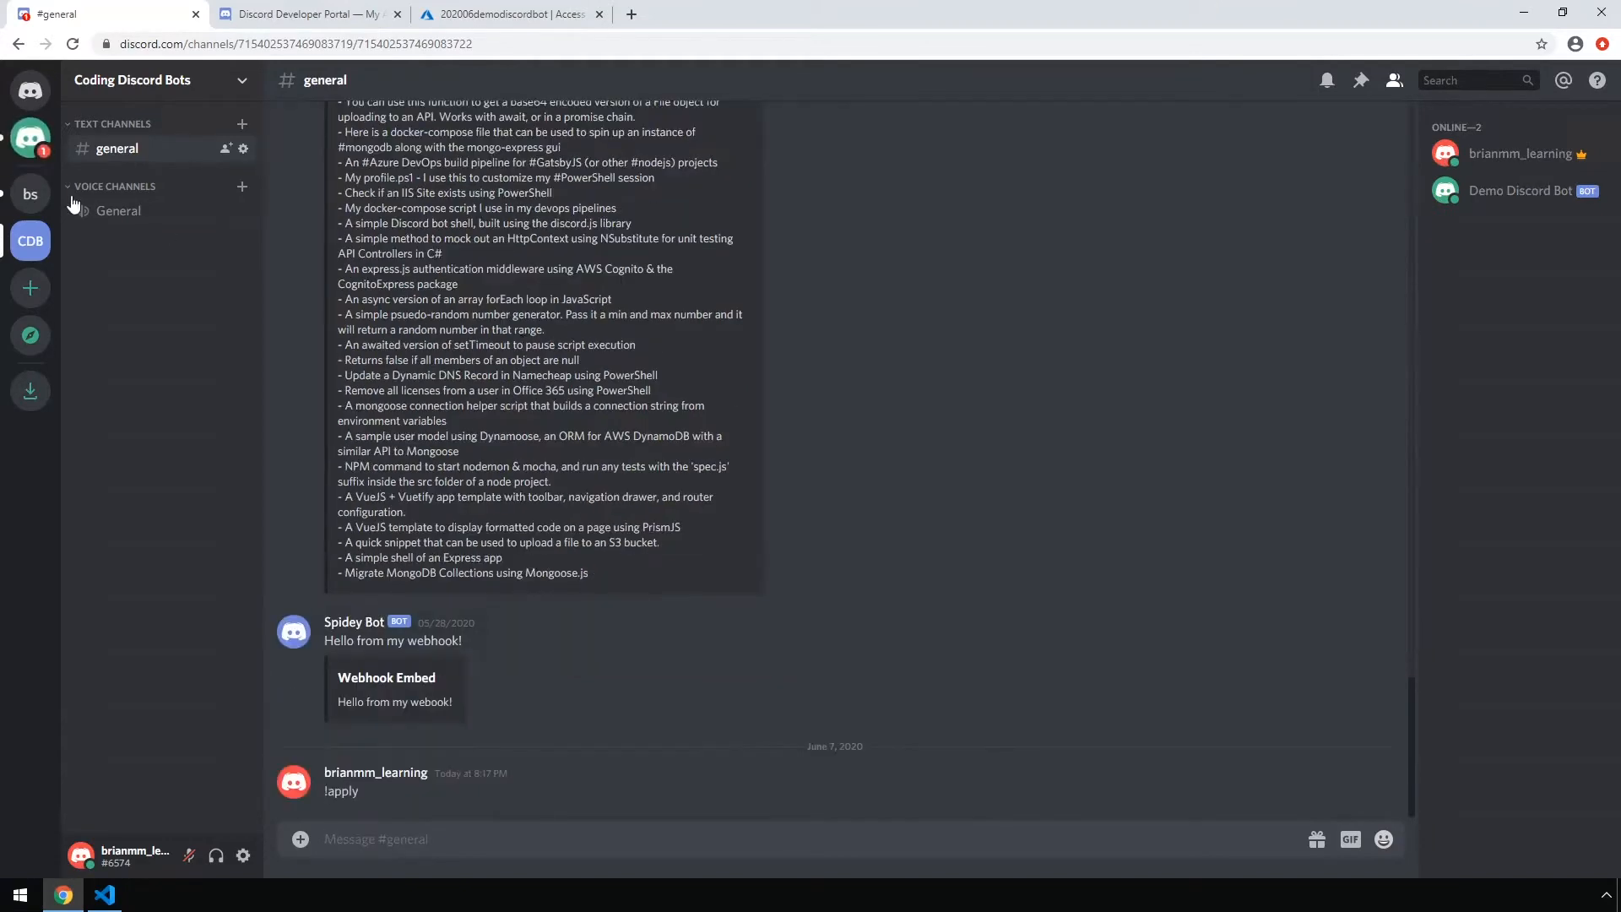
Answer the bot's name, email and good-fit prompts in the Demo Discord Bot DM
{"action": "left_click", "coordinate": [1522, 191]}
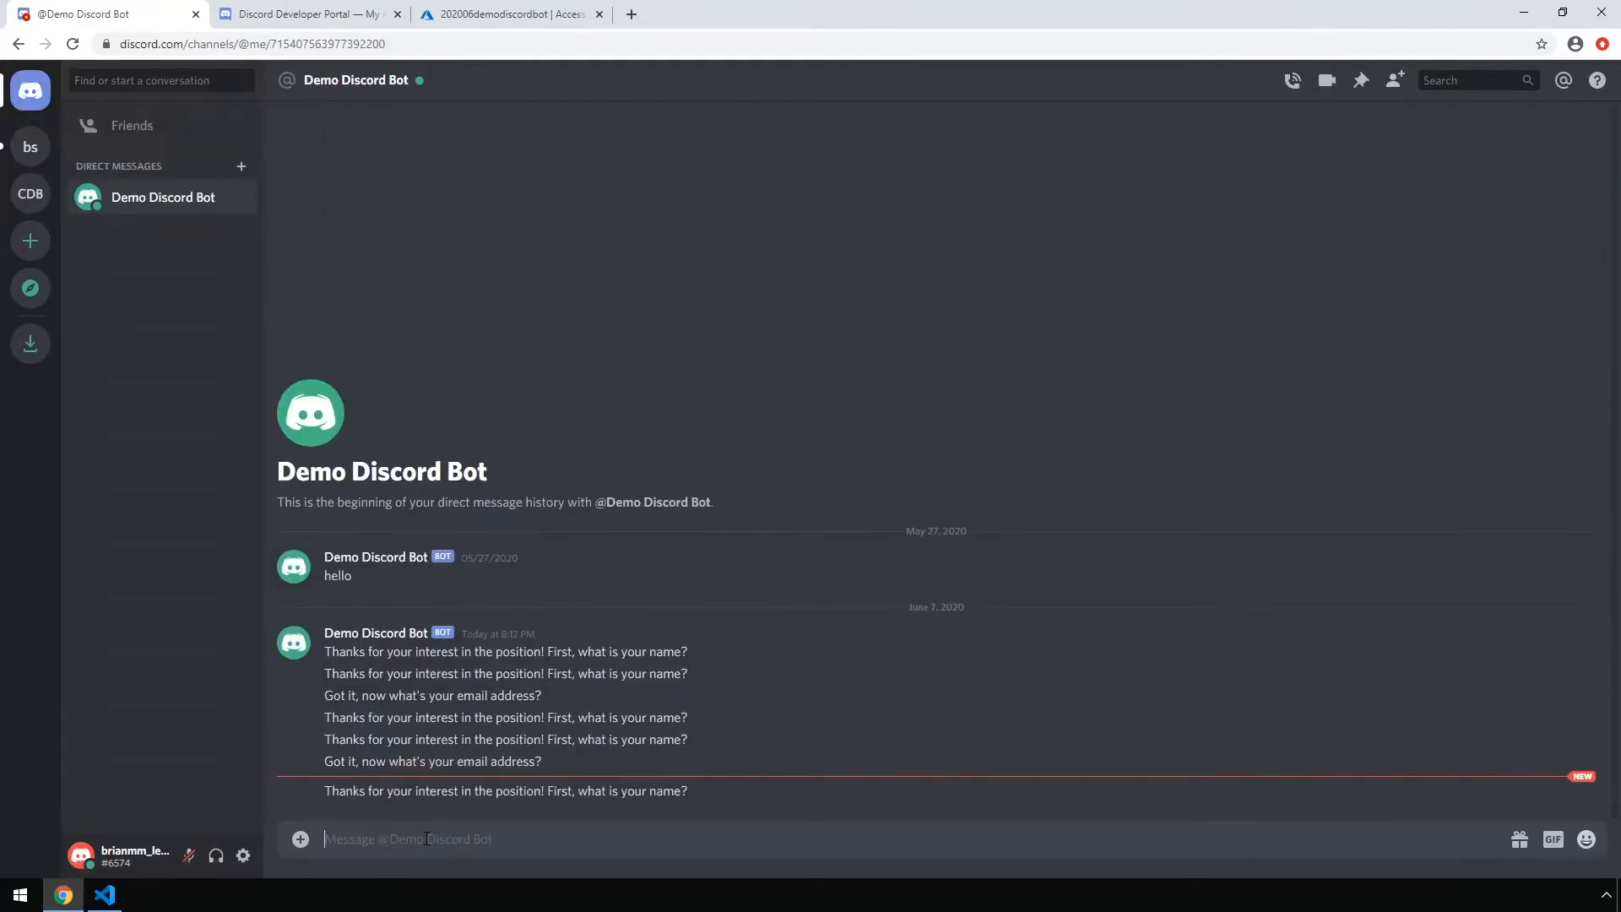
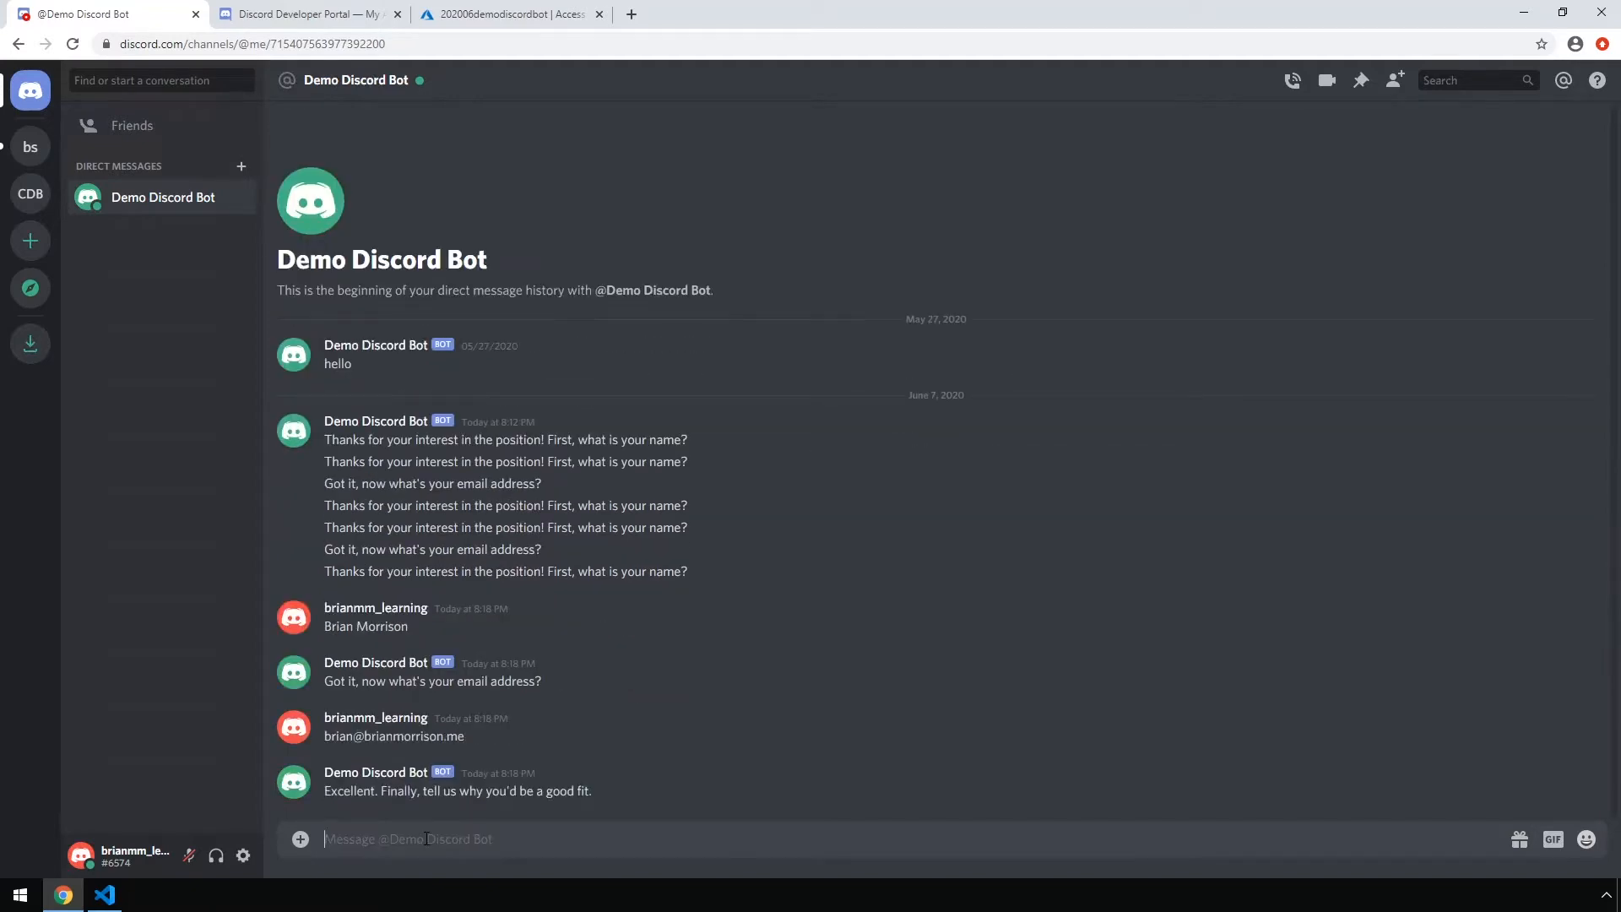
{"action": "type", "text": "Becai"}
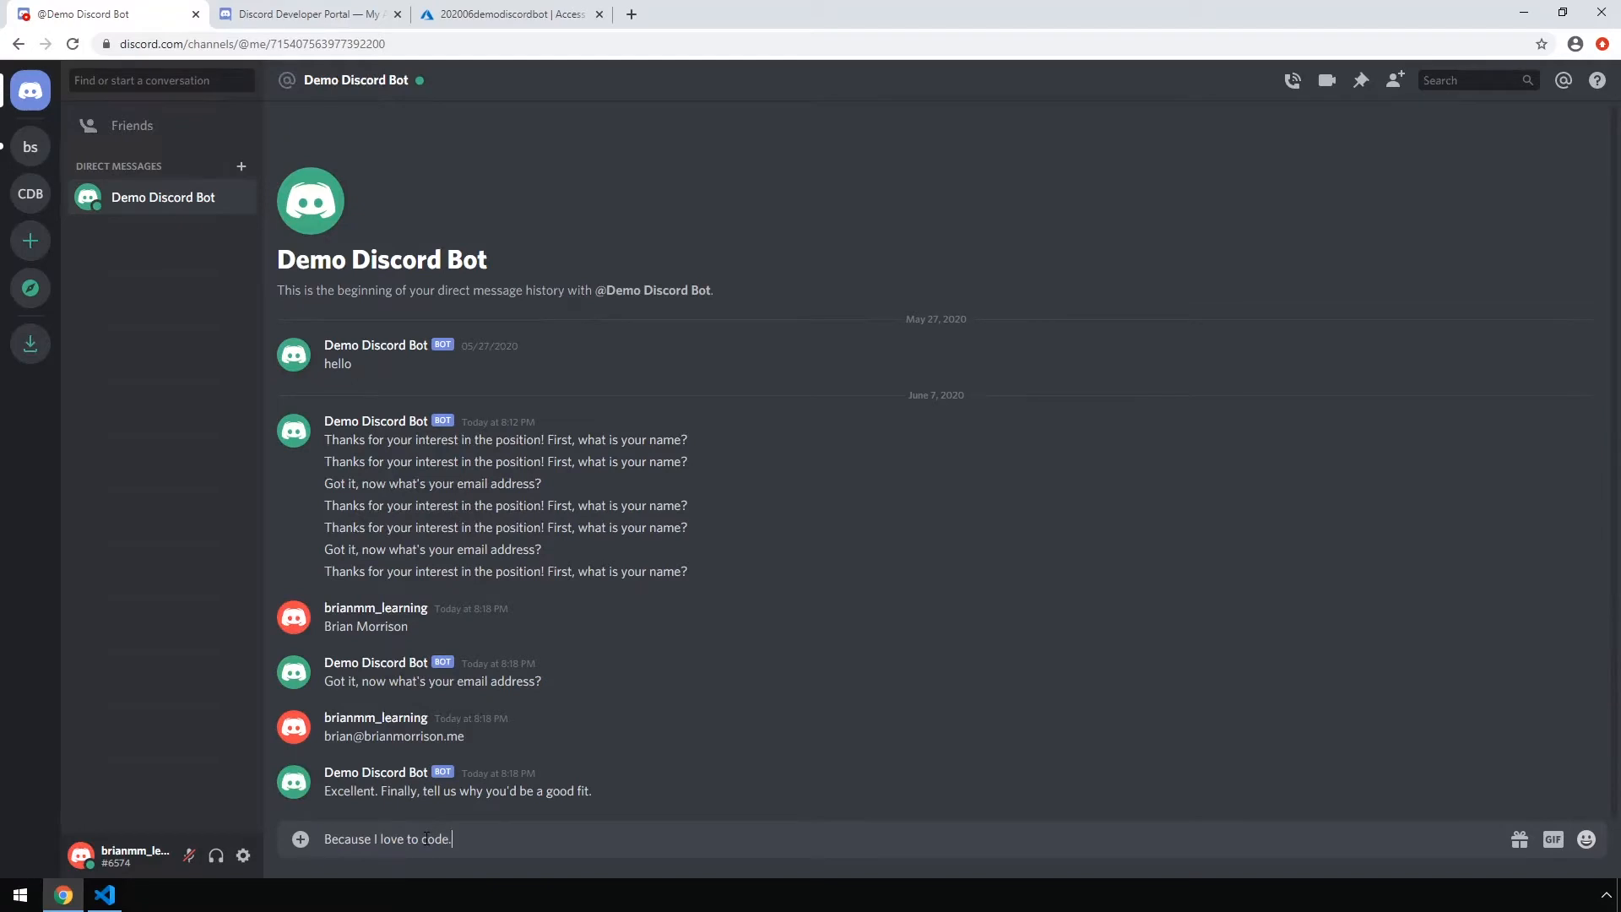
{"action": "key", "text": "Return"}
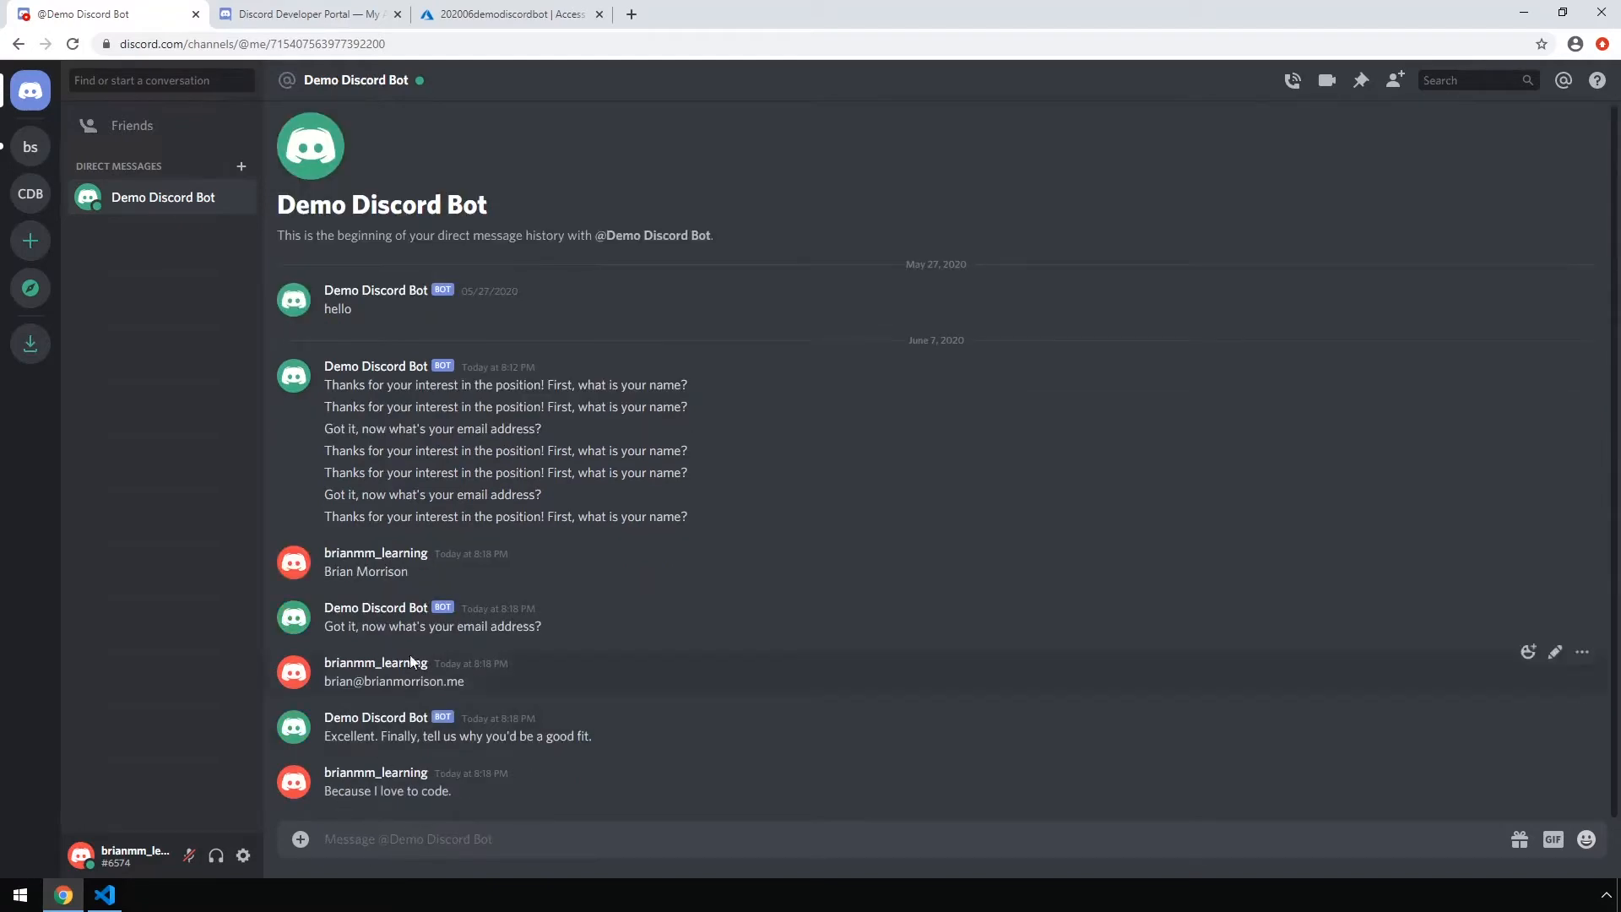
{"action": "mouse_move", "coordinate": [414, 809]}
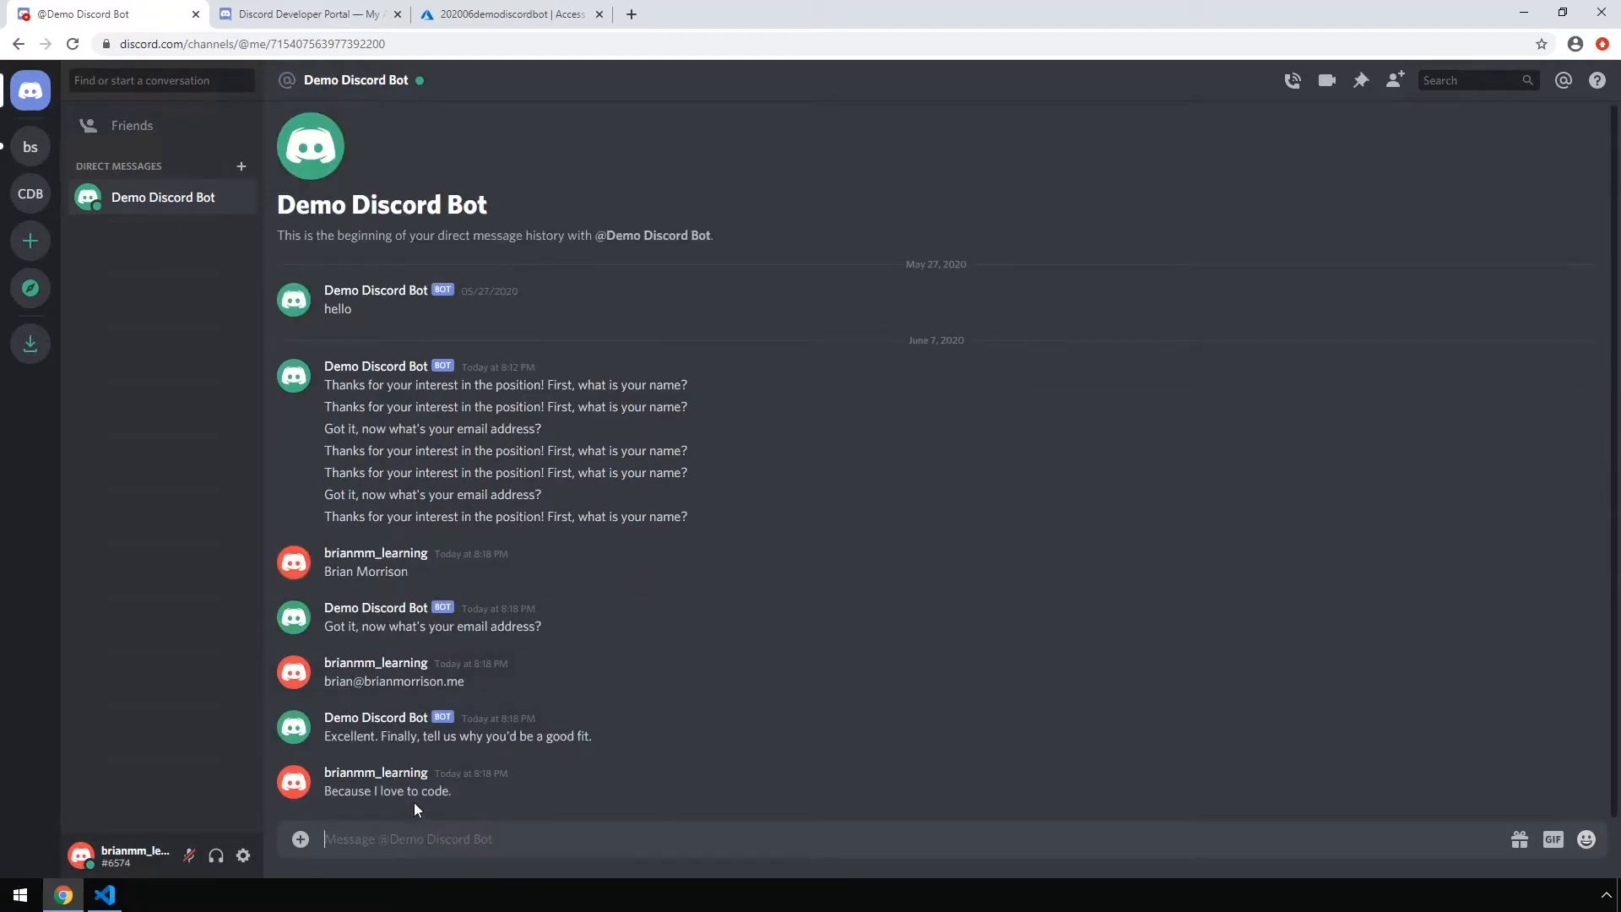
Check the logged application object in the VS Code terminal, then switch to the AWS console
{"action": "left_click", "coordinate": [103, 895]}
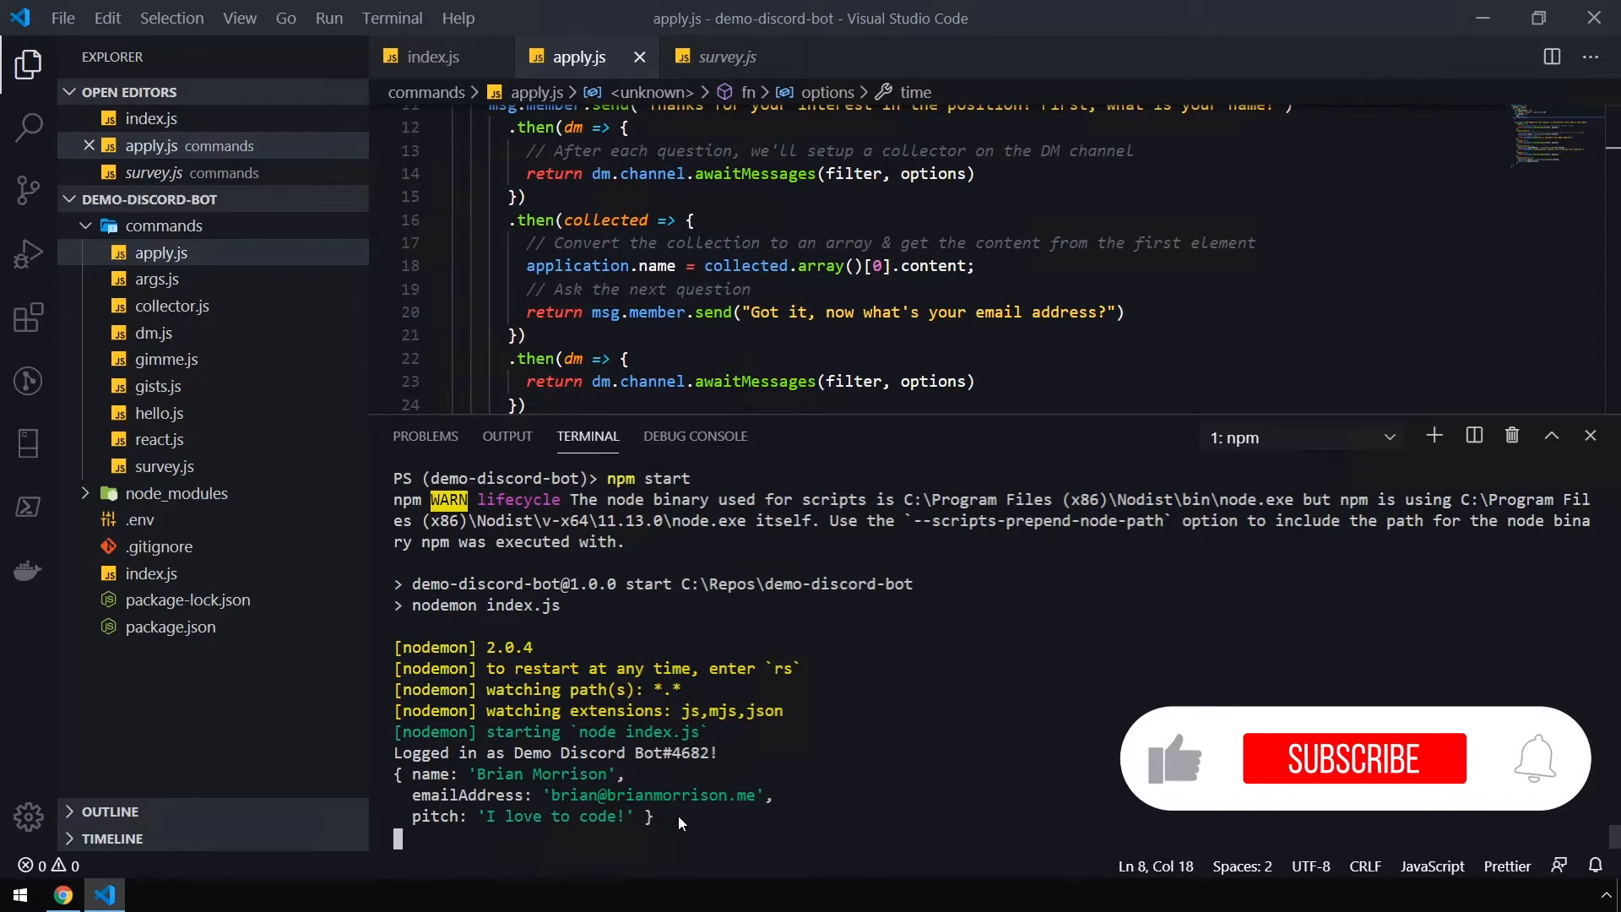
{"action": "left_click", "coordinate": [1354, 758]}
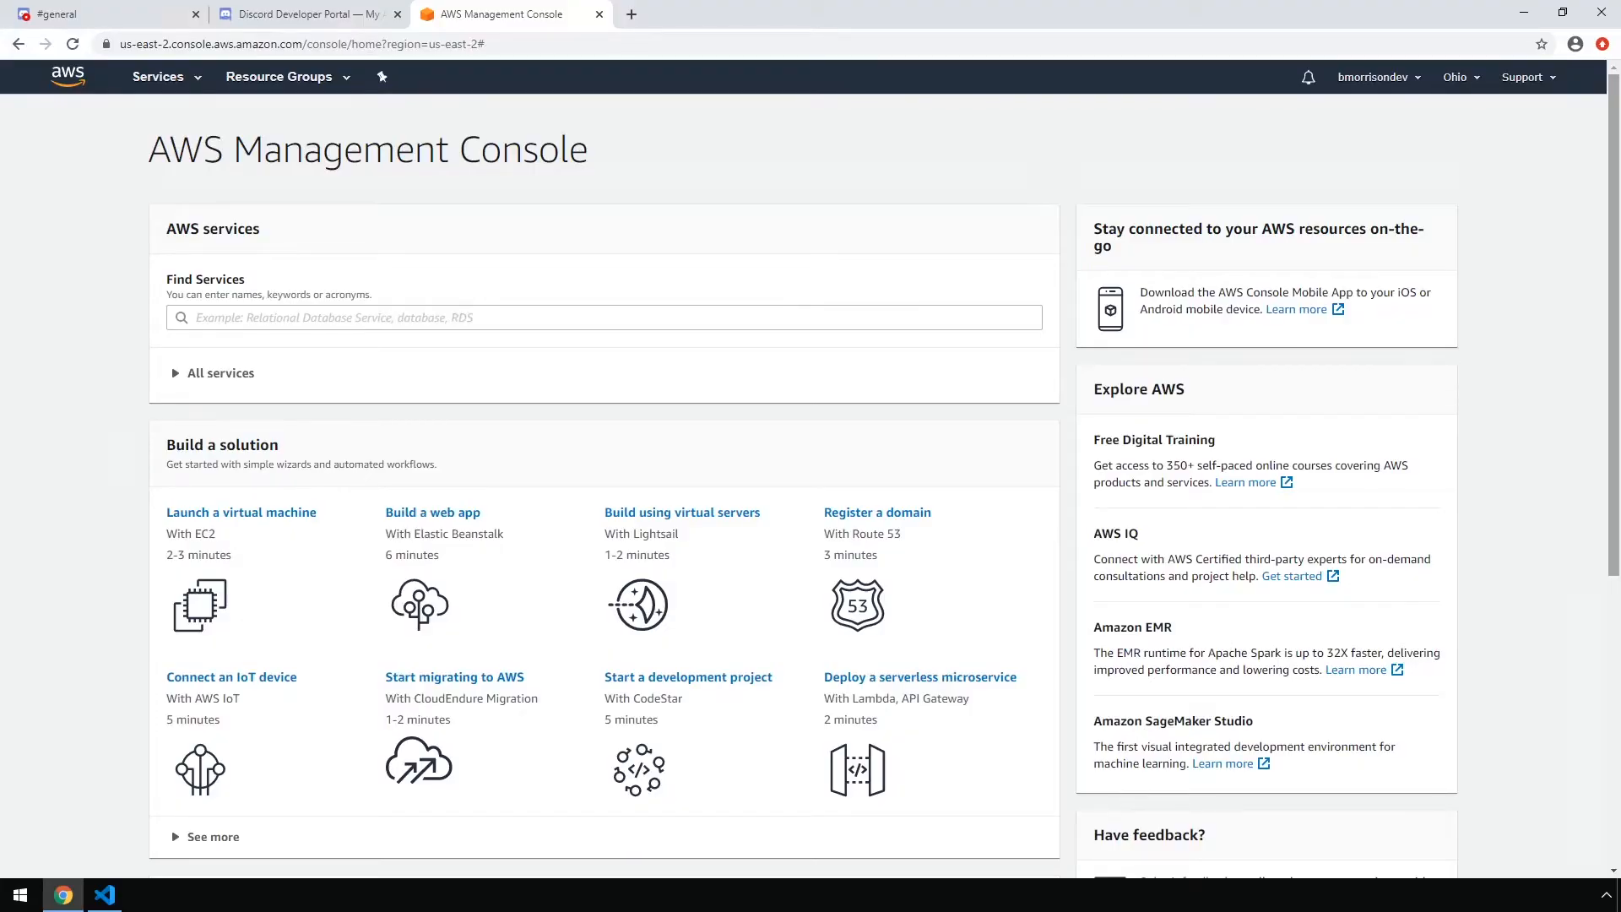
{"action": "mouse_move", "coordinate": [279, 112]}
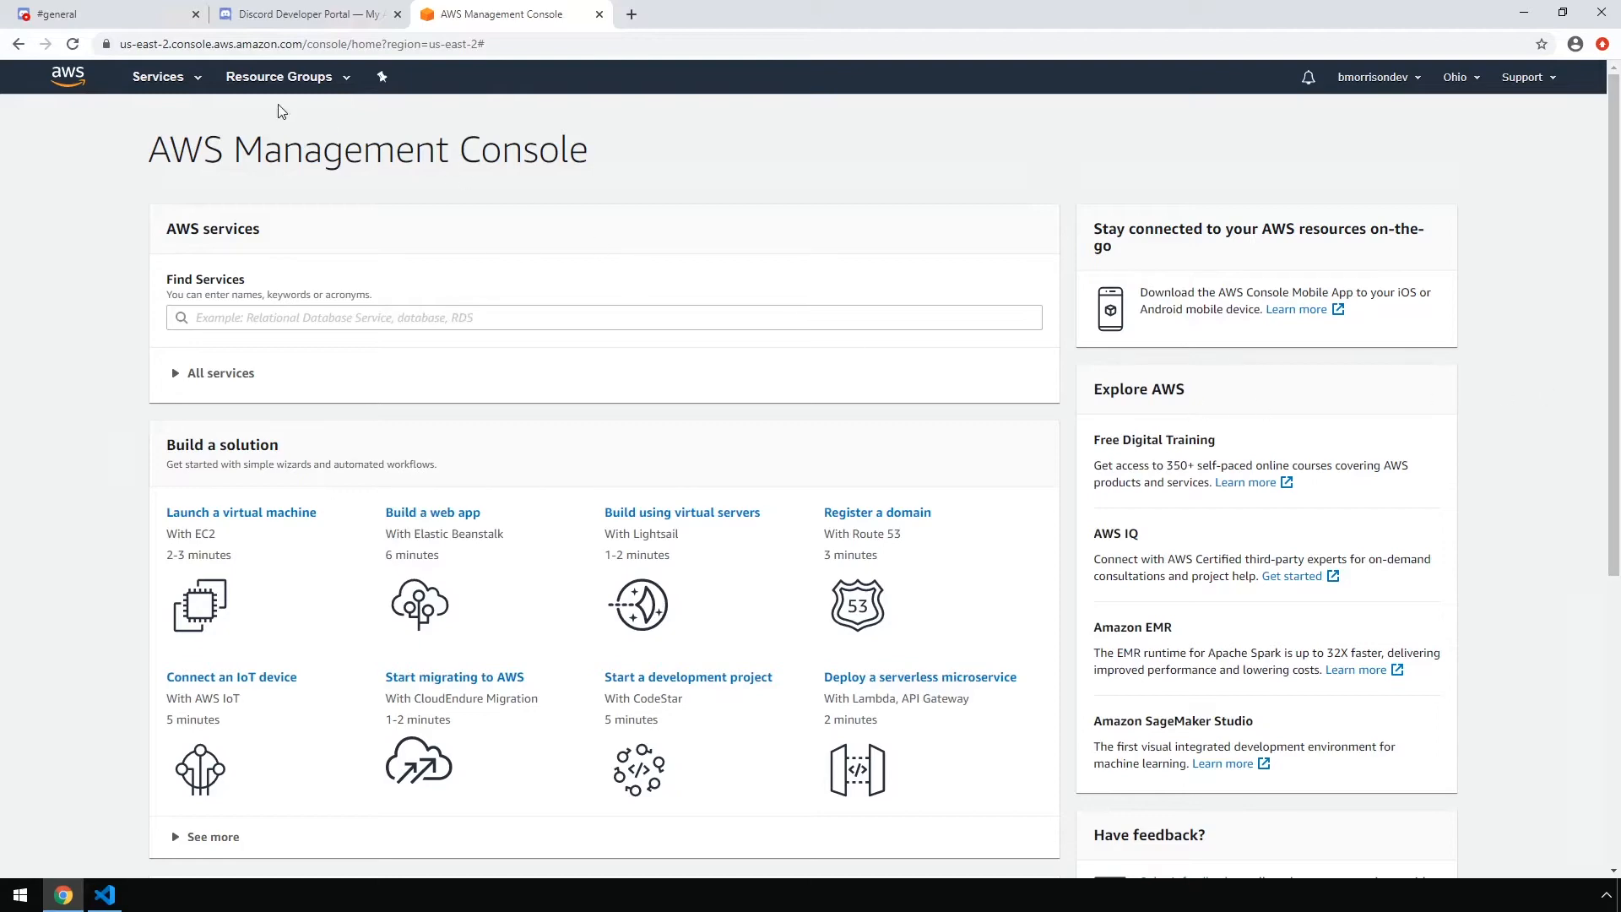
Navigate to the DynamoDB service from the AWS Services menu
{"action": "left_click", "coordinate": [157, 76]}
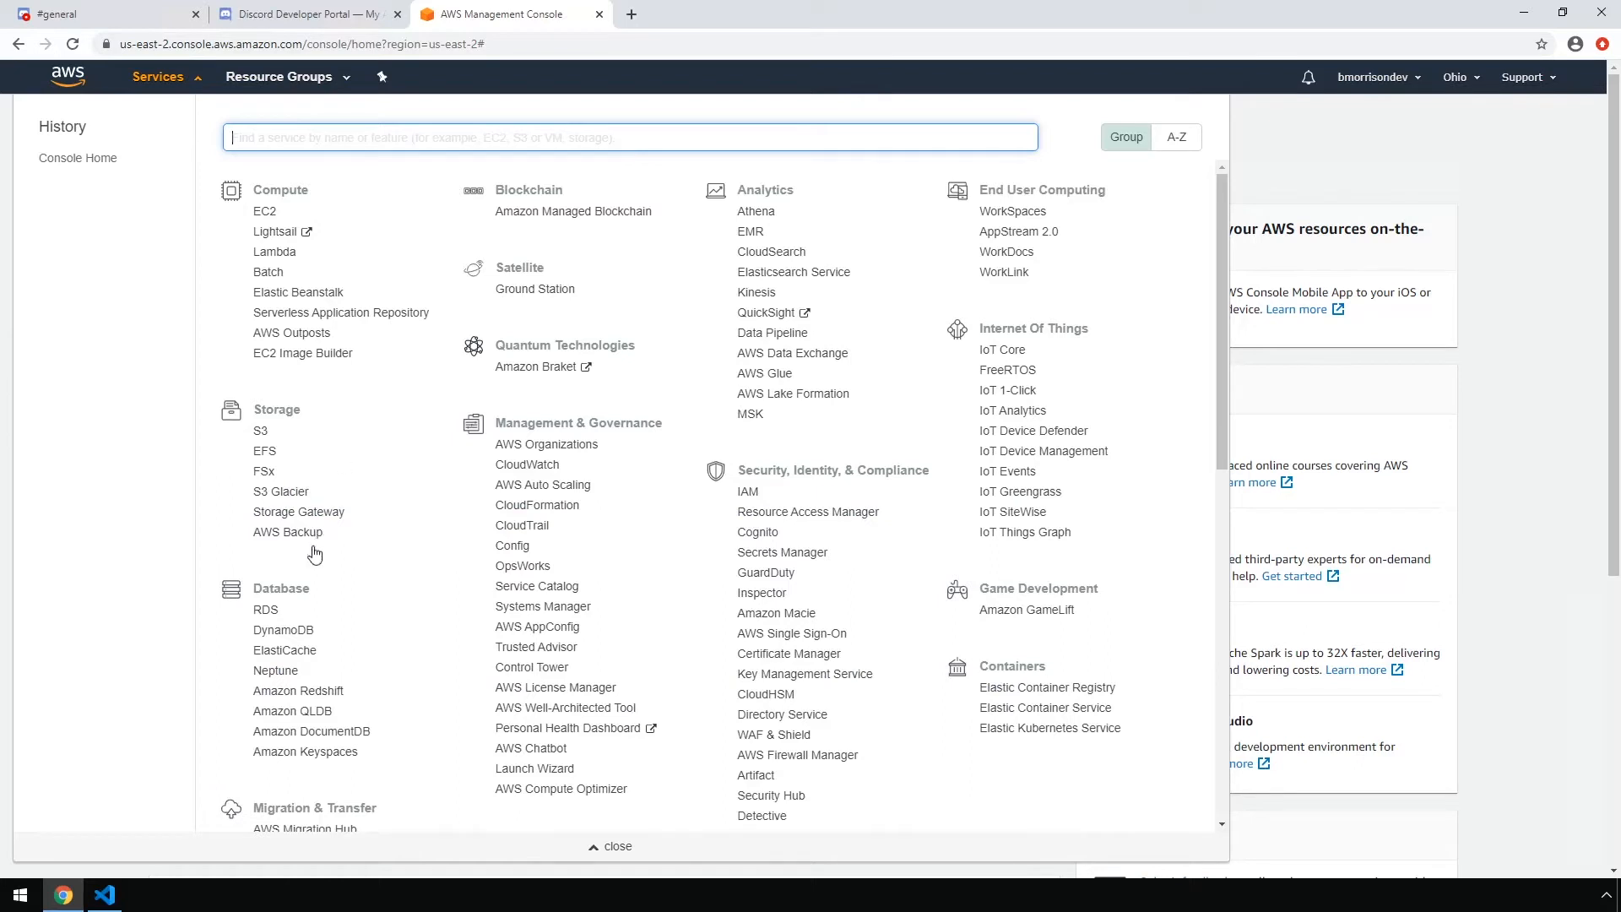
{"action": "mouse_move", "coordinate": [282, 629]}
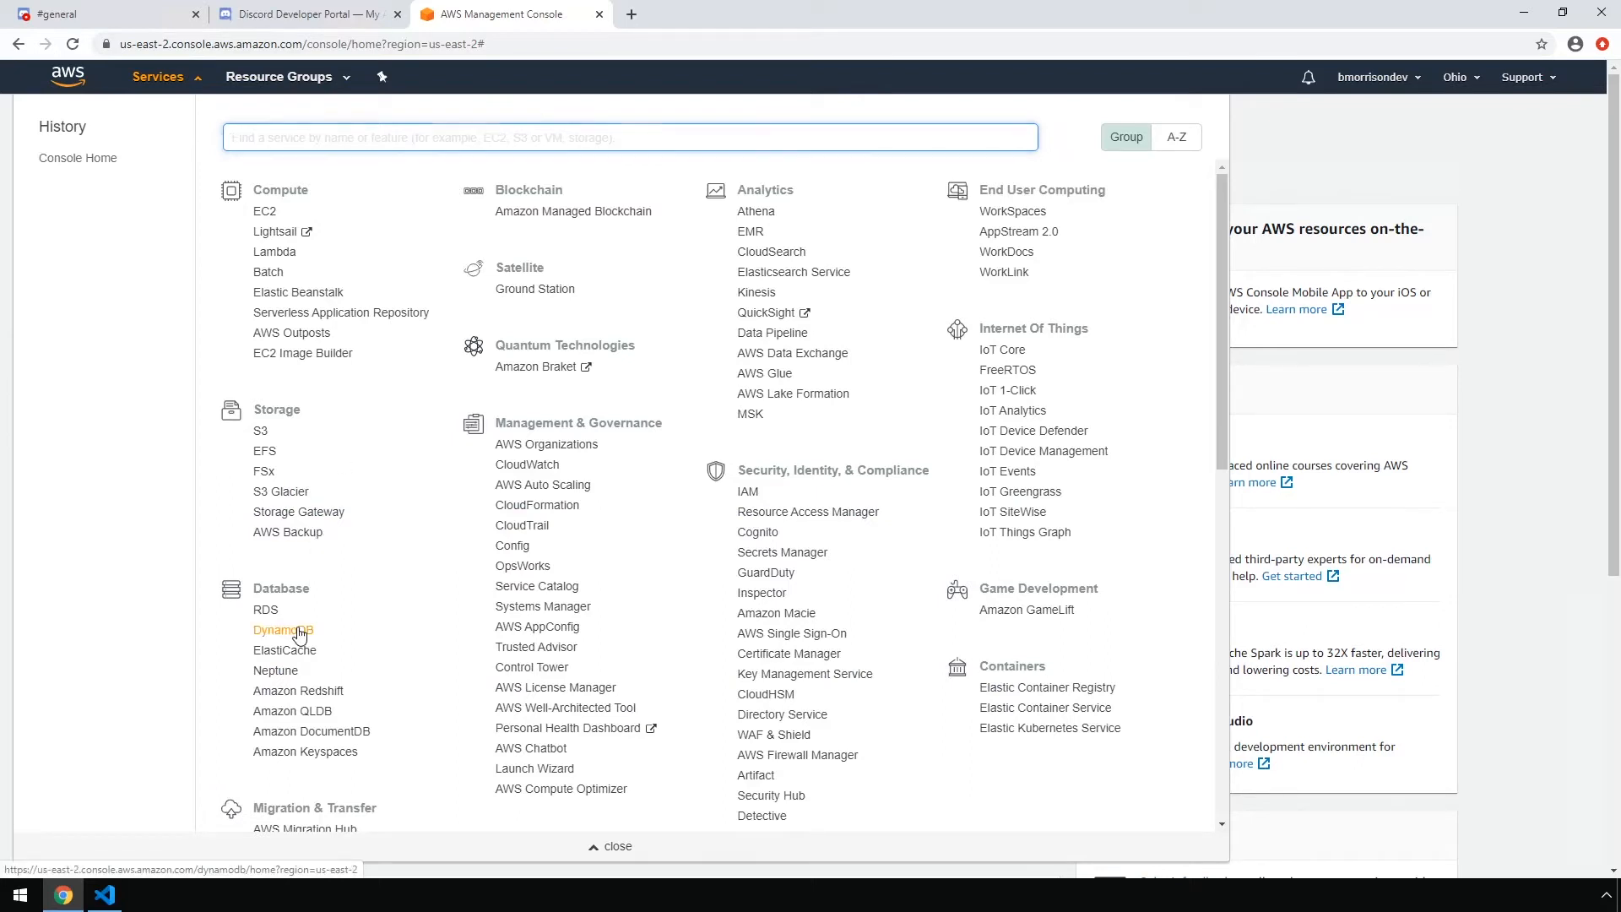
{"action": "left_click", "coordinate": [284, 630]}
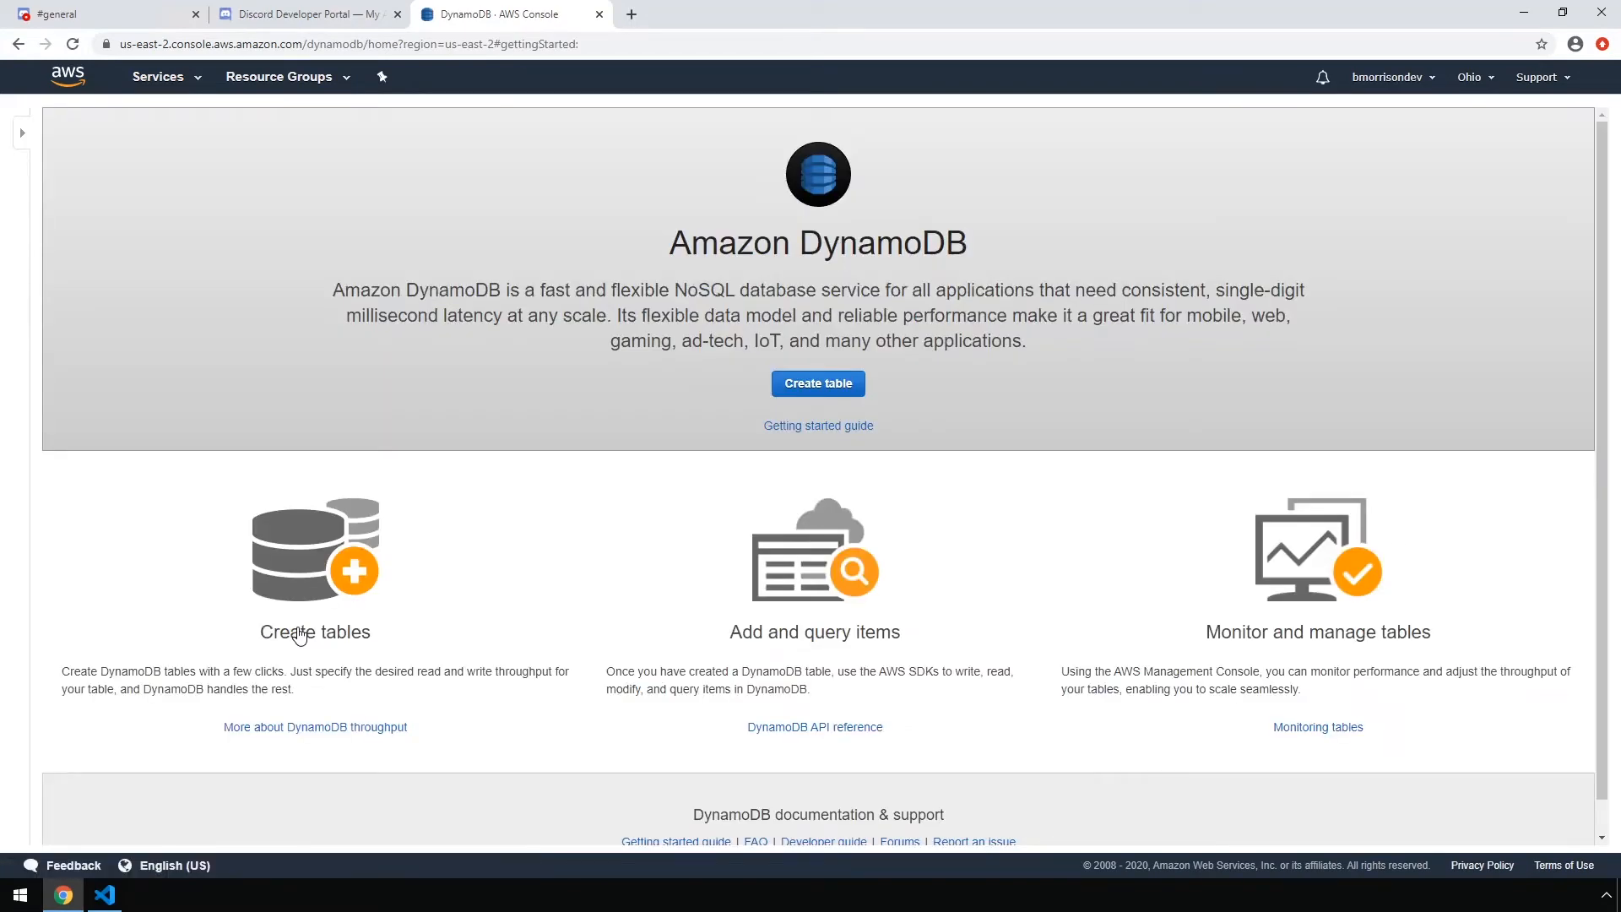
{"action": "mouse_move", "coordinate": [724, 417]}
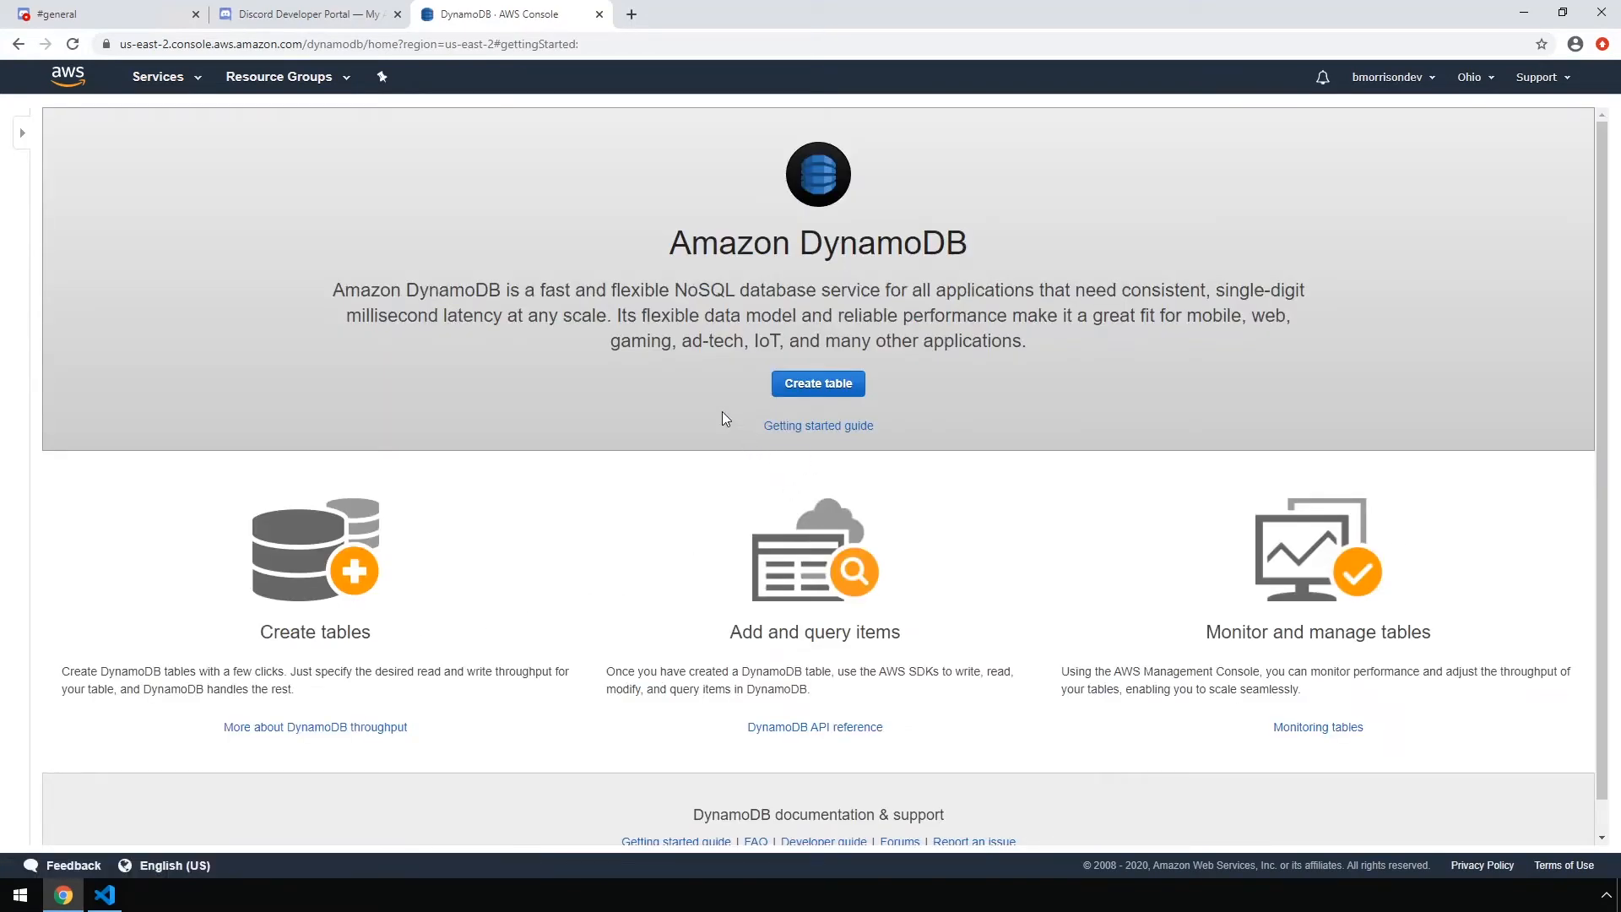
{"action": "mouse_move", "coordinate": [818, 398]}
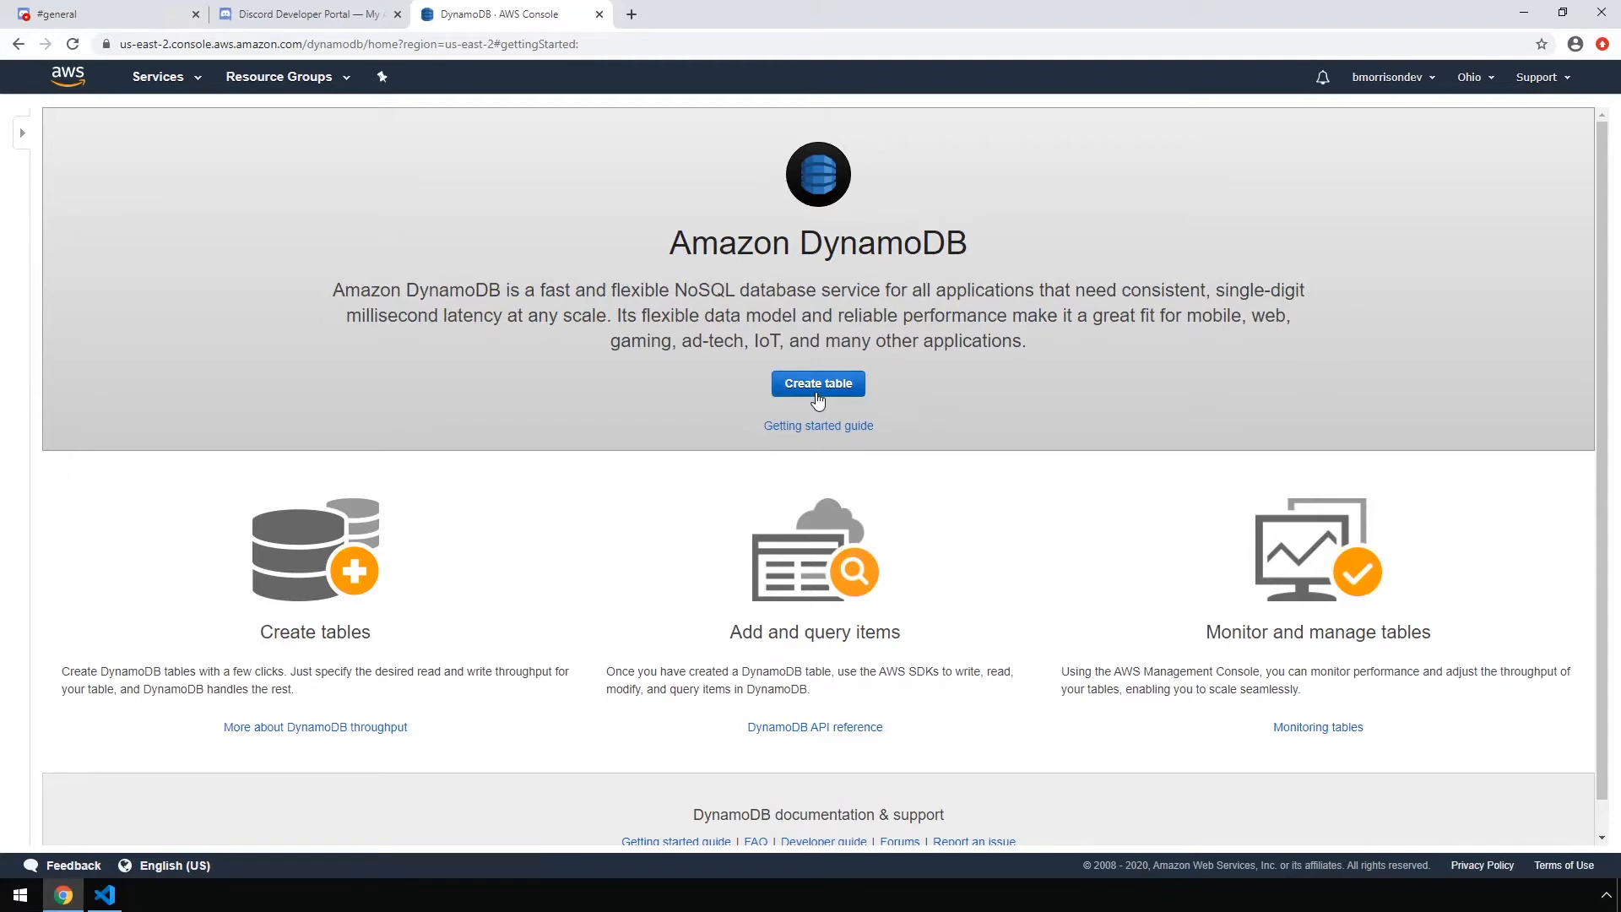
Start a new DynamoDB table named demo-discord-bot with partition key id
{"action": "left_click", "coordinate": [817, 383]}
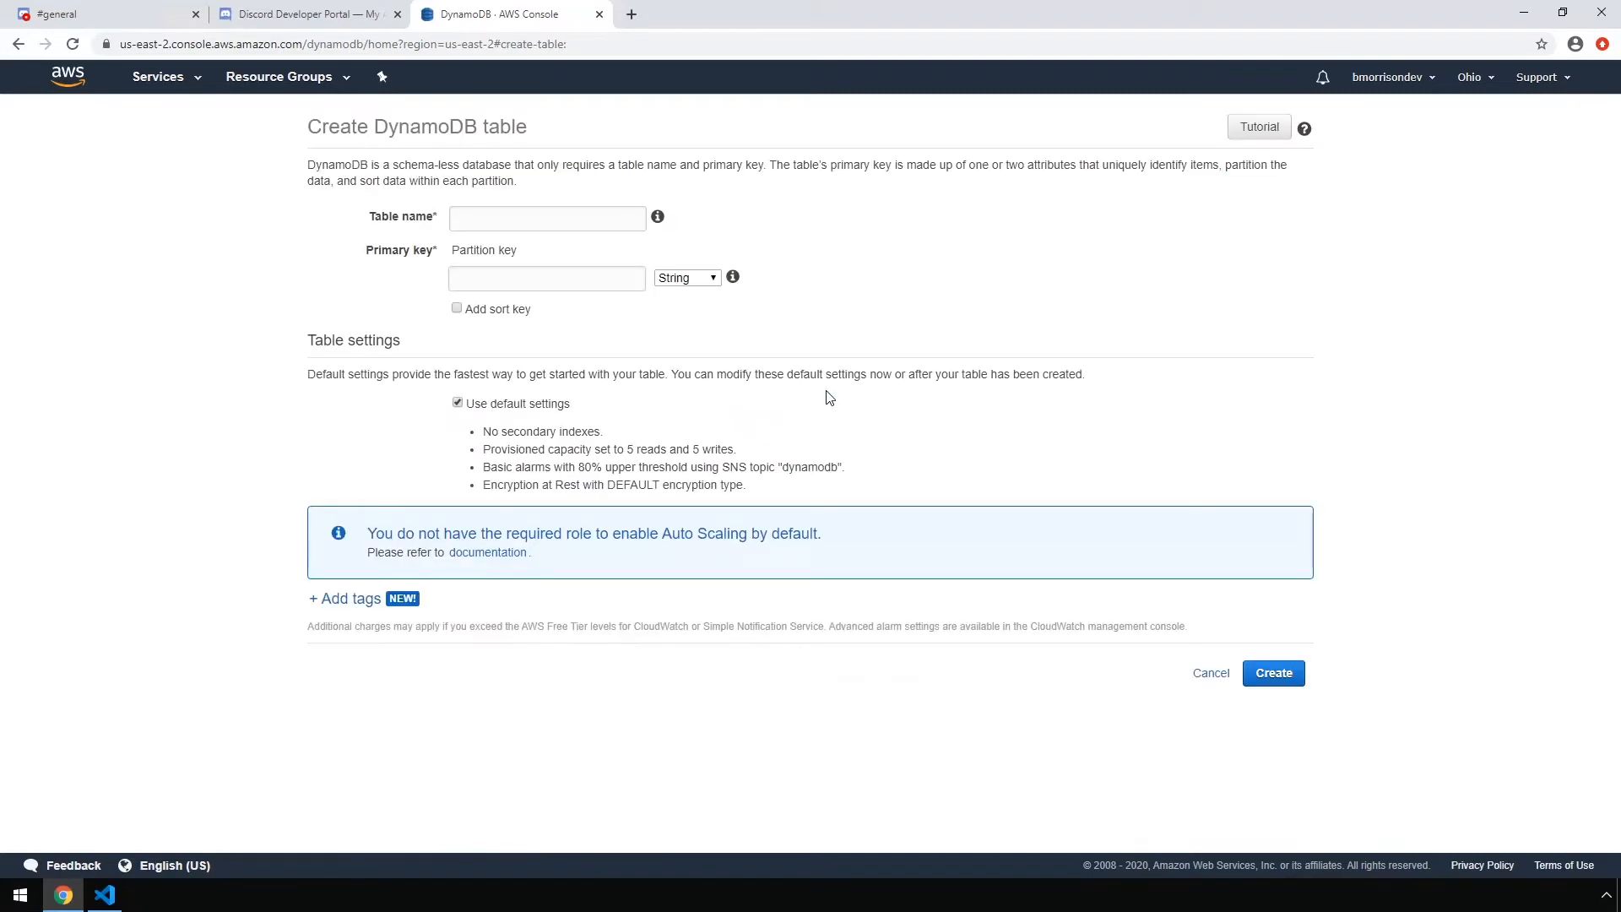
{"action": "left_click", "coordinate": [547, 217]}
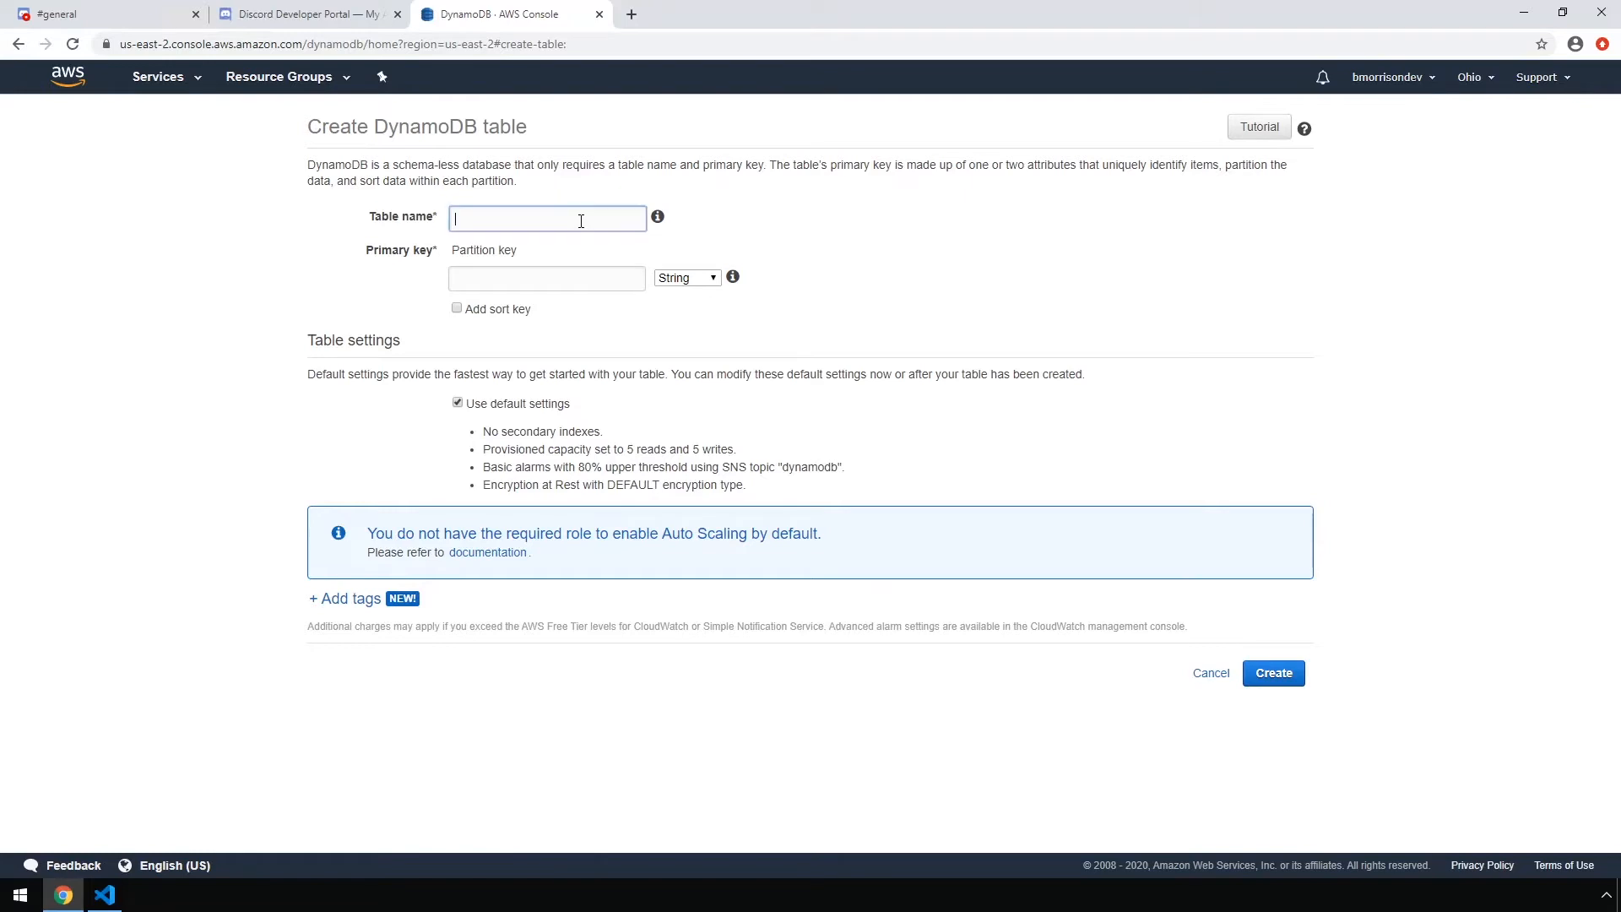
{"action": "type", "text": "de"}
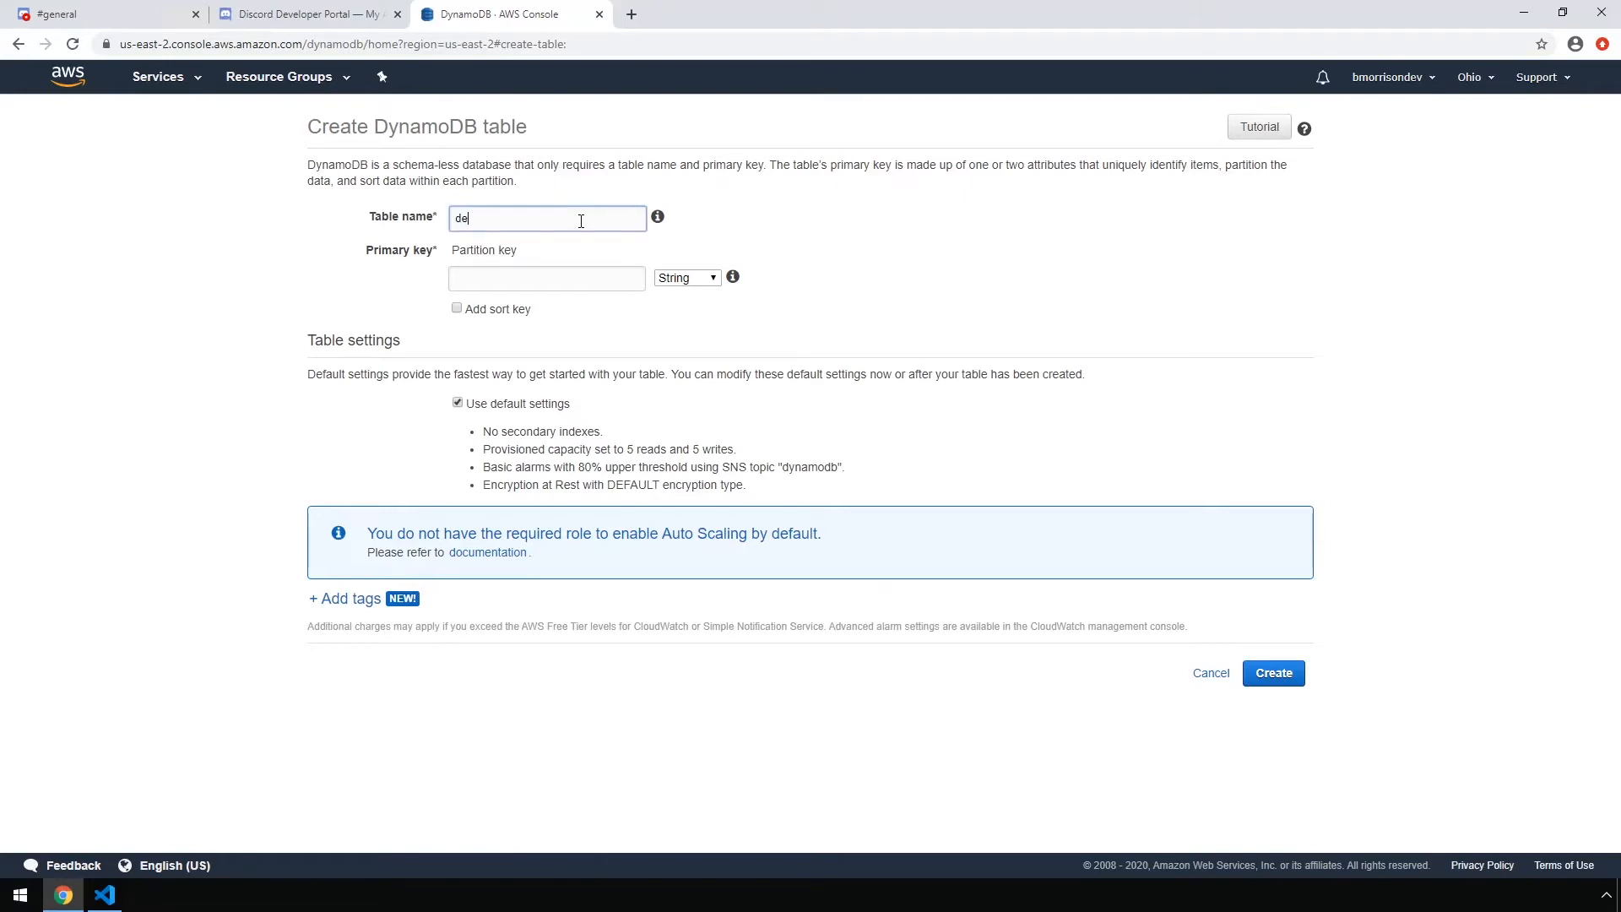
{"action": "type", "text": "mo-discord"}
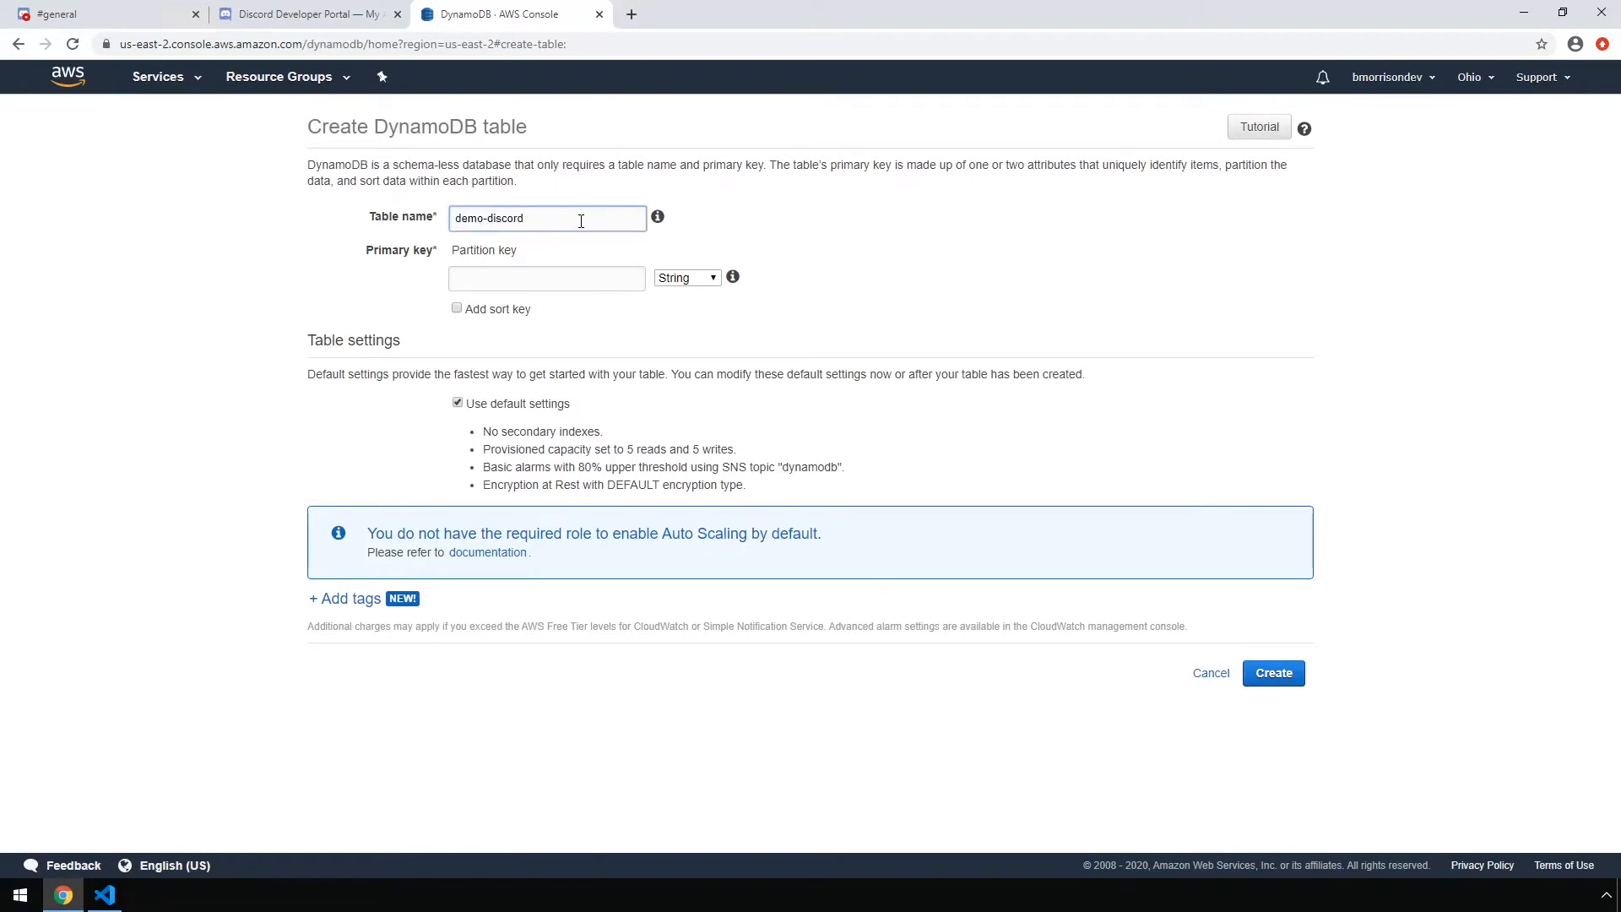
{"action": "type", "text": "-bot"}
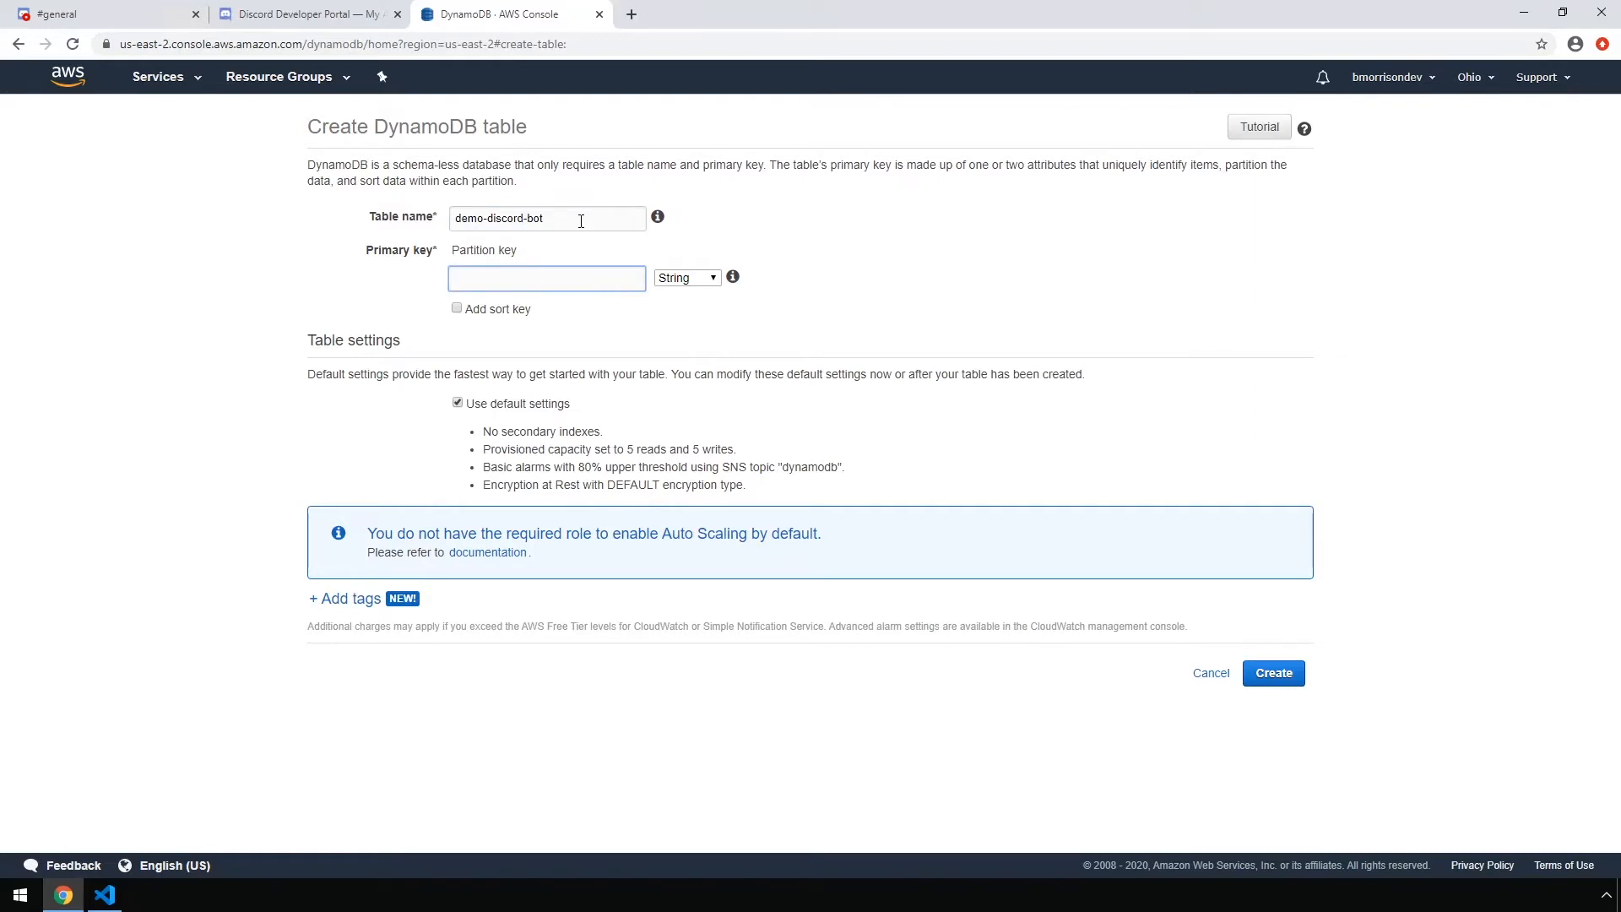
{"action": "type", "text": "id"}
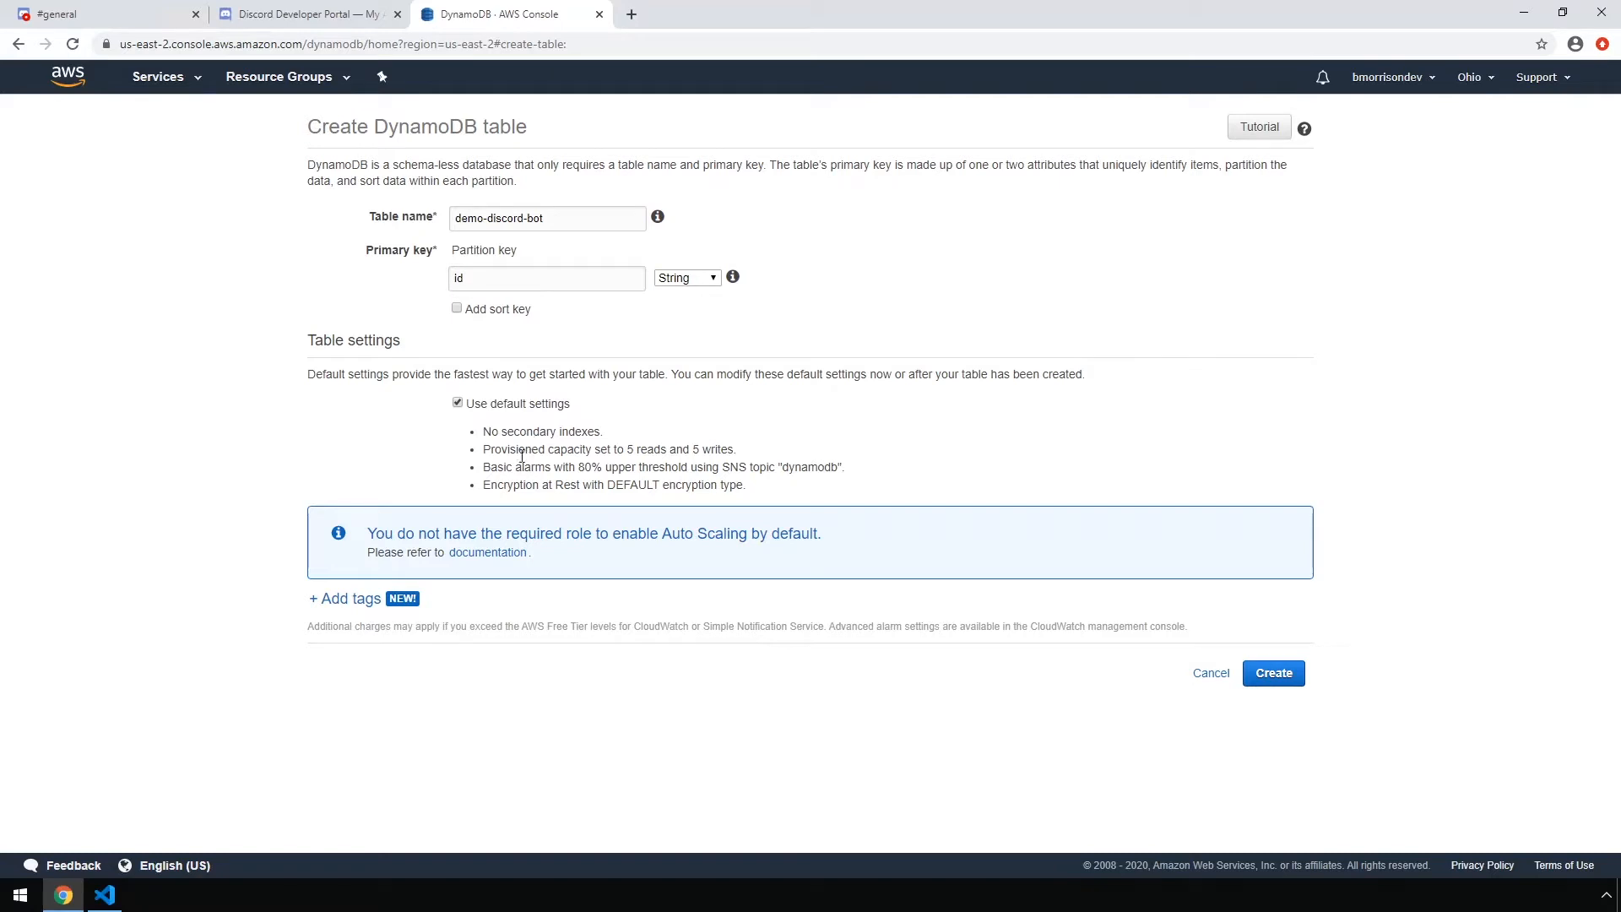
Add tag application = demo-discord-bot and create the table
{"action": "left_click", "coordinate": [344, 598]}
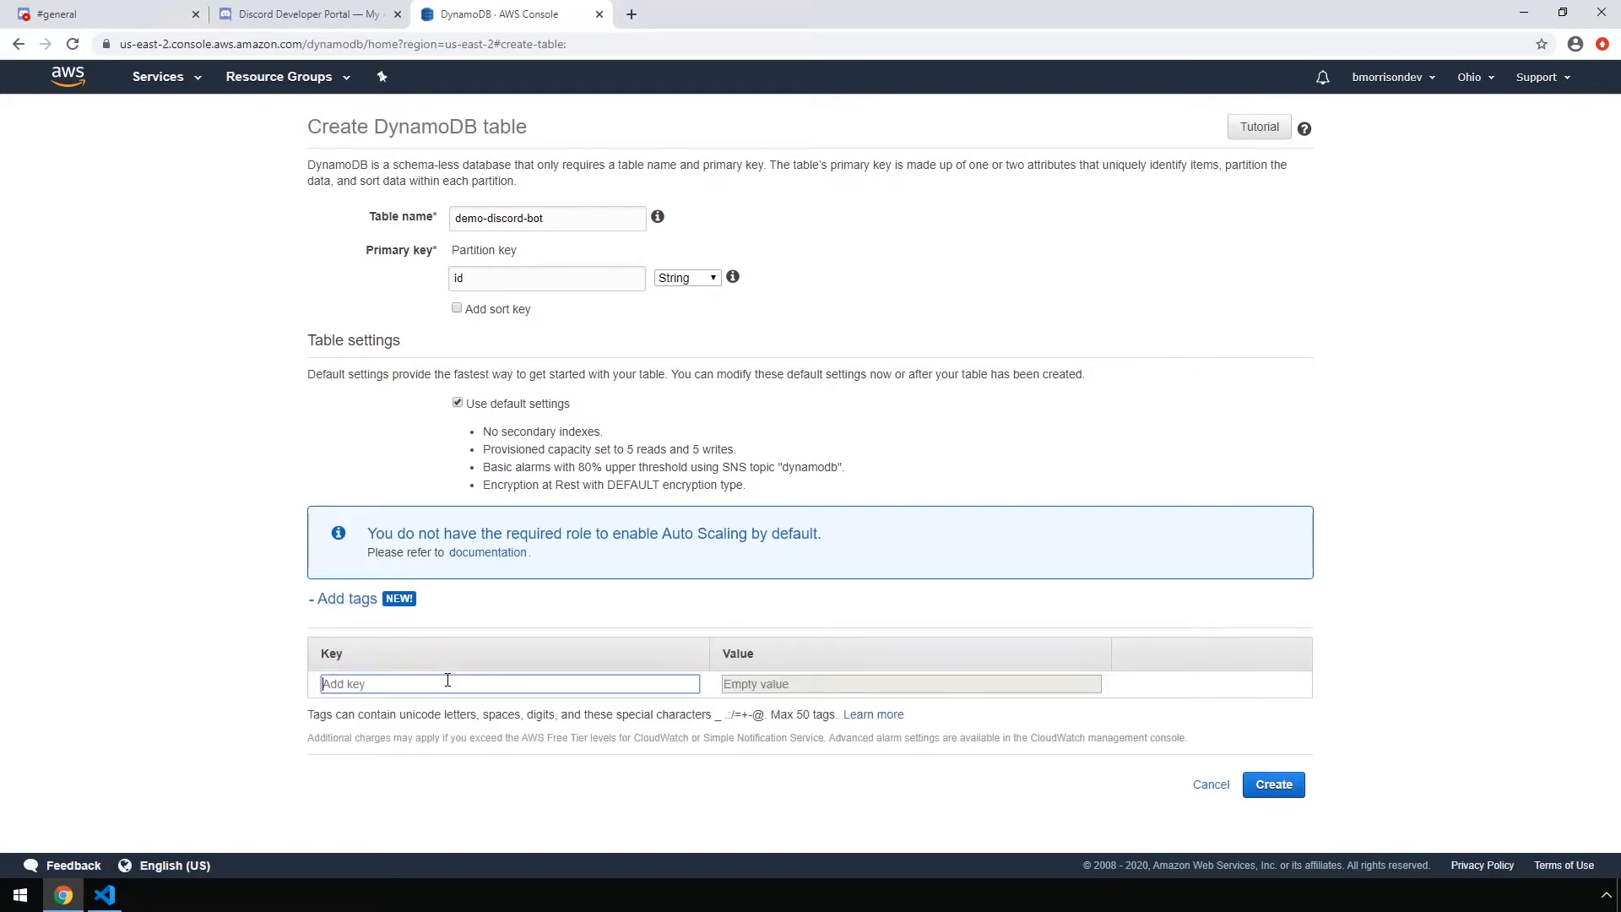
{"action": "type", "text": "a"}
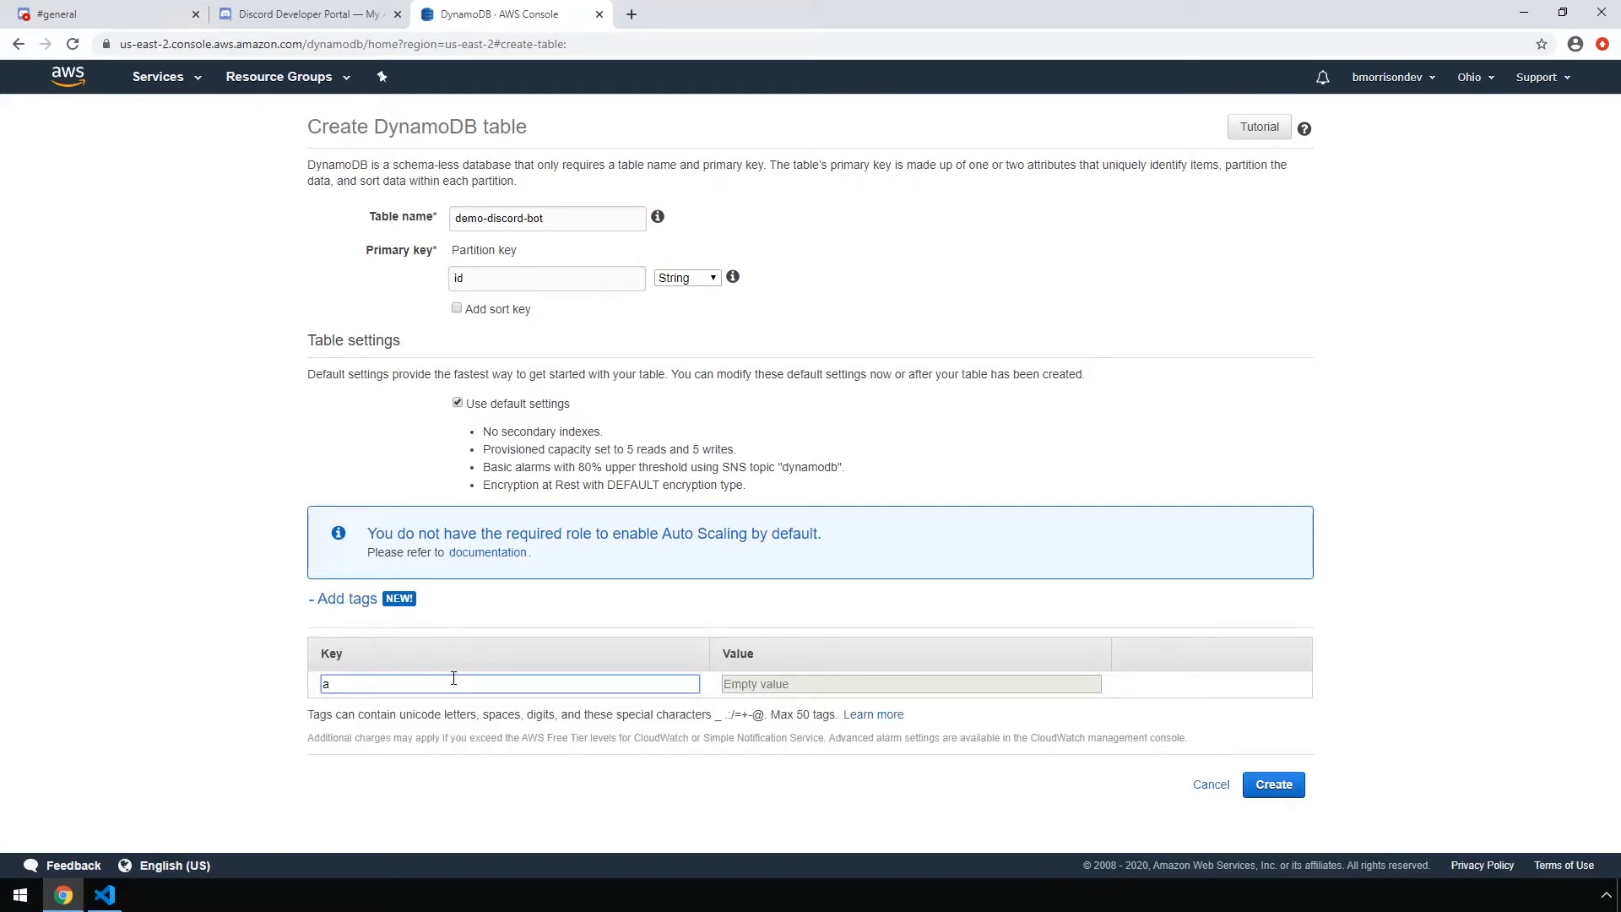
{"action": "type", "text": "pplication"}
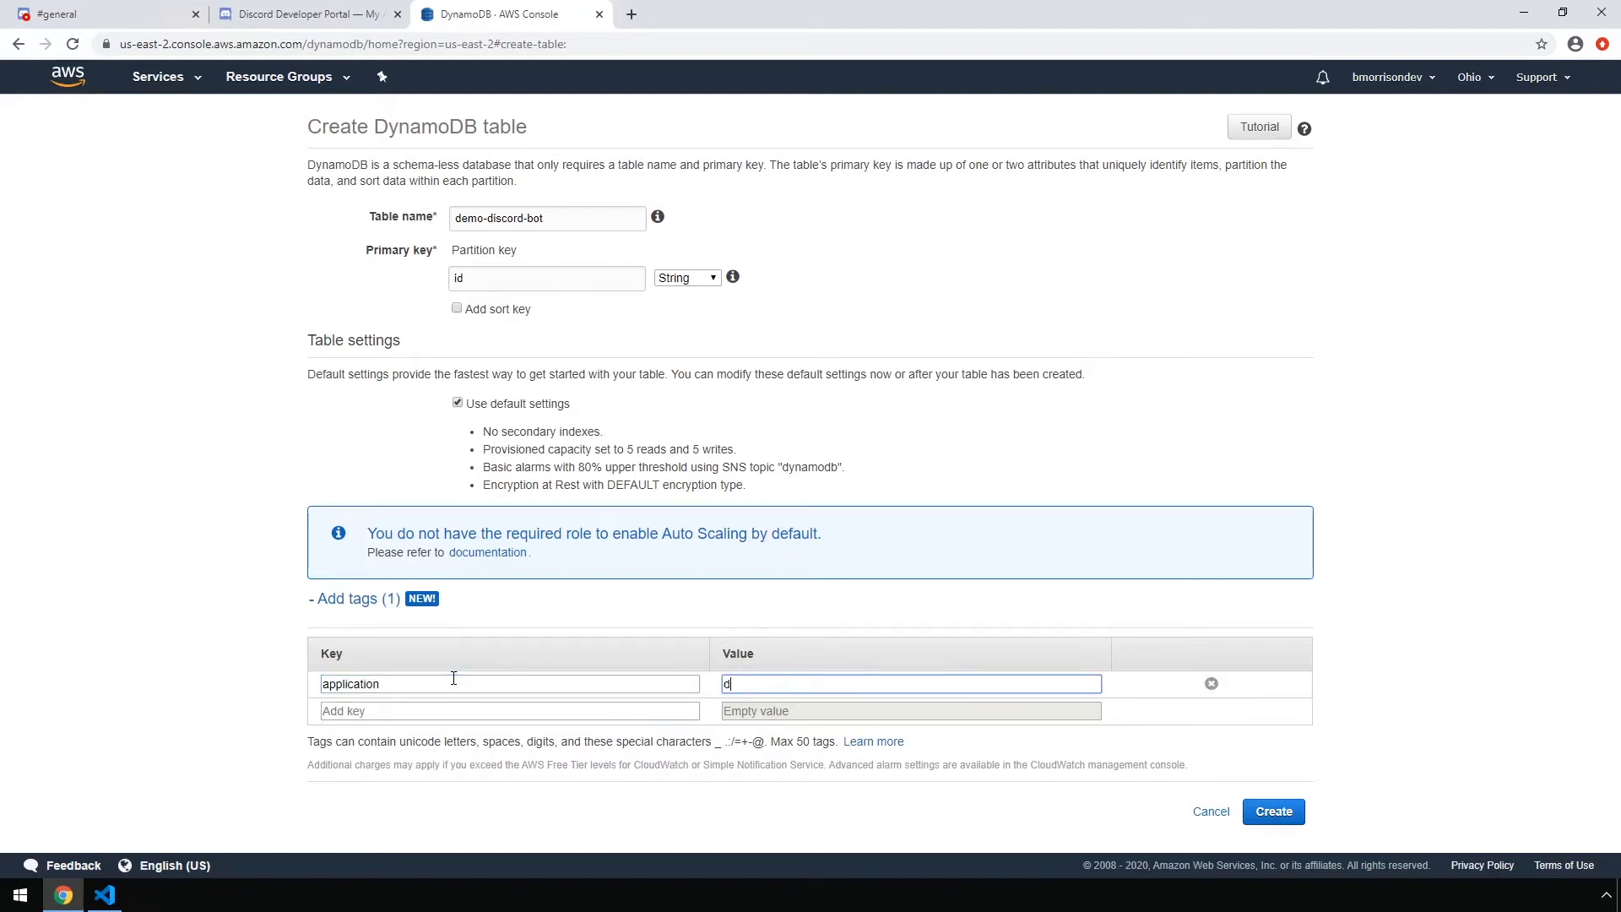
{"action": "type", "text": "emo-discord-b"}
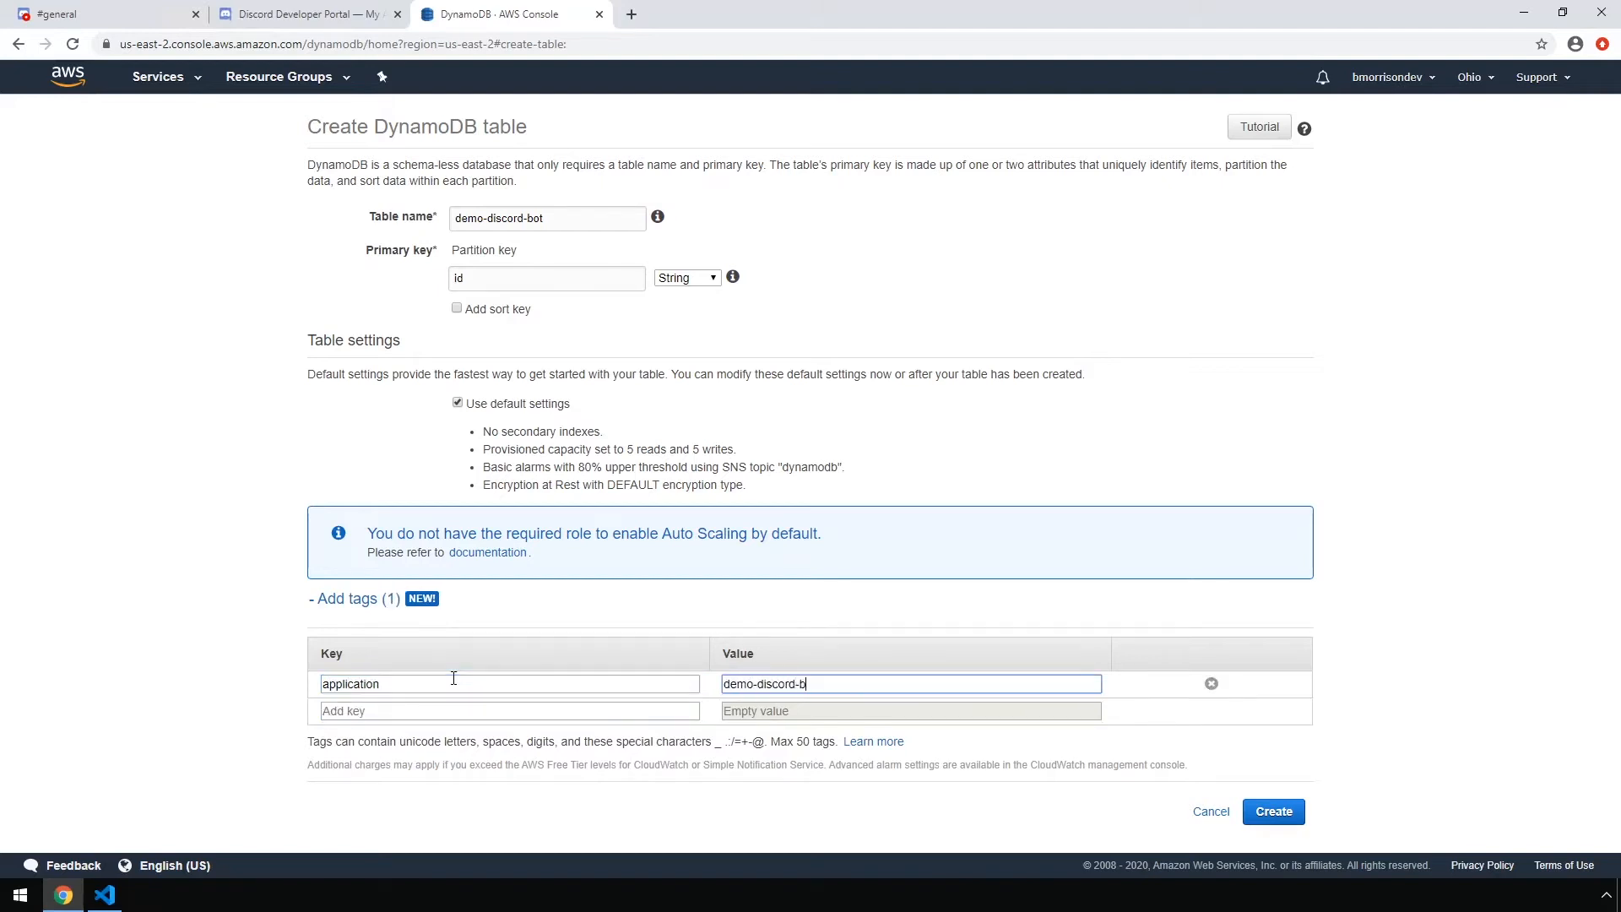
{"action": "type", "text": "ot"}
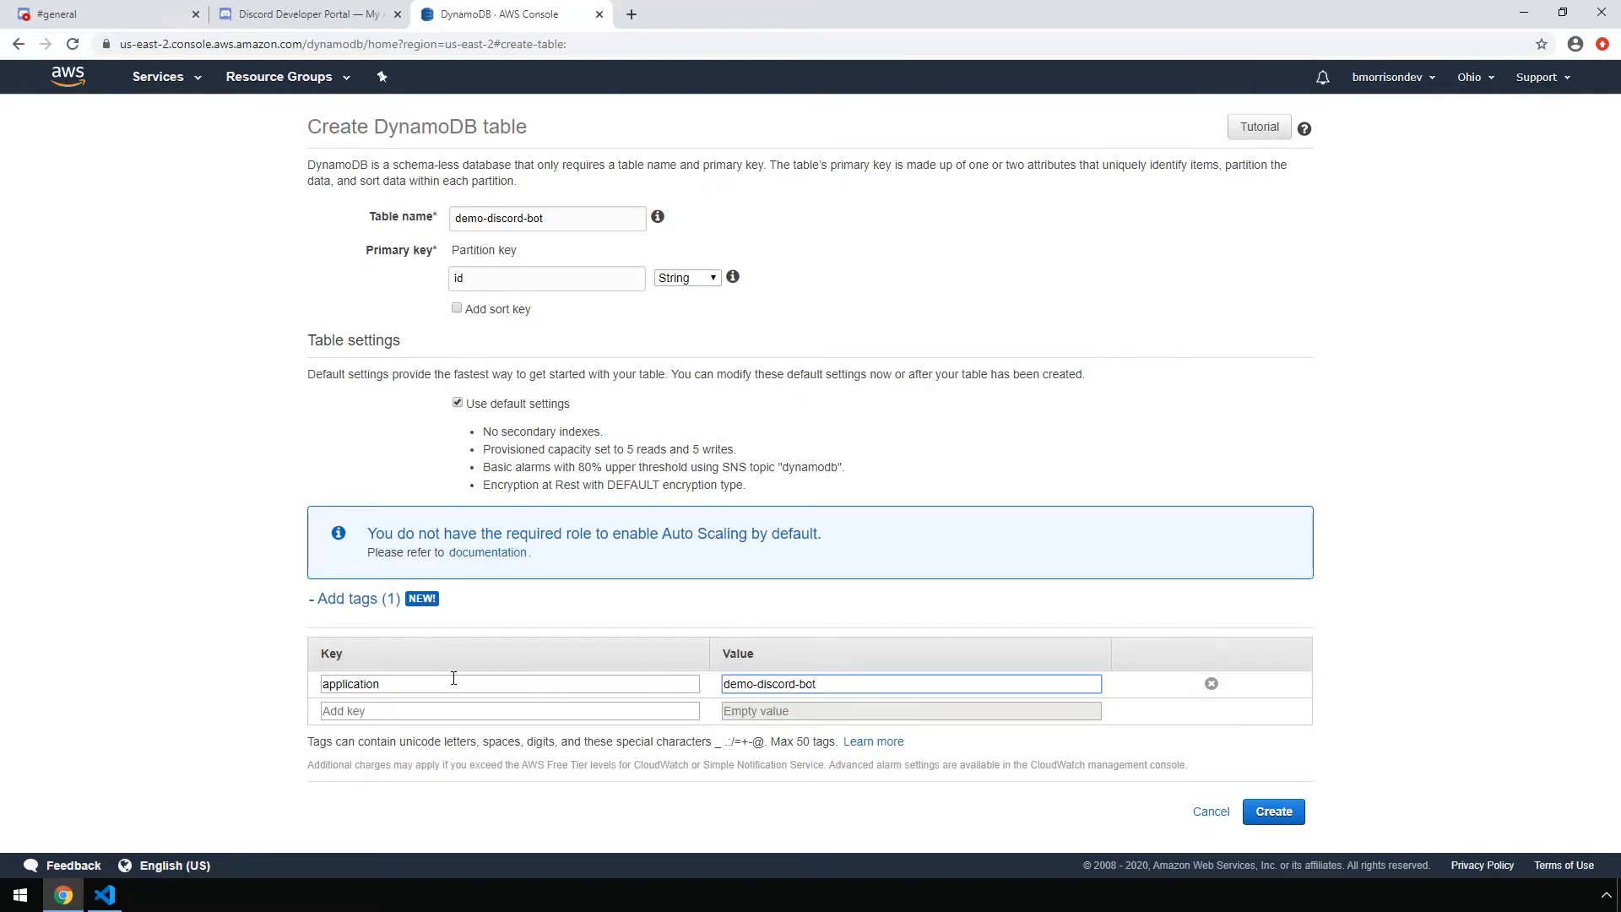
{"action": "mouse_move", "coordinate": [1273, 812]}
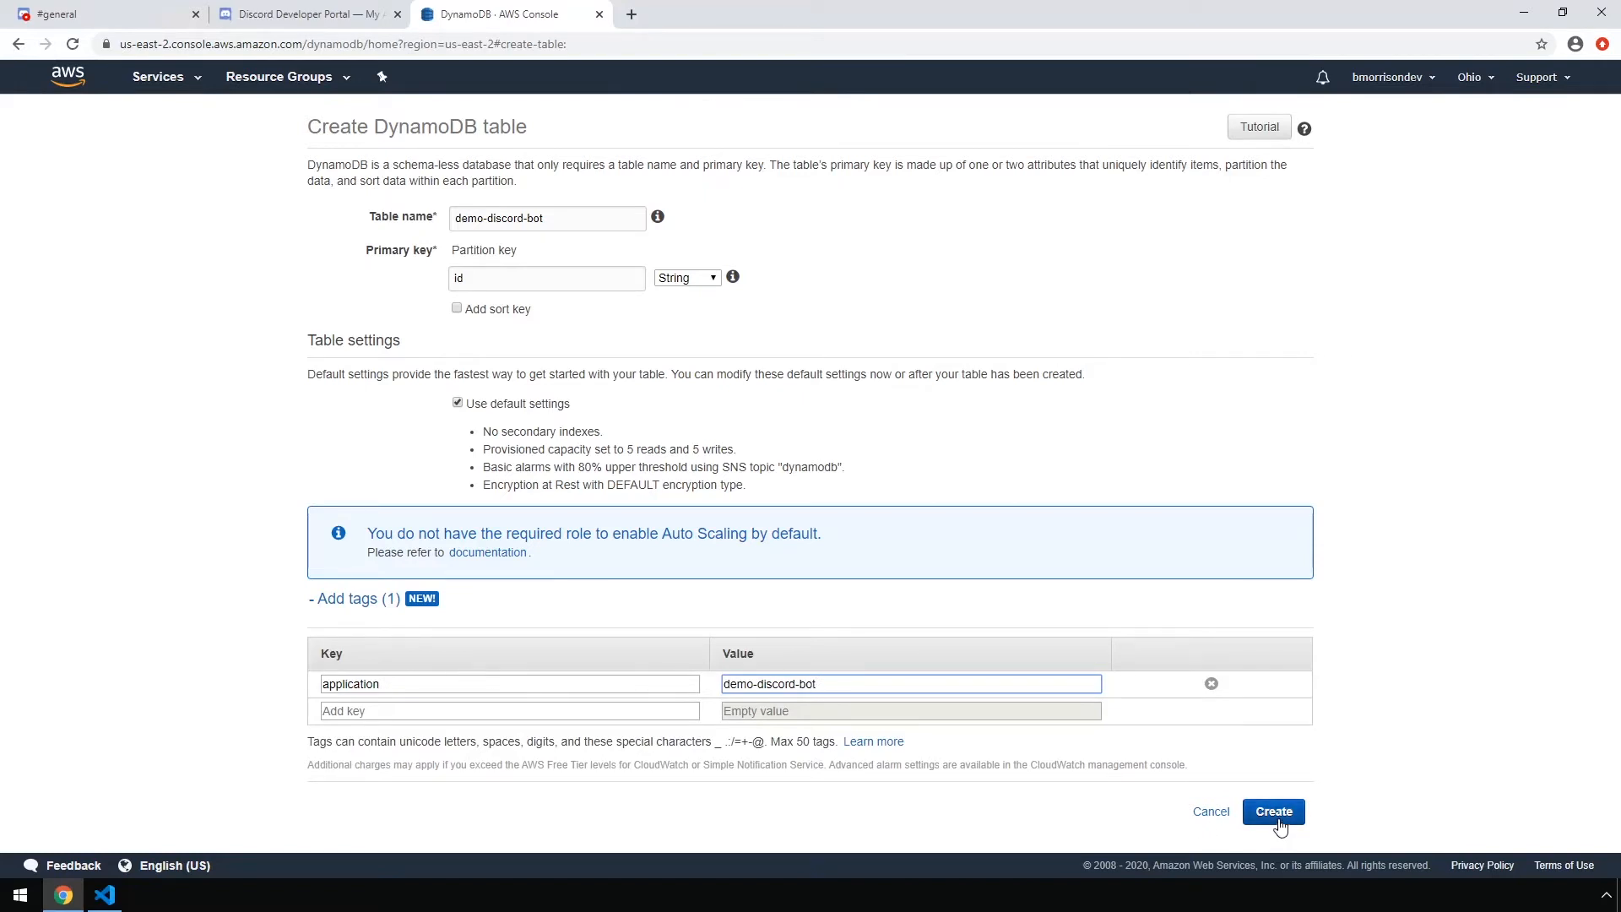
{"action": "left_click", "coordinate": [1273, 810]}
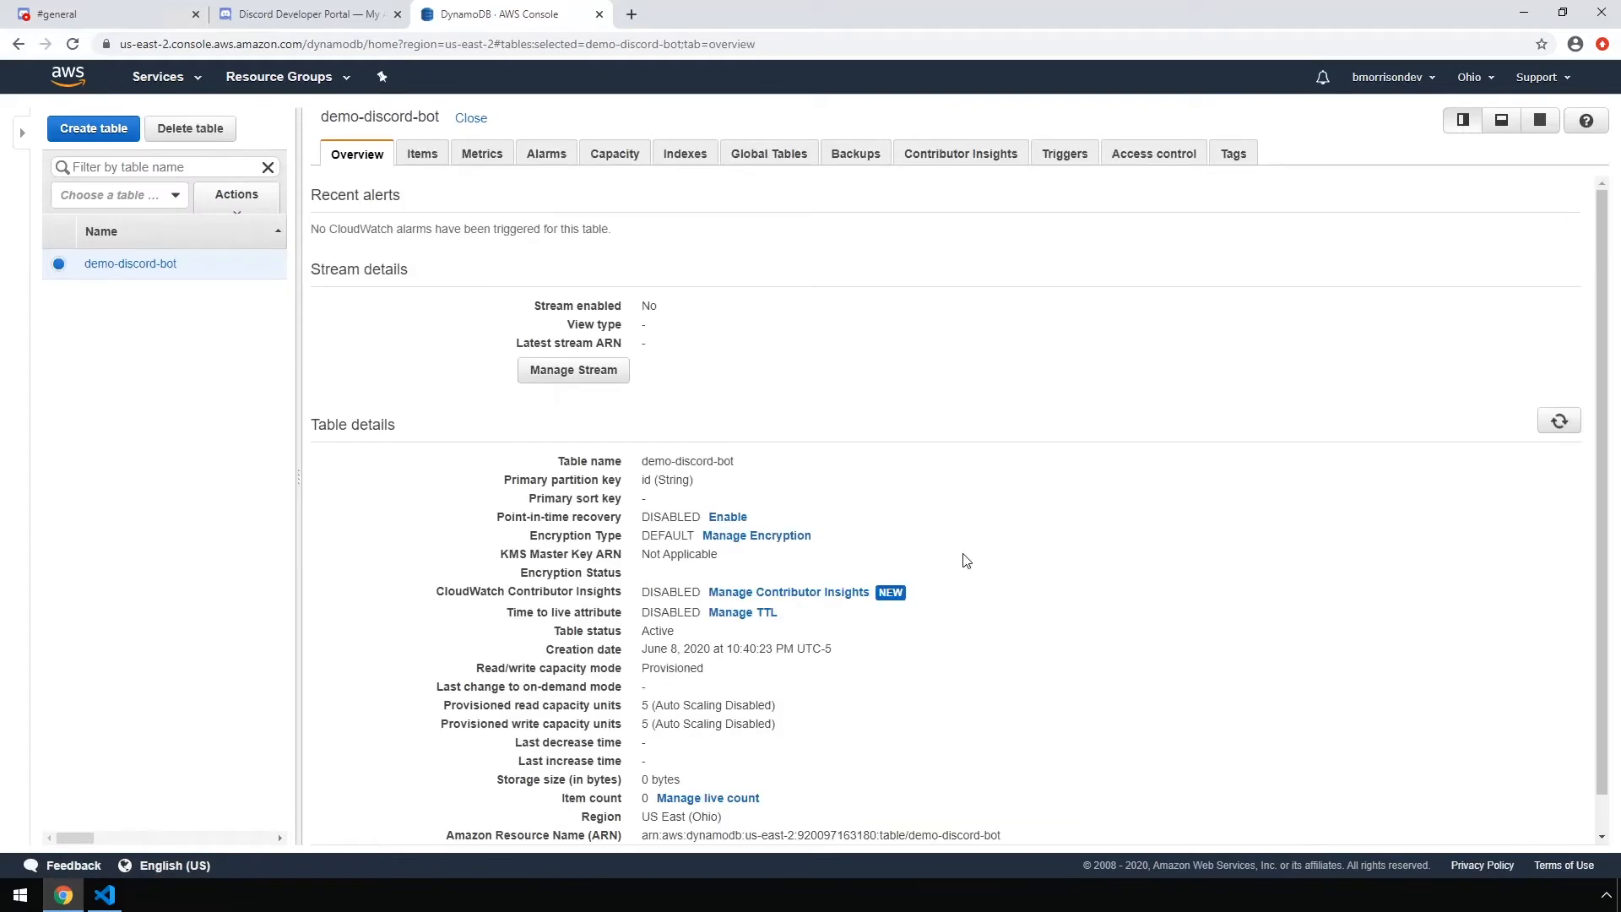
{"action": "mouse_move", "coordinate": [991, 561]}
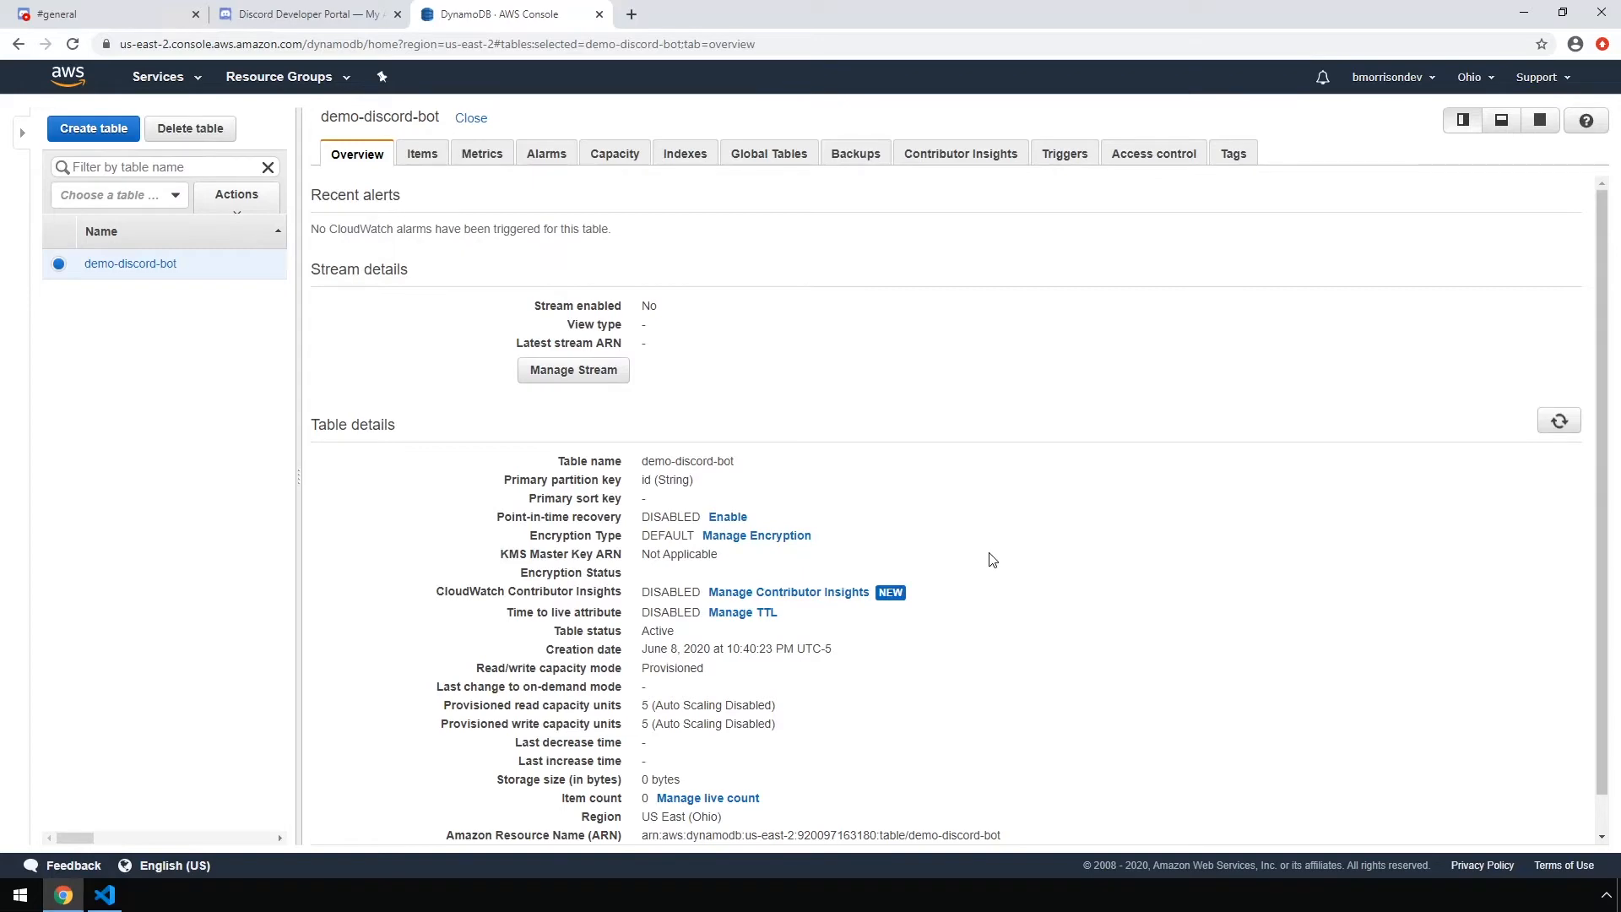
{"action": "mouse_move", "coordinate": [588, 292]}
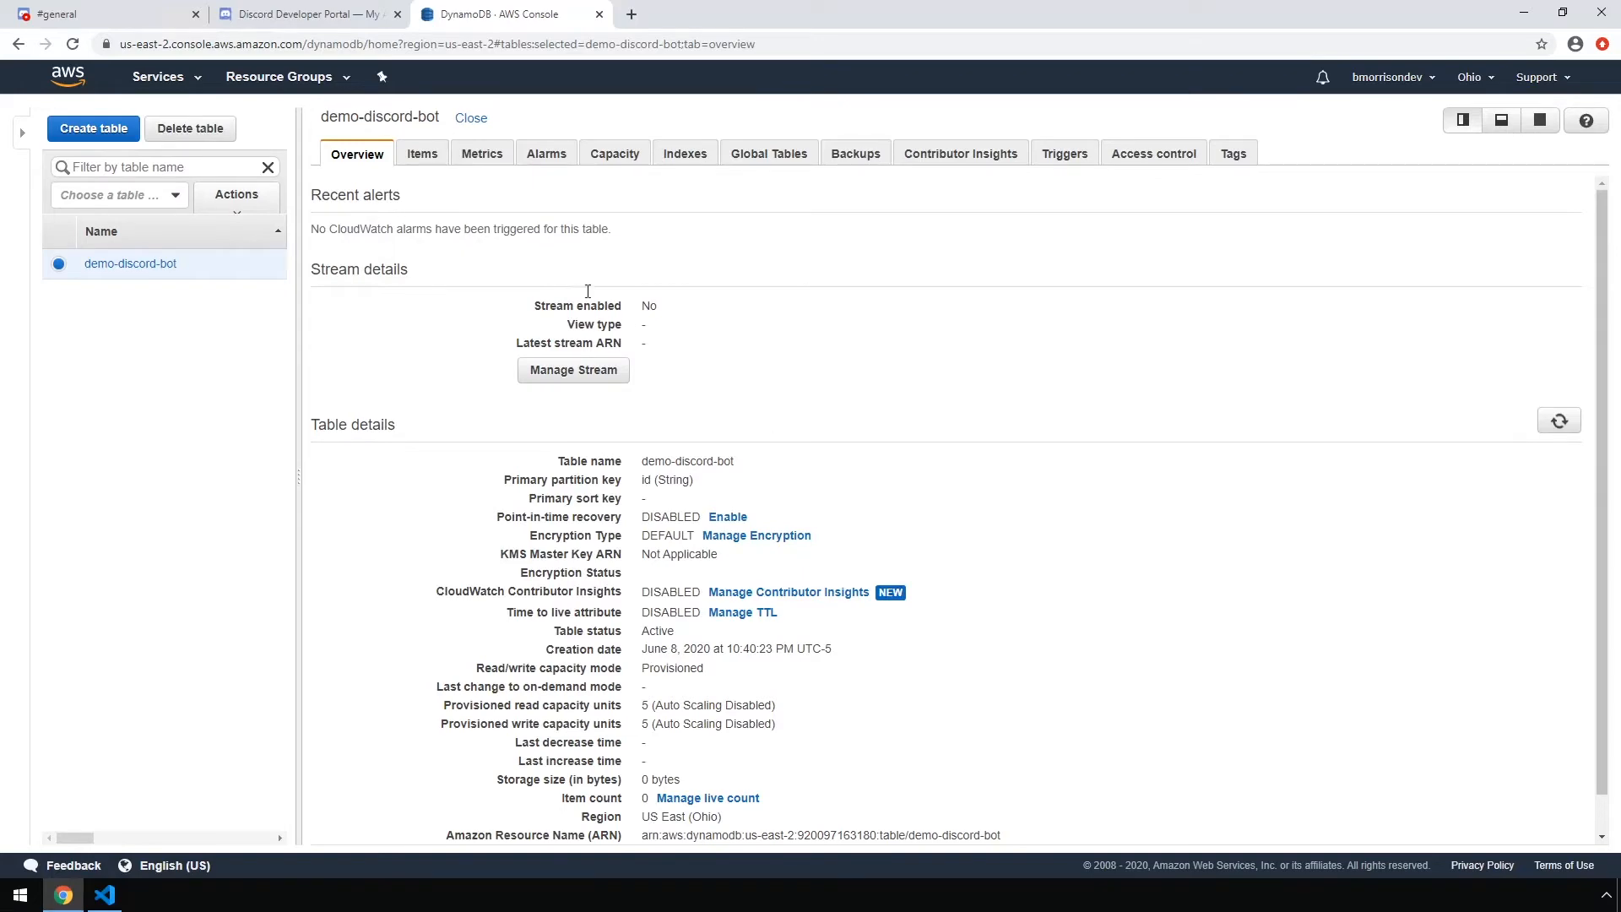
Show the full AWS services list from the top navigation bar
{"action": "left_click", "coordinate": [158, 76]}
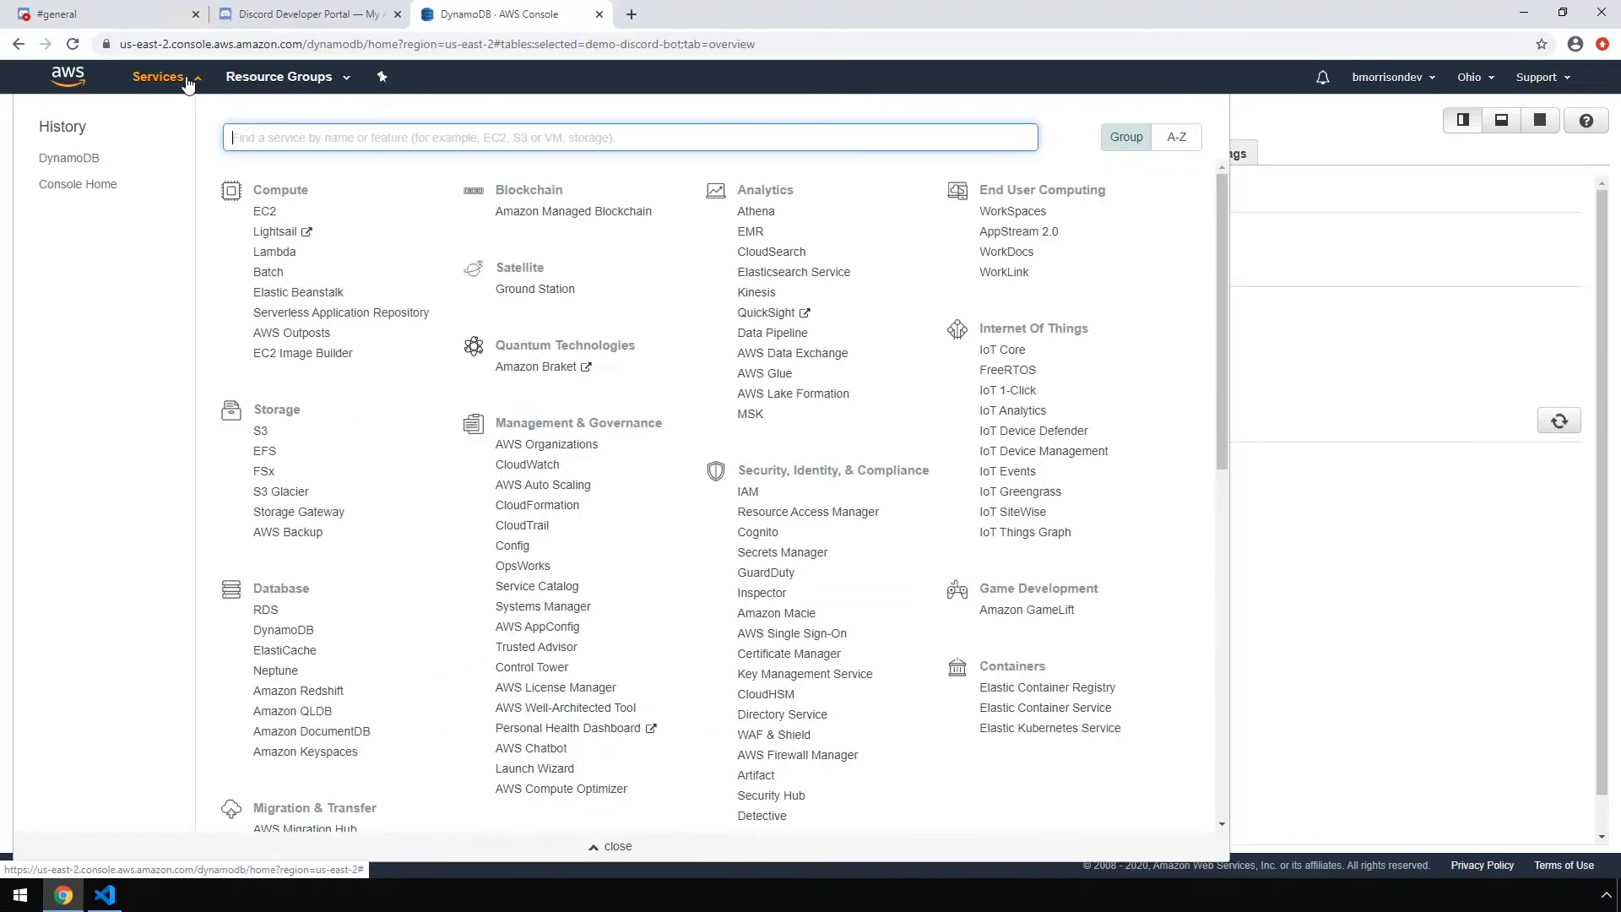
{"action": "mouse_move", "coordinate": [846, 486]}
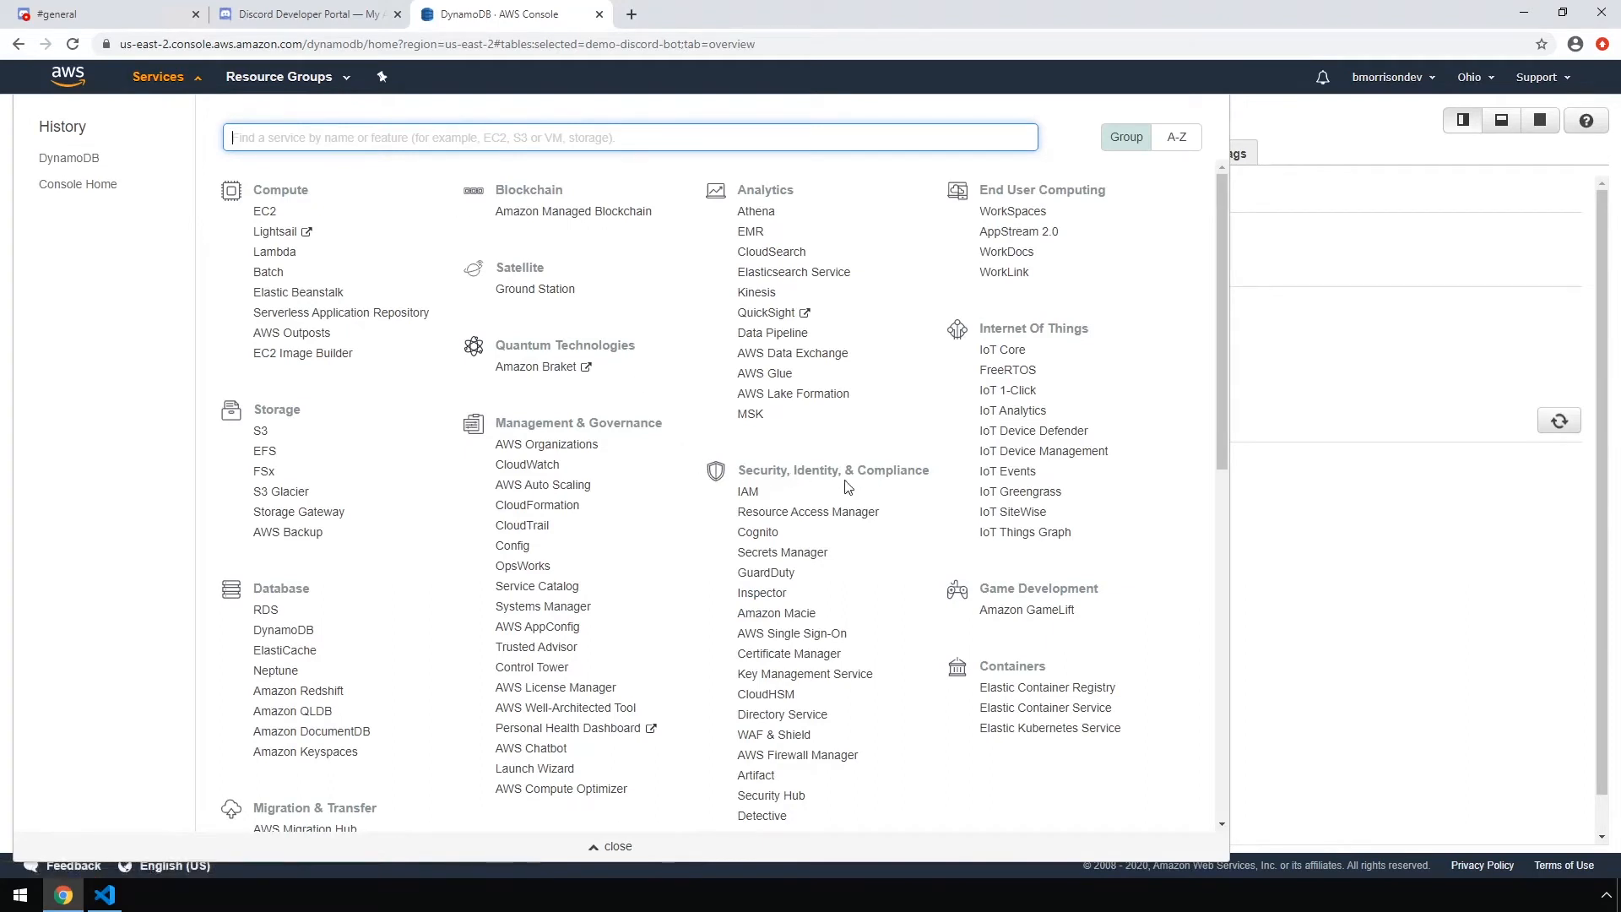
{"action": "mouse_move", "coordinate": [748, 491]}
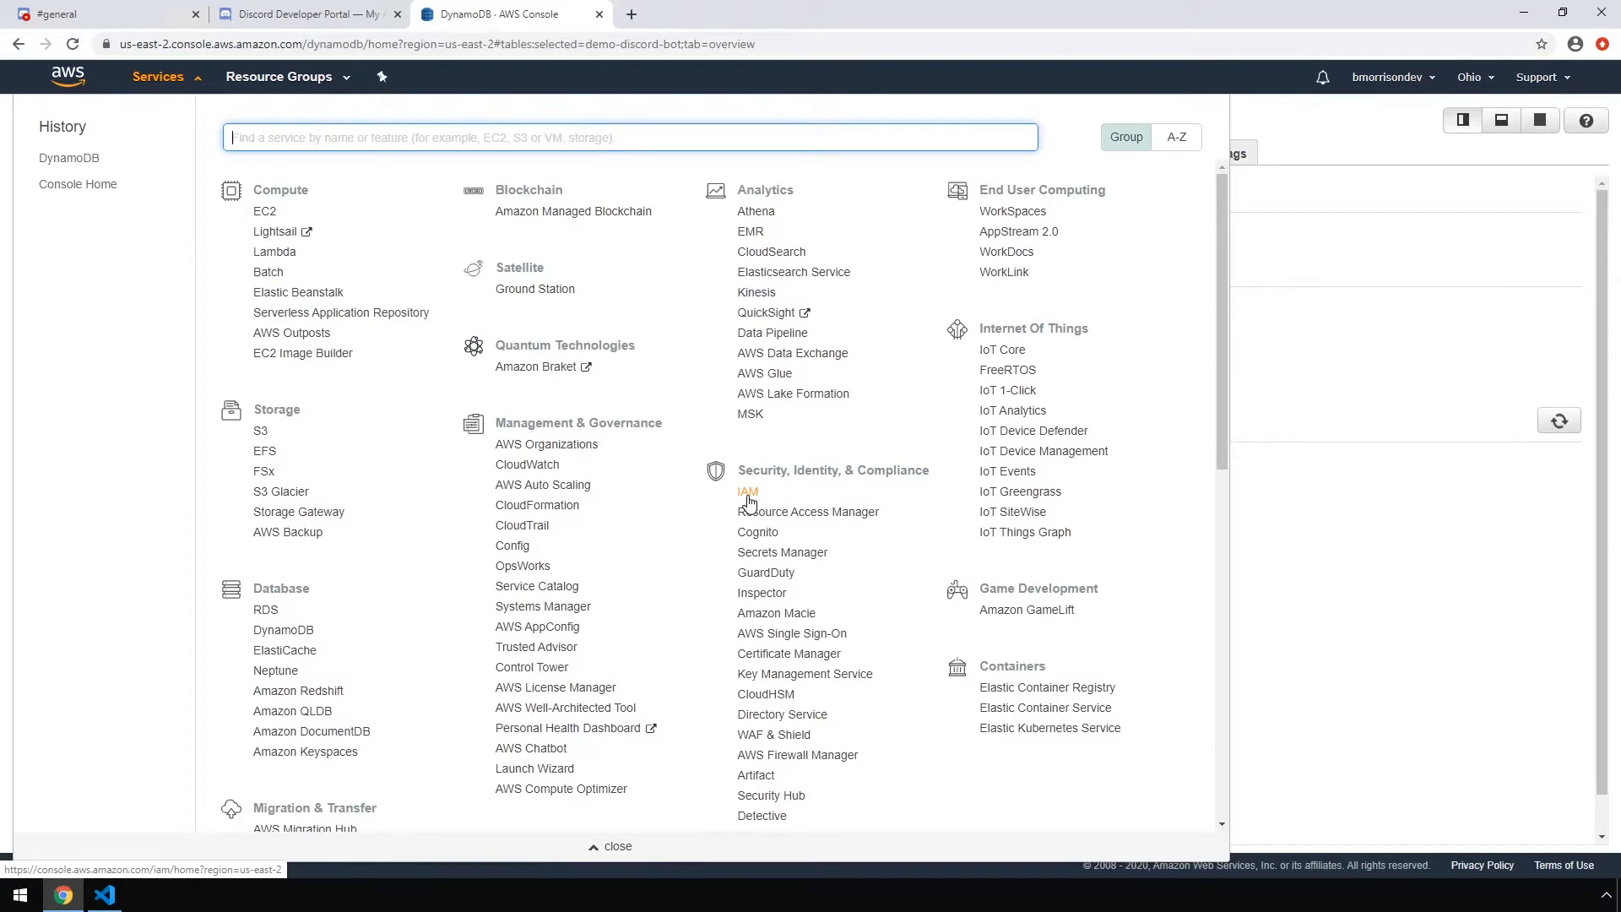
Go to IAM Users and start adding a new user
{"action": "left_click", "coordinate": [747, 491]}
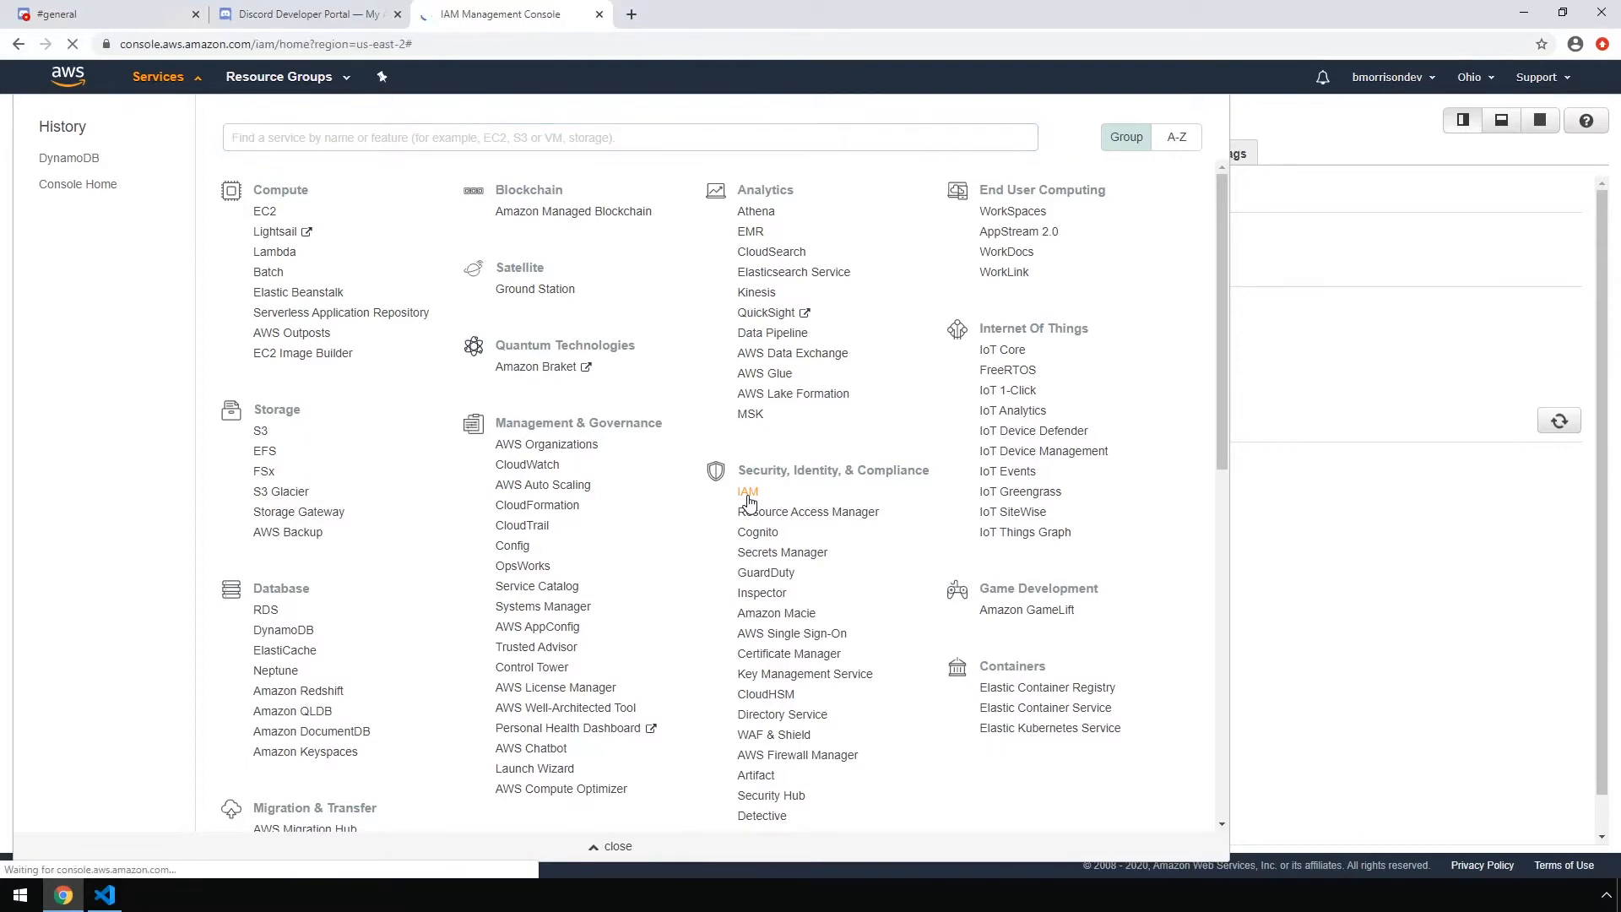
{"action": "left_click", "coordinate": [748, 491]}
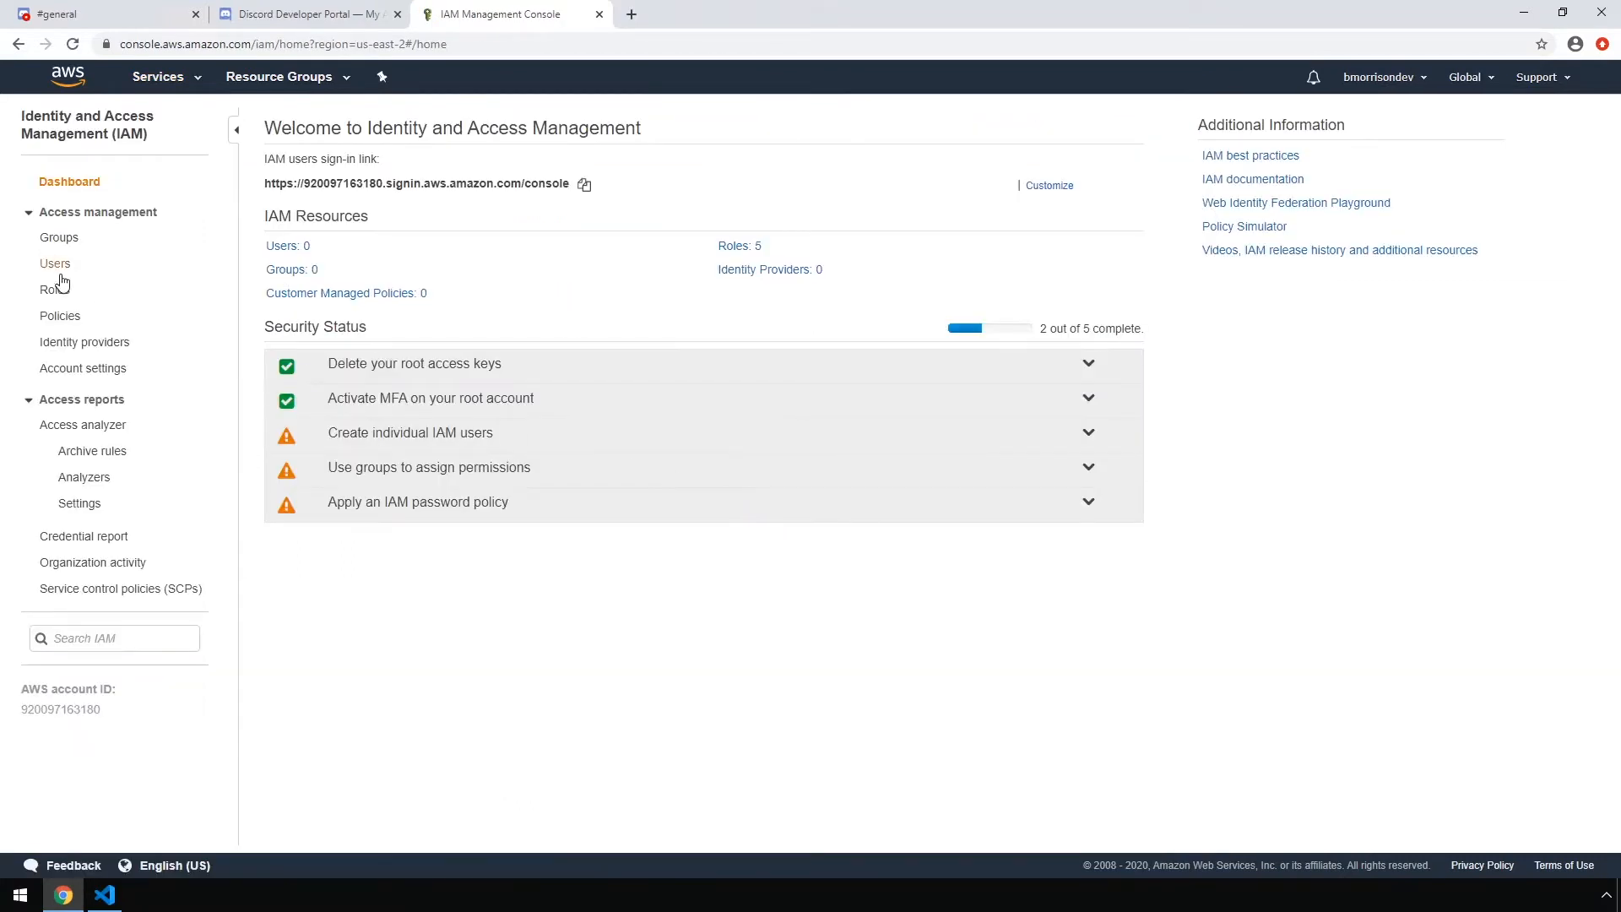
{"action": "mouse_move", "coordinate": [54, 264]}
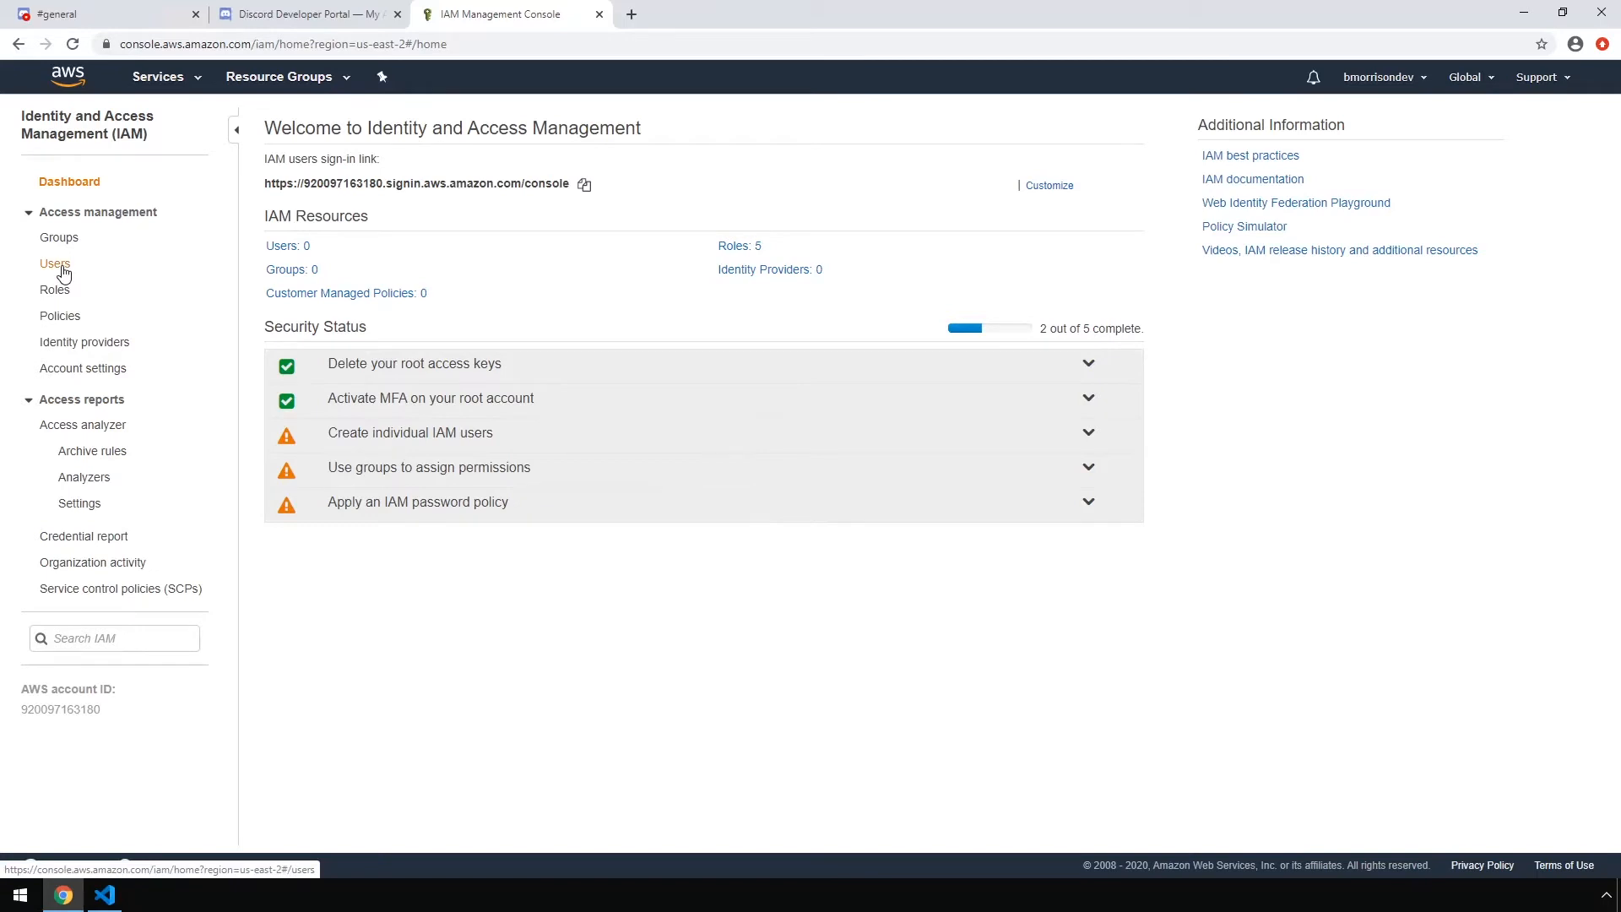
{"action": "left_click", "coordinate": [54, 263]}
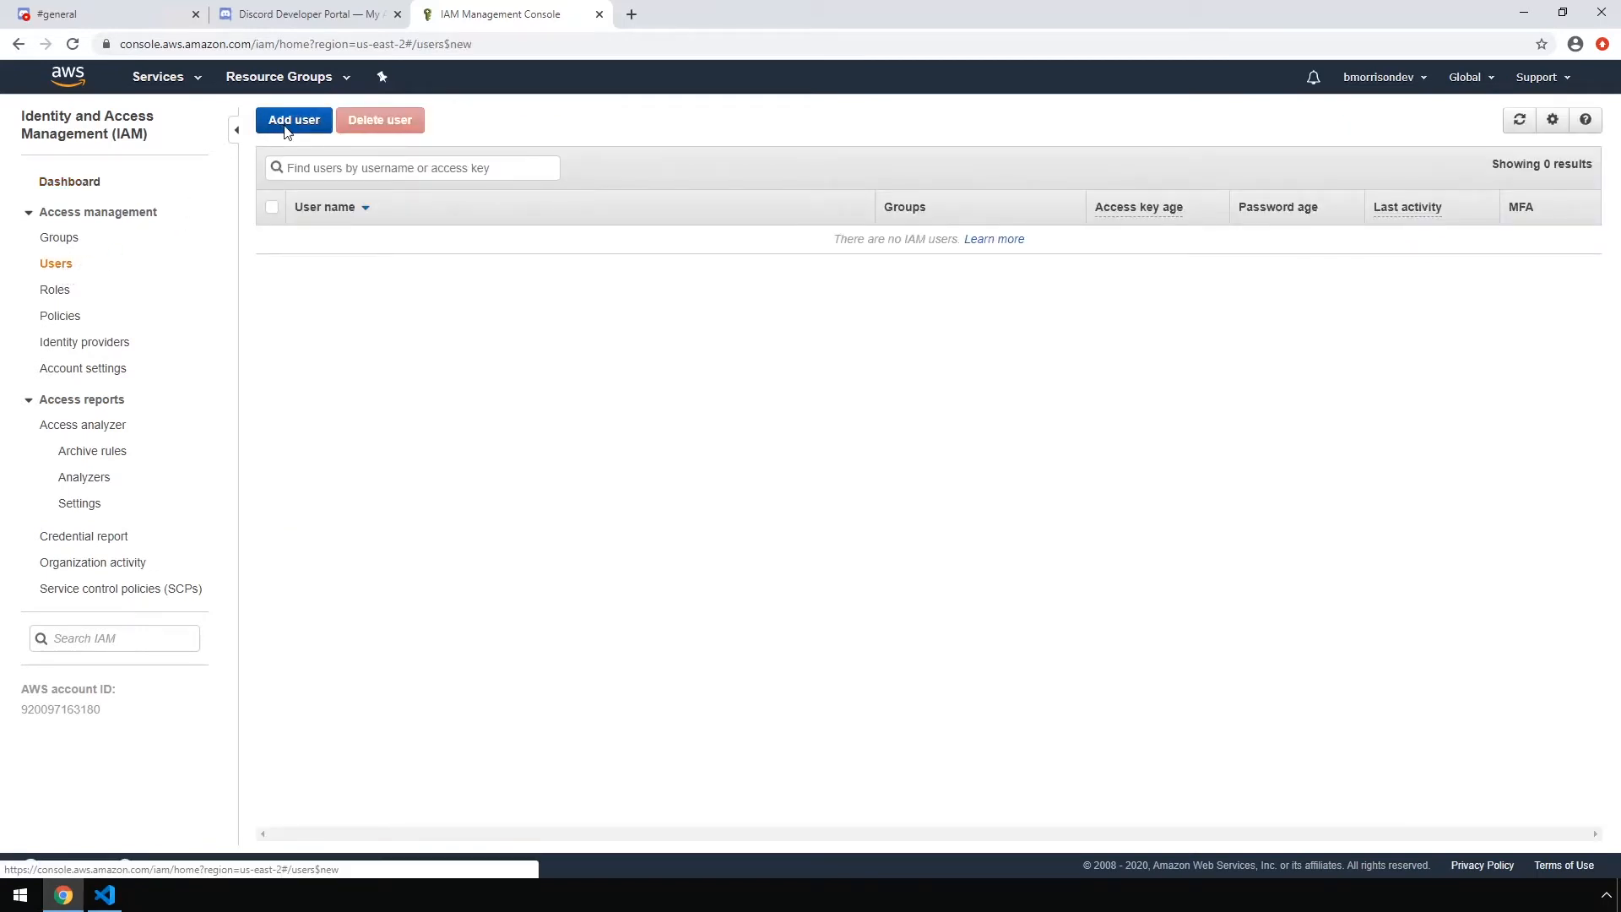
{"action": "left_click", "coordinate": [292, 120]}
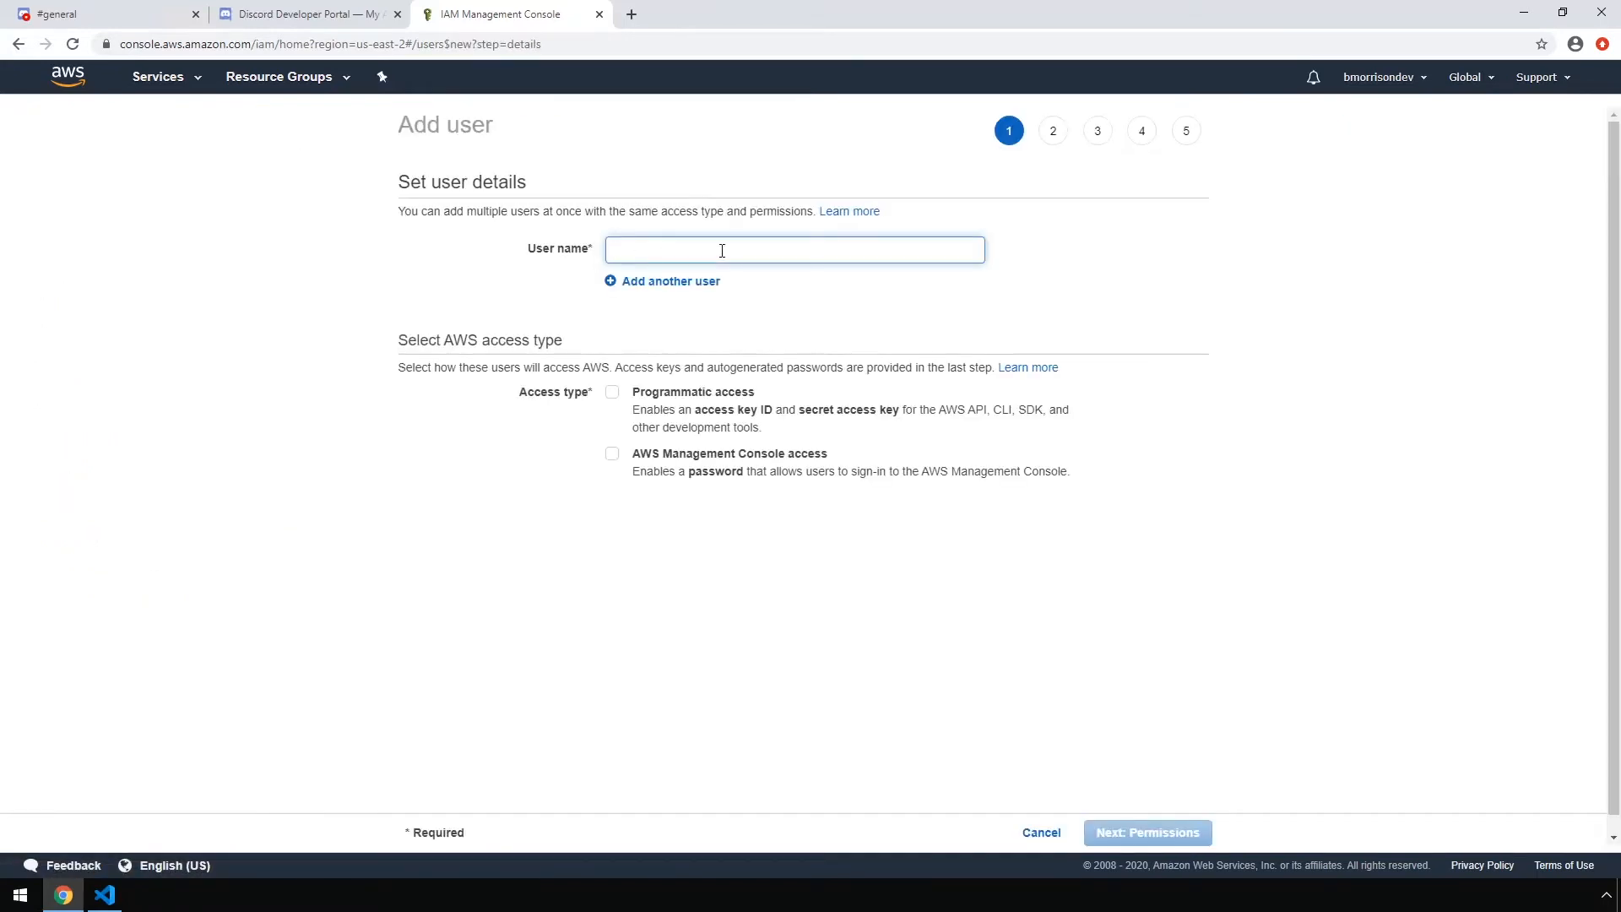
Name the user discordBotSvcAcct and select programmatic access
{"action": "type", "text": "discordBot"}
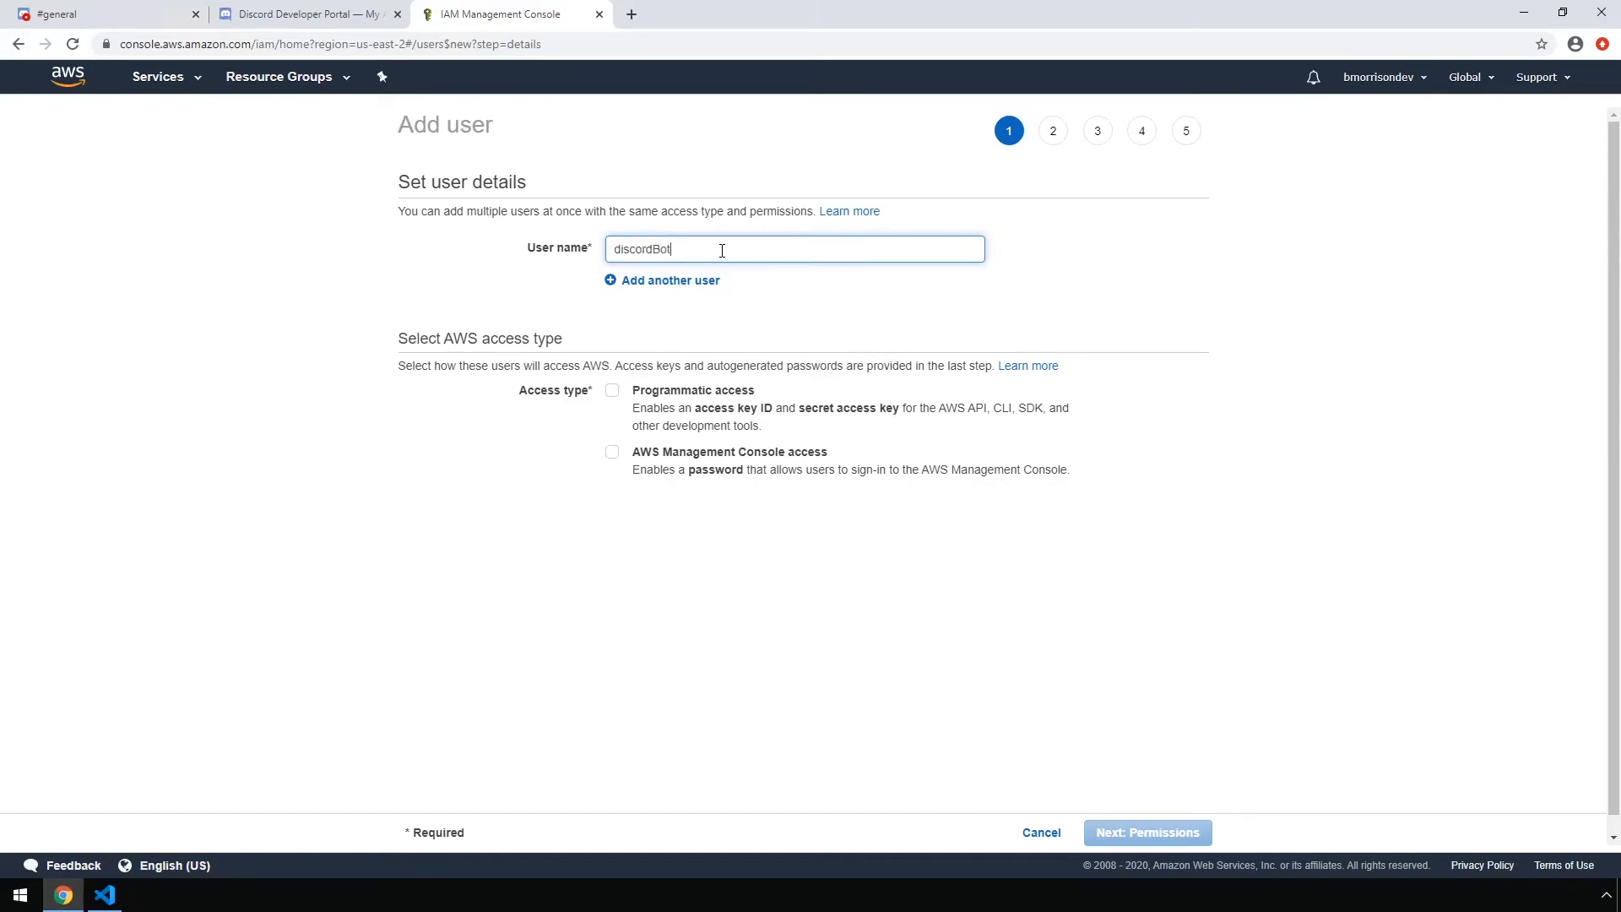
{"action": "type", "text": "SvcAcct"}
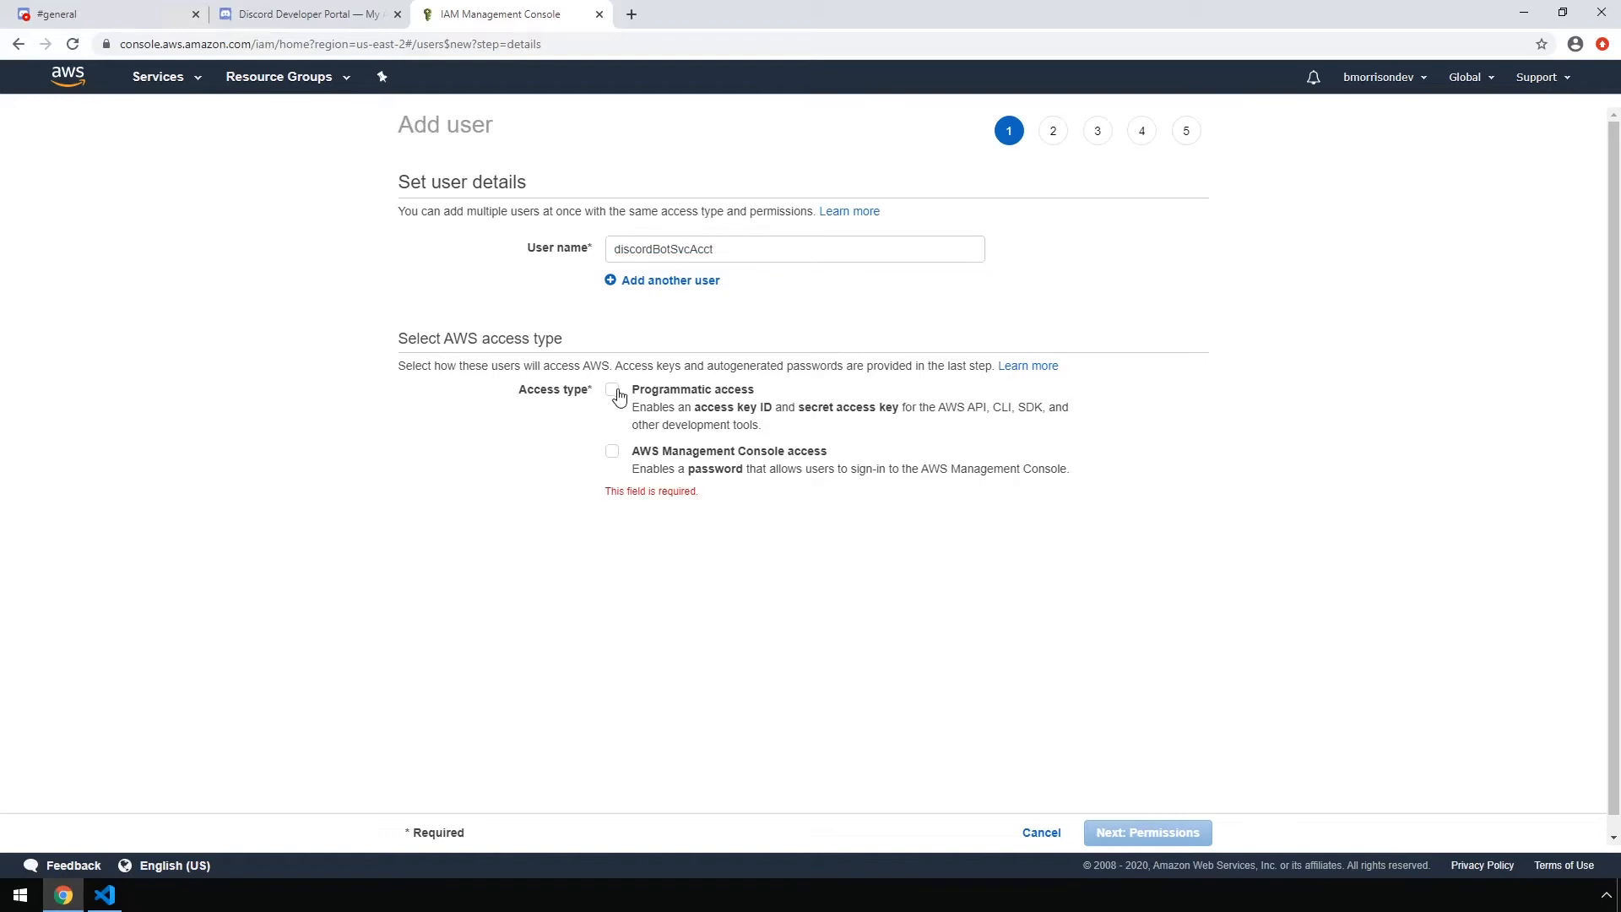
{"action": "left_click", "coordinate": [611, 390]}
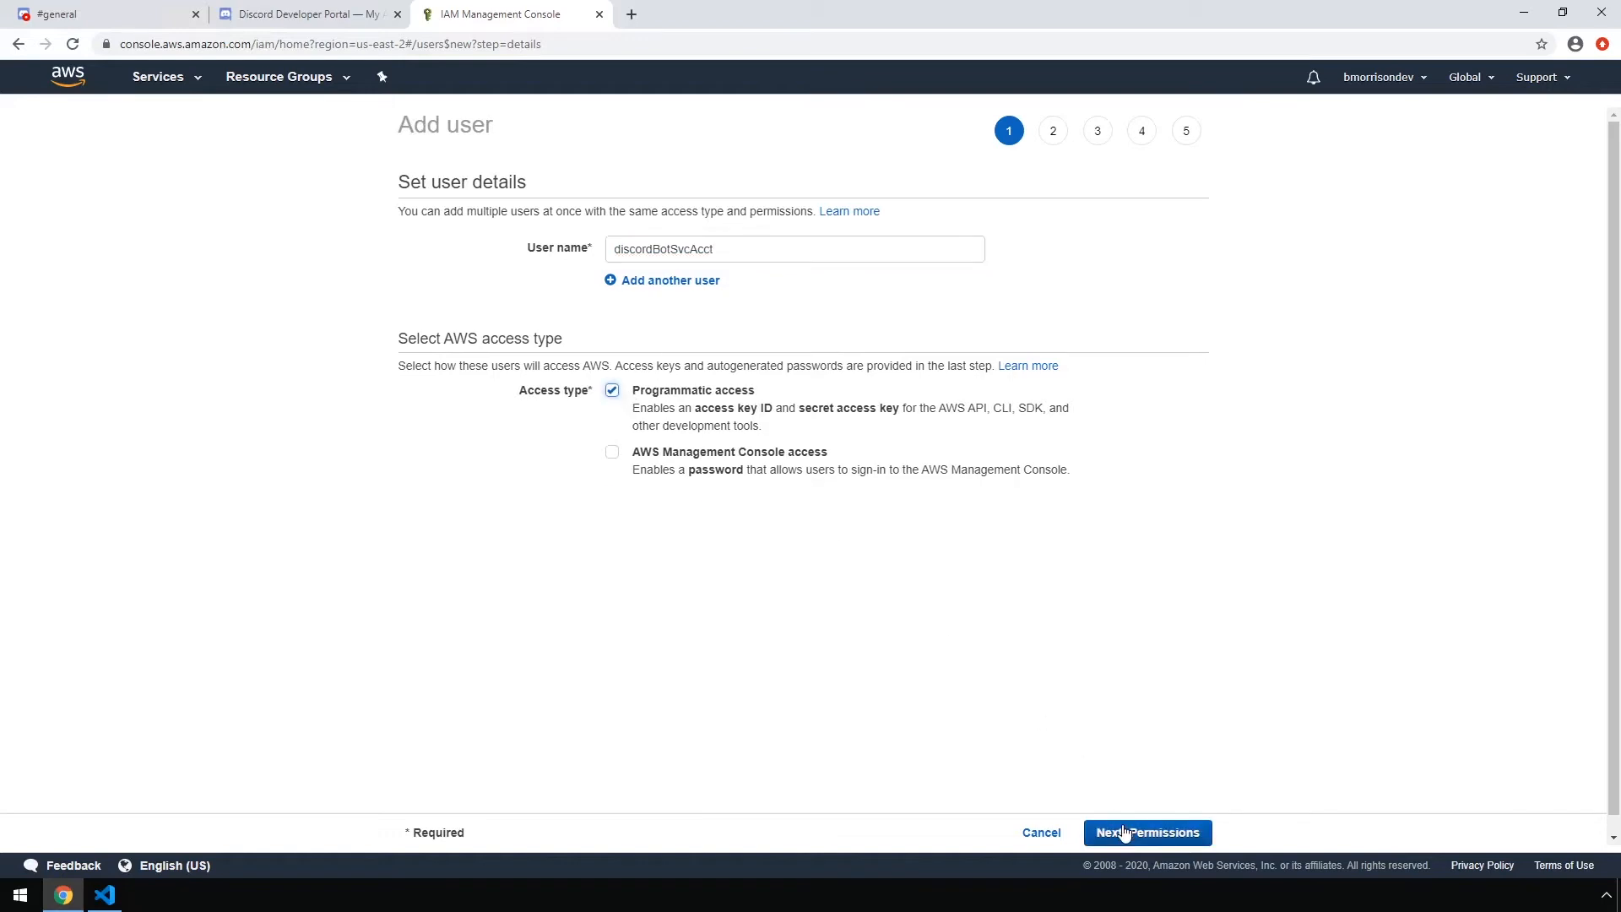
Advance to the permissions step and choose to attach existing policies directly
{"action": "left_click", "coordinate": [1146, 833]}
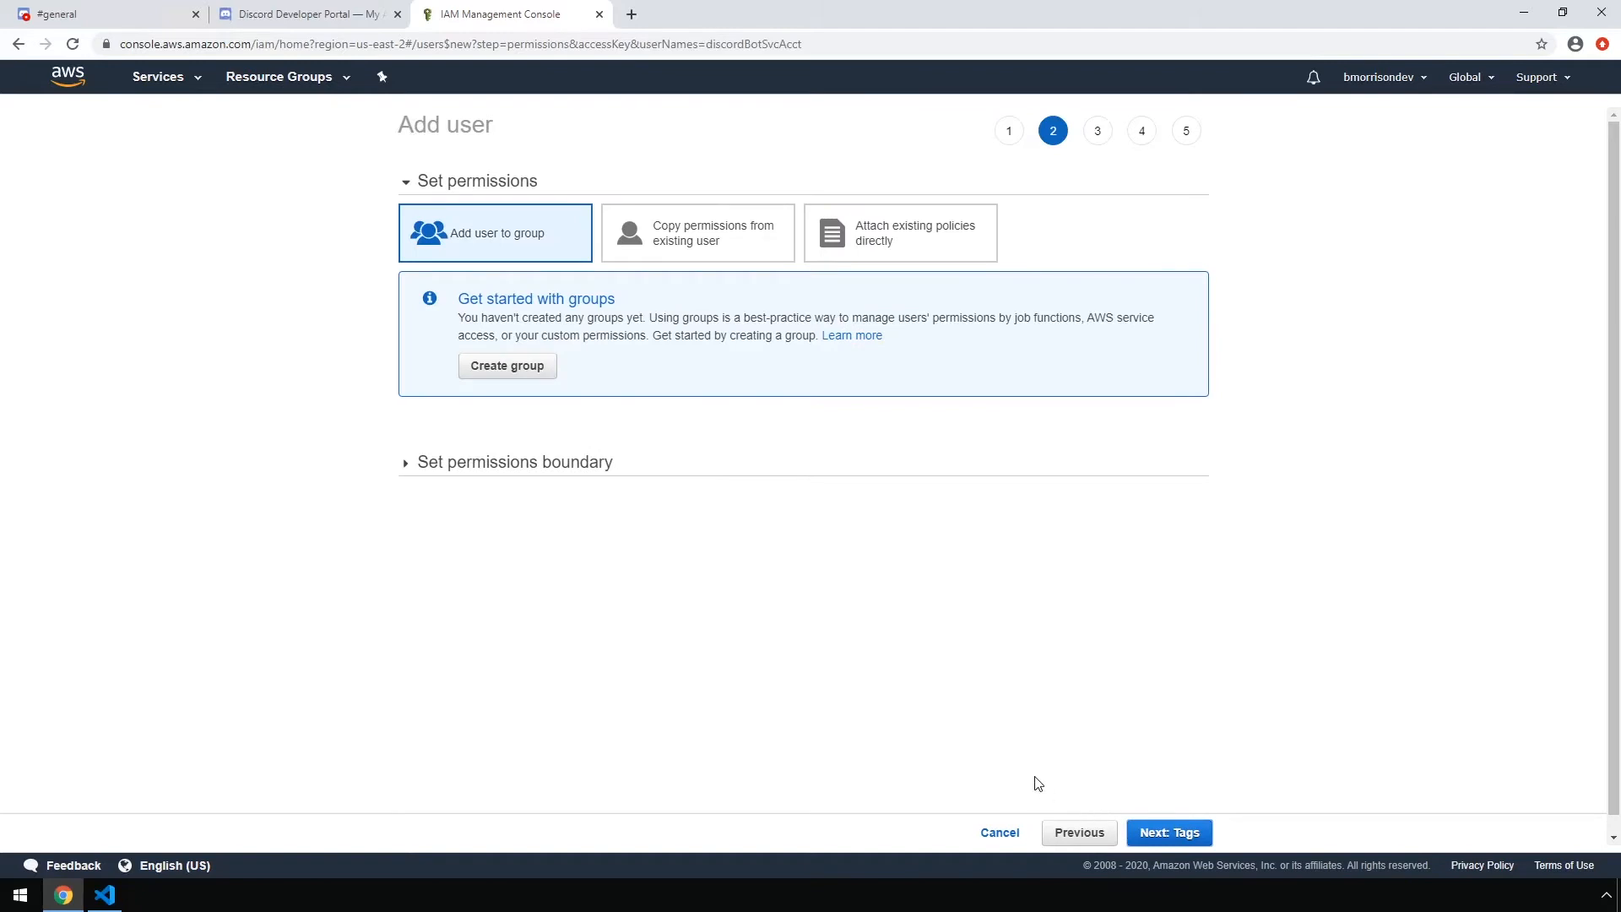
{"action": "mouse_move", "coordinate": [1010, 753]}
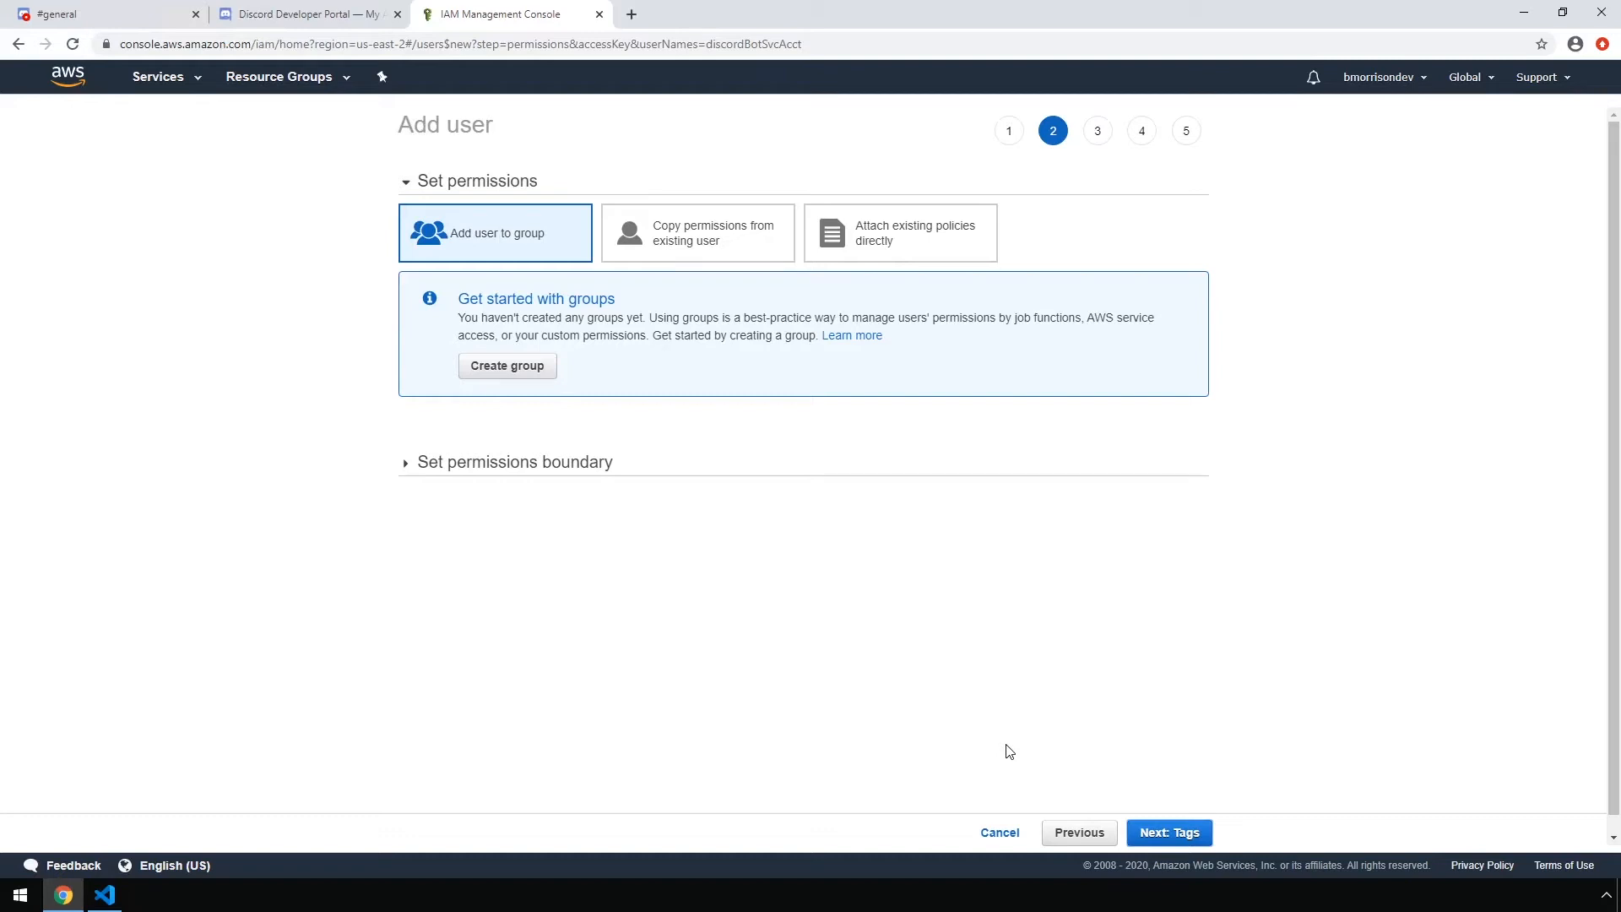
{"action": "mouse_move", "coordinate": [970, 592]}
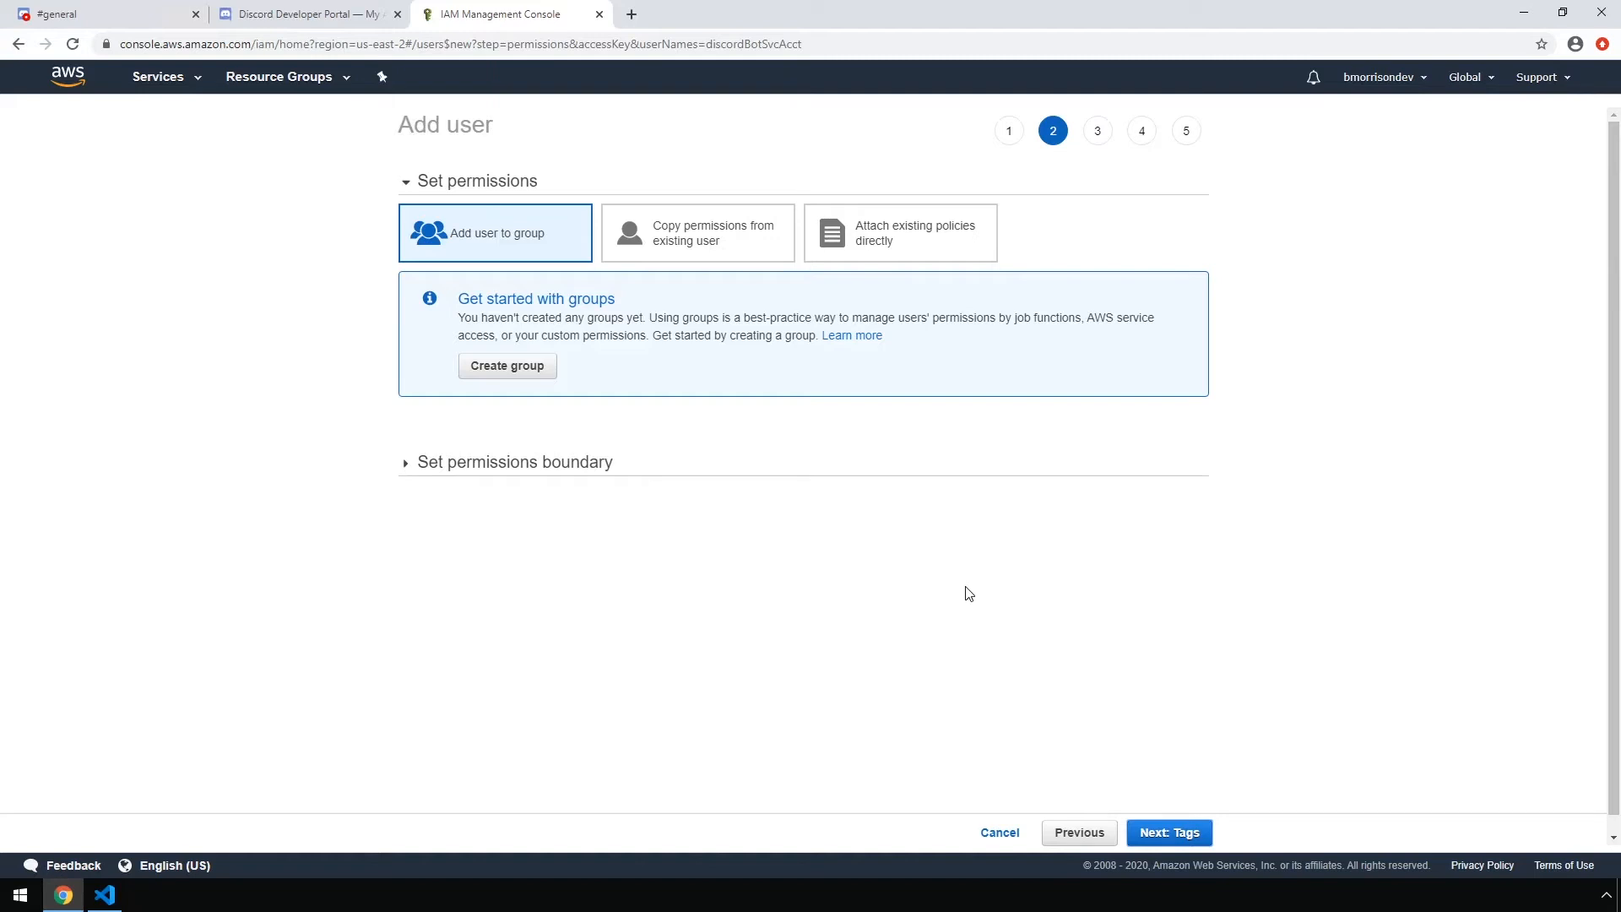
{"action": "left_click", "coordinate": [495, 233]}
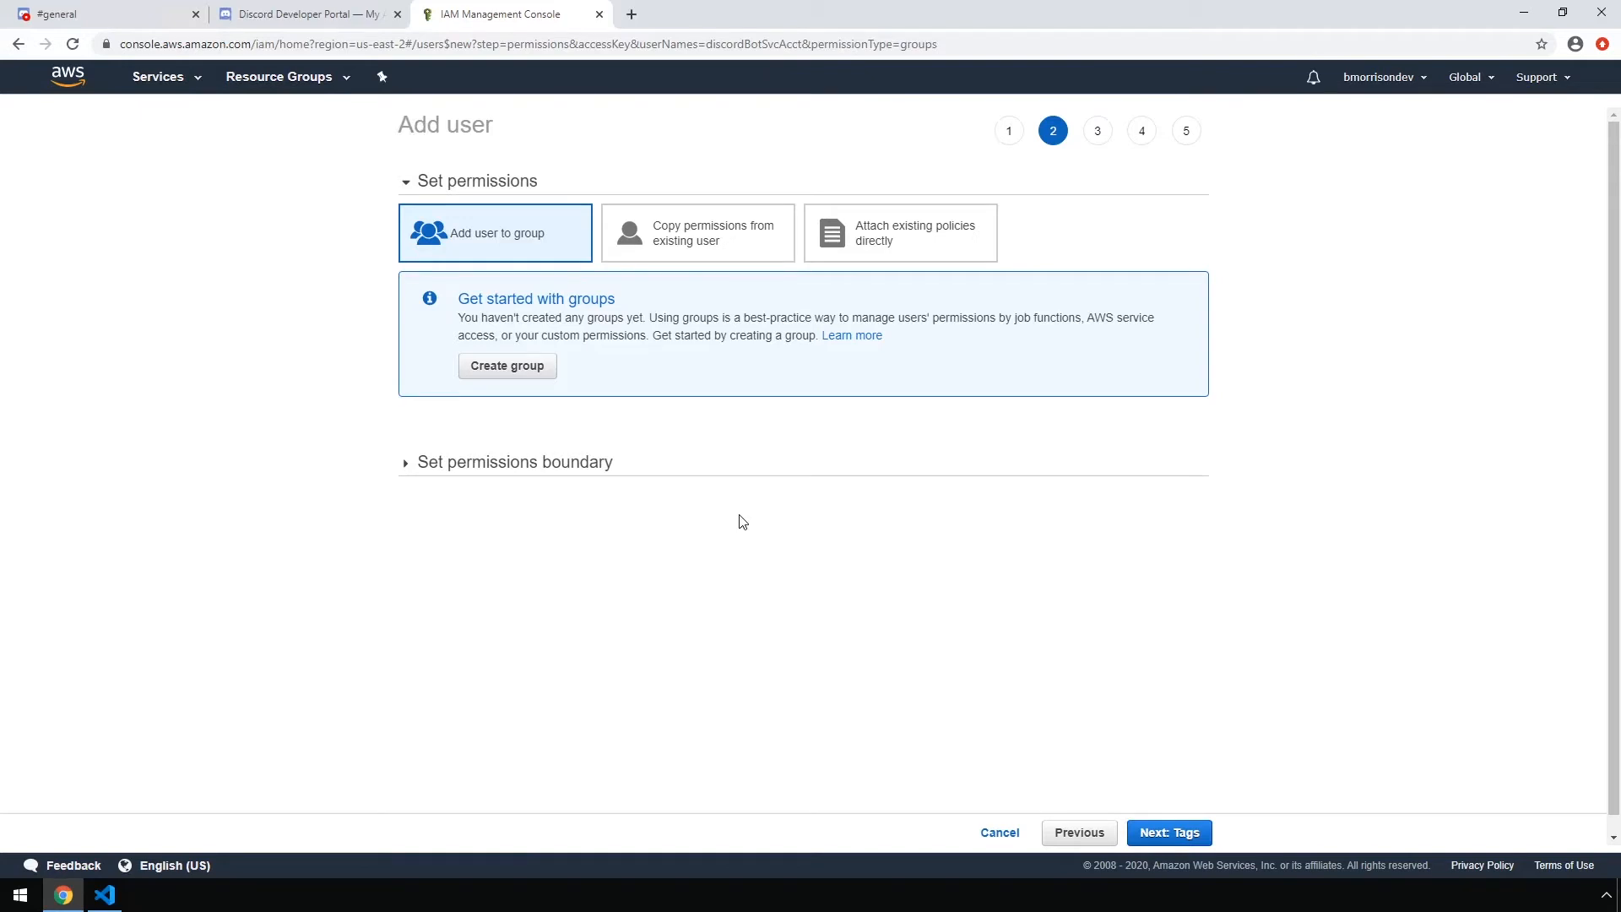
{"action": "mouse_move", "coordinate": [914, 255]}
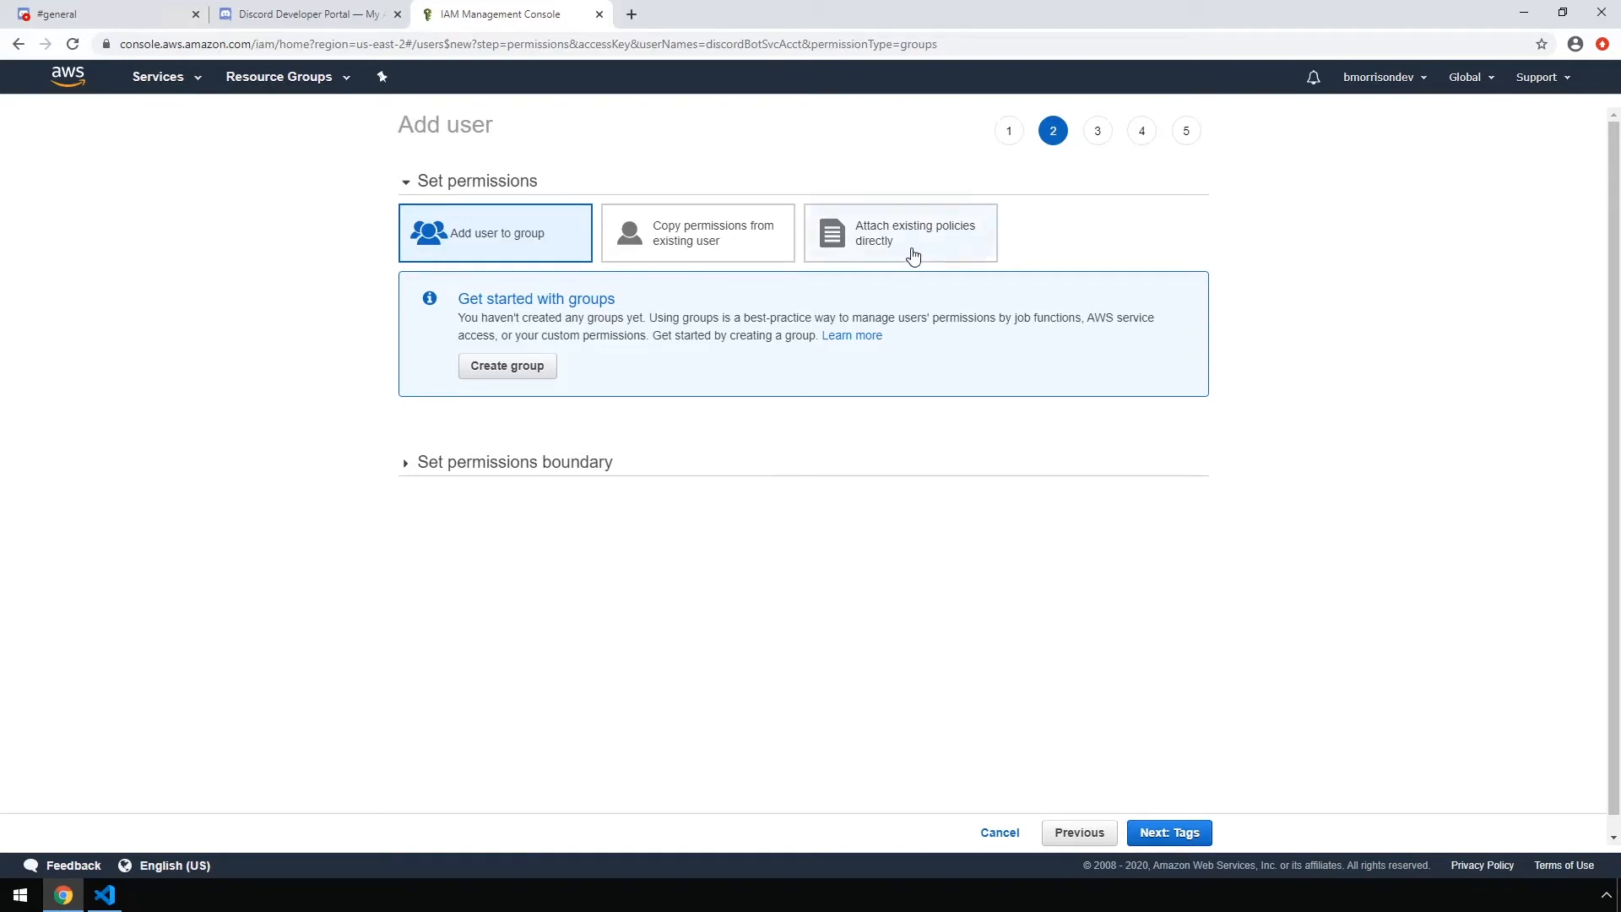
{"action": "left_click", "coordinate": [900, 233]}
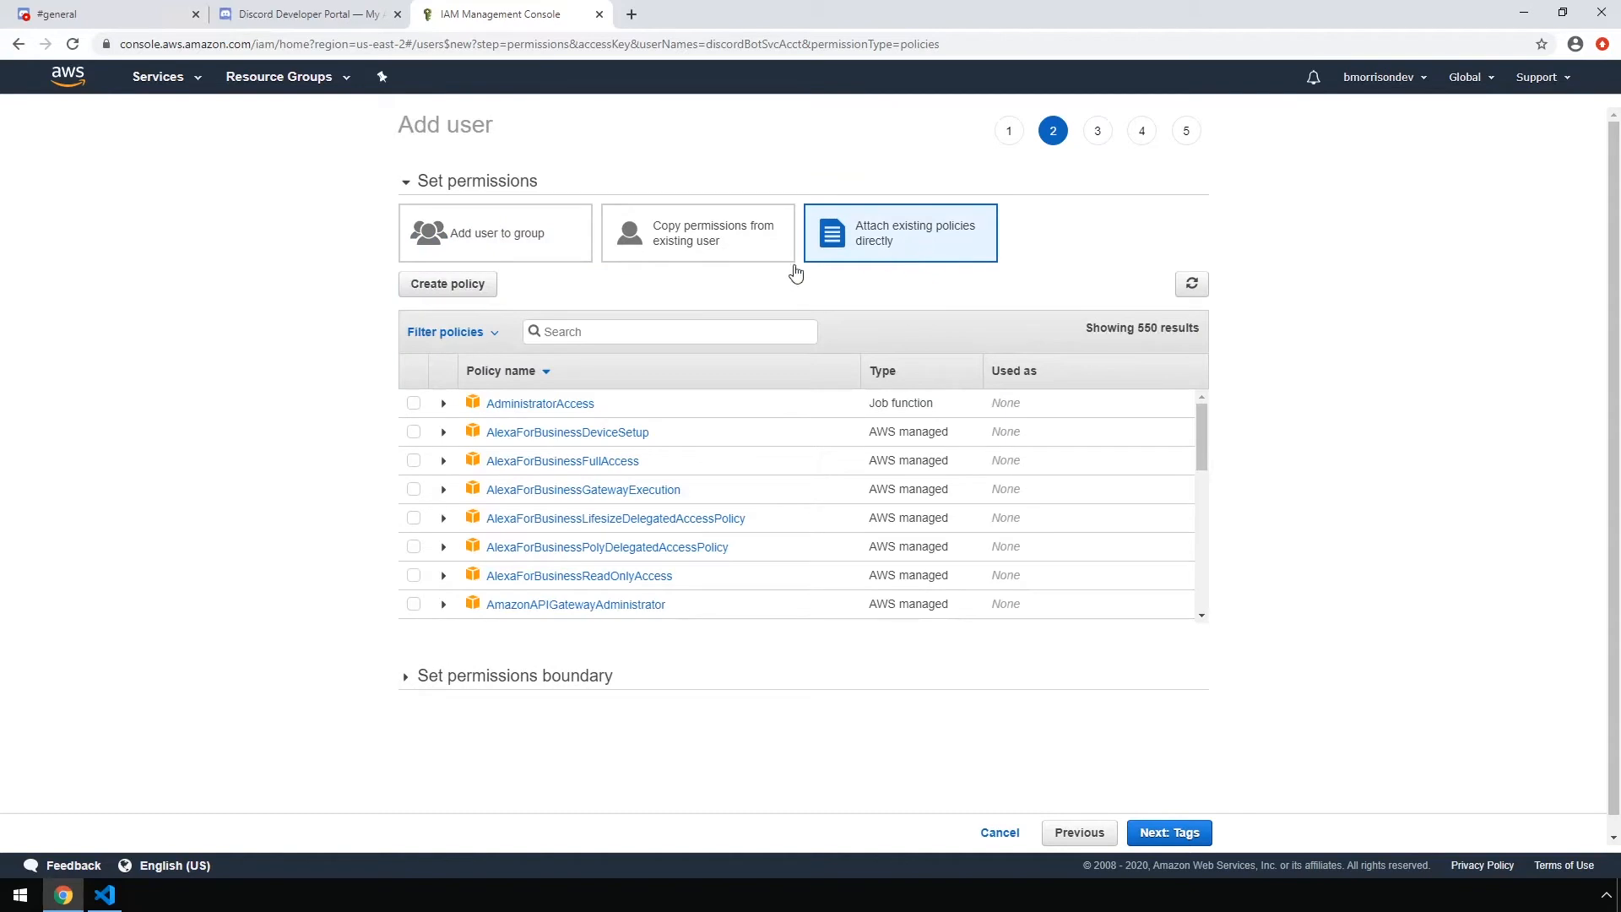
Start a new policy for the DynamoDB service and allow all DynamoDB actions
{"action": "left_click", "coordinate": [445, 284]}
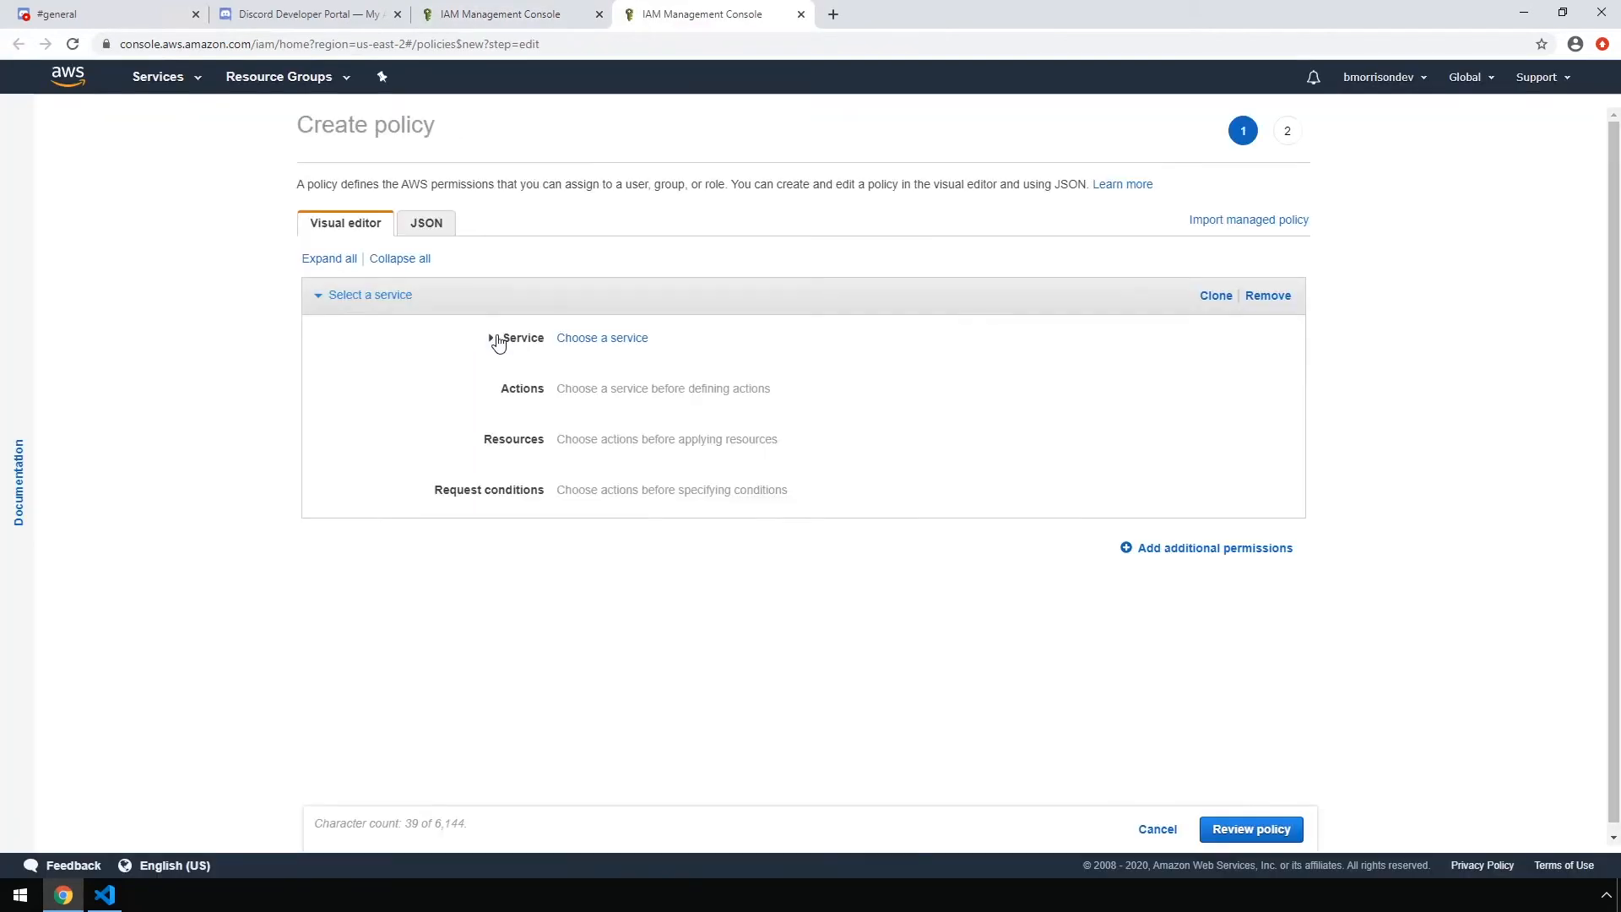
{"action": "left_click", "coordinate": [601, 338]}
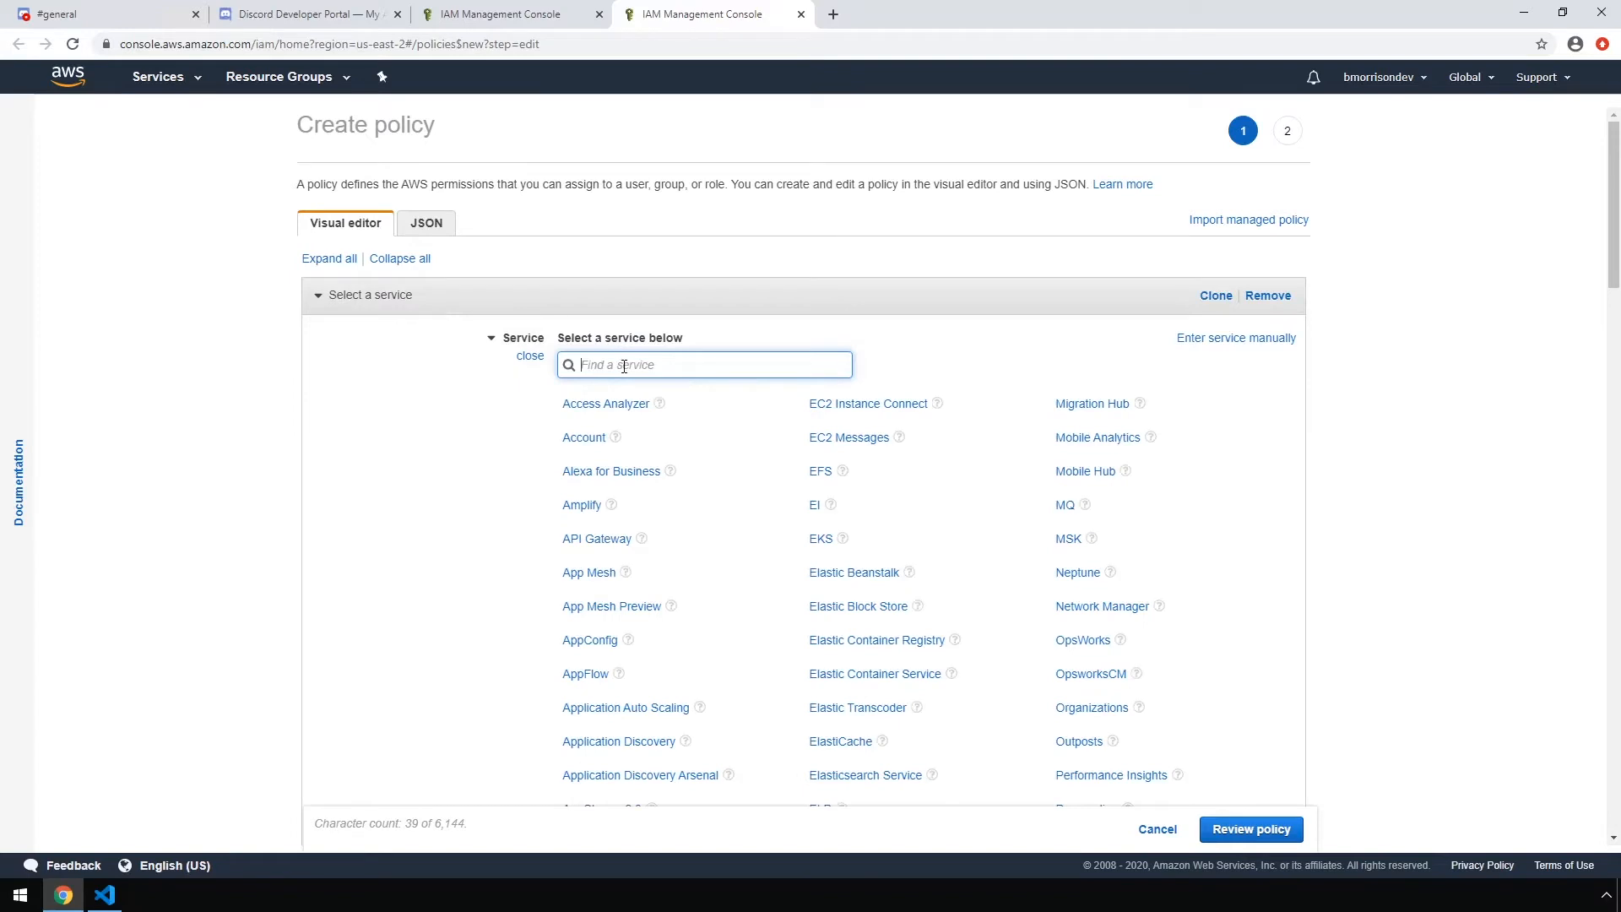
{"action": "type", "text": "dyn"}
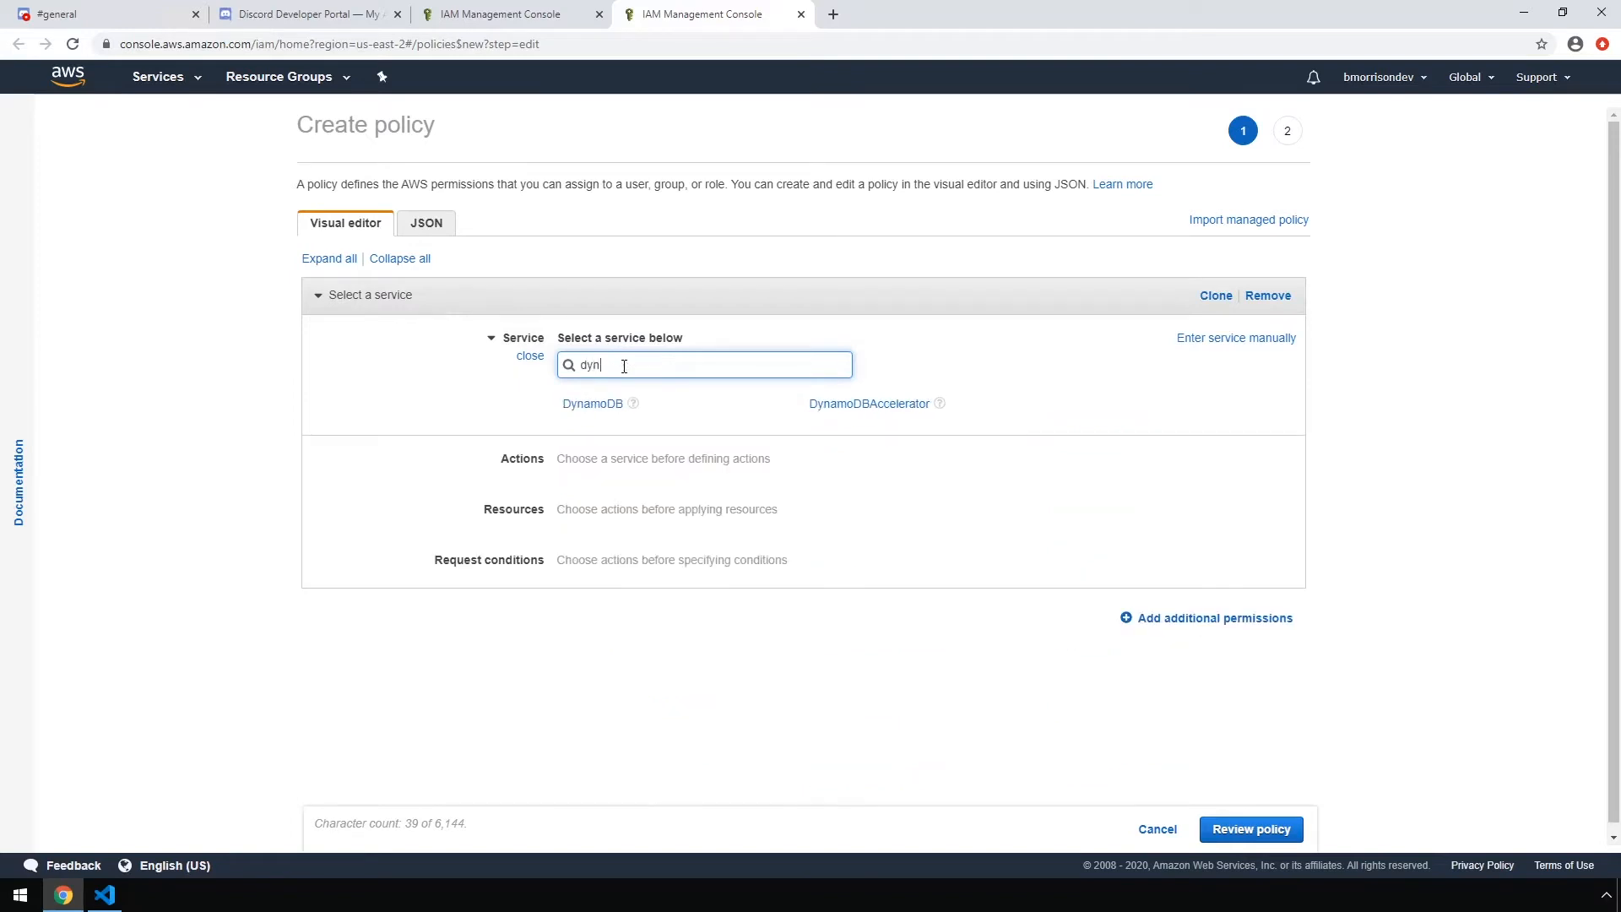
{"action": "left_click", "coordinate": [591, 403]}
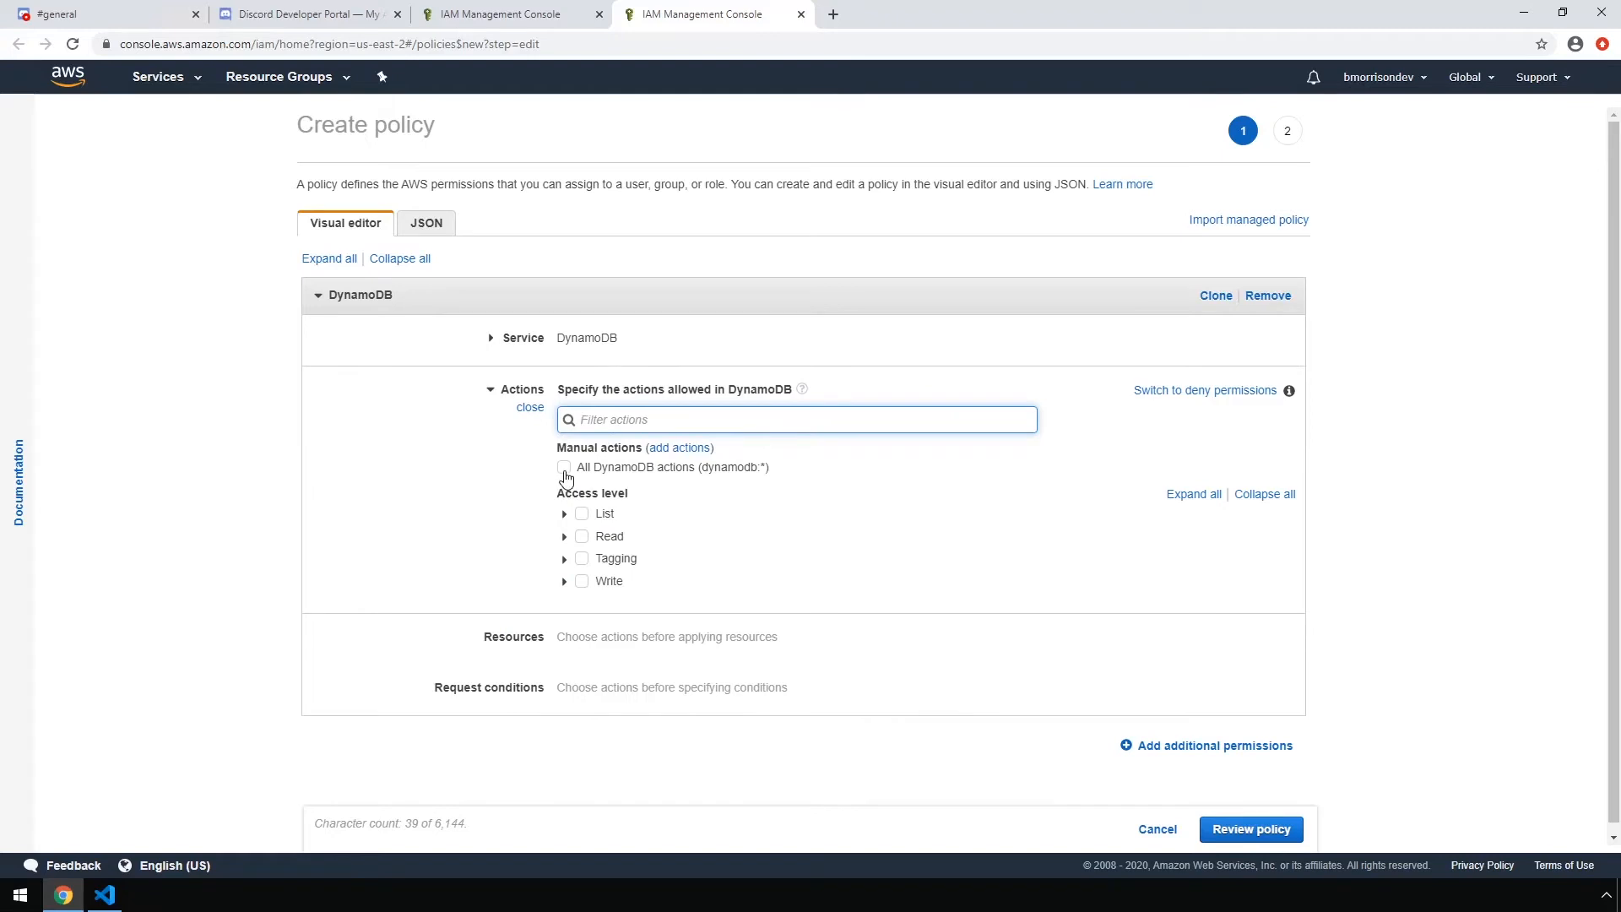
{"action": "left_click", "coordinate": [564, 466]}
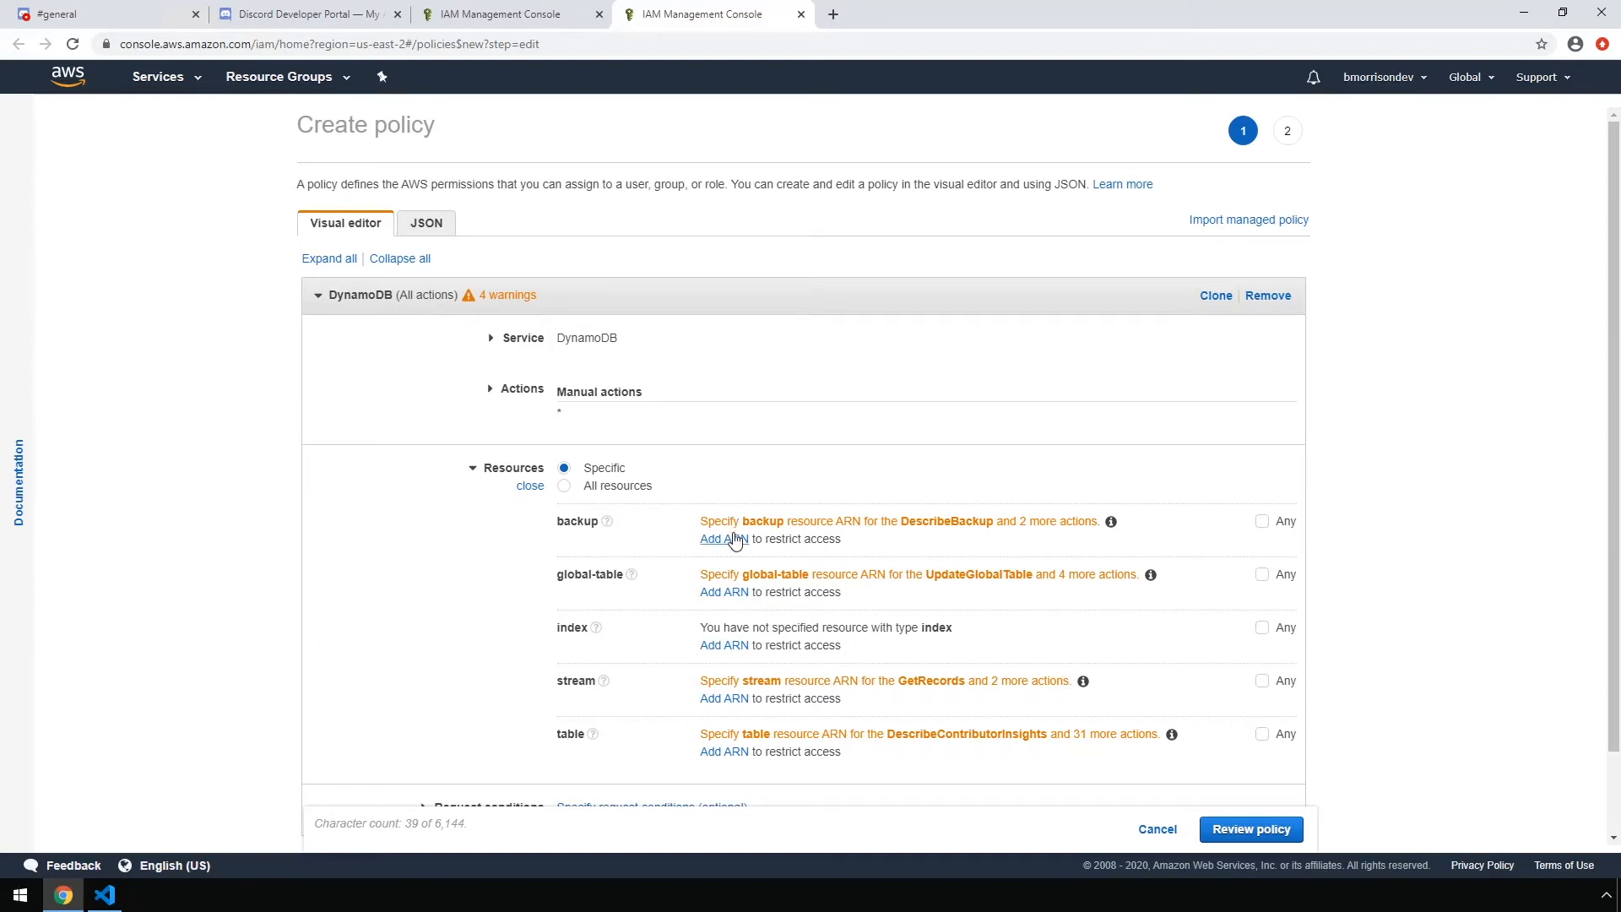
{"action": "mouse_move", "coordinate": [690, 529]}
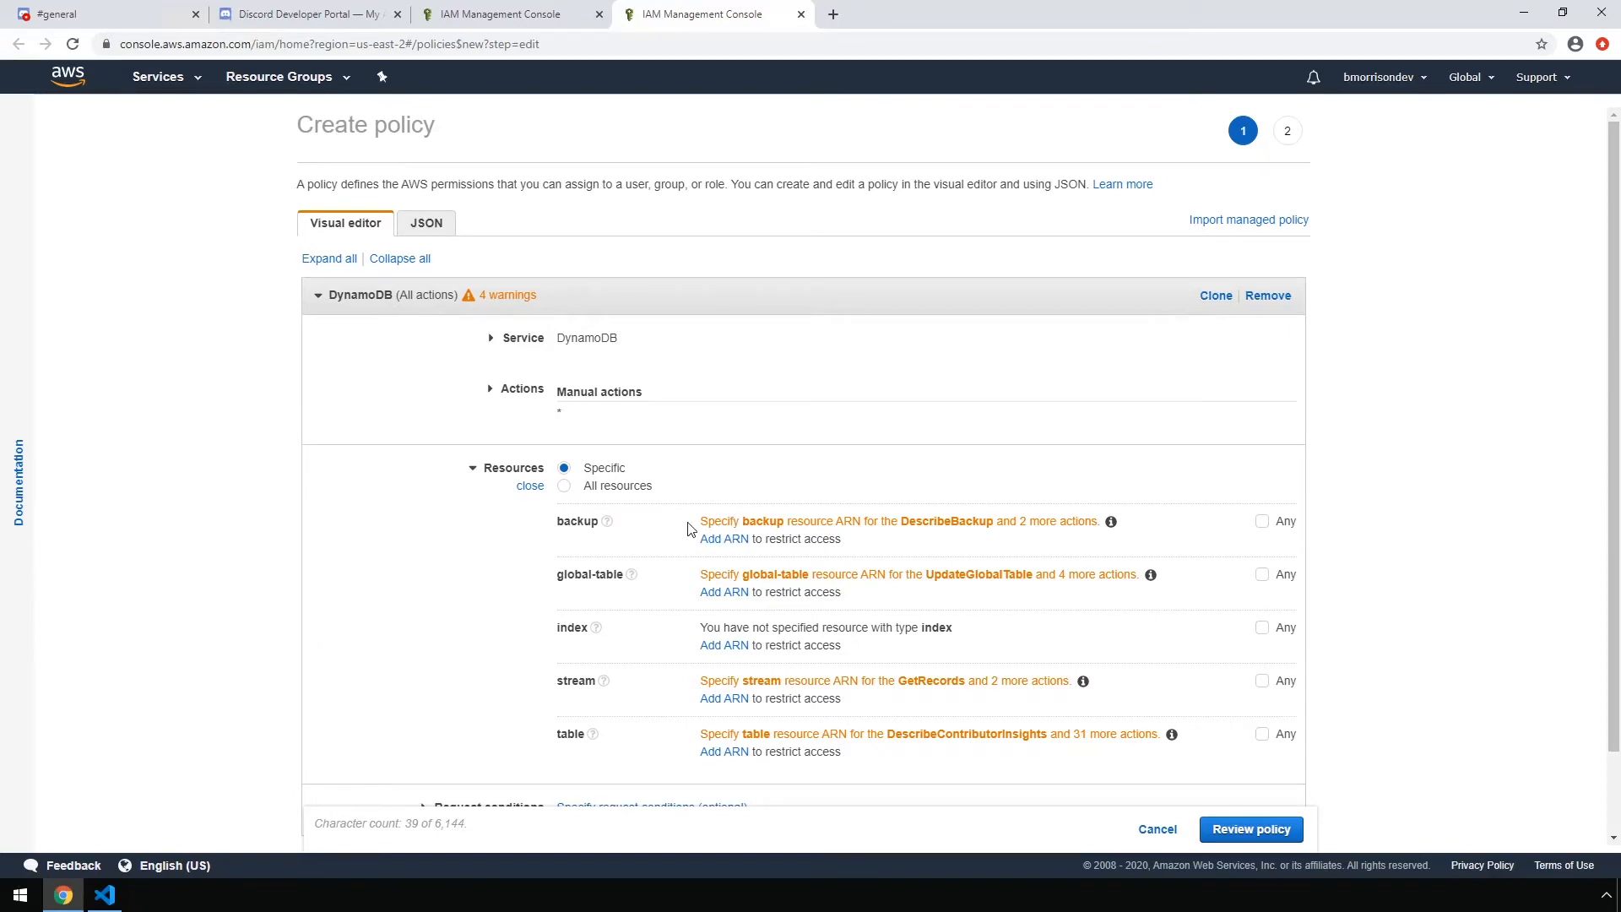
Add a backup ARN with any region, table name demo-discord-bot and any backup name
{"action": "left_click", "coordinate": [724, 539]}
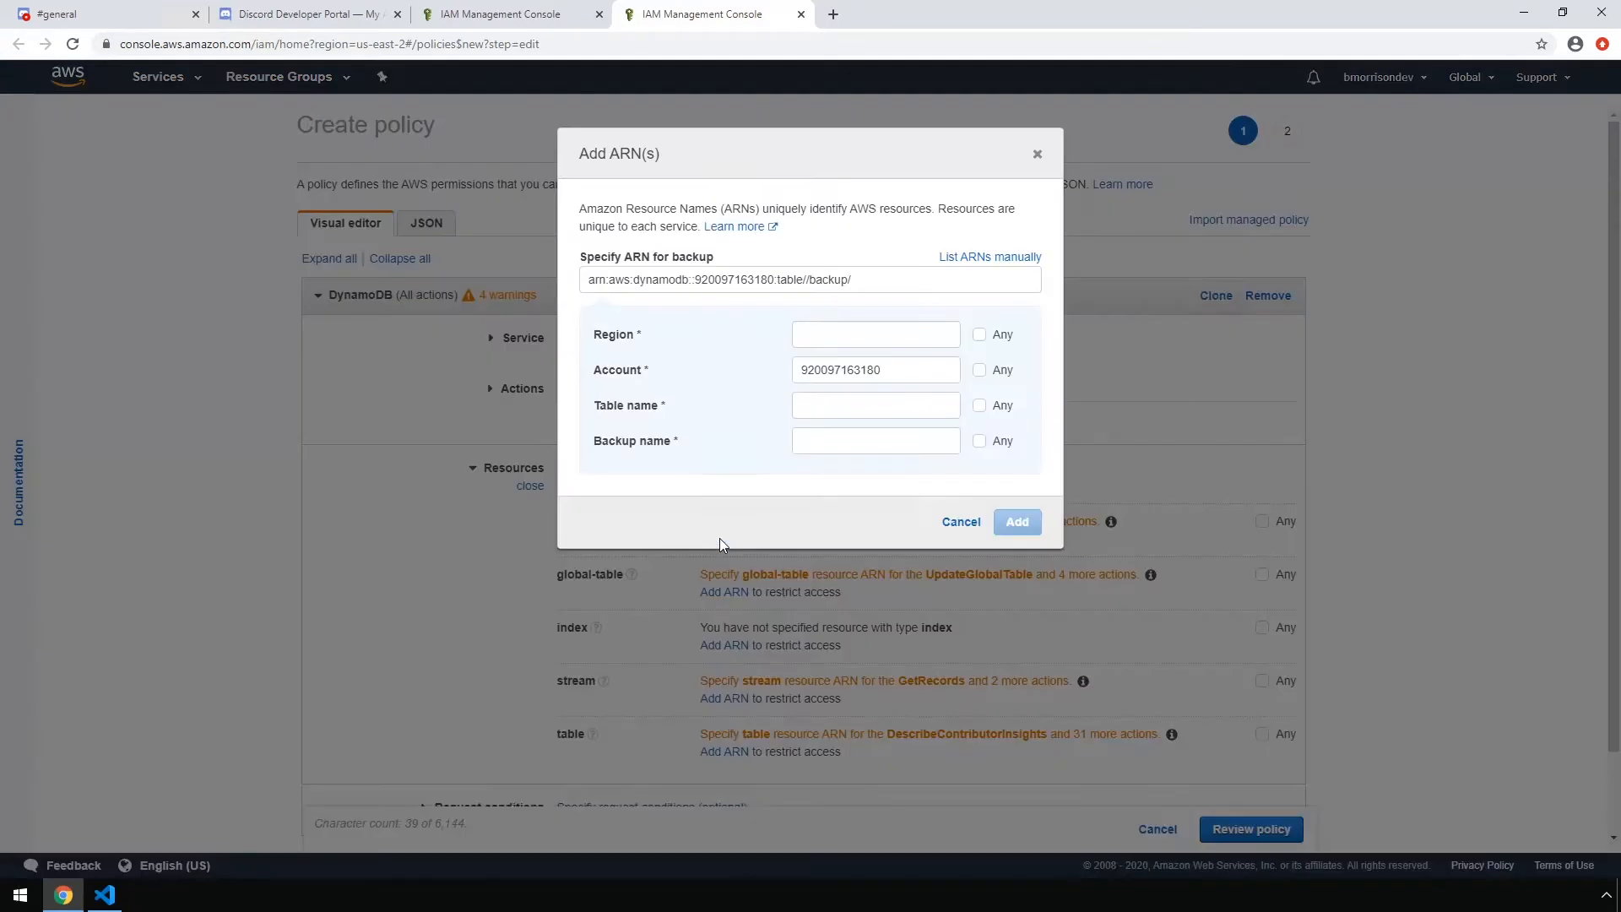
{"action": "left_click", "coordinate": [875, 335]}
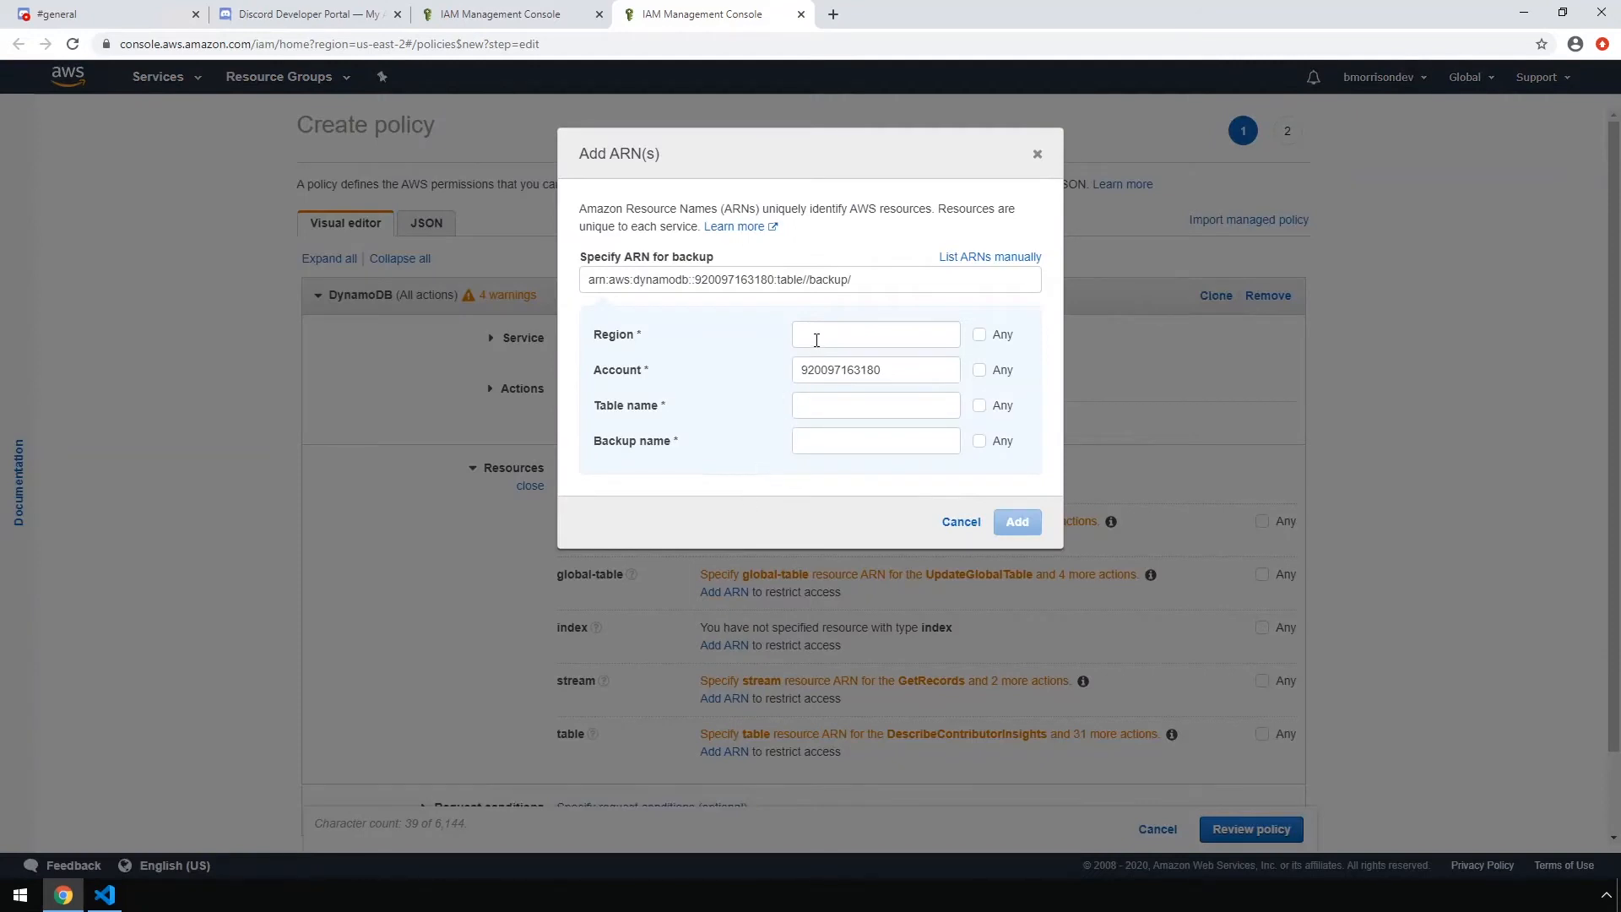
{"action": "left_click", "coordinate": [978, 334]}
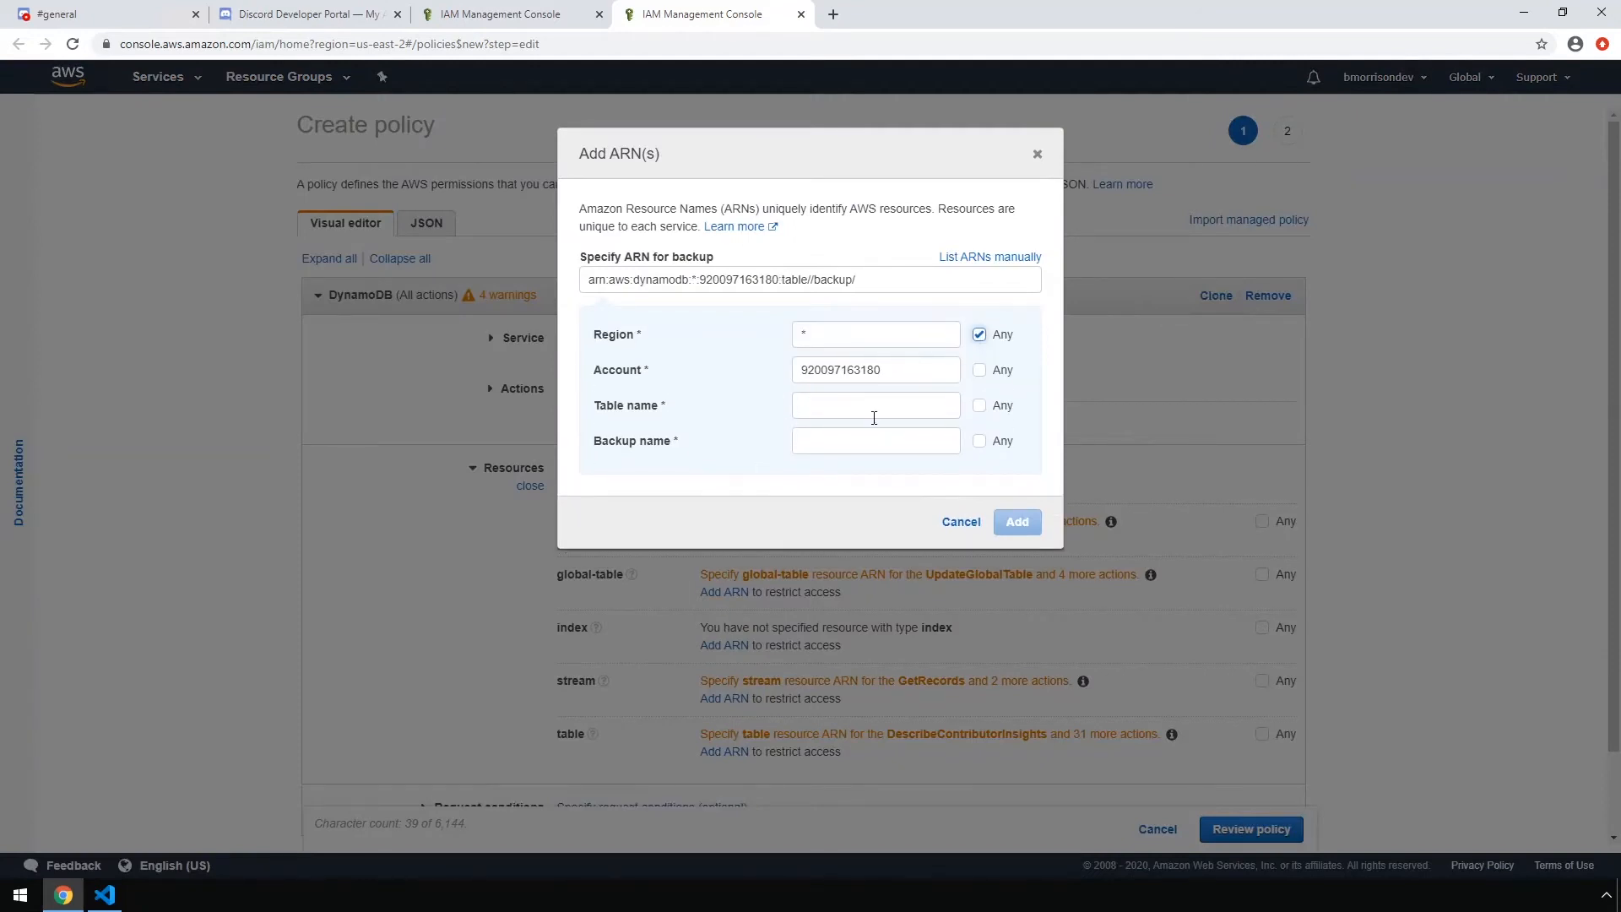
{"action": "type", "text": "demo-di"}
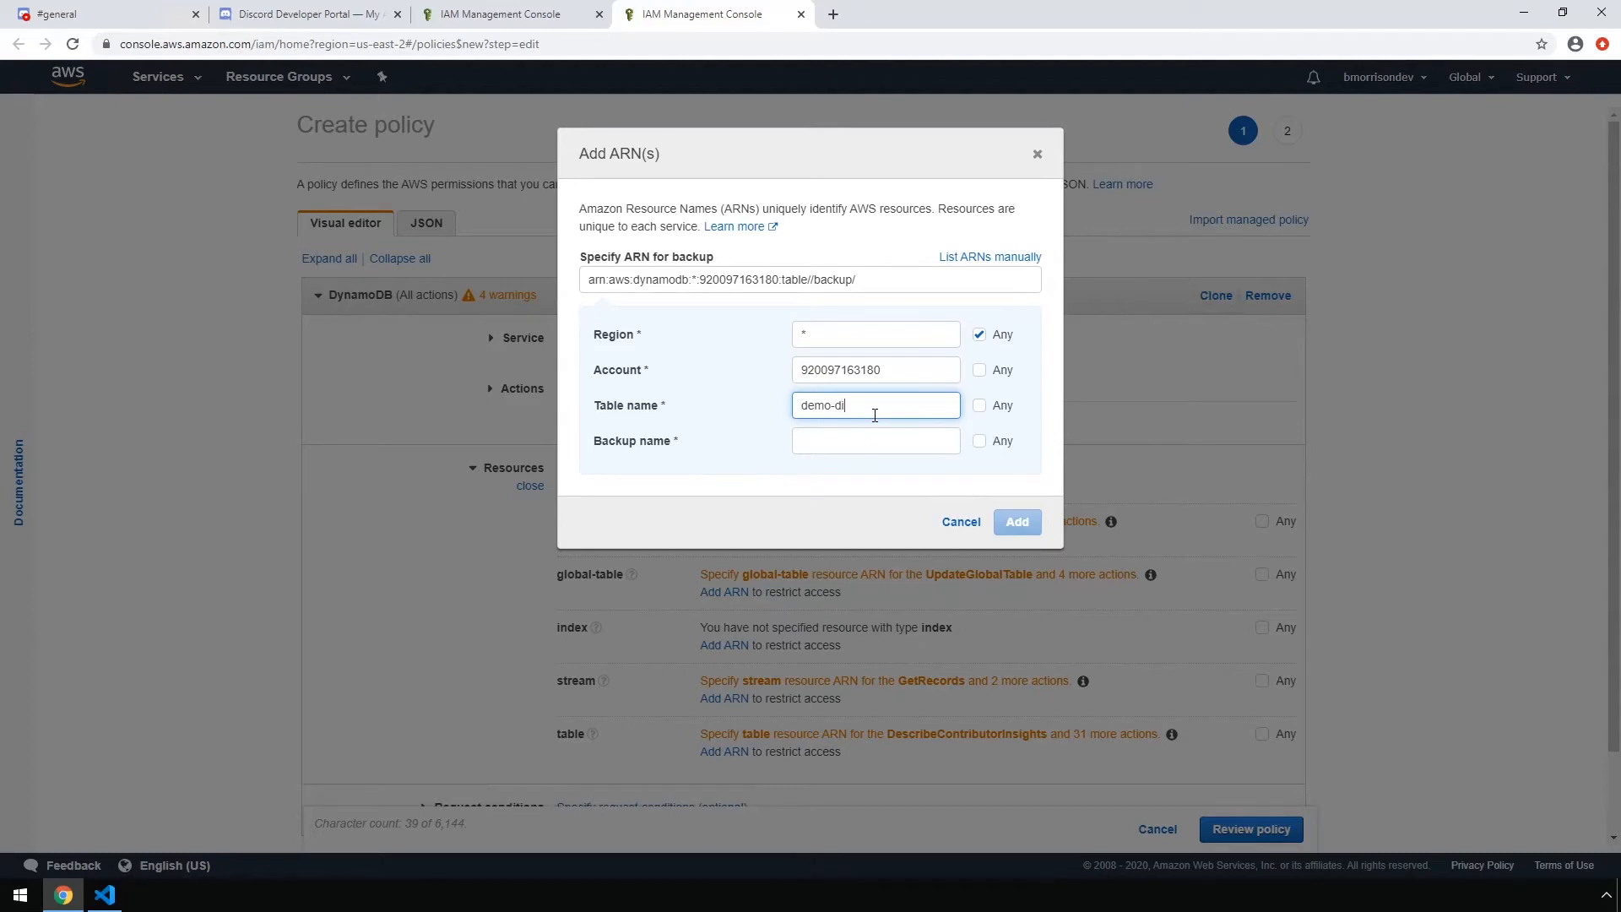
{"action": "type", "text": "scord-bot"}
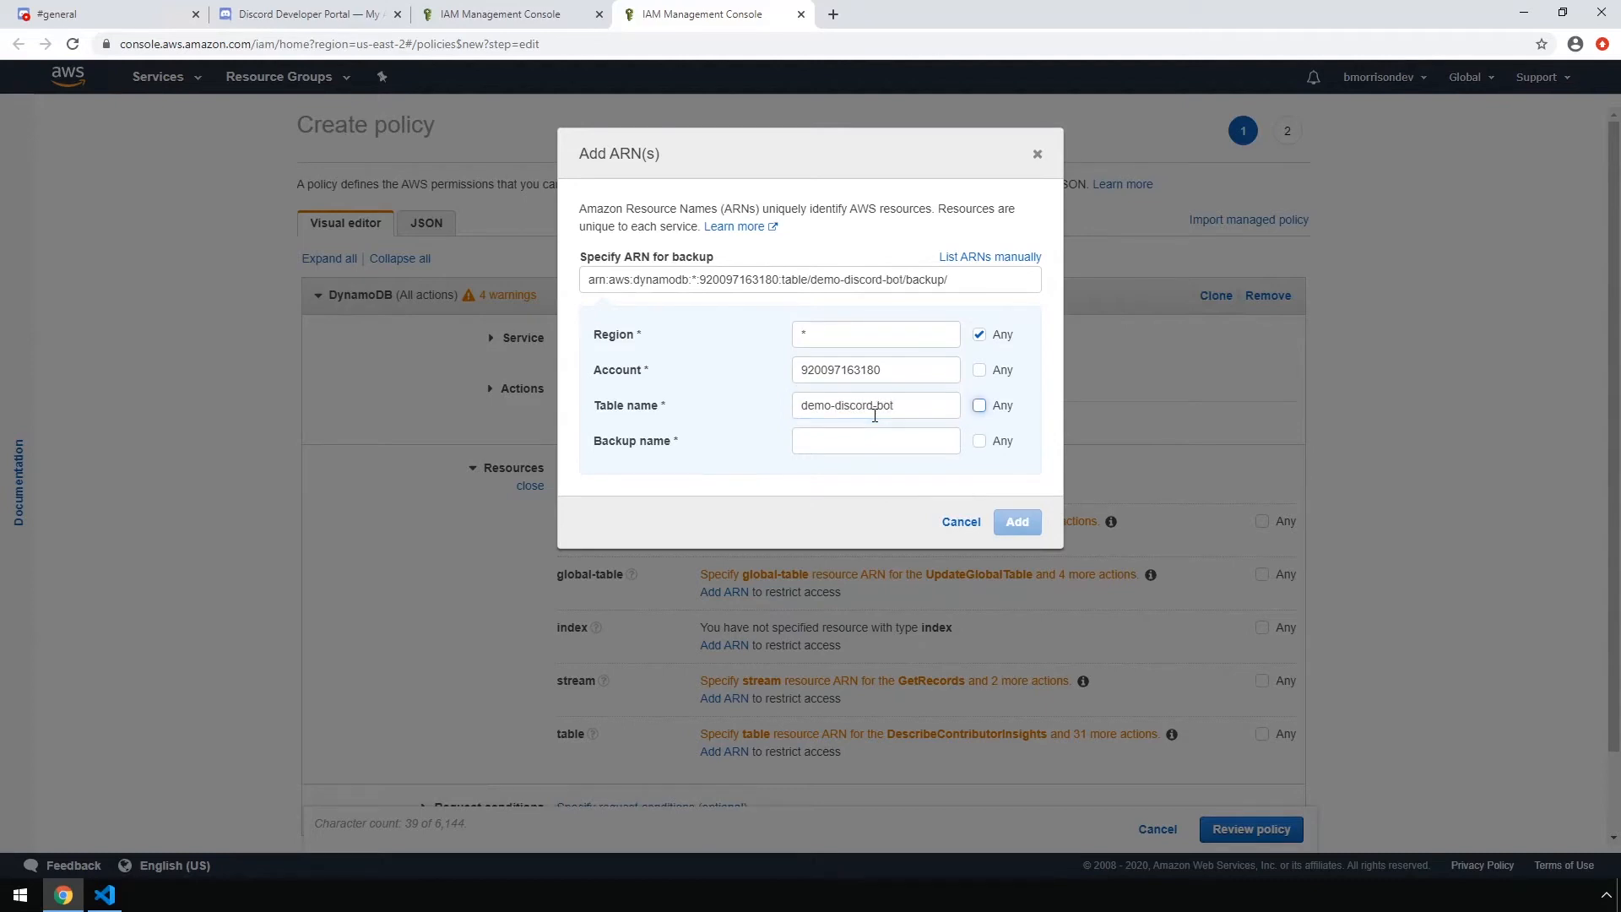
{"action": "left_click", "coordinate": [980, 440]}
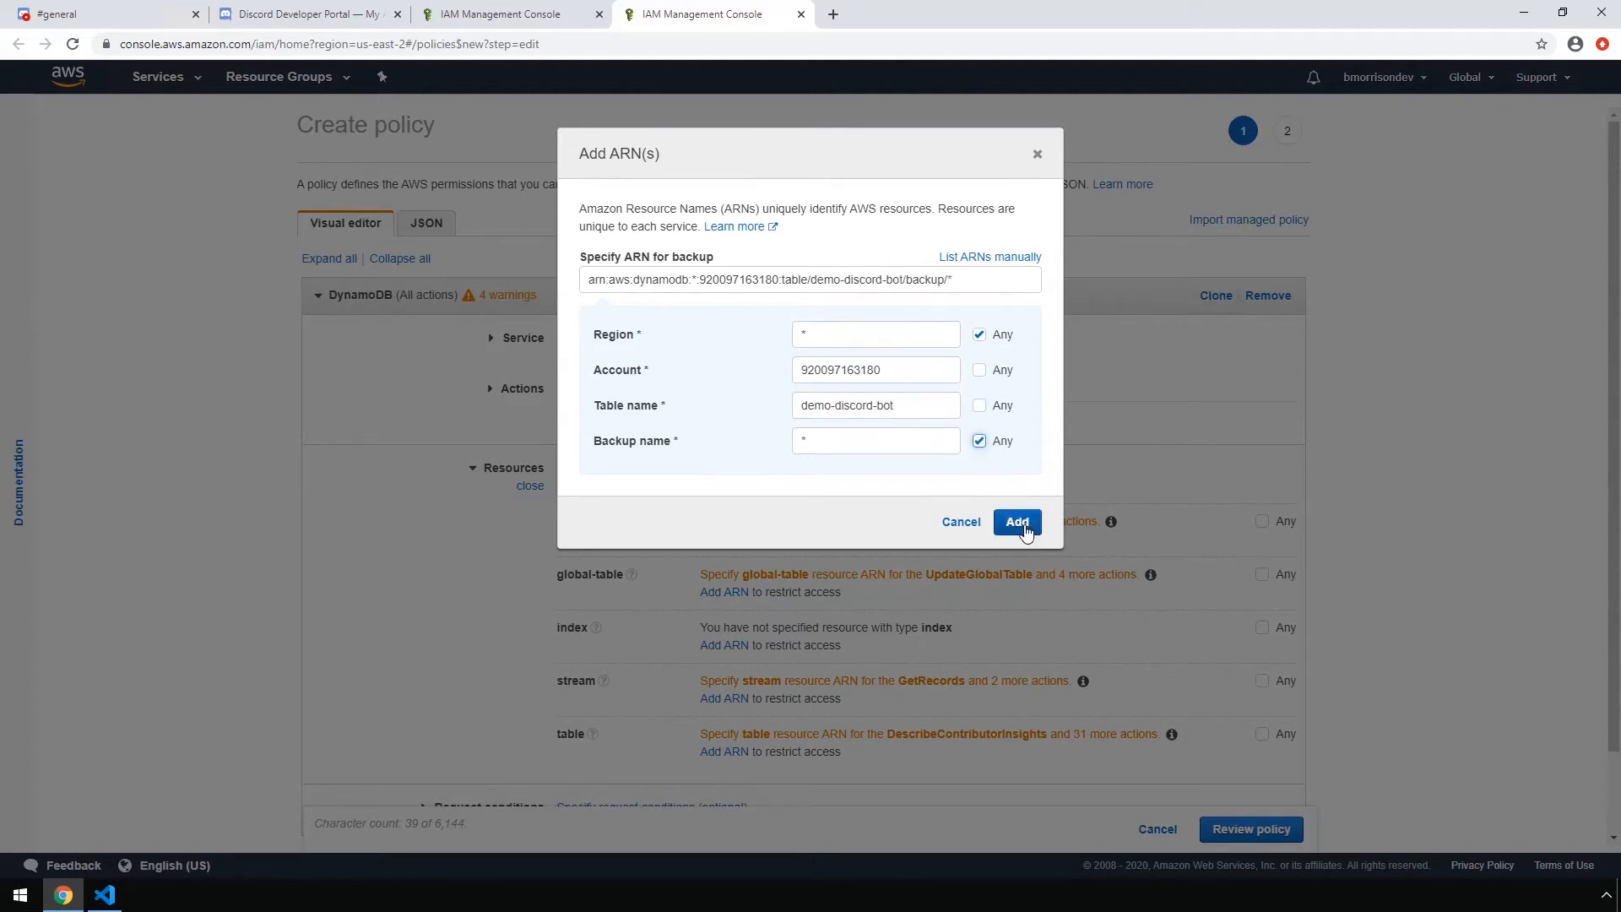
{"action": "left_click", "coordinate": [1014, 522]}
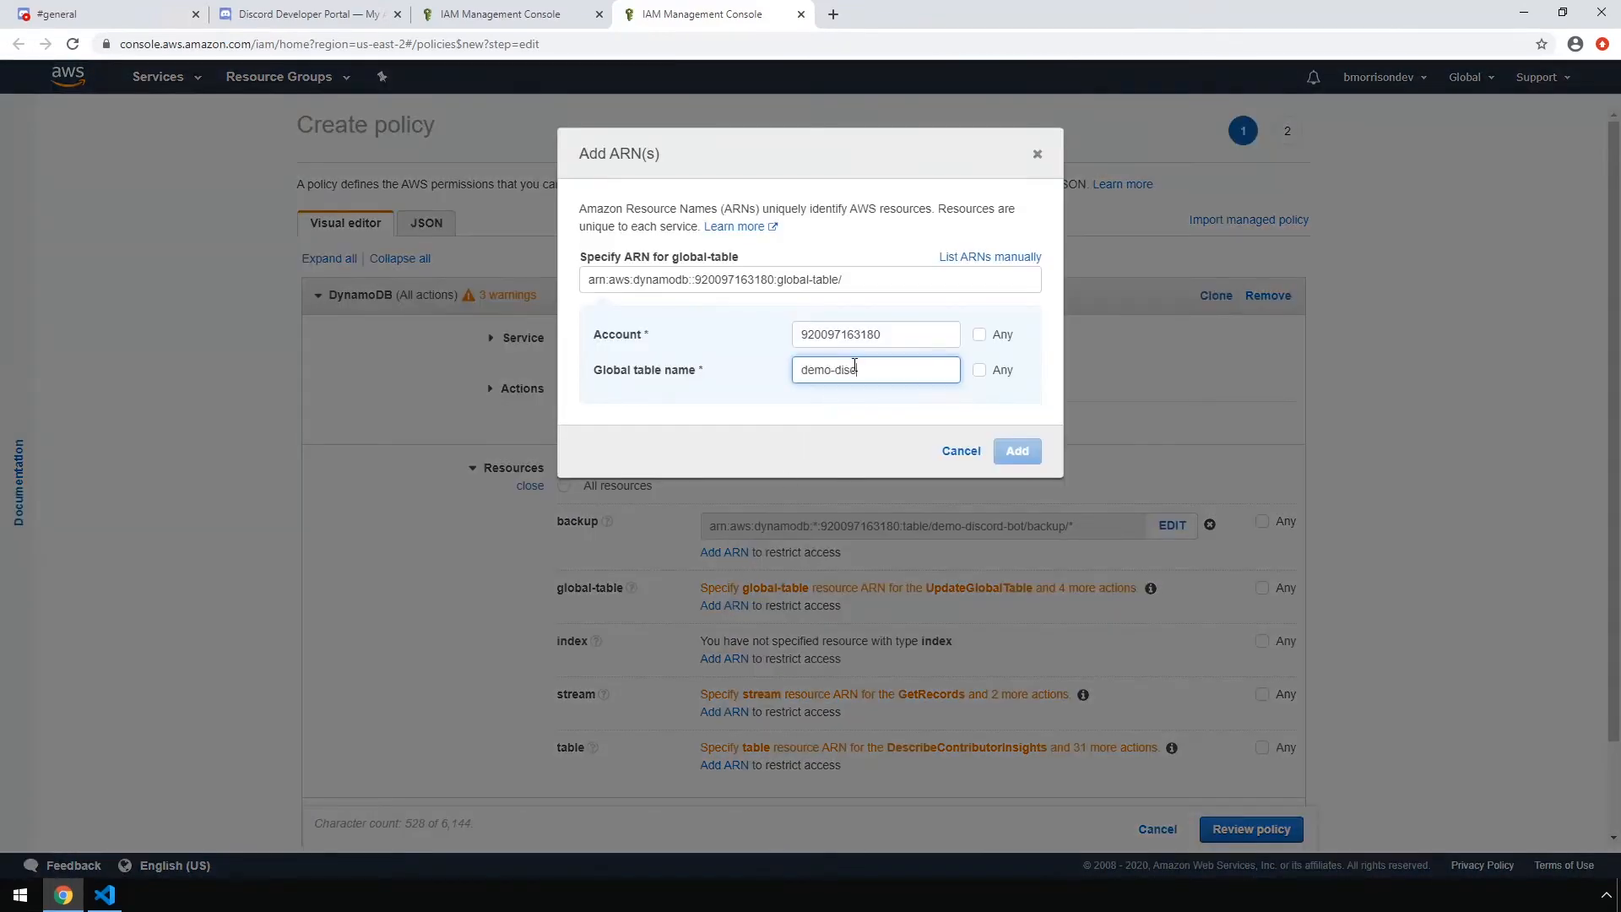
Add the global-table and table ARNs restricted to demo-discord-bot
{"action": "left_click", "coordinate": [1015, 449]}
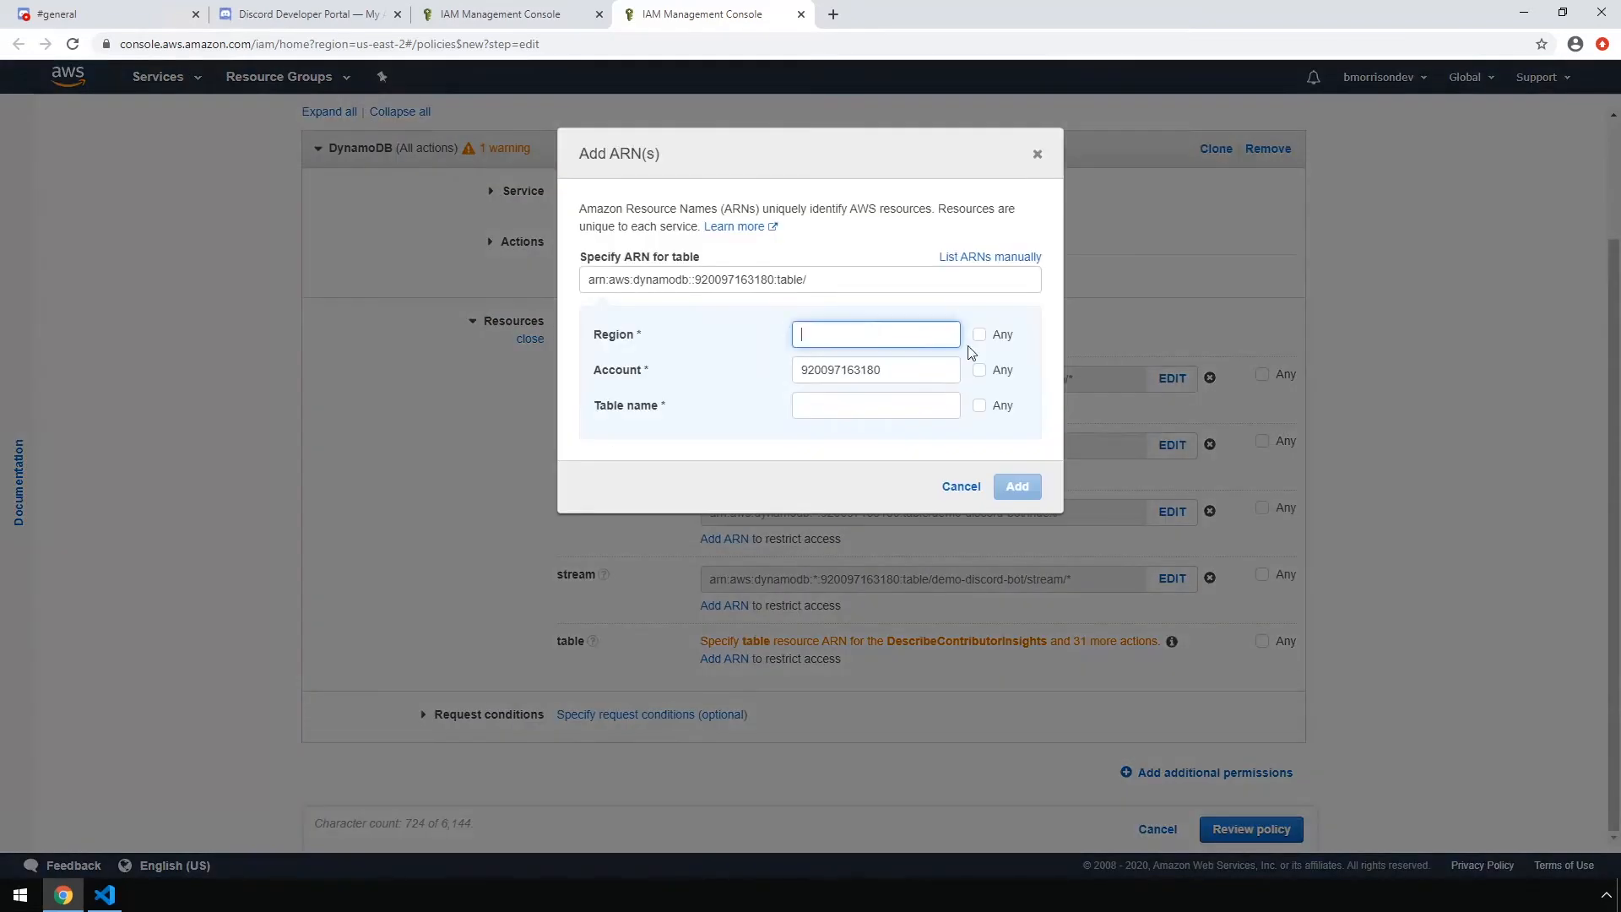
{"action": "left_click", "coordinate": [1014, 486]}
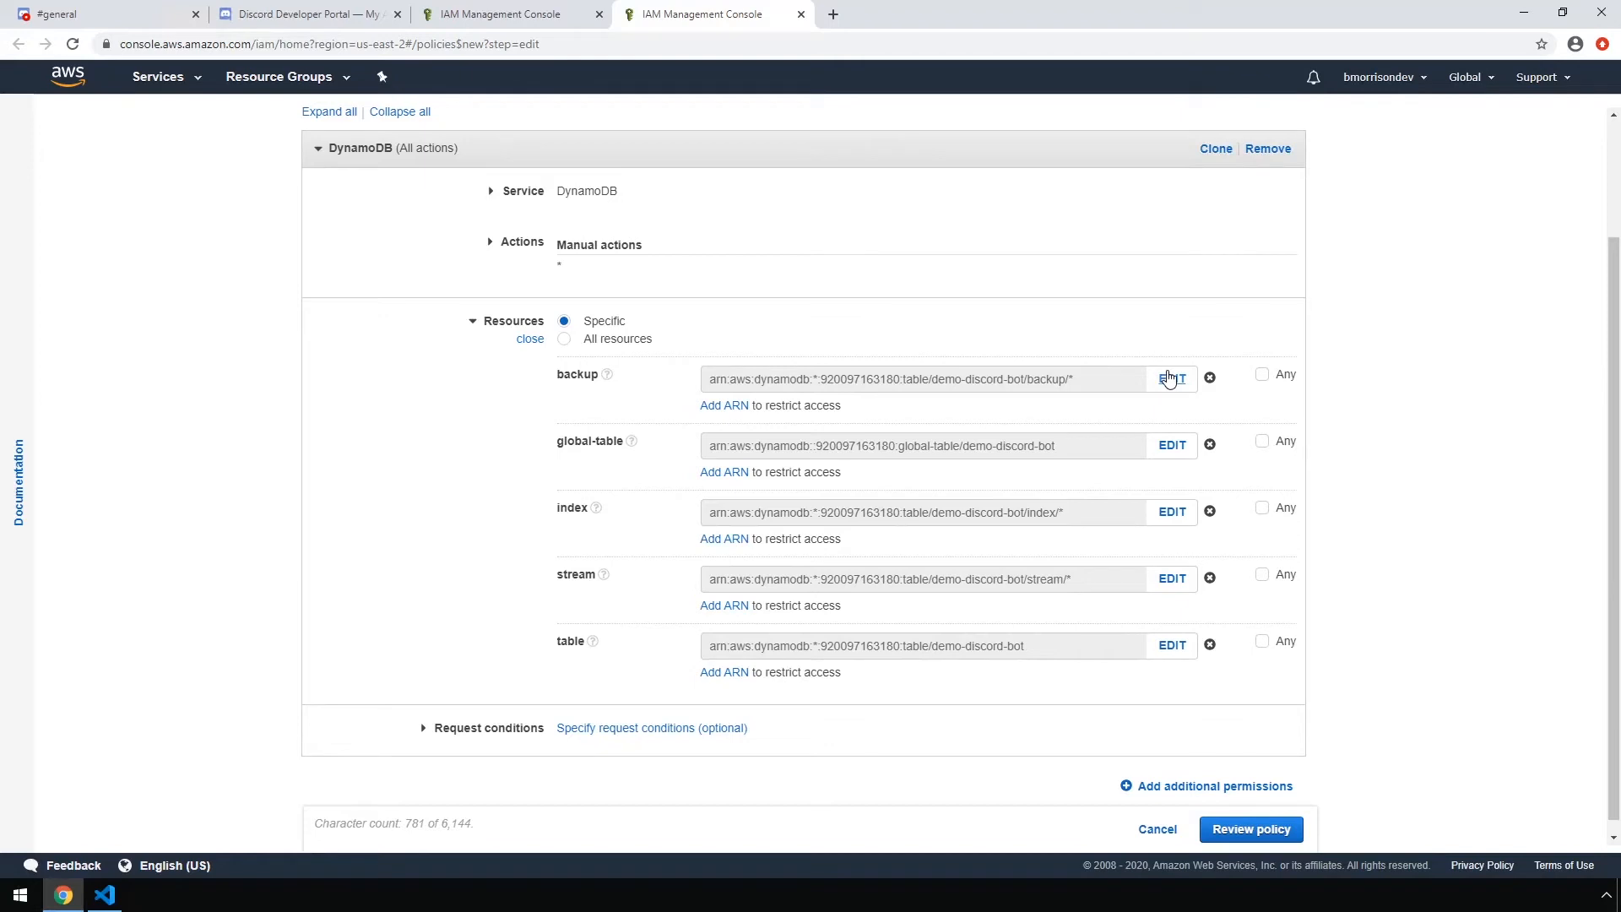
{"action": "mouse_move", "coordinate": [856, 395]}
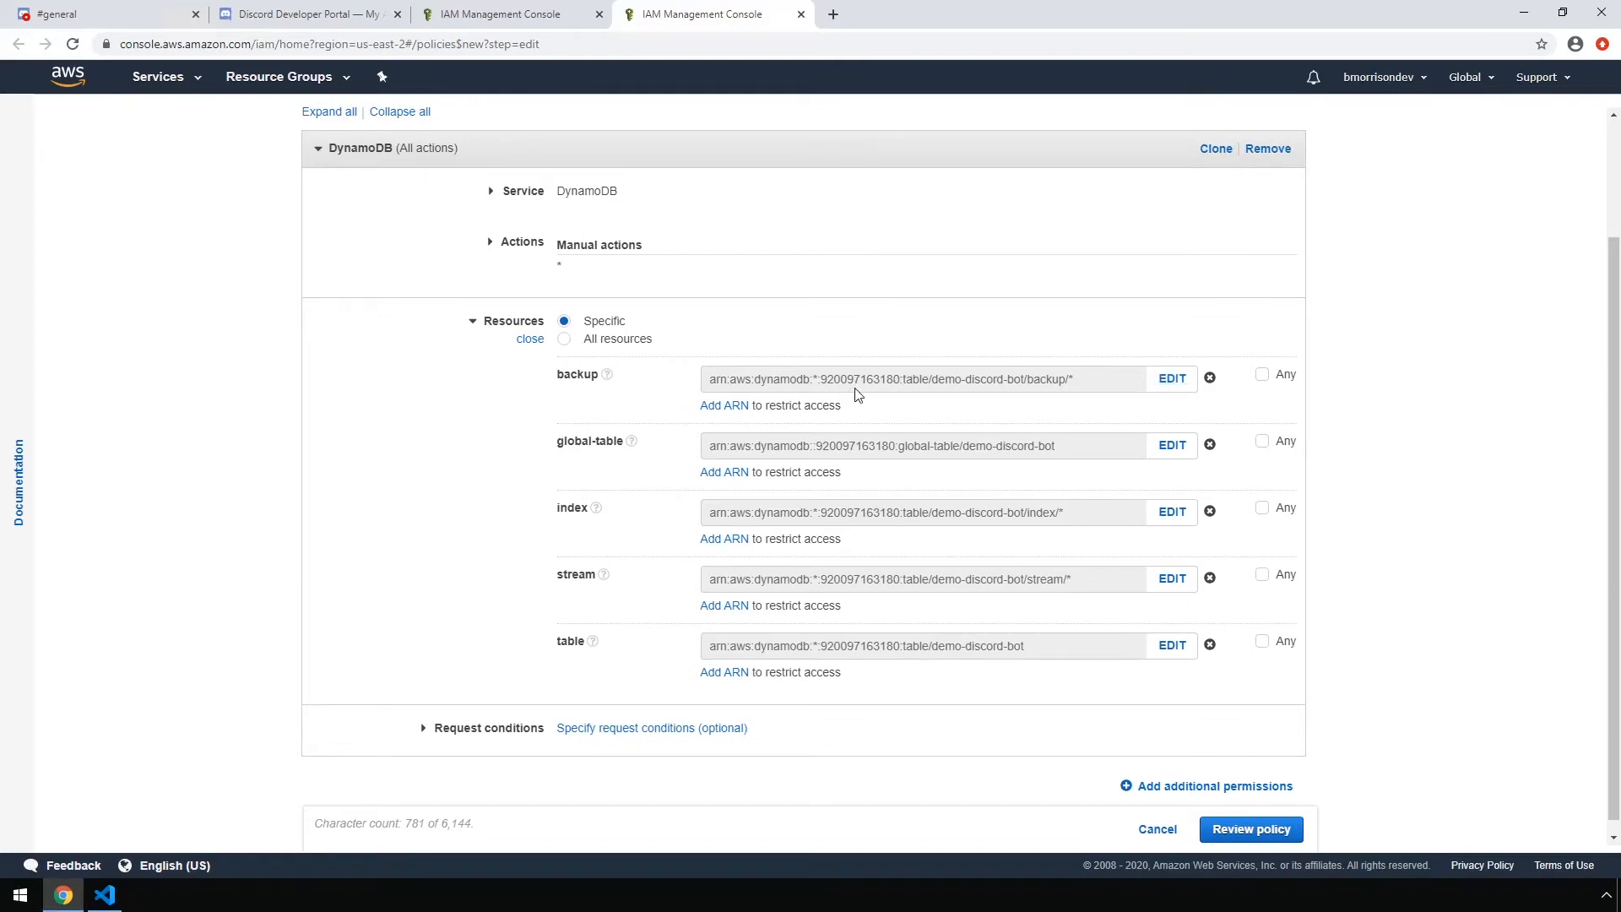
{"action": "mouse_move", "coordinate": [895, 395]}
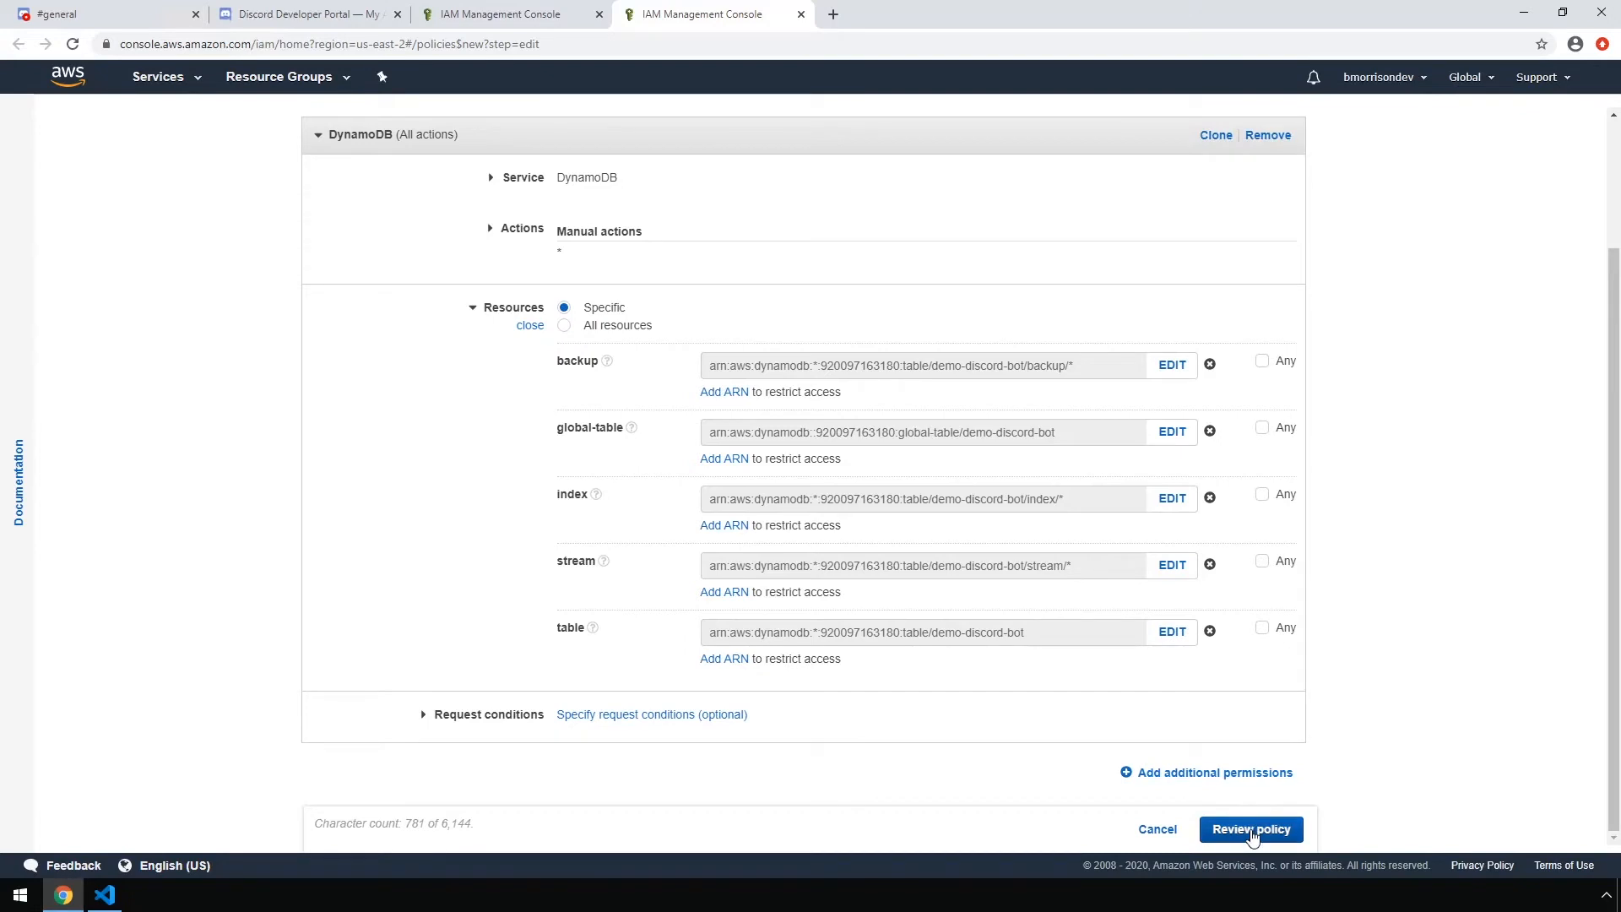
Review the policy, name it _demoDiscordBotPolicy and create it
{"action": "left_click", "coordinate": [1250, 828]}
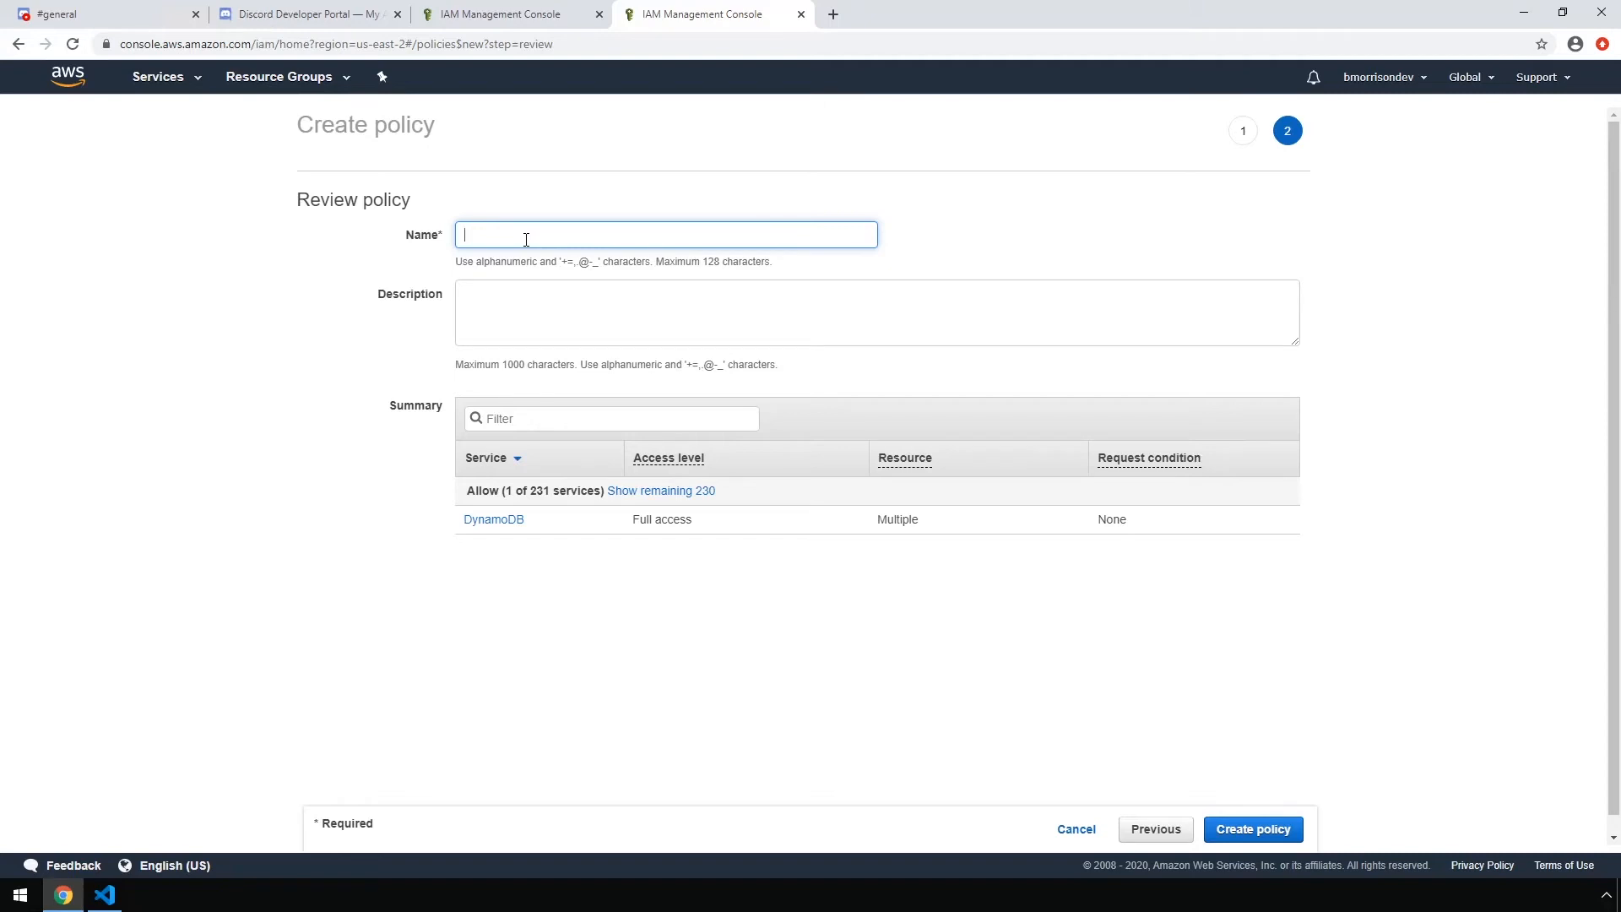
{"action": "type", "text": "_"}
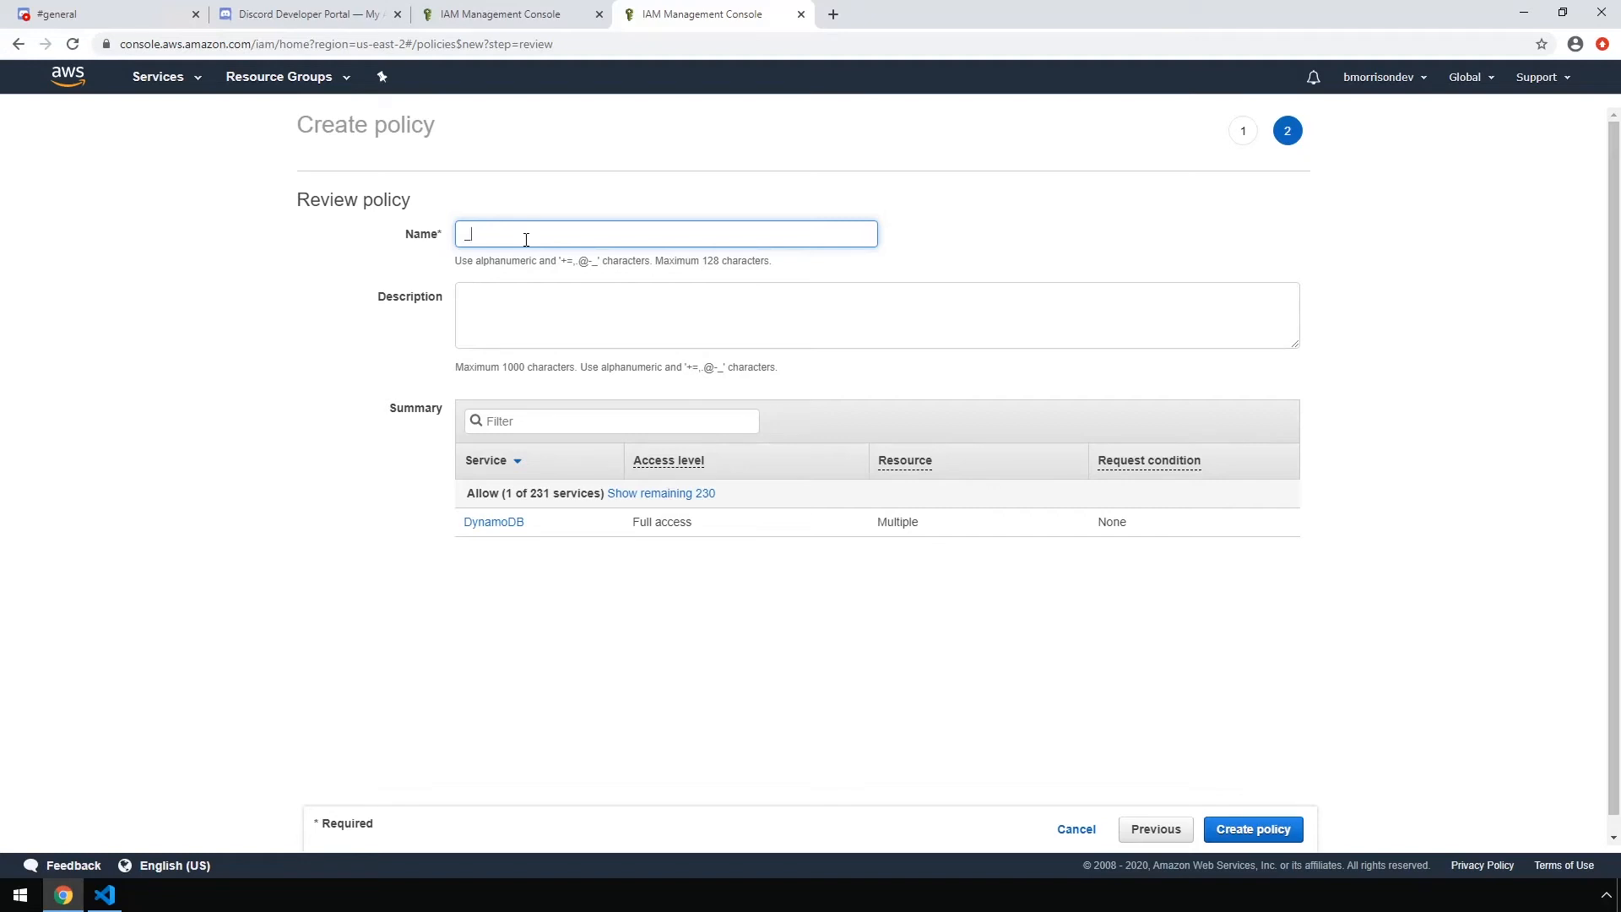
{"action": "type", "text": "_"}
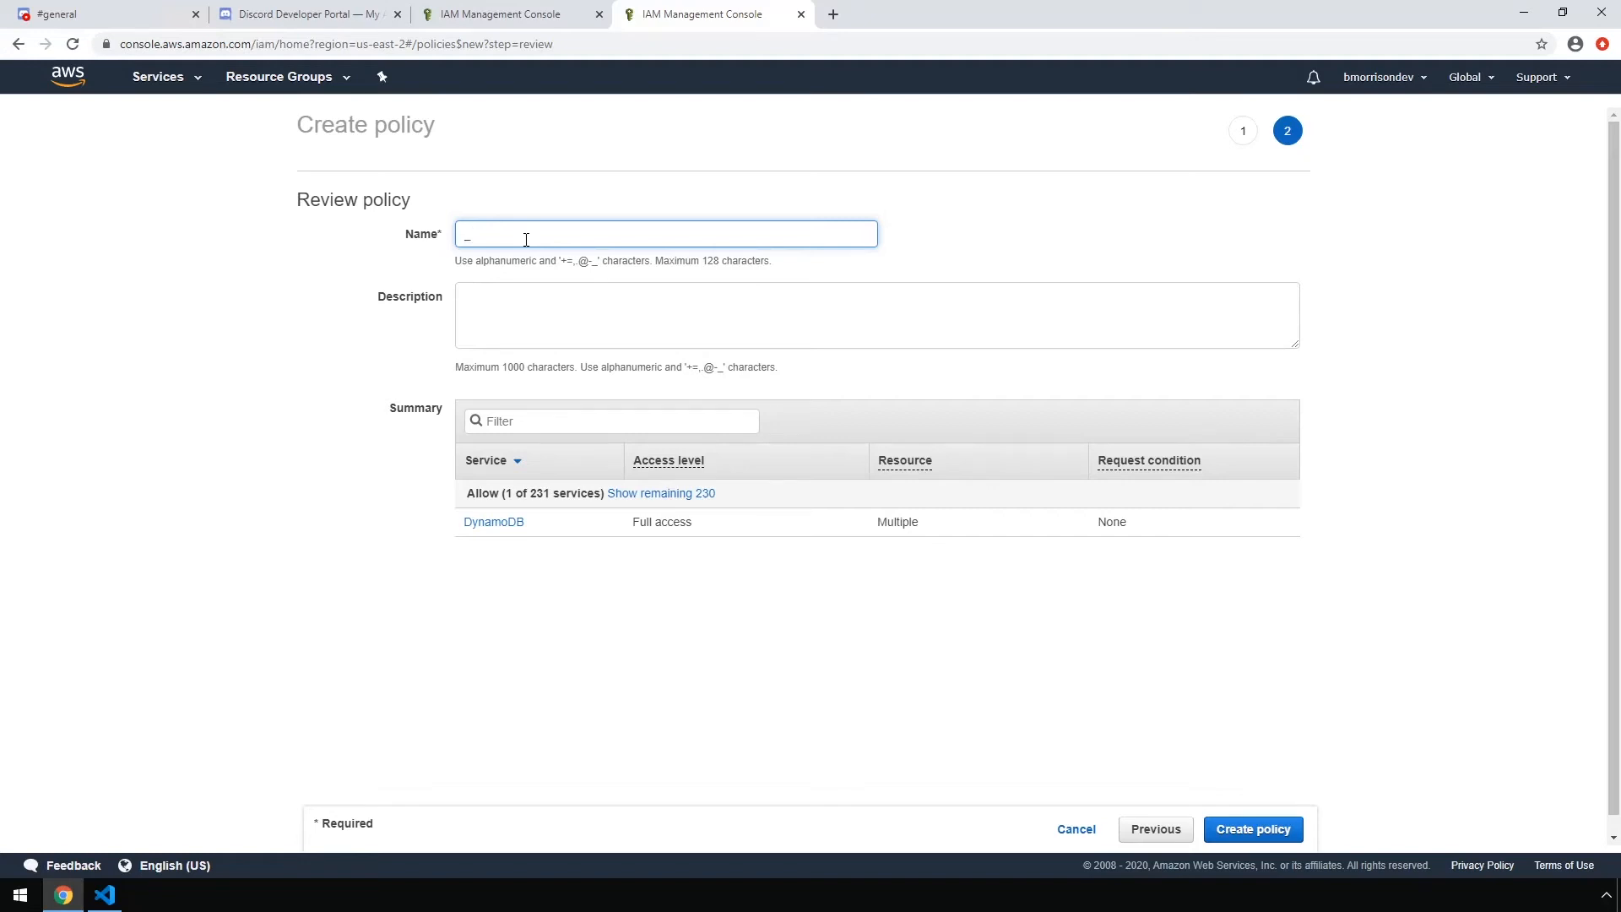
{"action": "type", "text": "demo"}
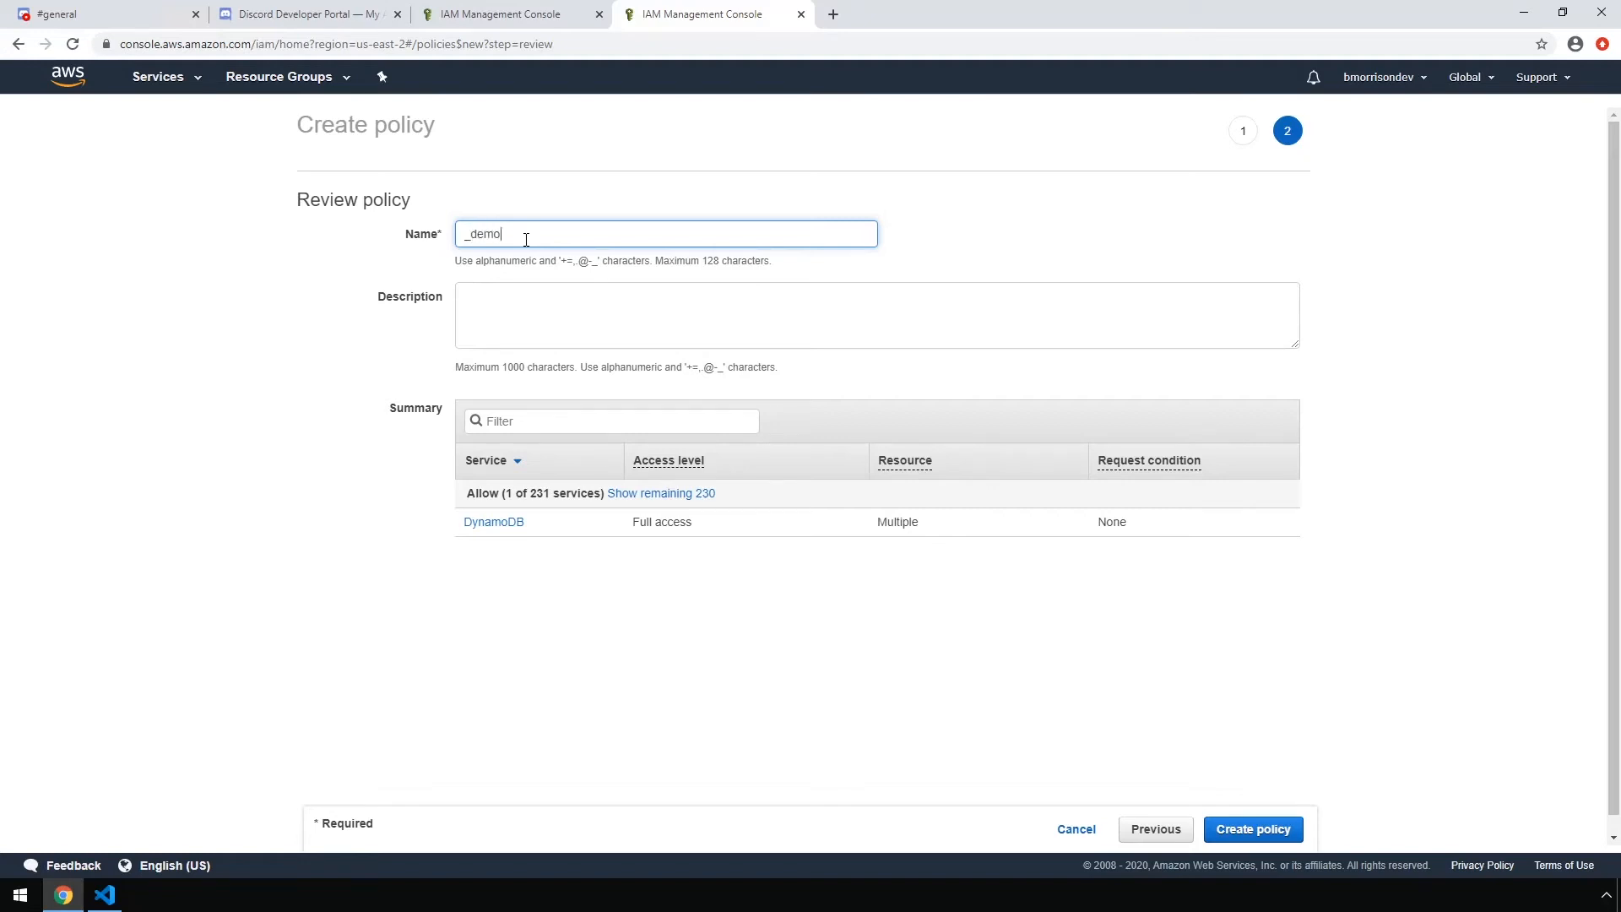
{"action": "type", "text": "DiscordBotP"}
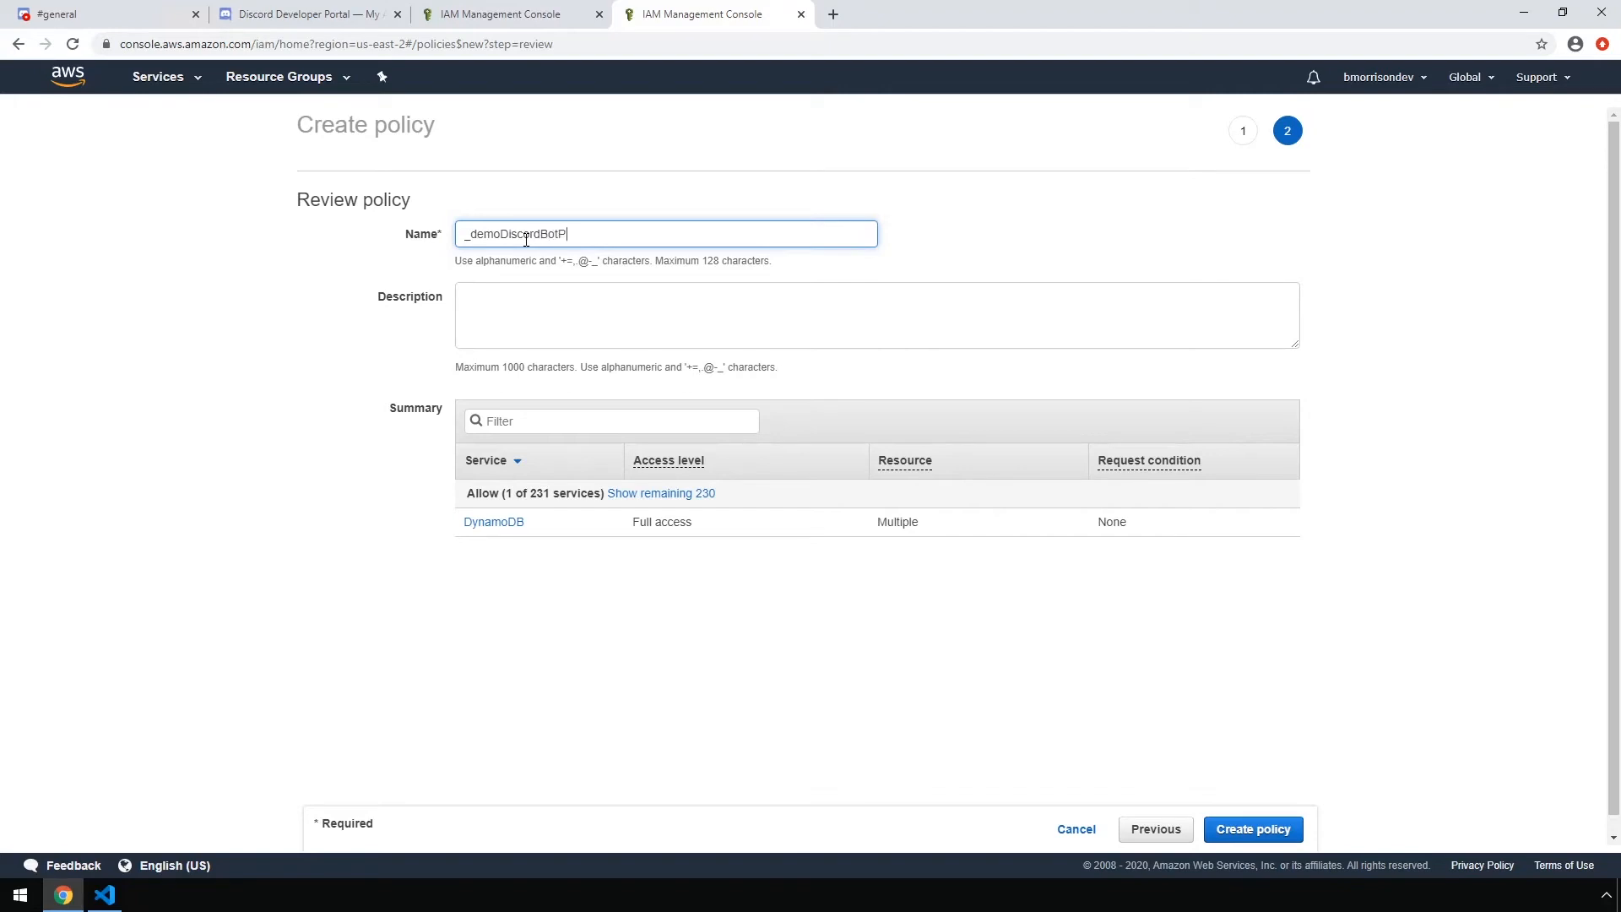
{"action": "type", "text": "olicy"}
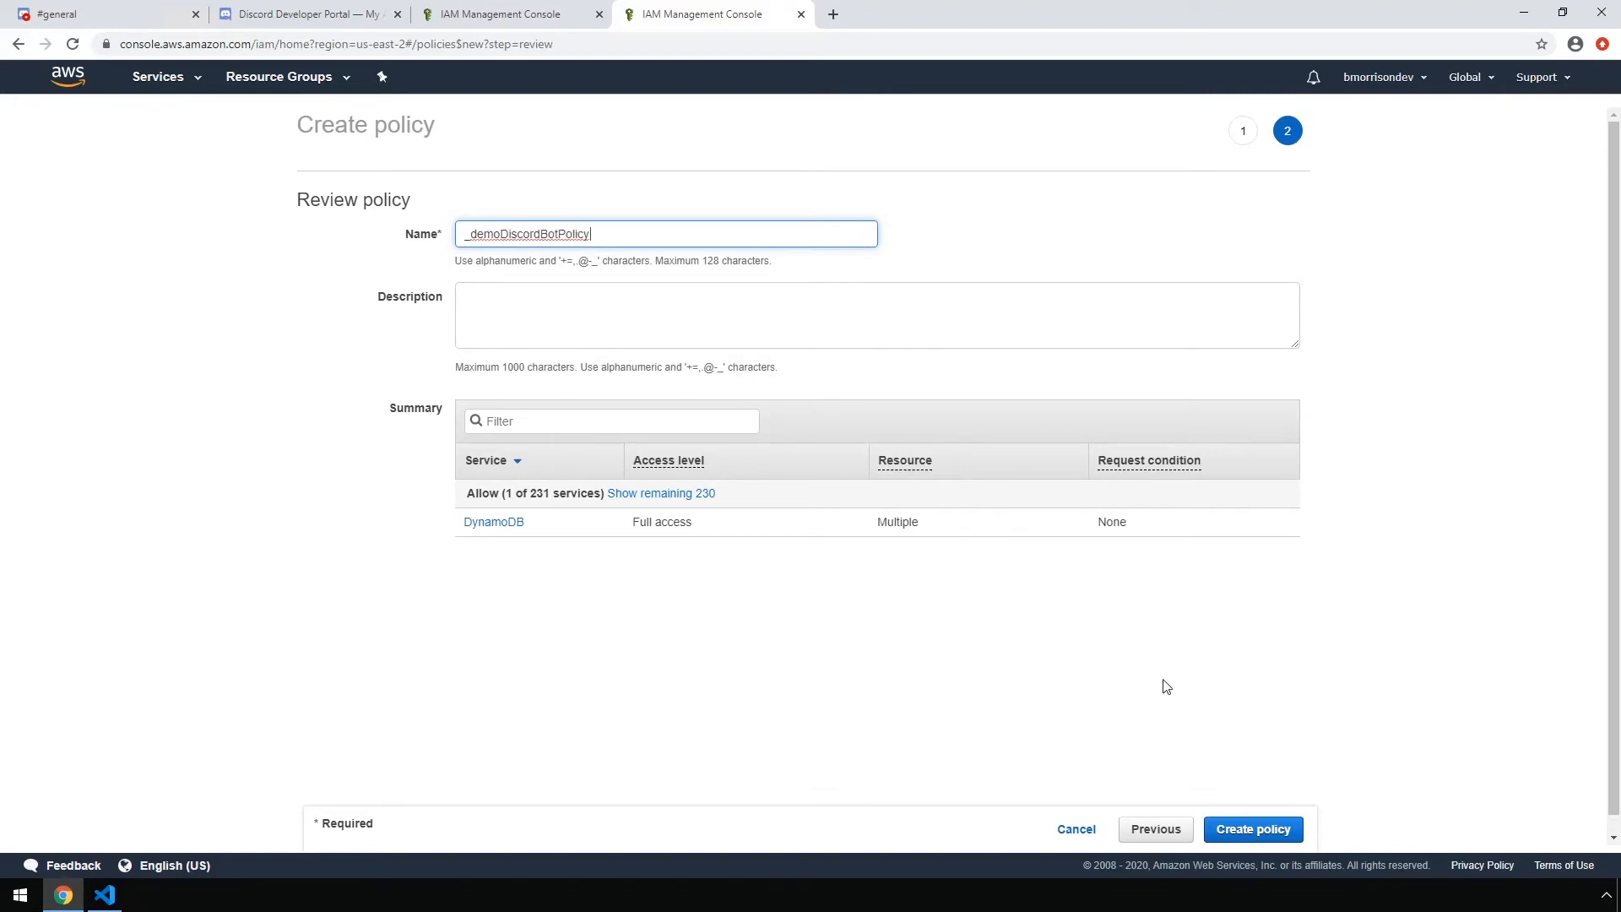
{"action": "left_click", "coordinate": [1251, 828]}
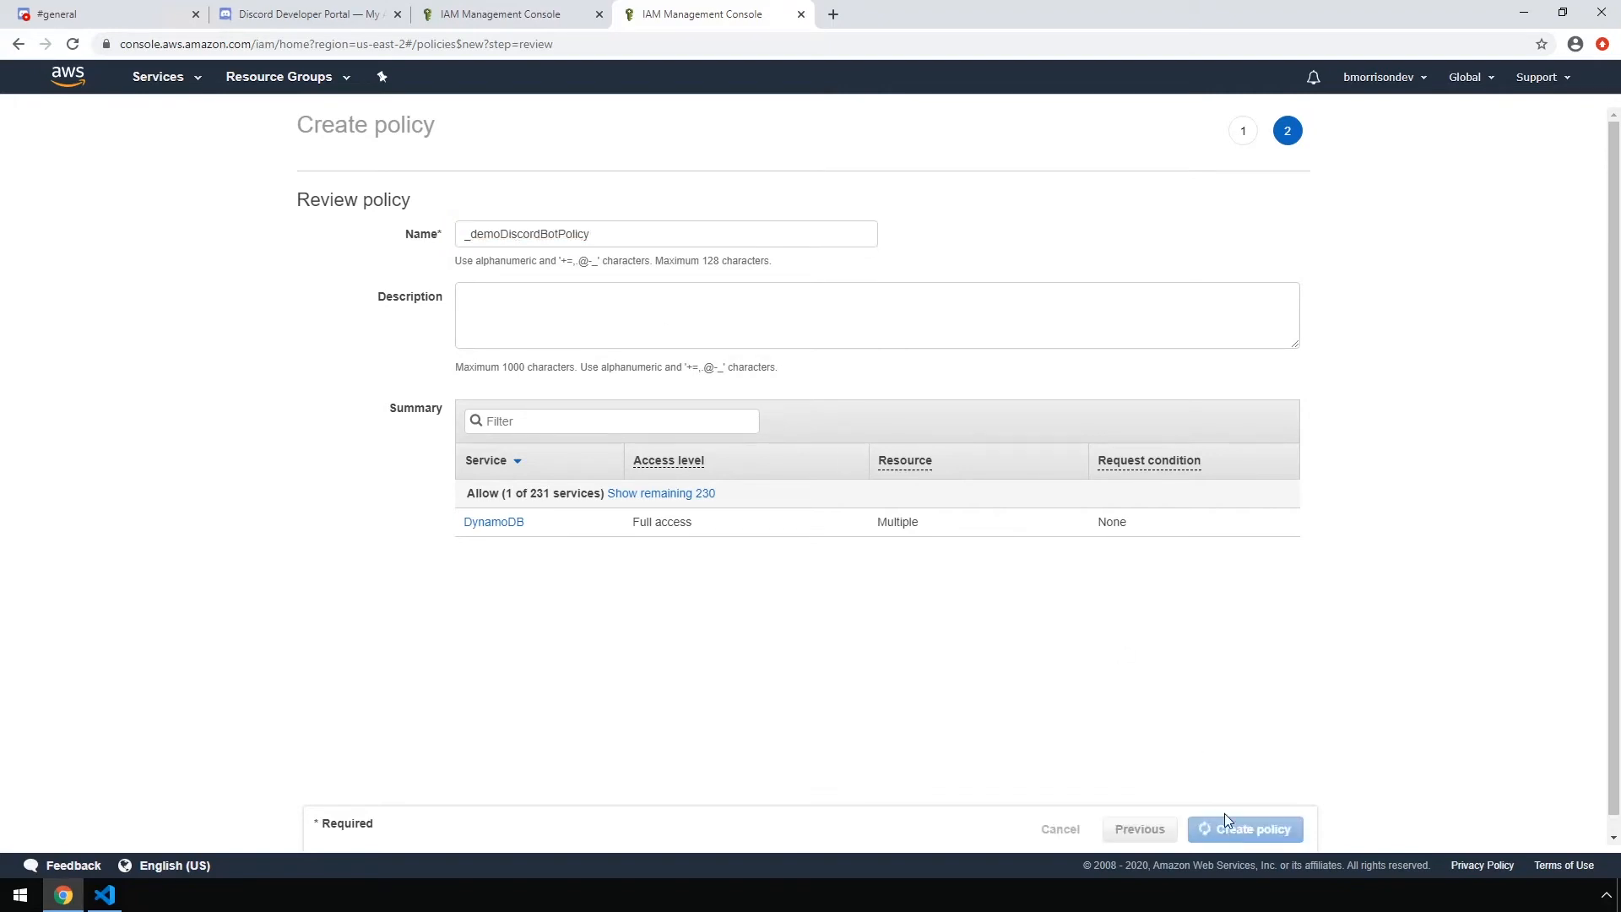
{"action": "left_click", "coordinate": [1244, 828]}
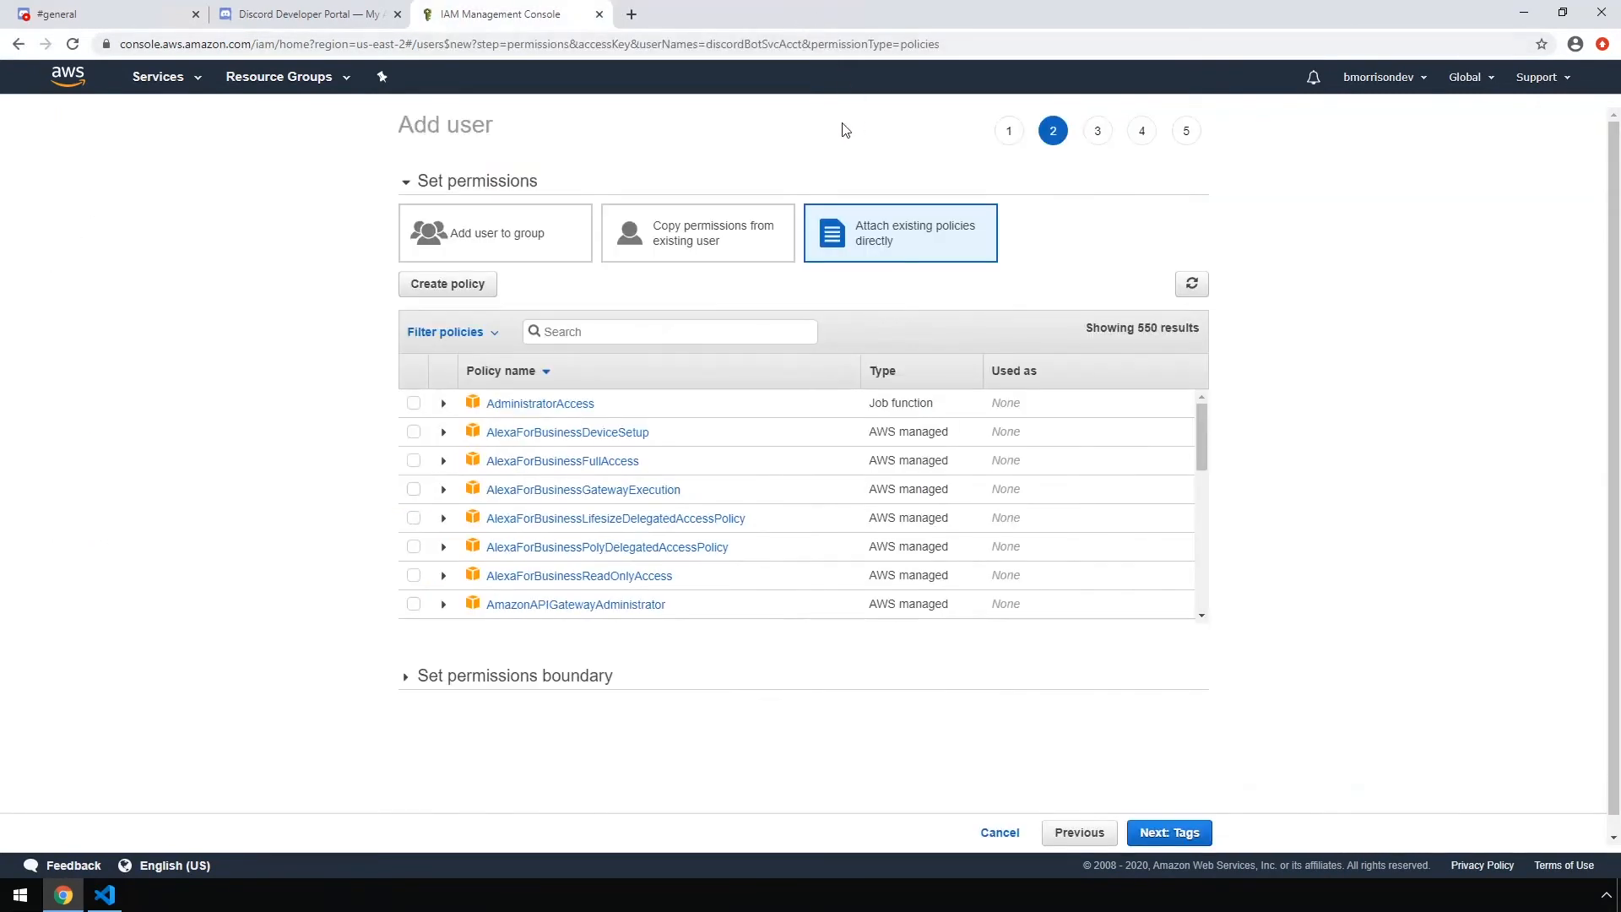
Refresh the policy list and attach _demoDiscordBotPolicy to the new user
{"action": "left_click", "coordinate": [1190, 285]}
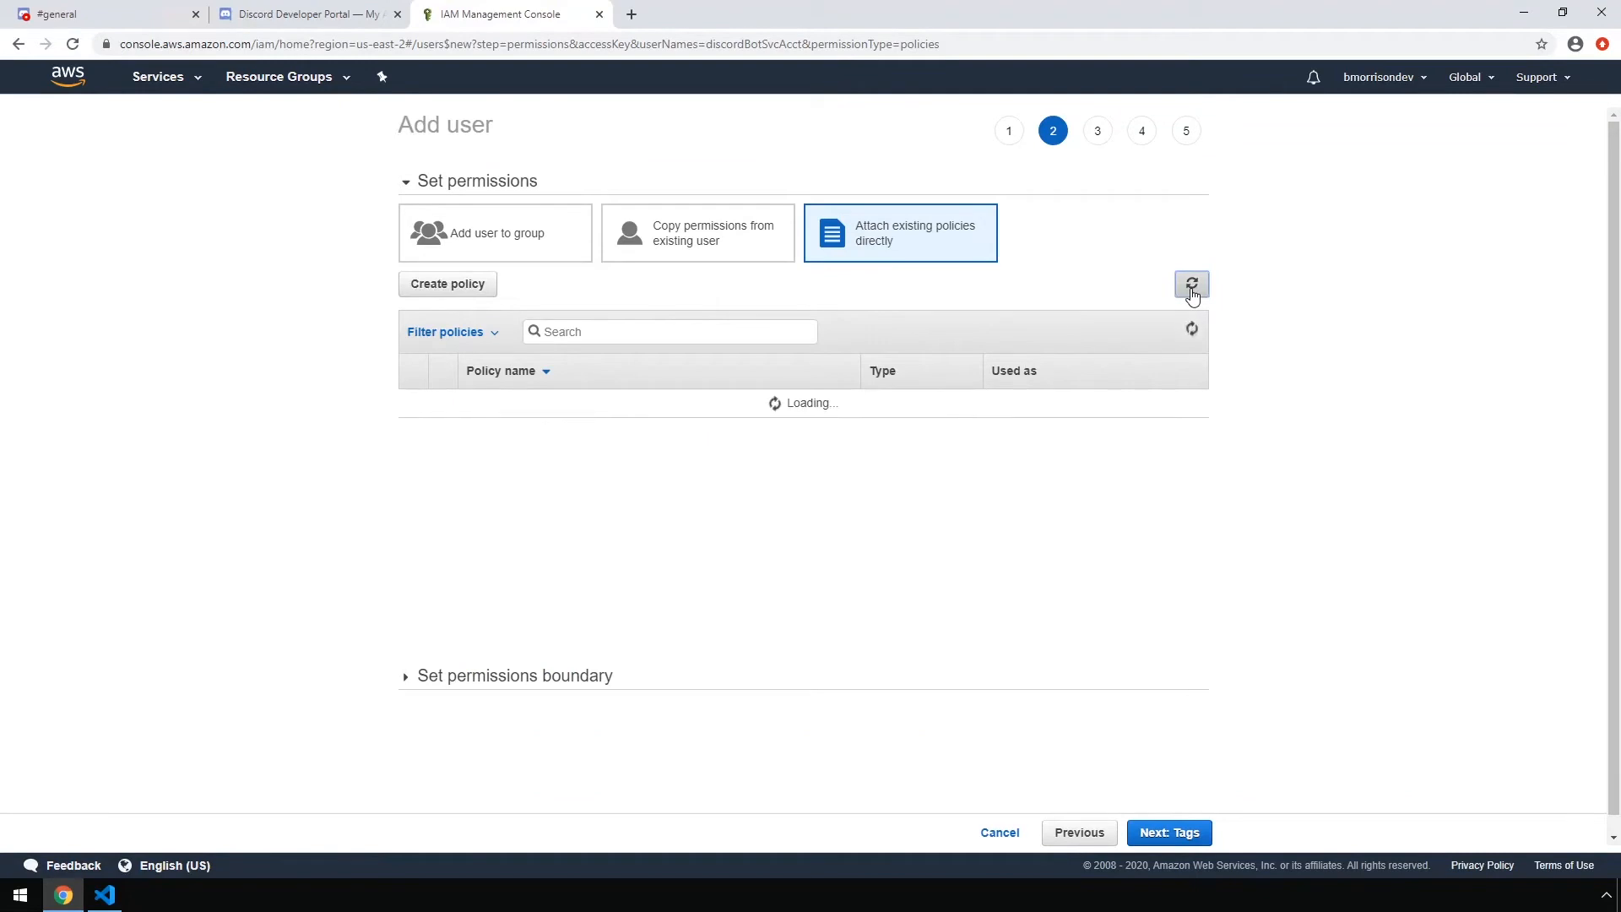
{"action": "left_click", "coordinate": [1190, 283]}
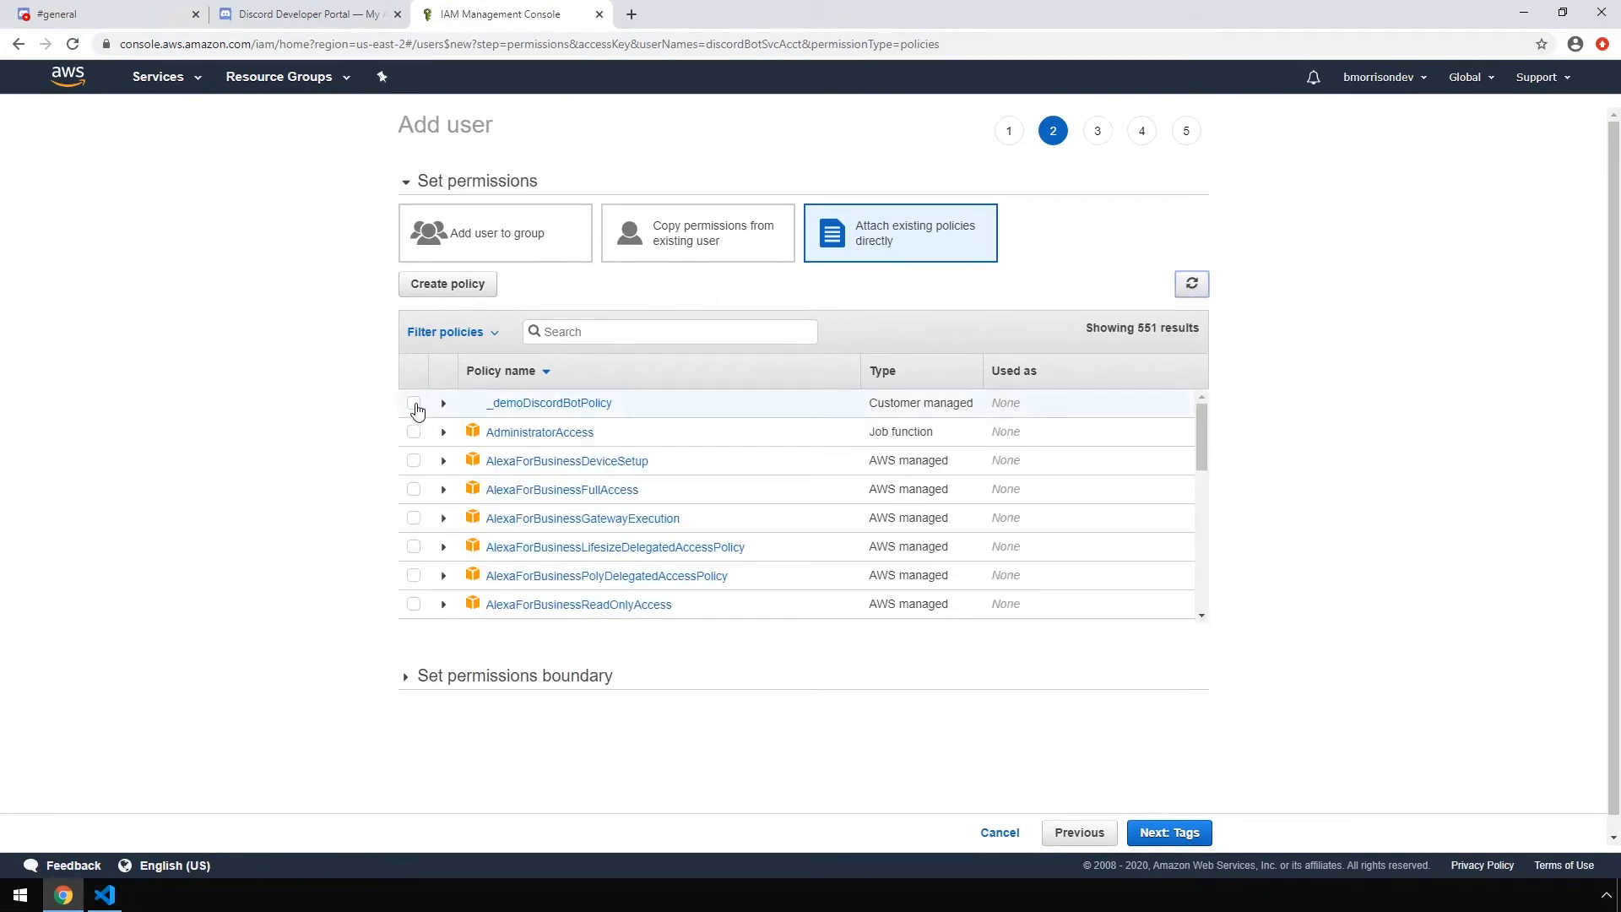
{"action": "left_click", "coordinate": [414, 402]}
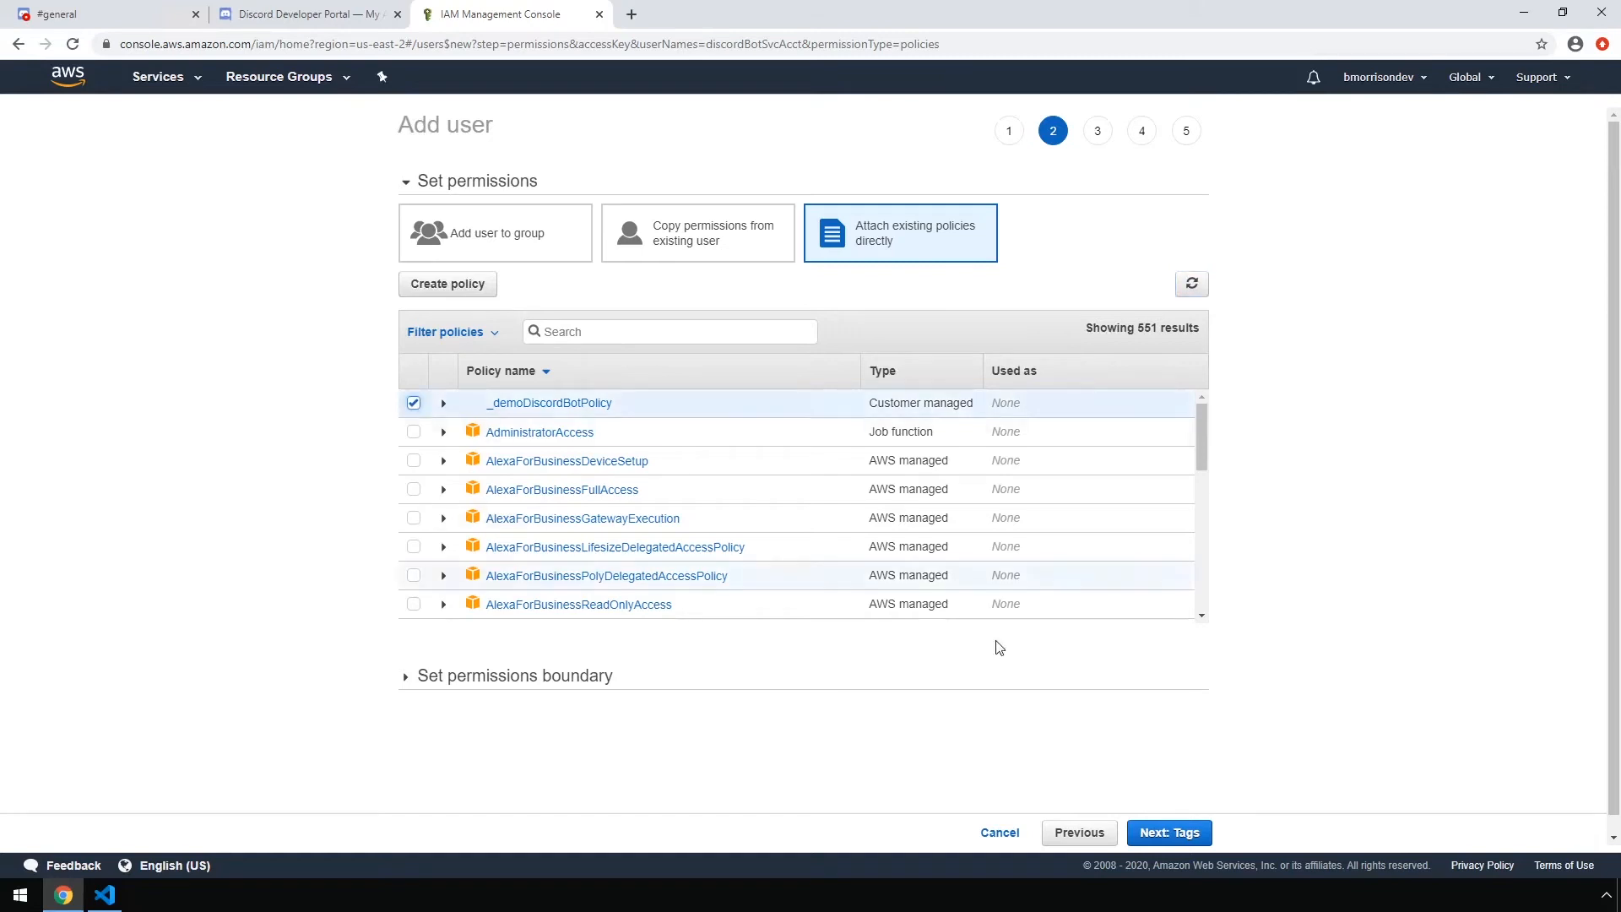
{"action": "left_click", "coordinate": [1169, 832]}
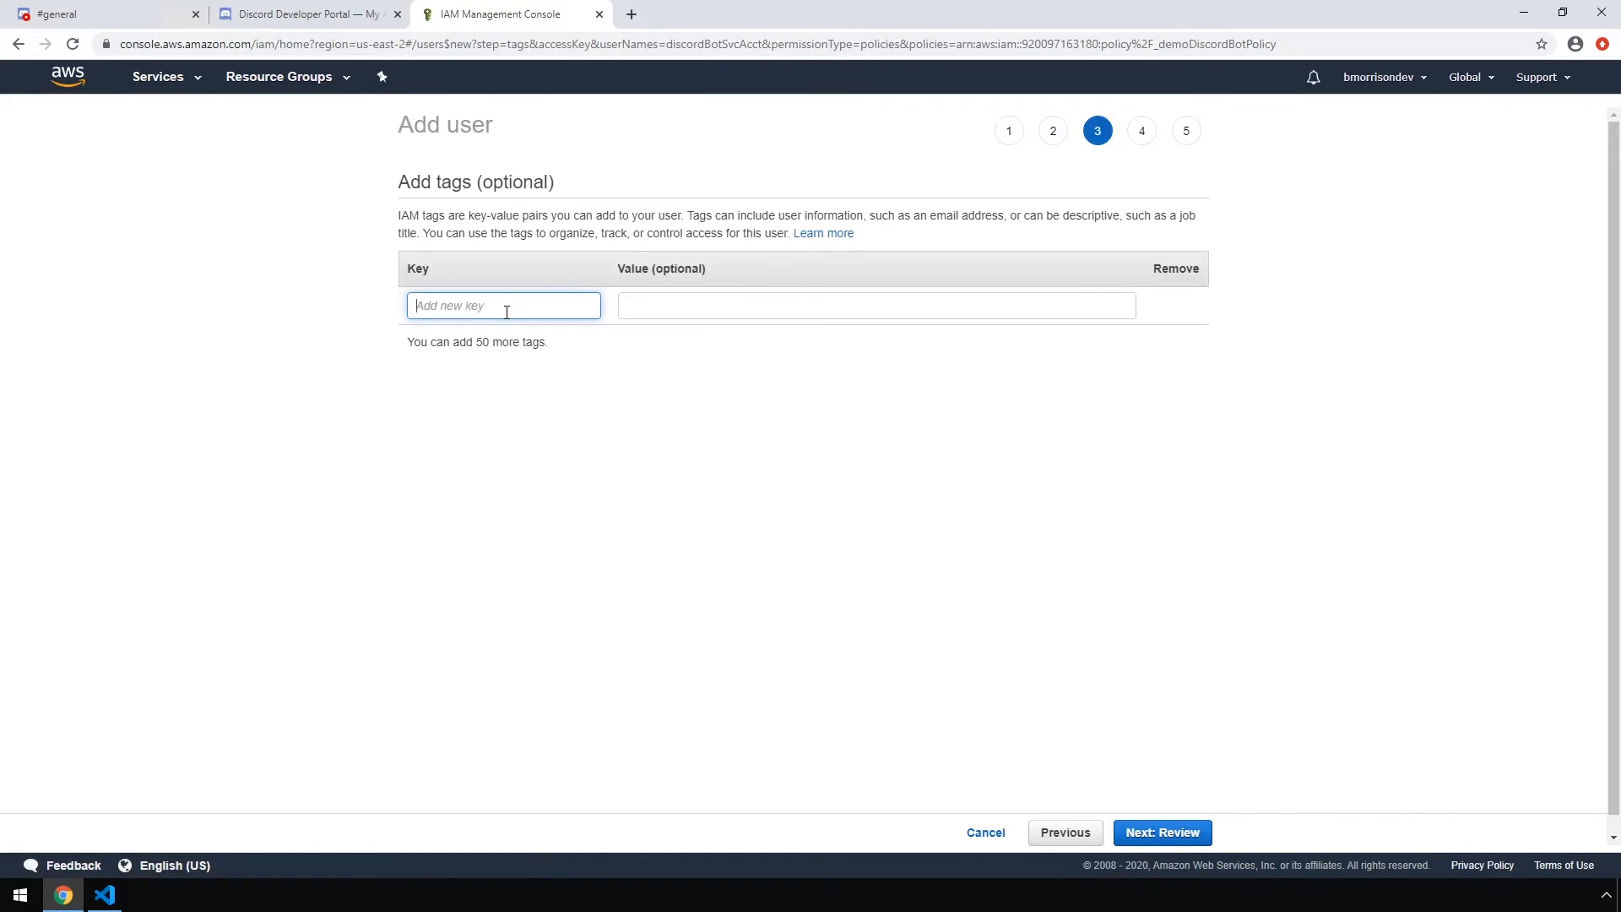
Tag the user with application = demo-discord-bot and continue to review
{"action": "type", "text": "application"}
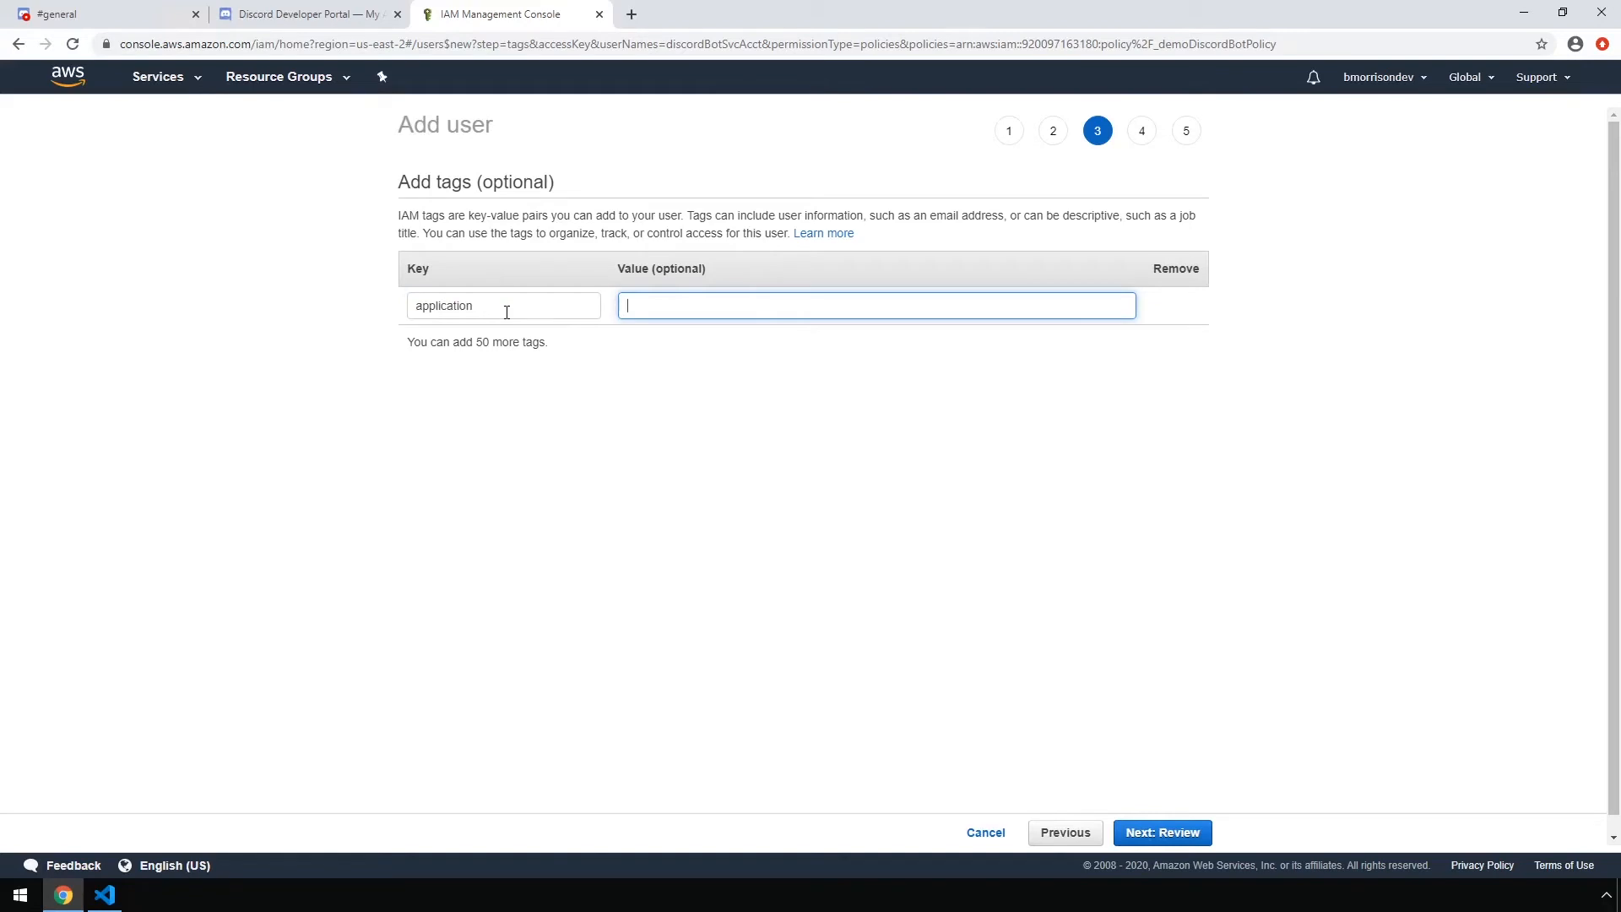
{"action": "type", "text": "demp"}
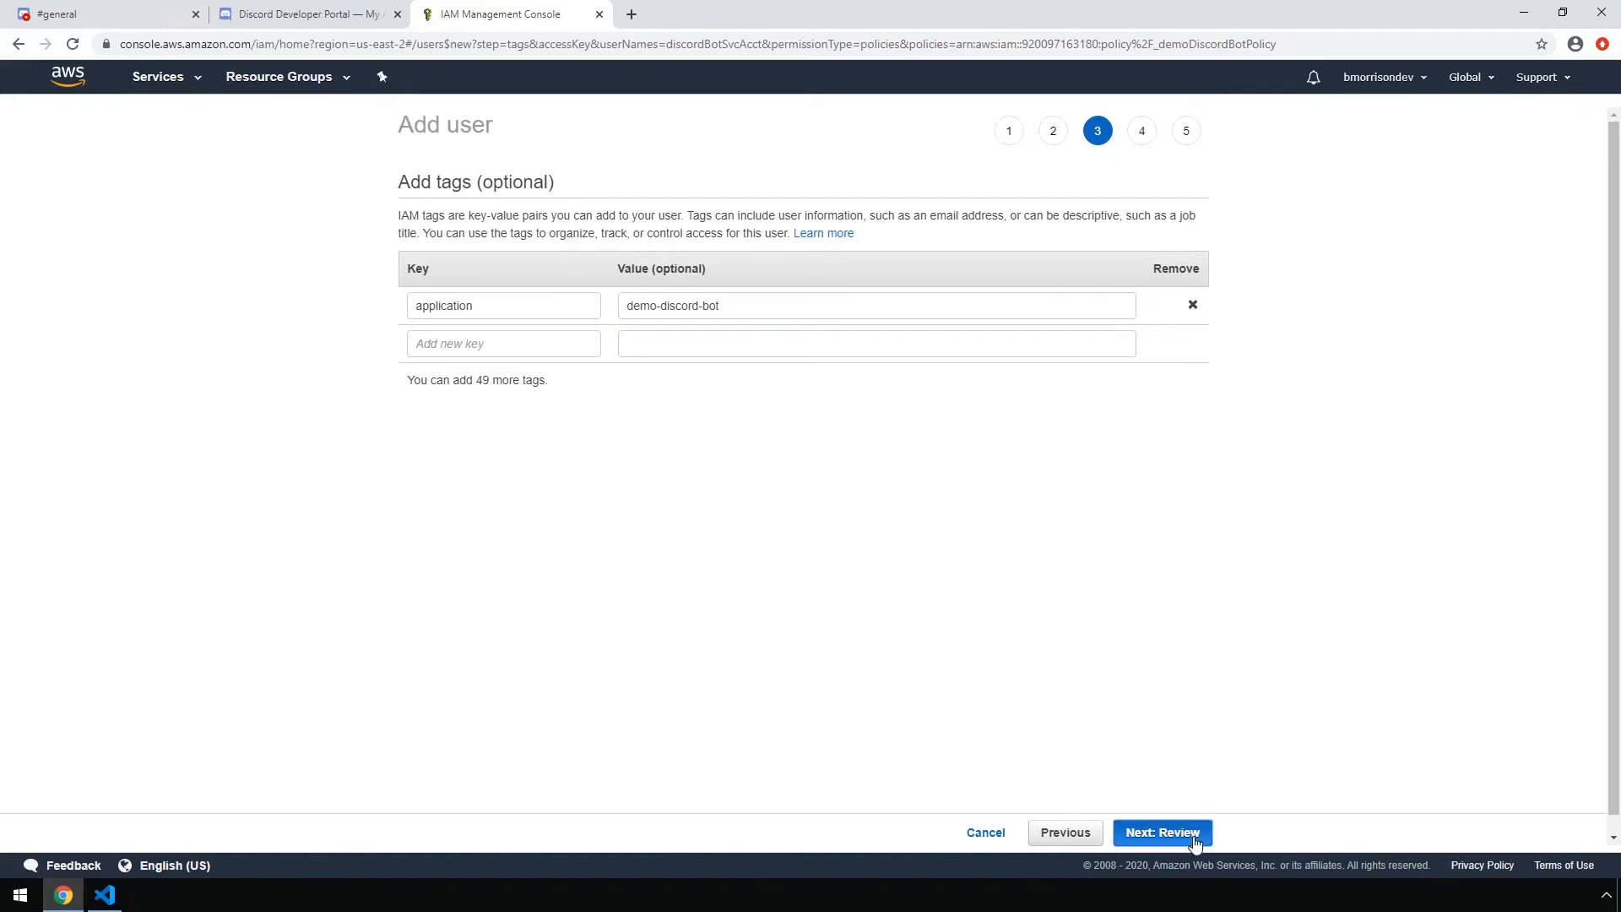
{"action": "left_click", "coordinate": [1161, 833]}
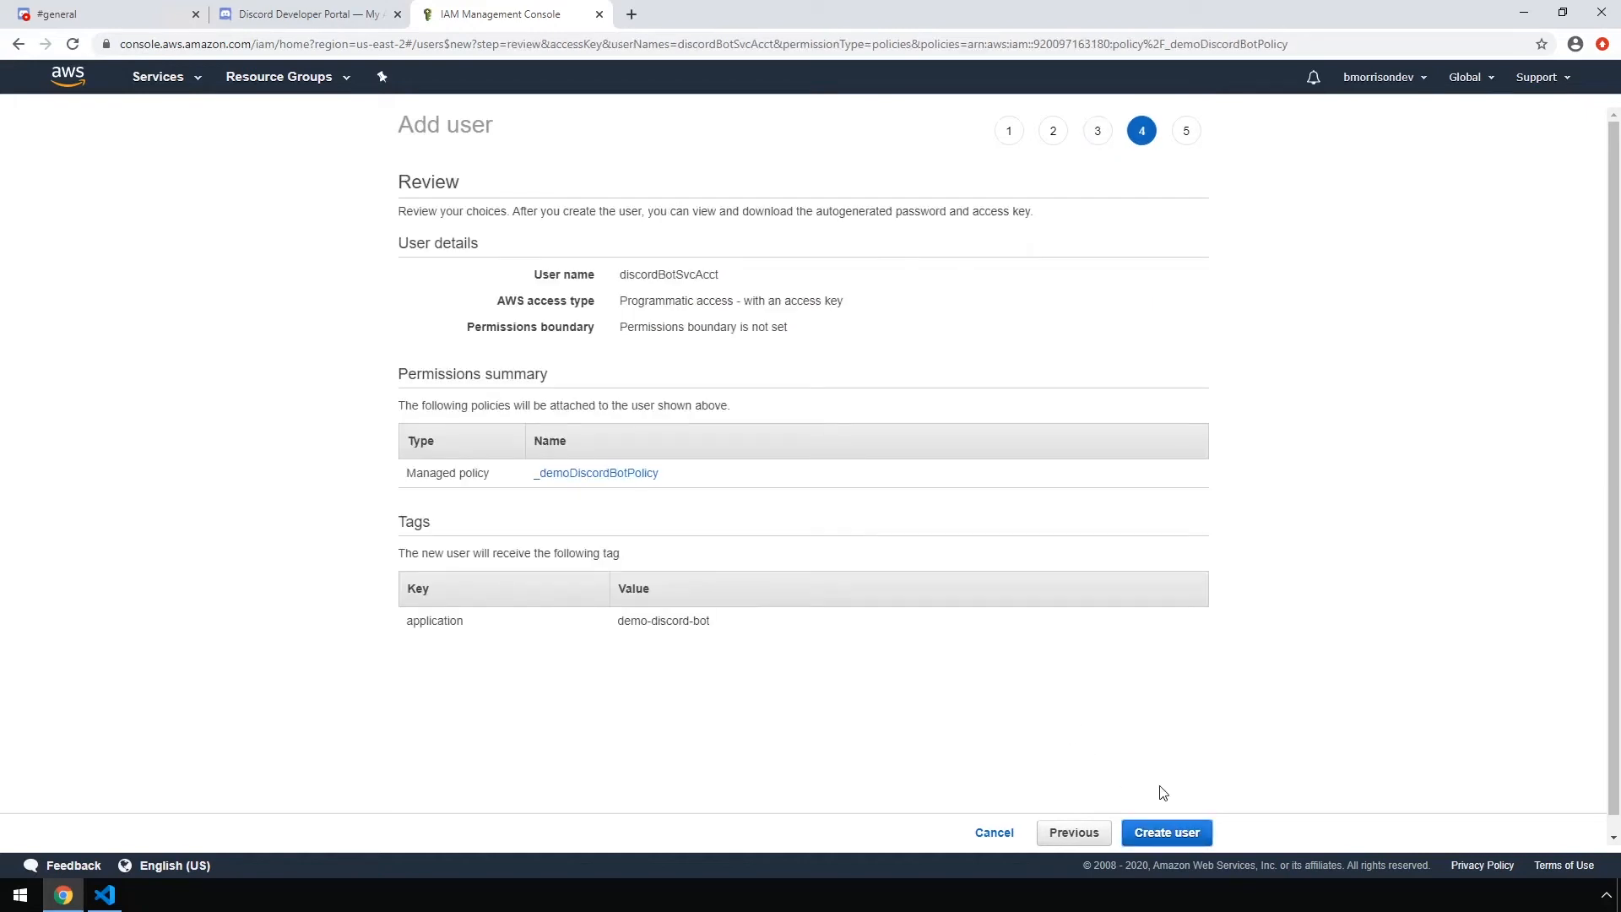
Create the discordBotSvcAcct user and view its access key ID
{"action": "left_click", "coordinate": [1167, 833]}
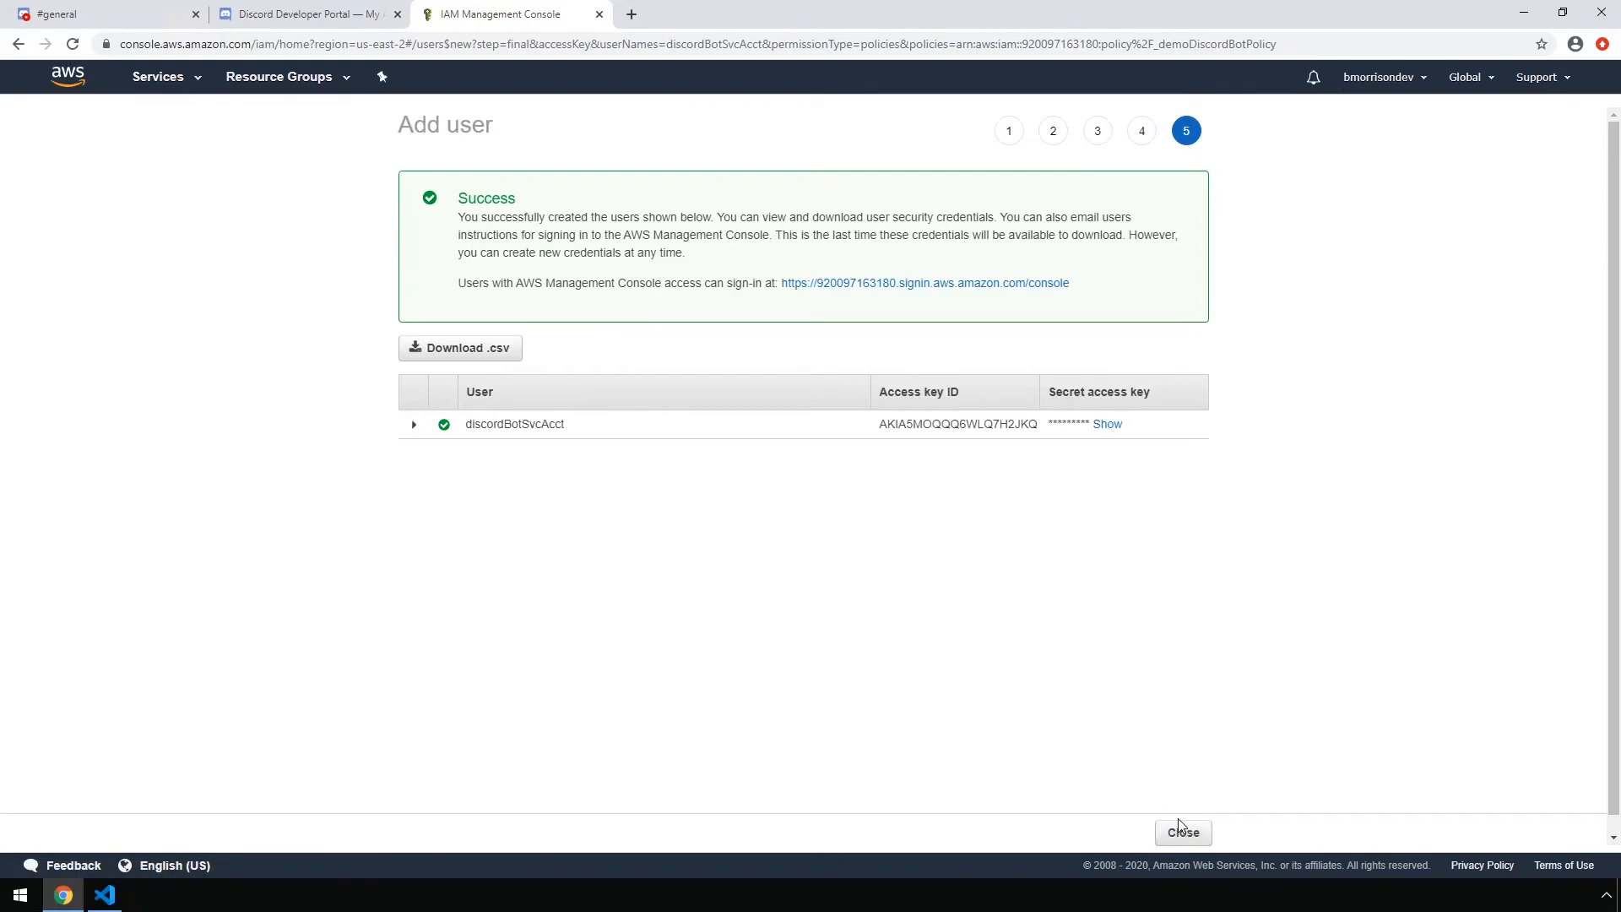
{"action": "mouse_move", "coordinate": [905, 394]}
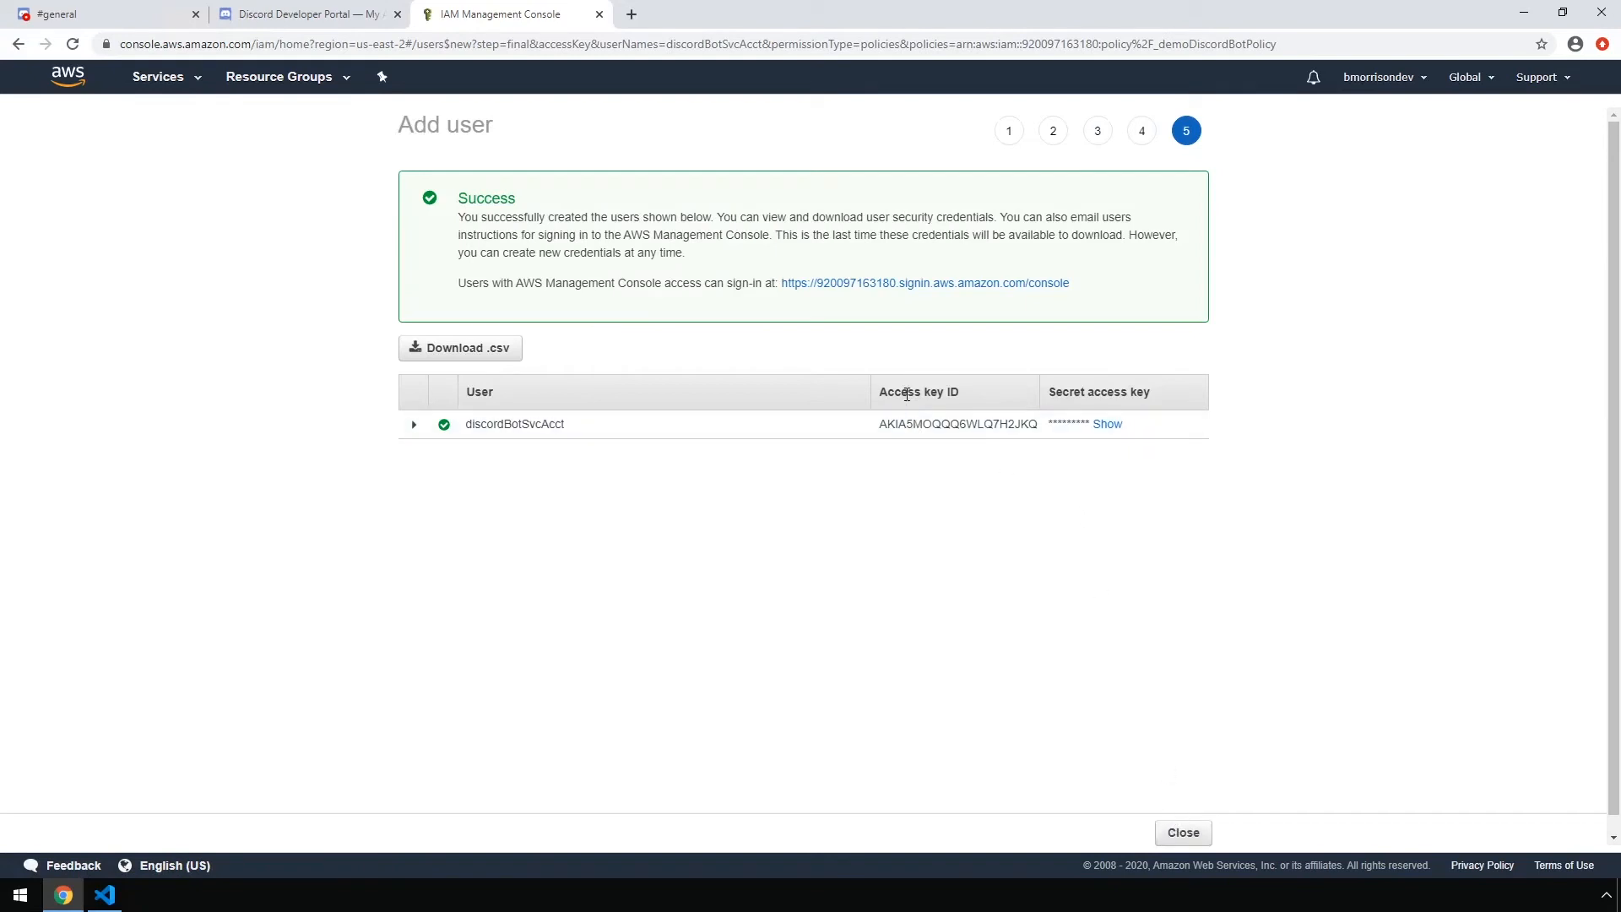
{"action": "mouse_move", "coordinate": [1134, 390]}
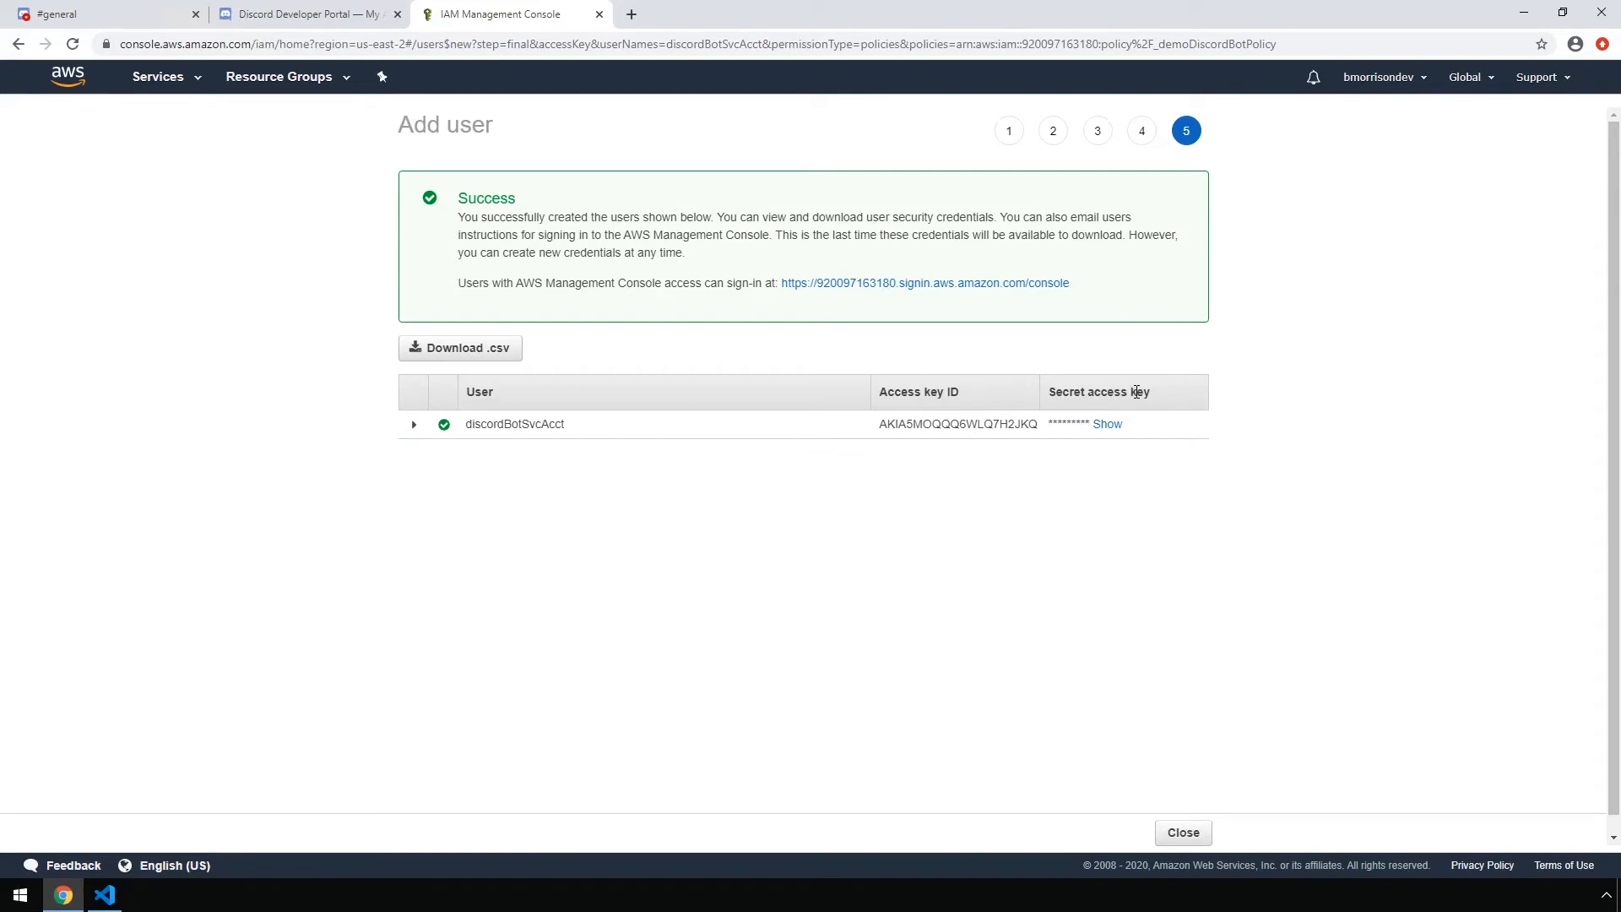
{"action": "mouse_move", "coordinate": [1015, 467]}
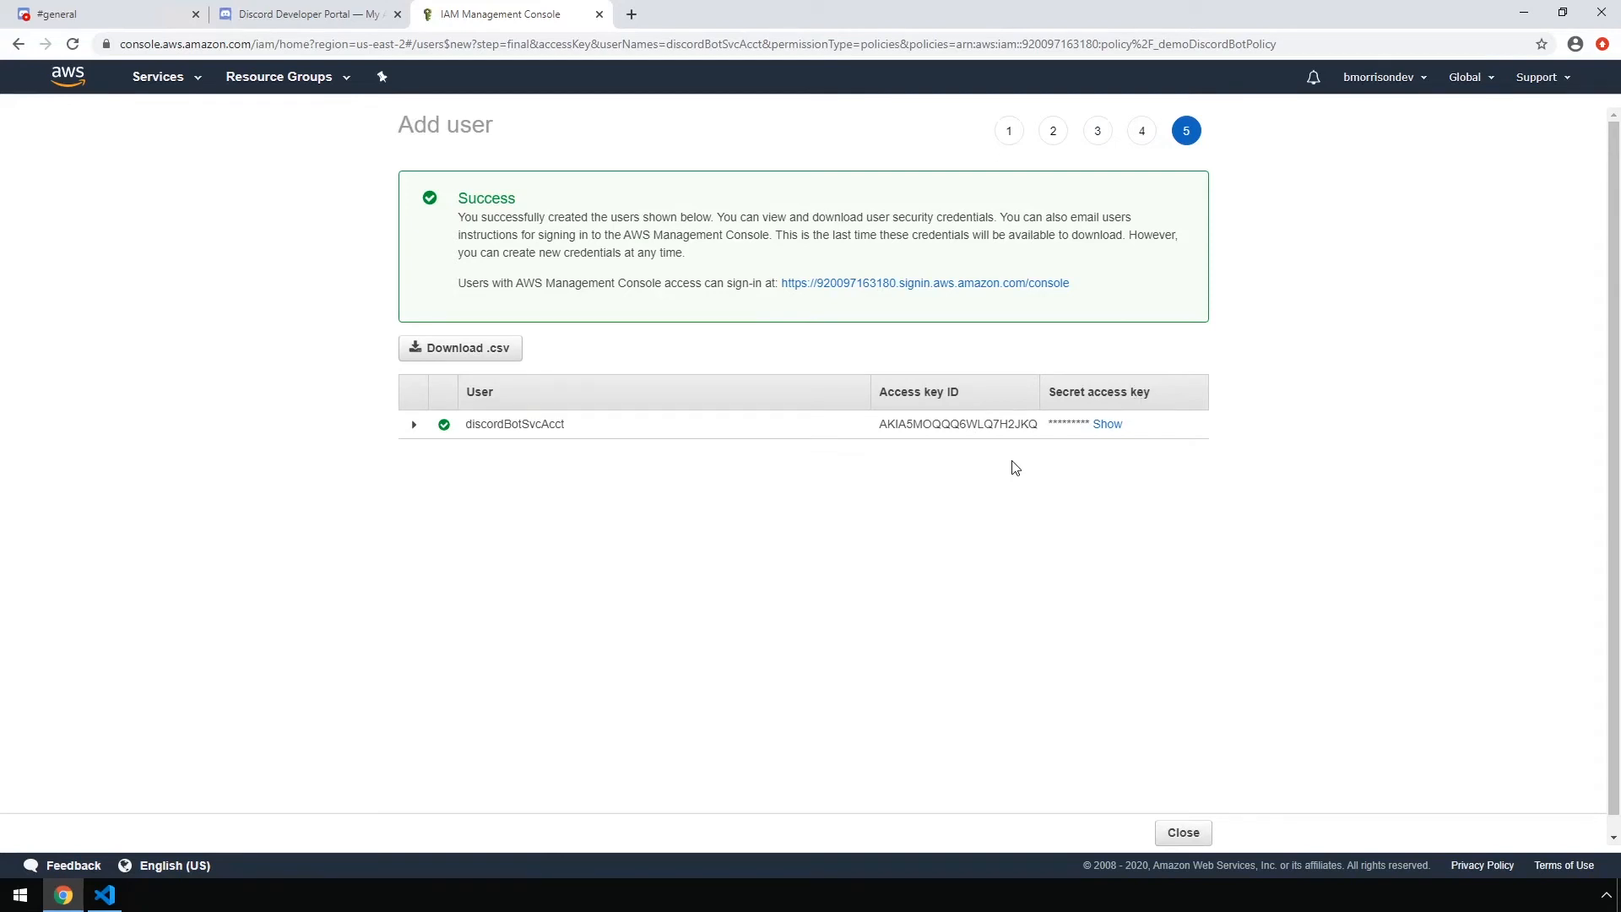
{"action": "mouse_move", "coordinate": [974, 457]}
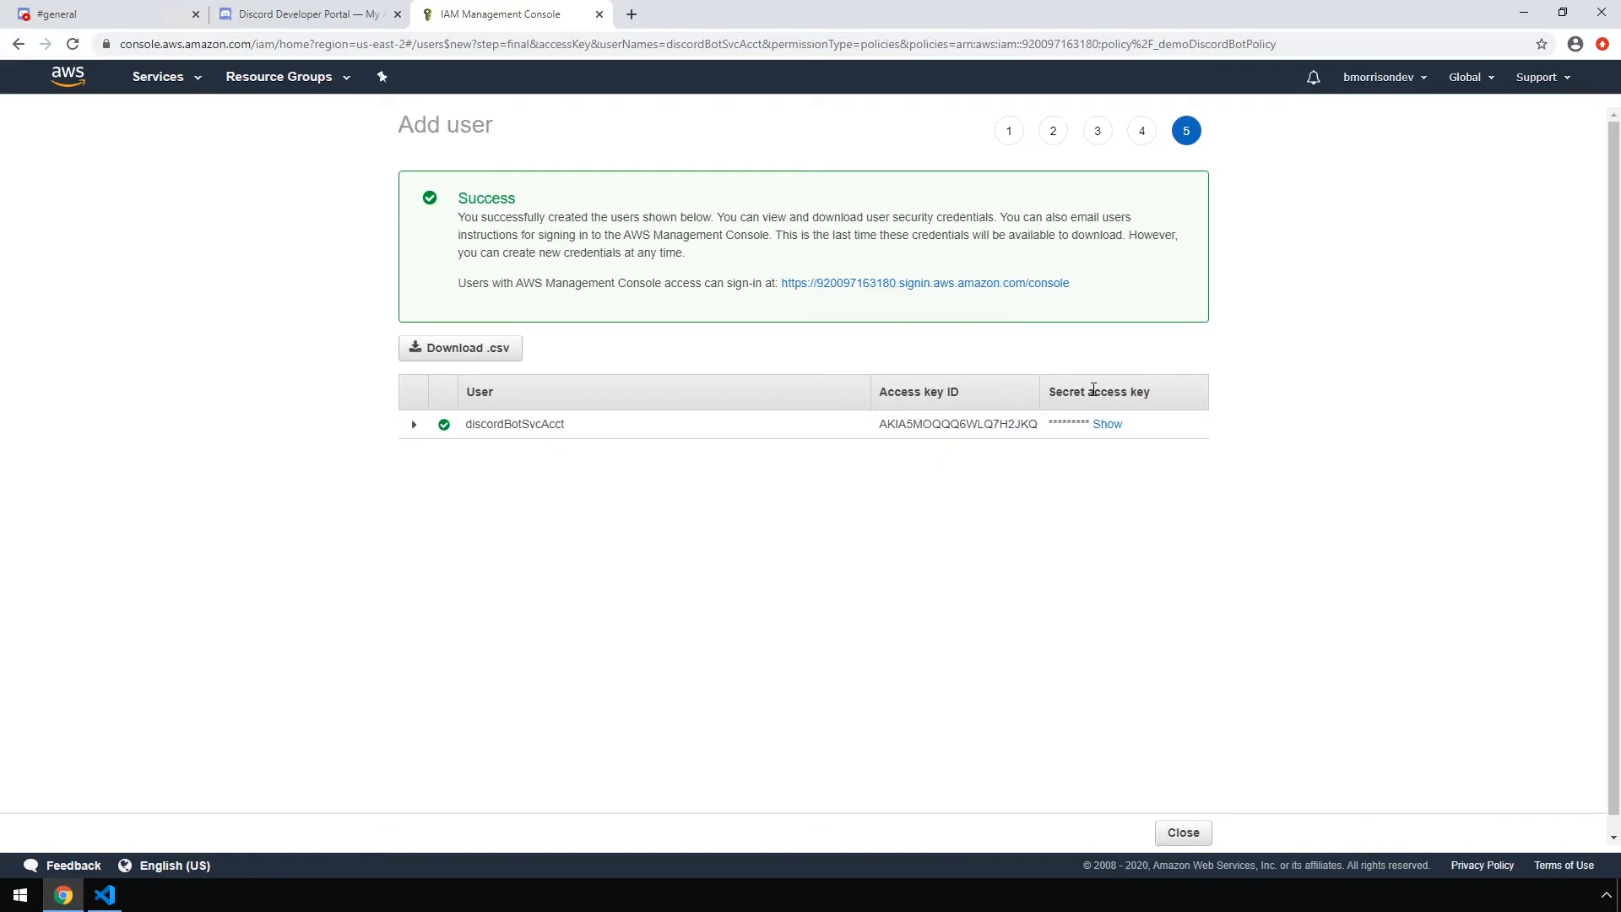
{"action": "mouse_move", "coordinate": [1116, 485]}
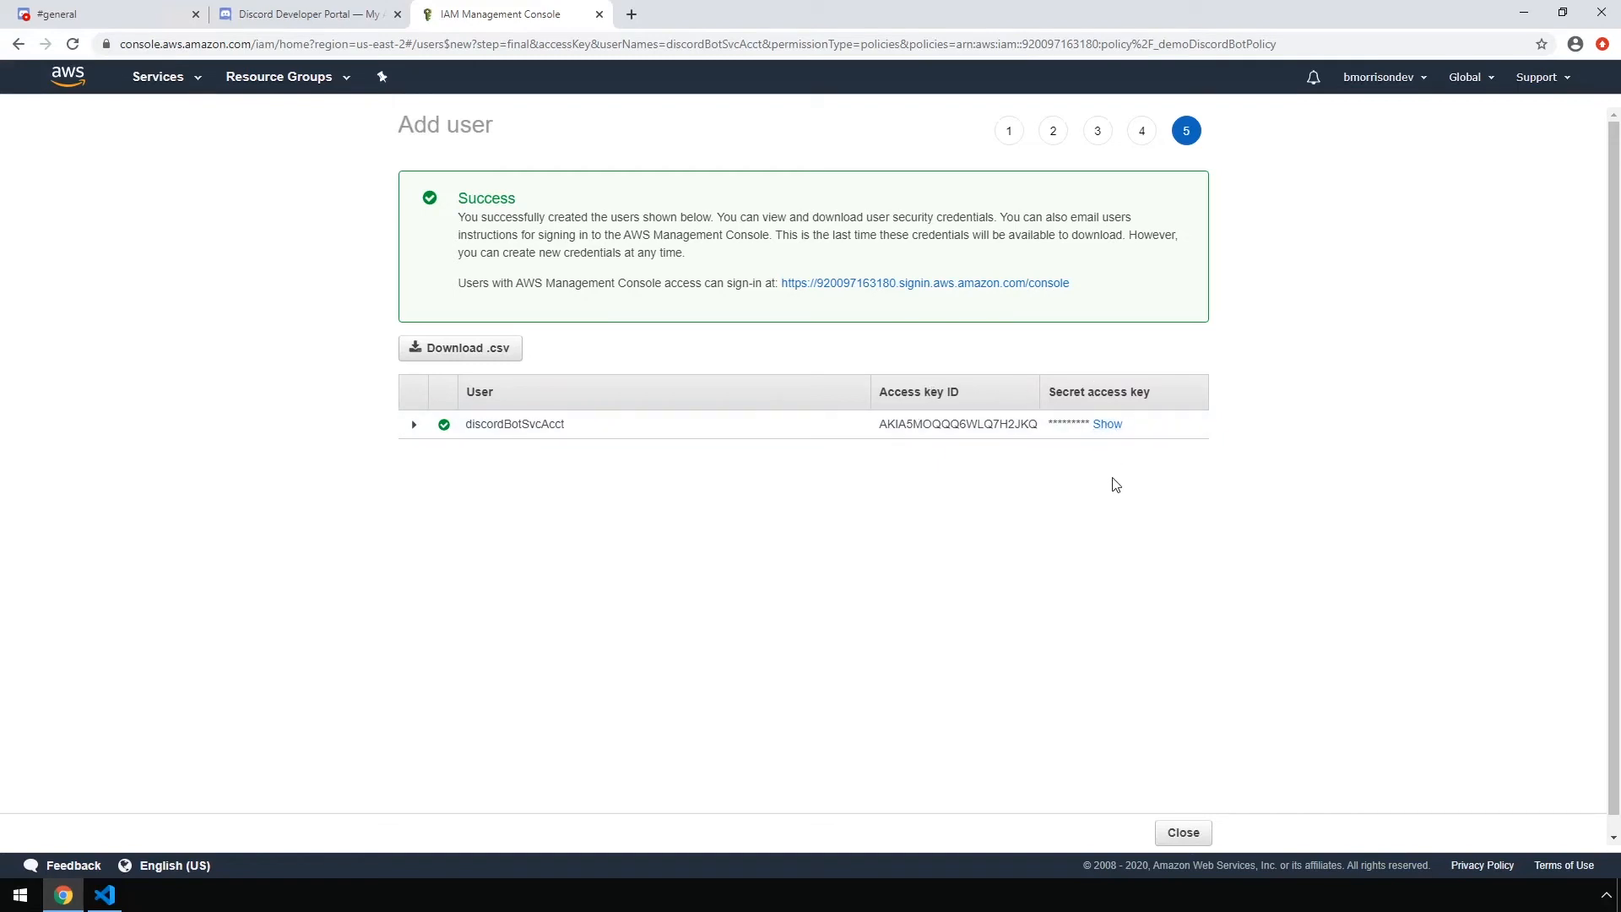
{"action": "mouse_move", "coordinate": [1118, 451]}
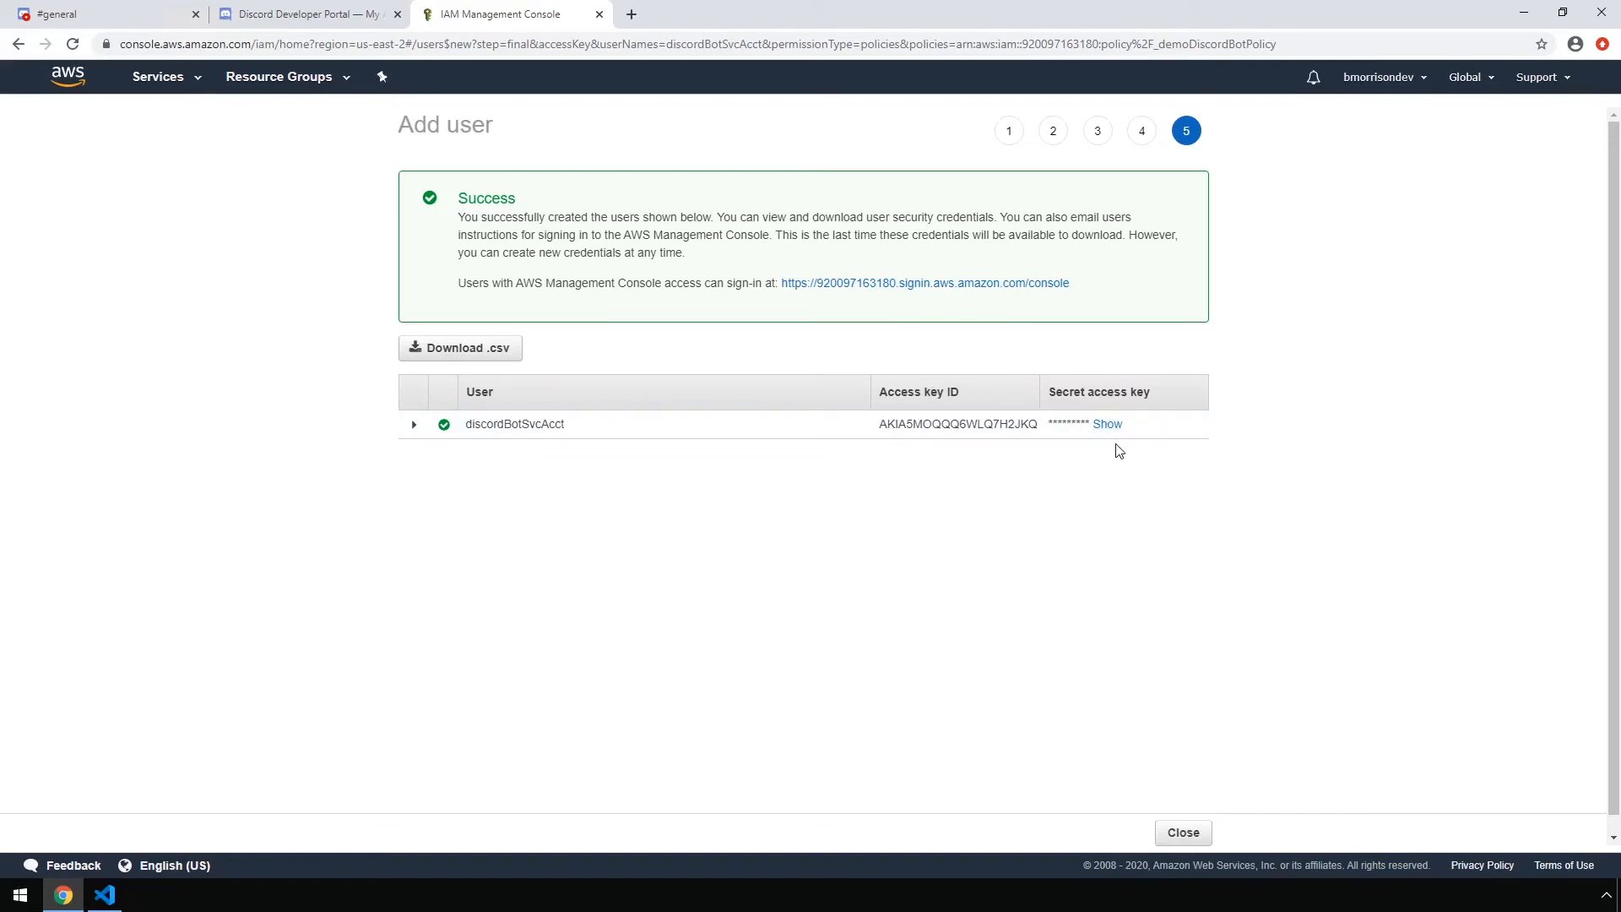
{"action": "mouse_move", "coordinate": [1110, 462]}
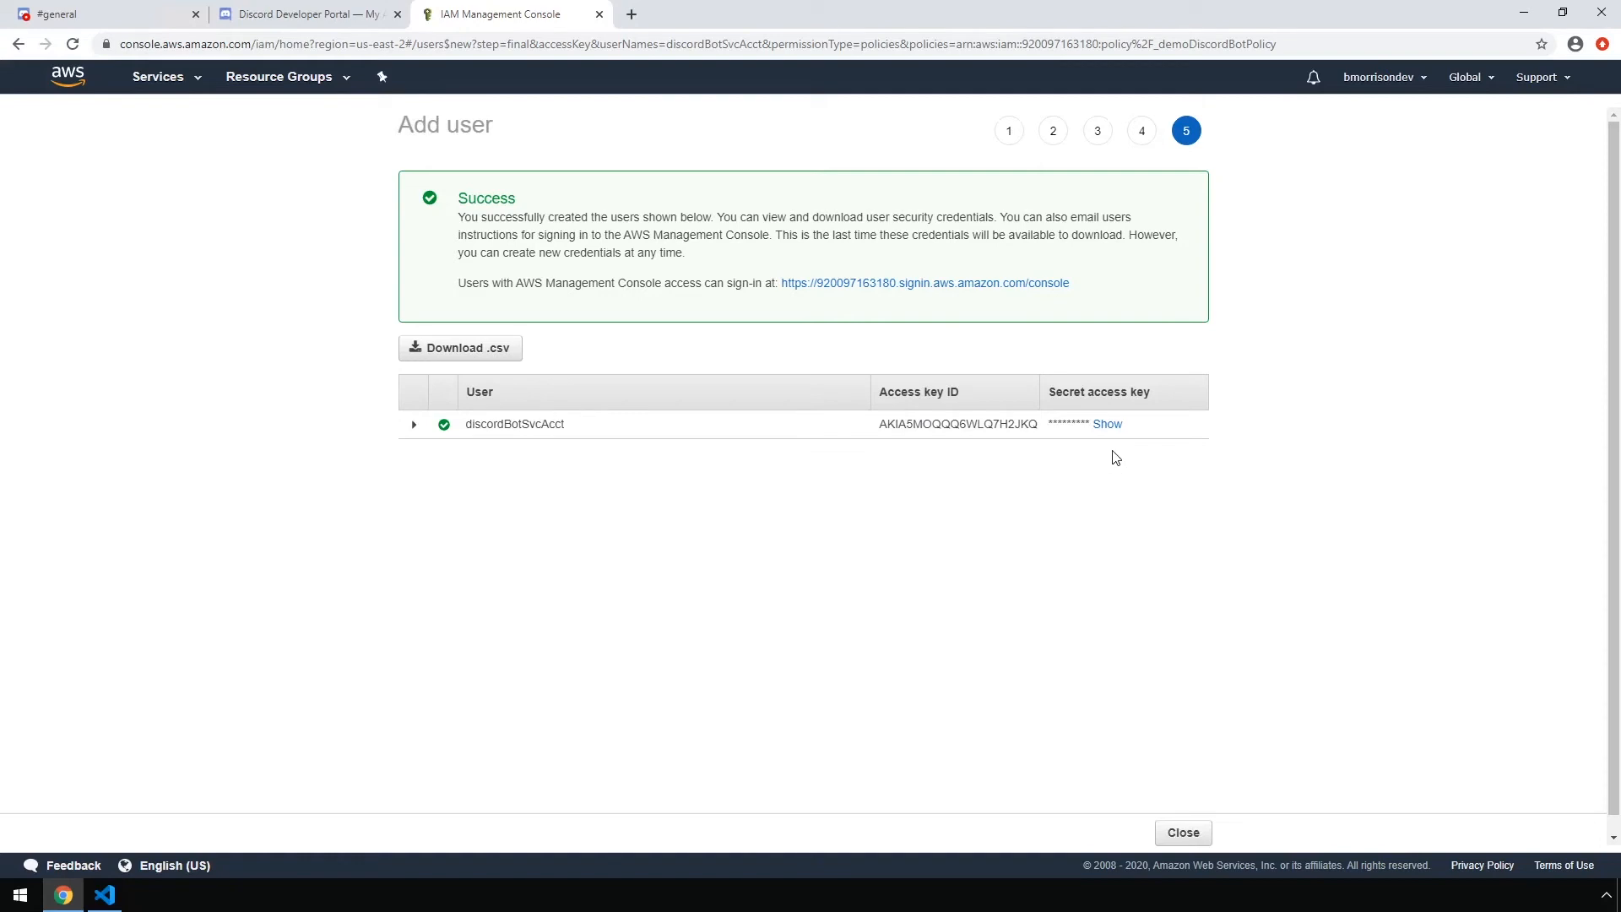
{"action": "mouse_move", "coordinate": [1122, 452]}
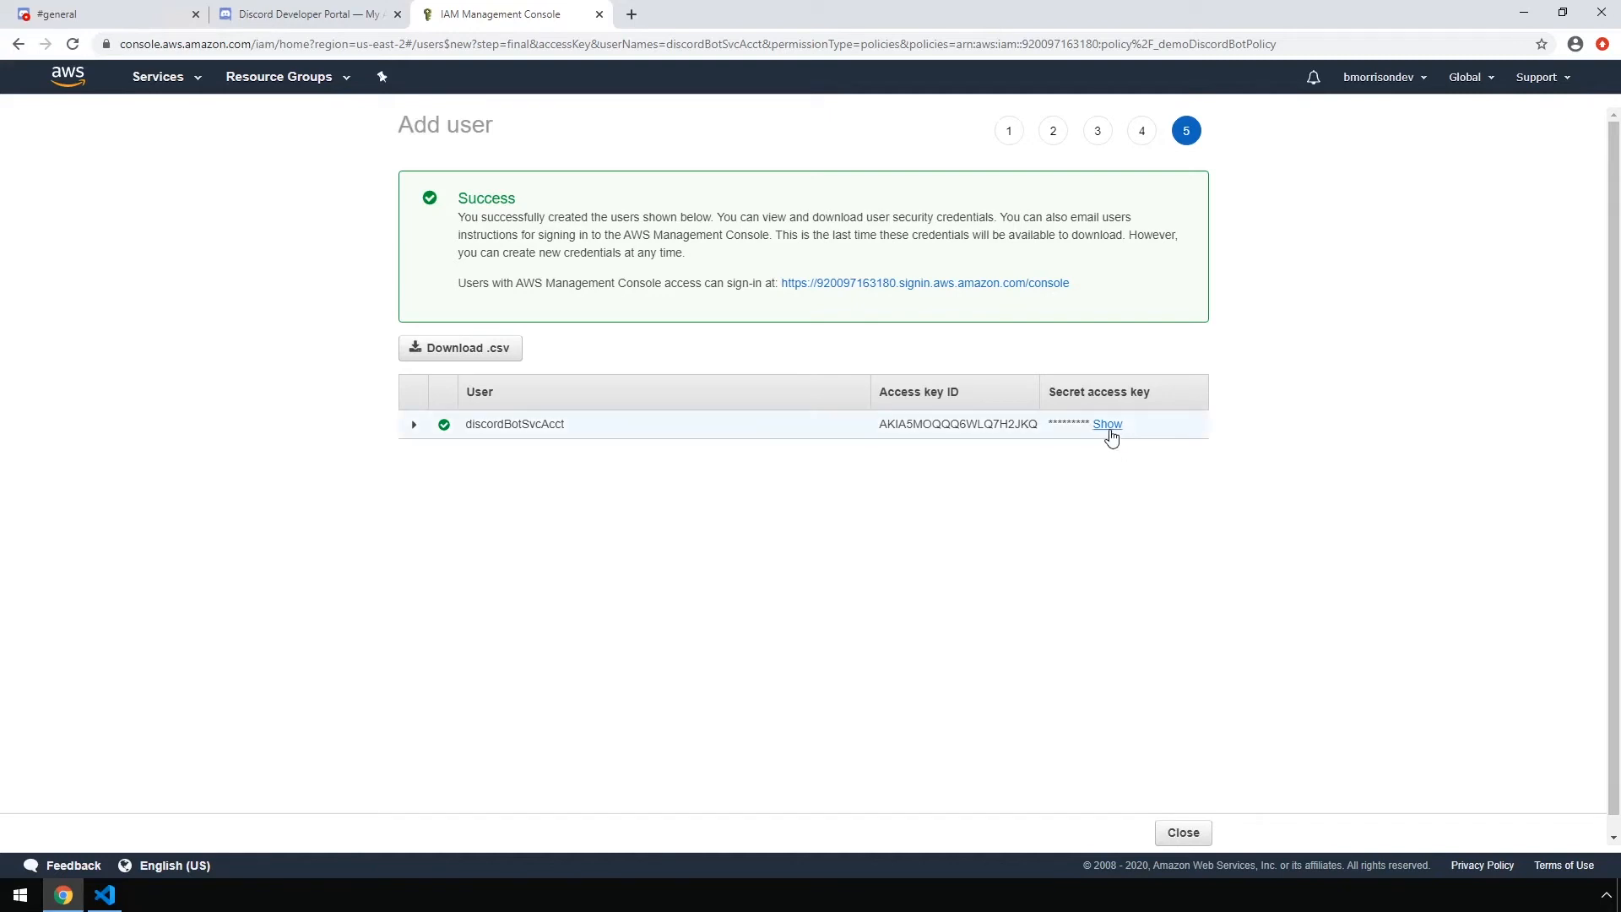
Reveal the secret access key and paste it into the untitled editor file below the key ID
{"action": "left_click", "coordinate": [103, 895]}
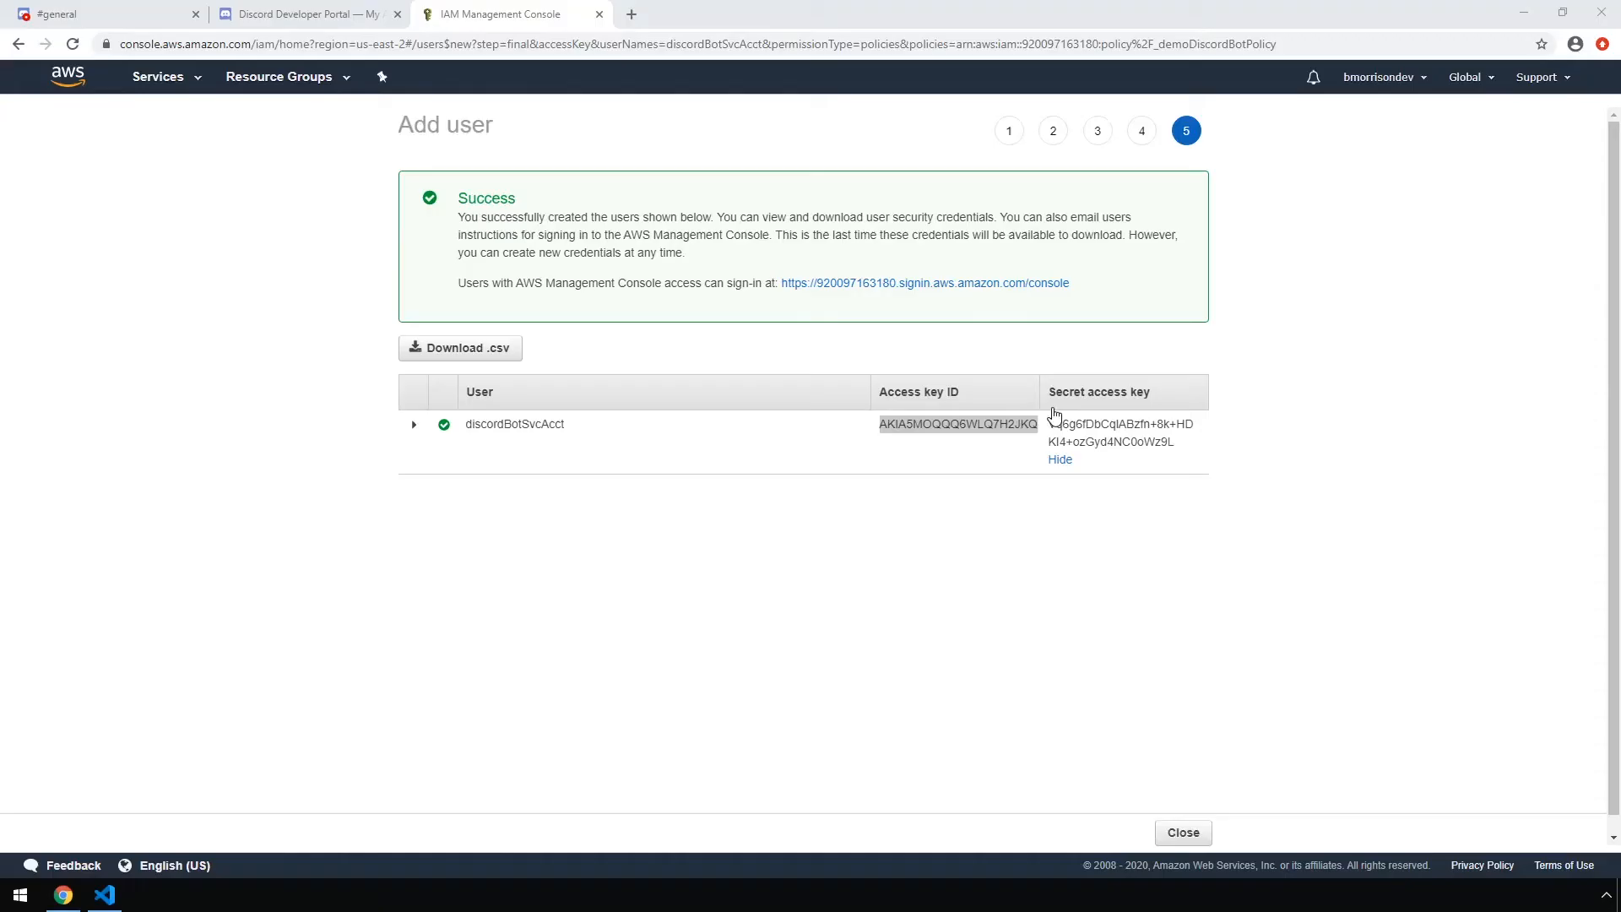
{"action": "double_click", "coordinate": [1116, 432]}
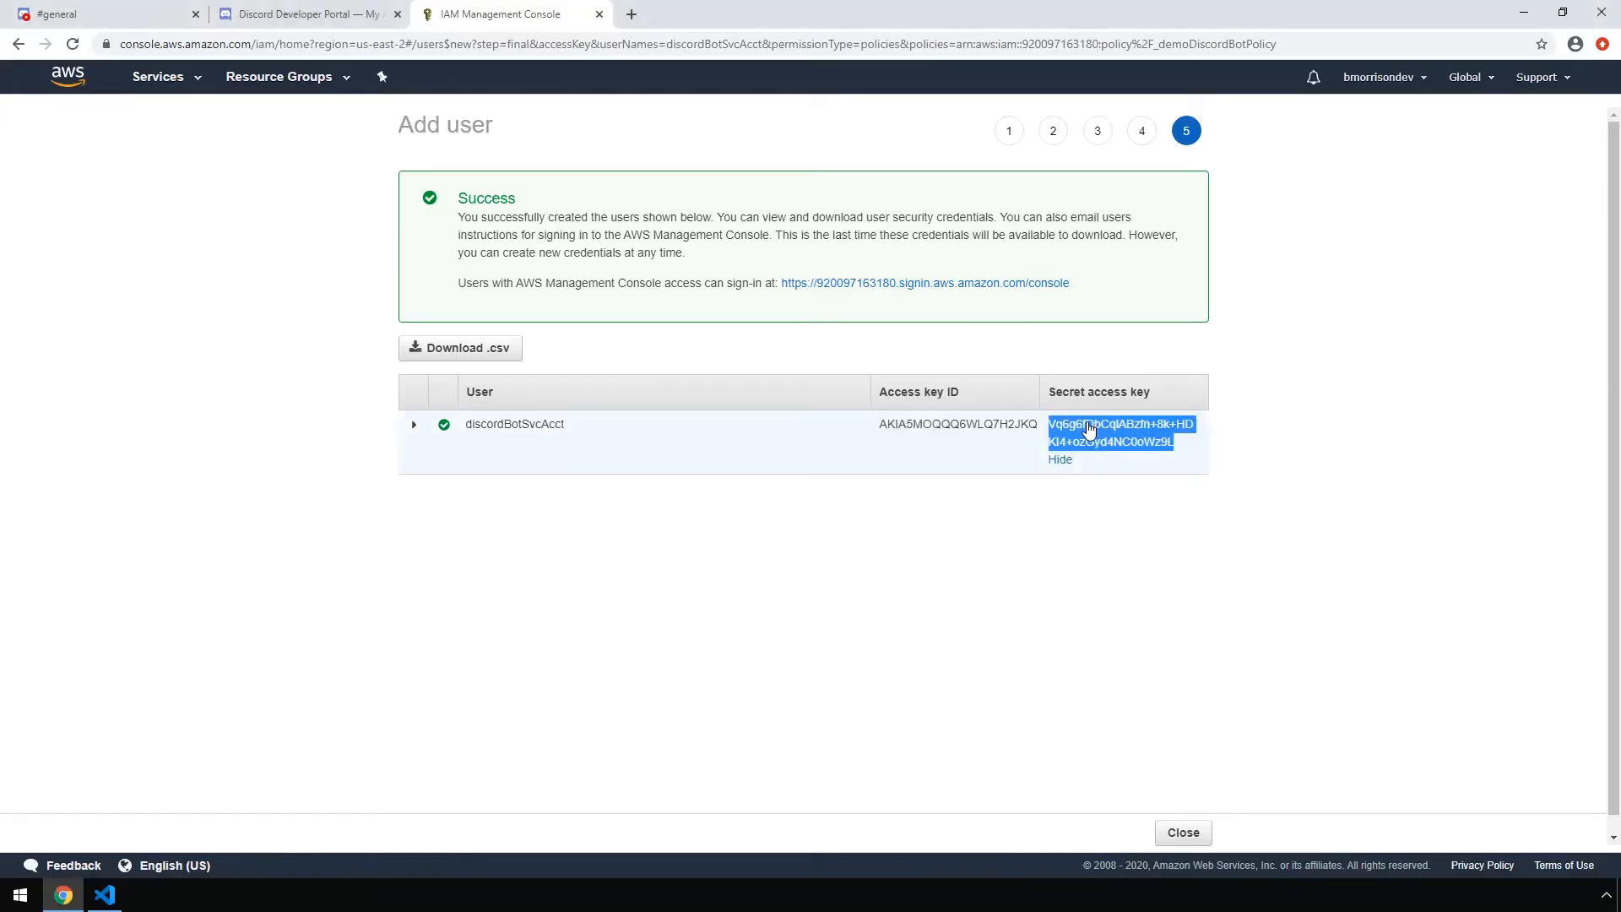
{"action": "left_click", "coordinate": [103, 895]}
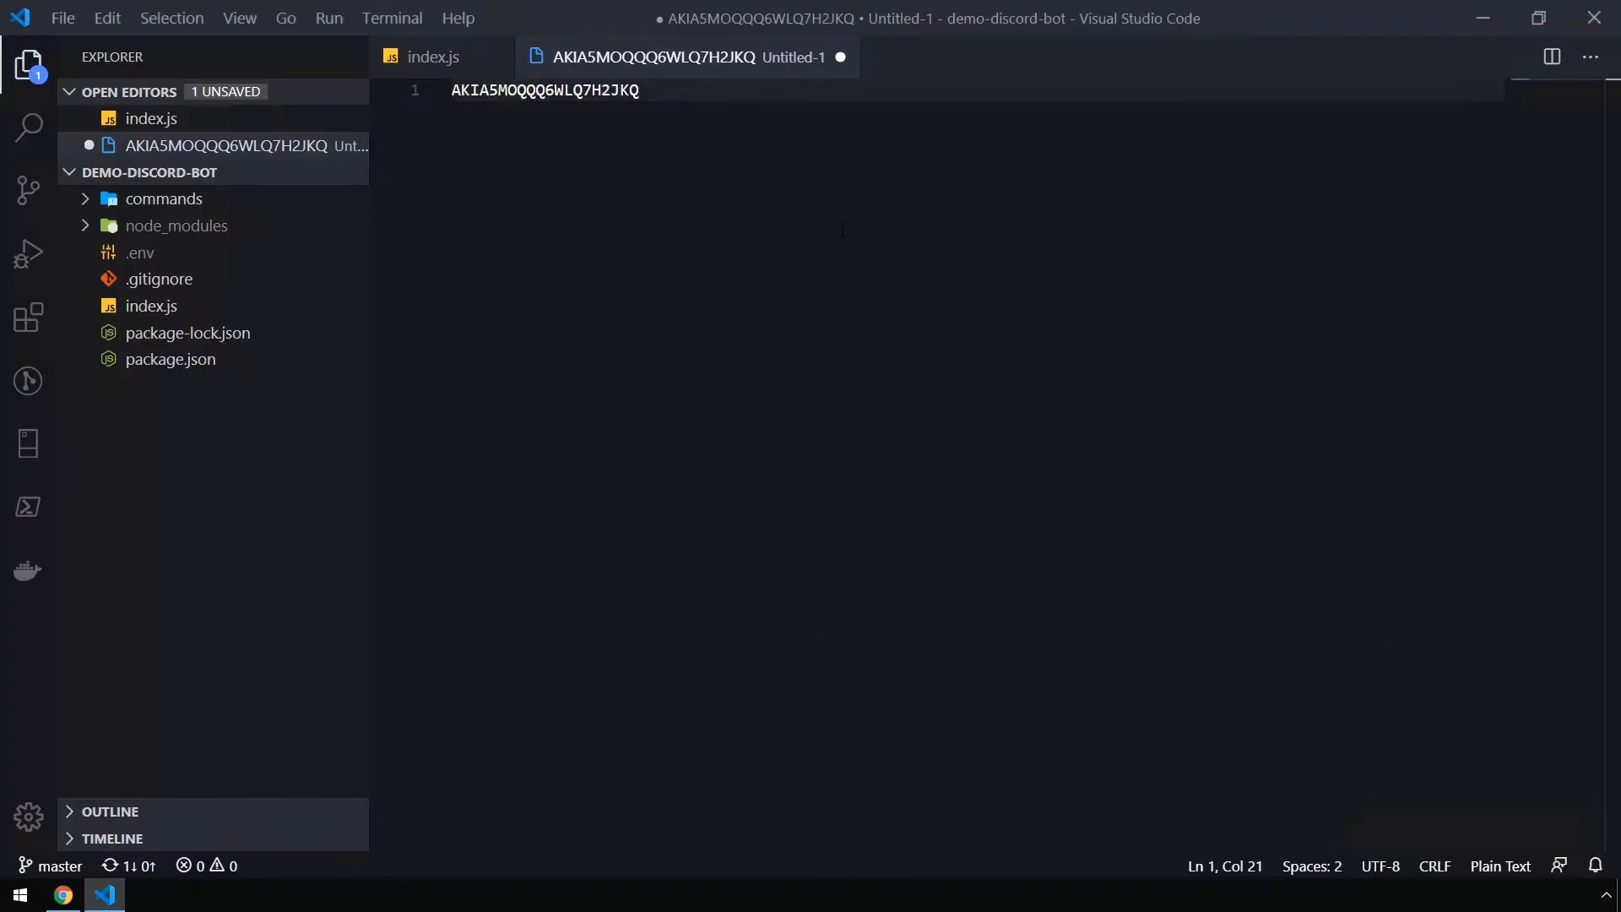
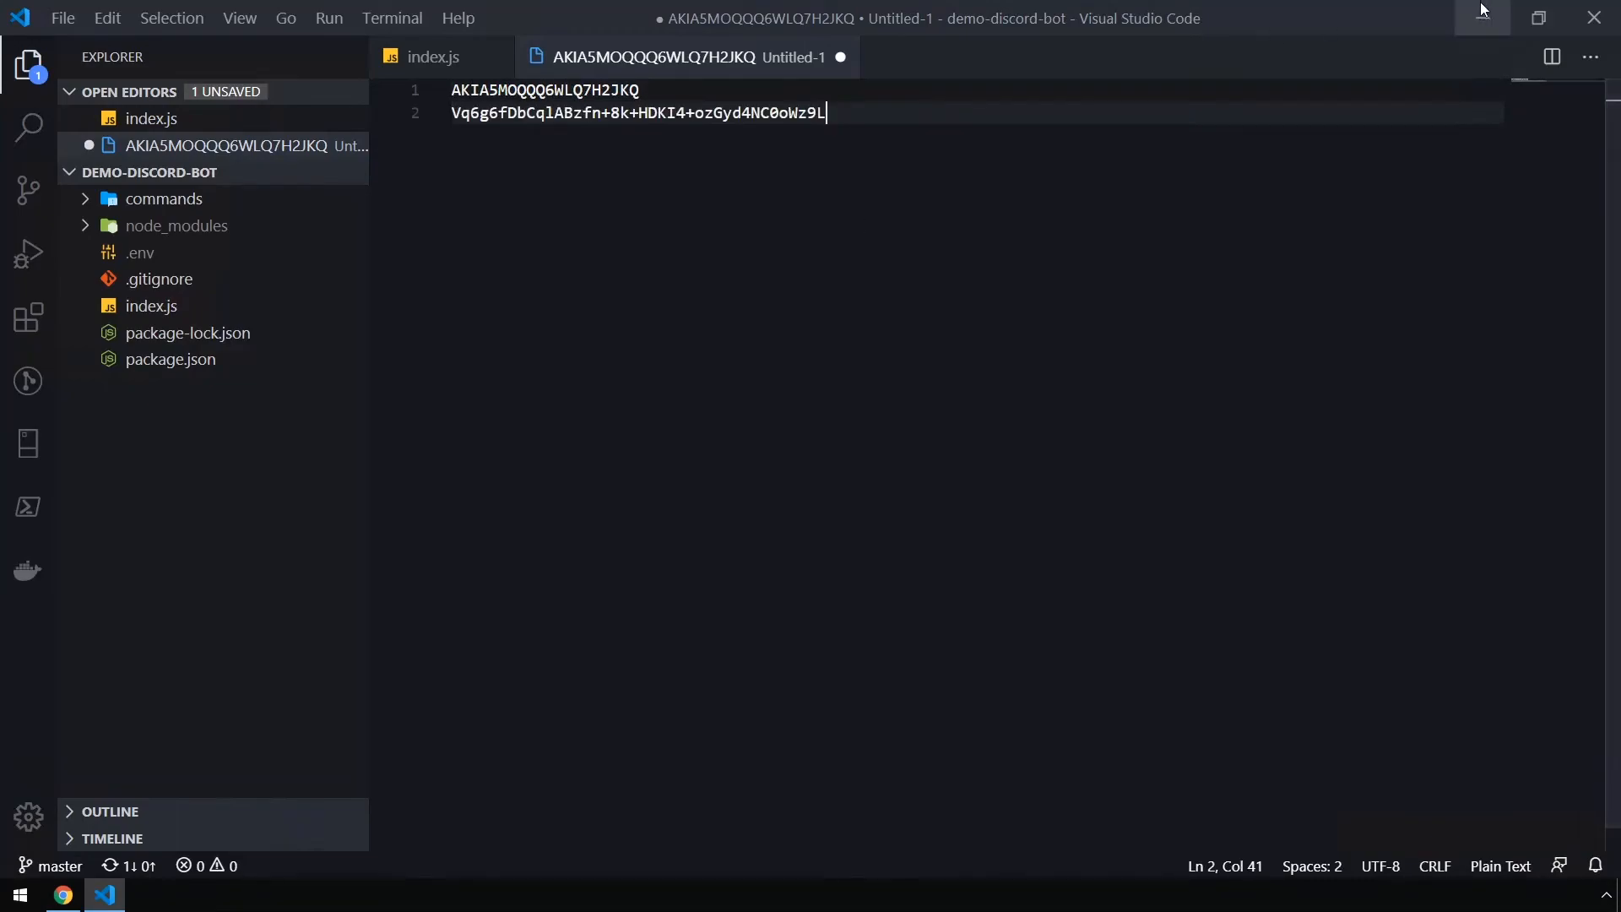
Close the add-user wizard and return to the code editor
{"action": "left_click", "coordinate": [61, 895]}
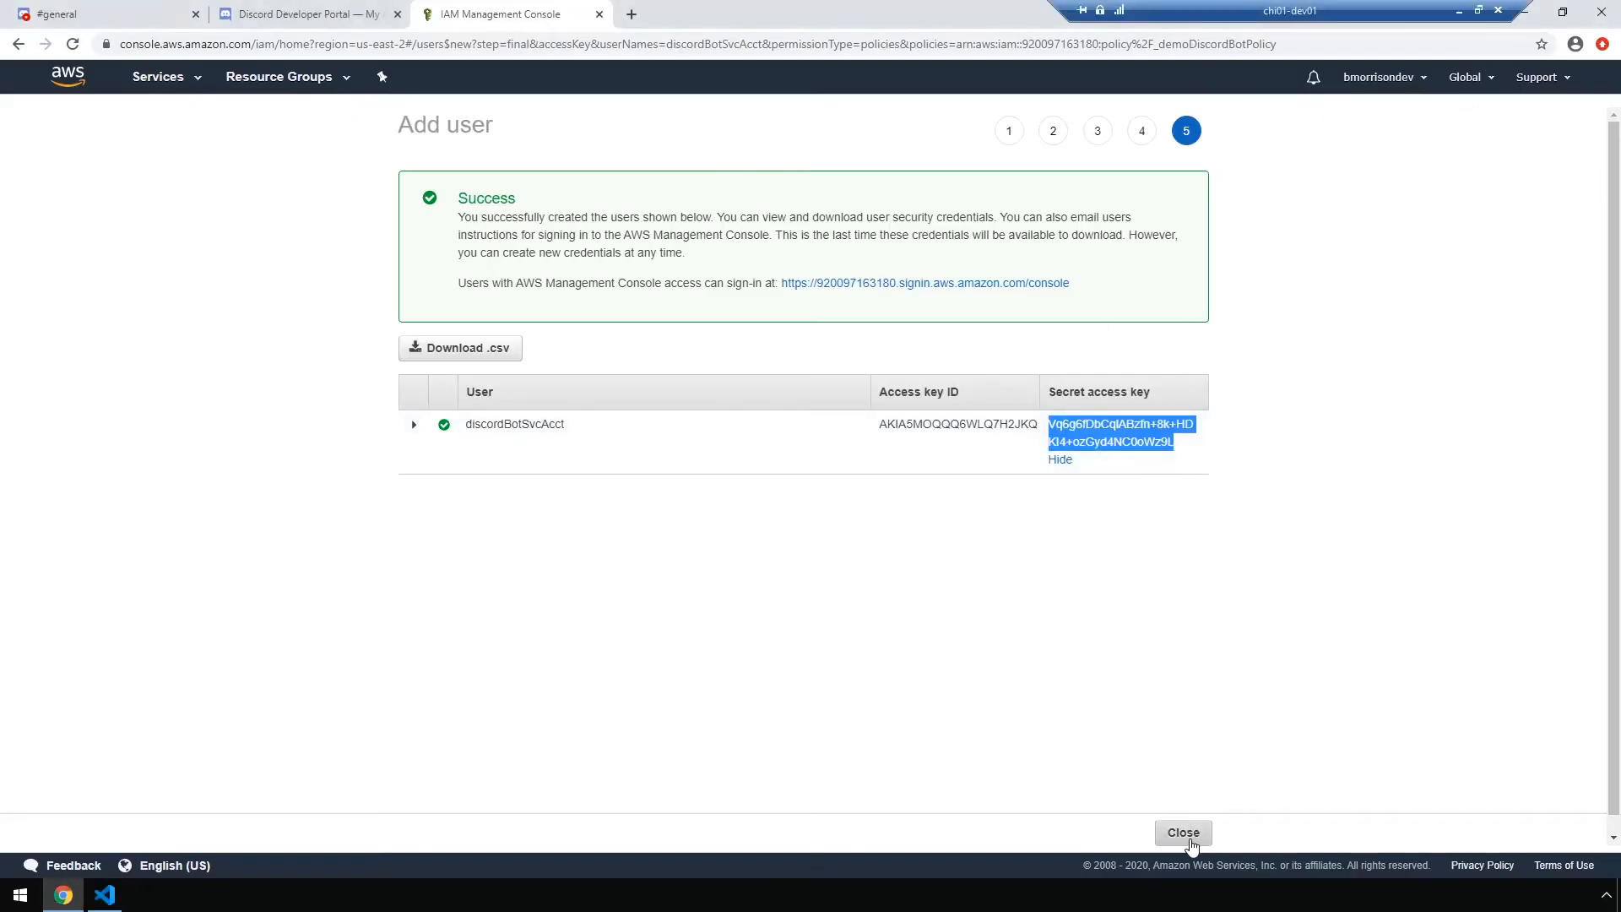
{"action": "left_click", "coordinate": [1182, 832]}
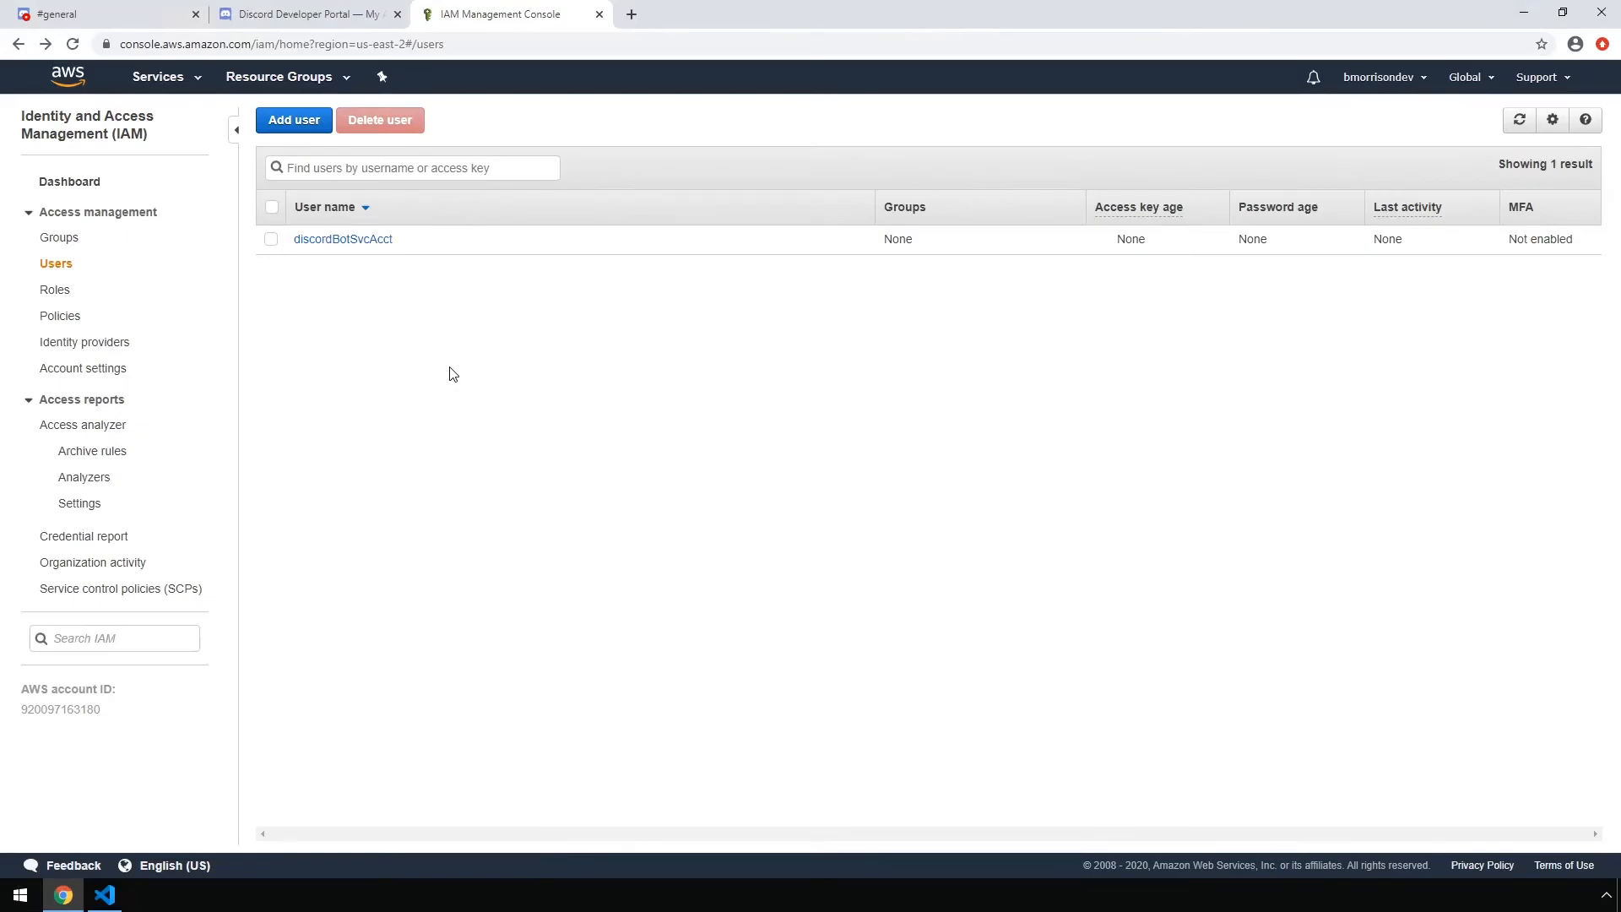
{"action": "left_click", "coordinate": [103, 895]}
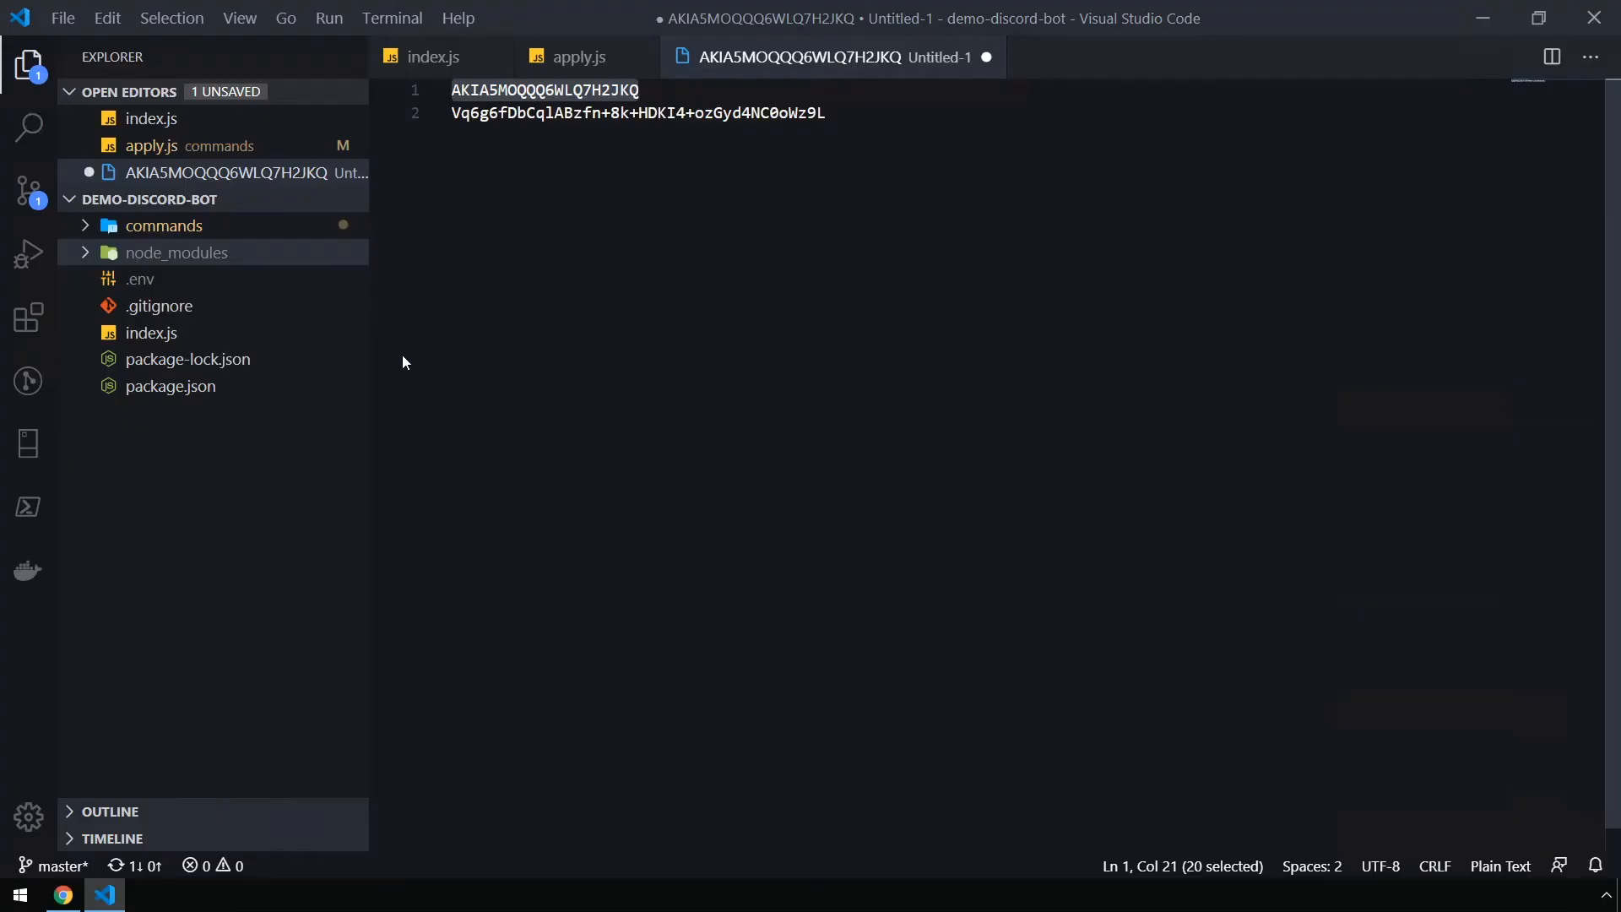
Run npm install aws-sdk in the integrated terminal and hide the terminal
{"action": "key", "text": "ctrl+`"}
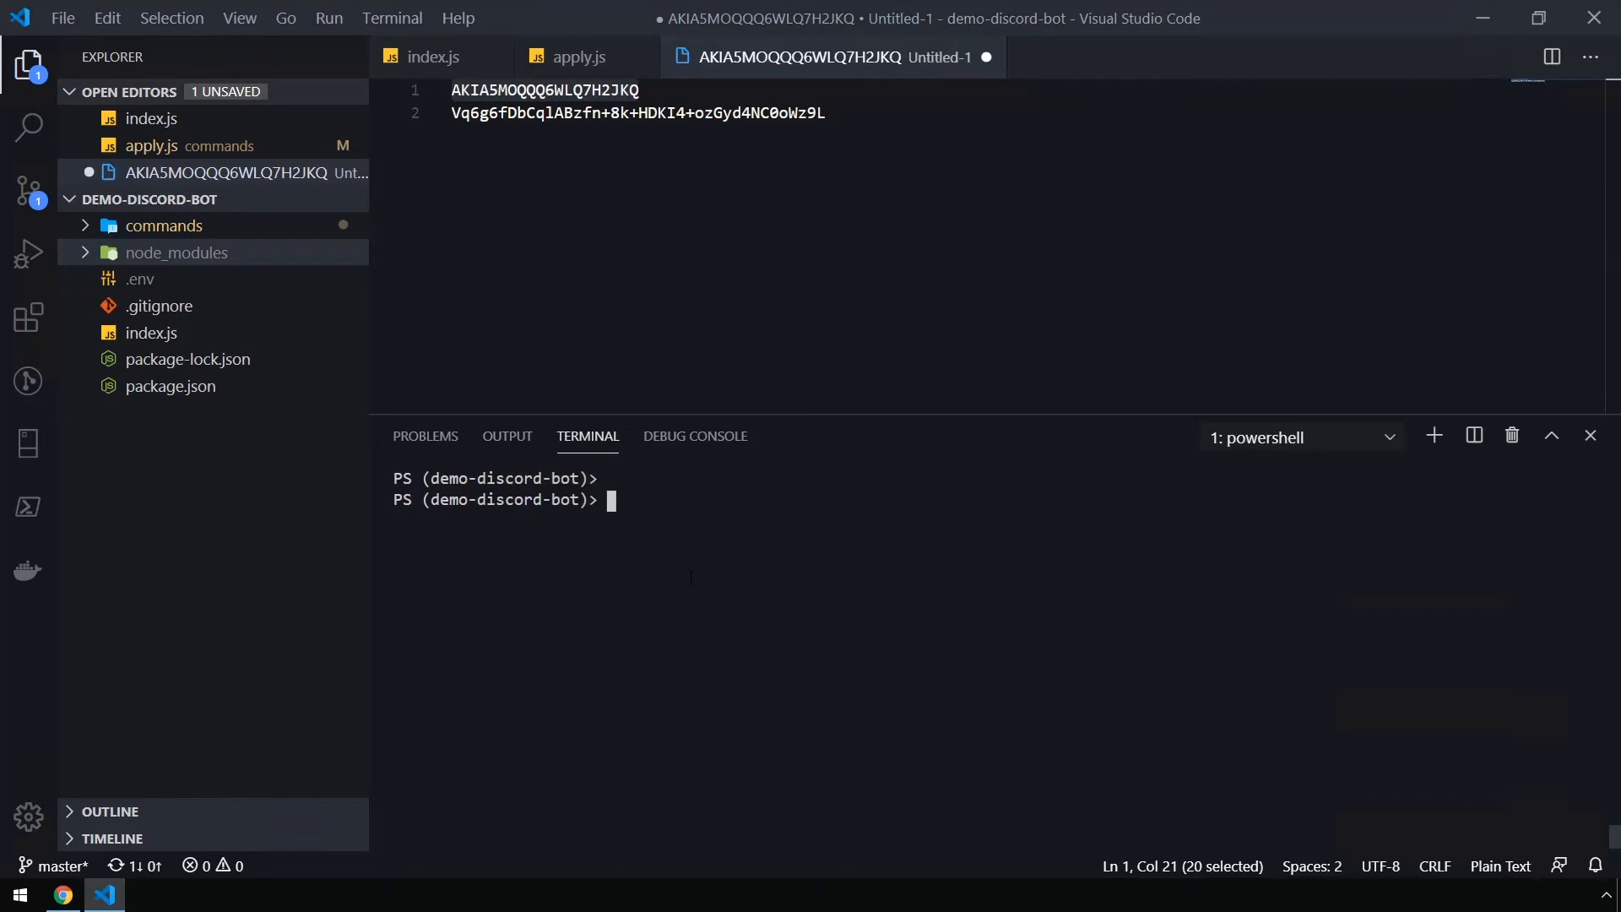
{"action": "type", "text": "npm install"}
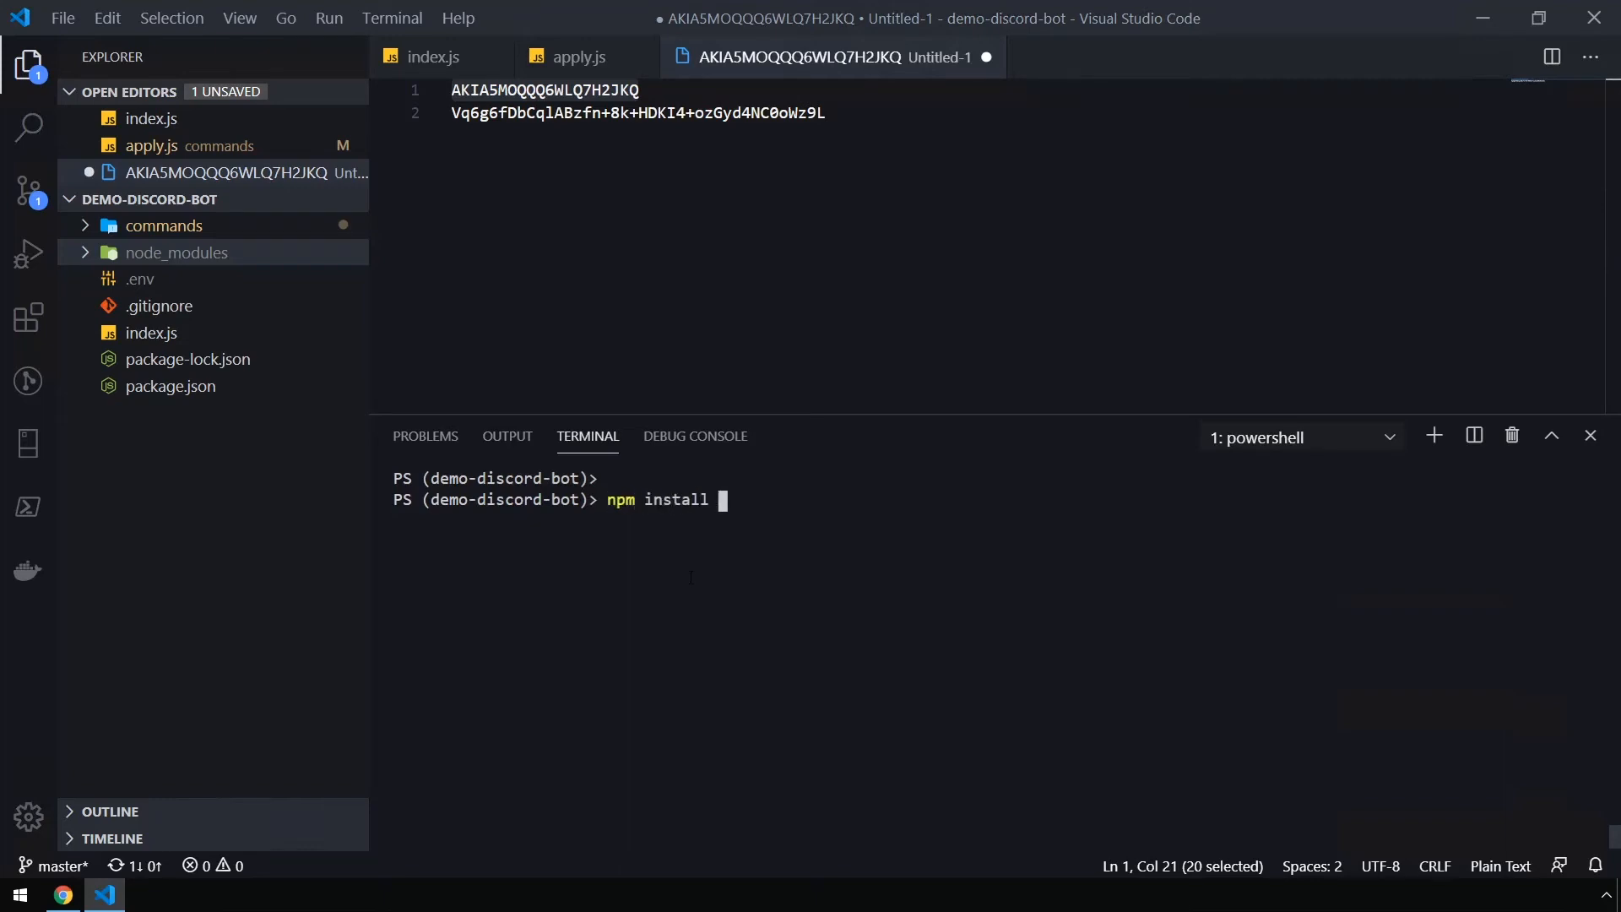
{"action": "type", "text": "aws-s"}
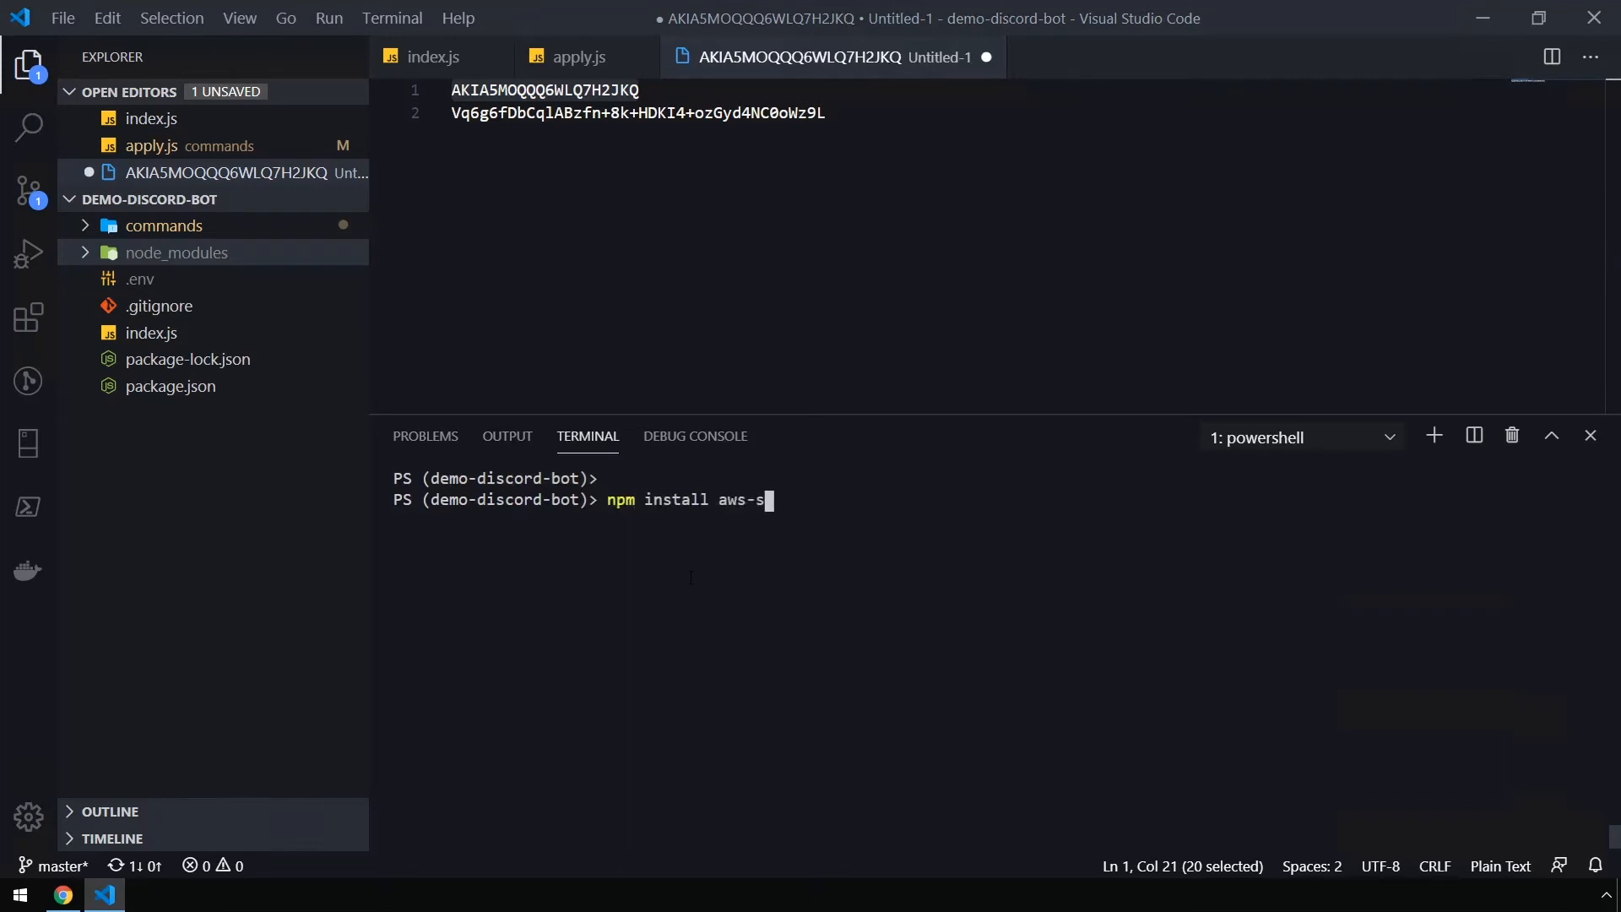
{"action": "key", "text": "Return"}
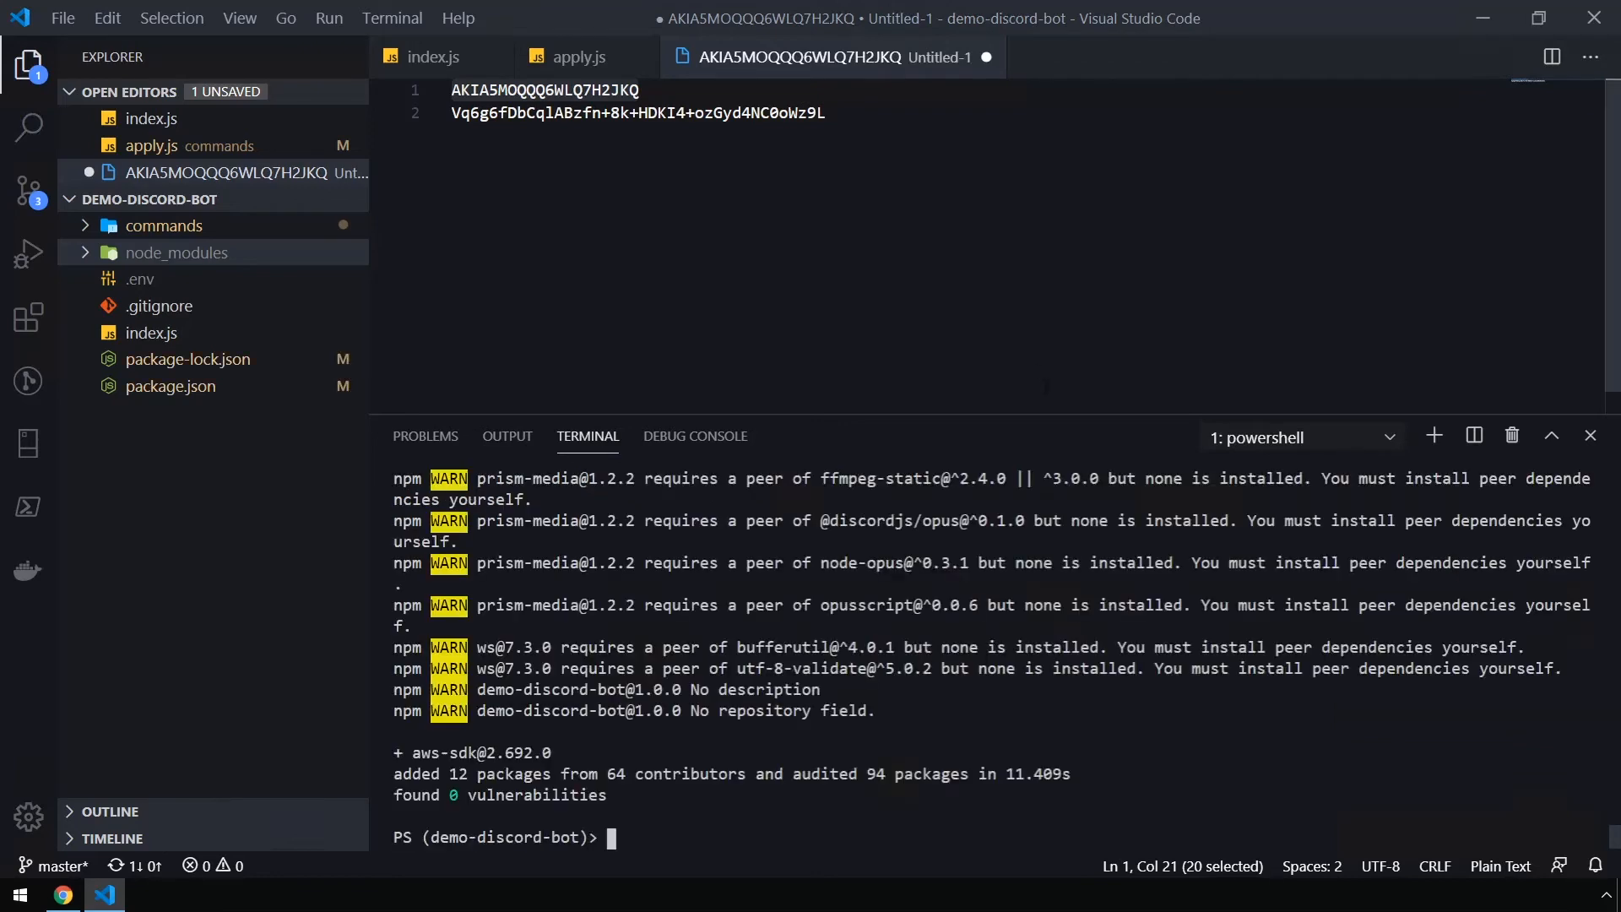
{"action": "left_click", "coordinate": [1591, 436]}
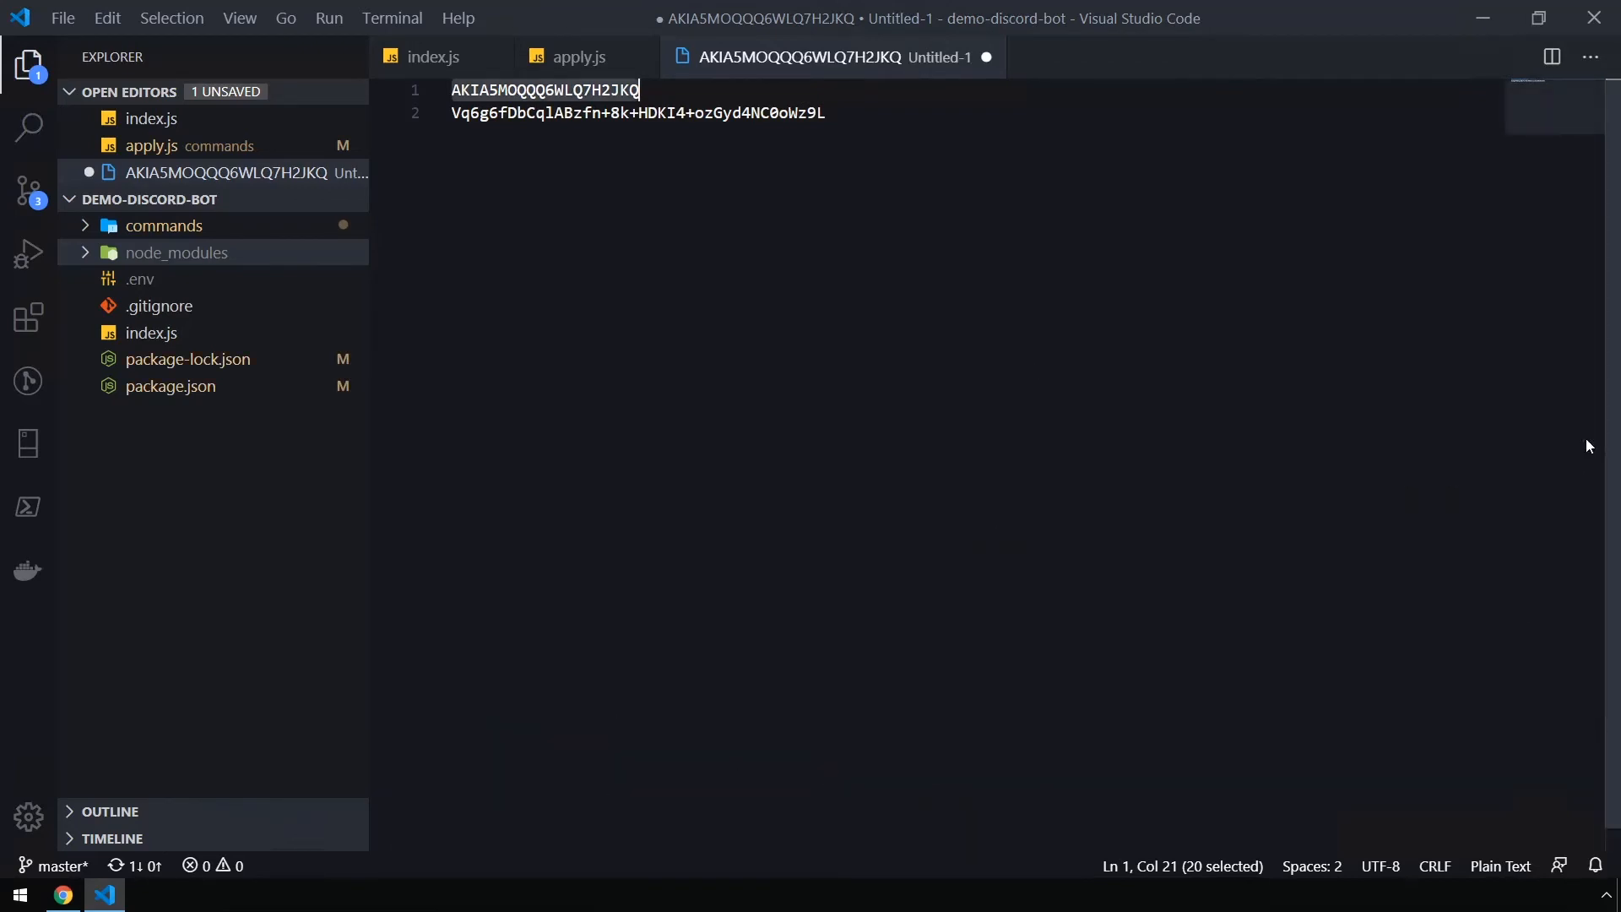
{"action": "left_click", "coordinate": [824, 113]}
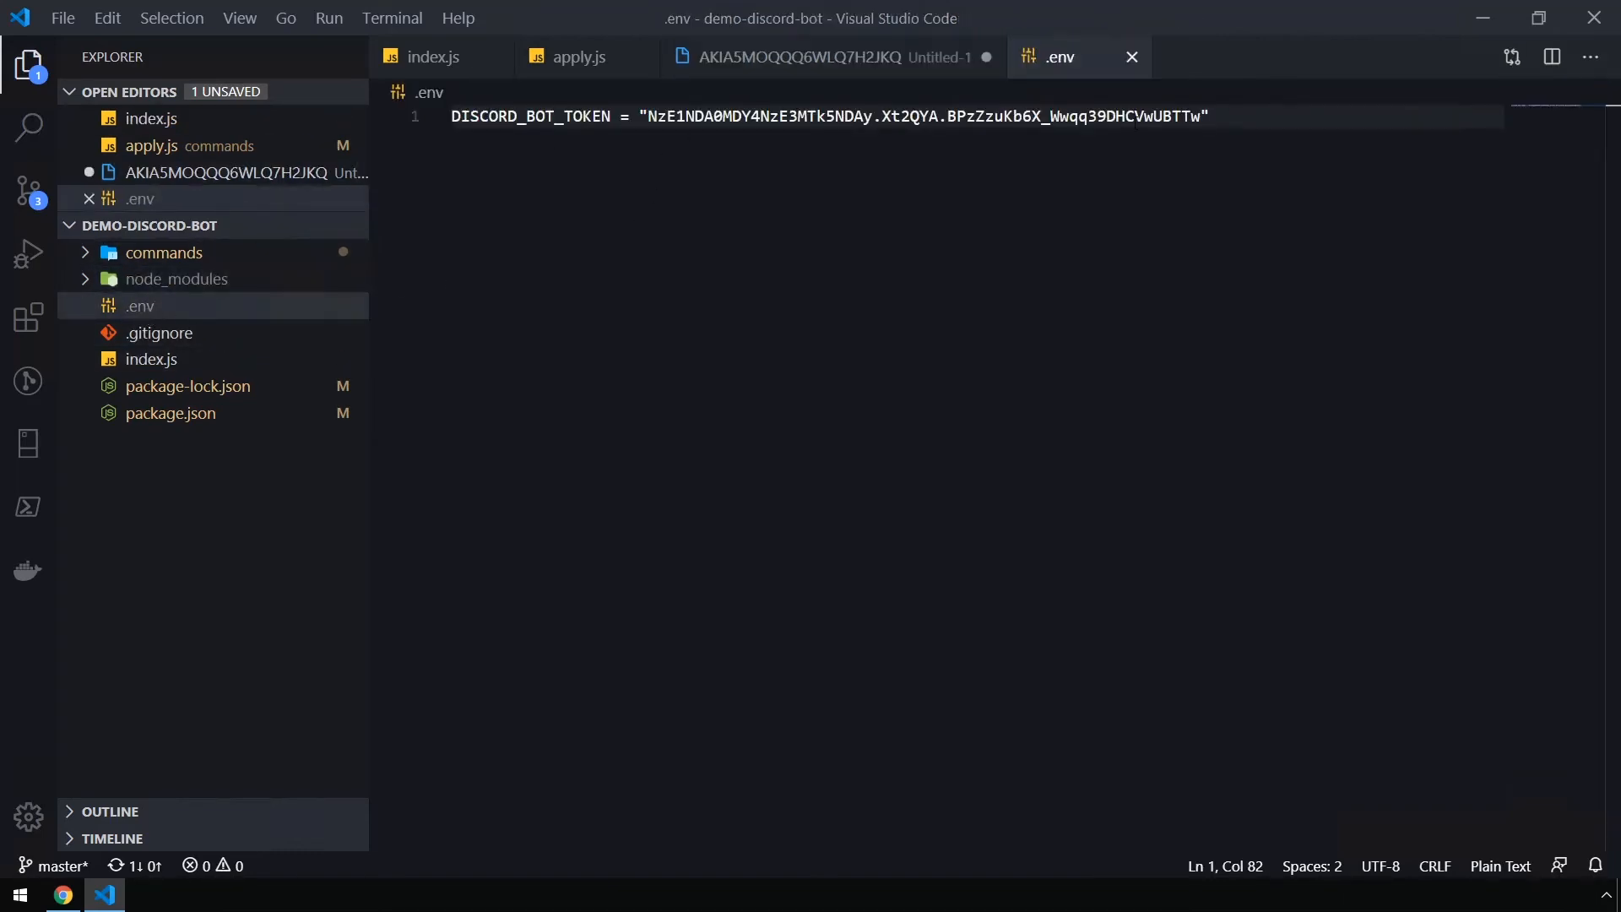
{"action": "key", "text": "enter"}
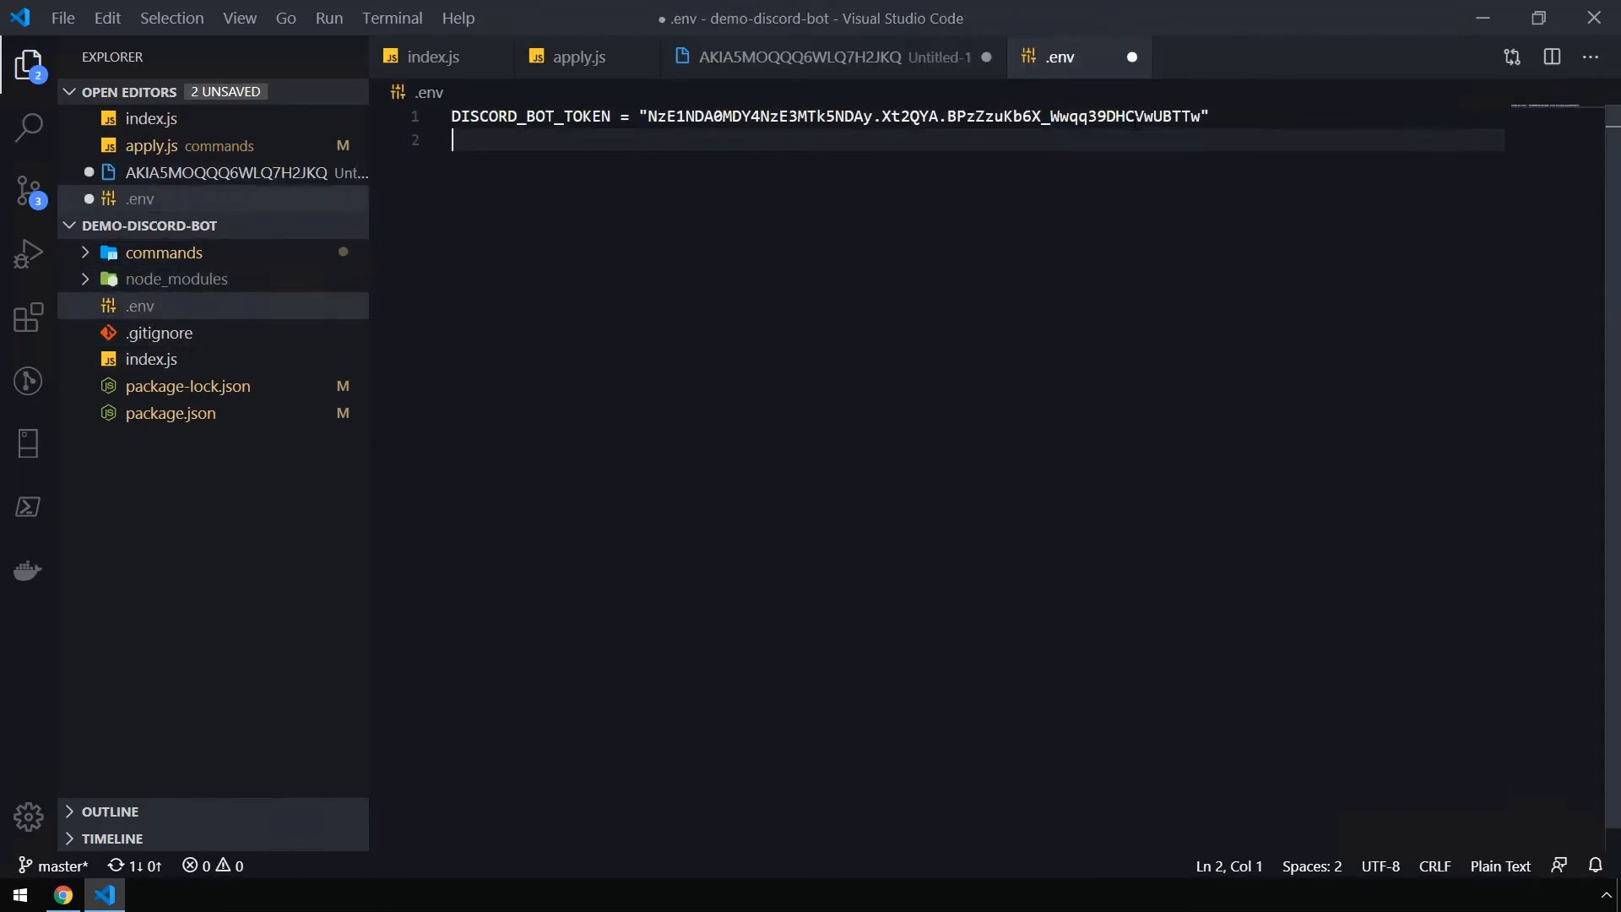
{"action": "type", "text": "AWS_"}
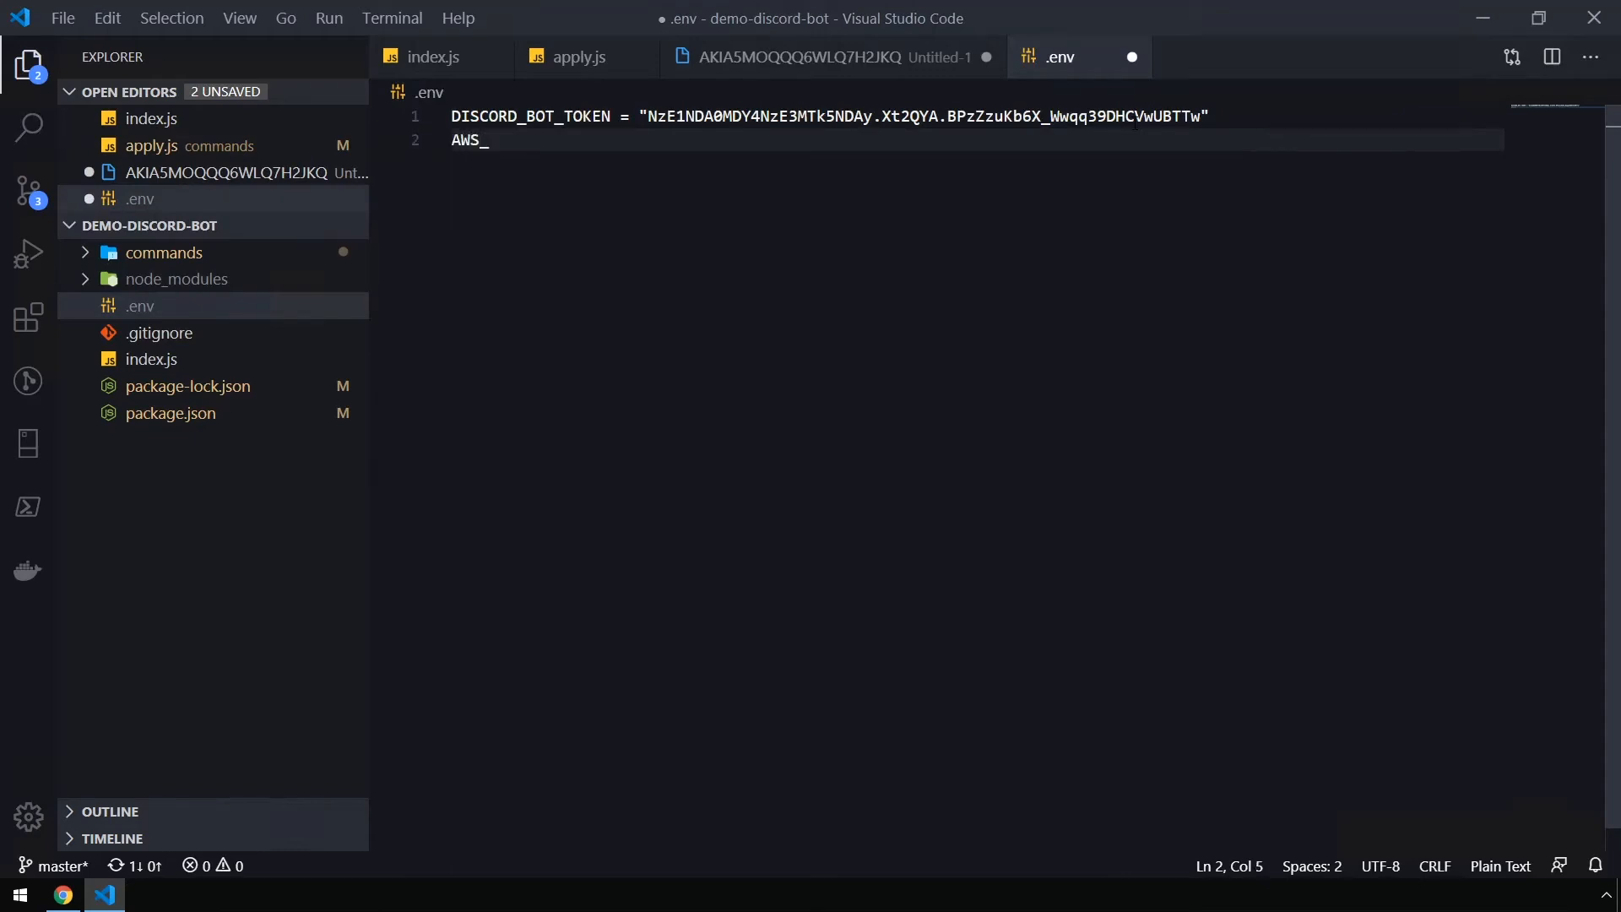
{"action": "type", "text": "ACCESS_KEY"}
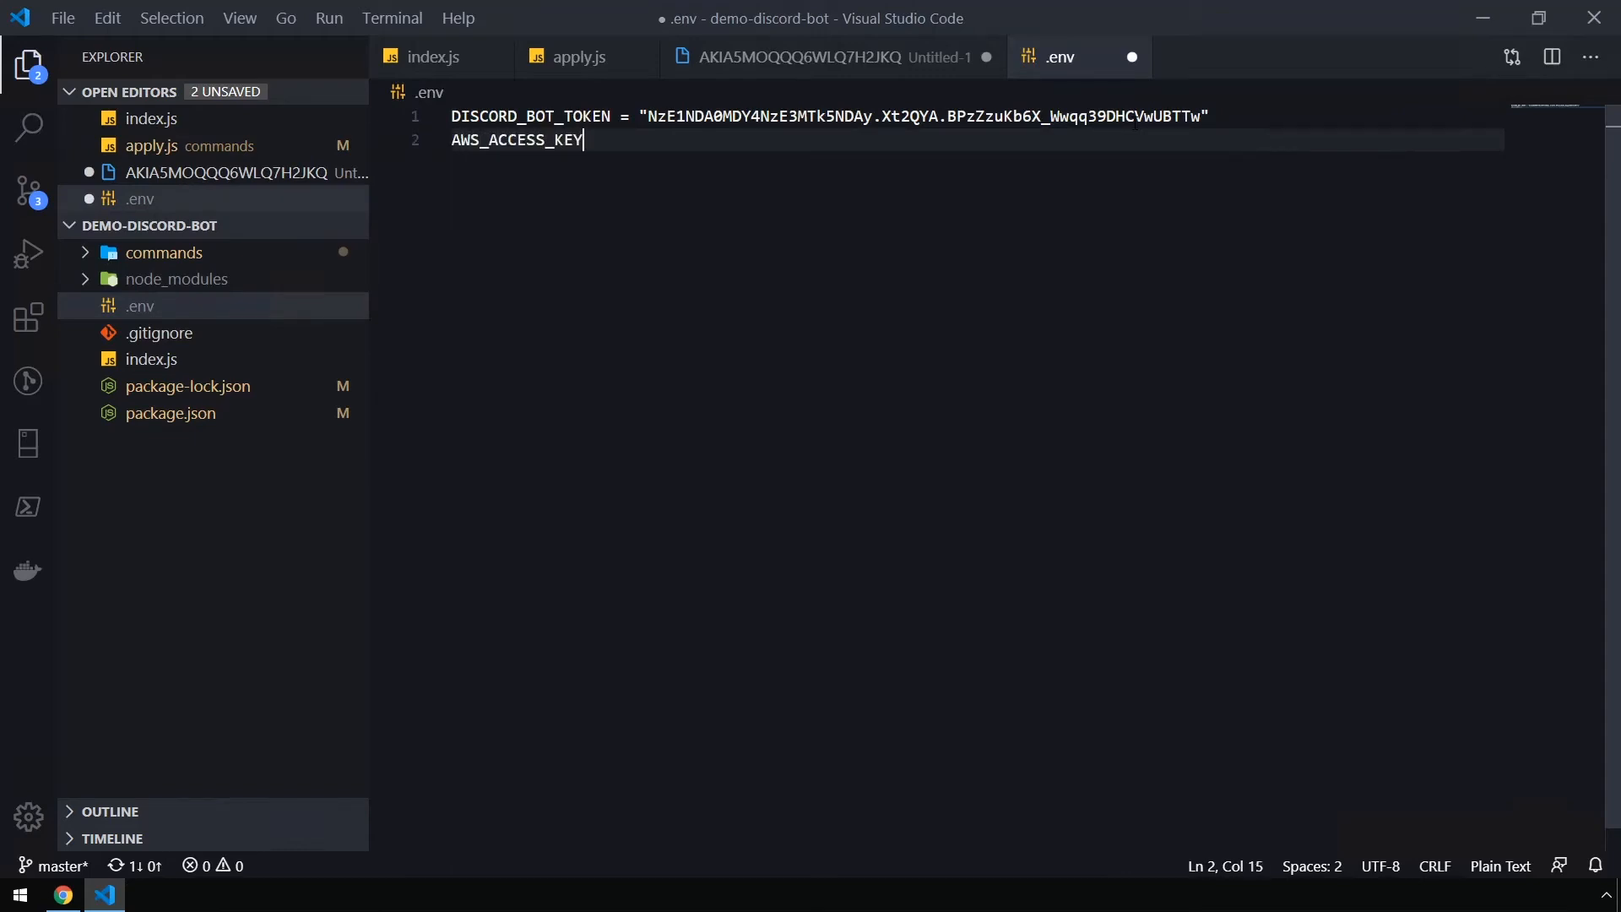
{"action": "type", "text": "_ID ="}
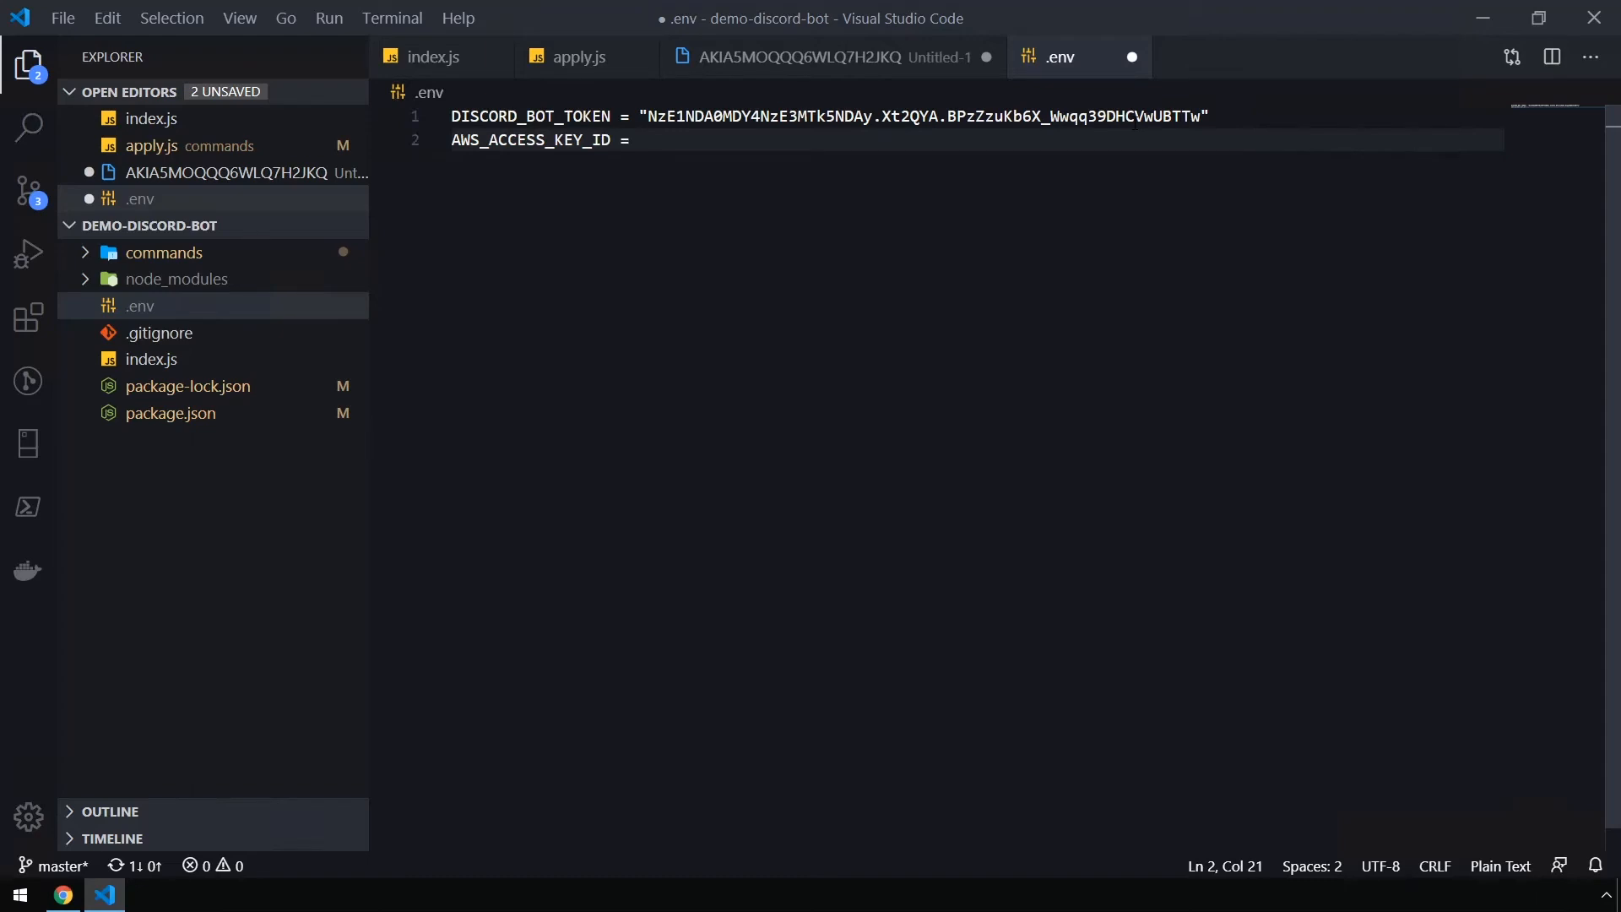
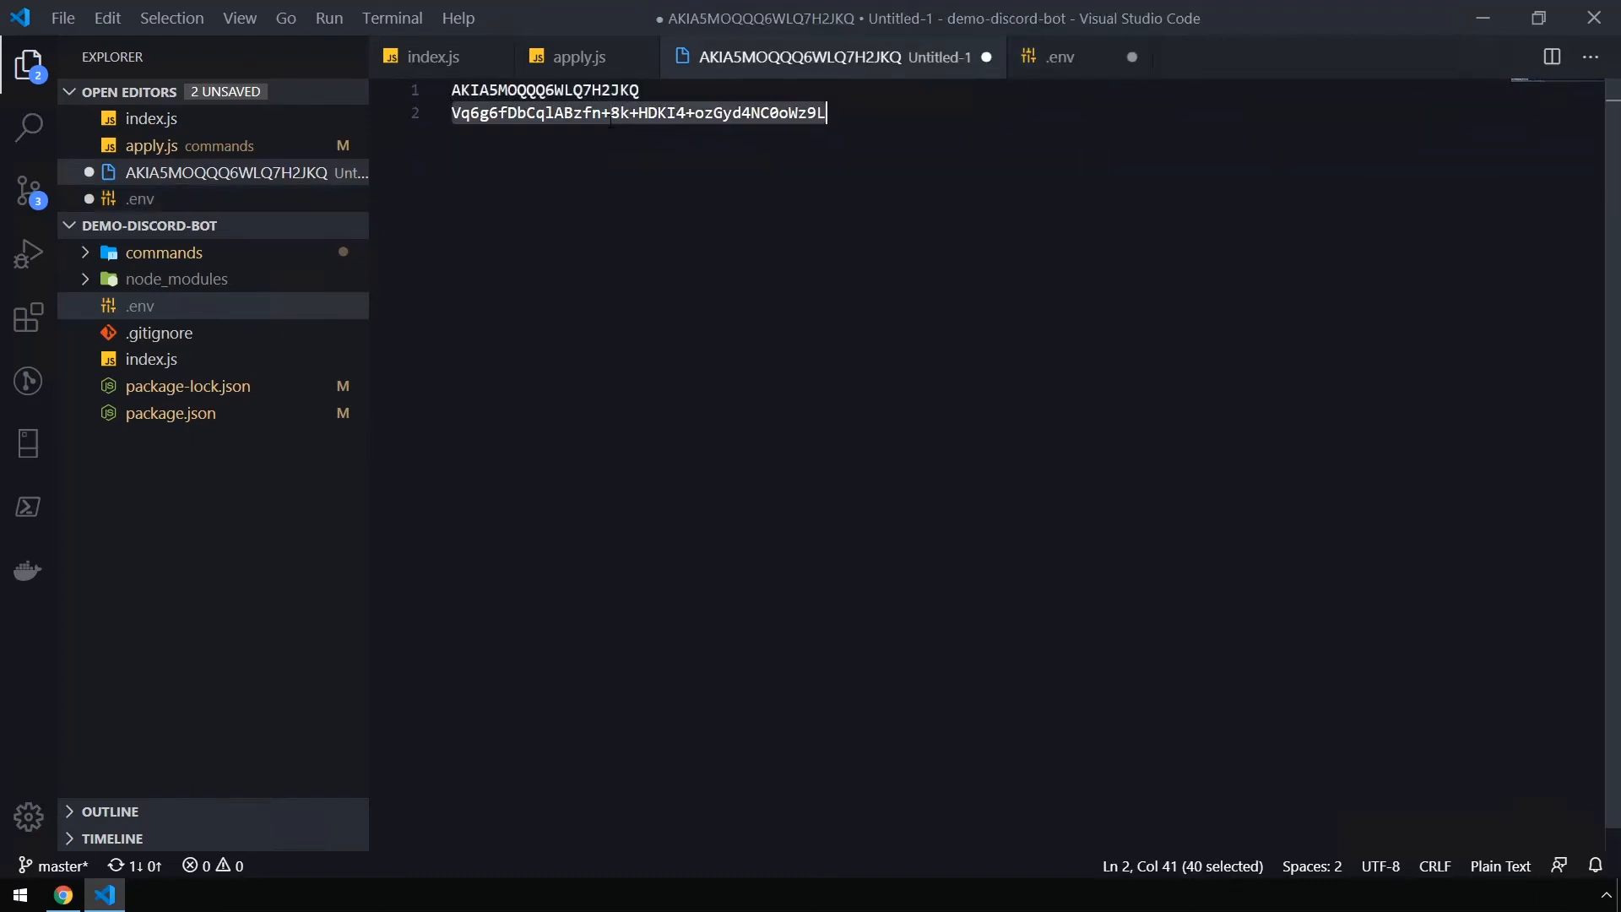
Add AWS_SECRET_ACCESS_KEY and AWS_DEFAULT_REGION = "us-east-1" to .env
{"action": "left_click", "coordinate": [1060, 58]}
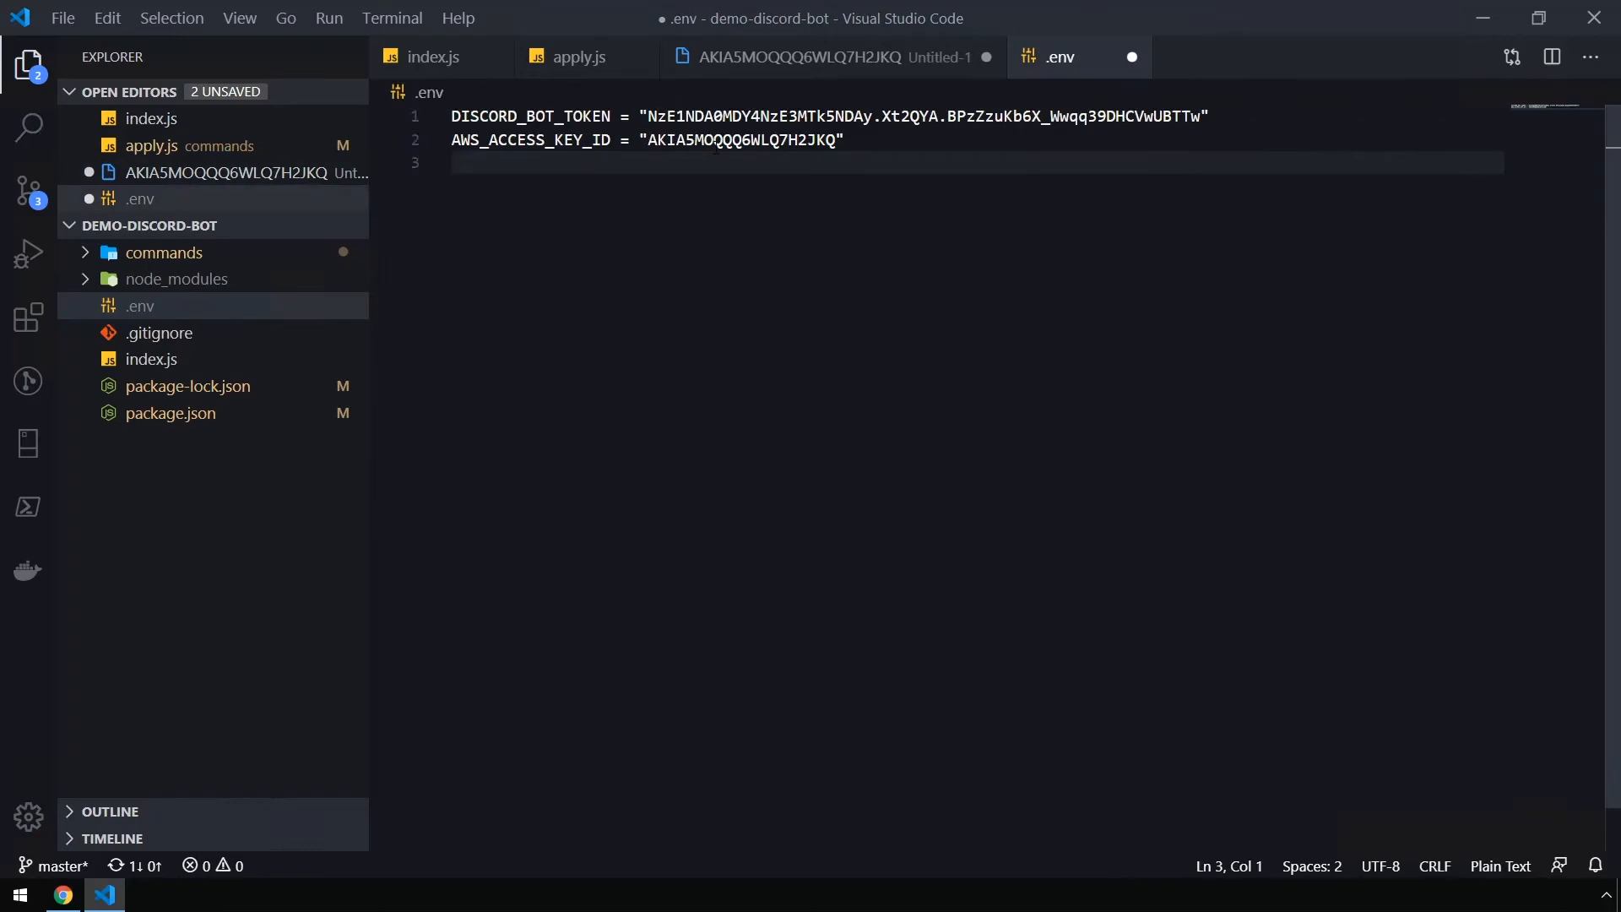
{"action": "type", "text": "AWS_S"}
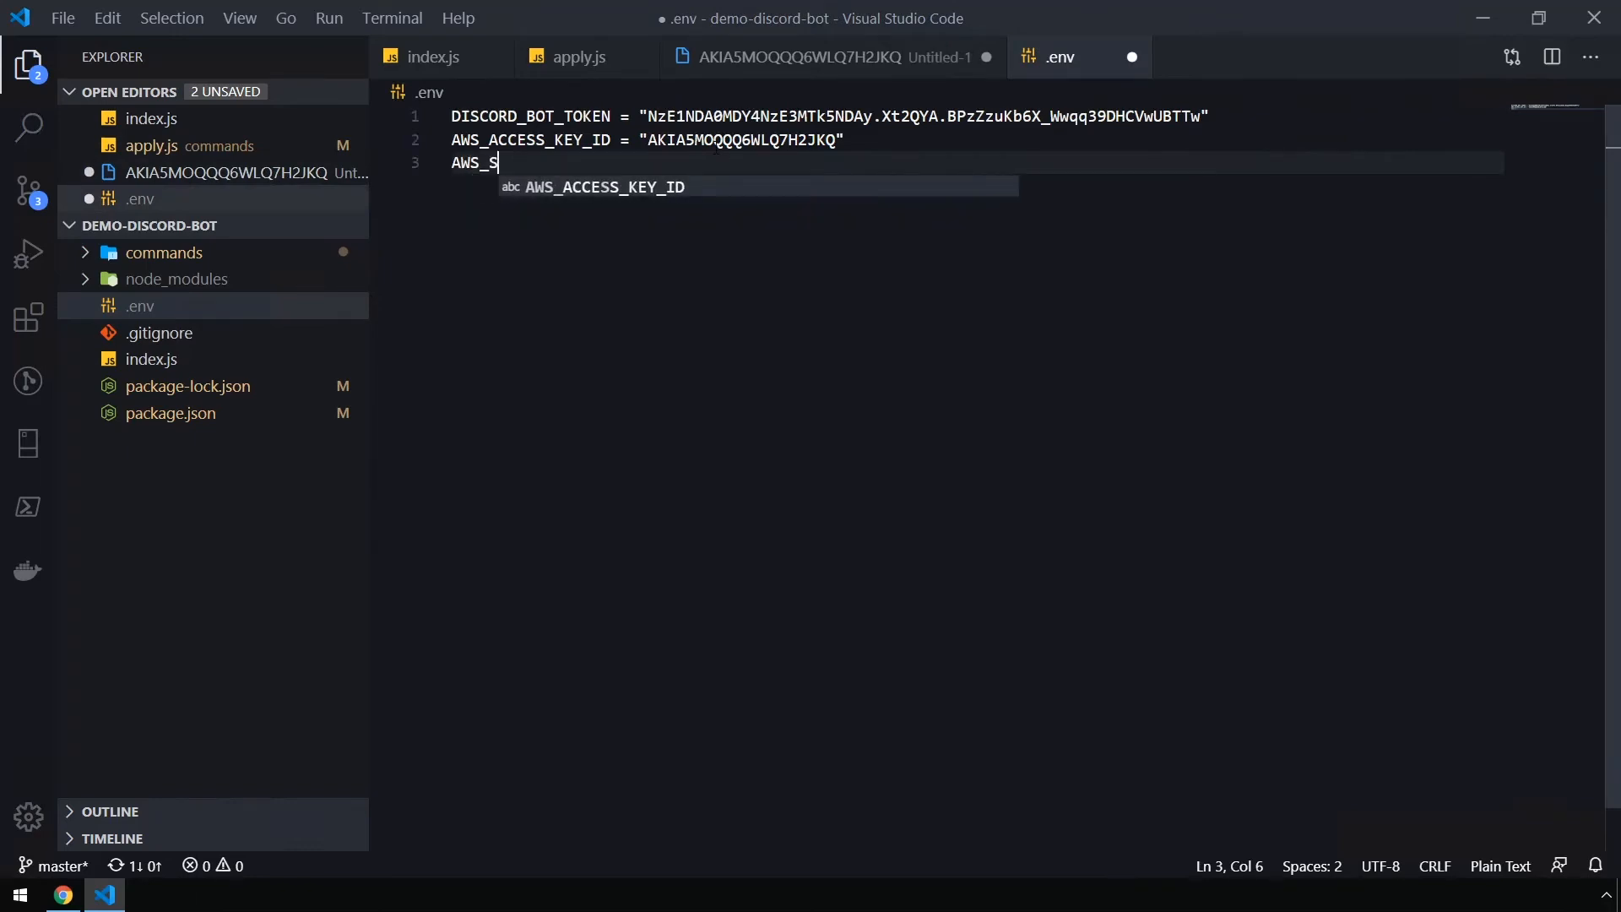
{"action": "type", "text": "ECRET_"}
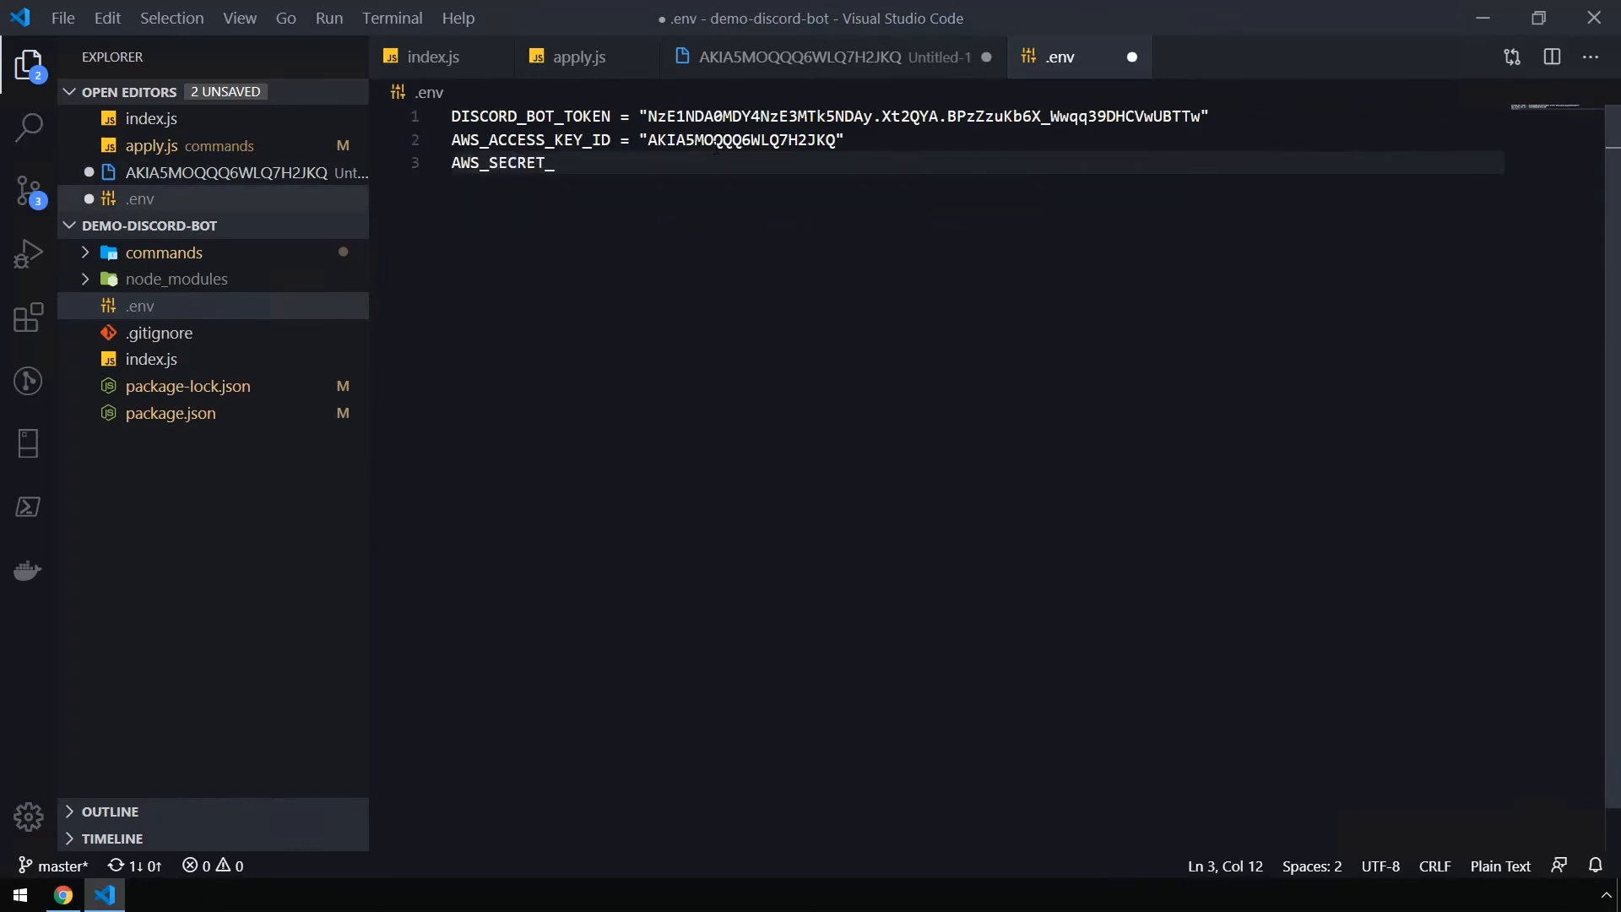
{"action": "type", "text": "ACCESS_E"}
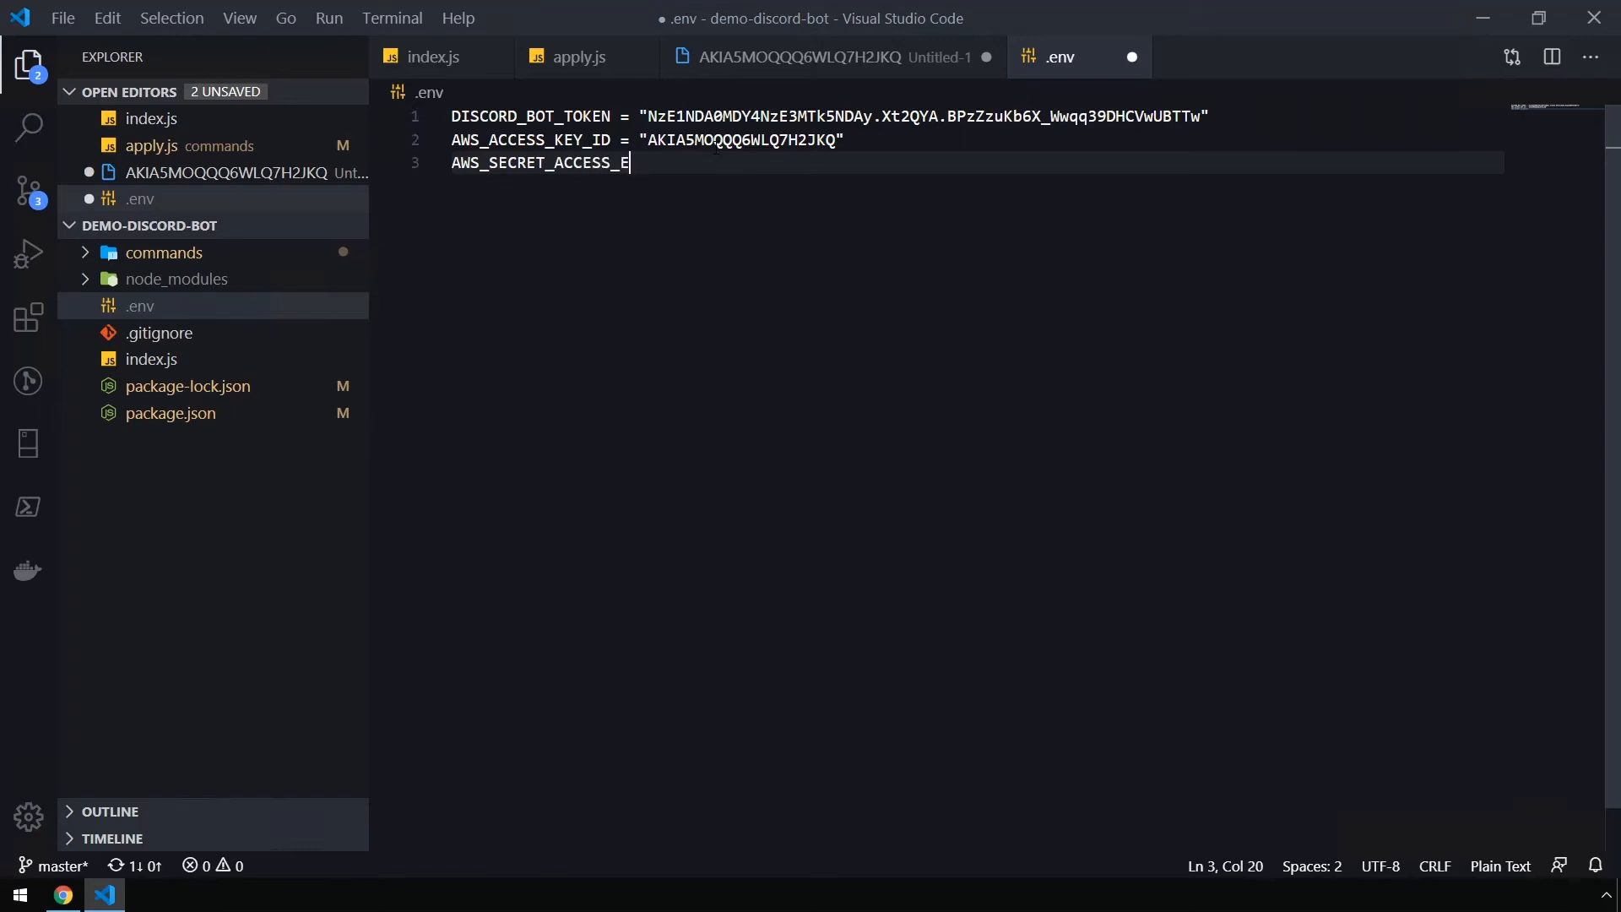
{"action": "type", "text": "Y = \""}
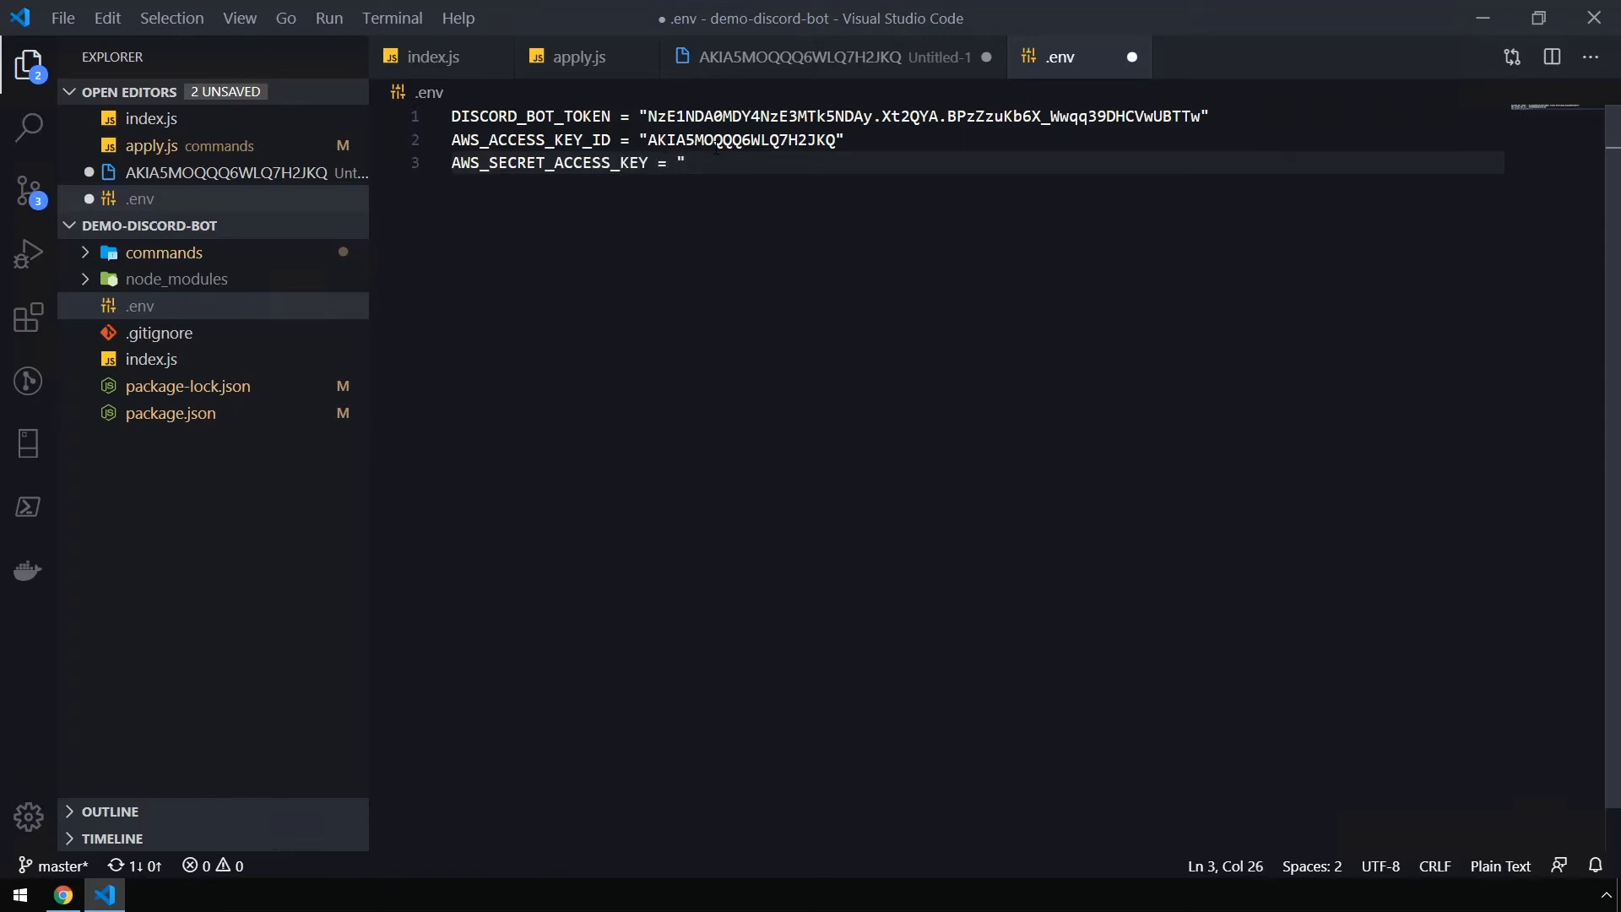
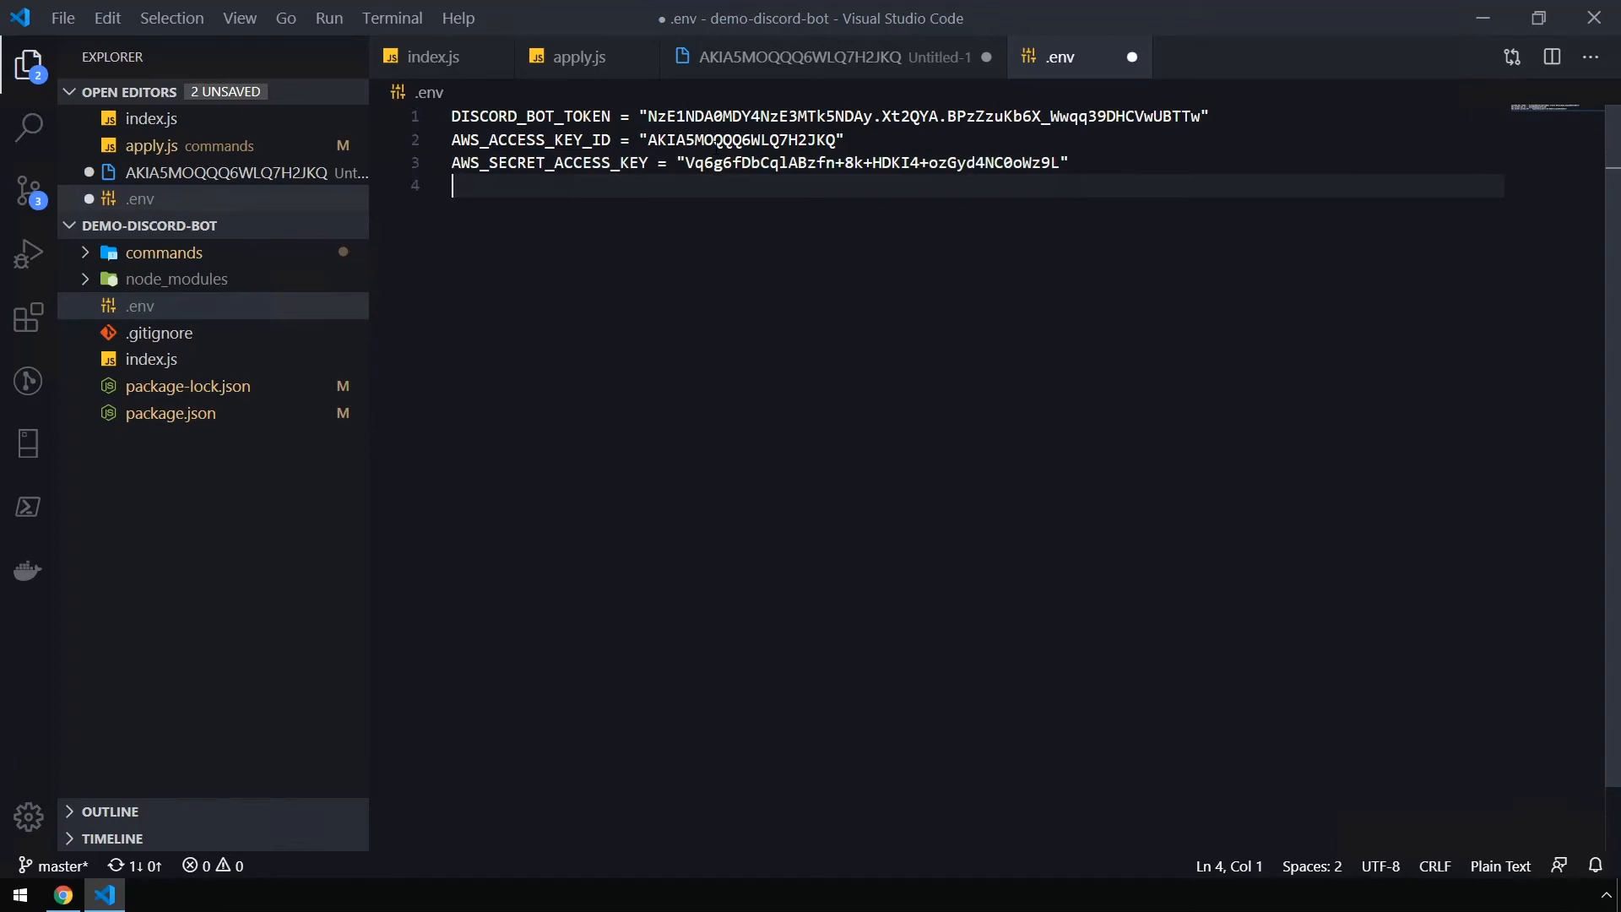
{"action": "type", "text": "AWS"}
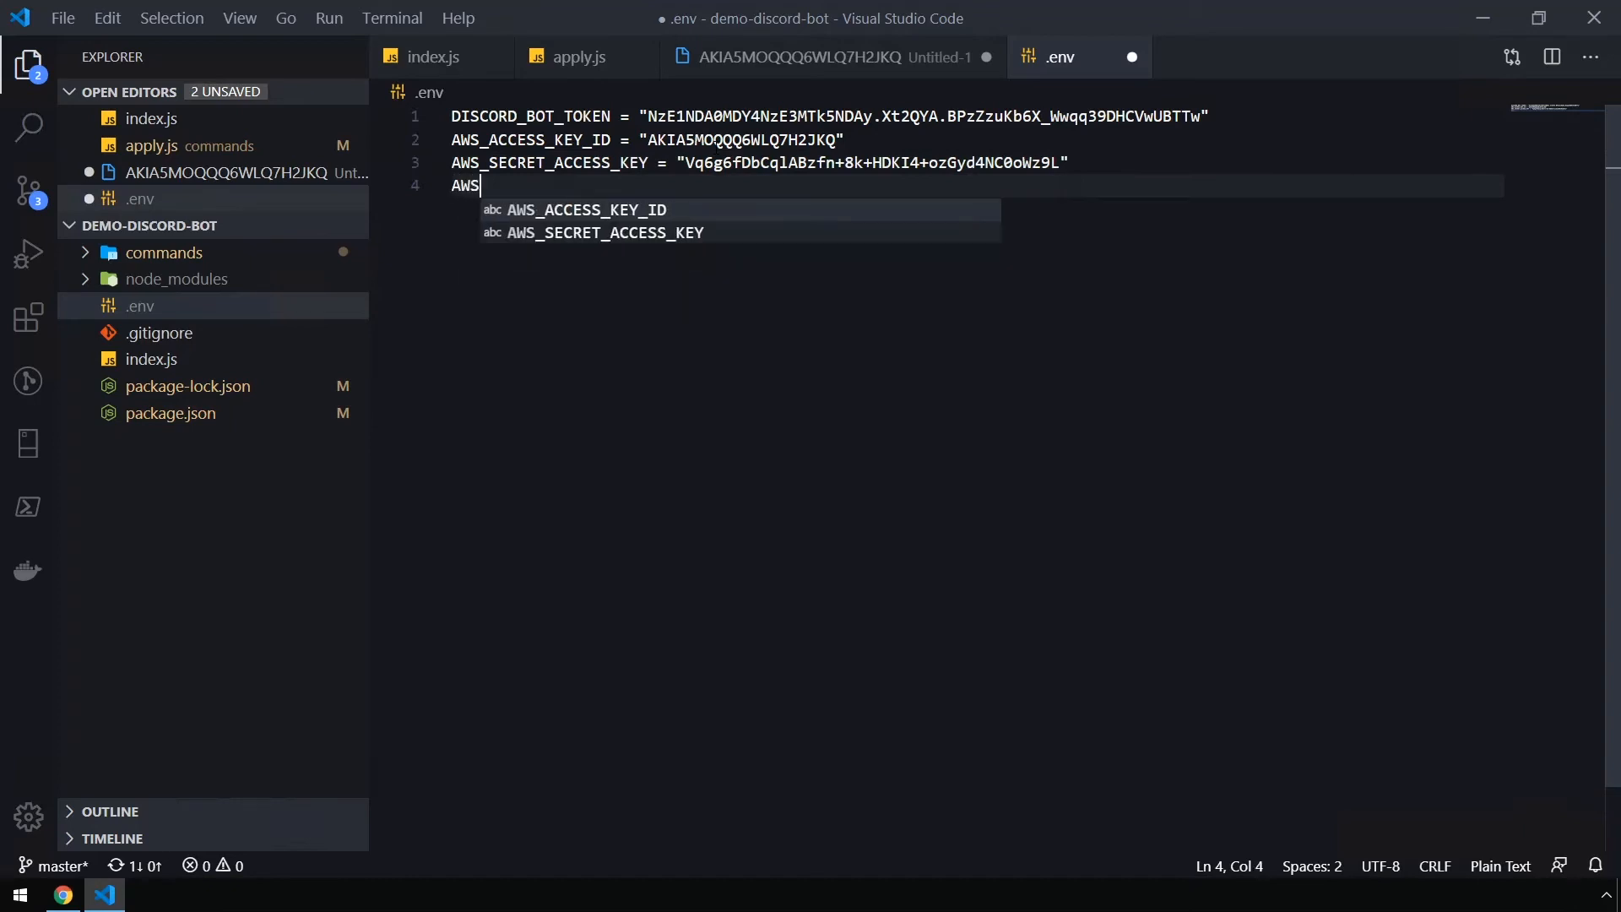
{"action": "type", "text": "_DEFAULT"}
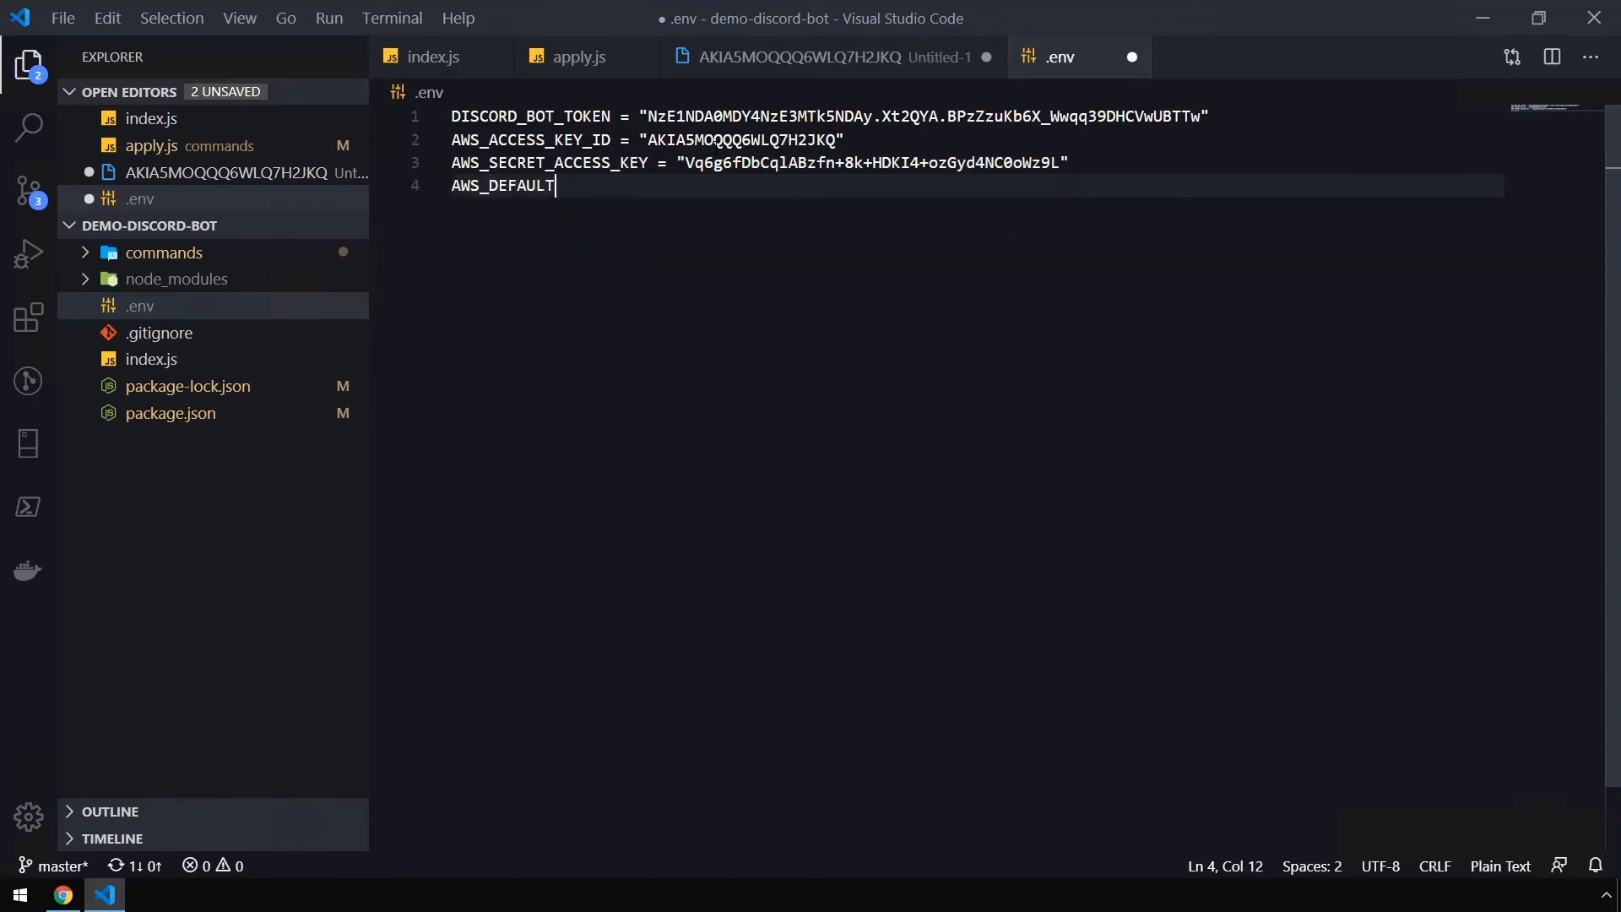
{"action": "type", "text": "_REGION ="}
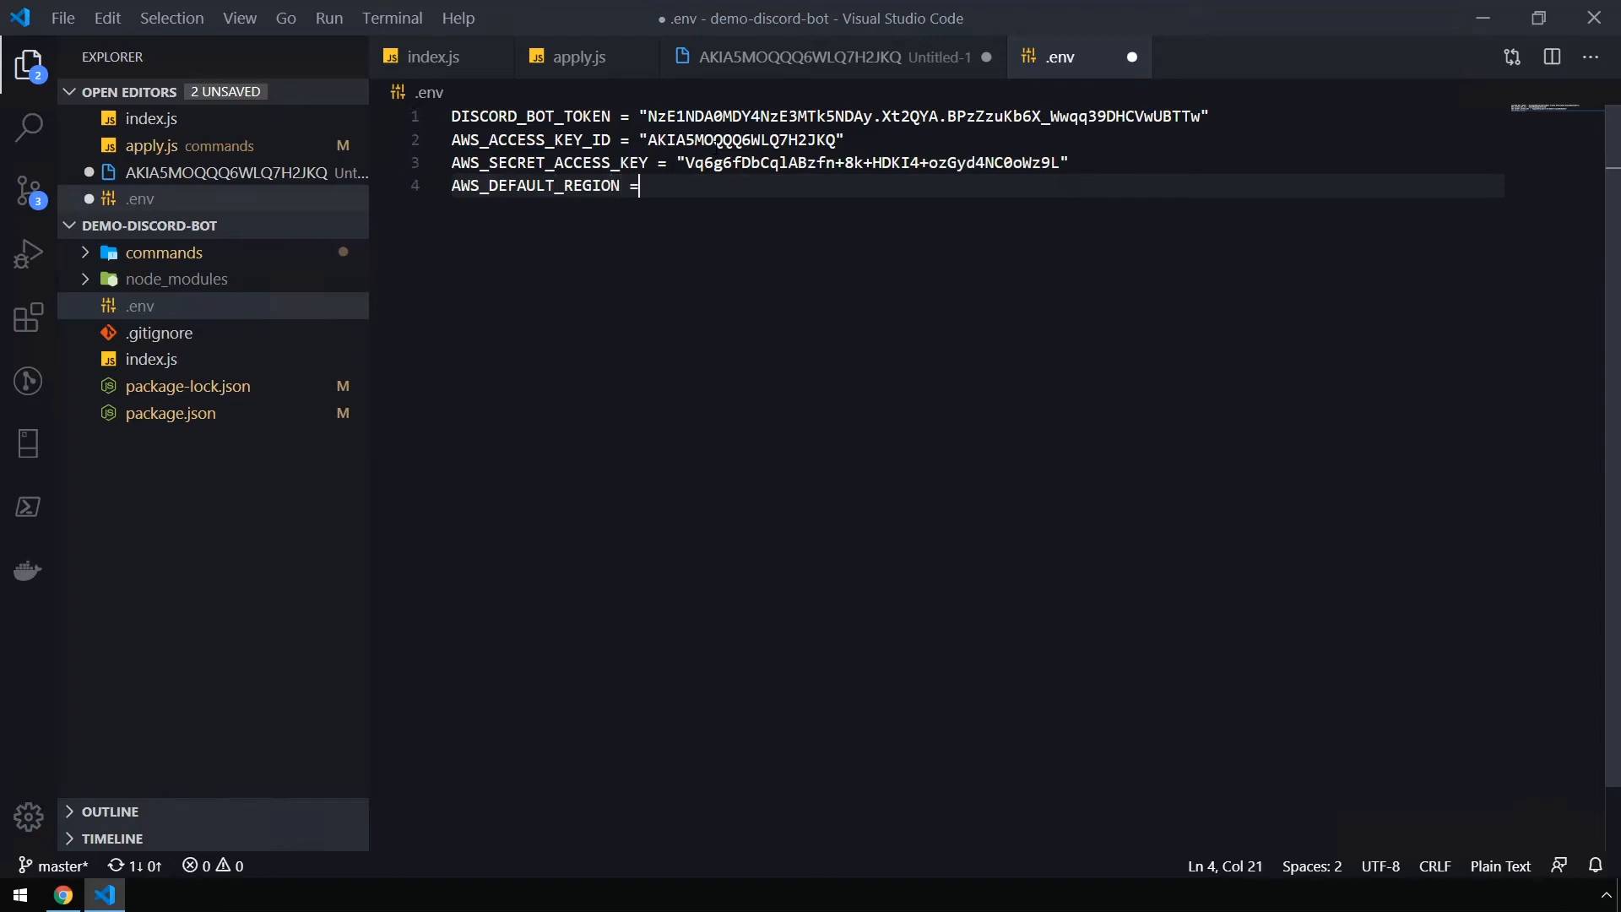
{"action": "type", "text": "\"us-e"}
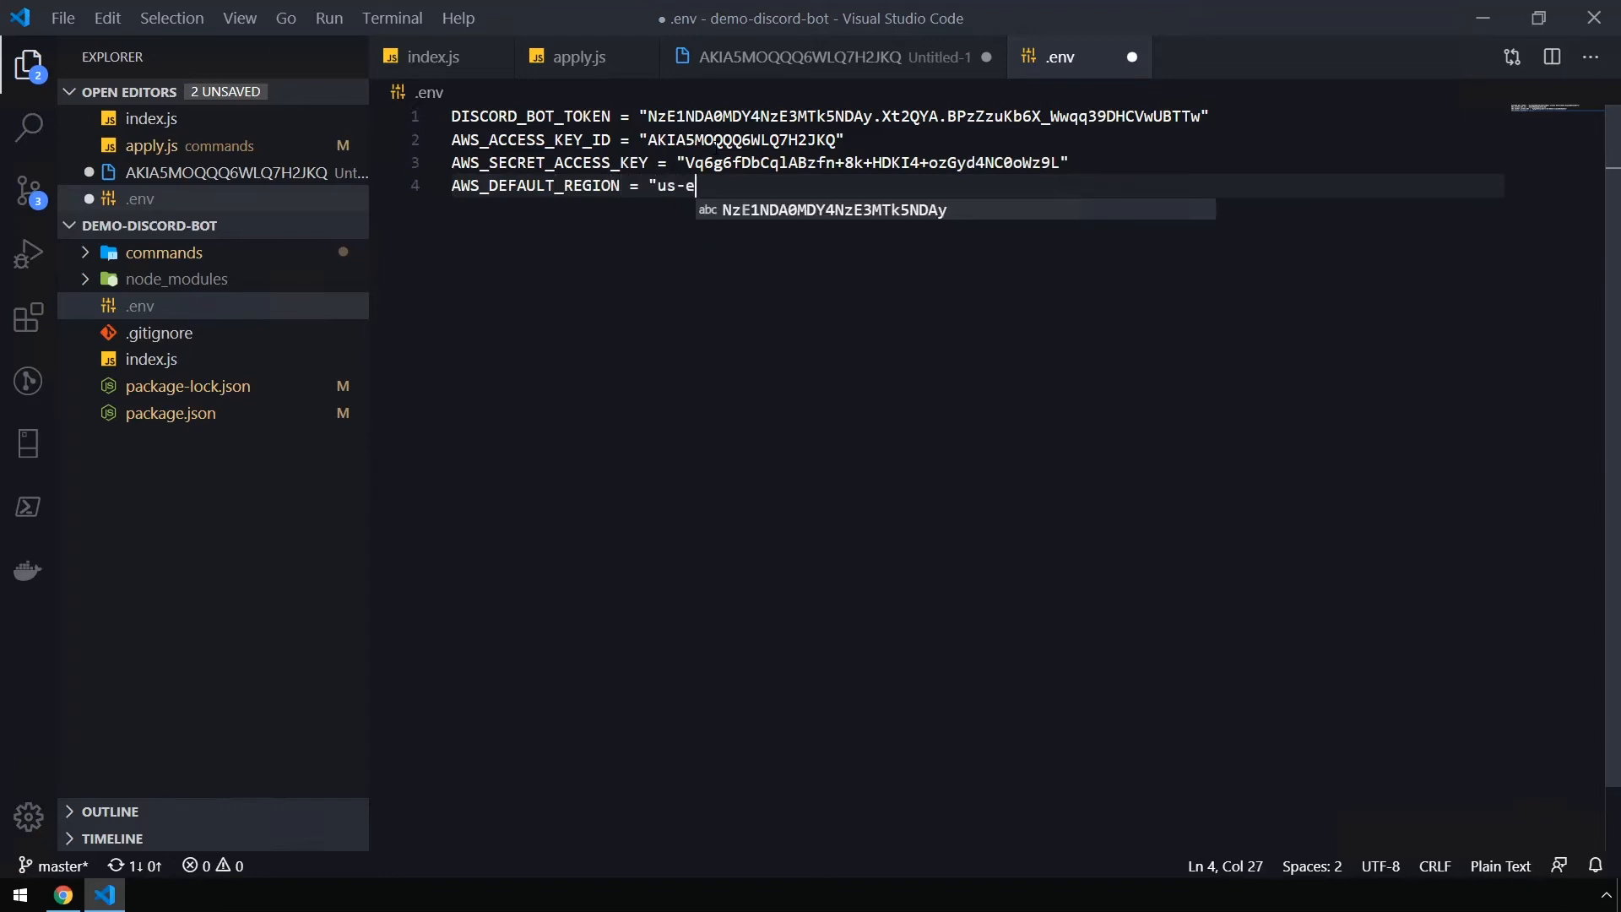
{"action": "type", "text": "ast-1\""}
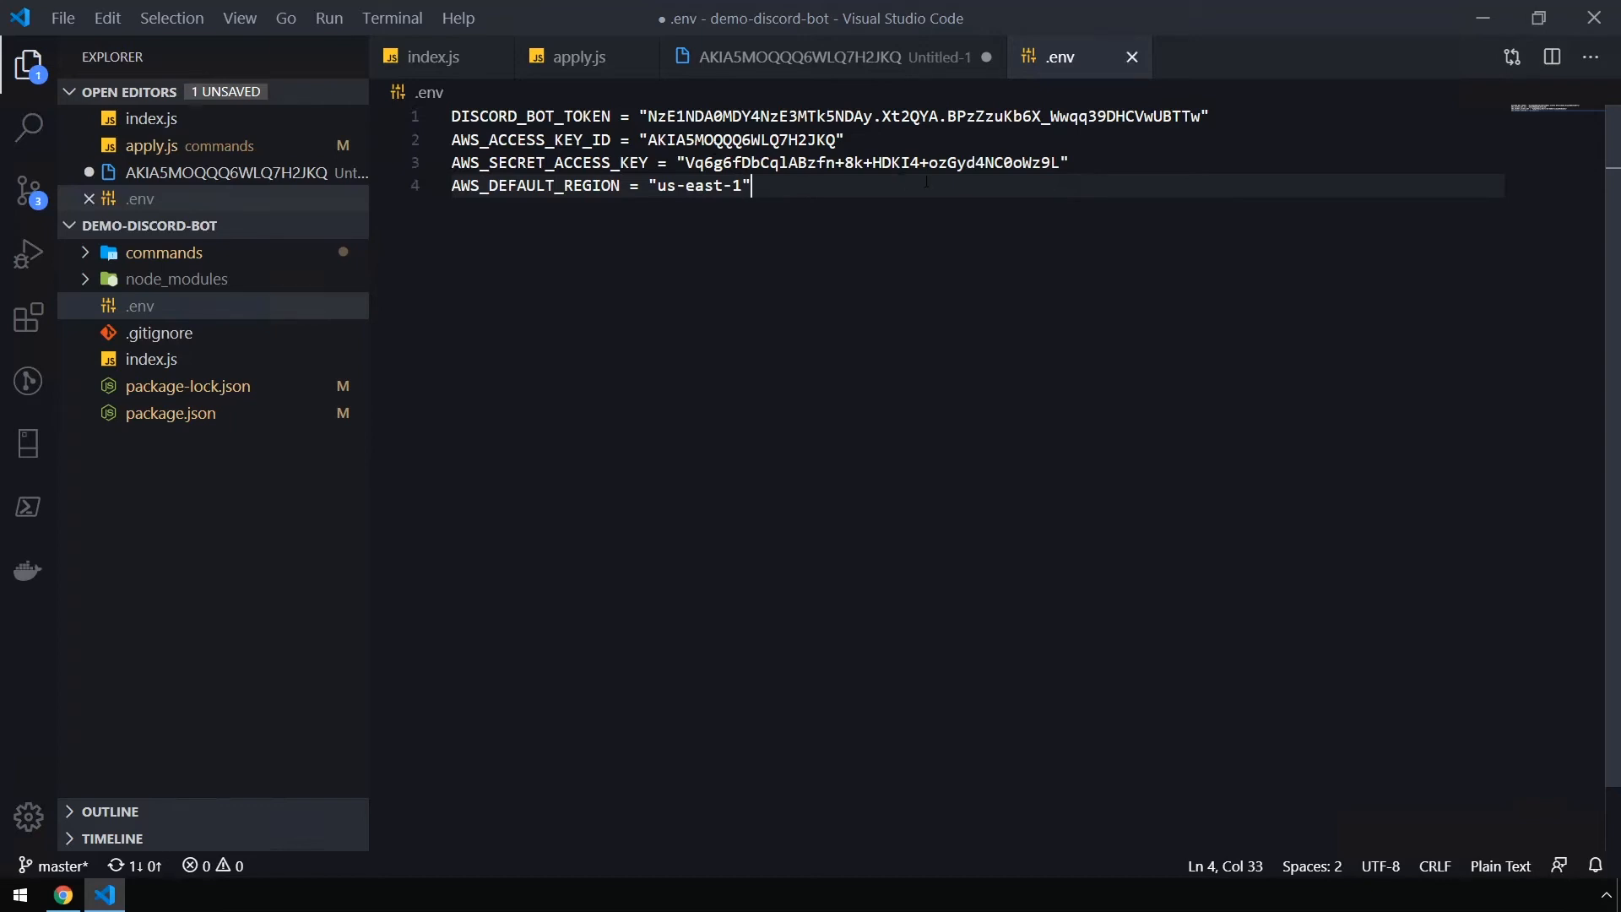
Close the scratch credentials note without saving it
{"action": "left_click", "coordinate": [796, 58]}
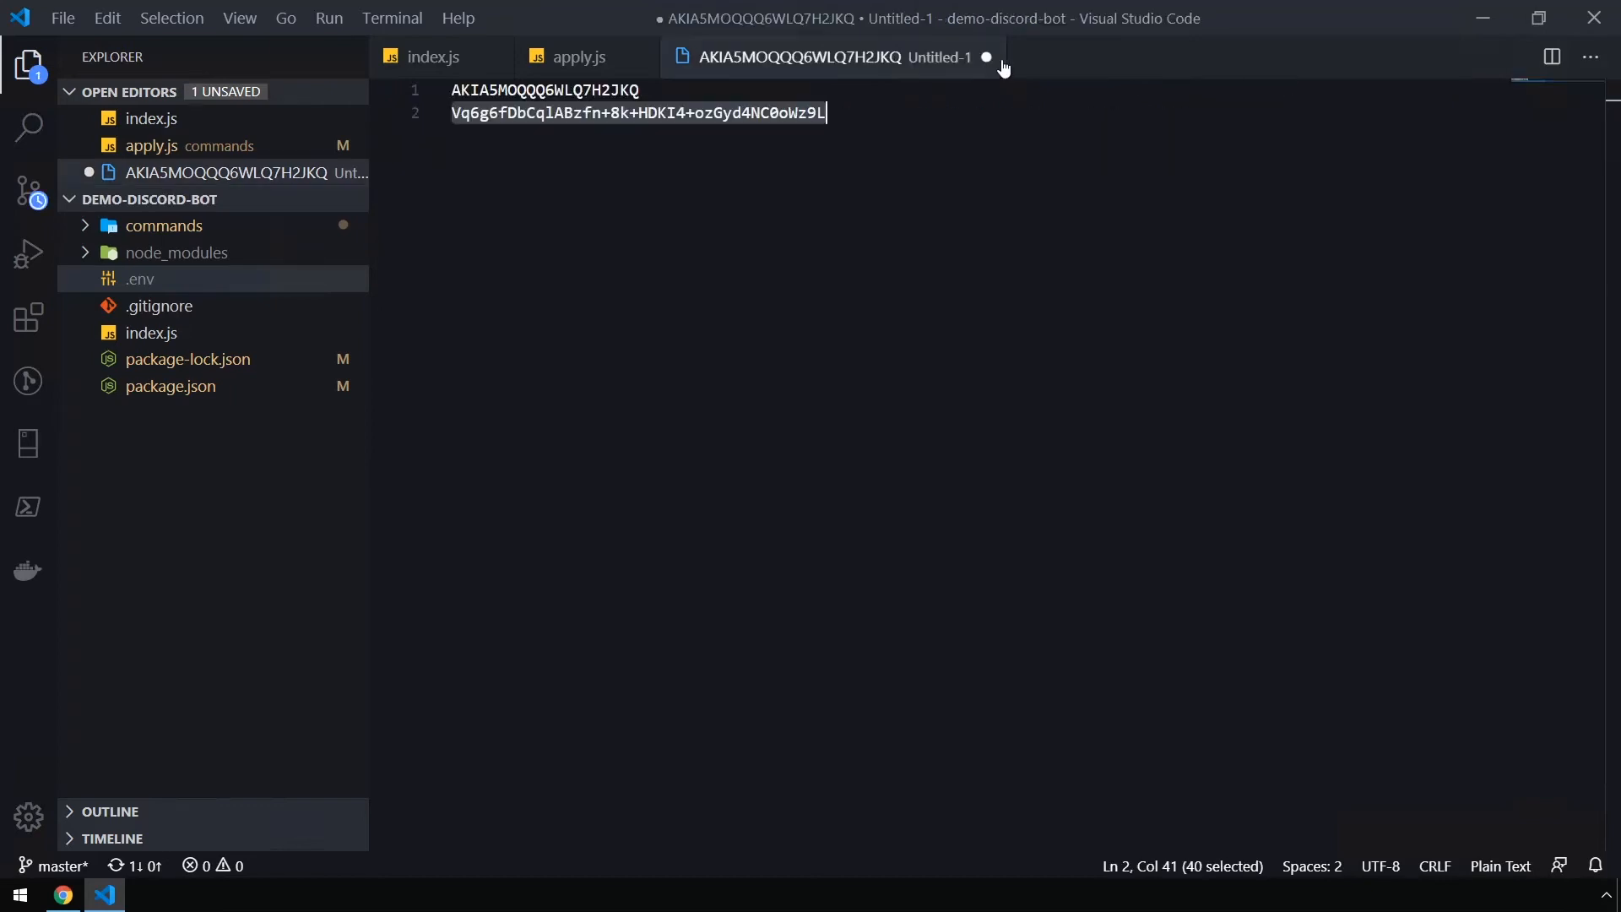
{"action": "left_click", "coordinate": [985, 57]}
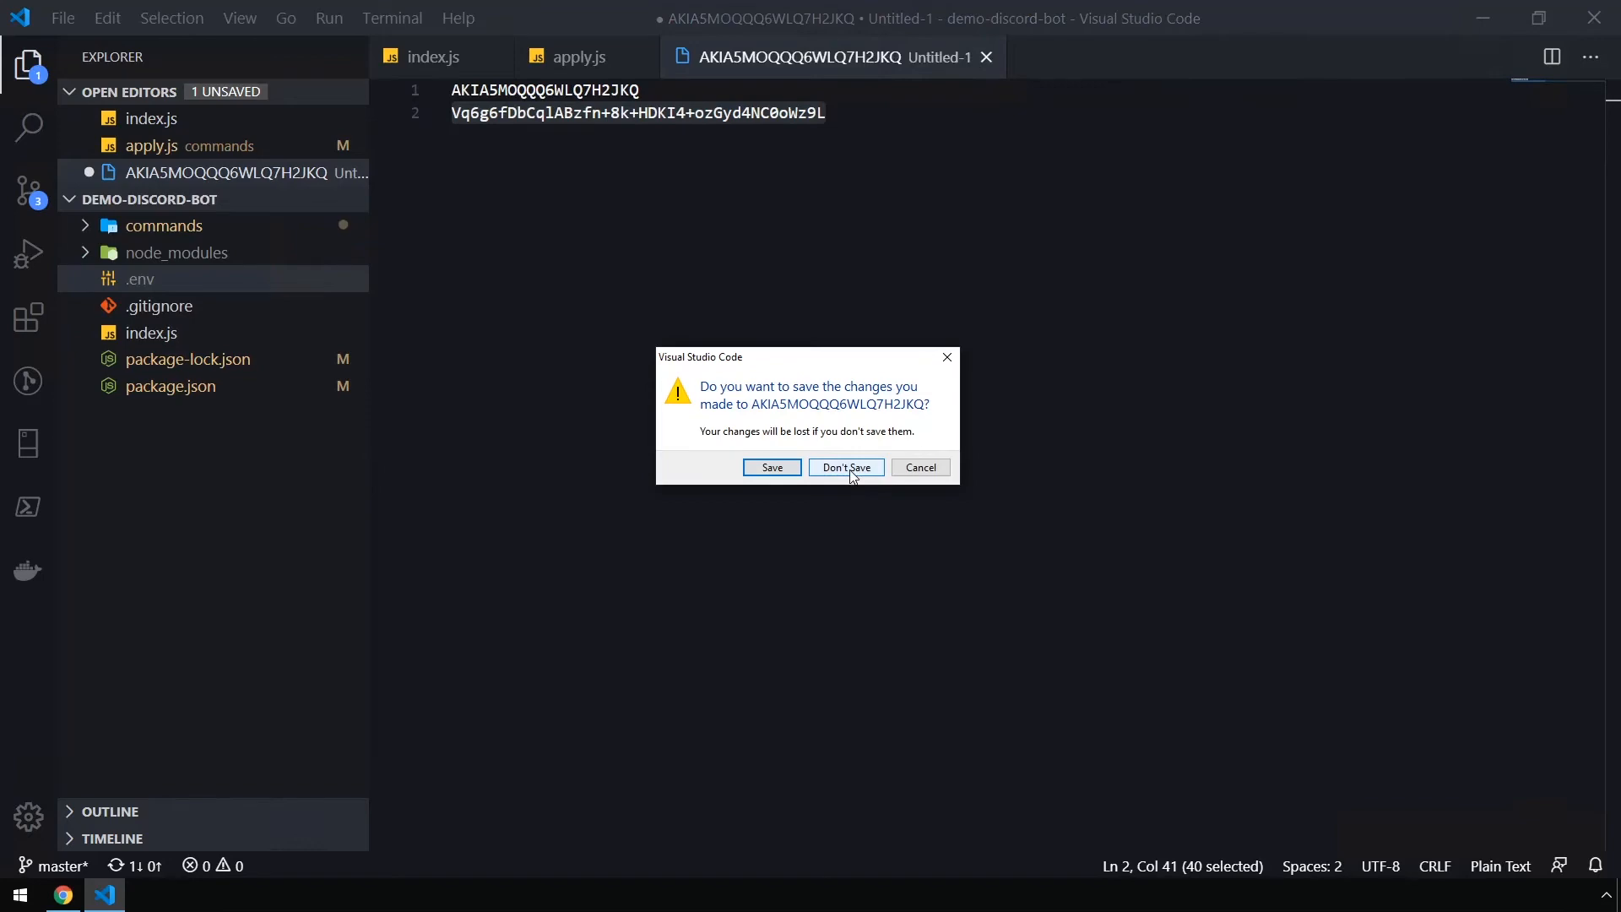
{"action": "left_click", "coordinate": [844, 467]}
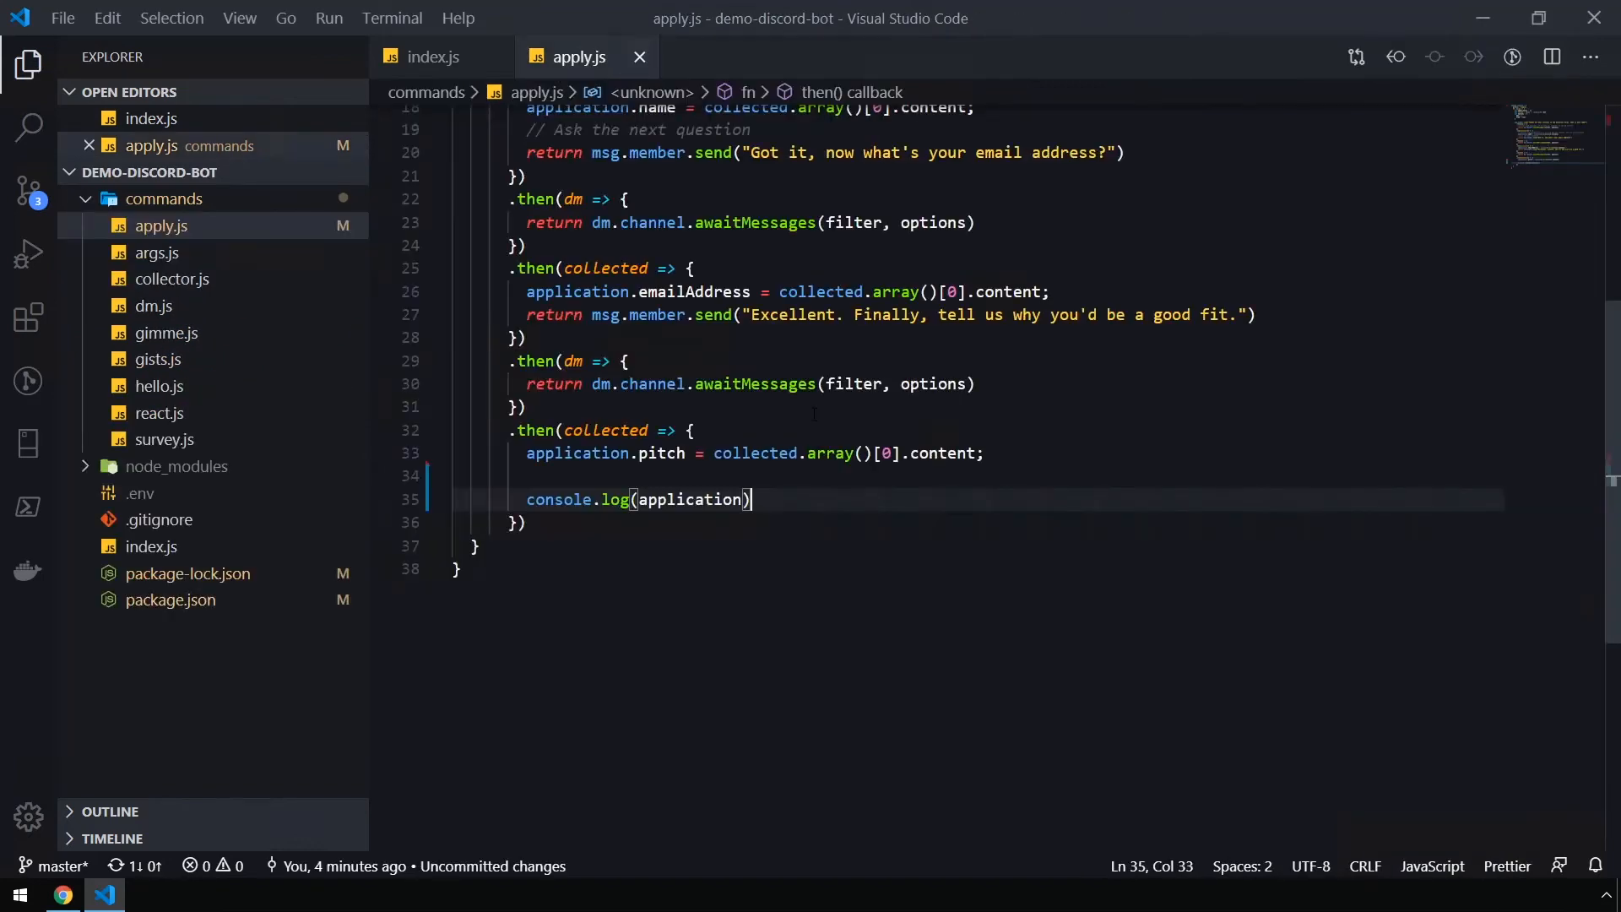
Add require('dotenv').config() and const AWS = require('aws-sdk') at the top of apply.js
{"action": "scroll", "scroll_direction": "up", "scroll_amount": 3}
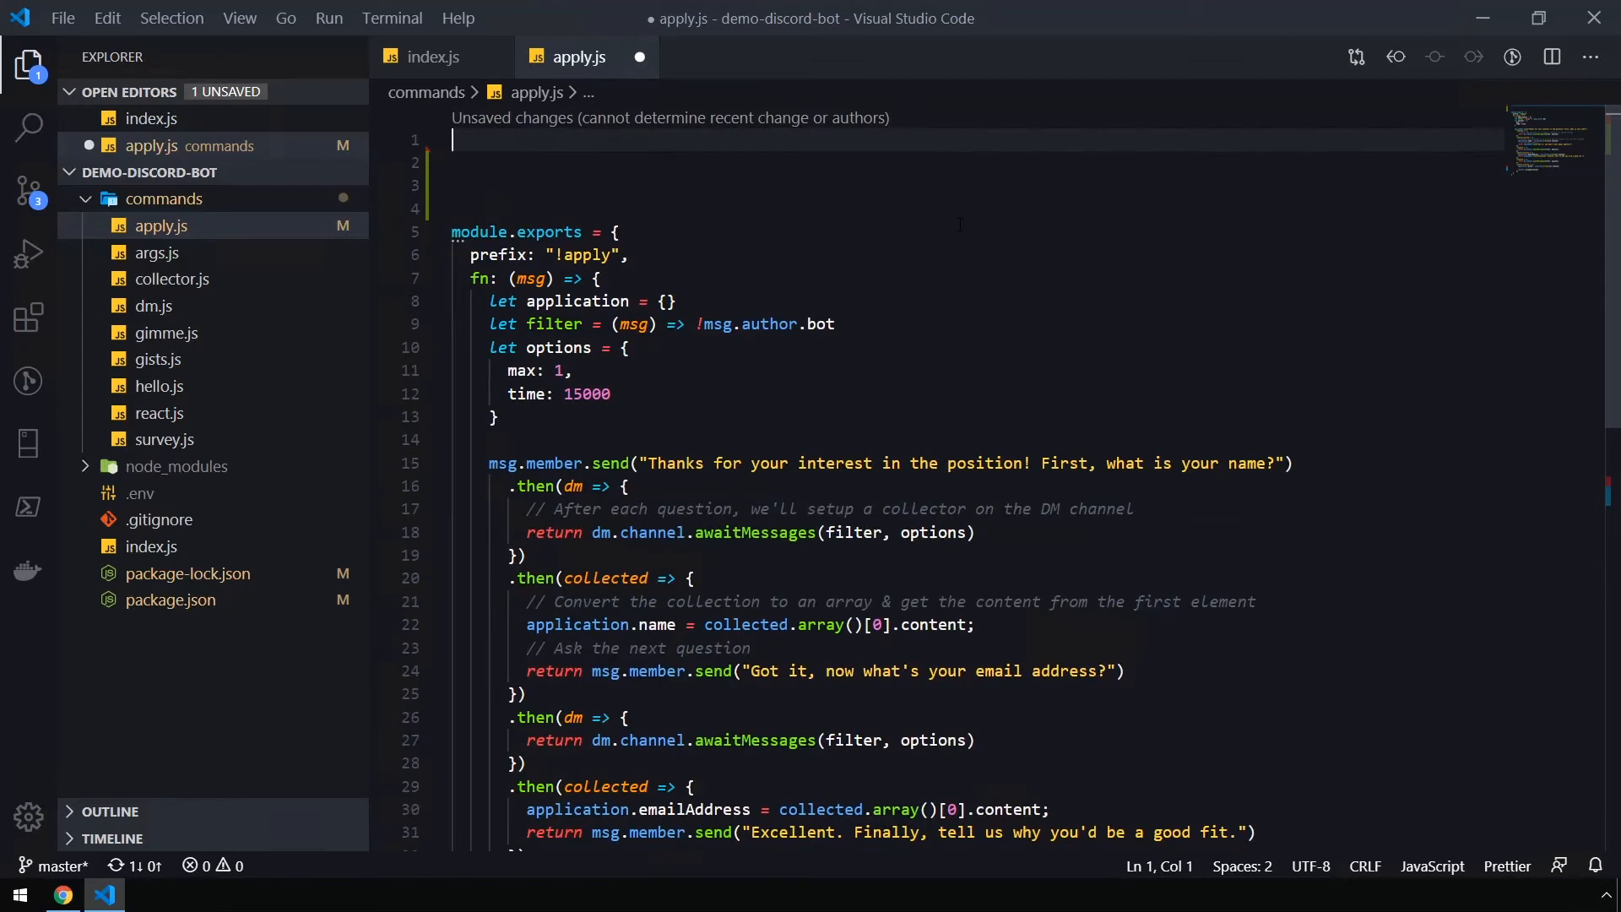
{"action": "type", "text": "require"}
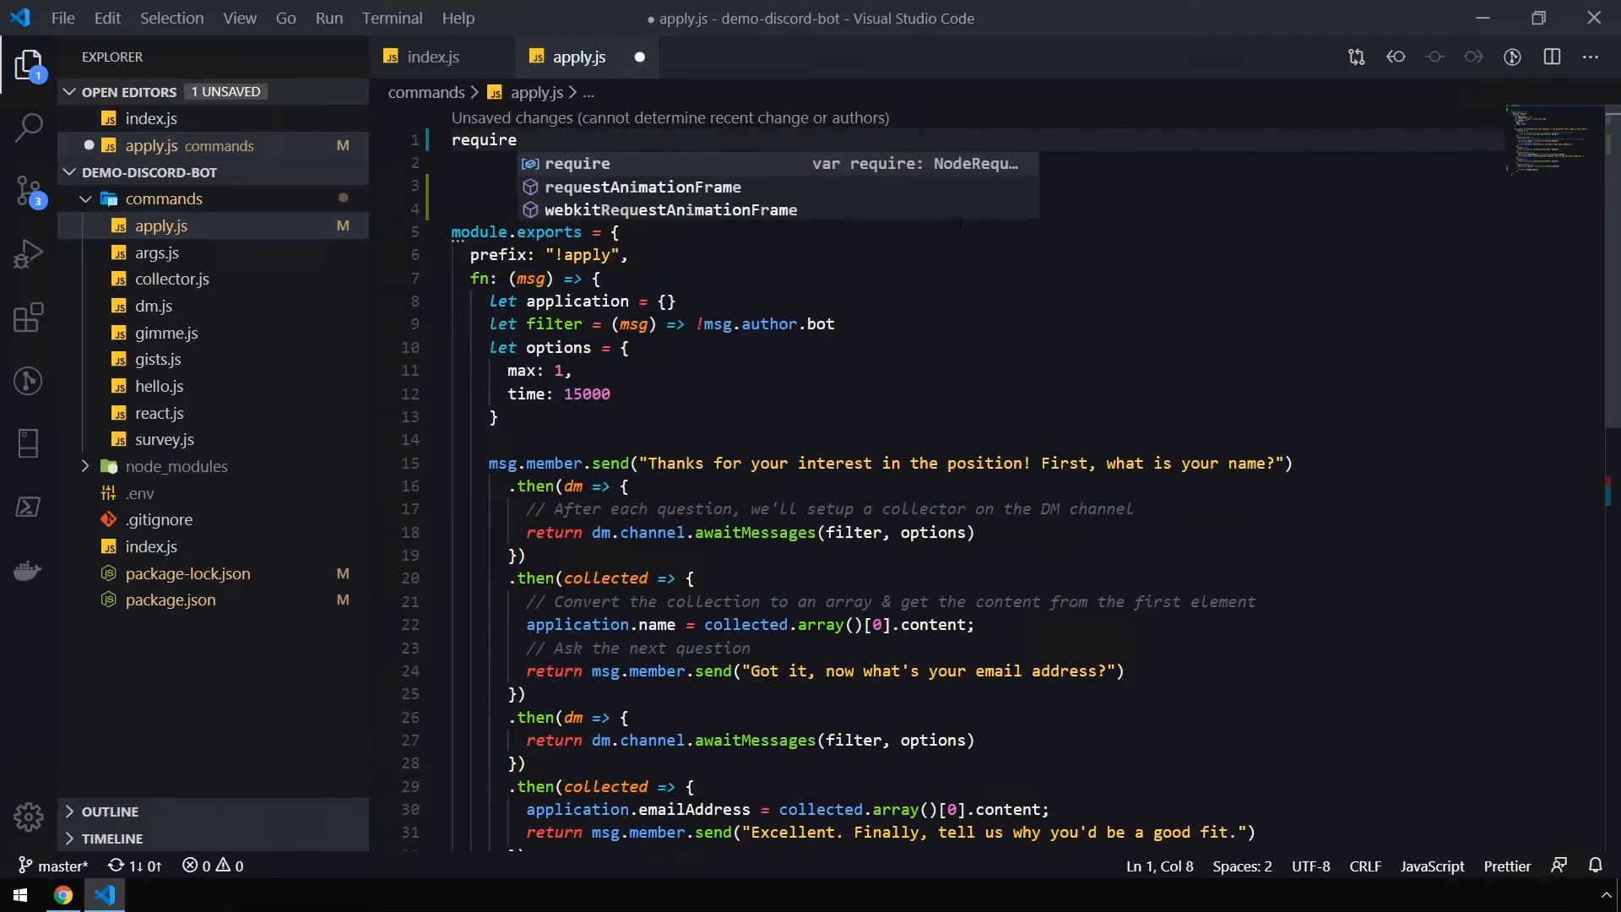
{"action": "type", "text": "('de"}
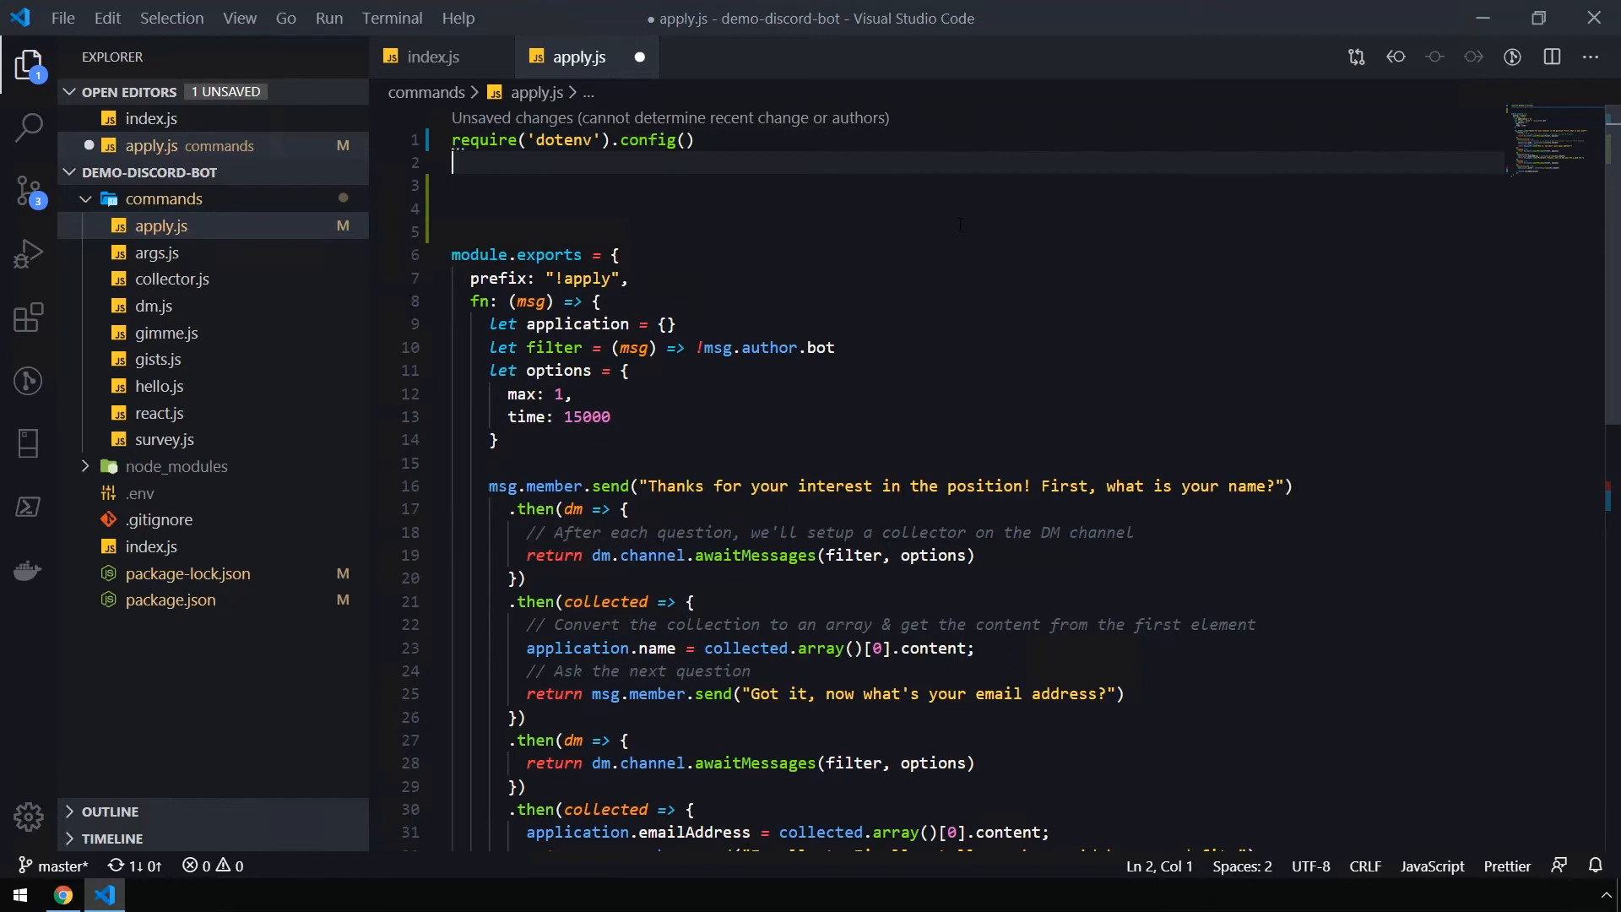
{"action": "type", "text": "const AWS"}
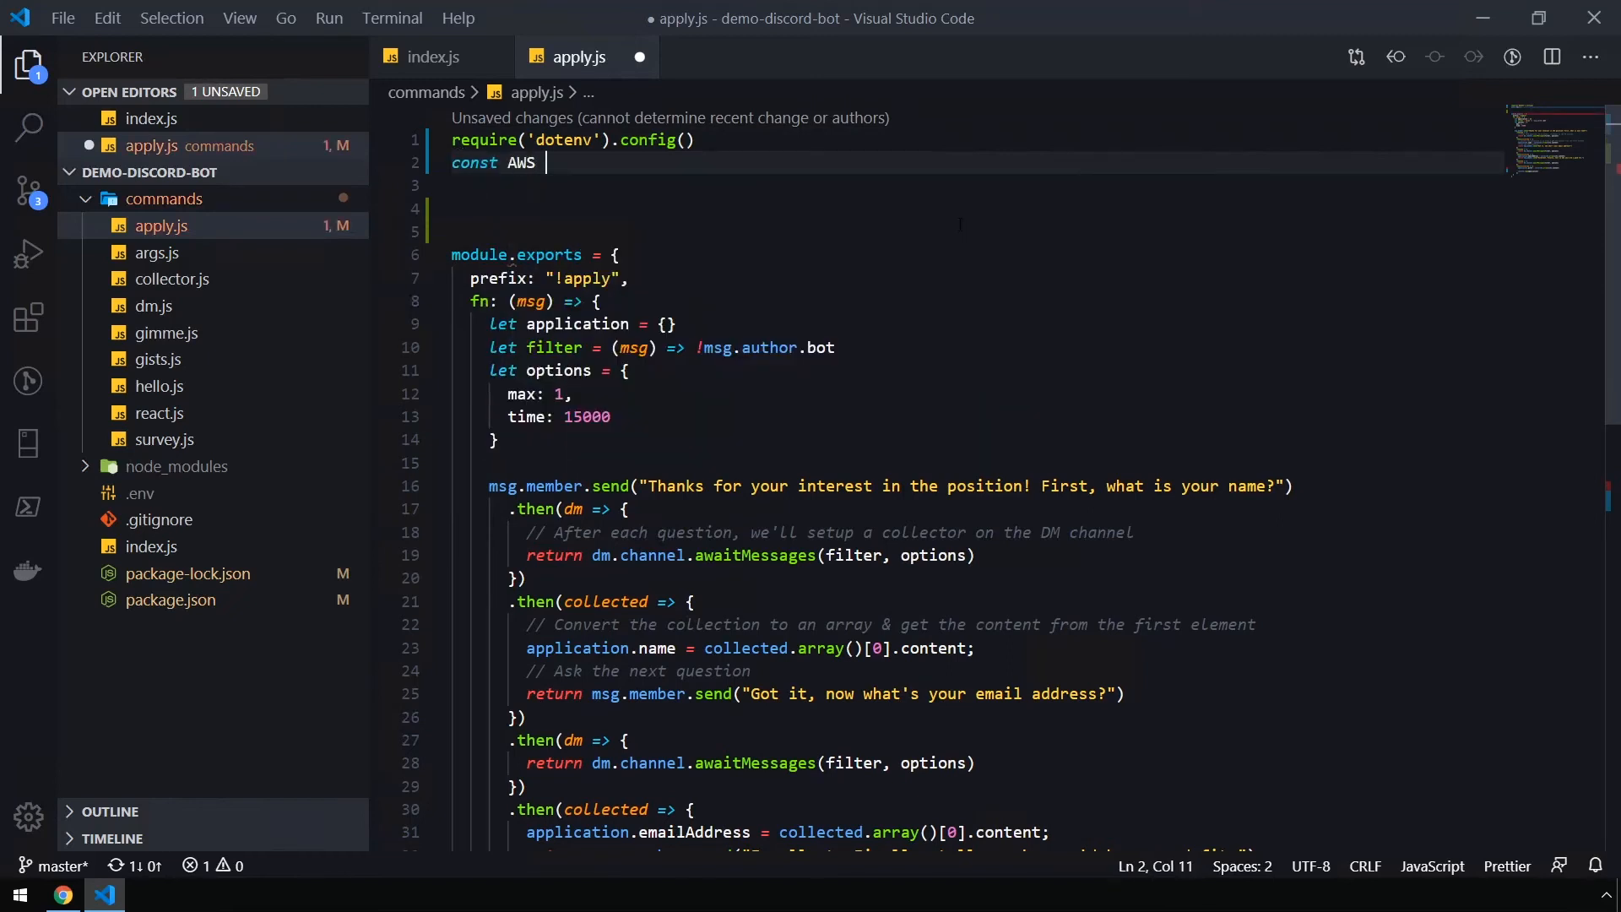
{"action": "type", "text": "= require('a')"}
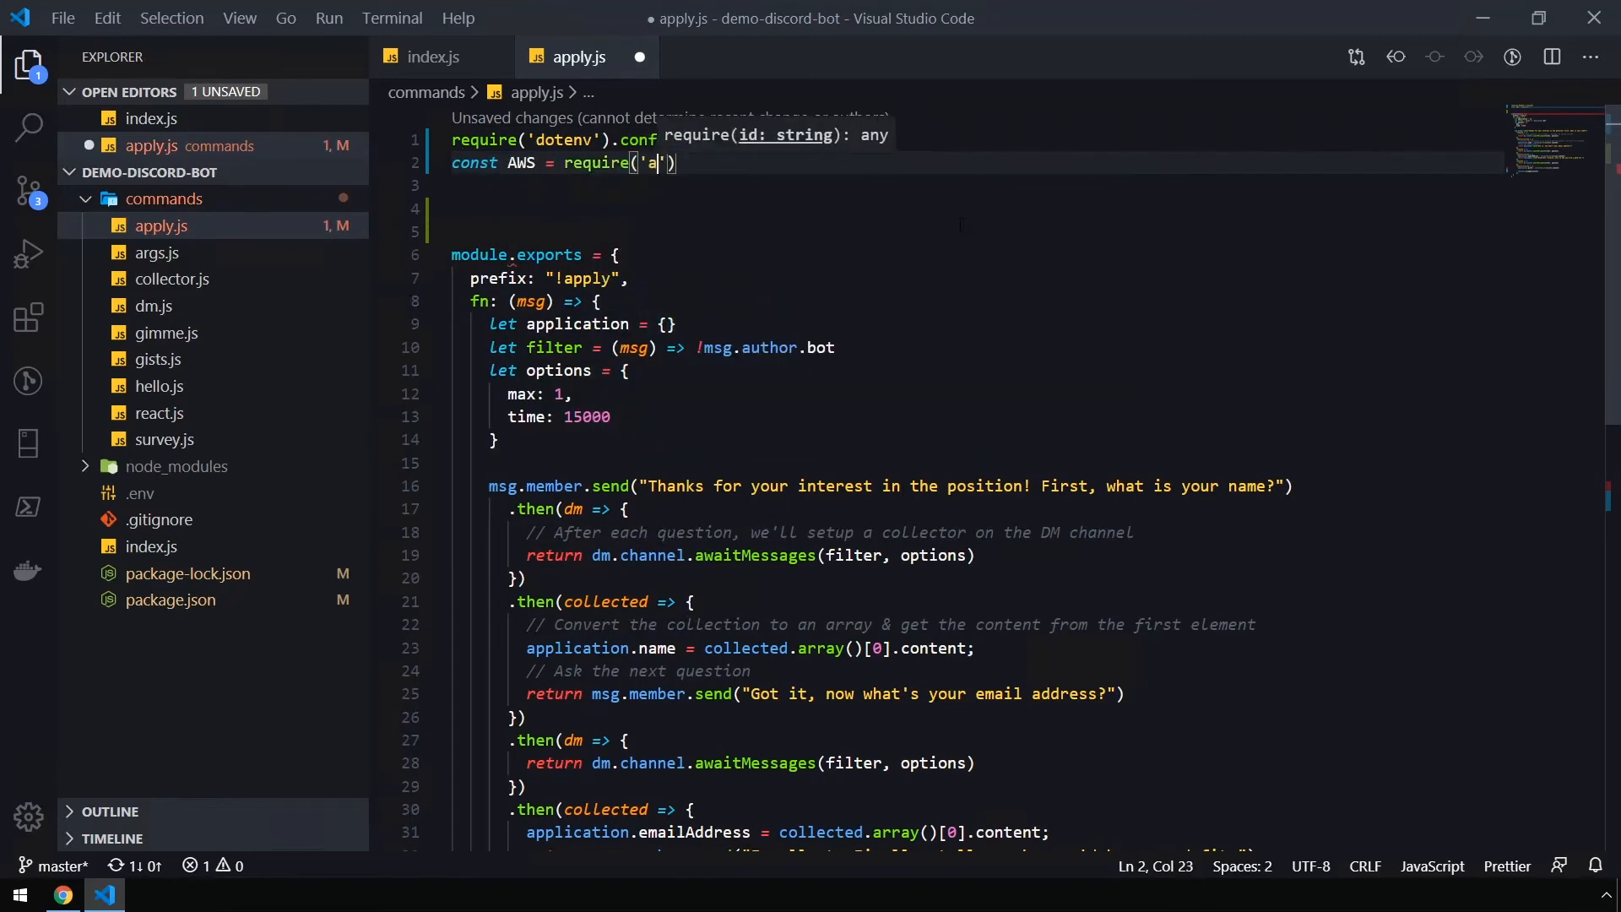
{"action": "type", "text": "ws-sdk"}
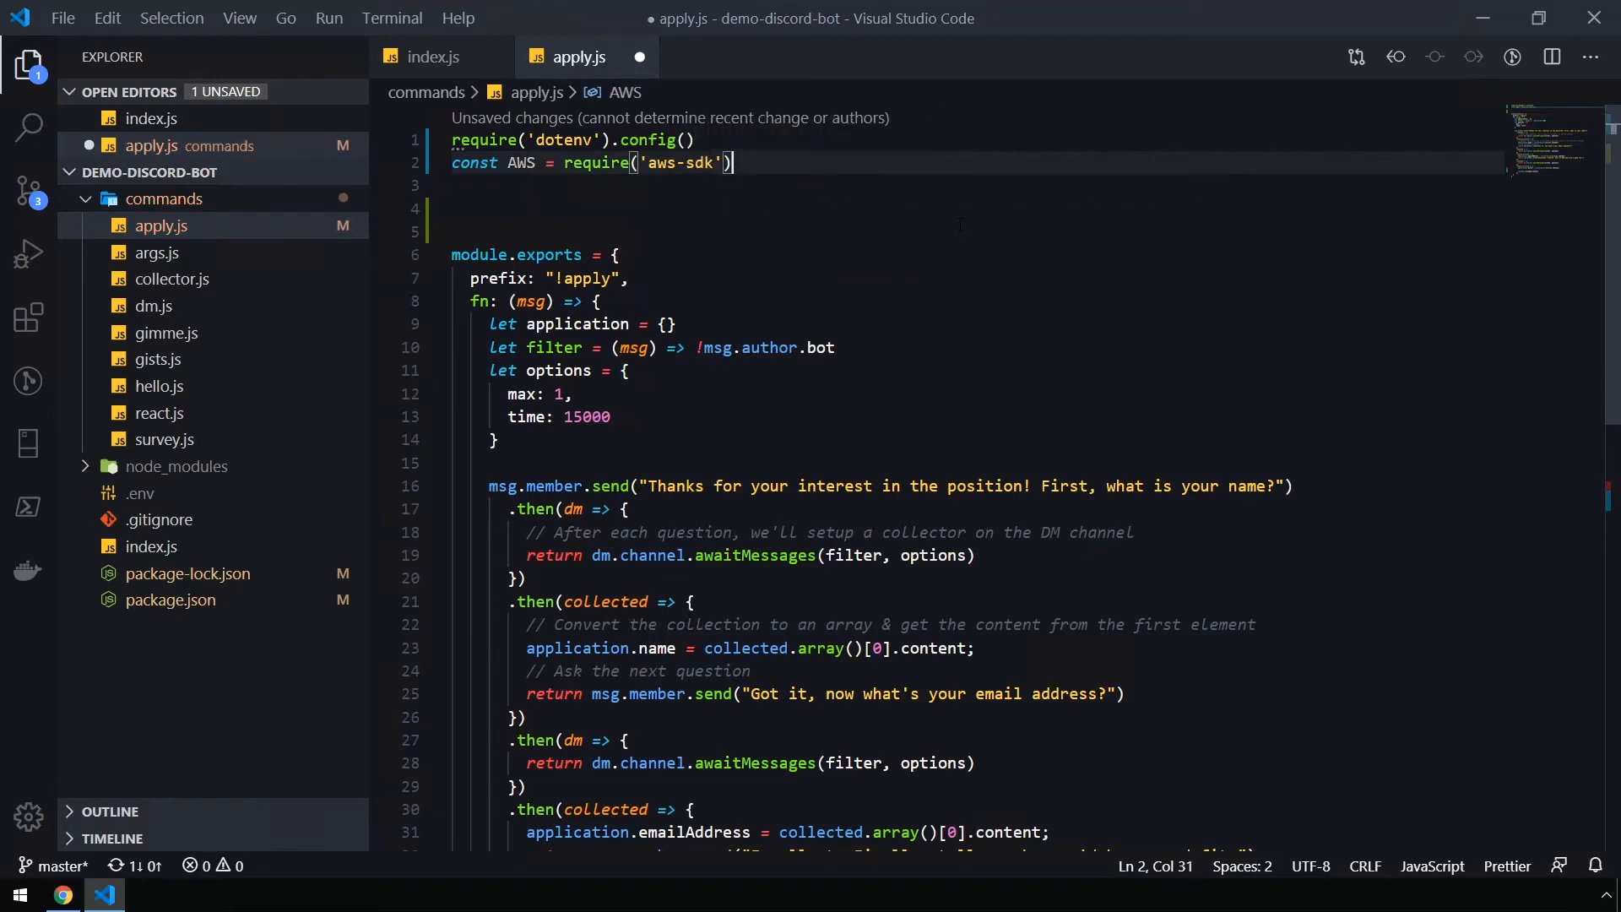
{"action": "key", "text": "Enter"}
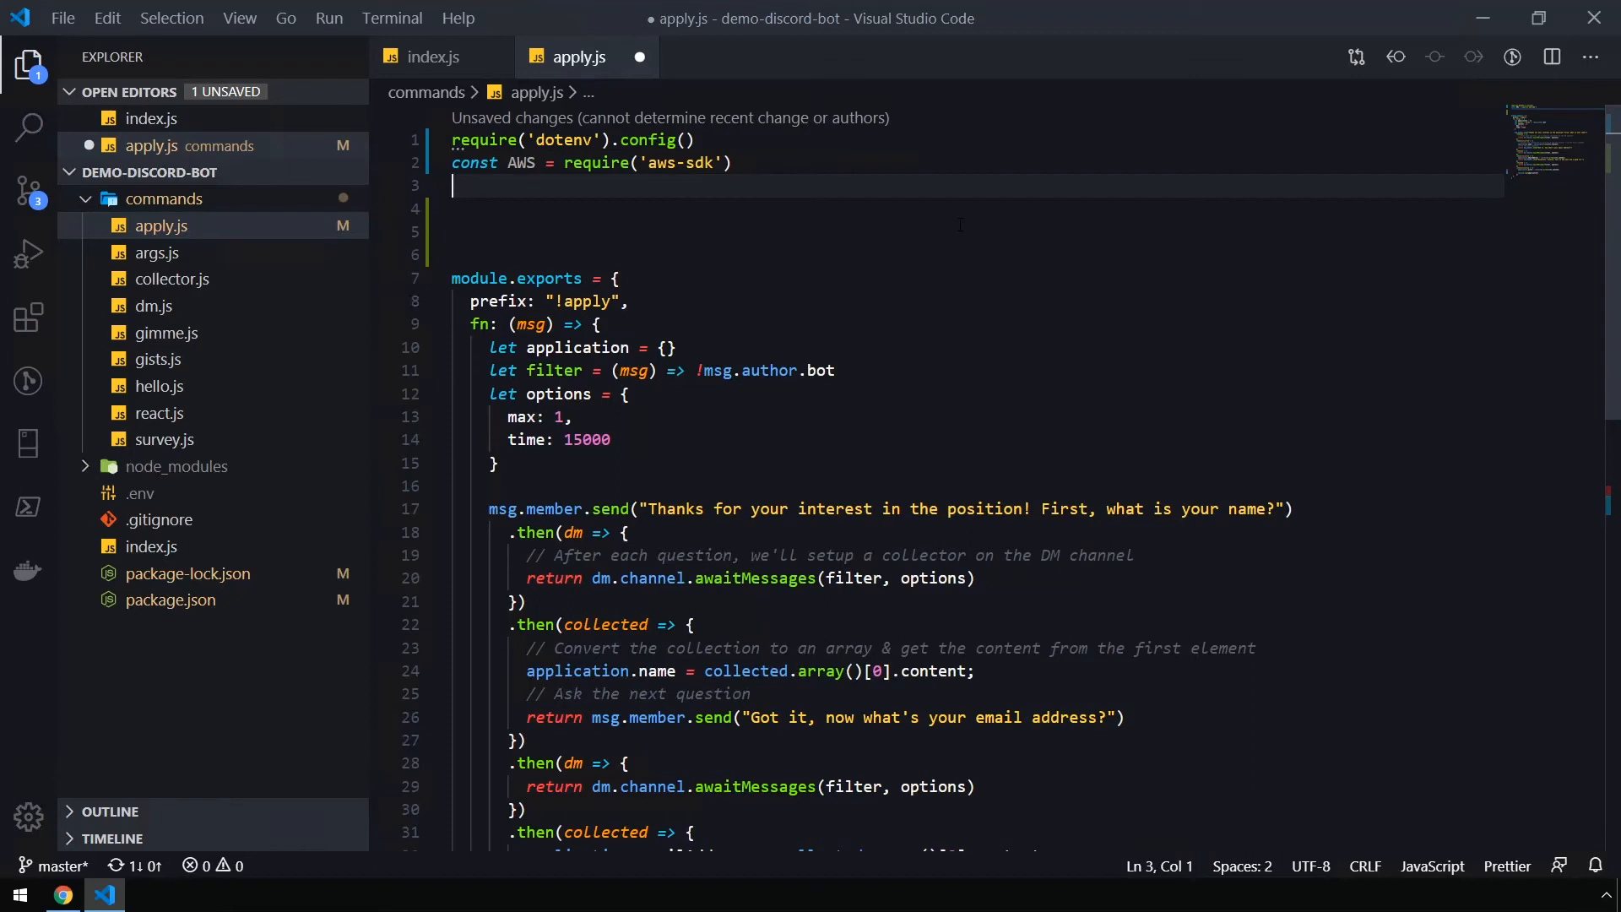
{"action": "type", "text": "A"}
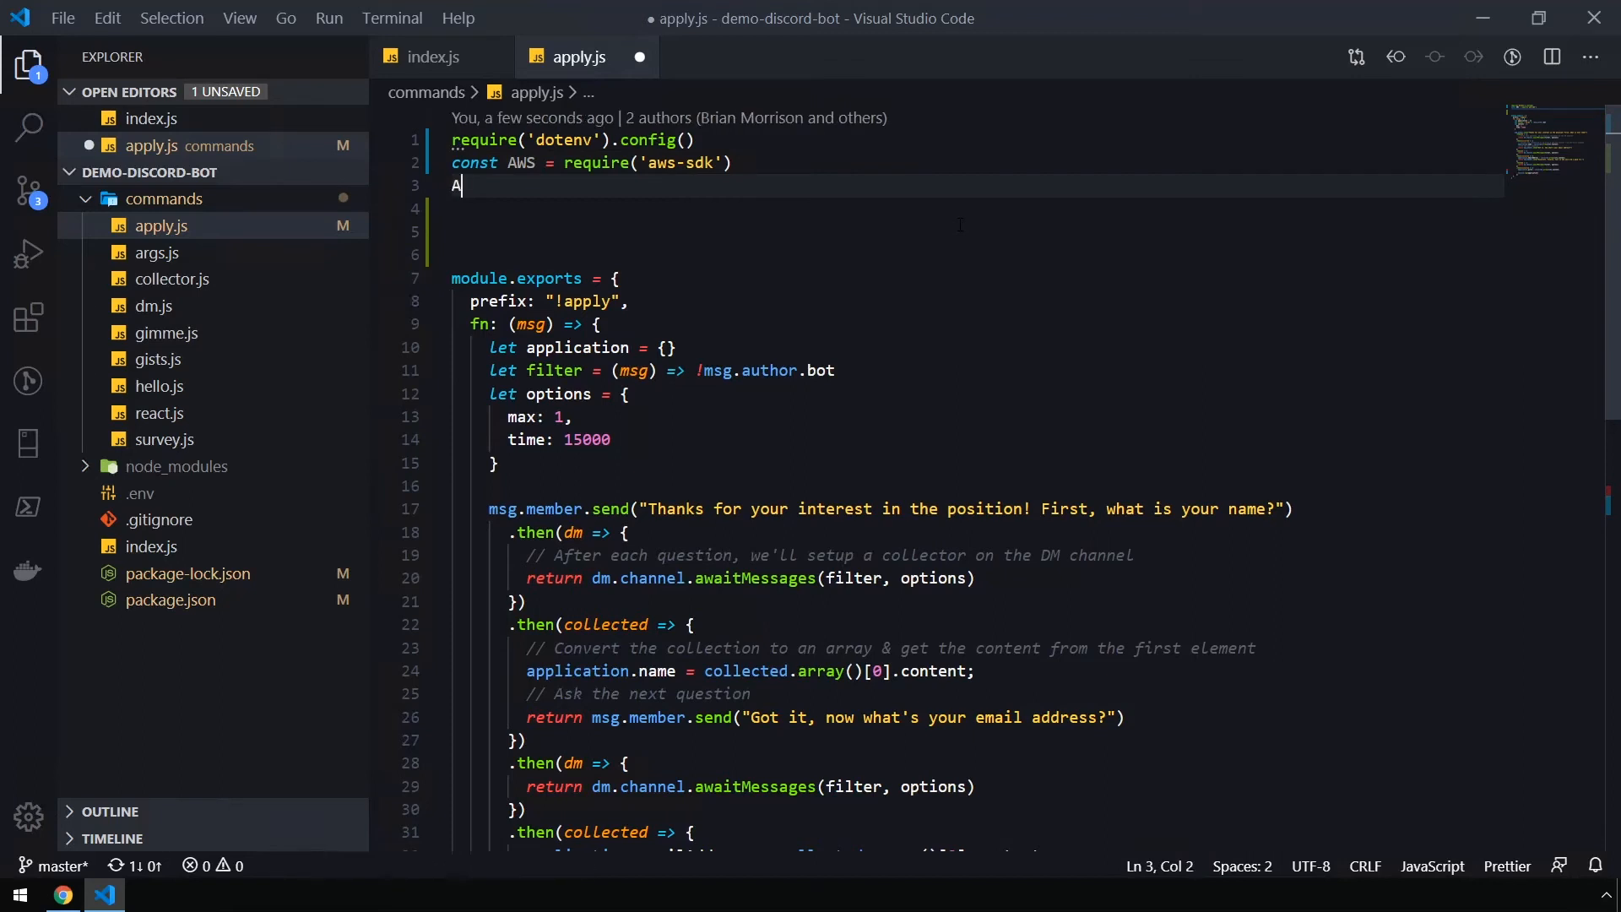
Write AWS.config.update with region from process.env.AWS_DEFAULT_REGION
{"action": "type", "text": "WS"}
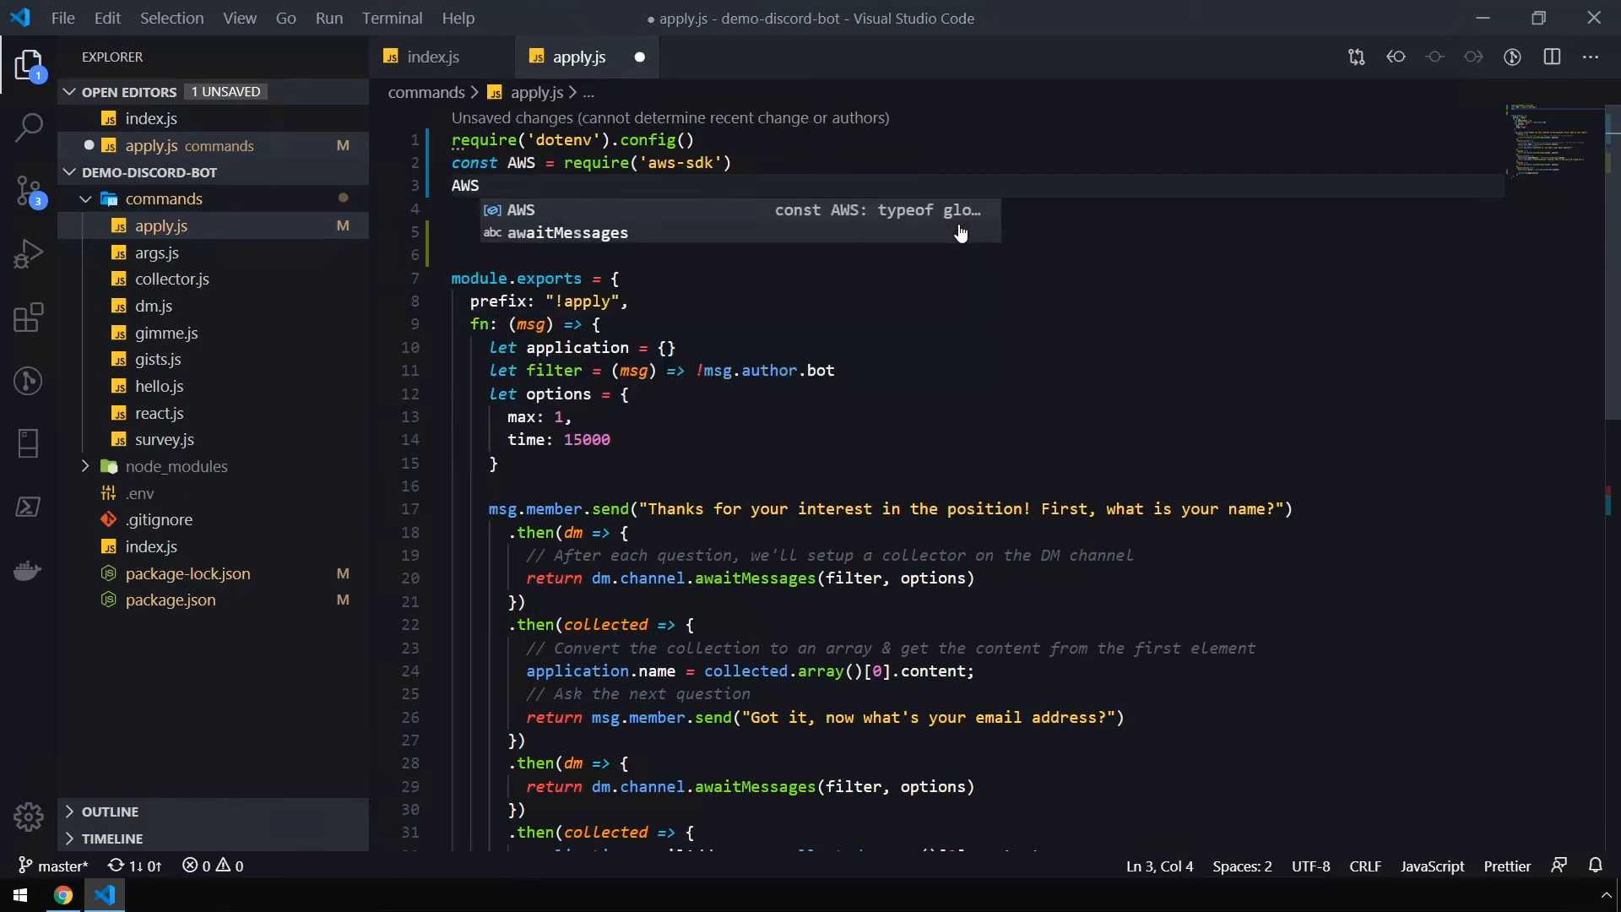
{"action": "type", "text": ".config.update({"}
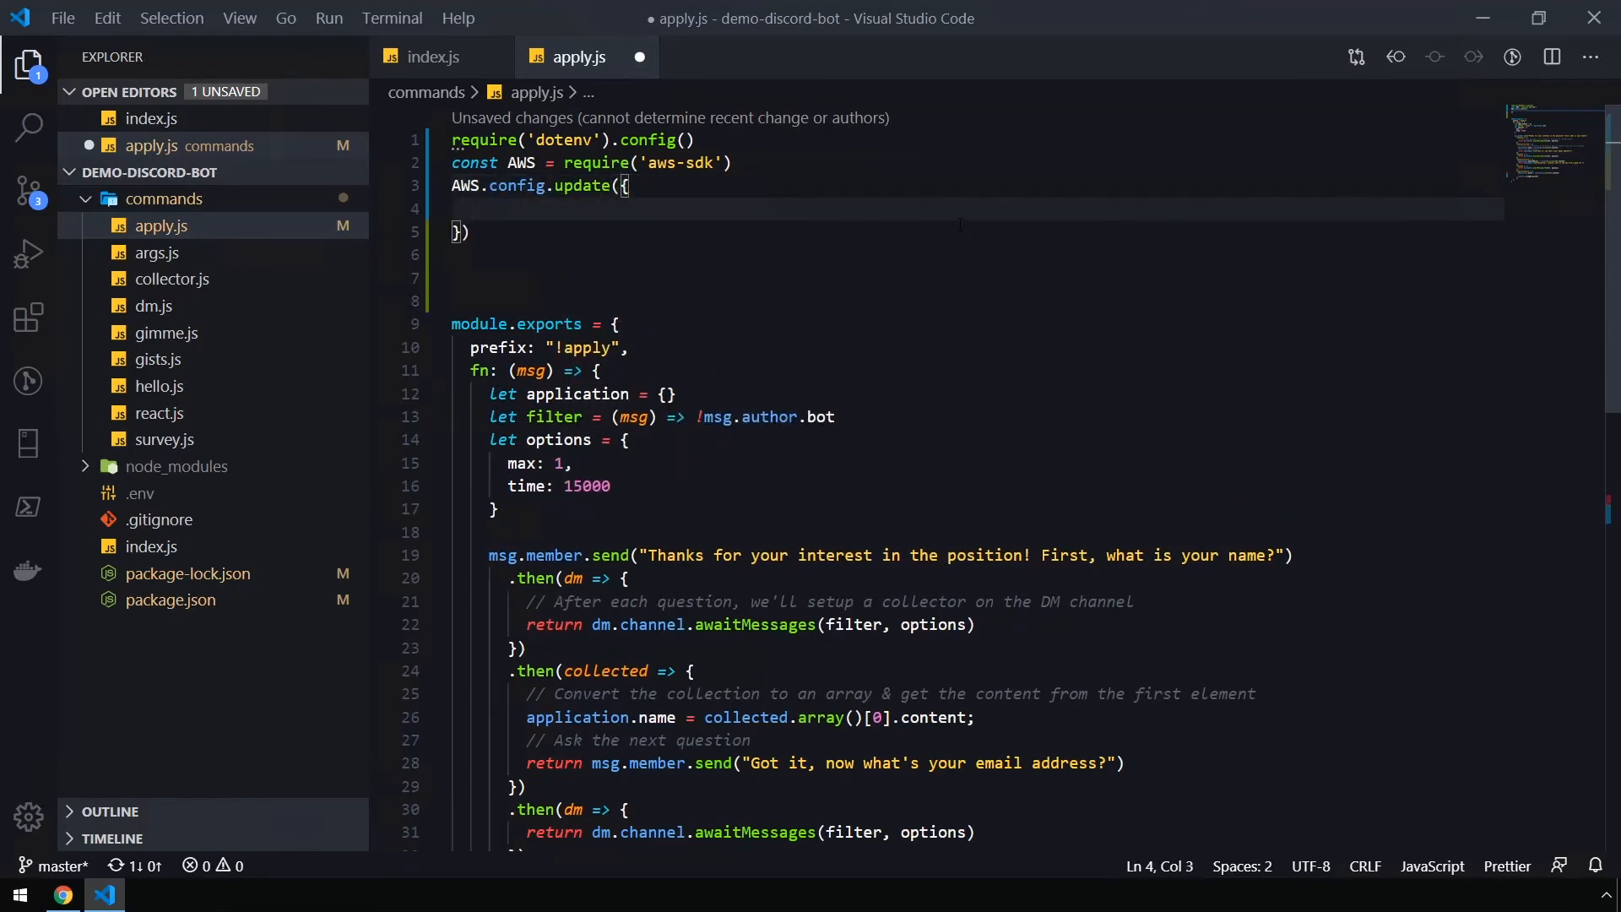
{"action": "type", "text": "region:"}
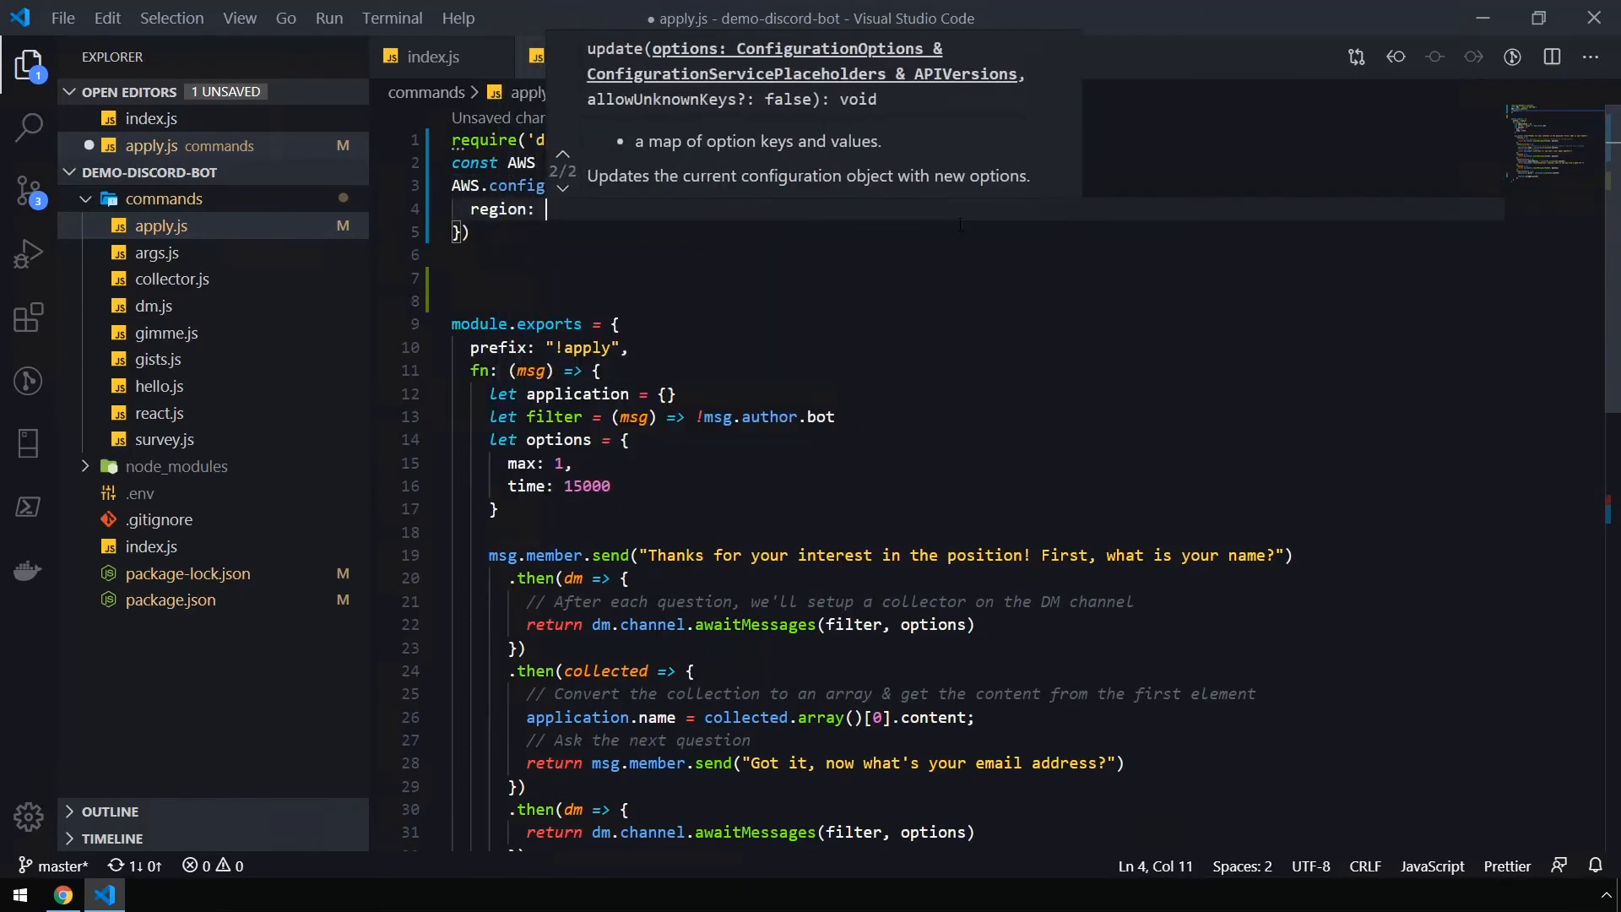
{"action": "type", "text": "process.env."}
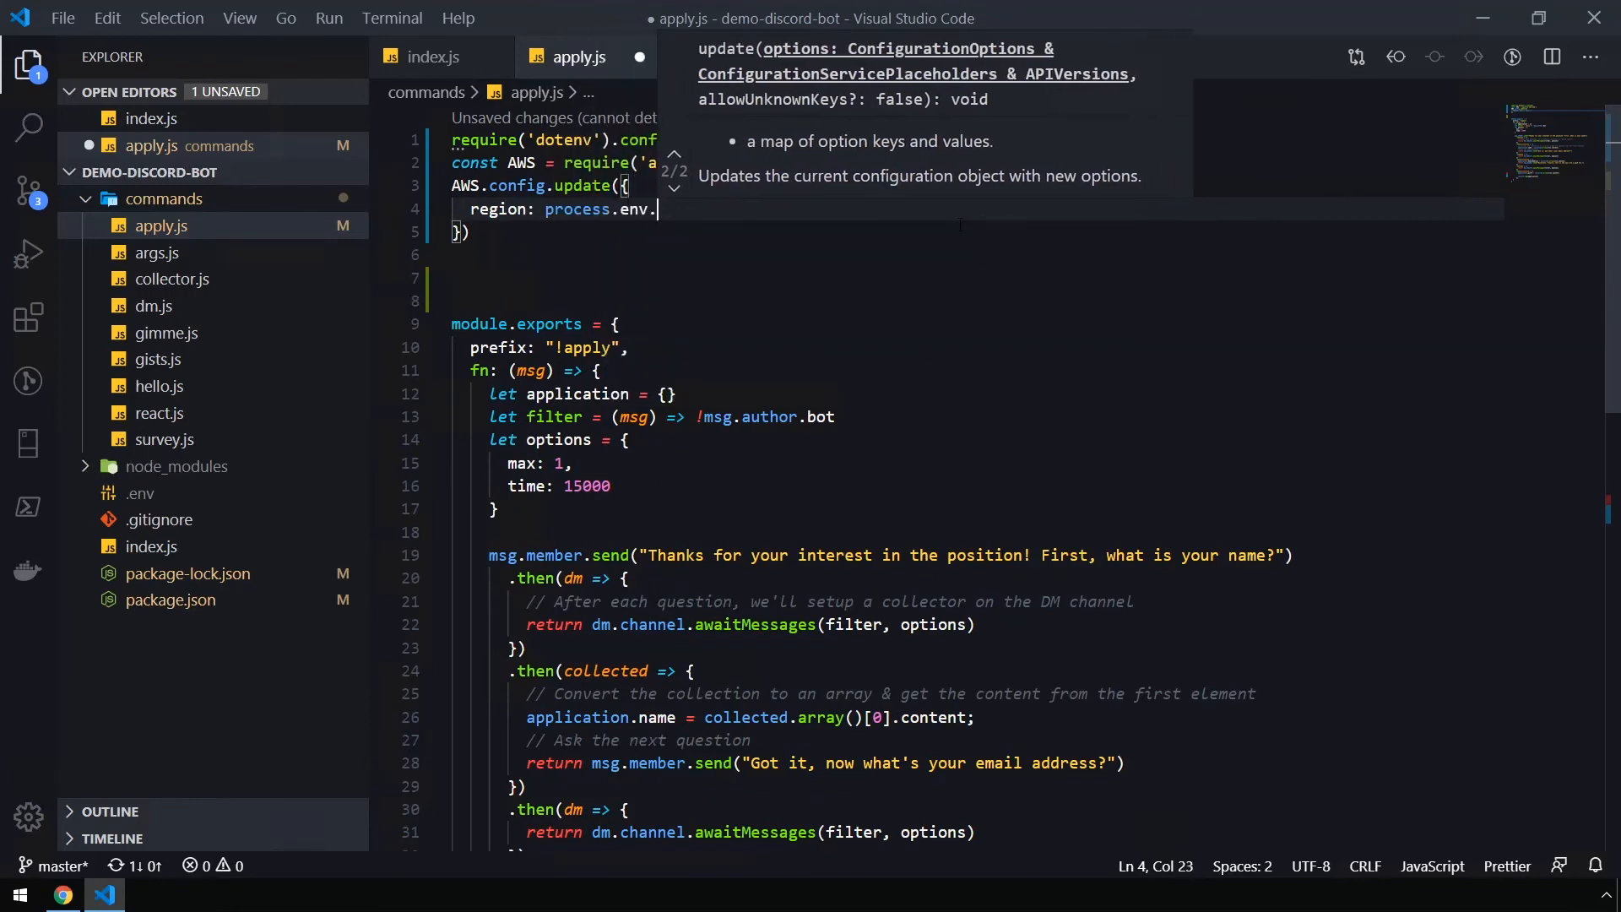
{"action": "type", "text": "AWS_D"}
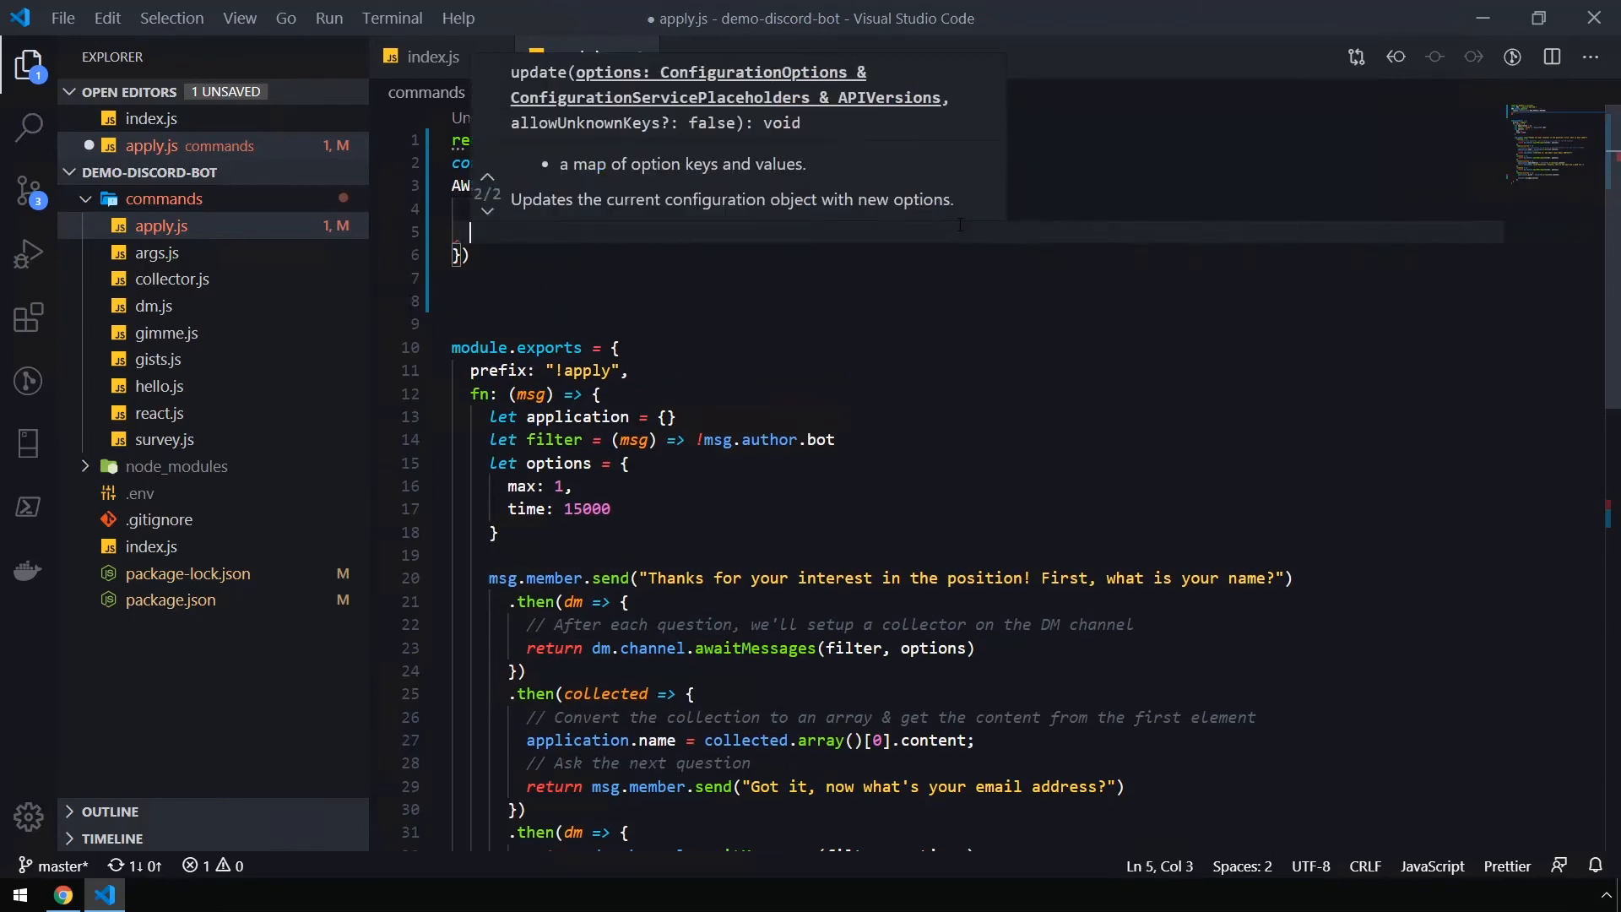
Add accessKeyId and secretAccessKey from process.env and leave a blank line below the config block
{"action": "type", "text": "accessKeyId:"}
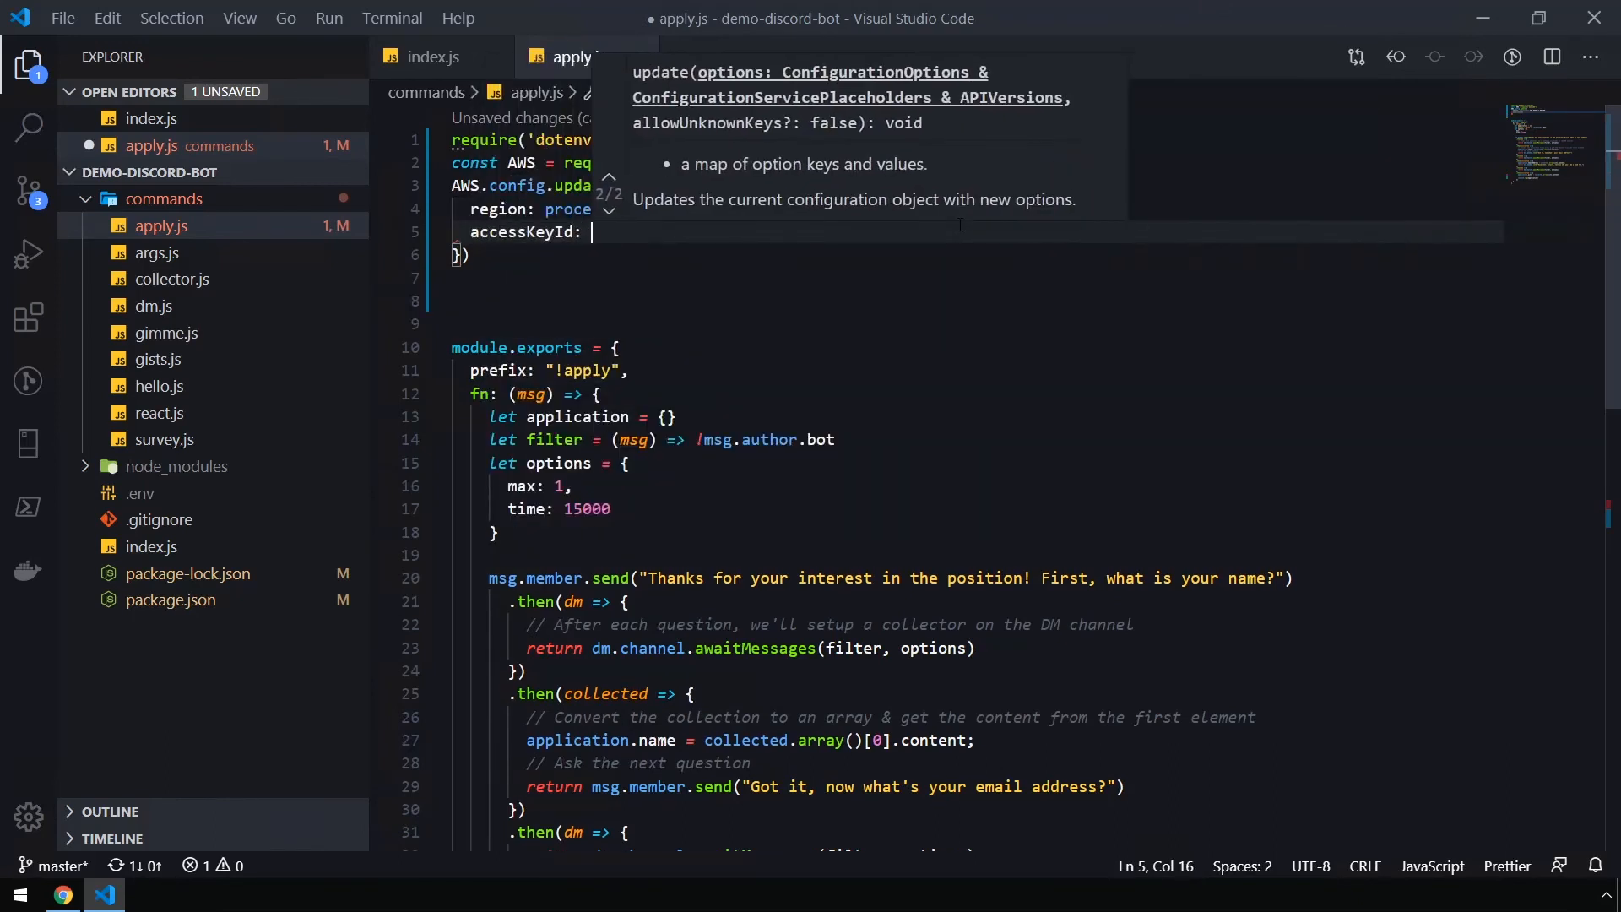
{"action": "type", "text": "p"}
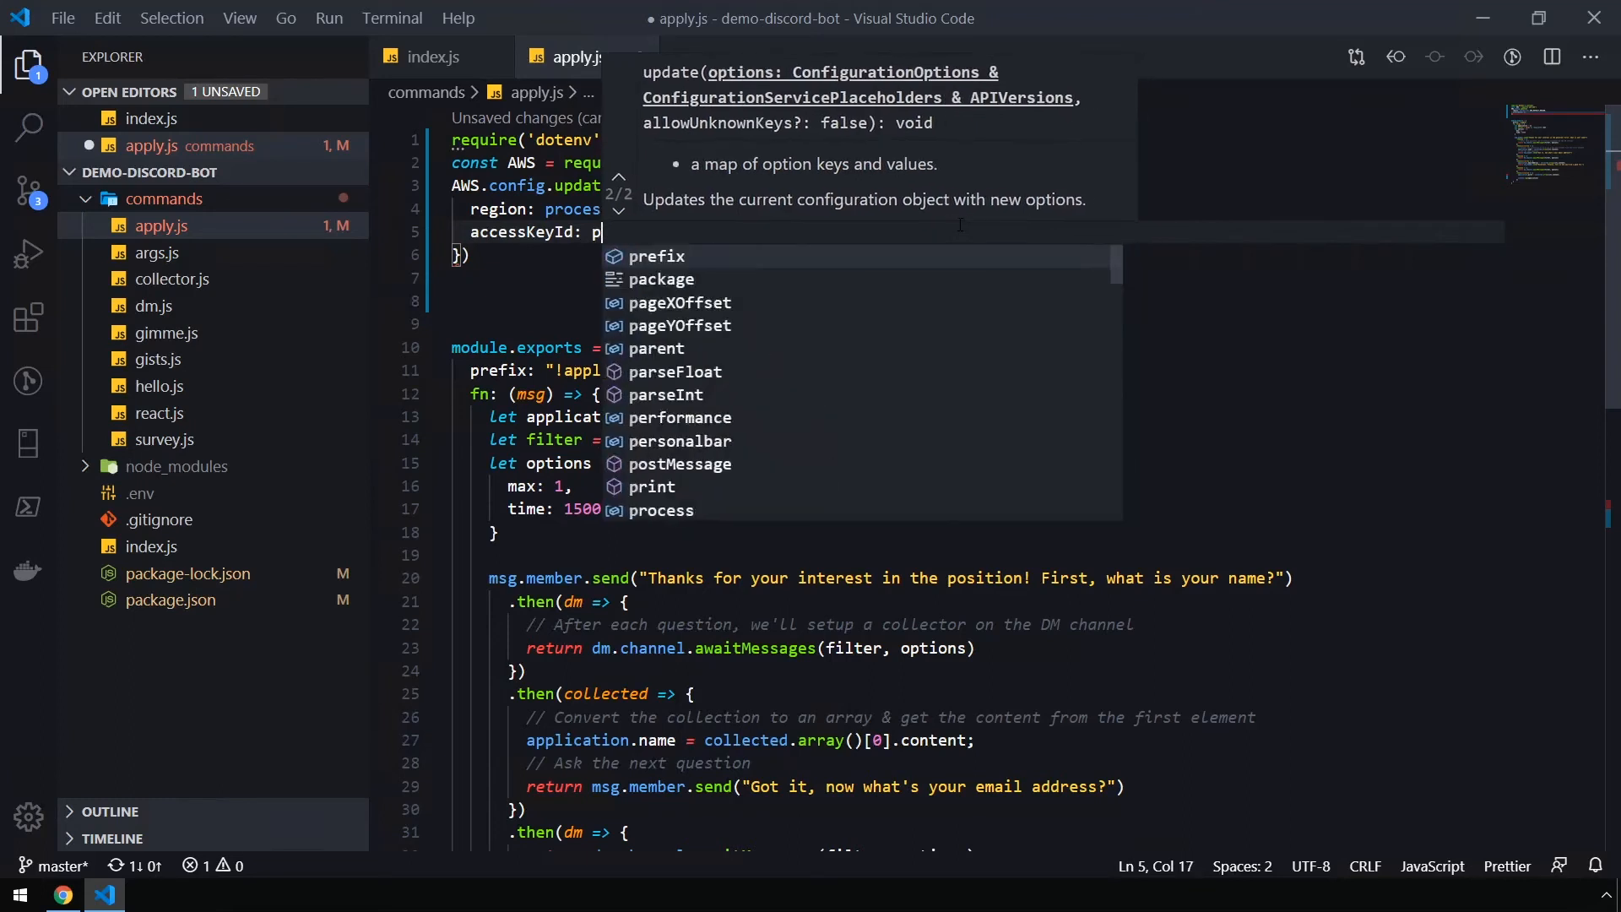
{"action": "type", "text": "rocess.env.AW"}
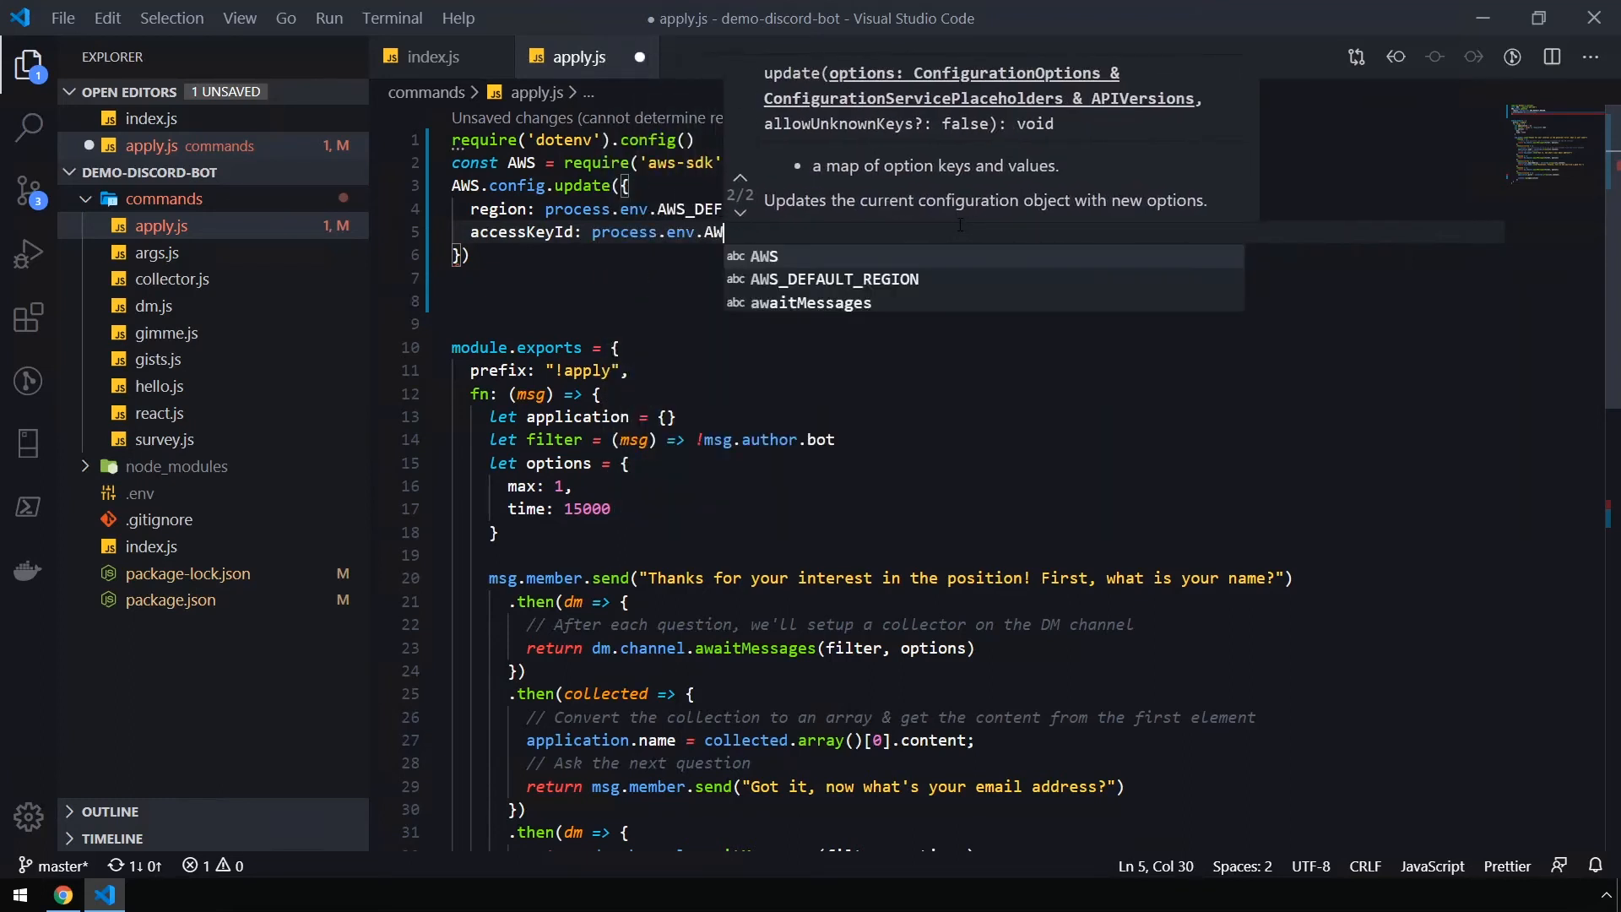
{"action": "type", "text": "S_K"}
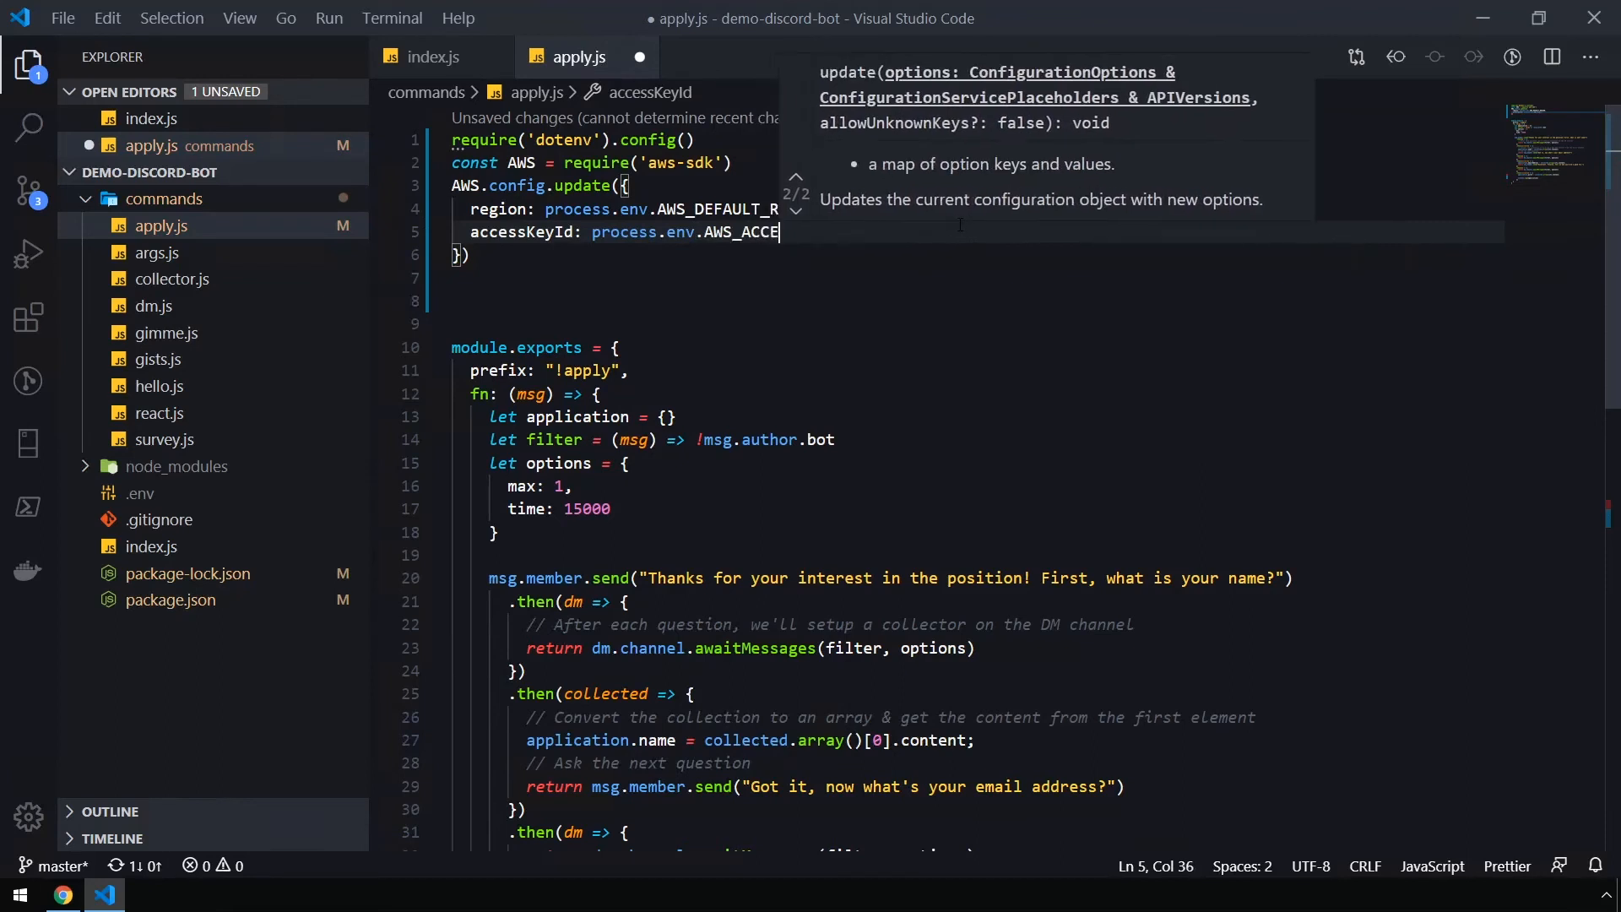
{"action": "type", "text": "SS_KEY_ID"}
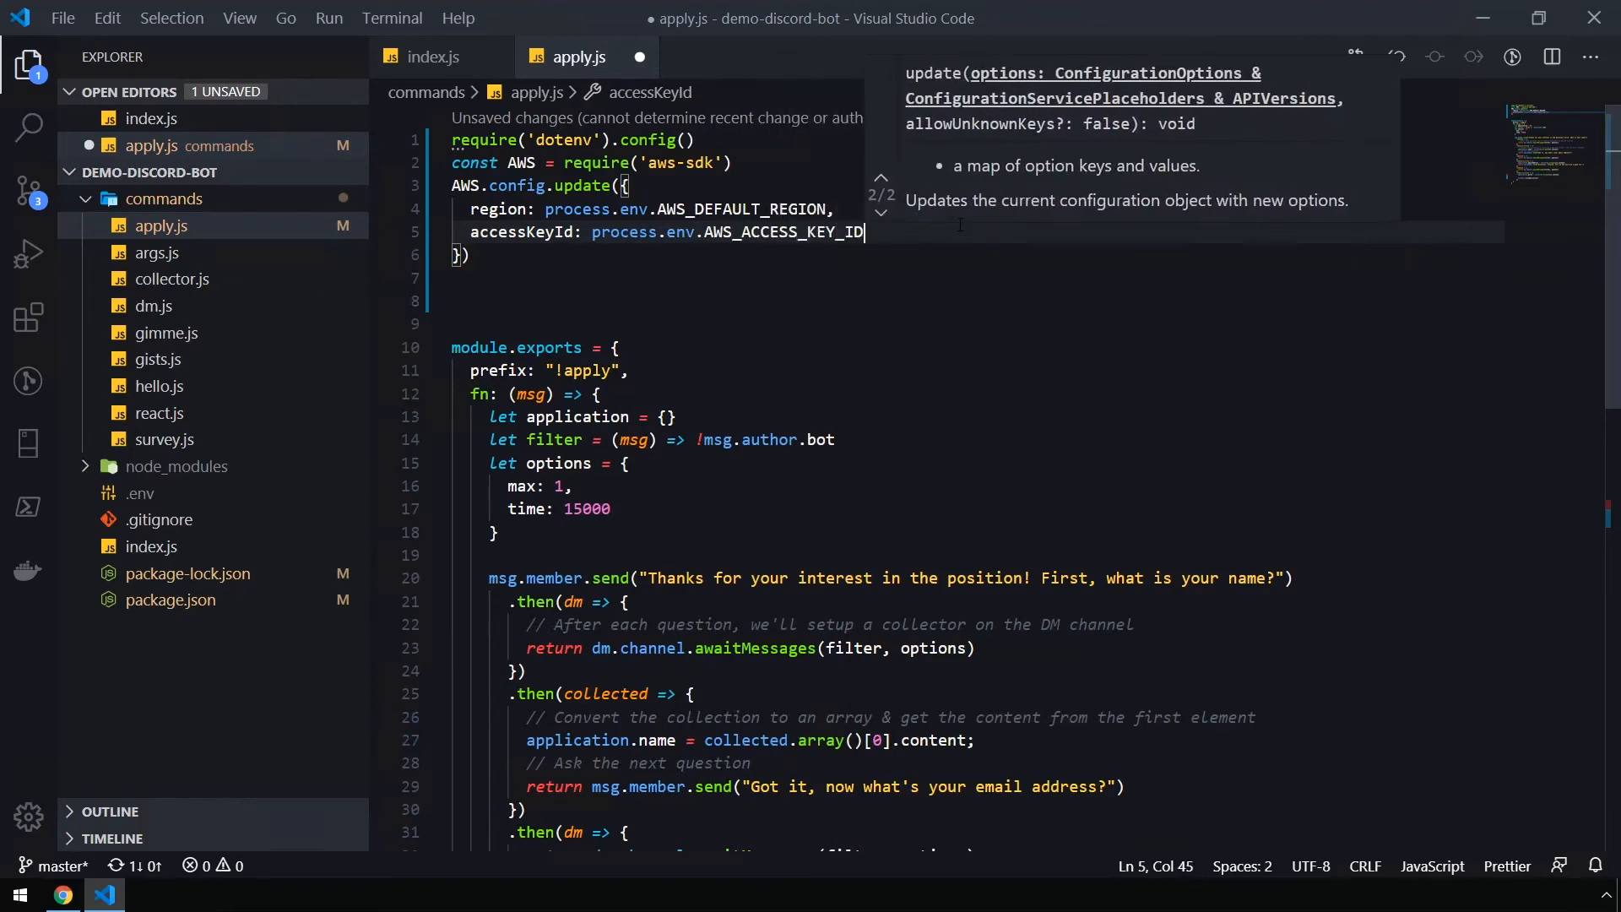
{"action": "type", "text": "secretAccessKey:"}
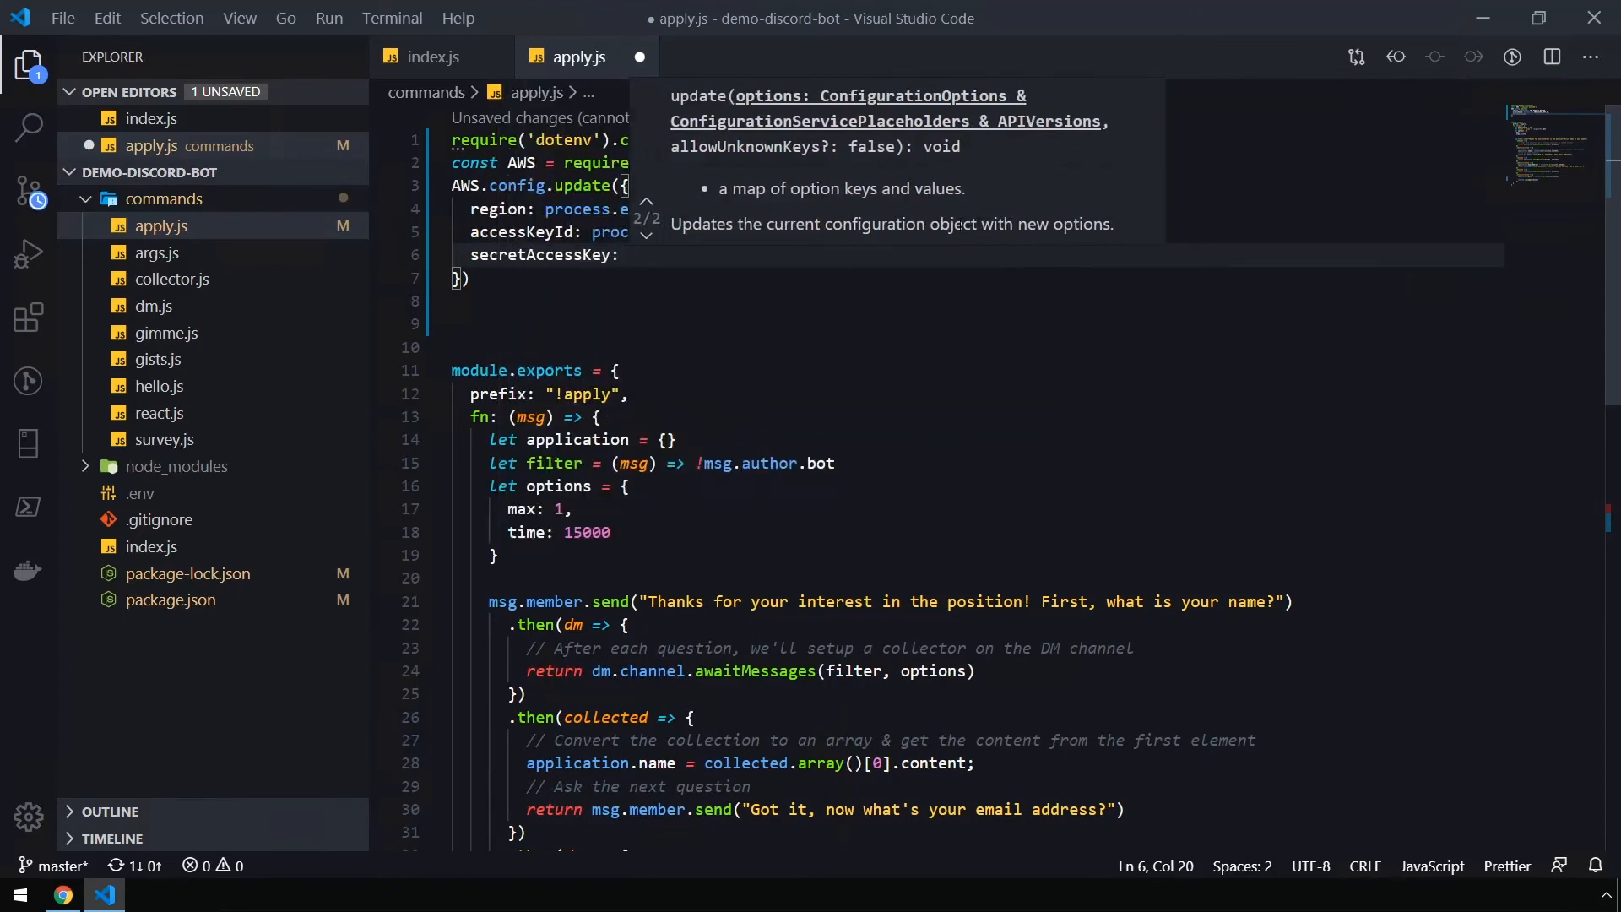
{"action": "type", "text": "process.env."}
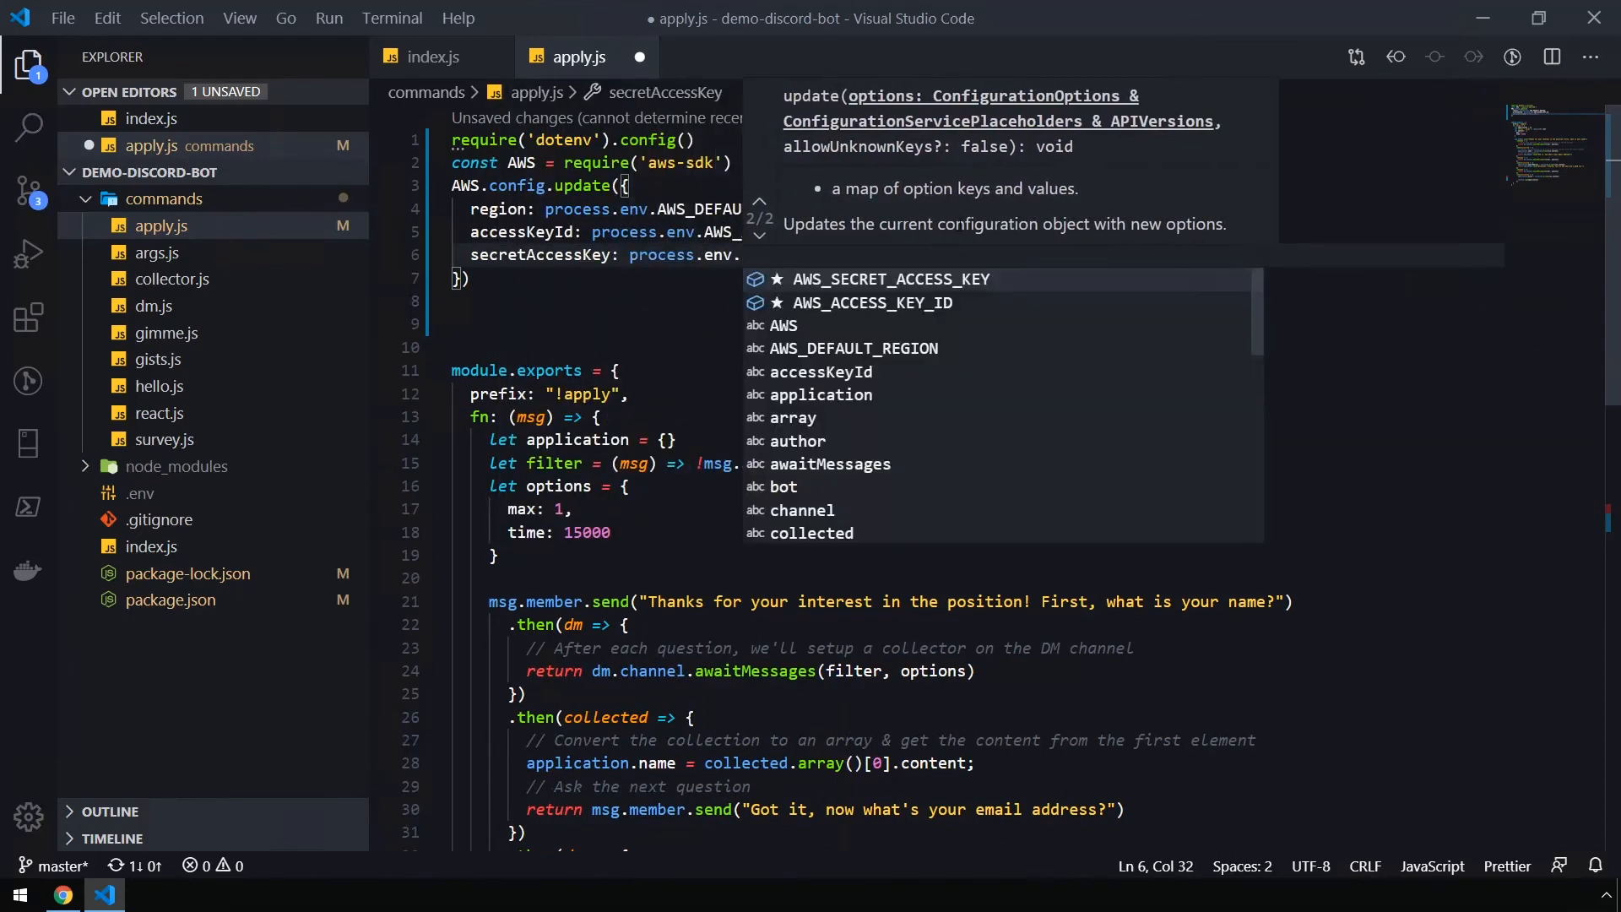
{"action": "type", "text": "AWS_SECRET_ACCESS_KEY"}
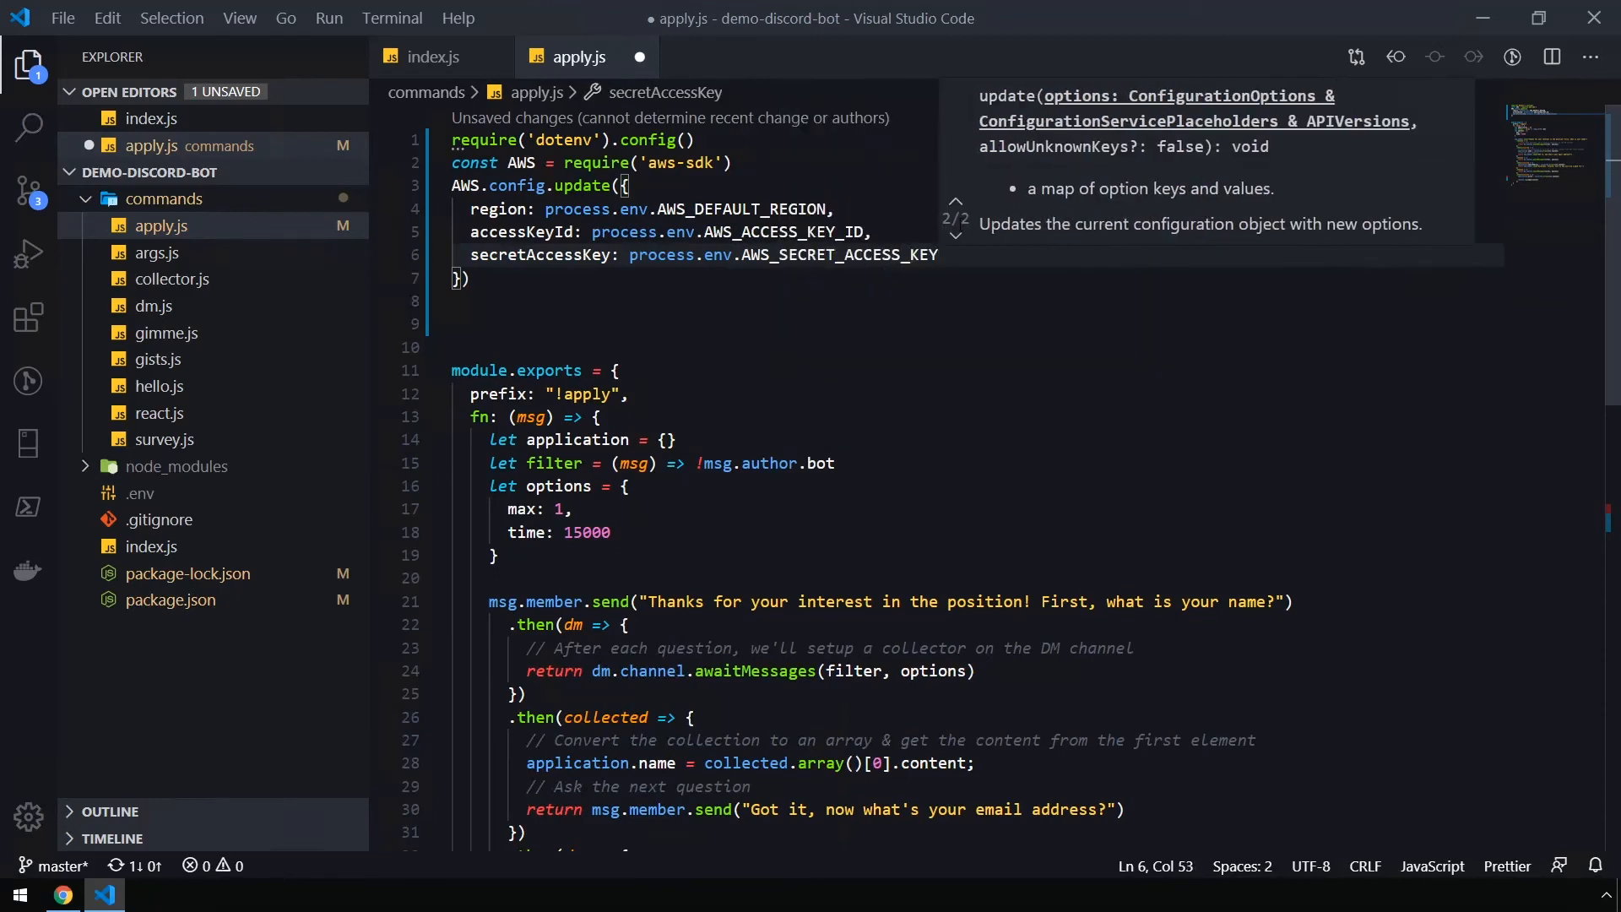
{"action": "left_click", "coordinate": [454, 301]}
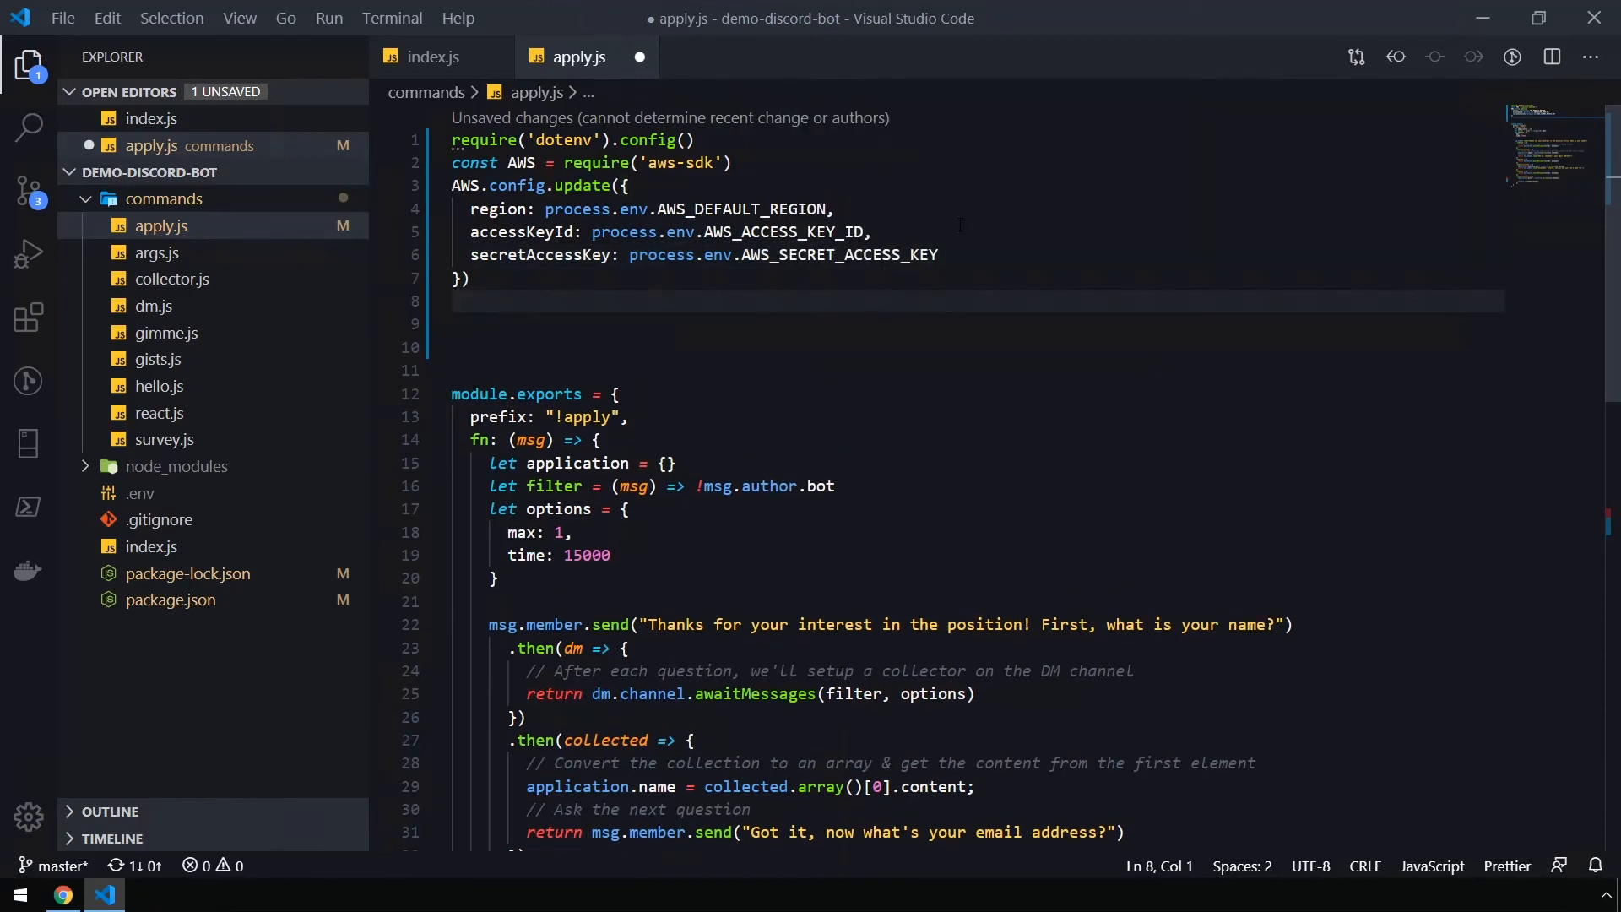
{"action": "key", "text": "Enter"}
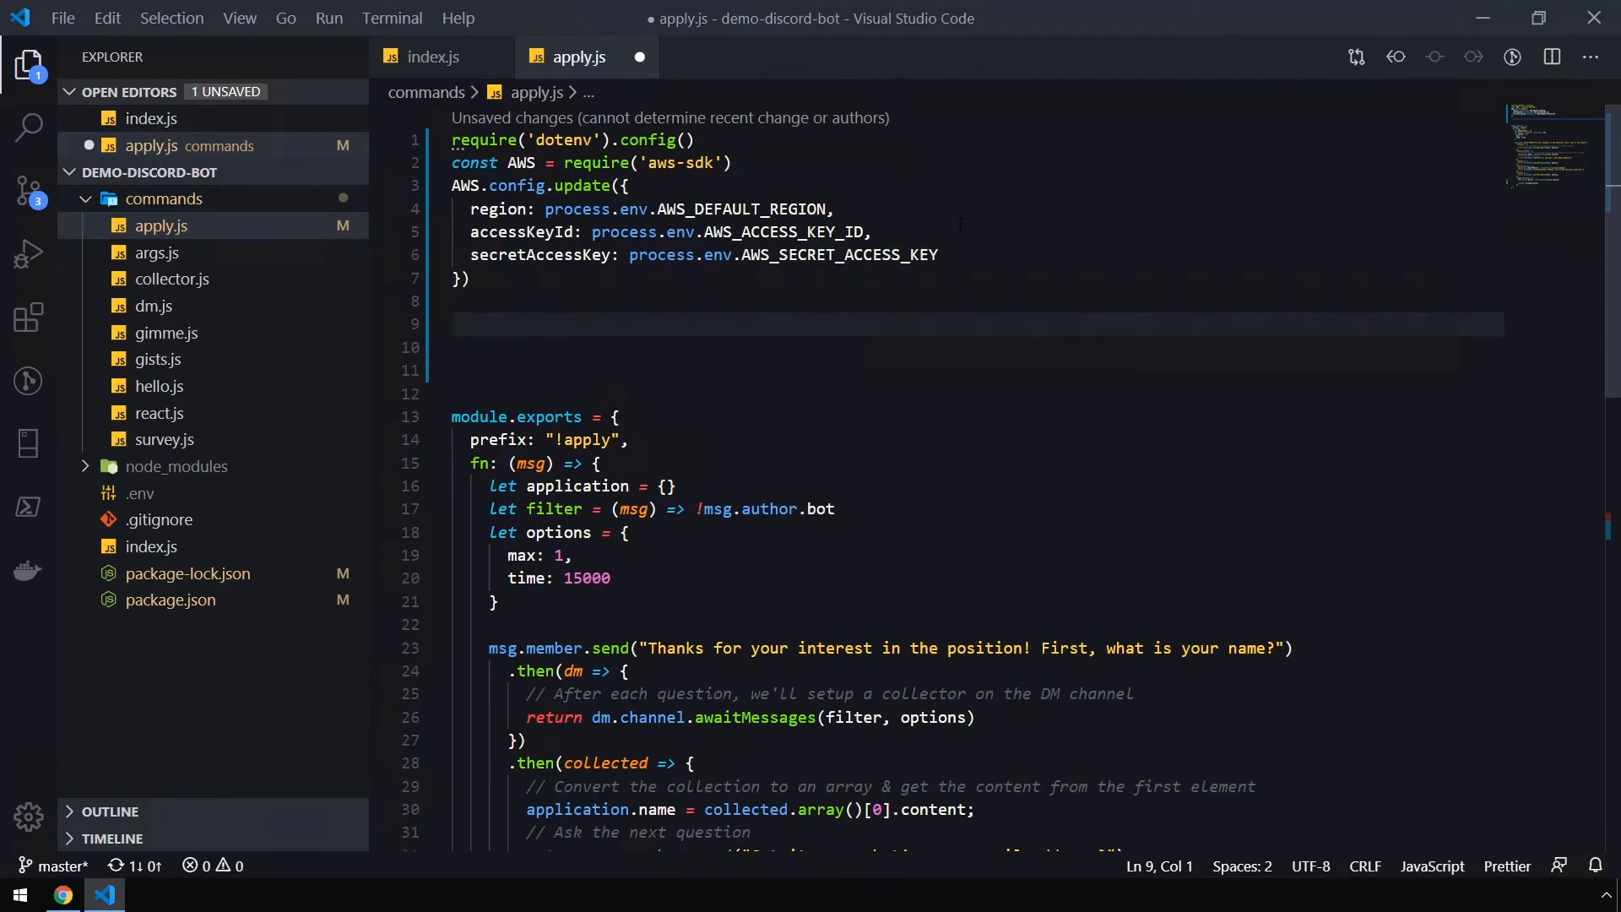
Declare const docClient = new AWS.DynamoDB.DocumentClient(); after the AWS config block
{"action": "type", "text": "co"}
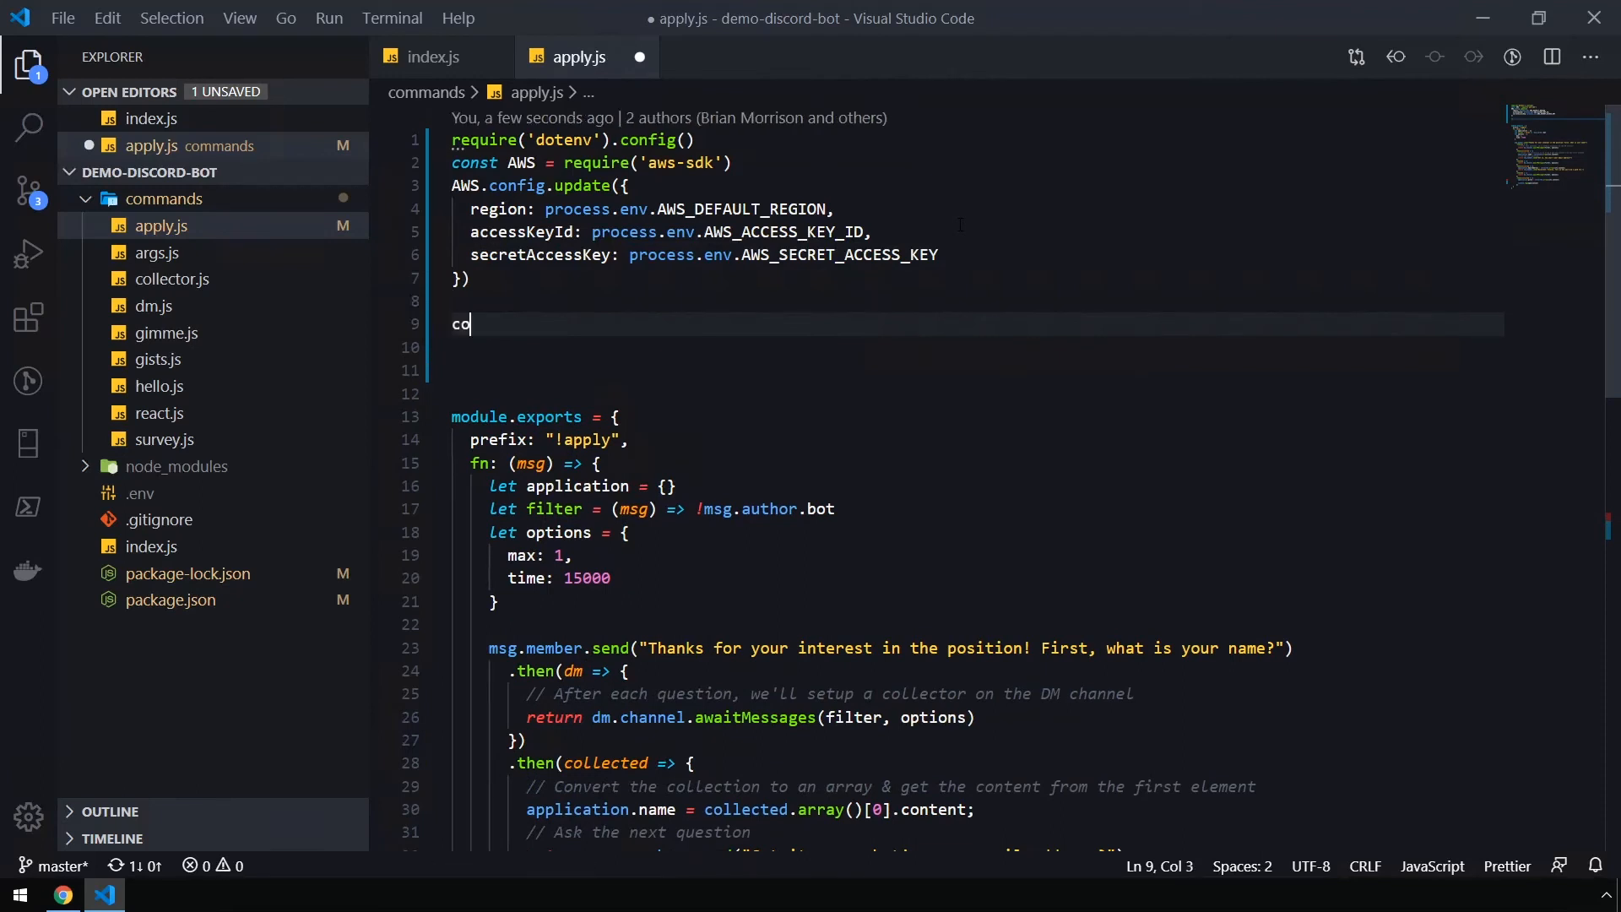
{"action": "type", "text": "nst docClient = new AWS"}
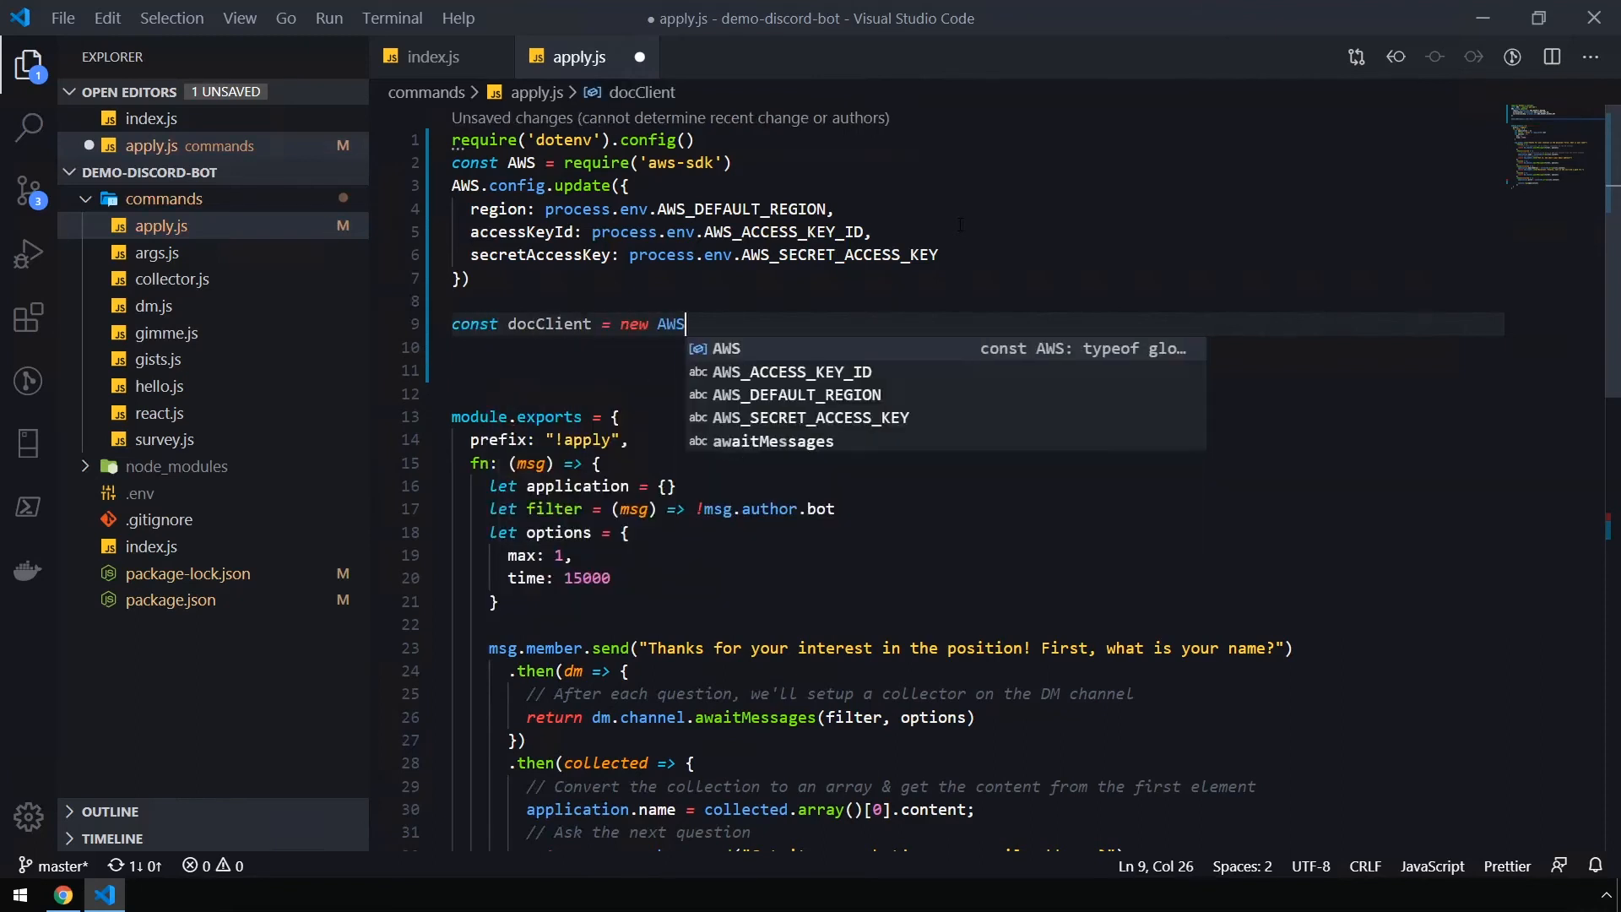
{"action": "type", "text": ".DynamoDB."}
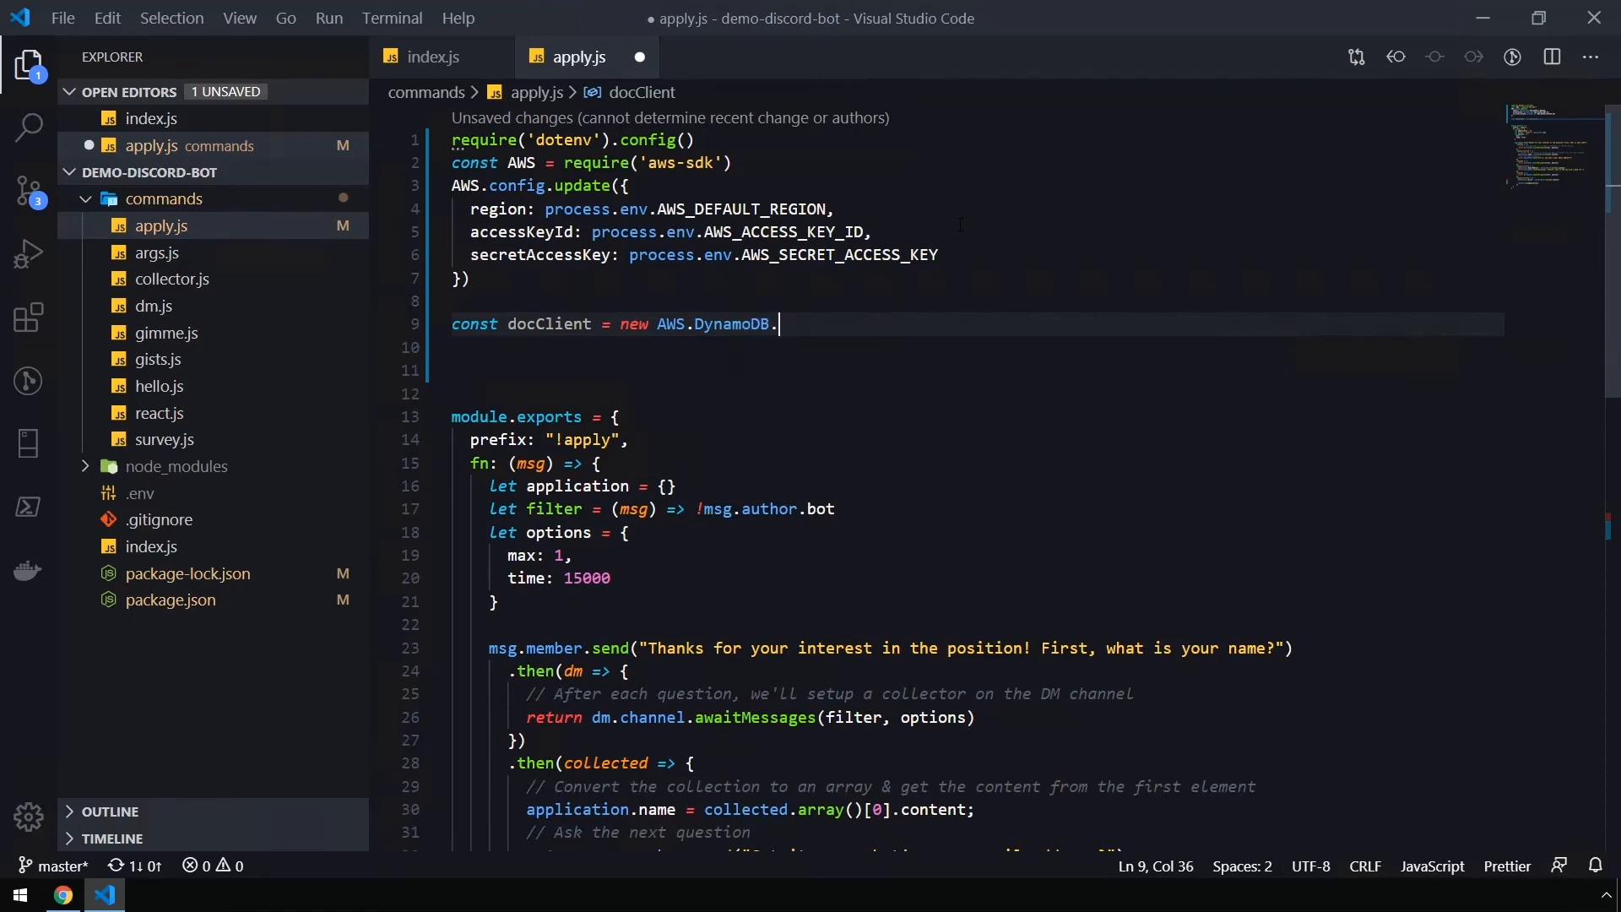
{"action": "type", "text": "DocumentClient()"}
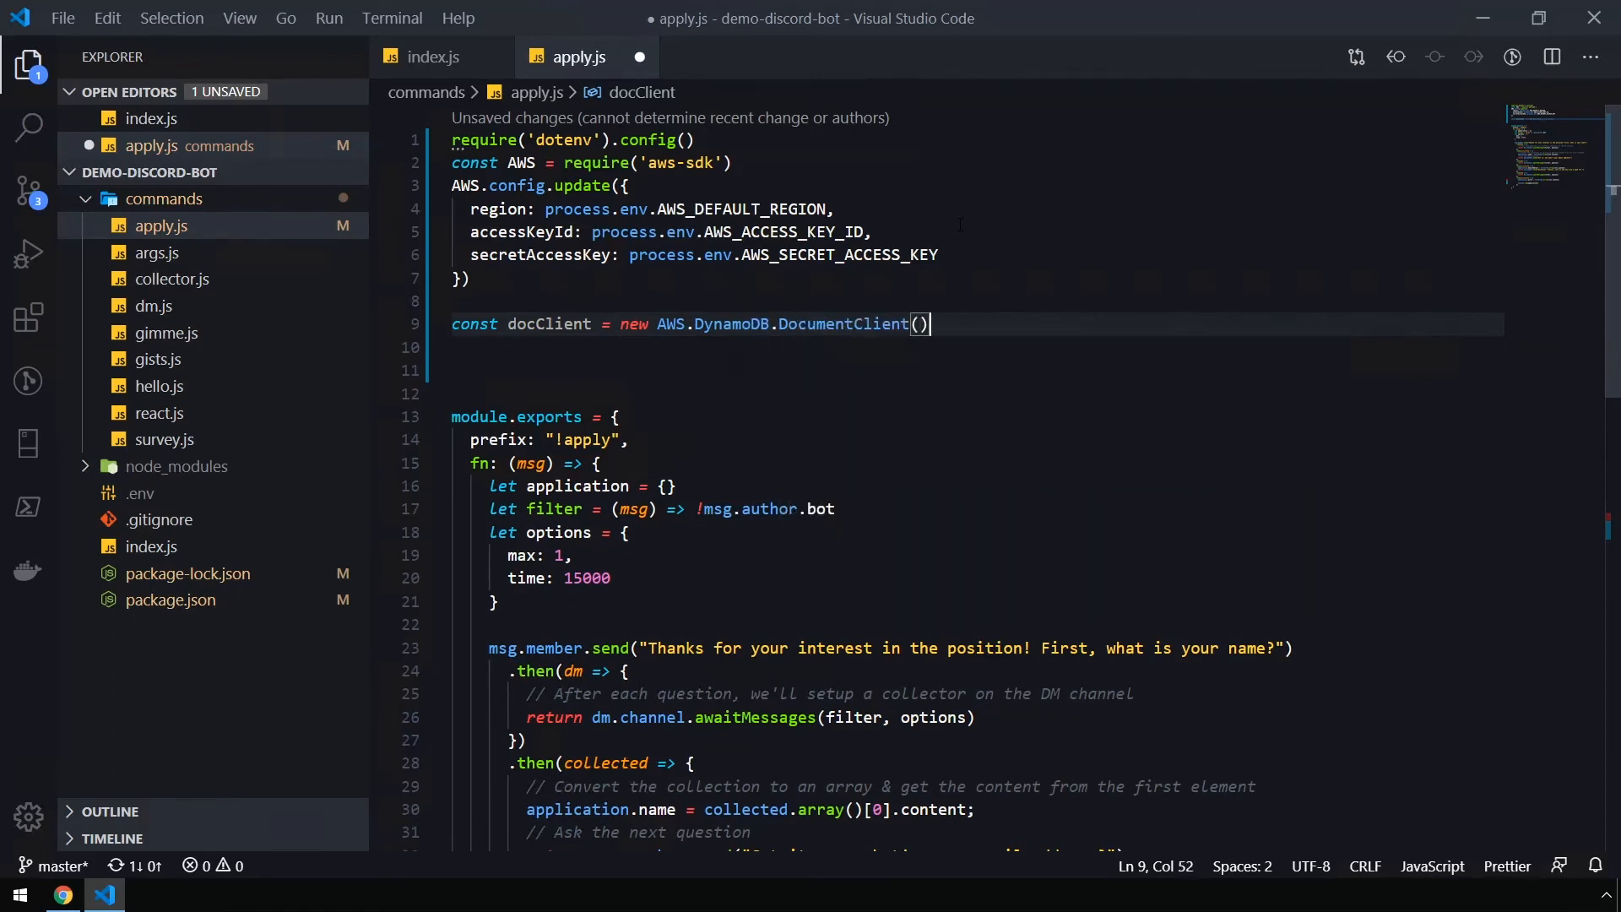
{"action": "type", "text": ";"}
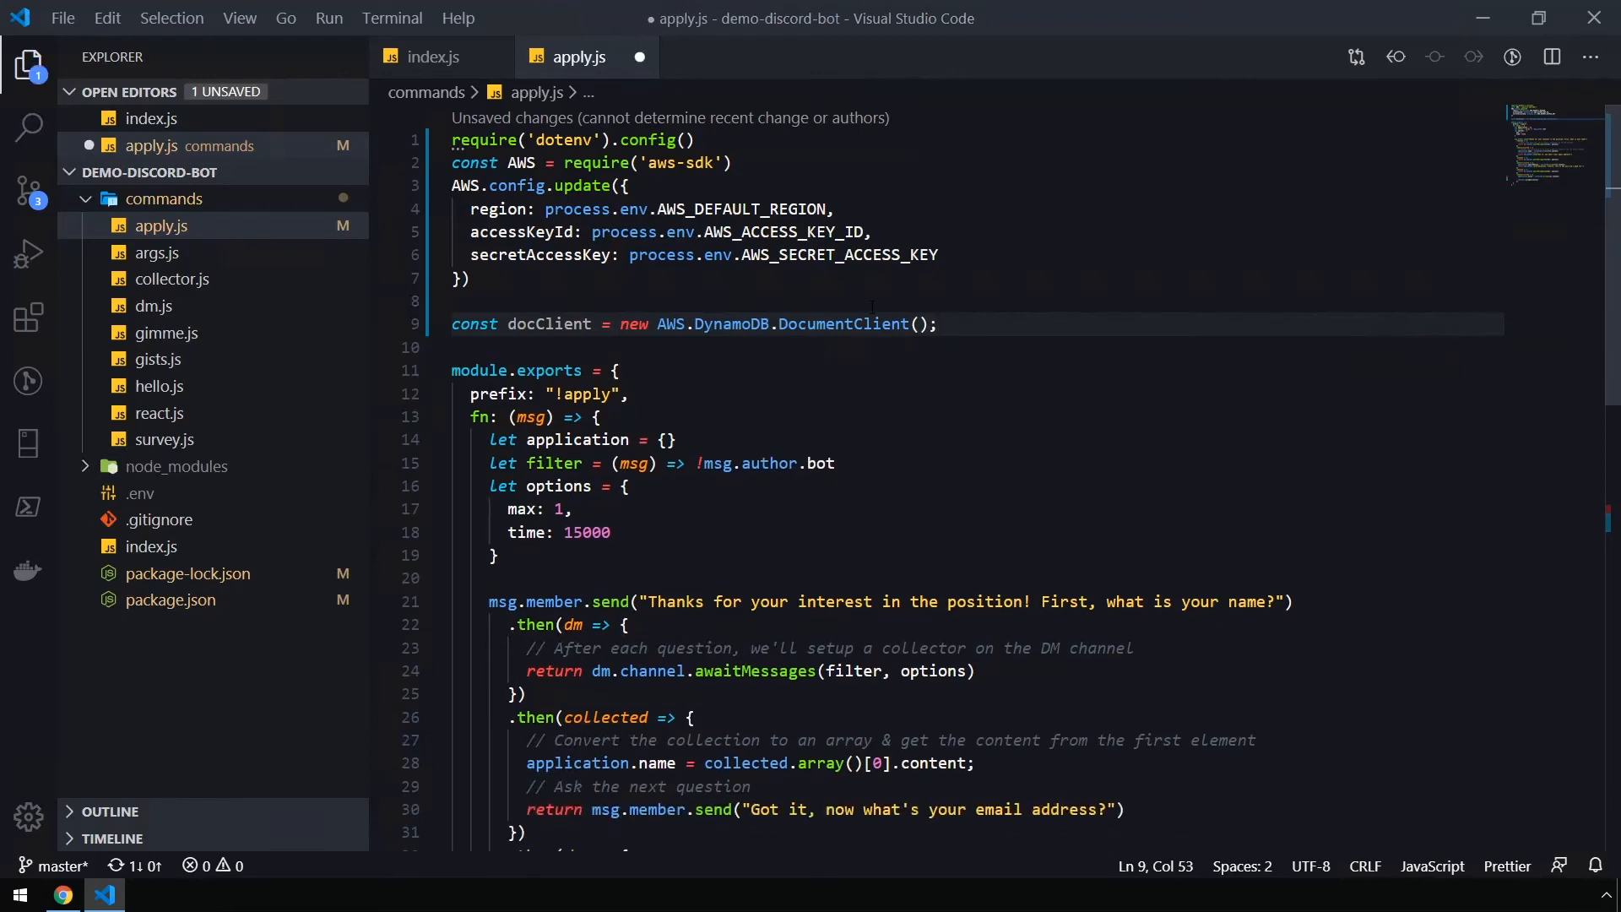
{"action": "scroll", "scroll_direction": "down", "scroll_amount": 3}
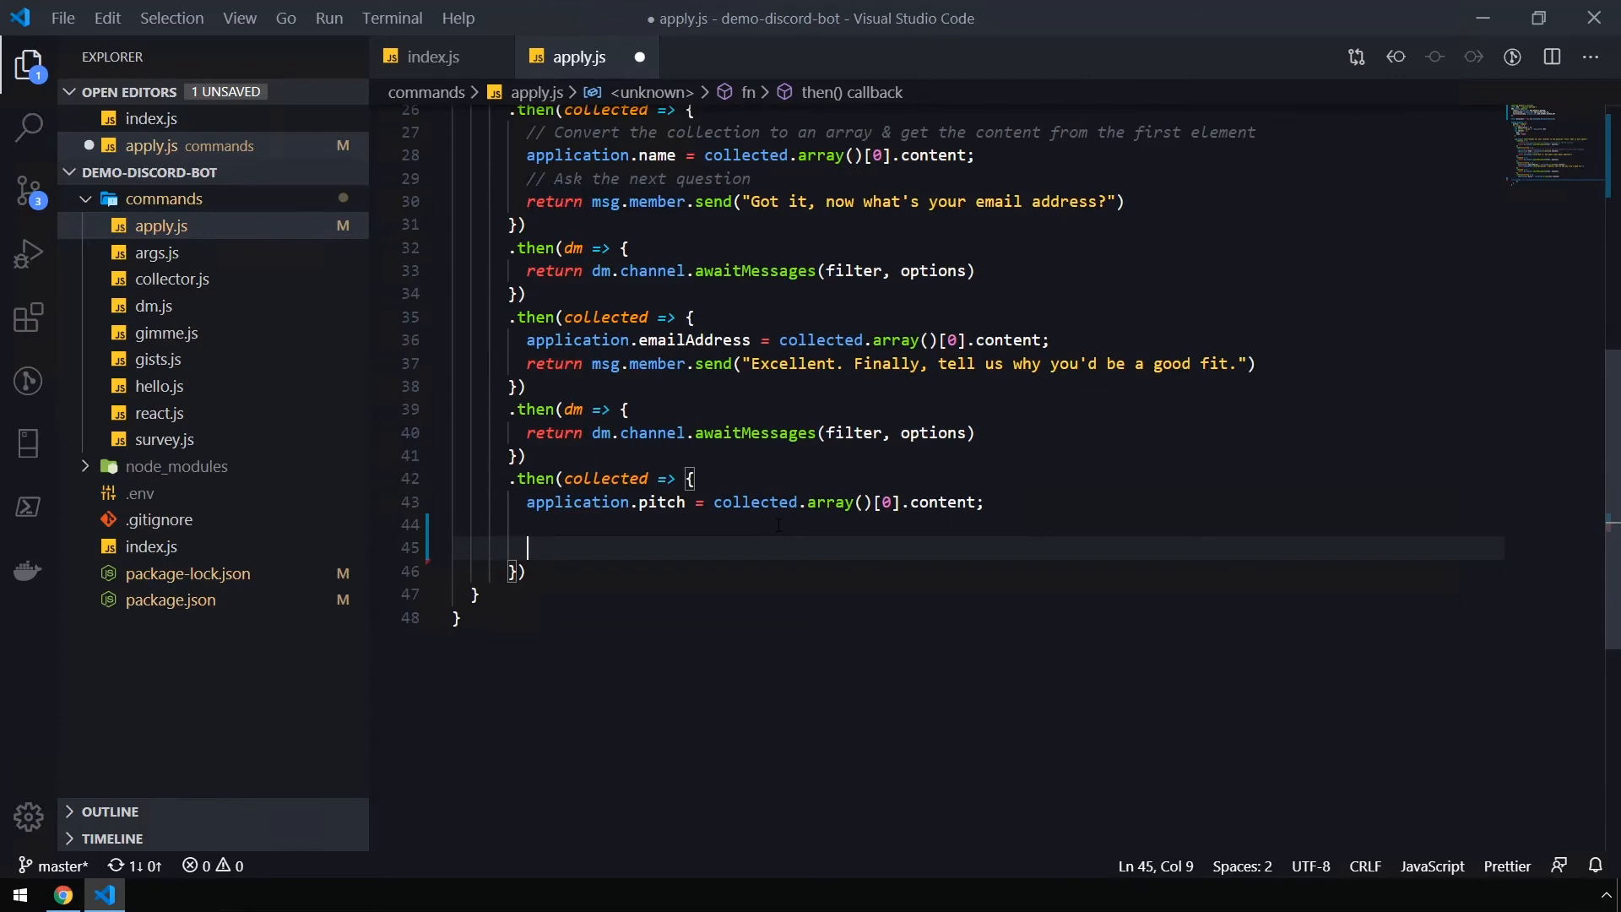
Start a params object with TableName 'demo-discord-bot'
{"action": "type", "text": "const par"}
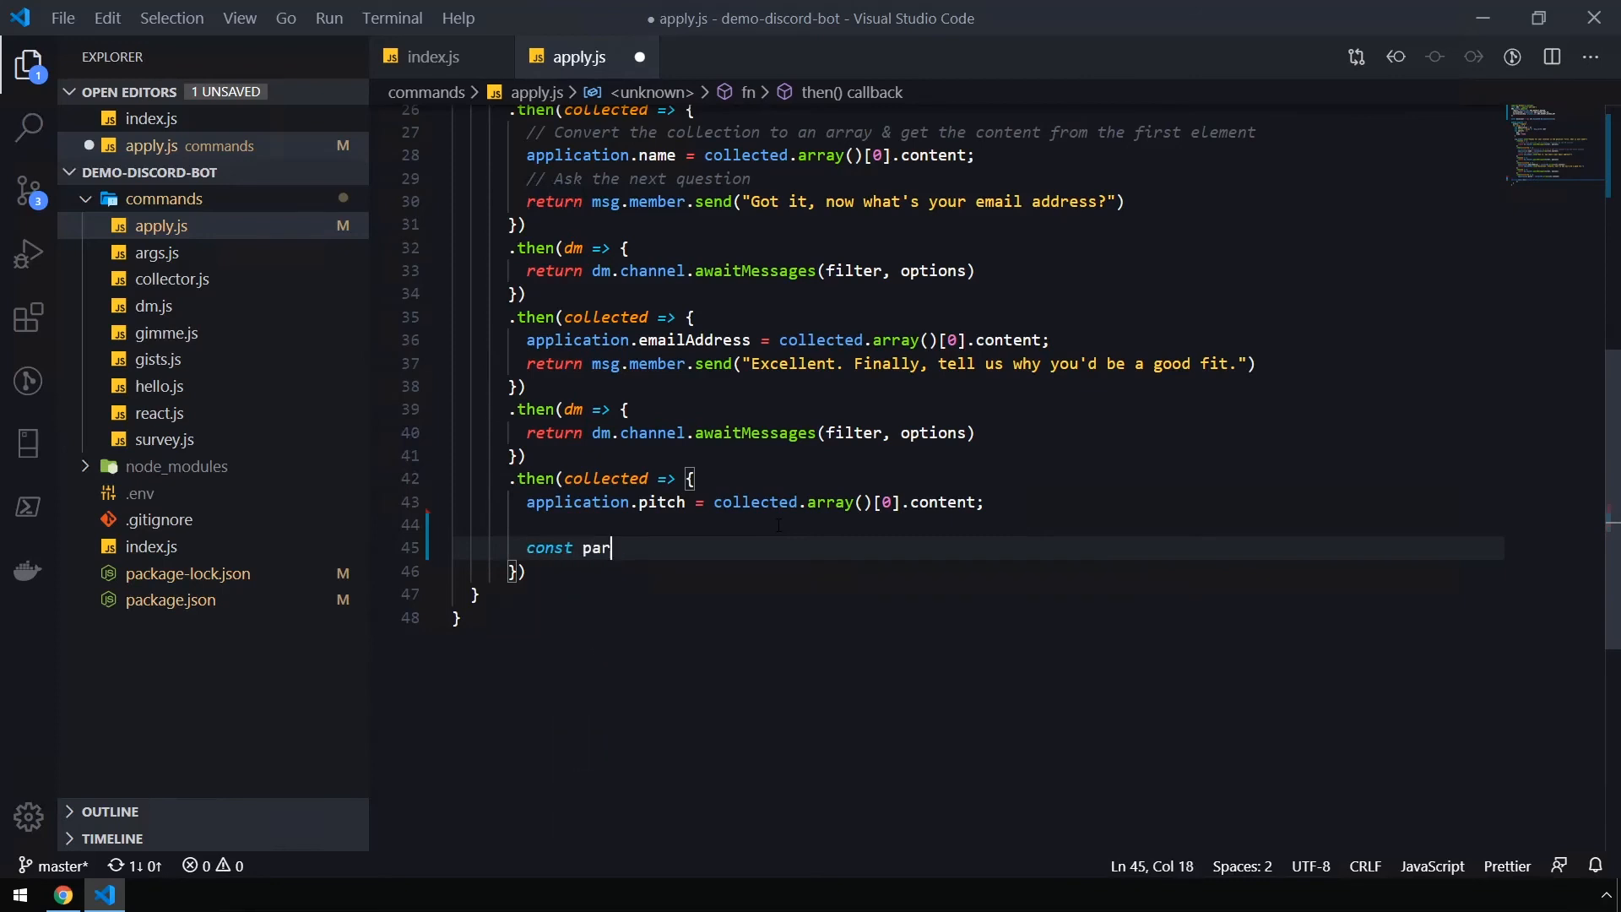
{"action": "type", "text": "ams"}
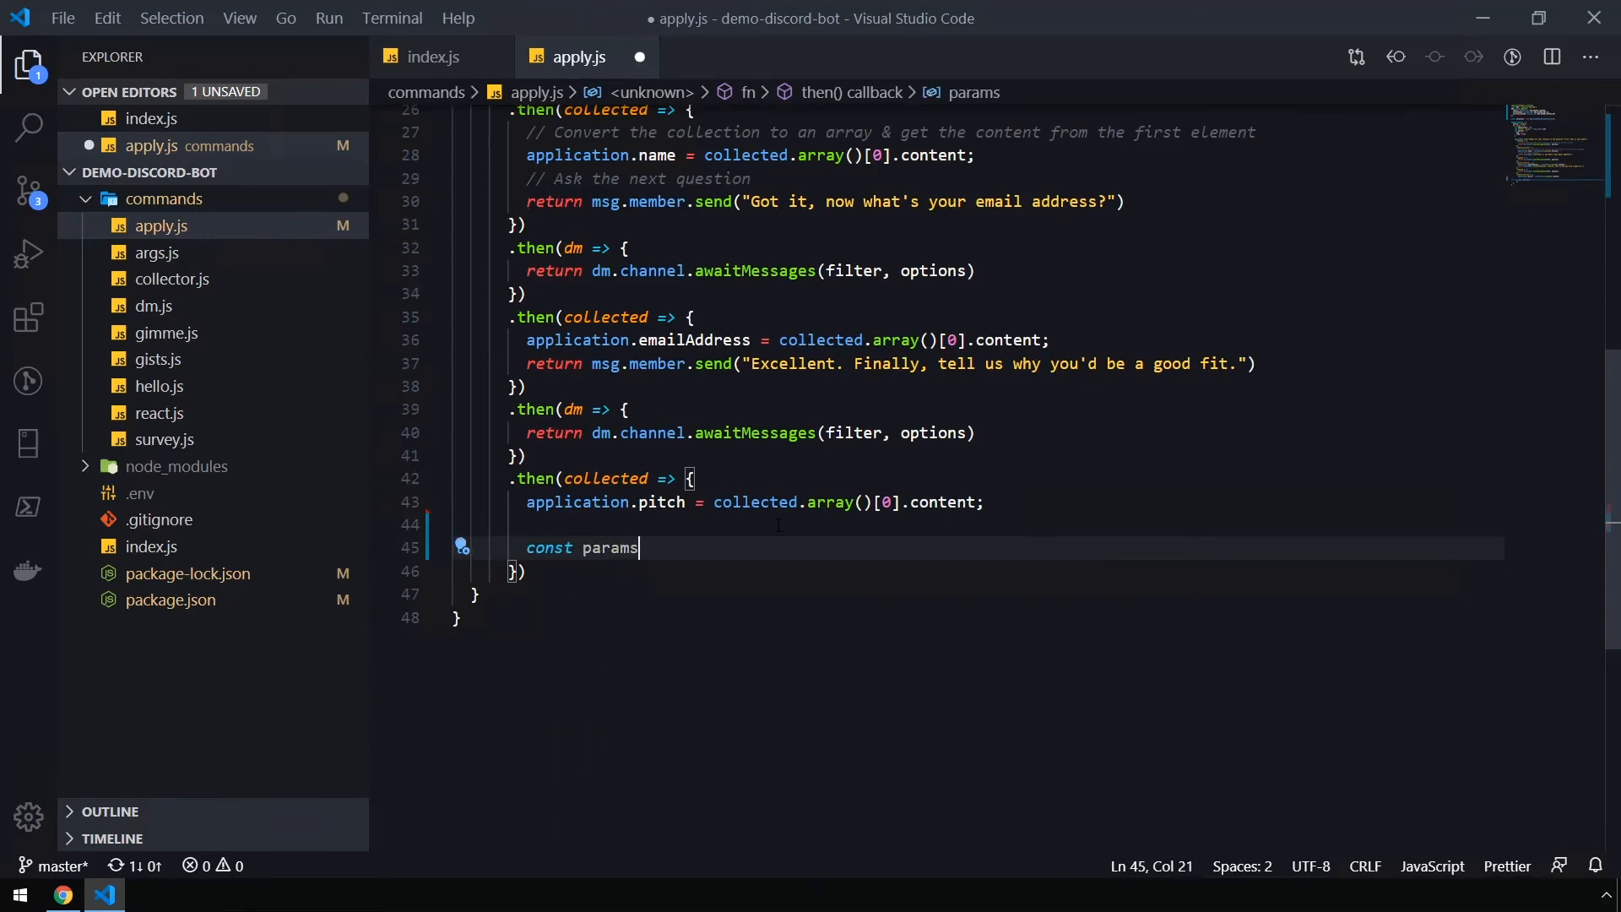
{"action": "type", "text": "="}
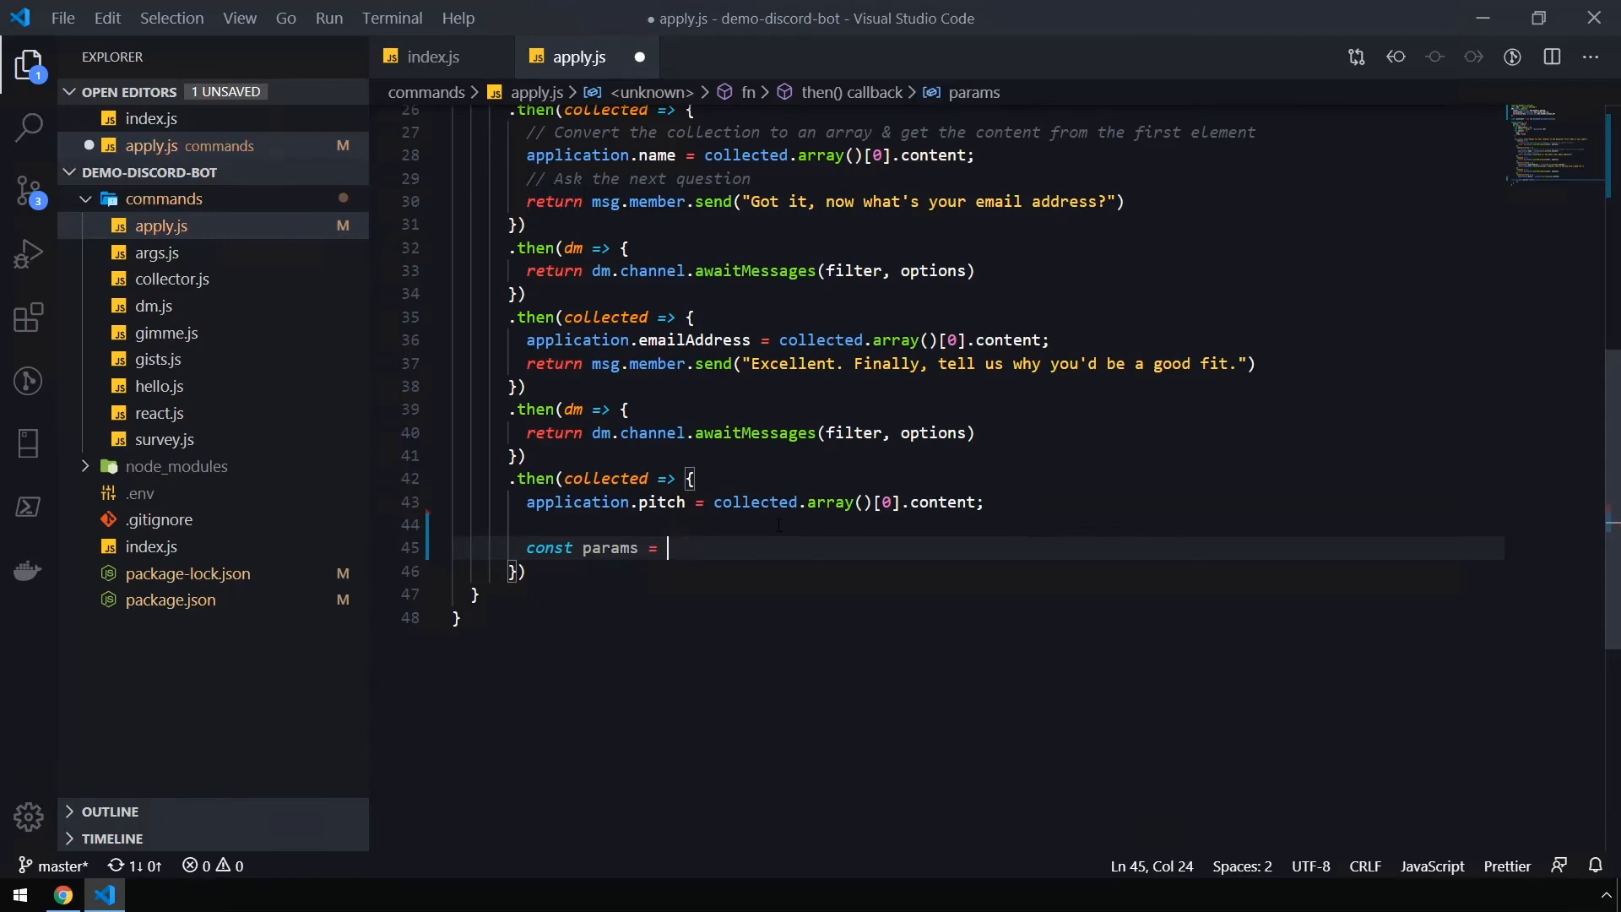
{"action": "type", "text": "{"}
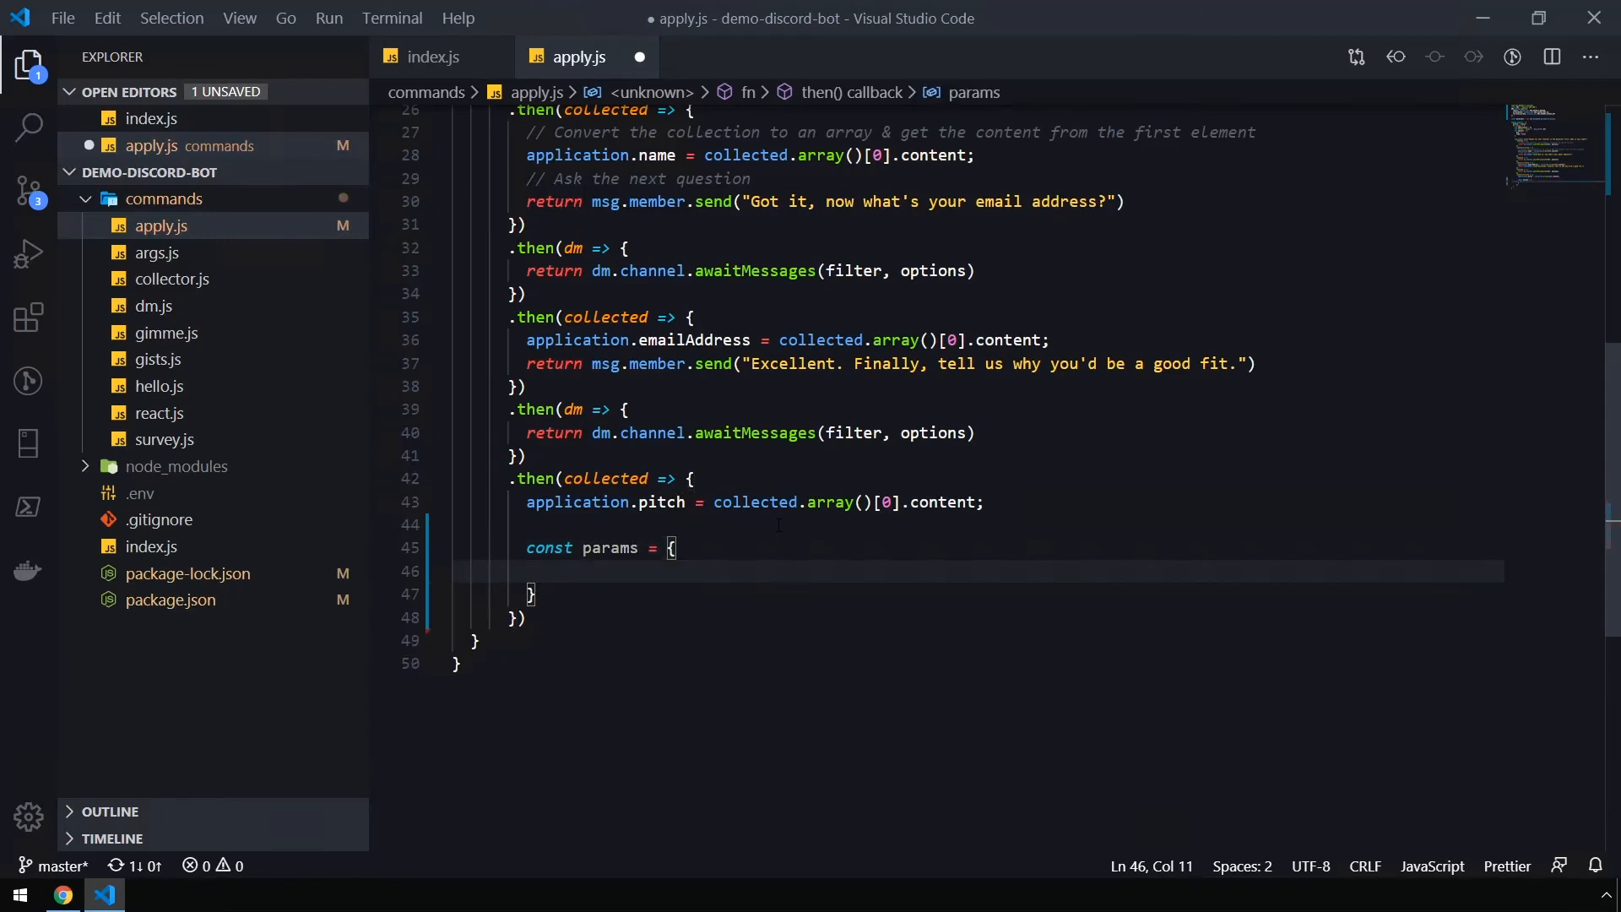
{"action": "type", "text": "TableN"}
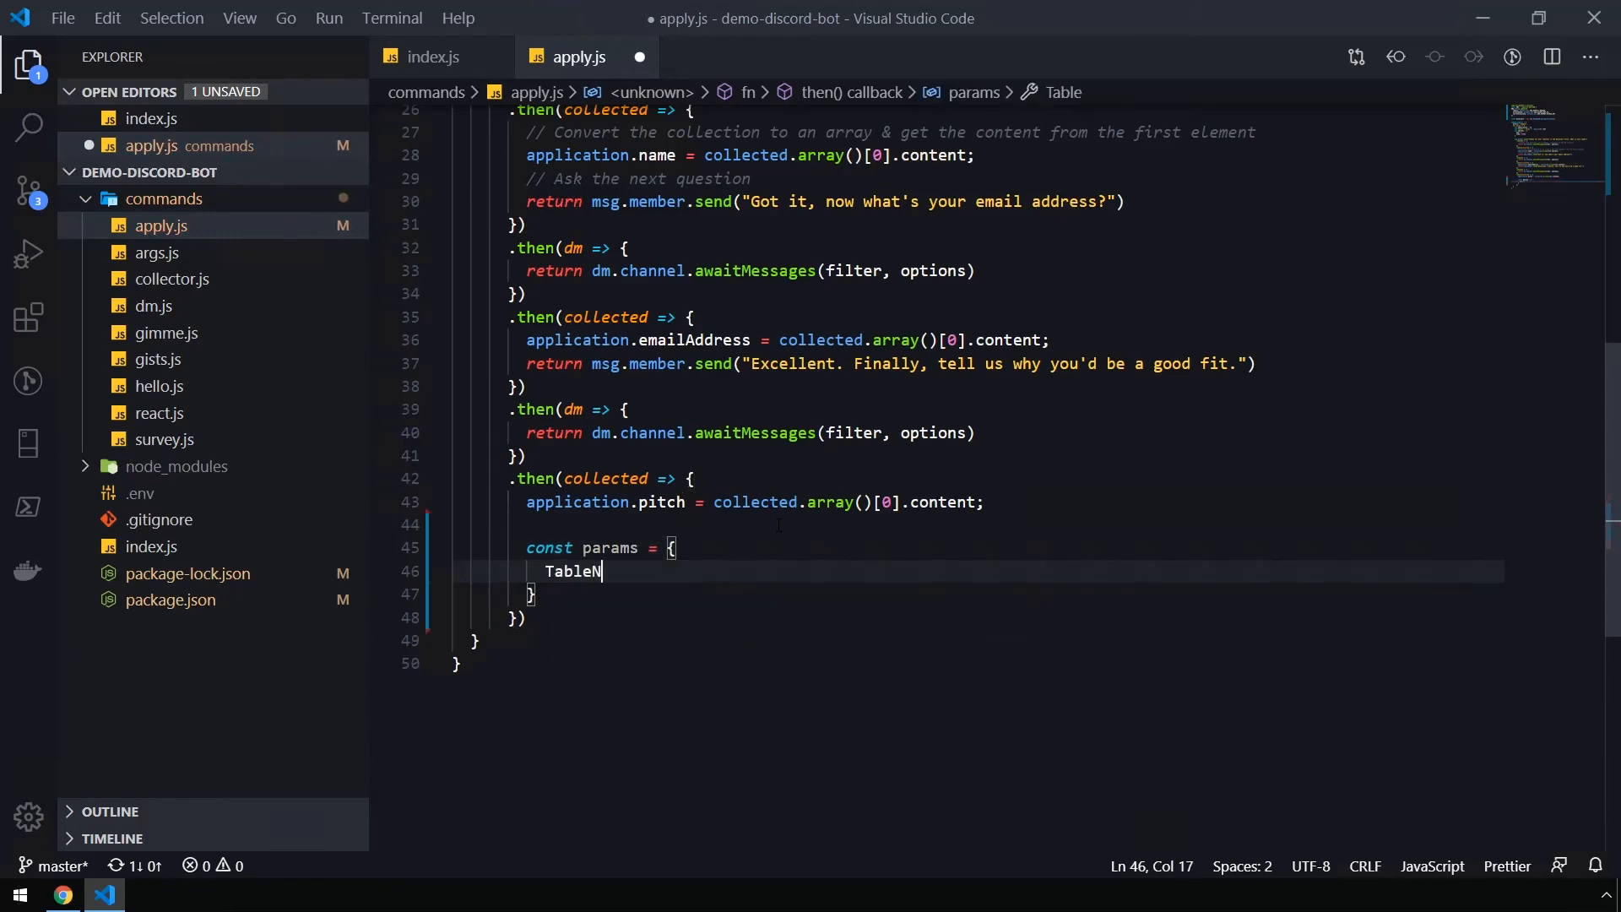
{"action": "type", "text": "ame: '"}
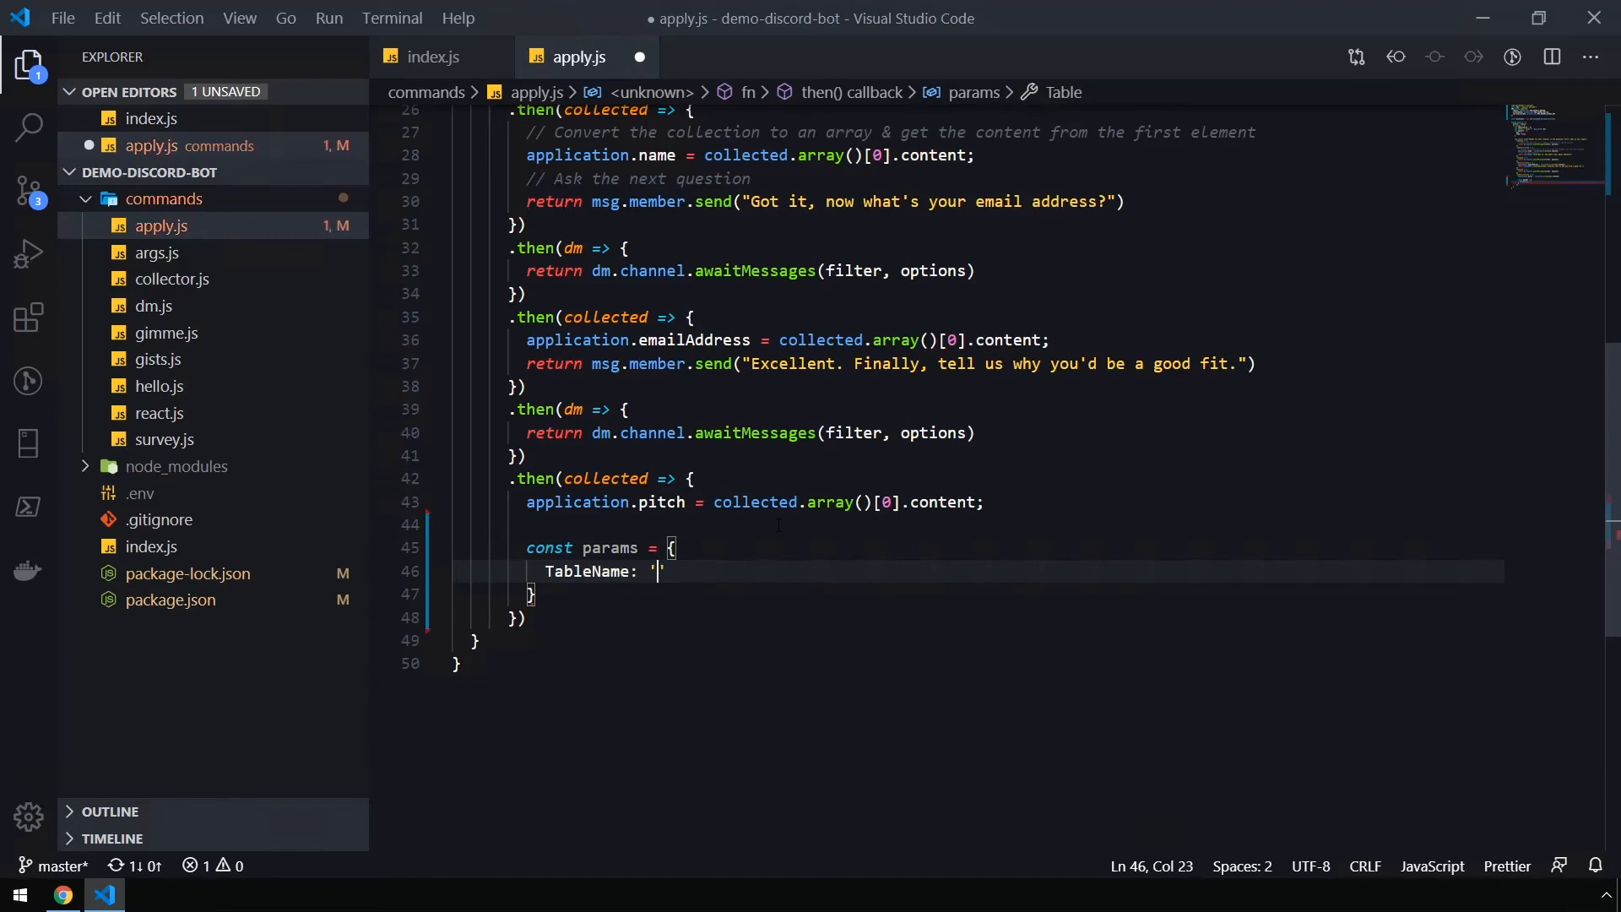
{"action": "type", "text": "demo-disc"}
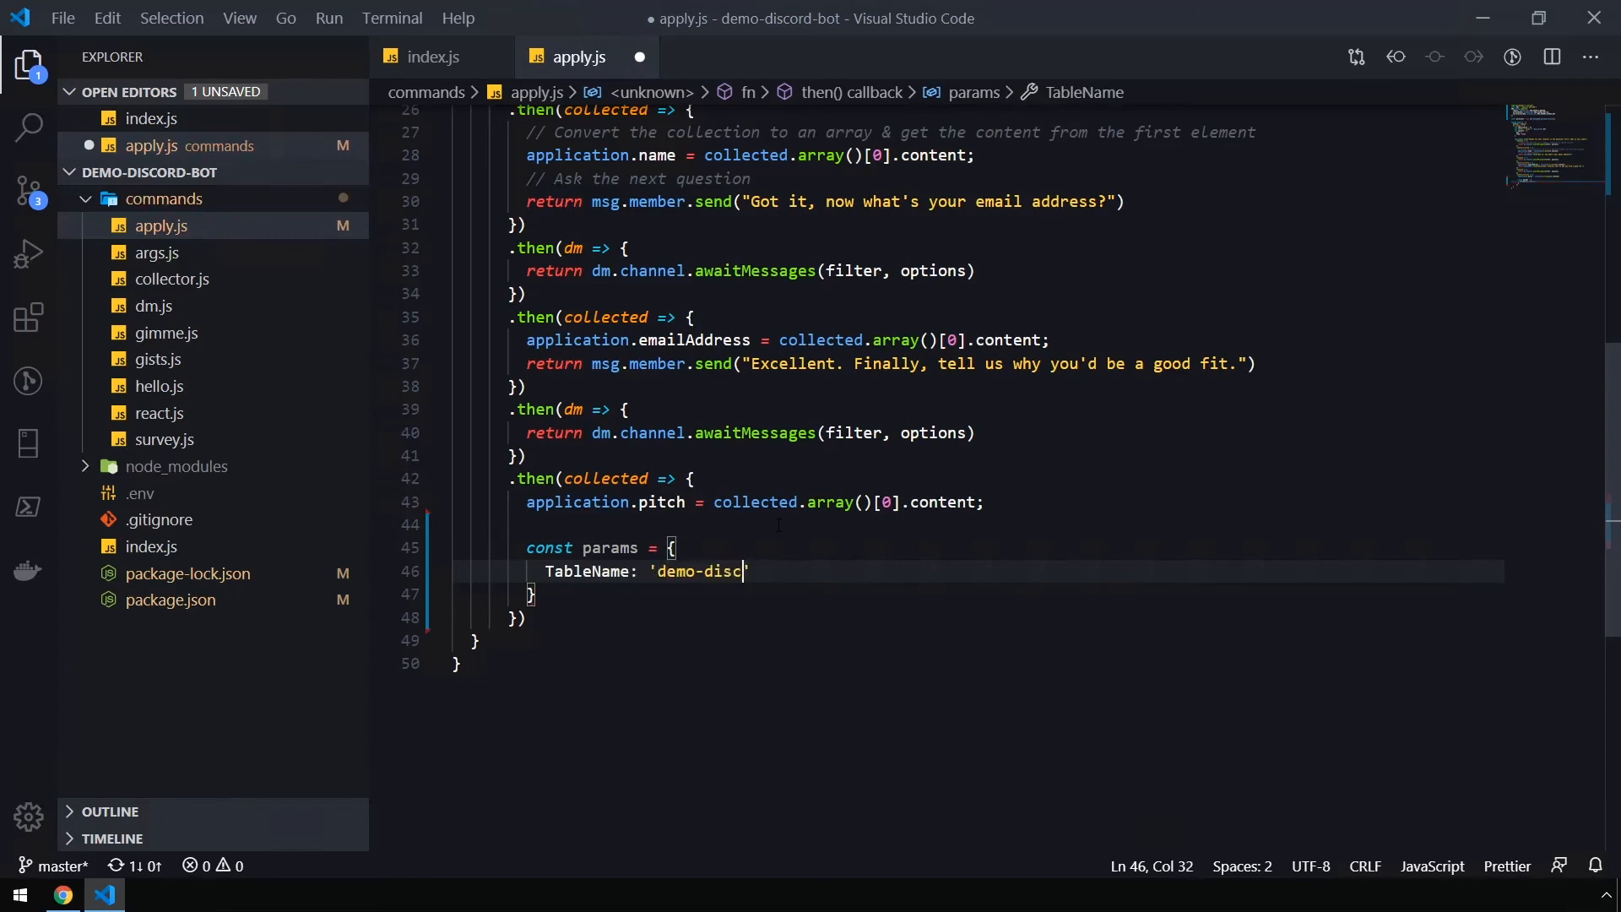
{"action": "type", "text": "ord-bot"}
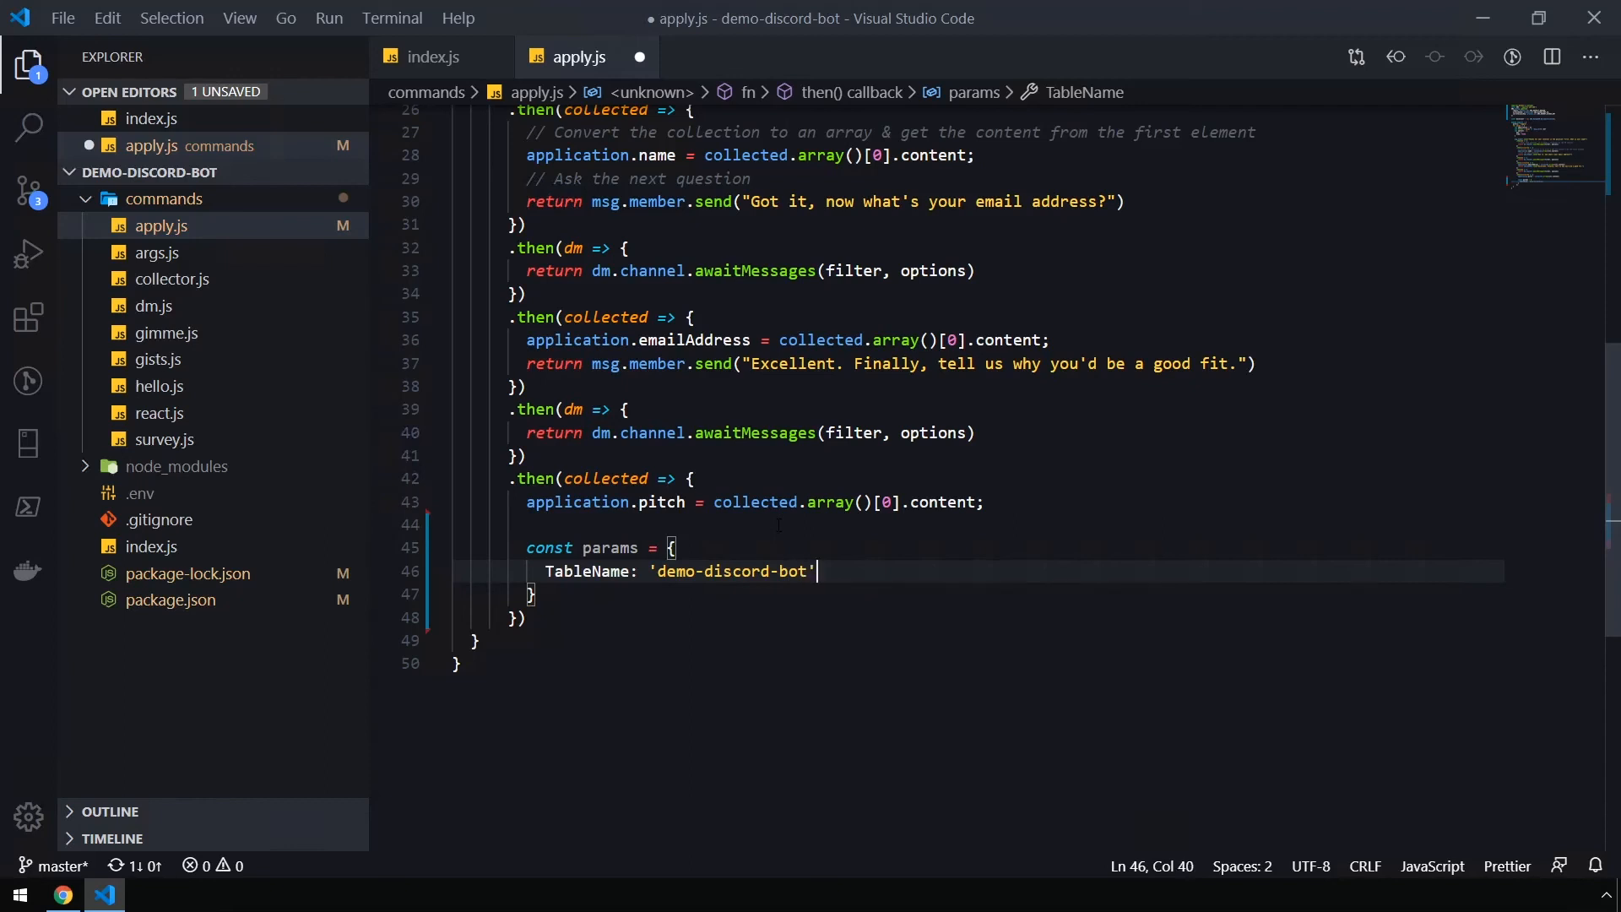
{"action": "type", "text": ","}
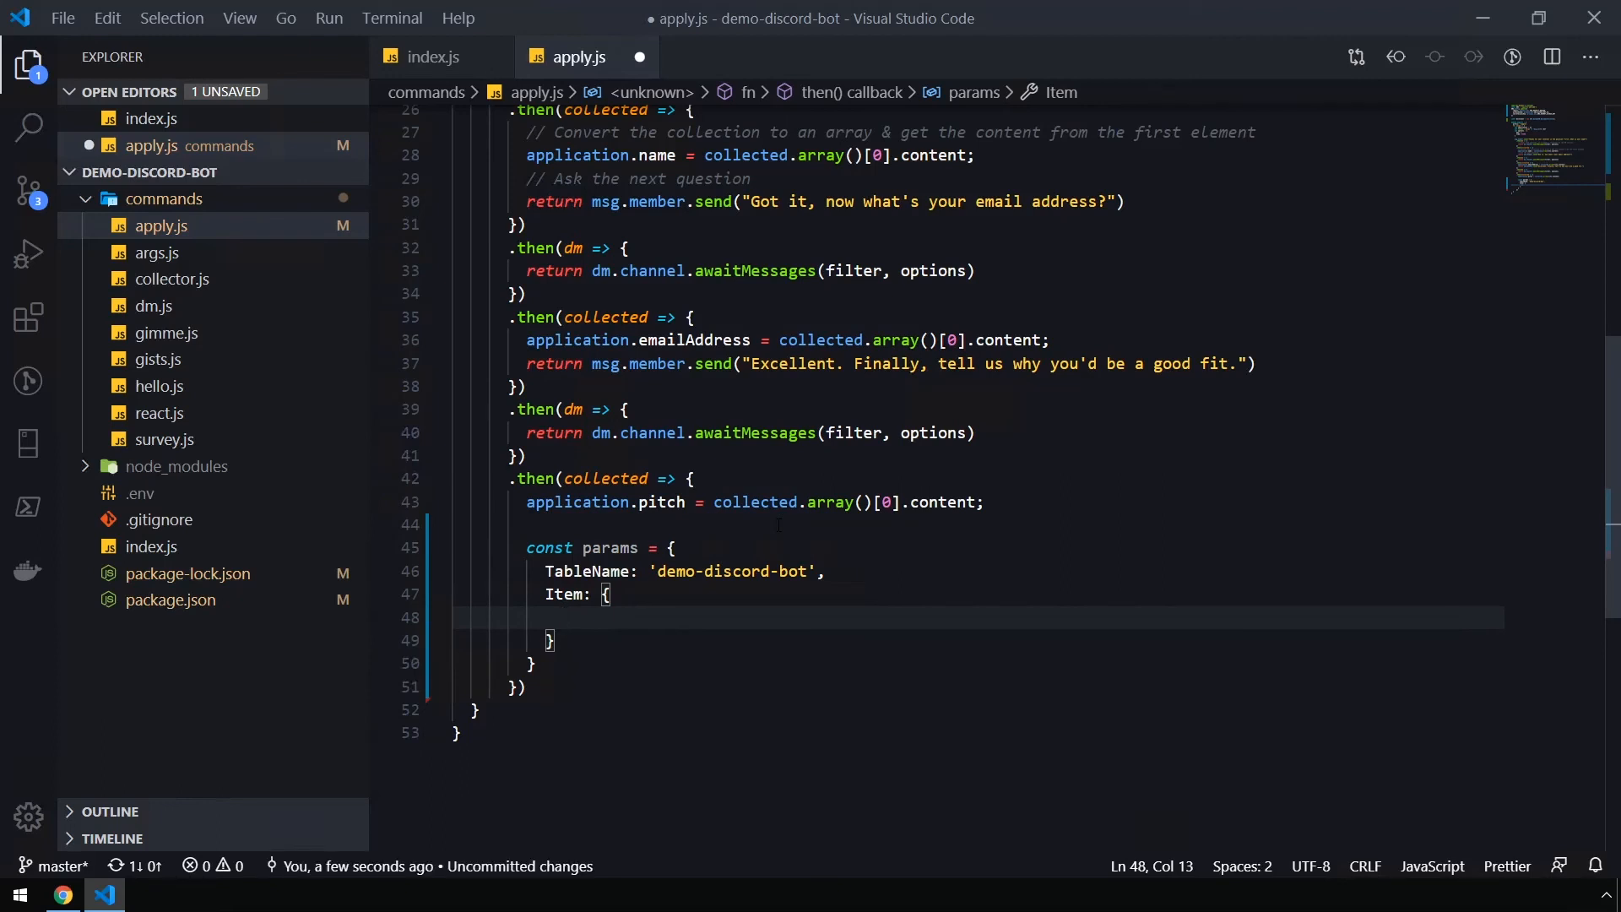
Give the Item an id of Date.now().toString() and info set to application
{"action": "type", "text": "id: D"}
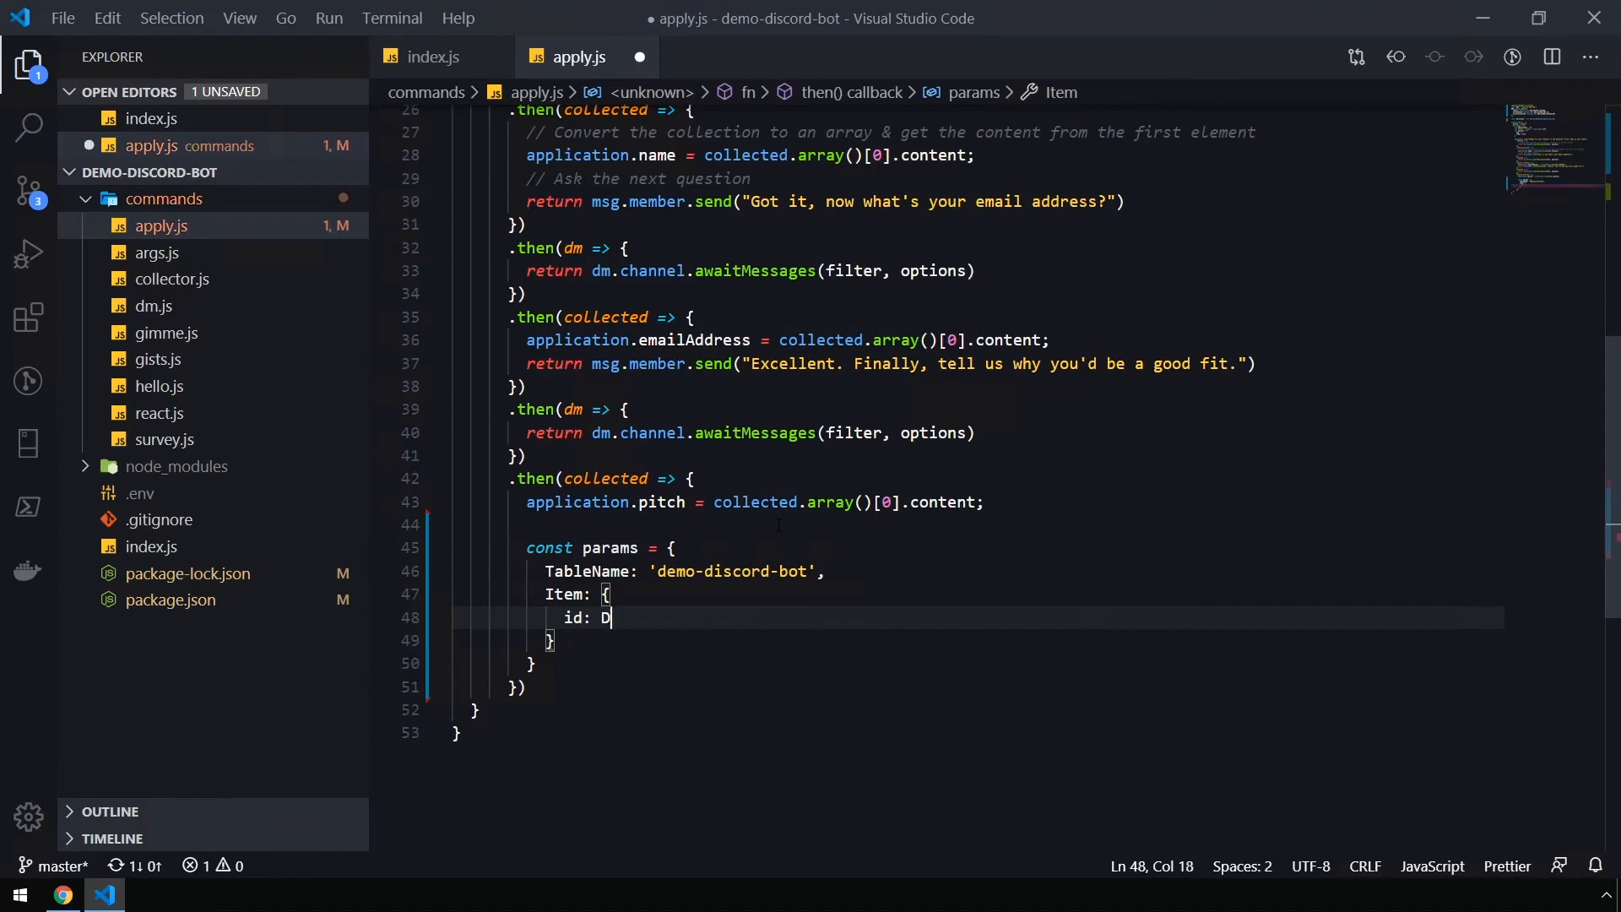
{"action": "type", "text": "ate.now()."}
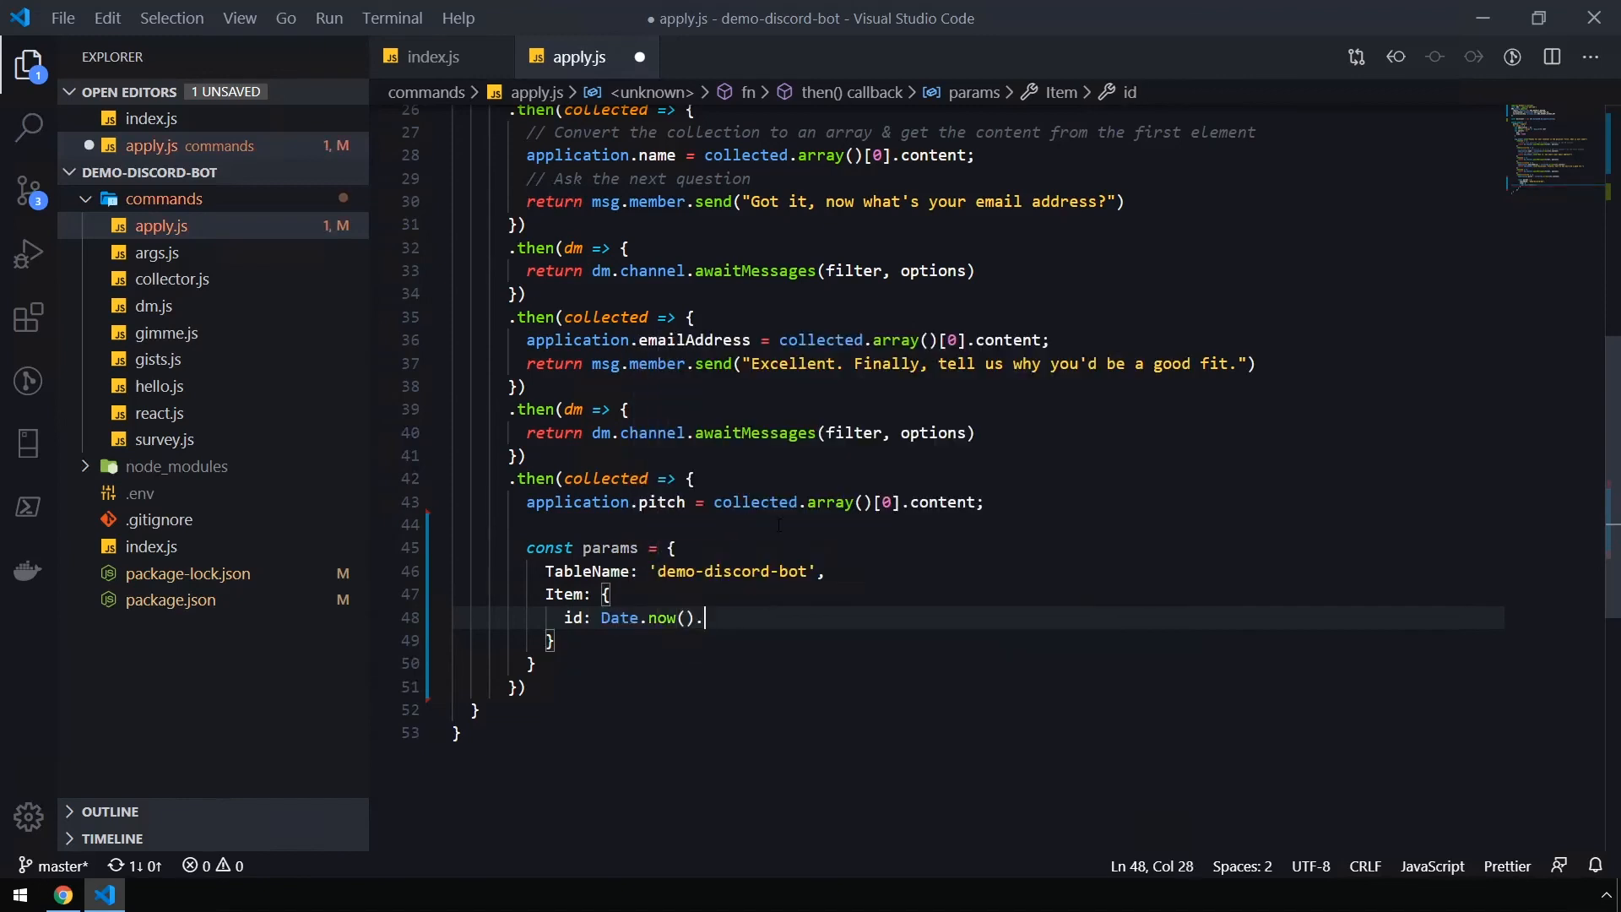
{"action": "type", "text": "toString()"}
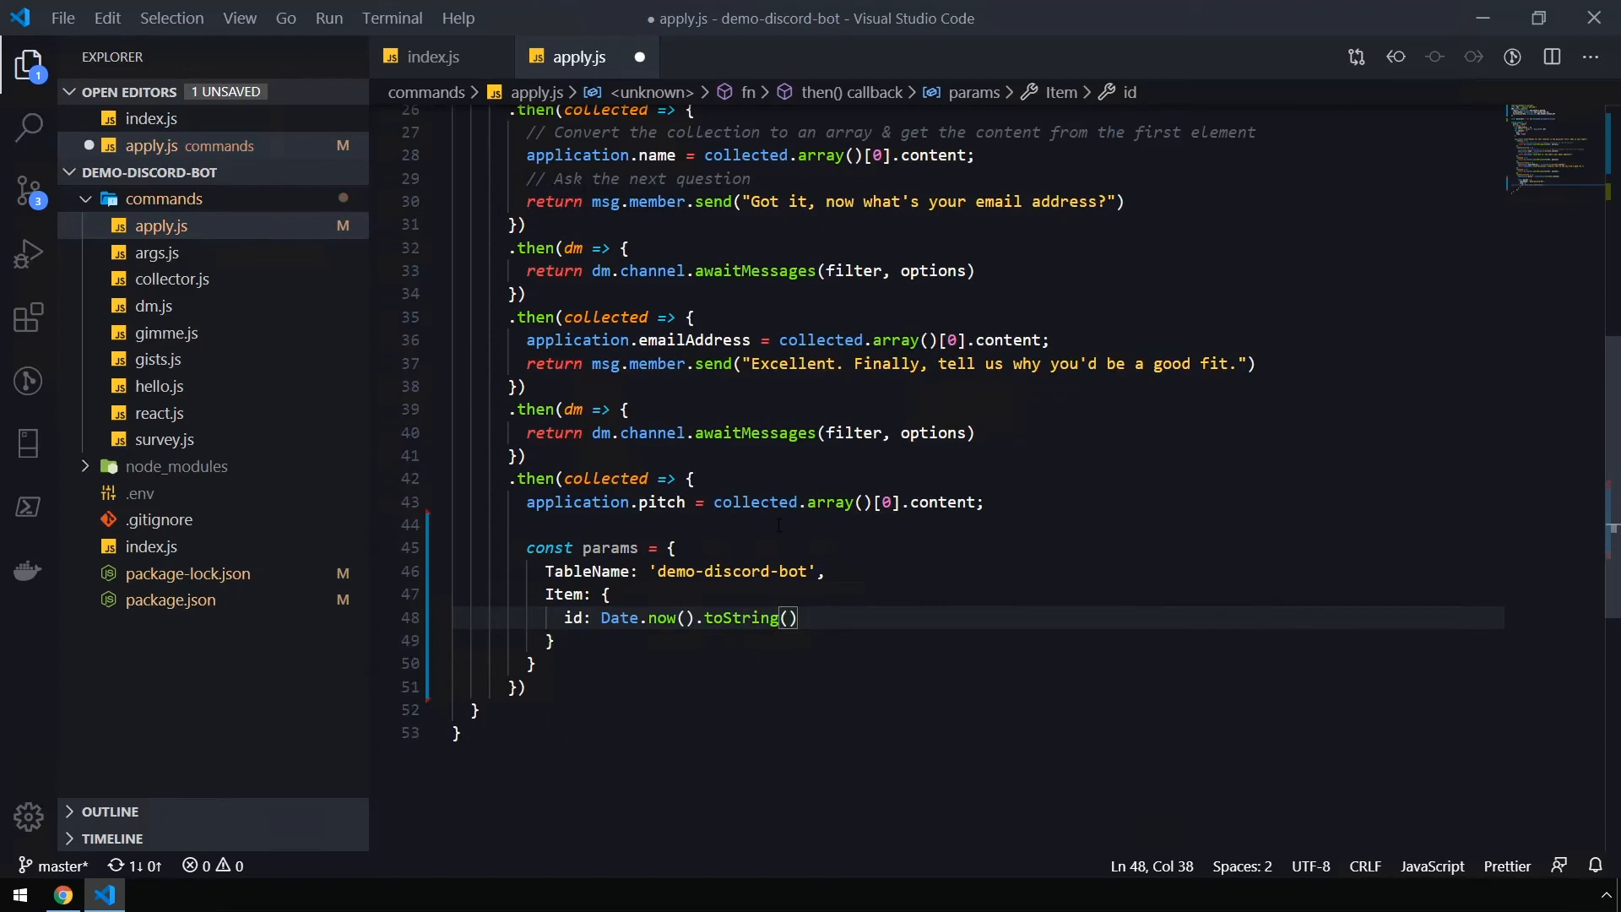
{"action": "key", "text": "enter"}
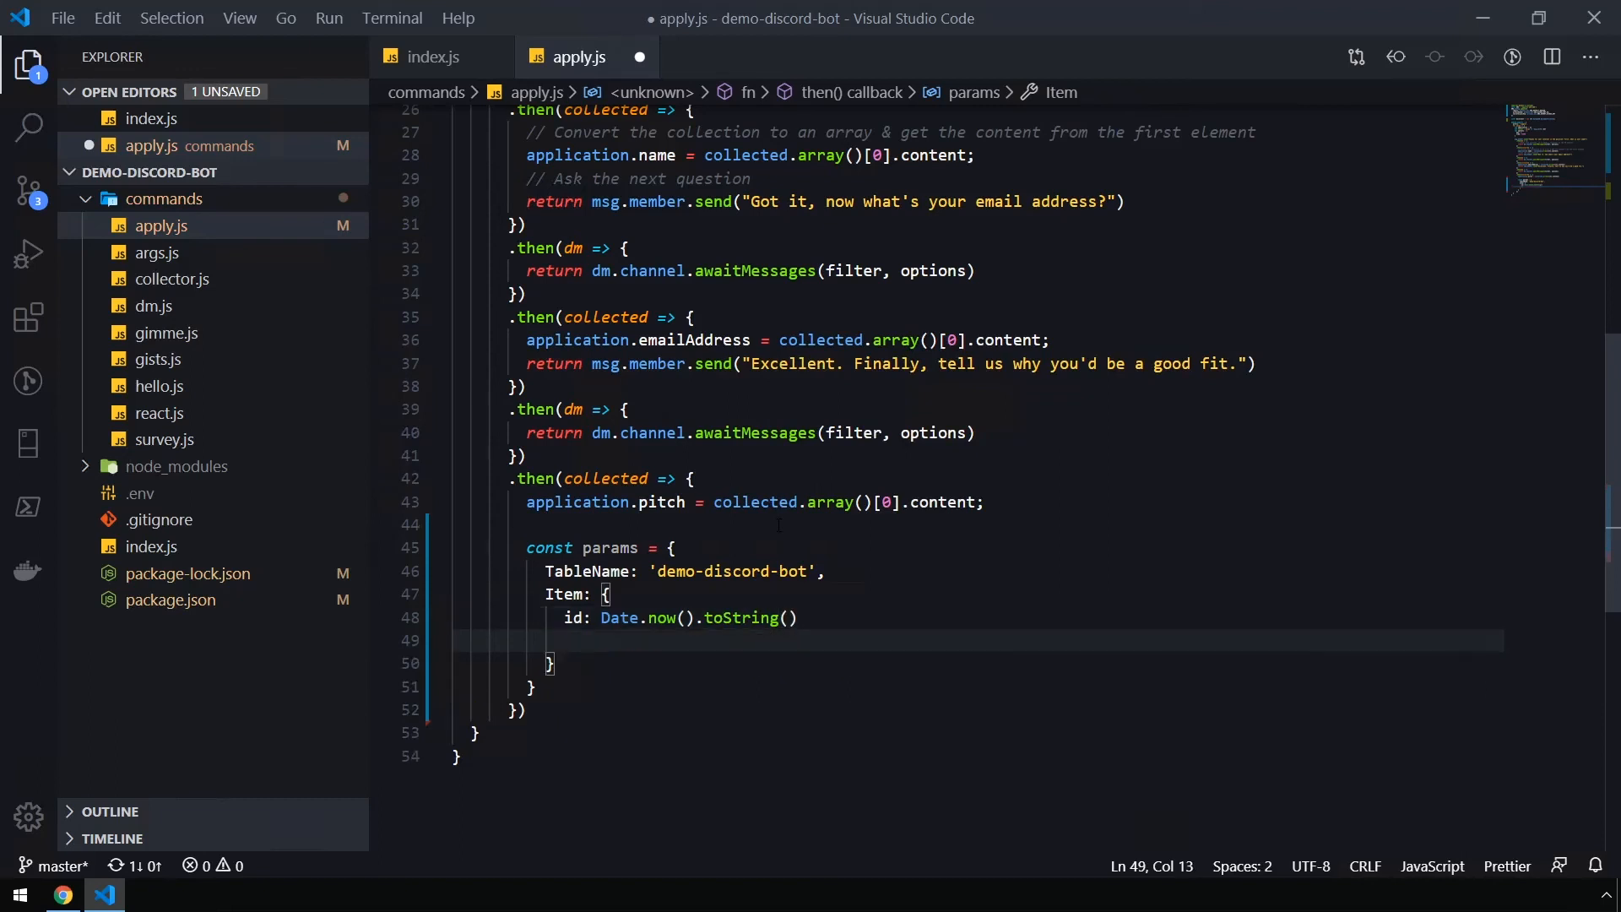
{"action": "type", "text": "info:"}
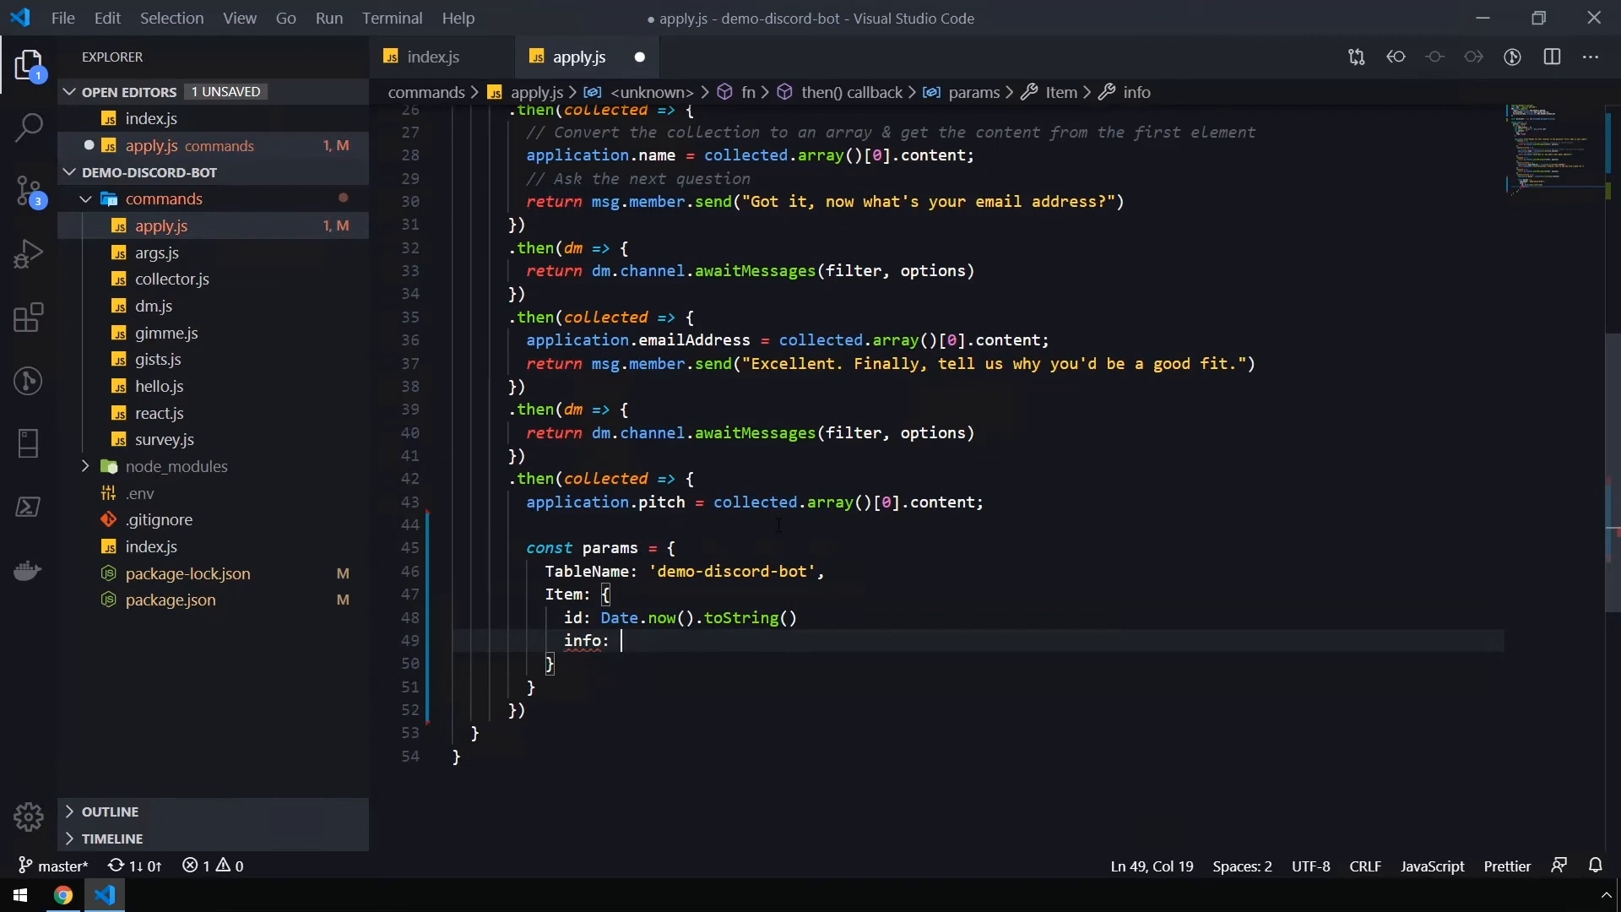
{"action": "type", "text": "application"}
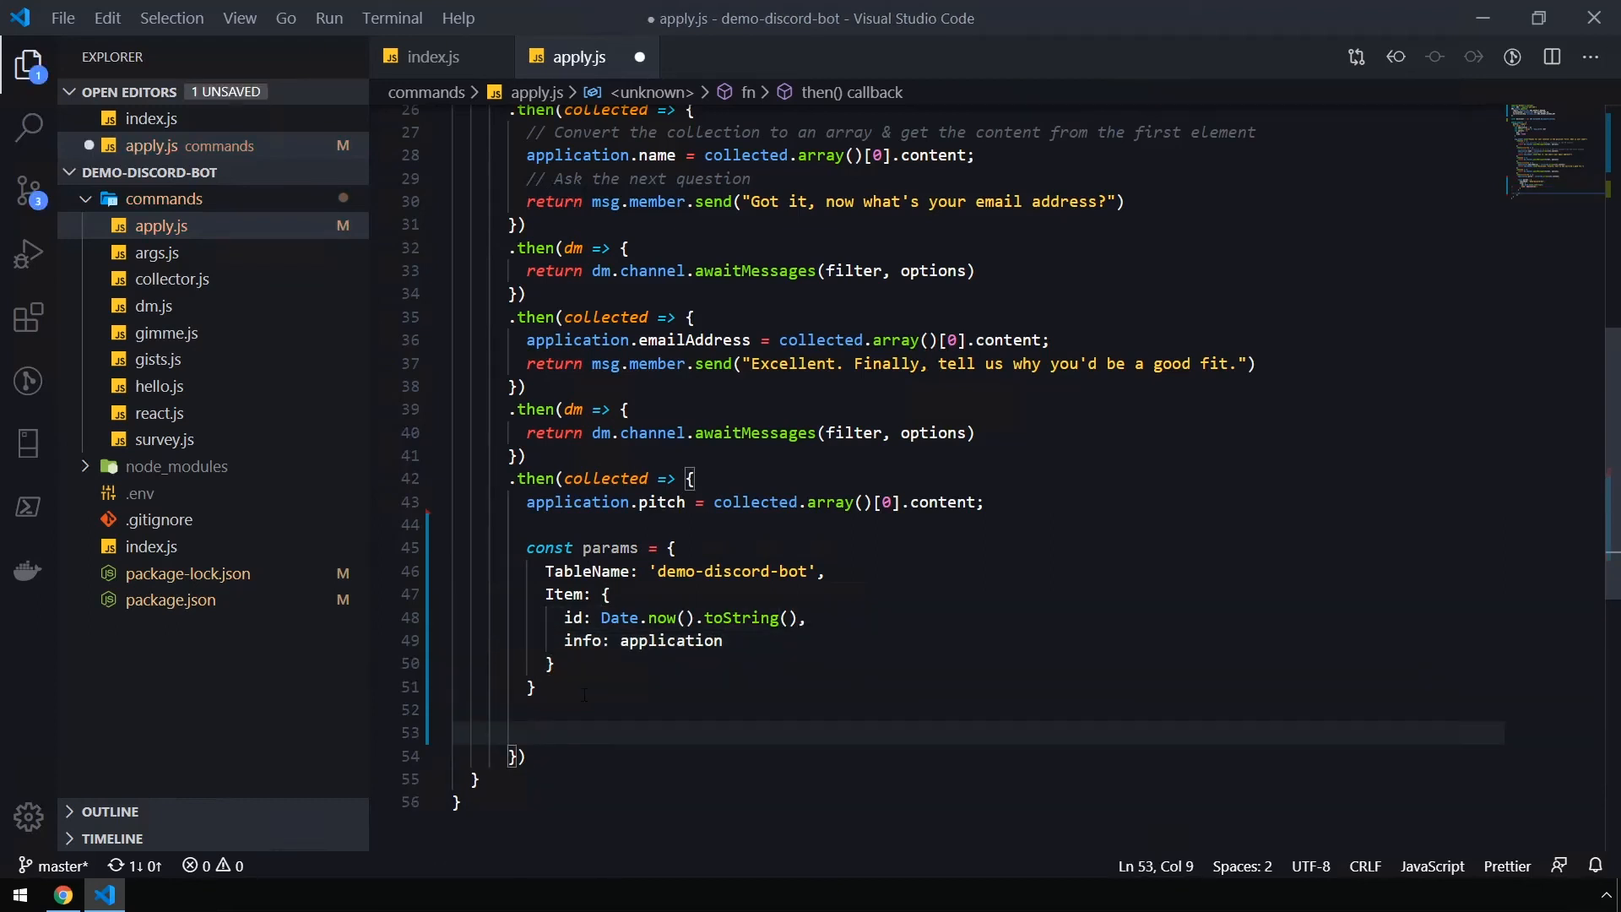
Call docClient.put(params) with an error callback that messages the member on success
{"action": "type", "text": "docClient.put("}
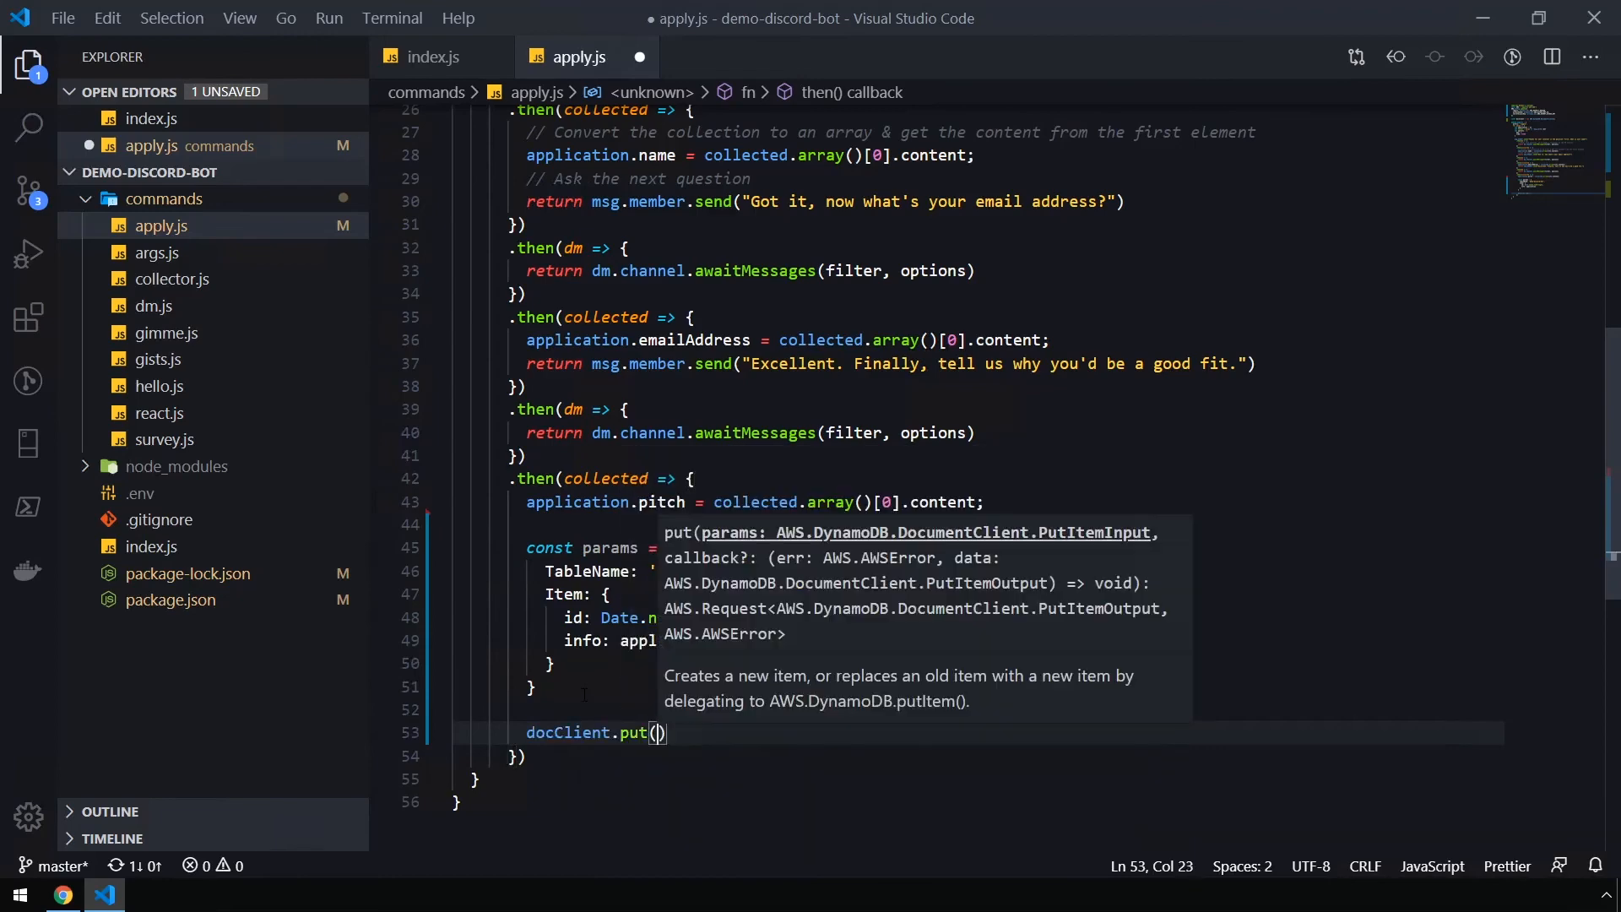
{"action": "type", "text": "params"}
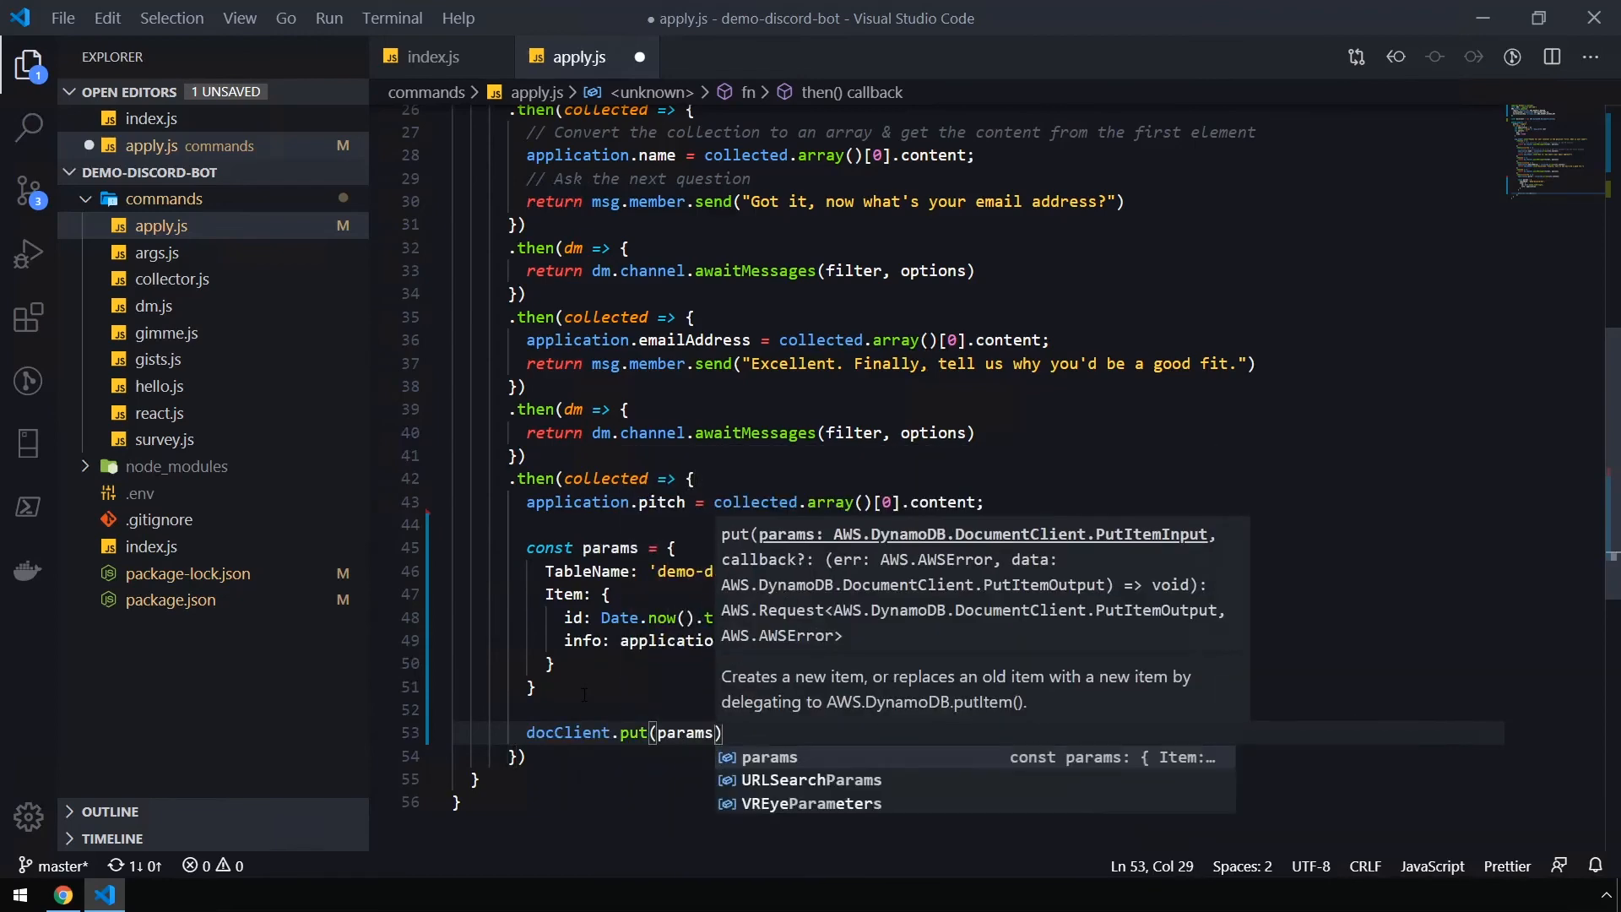
{"action": "type", "text": ", (error"}
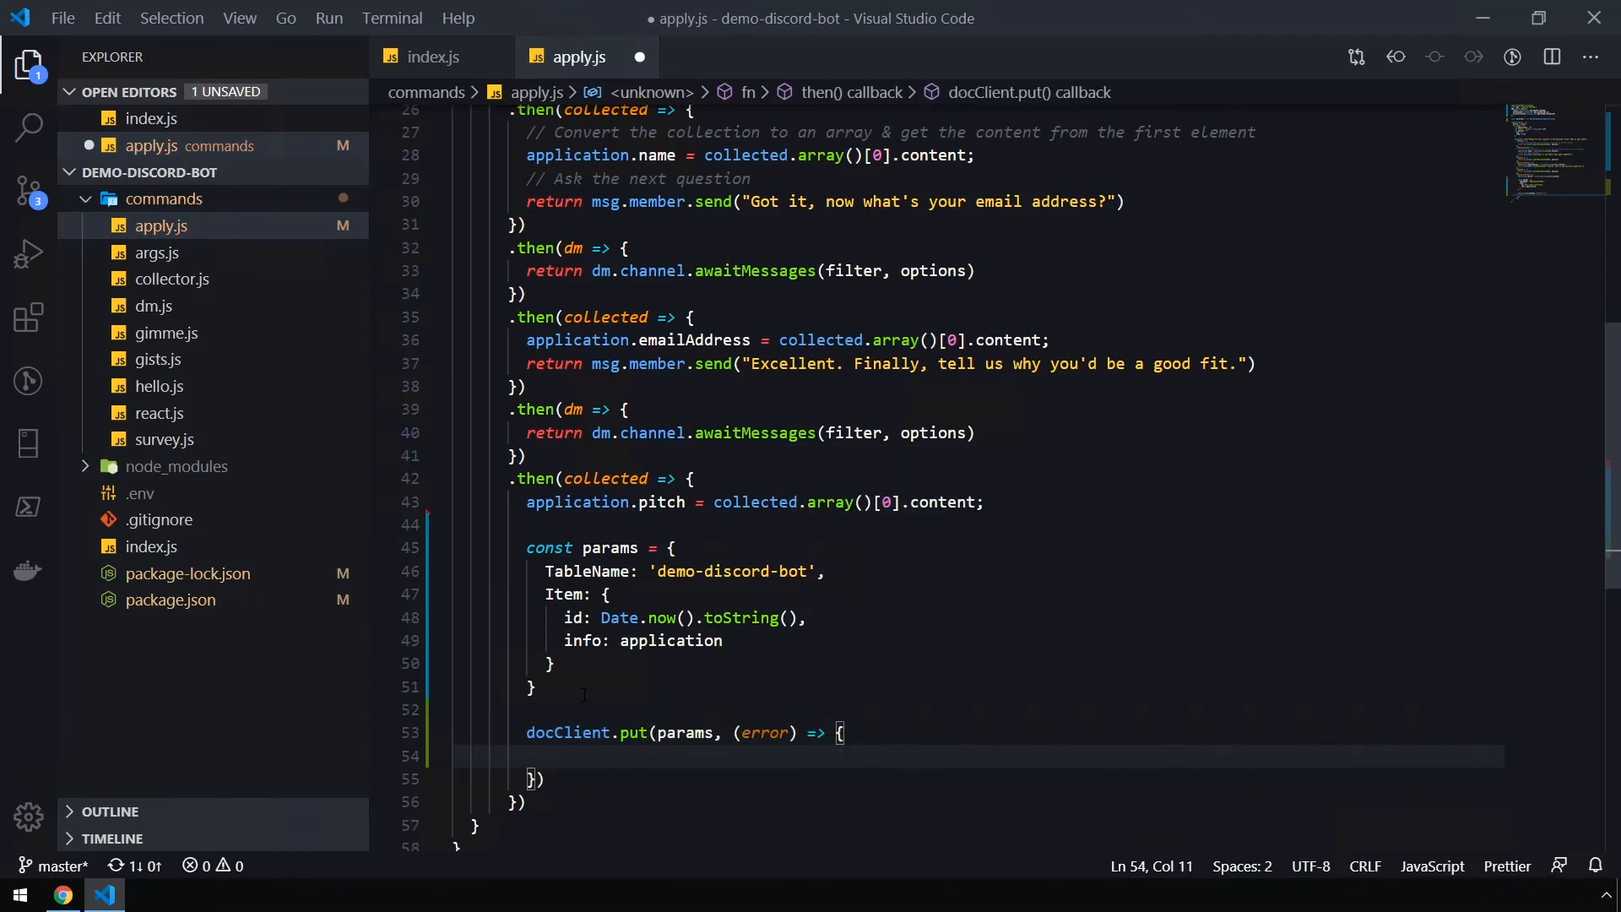
{"action": "type", "text": "if(!error) {"}
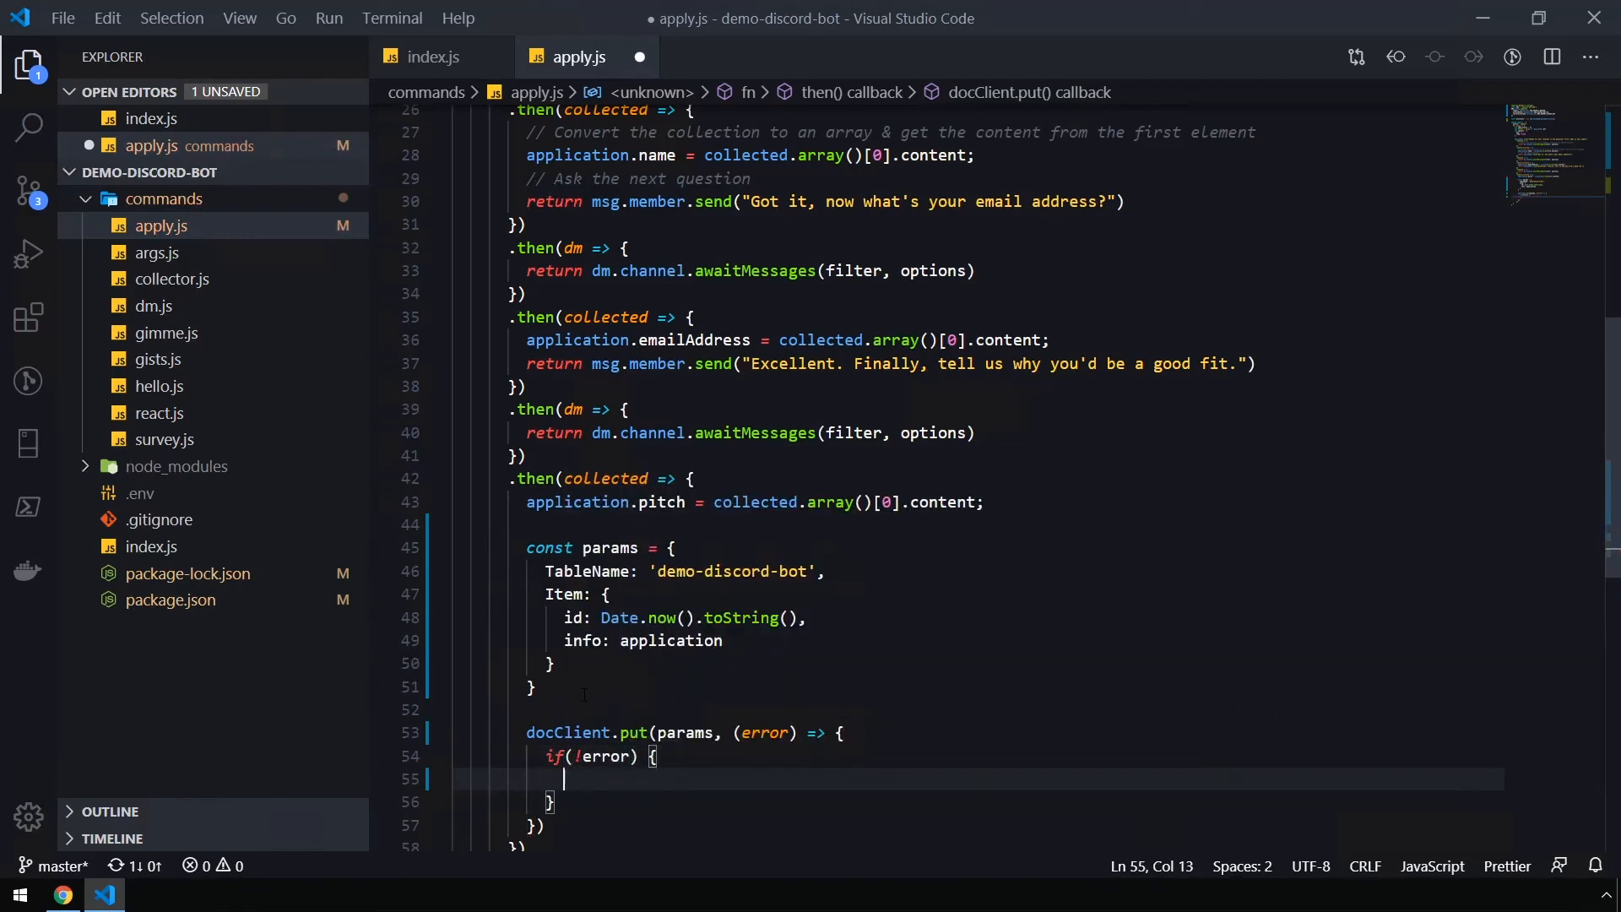
{"action": "type", "text": "return m"}
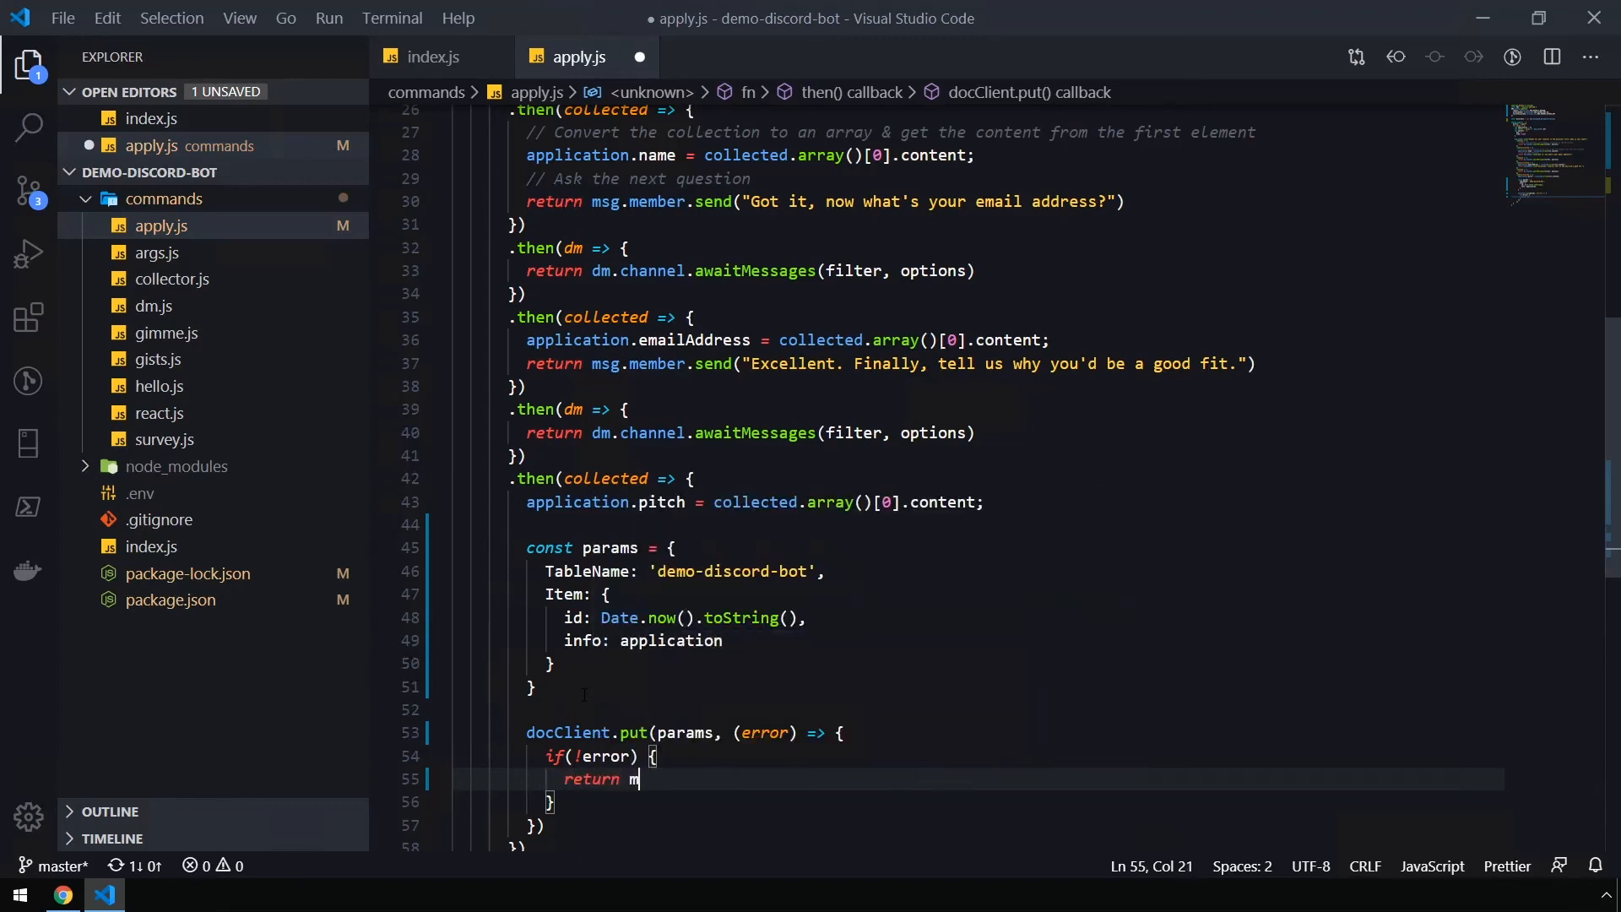
{"action": "type", "text": "sg.member.send(\"We've successfully received your application. We'll be in touch 😊."}
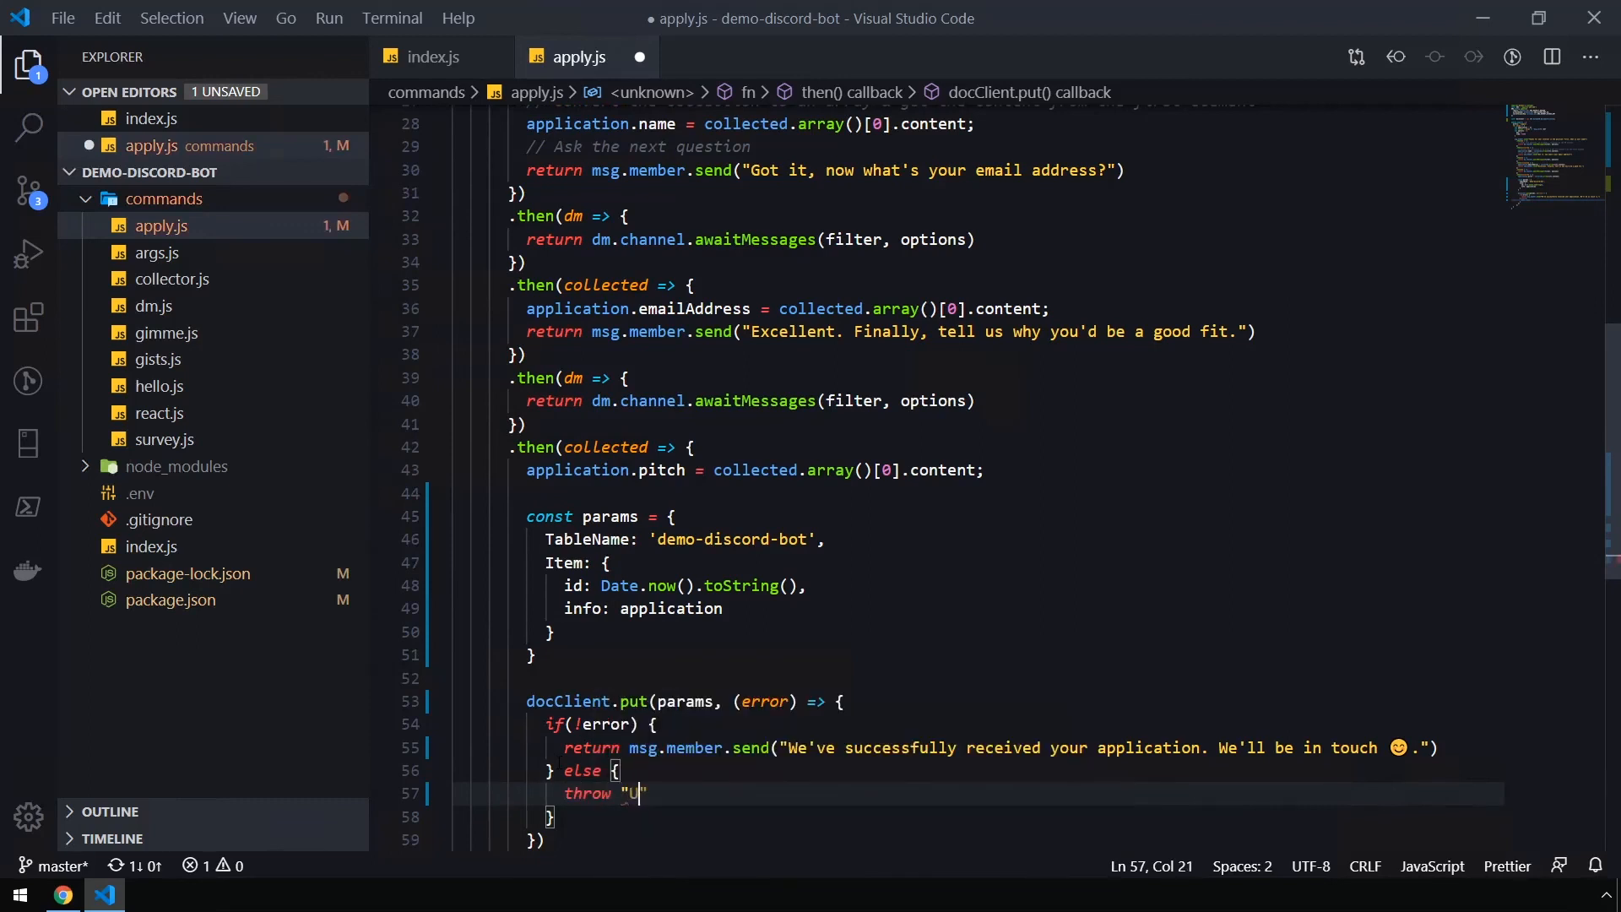
Throw 'Unable to save record' plus the error otherwise, then switch to Discord
{"action": "type", "text": "nable to save"}
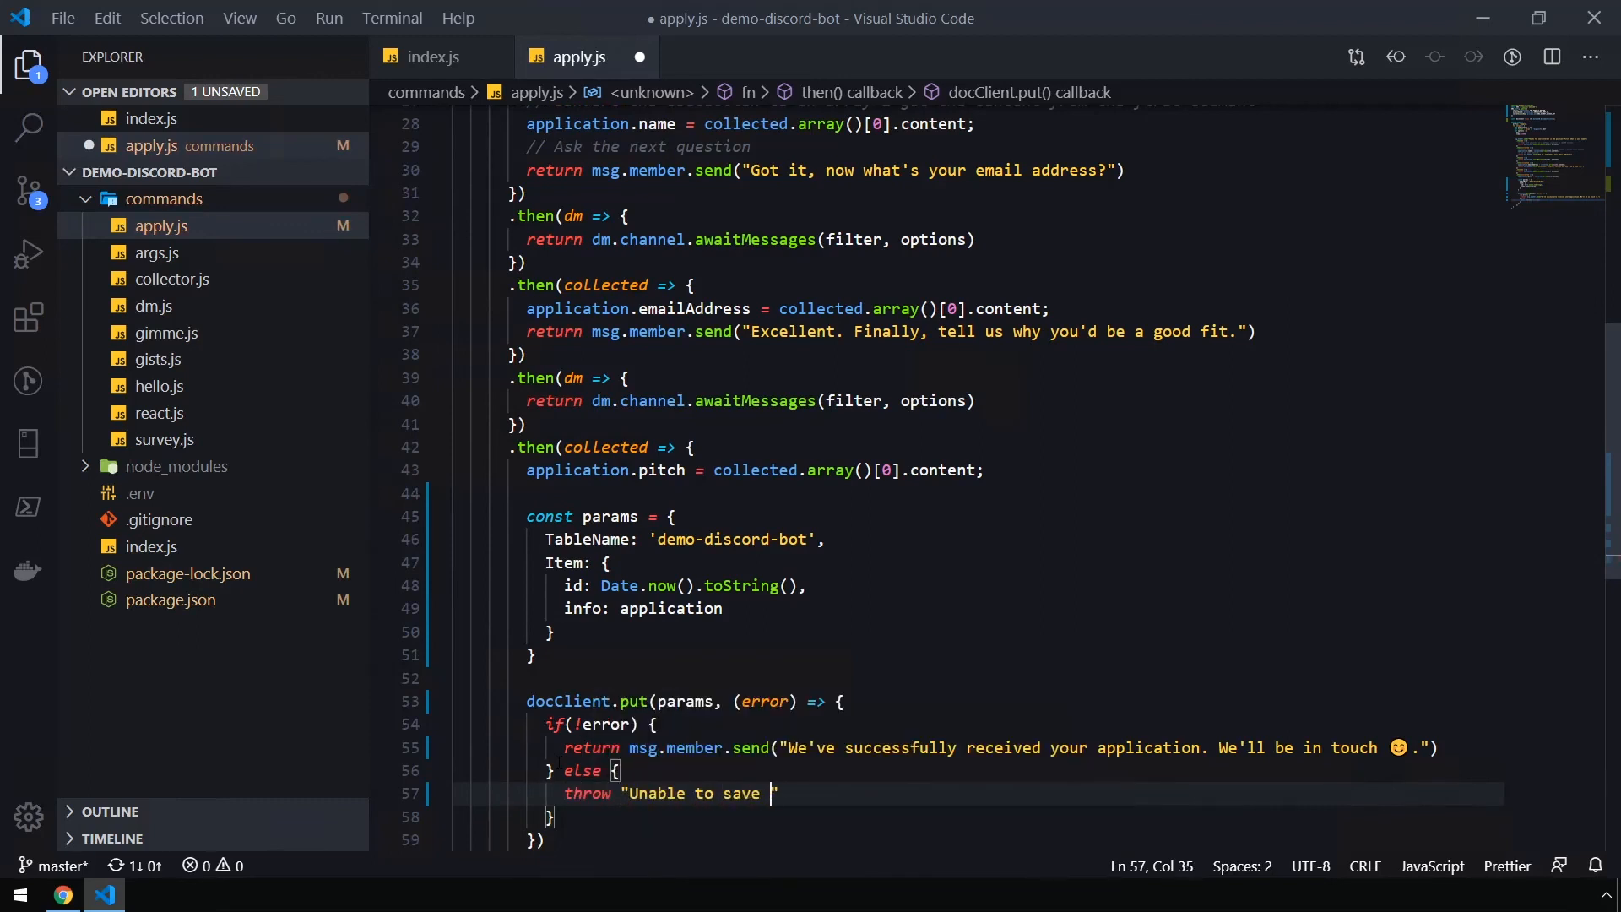
{"action": "type", "text": "record"}
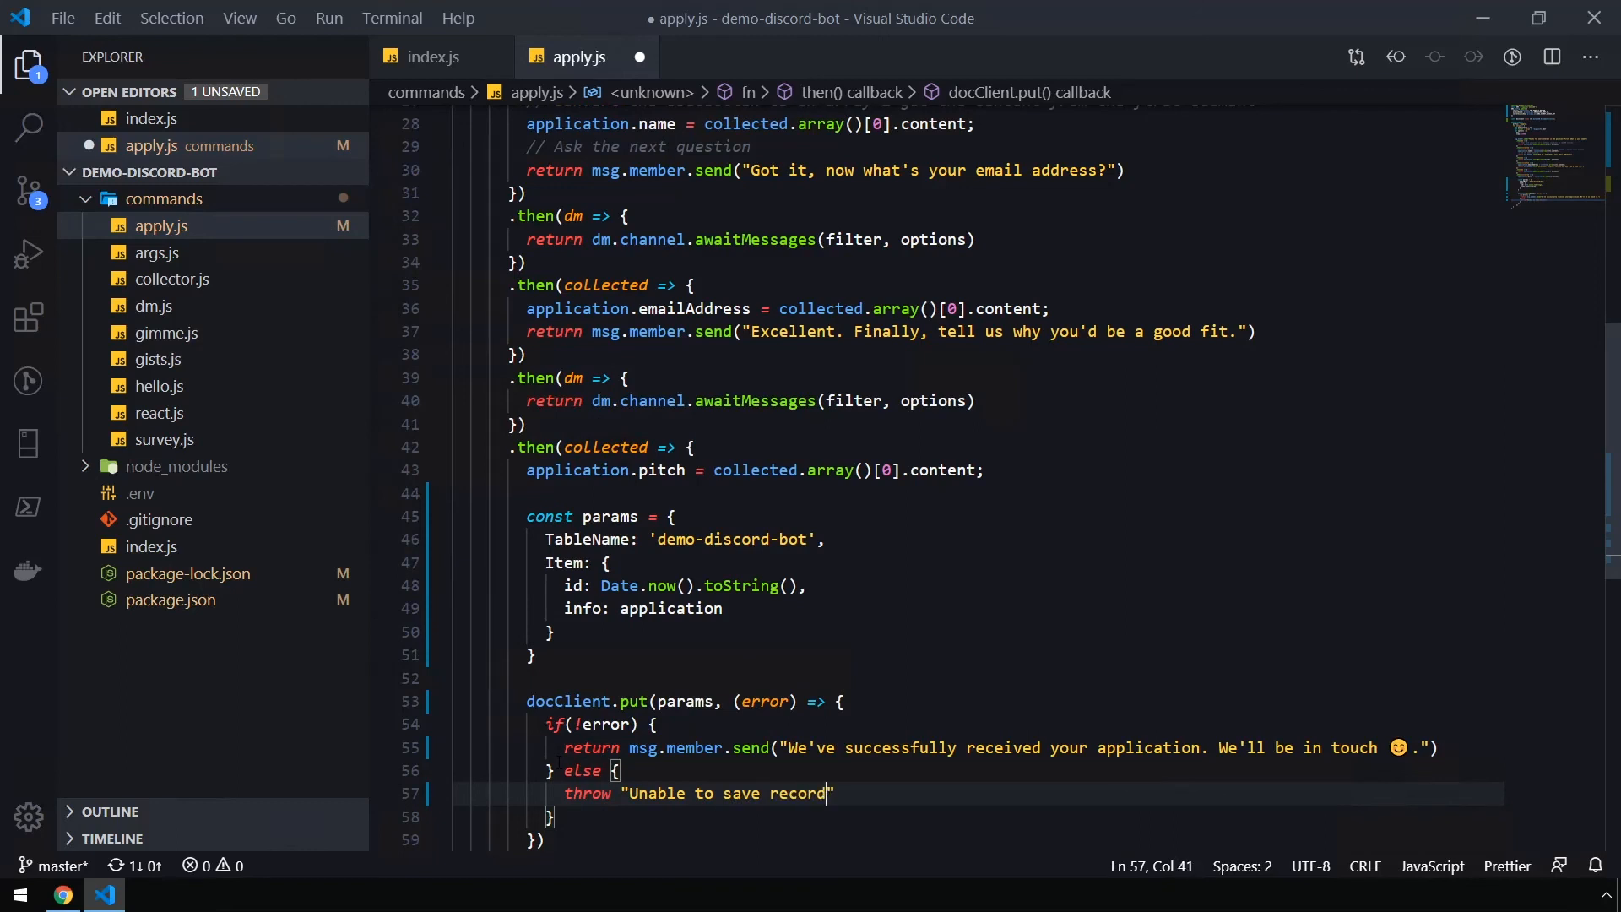
{"action": "type", "text": "+ error"}
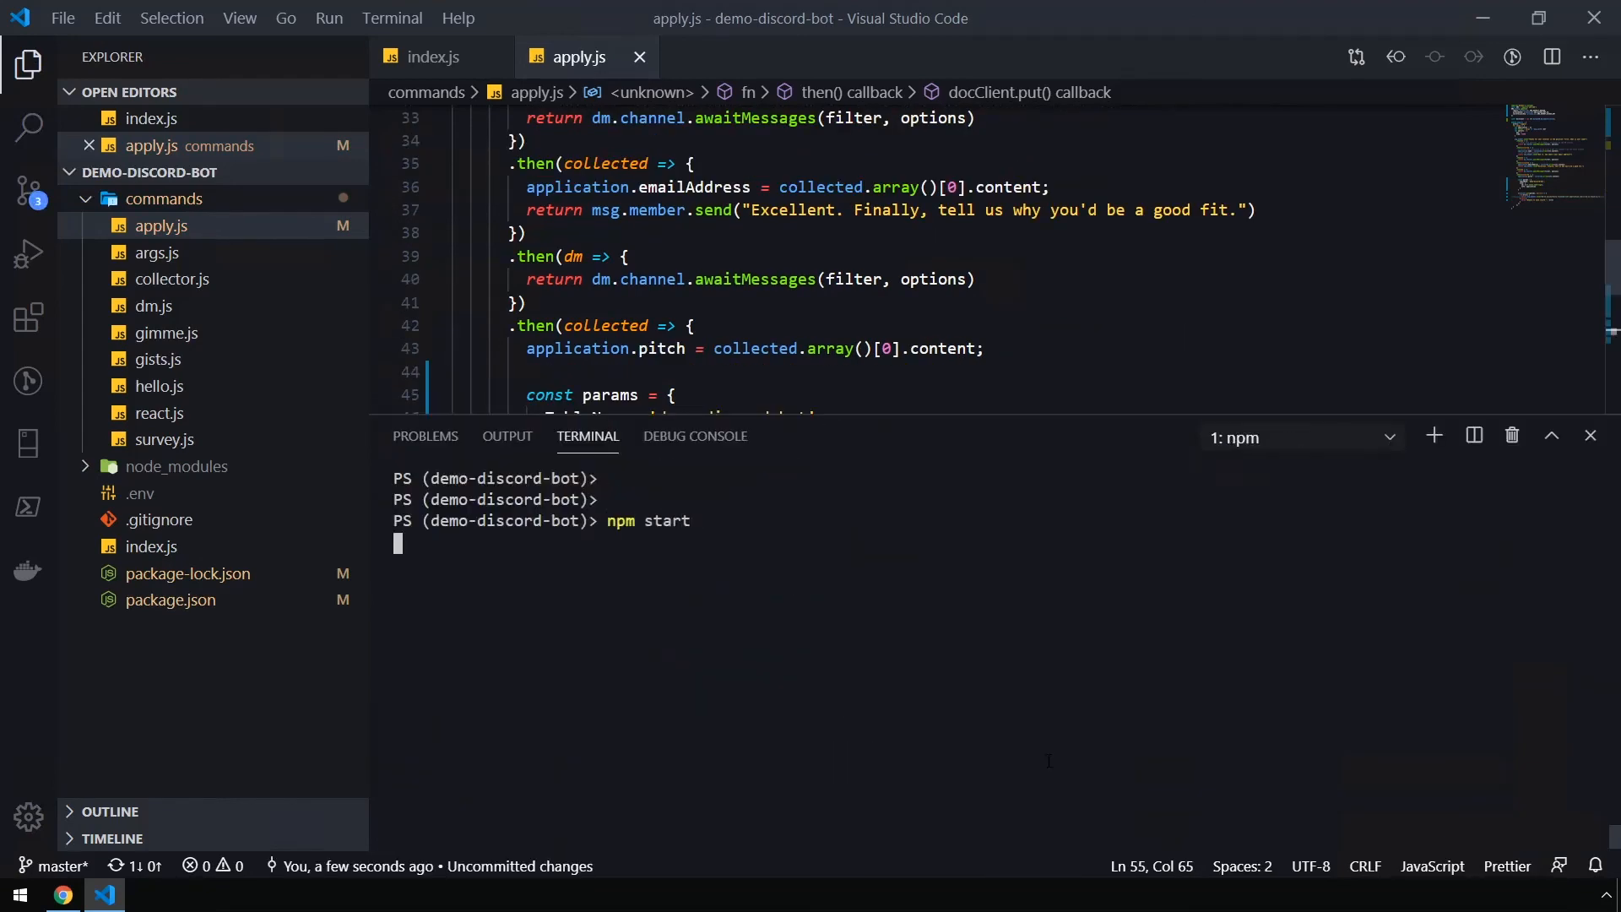
{"action": "left_click", "coordinate": [61, 895]}
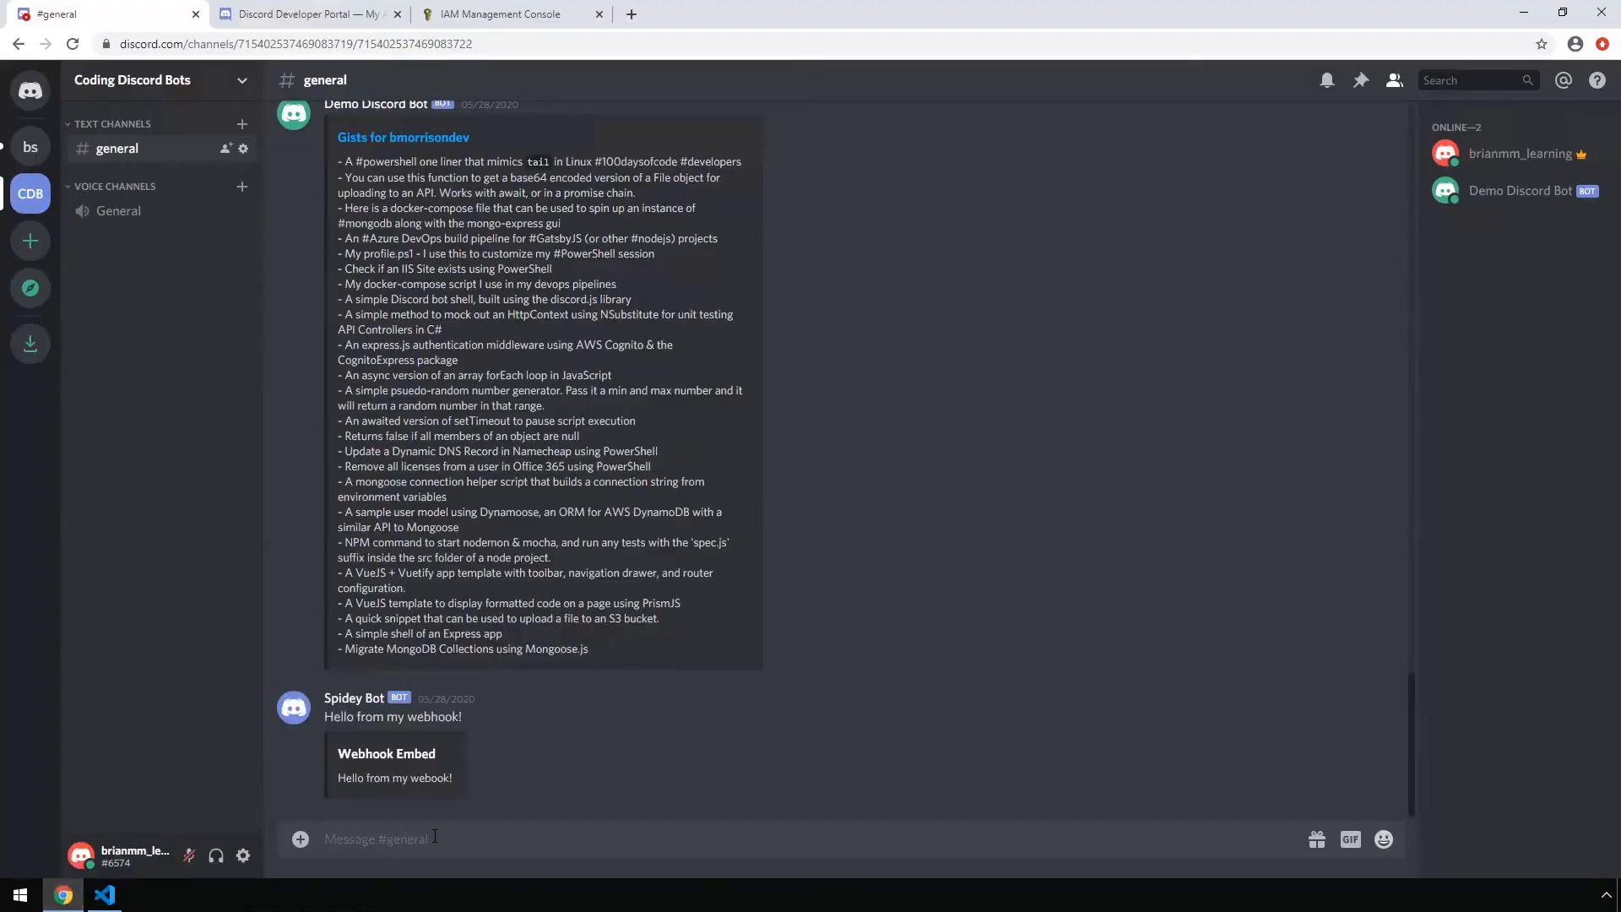
Send !apply in #general and go to the Demo Discord Bot direct messages
{"action": "type", "text": "!appl"}
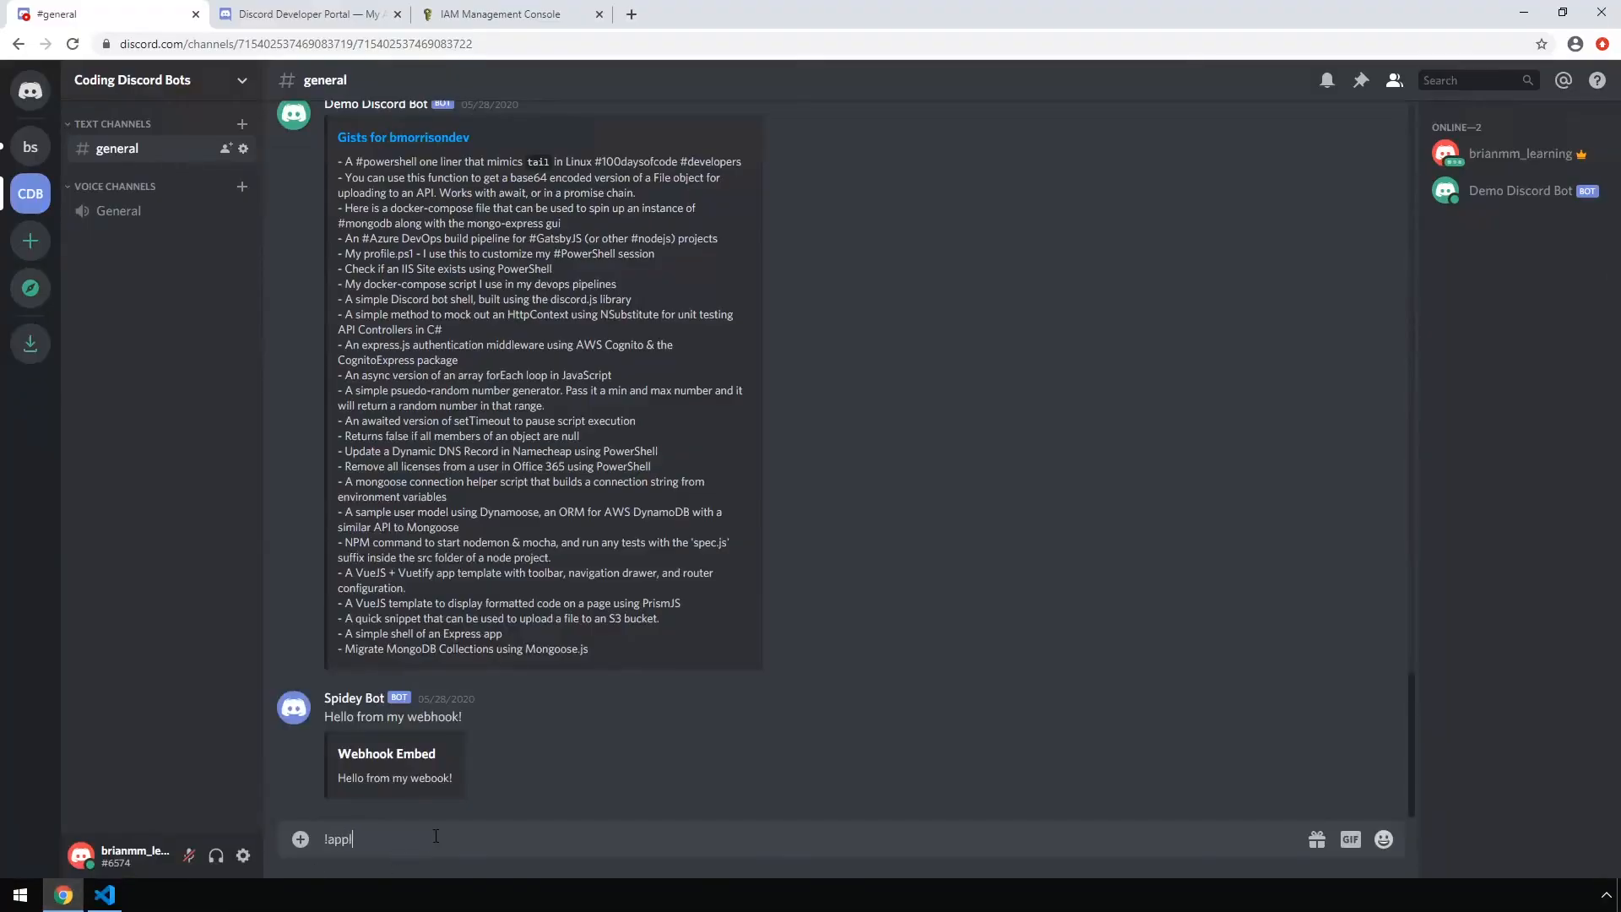
{"action": "key", "text": "Return"}
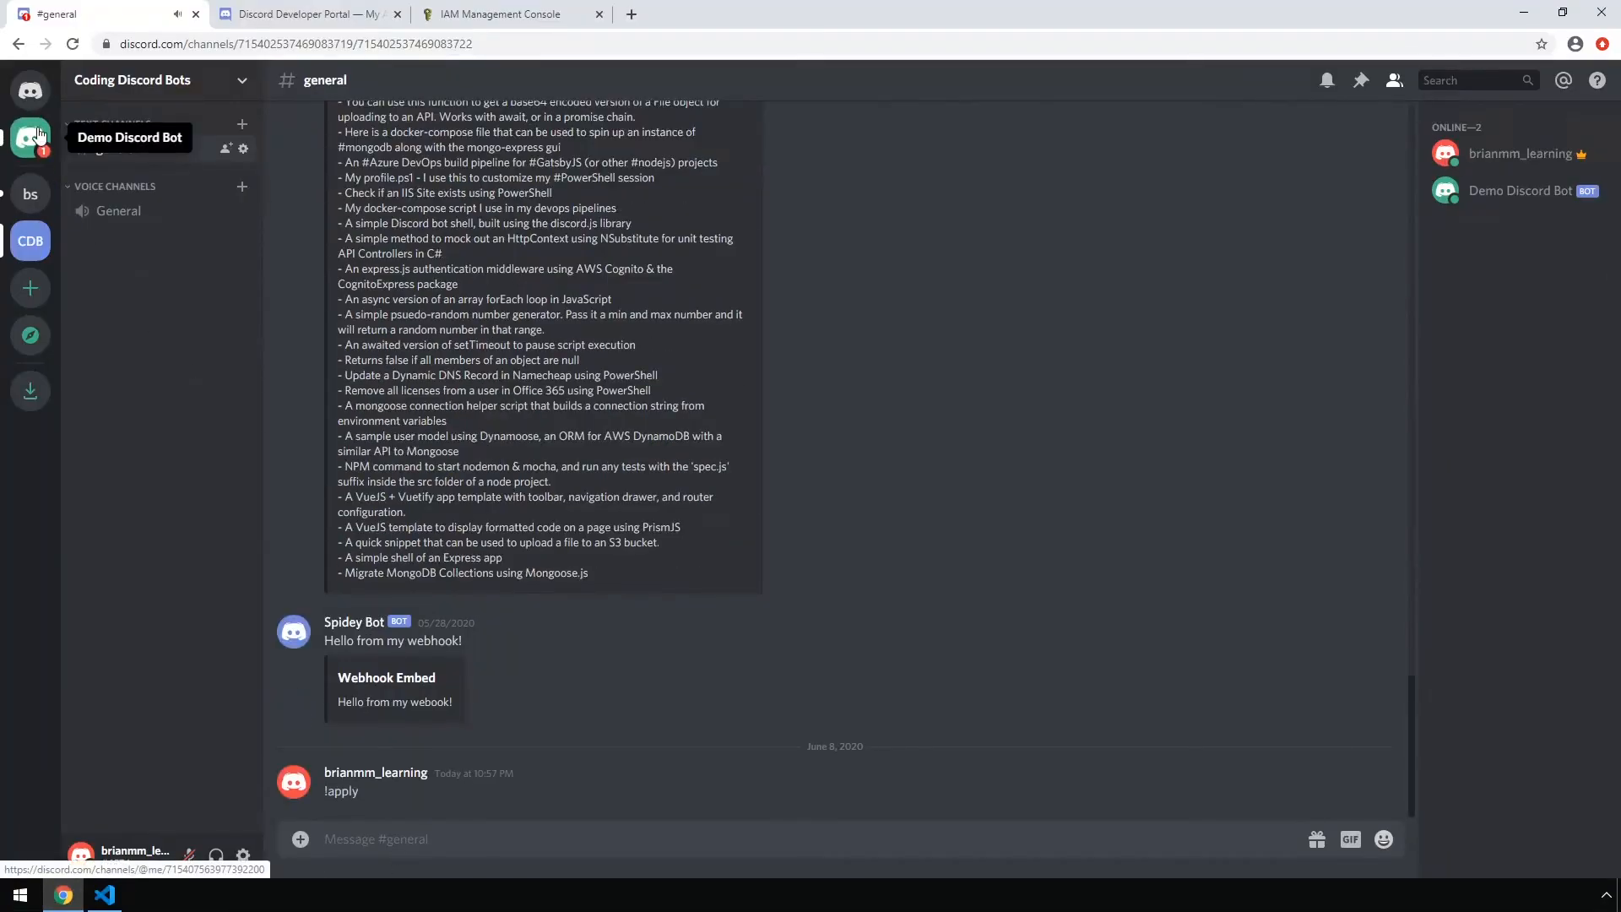
{"action": "left_click", "coordinate": [30, 146]}
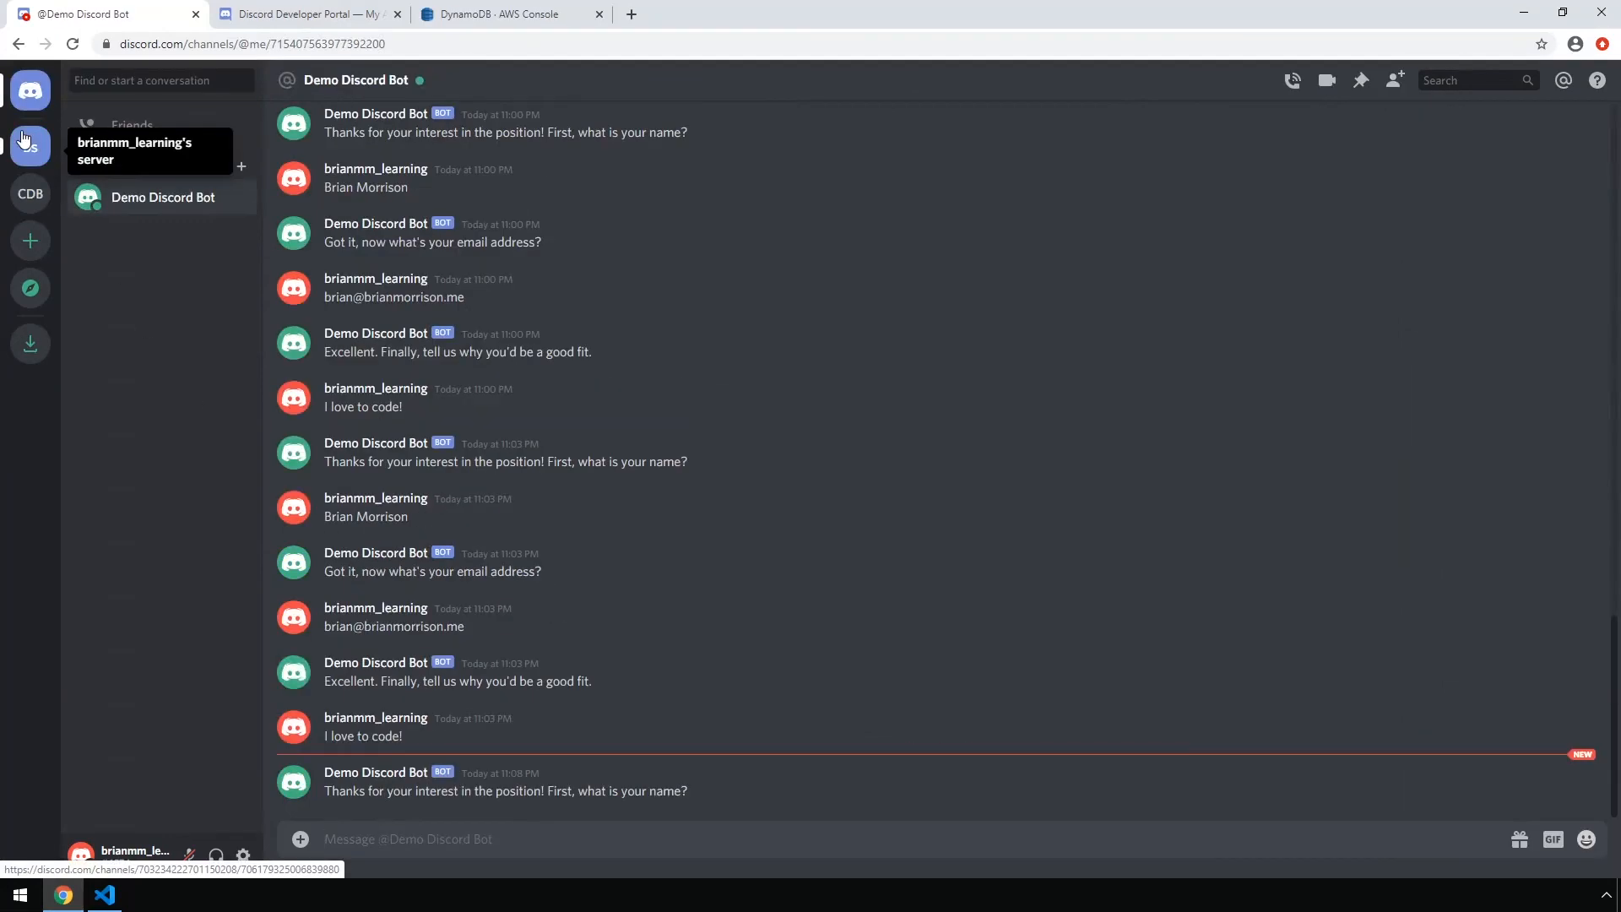
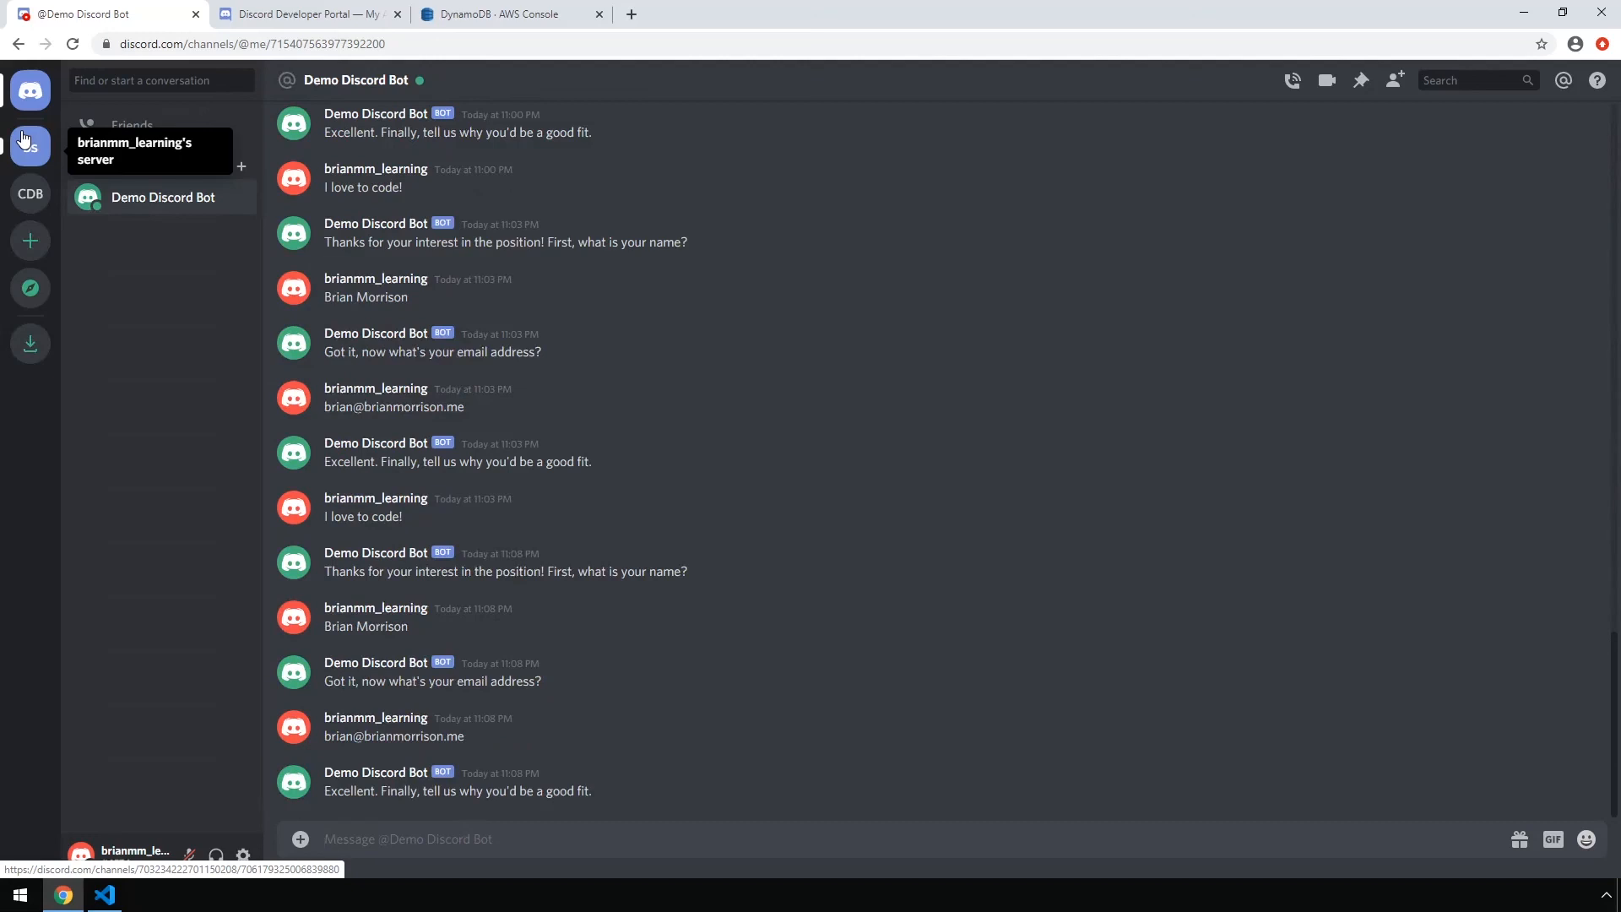
{"action": "type", "text": "I love to code"}
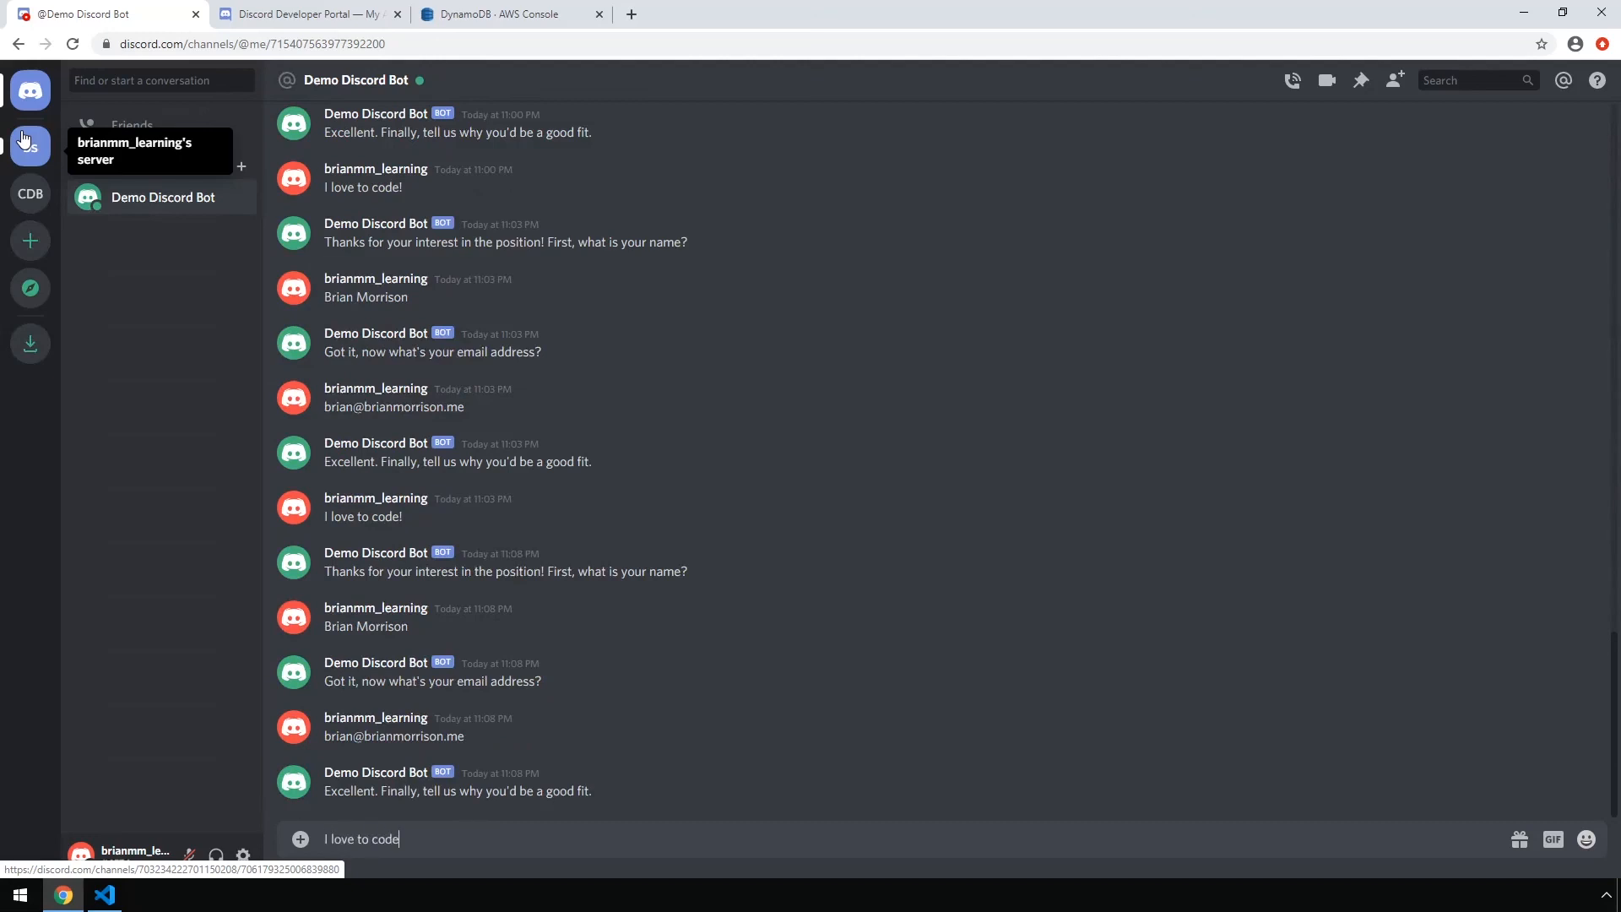
{"action": "key", "text": "Return"}
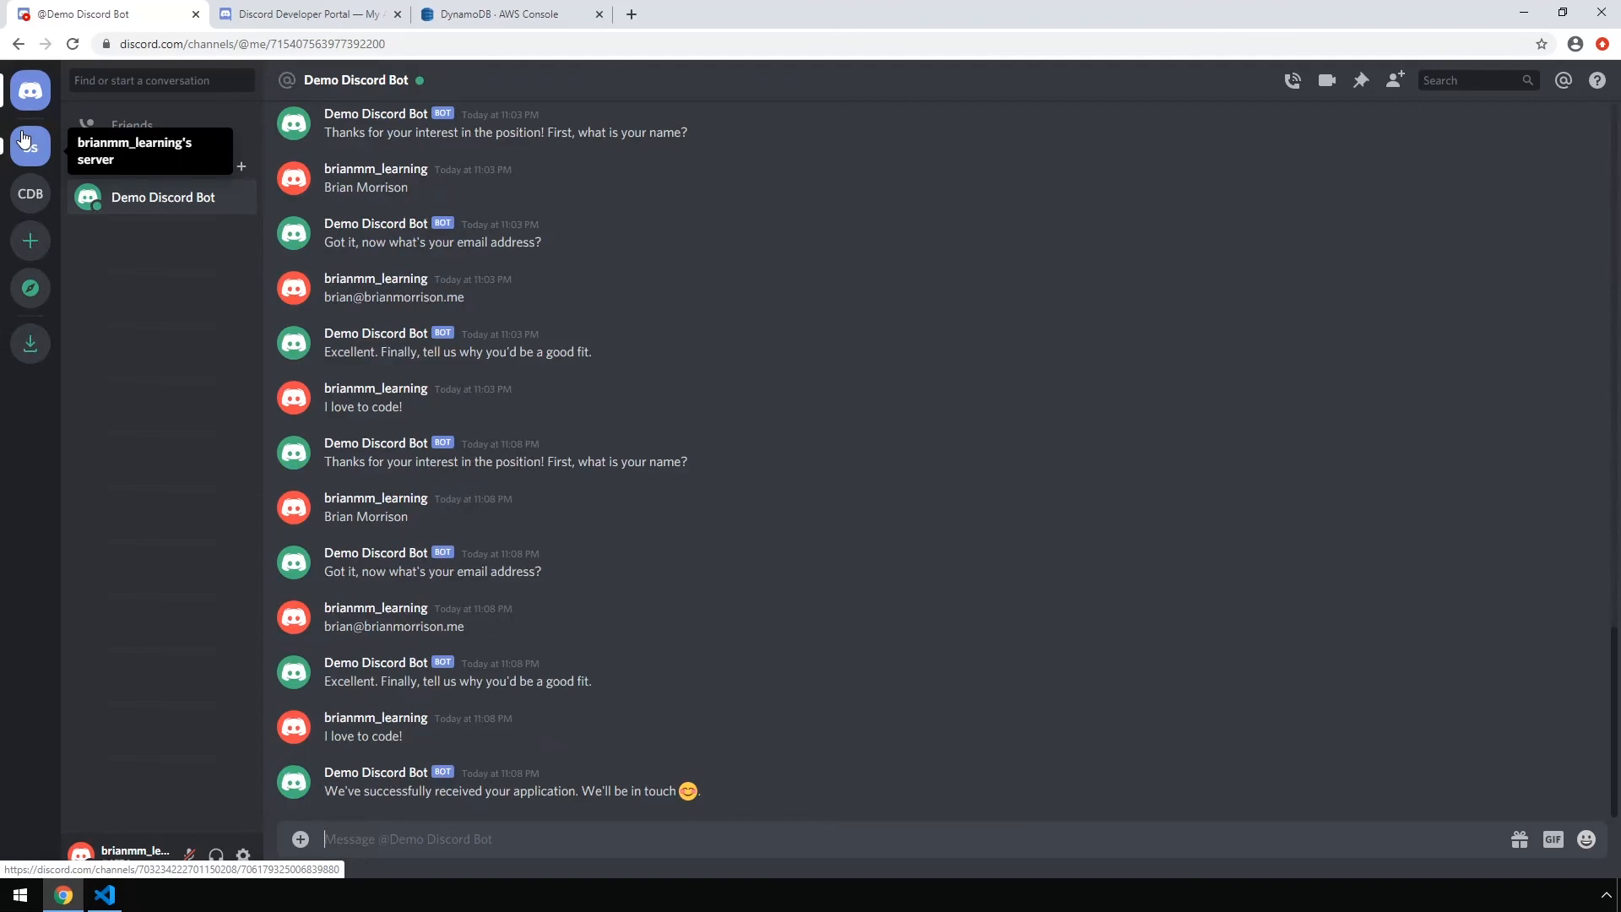
In the AWS console, view the Items of the demo-discord-bot DynamoDB table
{"action": "left_click", "coordinate": [507, 14]}
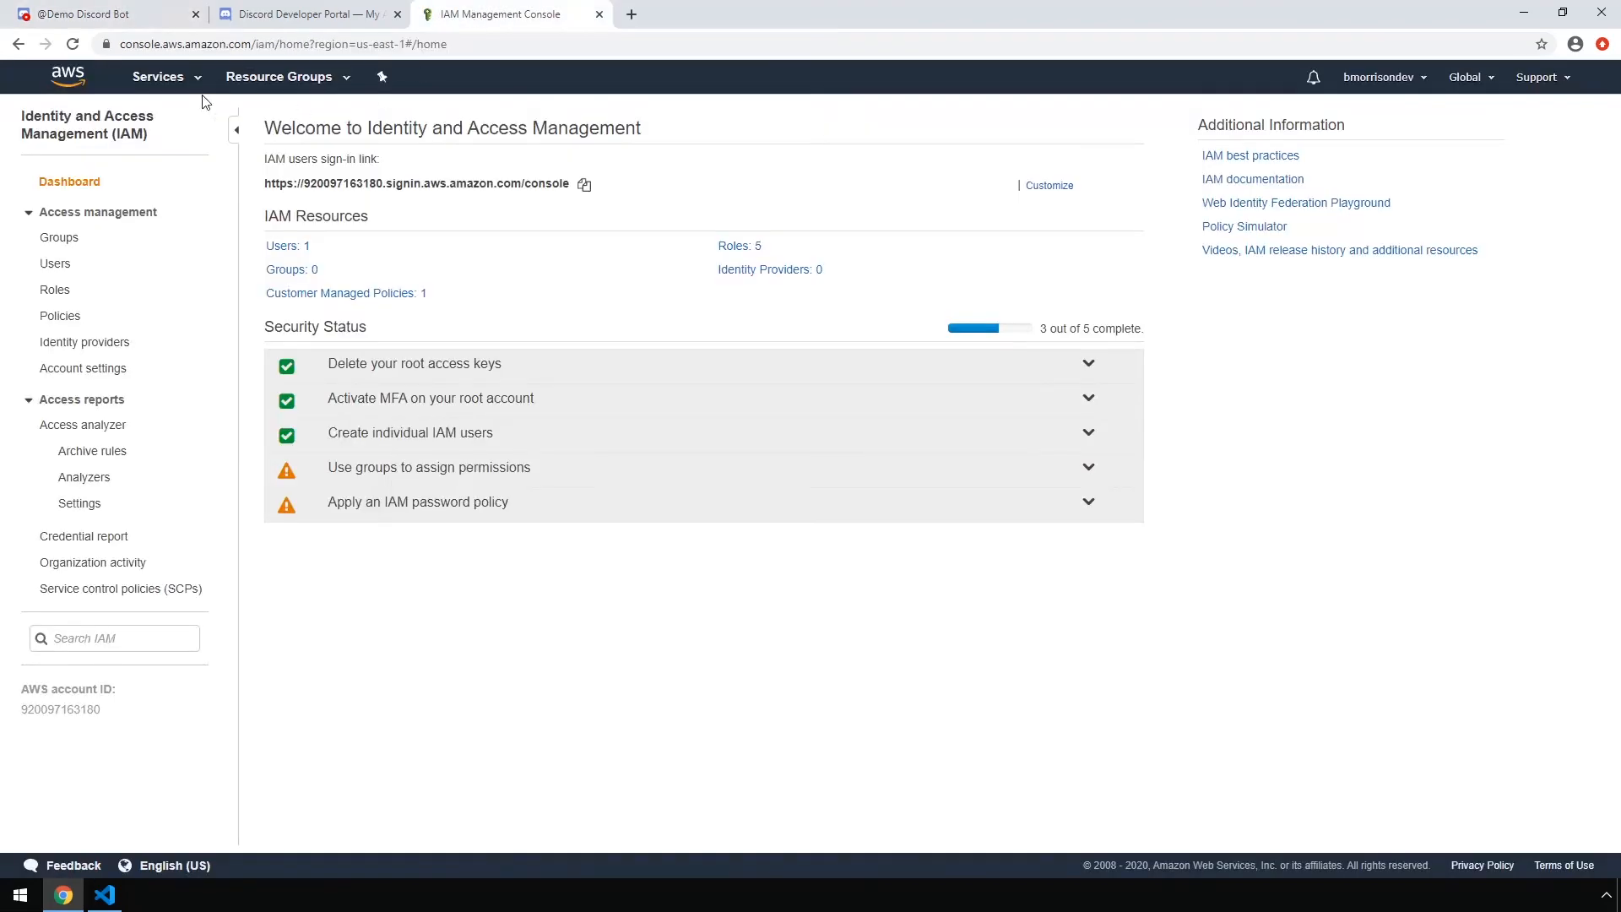
{"action": "left_click", "coordinate": [157, 76]}
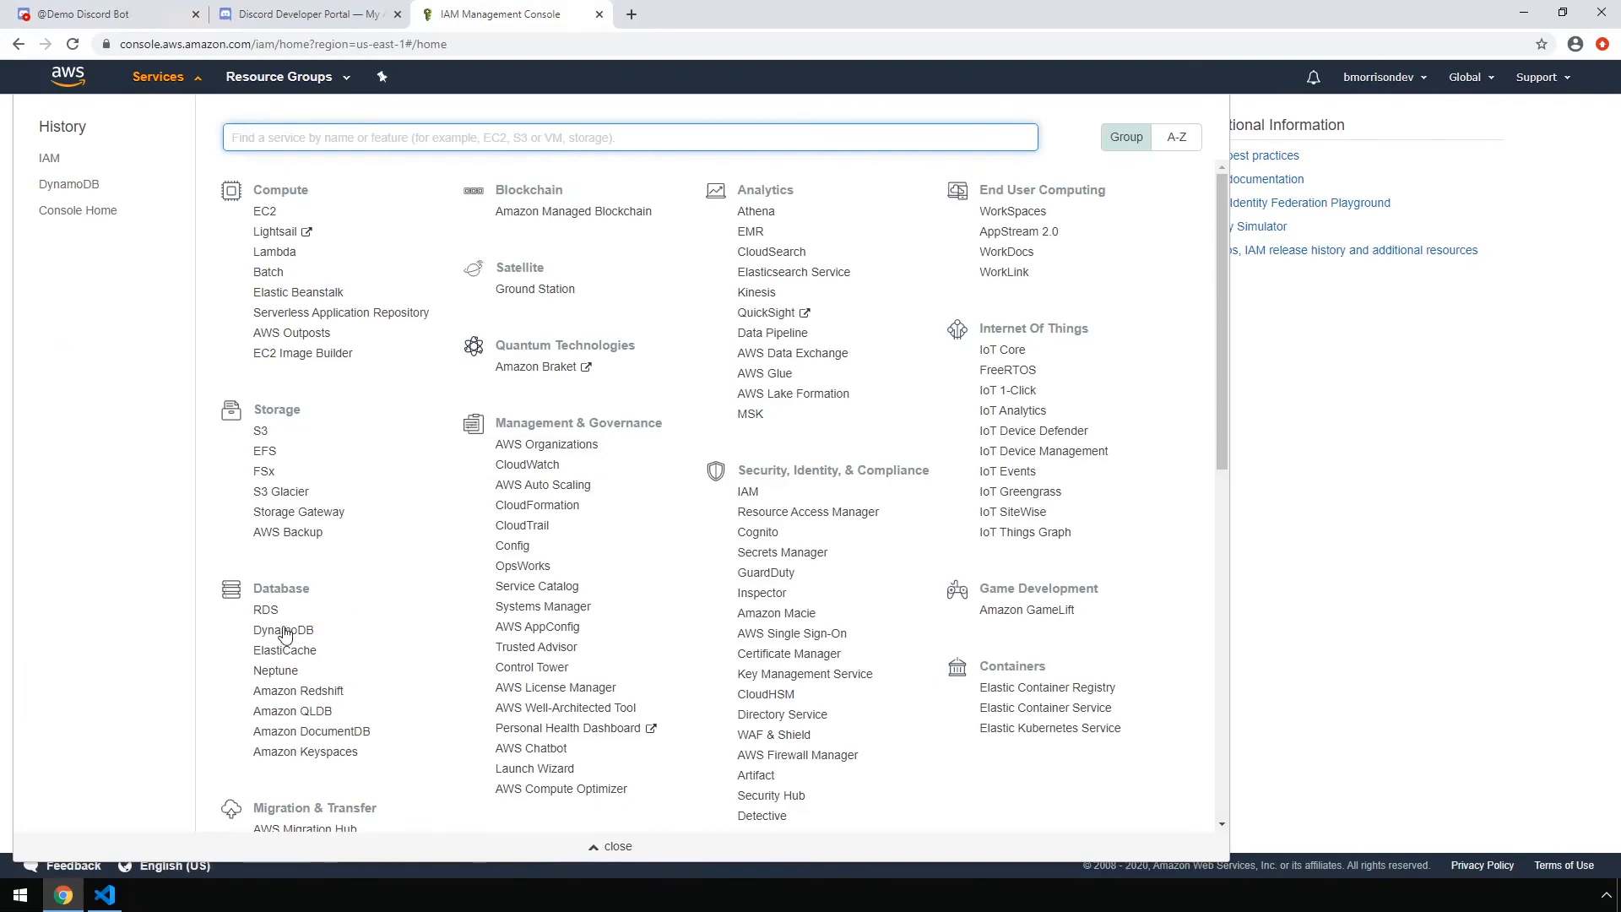
{"action": "left_click", "coordinate": [282, 630]}
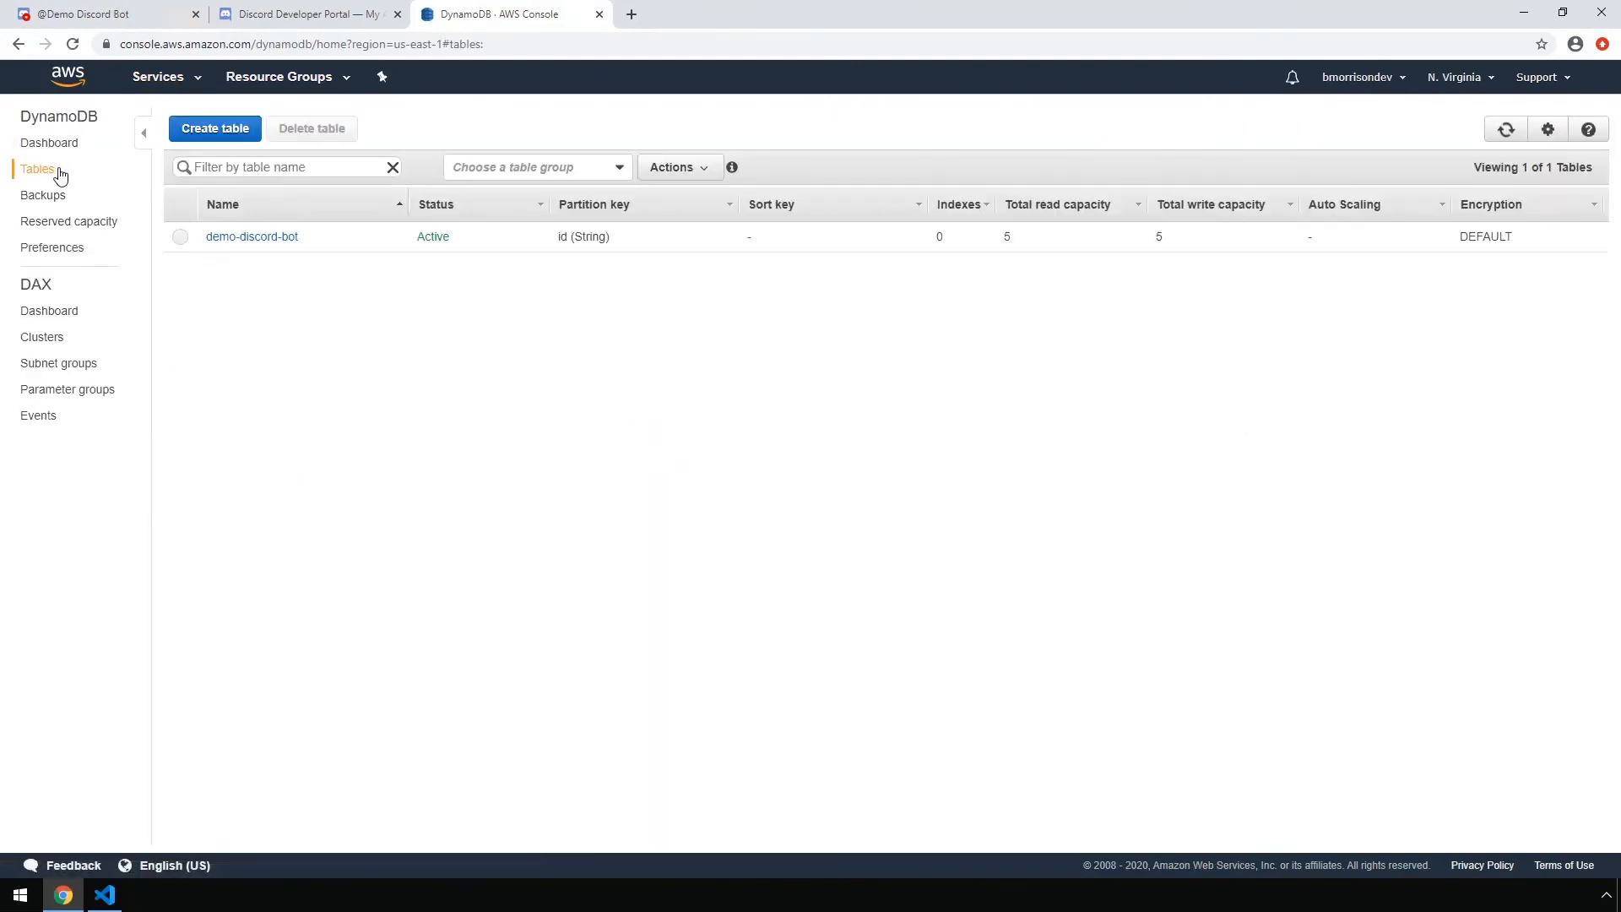
{"action": "left_click", "coordinate": [252, 237]}
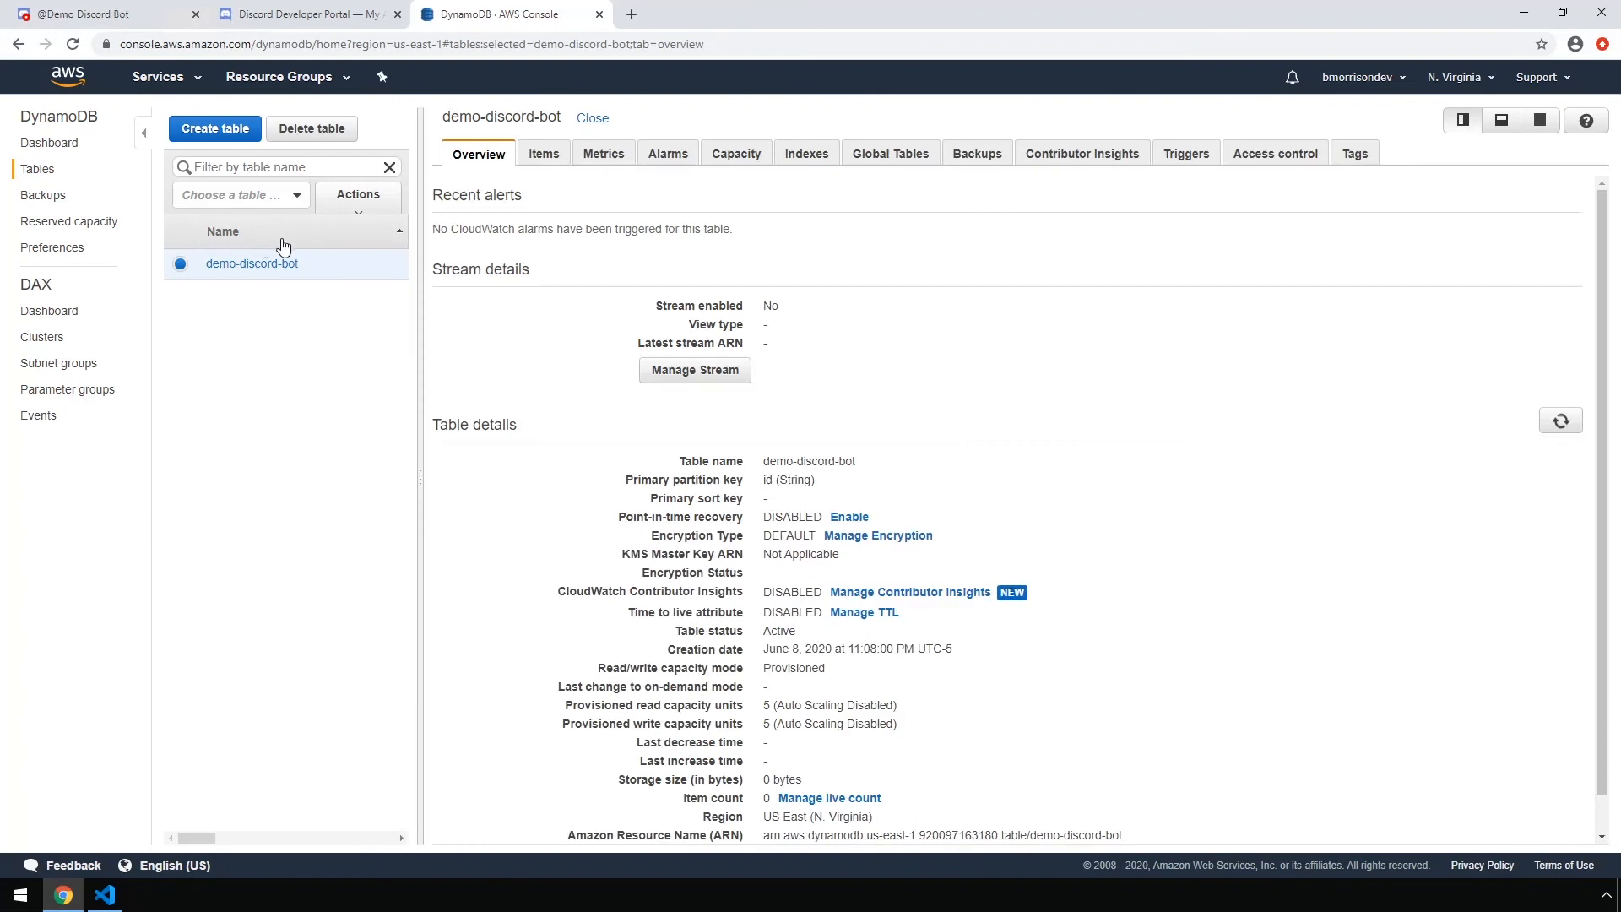
{"action": "left_click", "coordinate": [542, 154]}
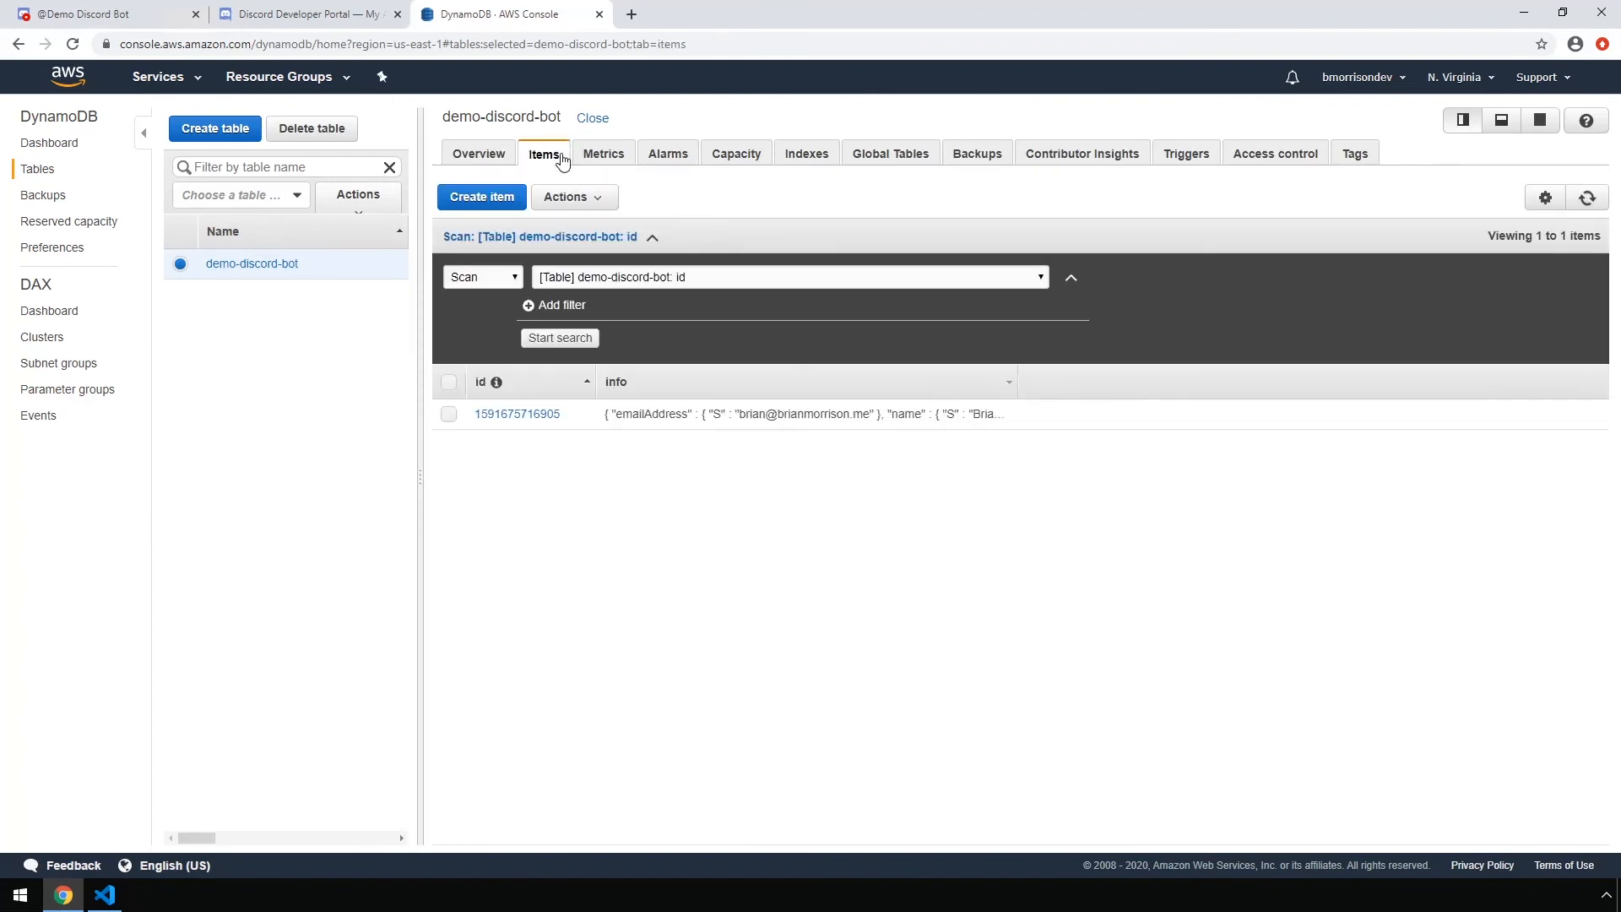
{"action": "mouse_move", "coordinate": [1049, 391]}
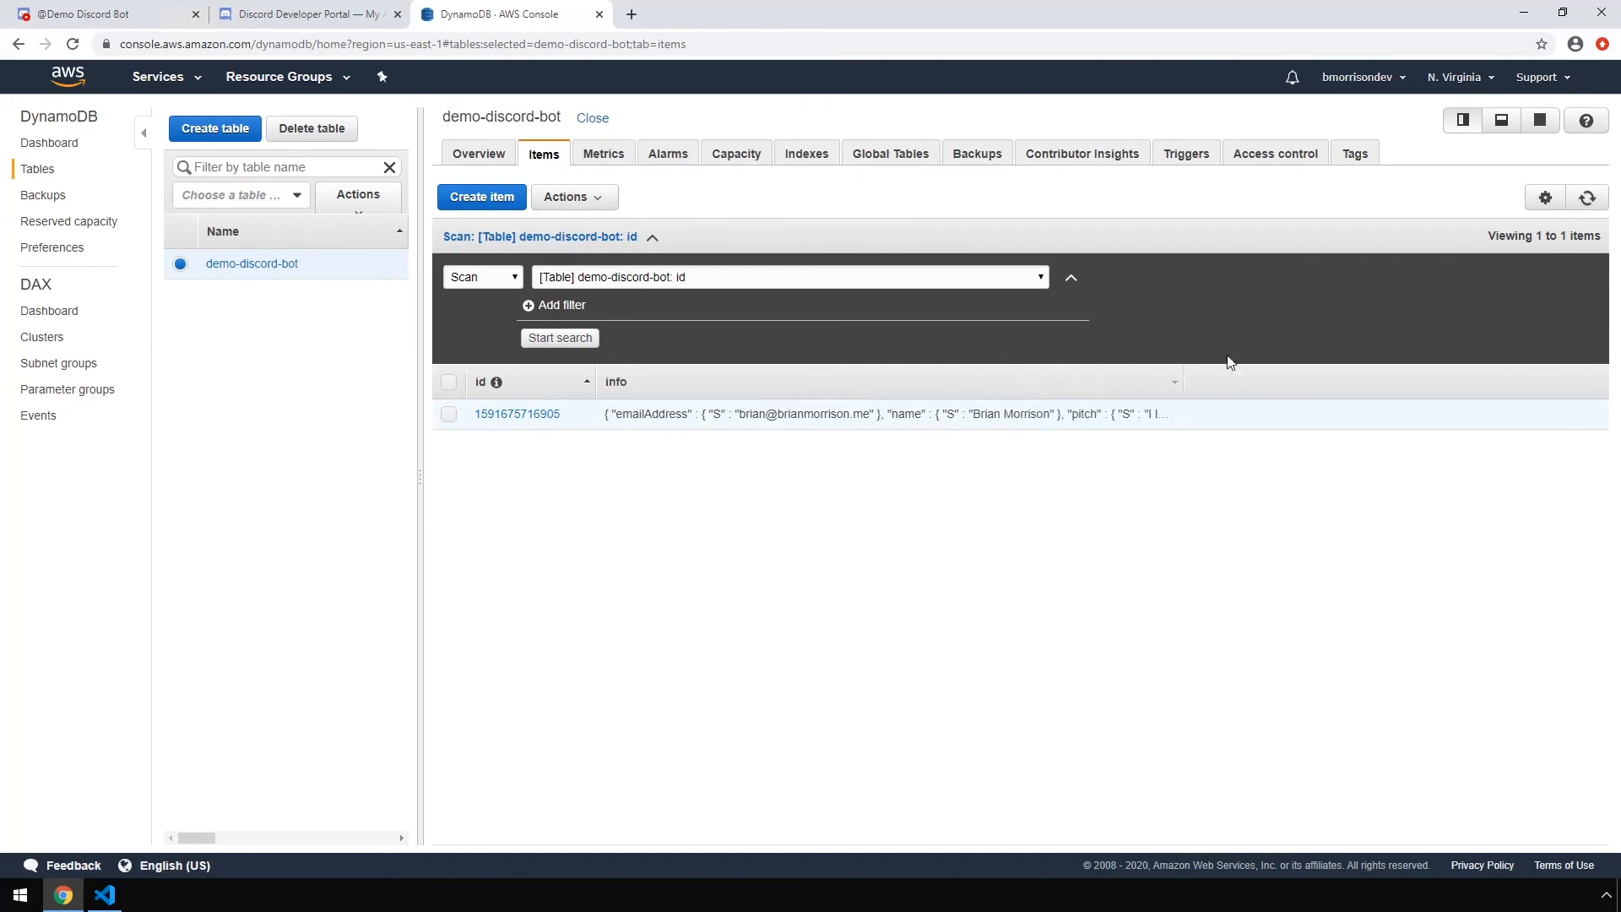
{"action": "mouse_move", "coordinate": [660, 432]}
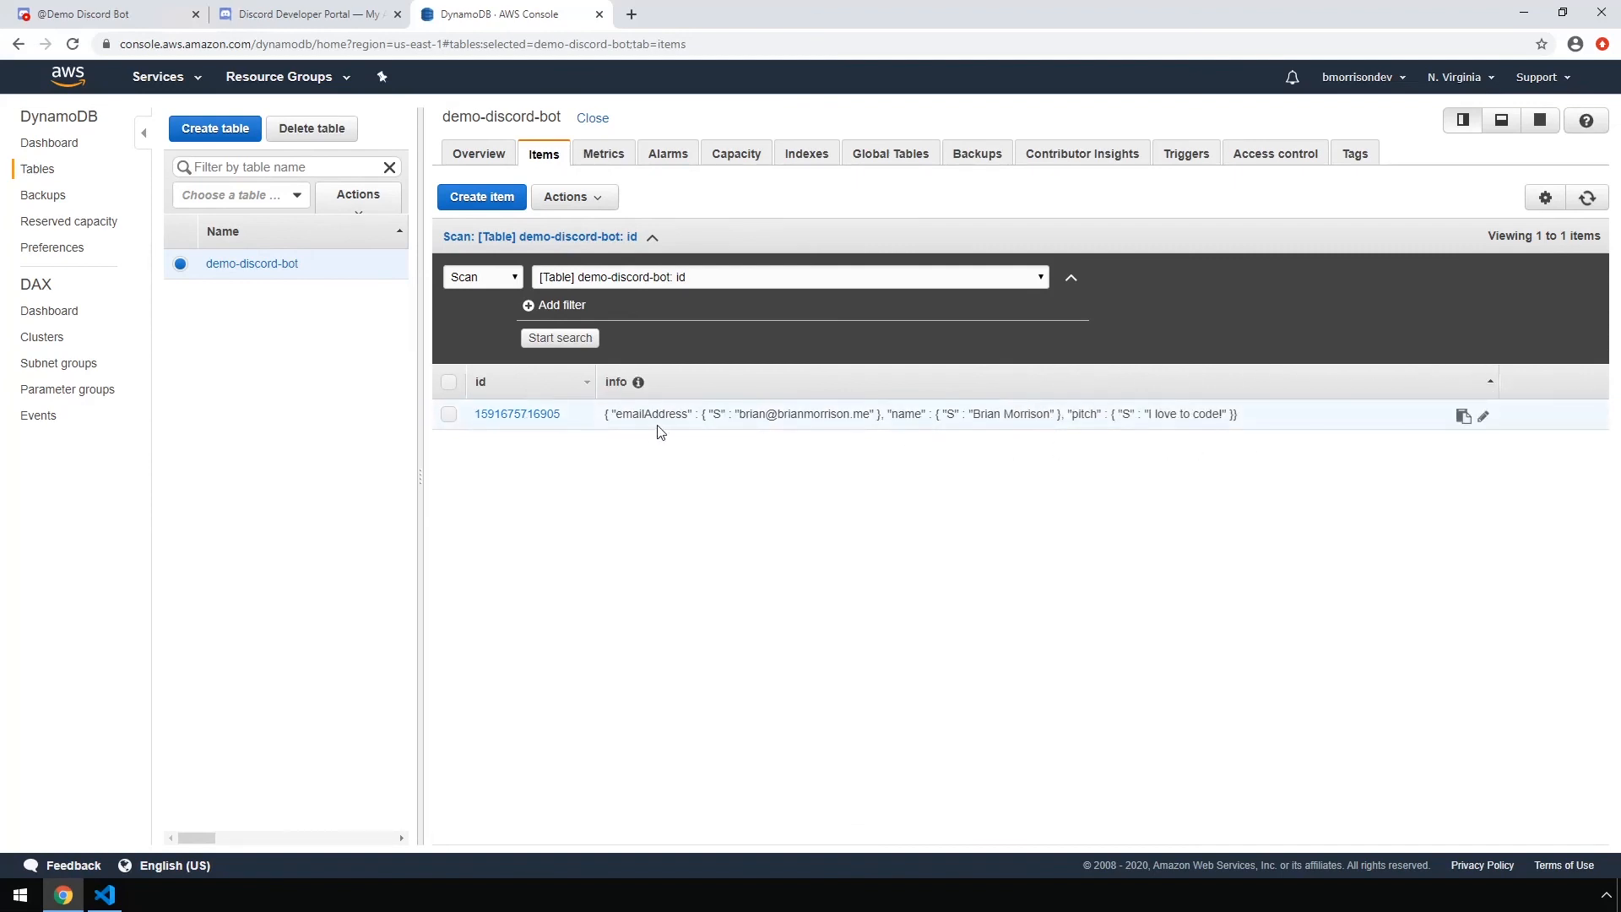